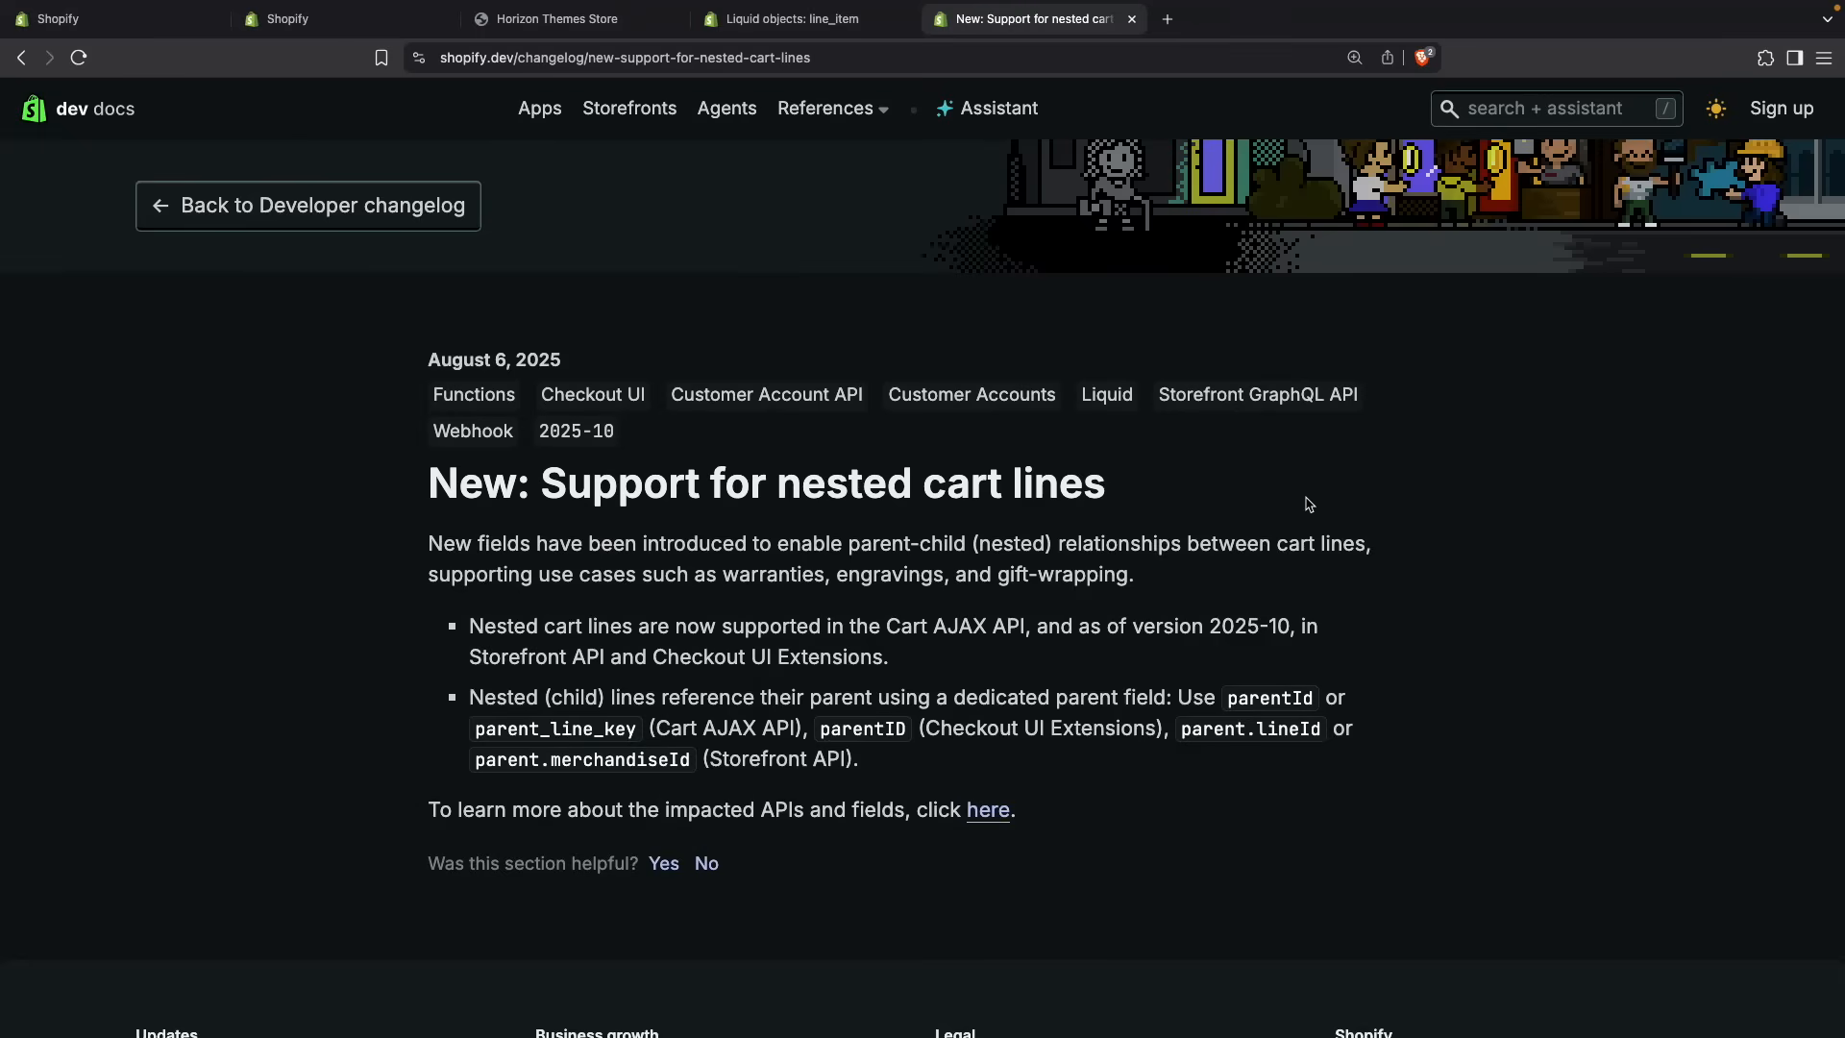
mouse_move(926, 659)
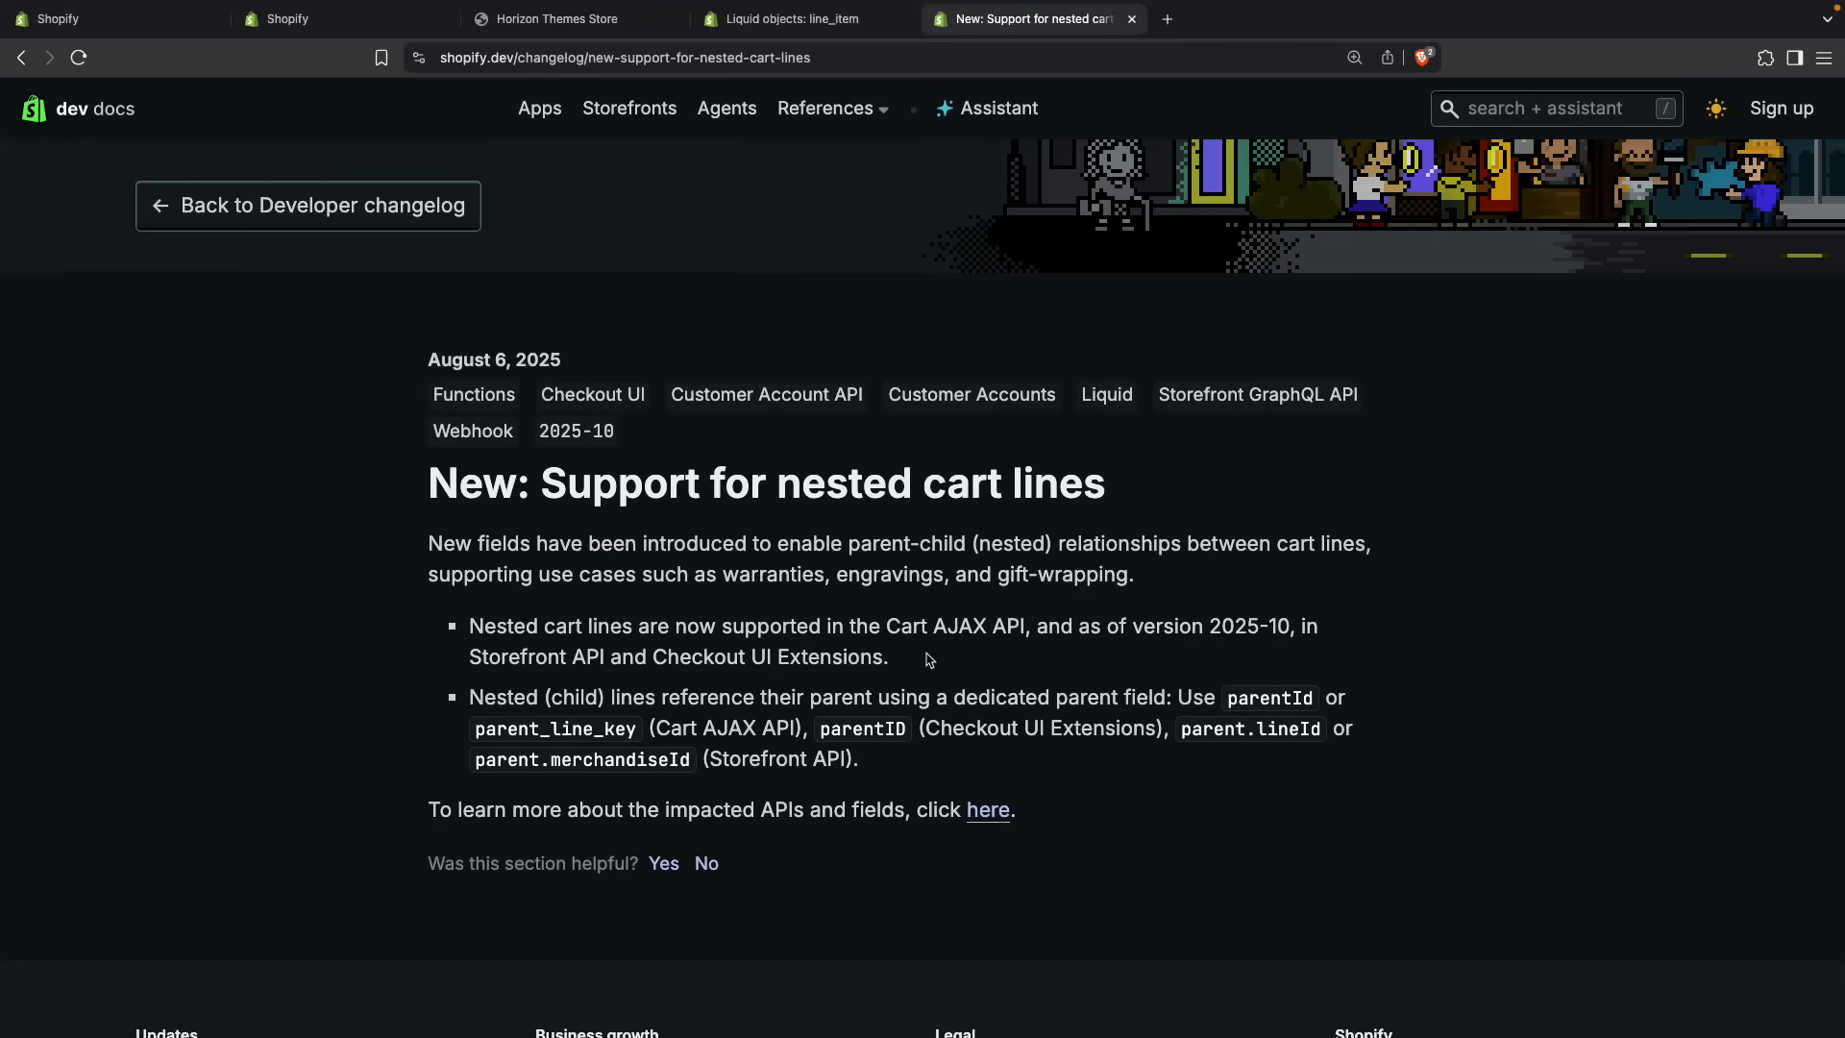
mouse_move(1036, 644)
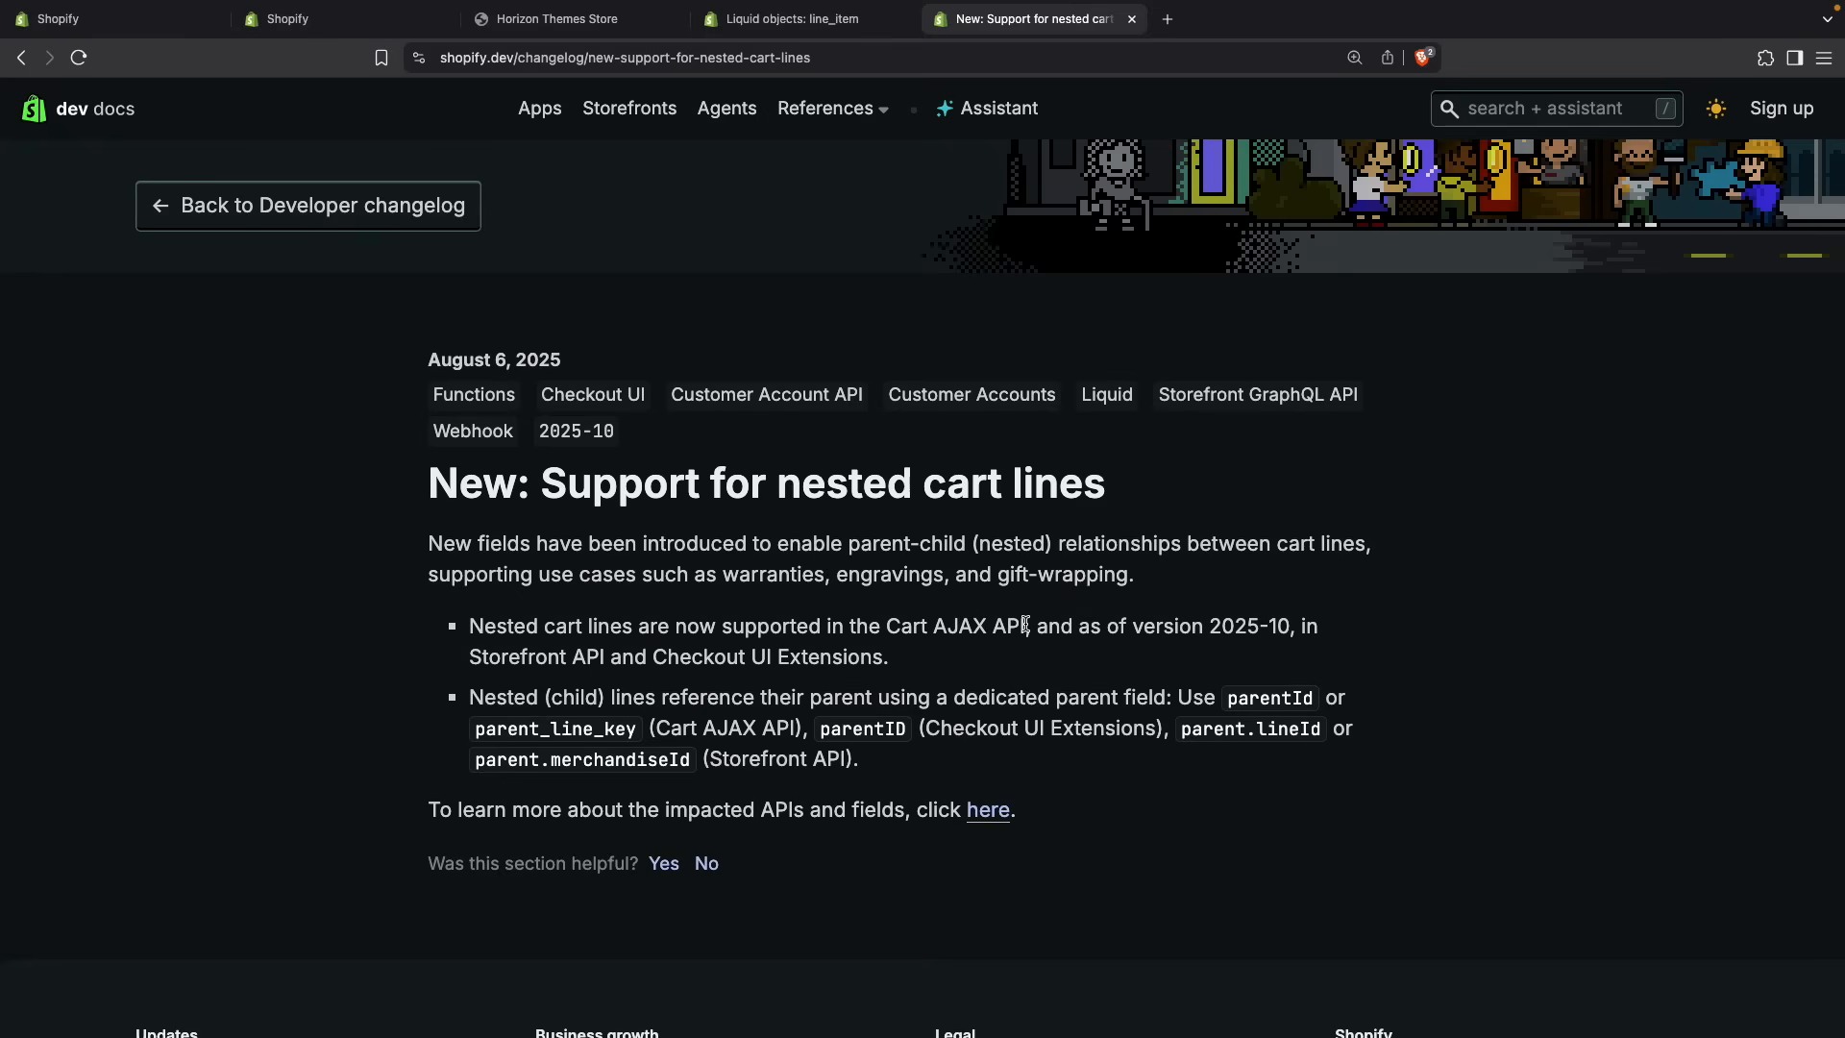
- Highlight the Cart AJAX API mention in the changelog, then follow the 'here' link to the nested cart lines guide
drag(894, 627, 1024, 626)
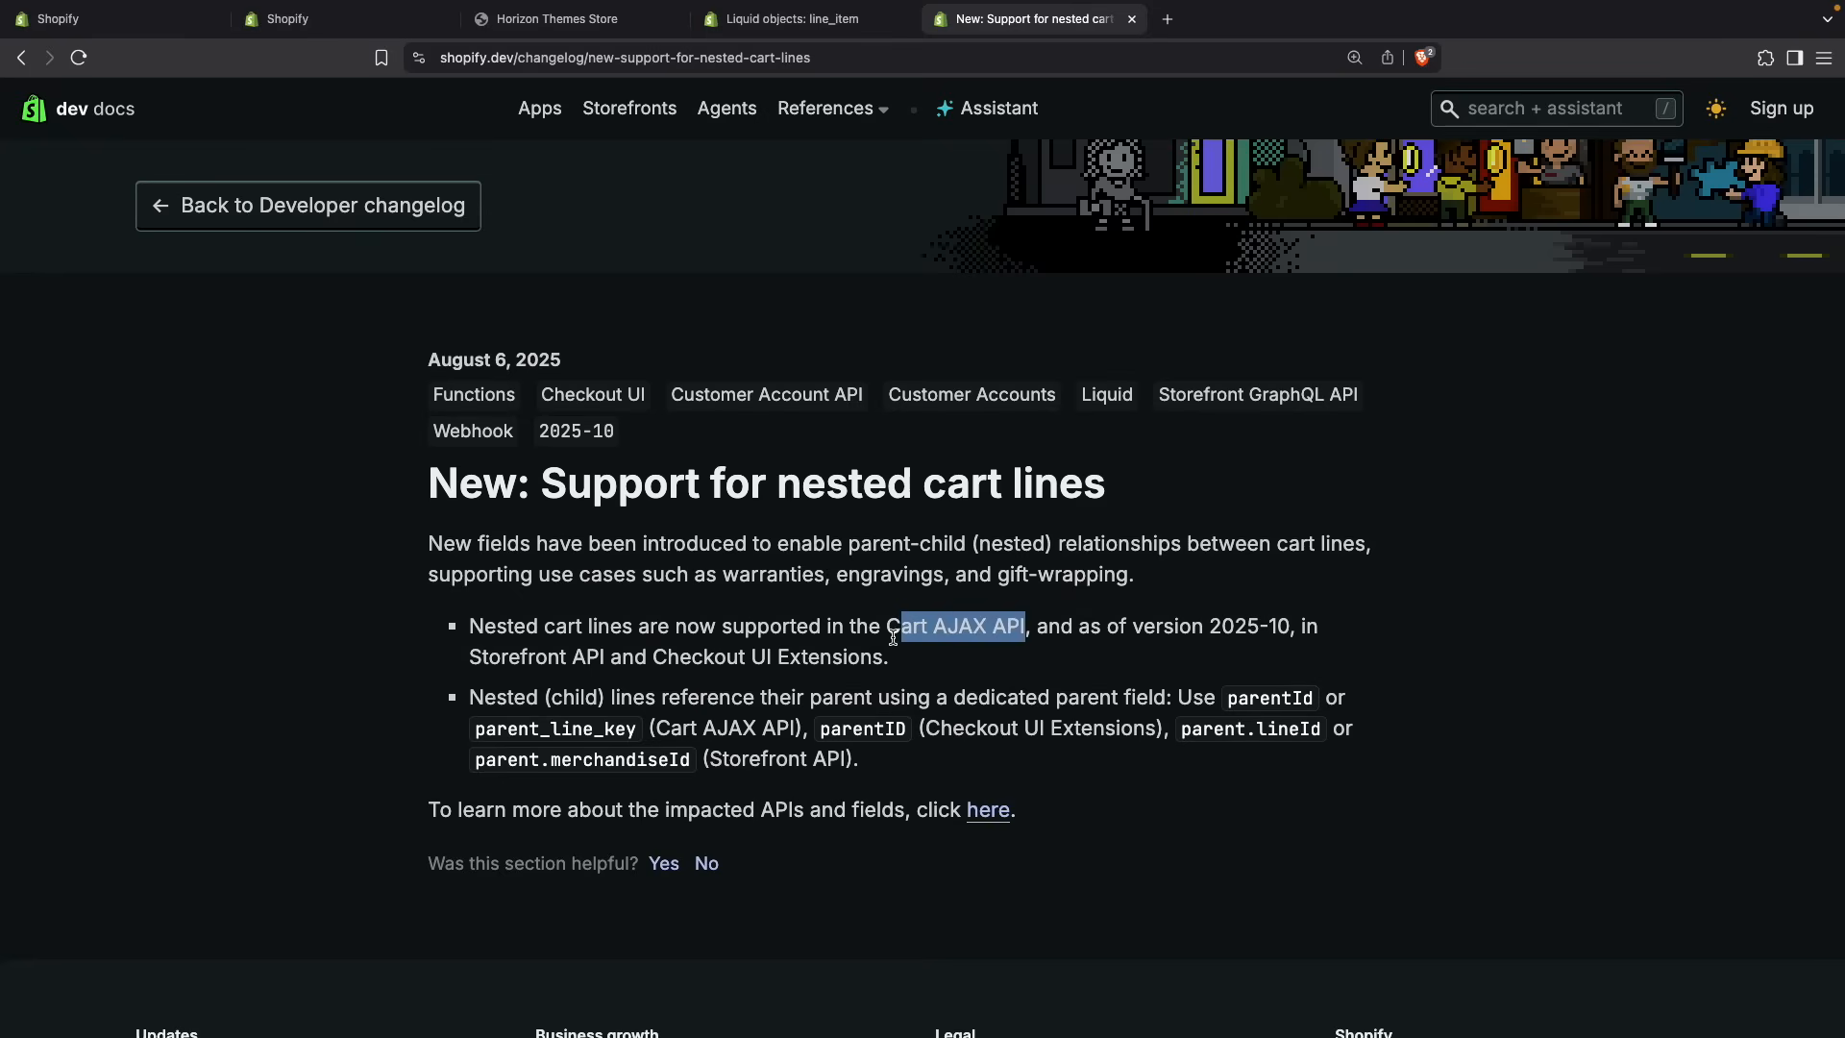
click(919, 652)
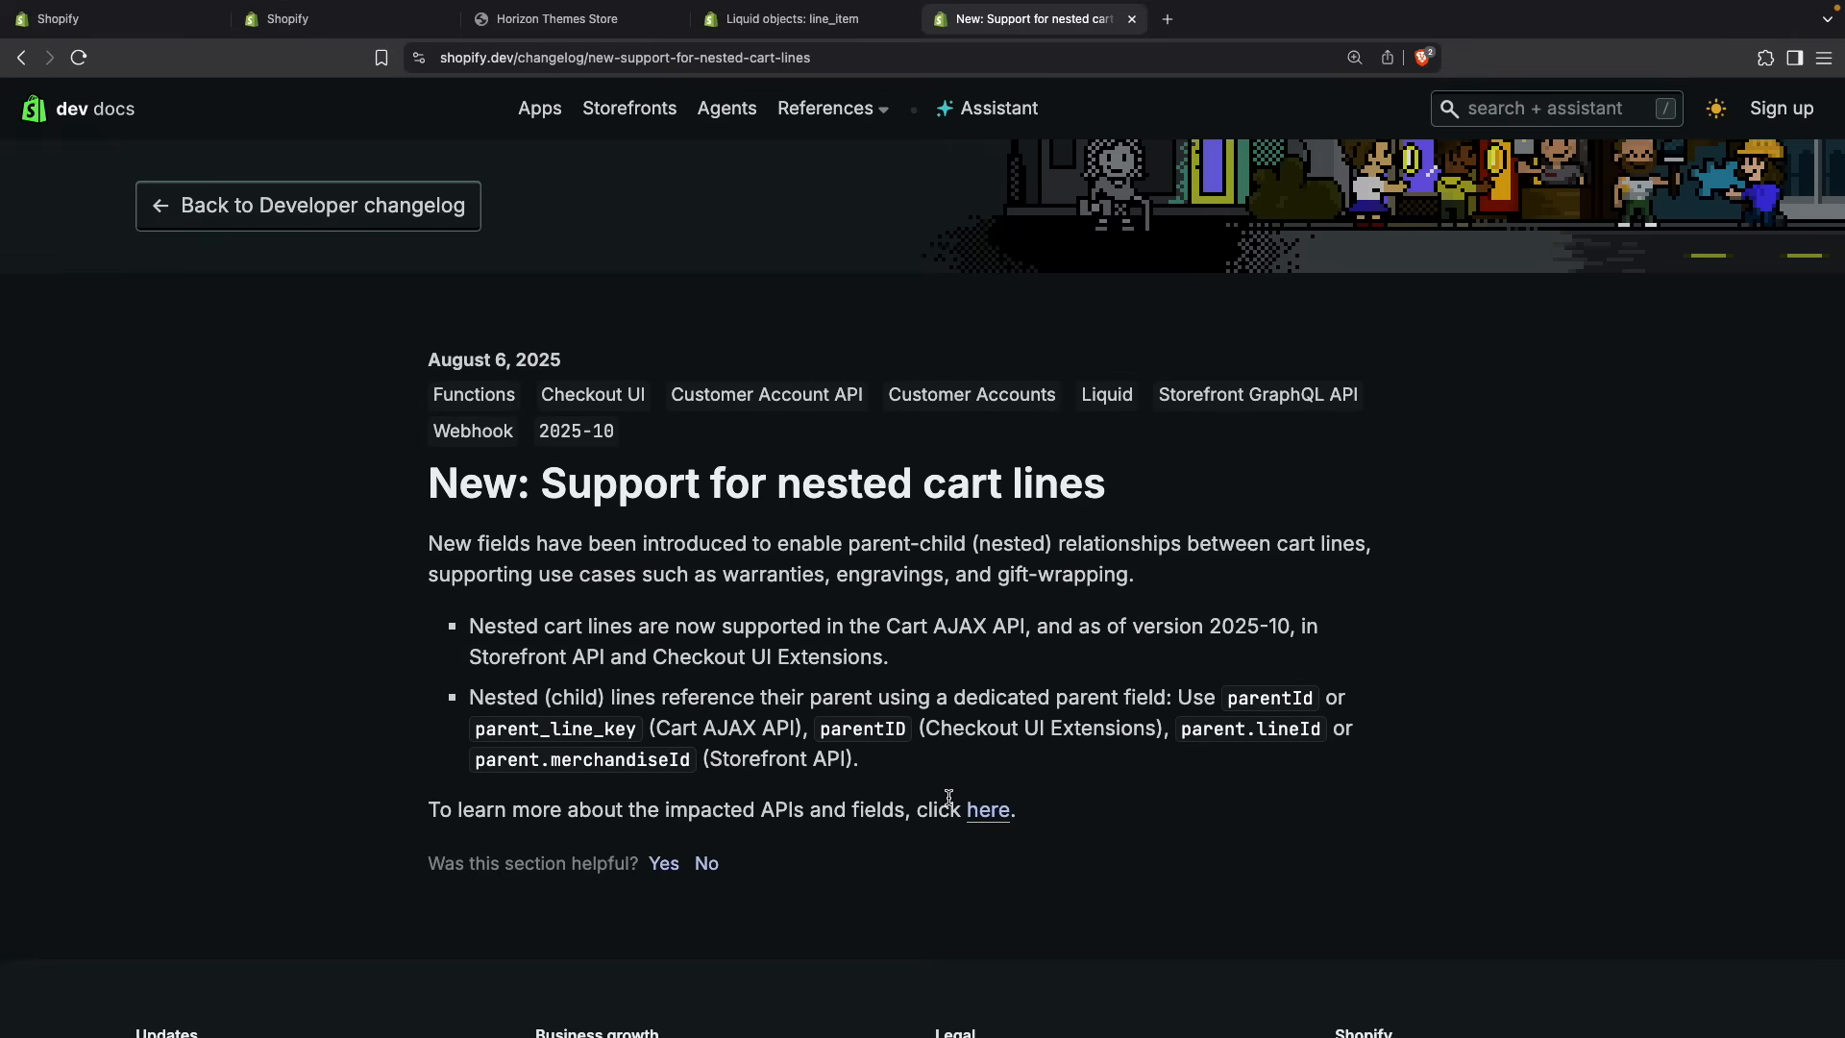
click(988, 809)
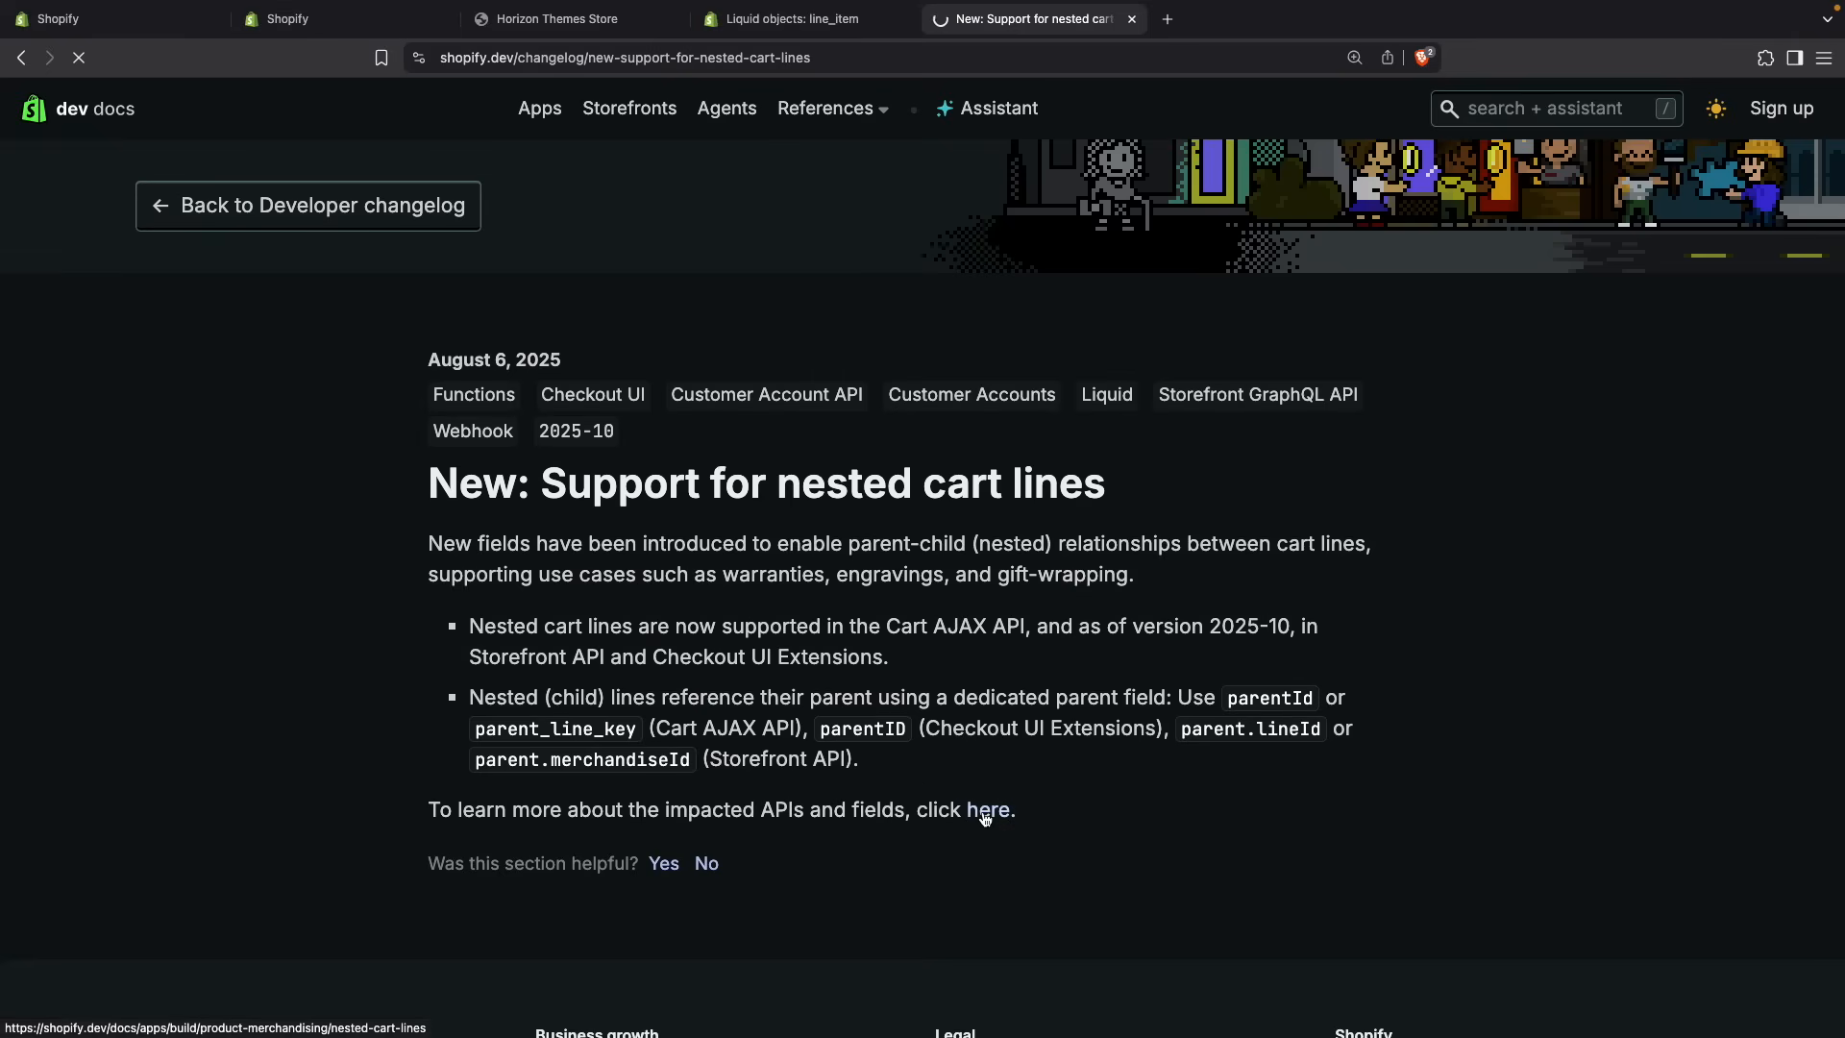
- Highlight the guide's opening sentence on parent-child relationships between cart lines
click(986, 809)
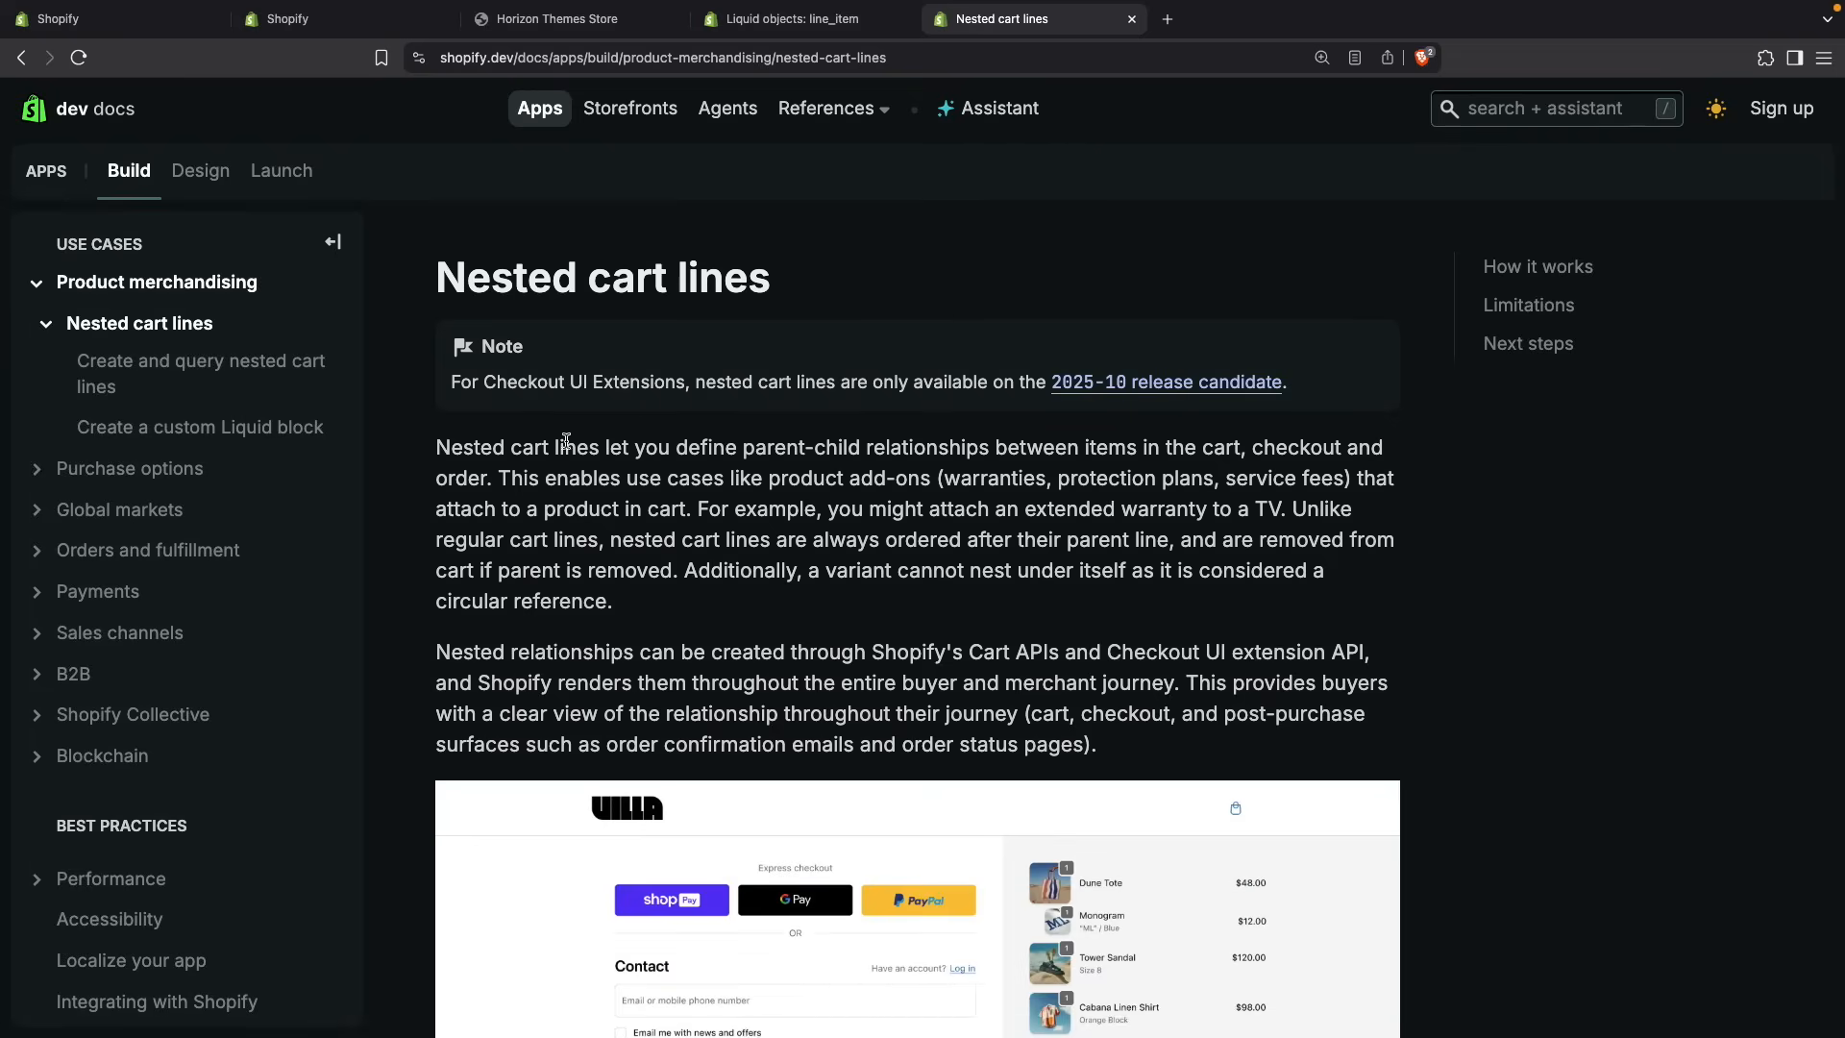
double_click(515, 448)
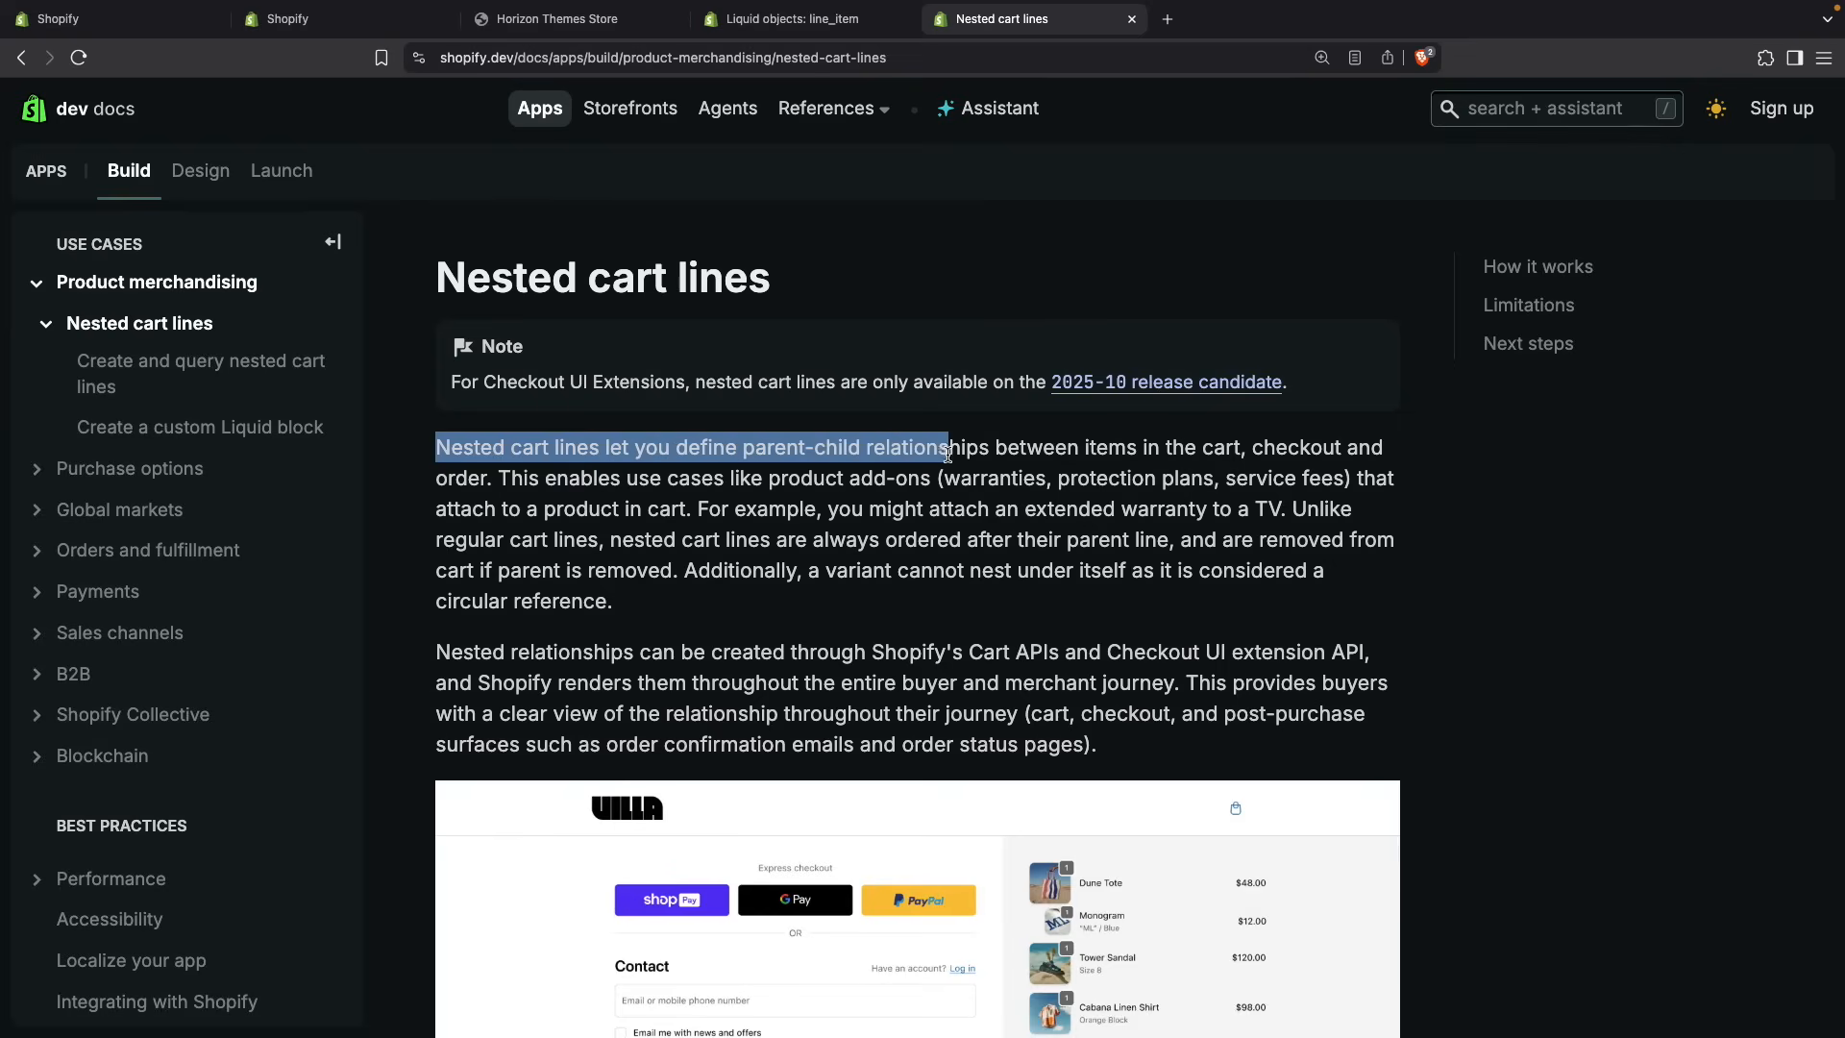
drag(948, 448, 1164, 454)
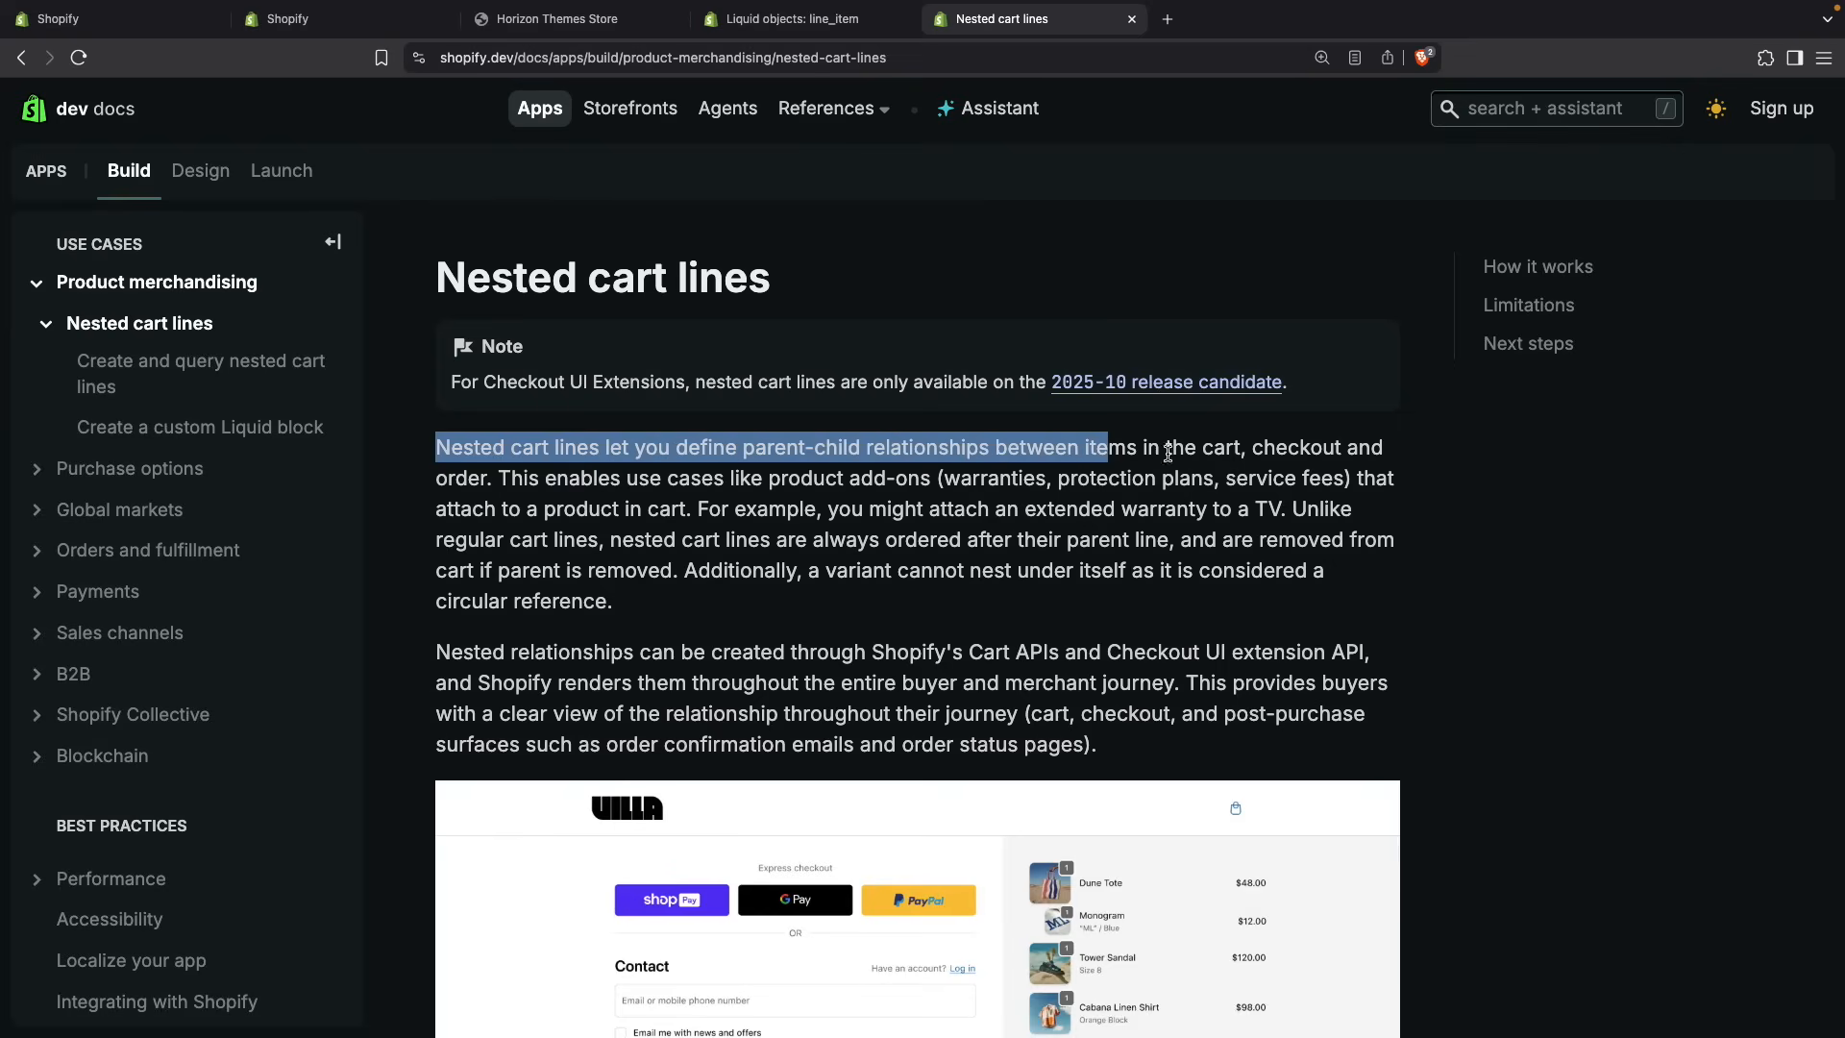
click(479, 481)
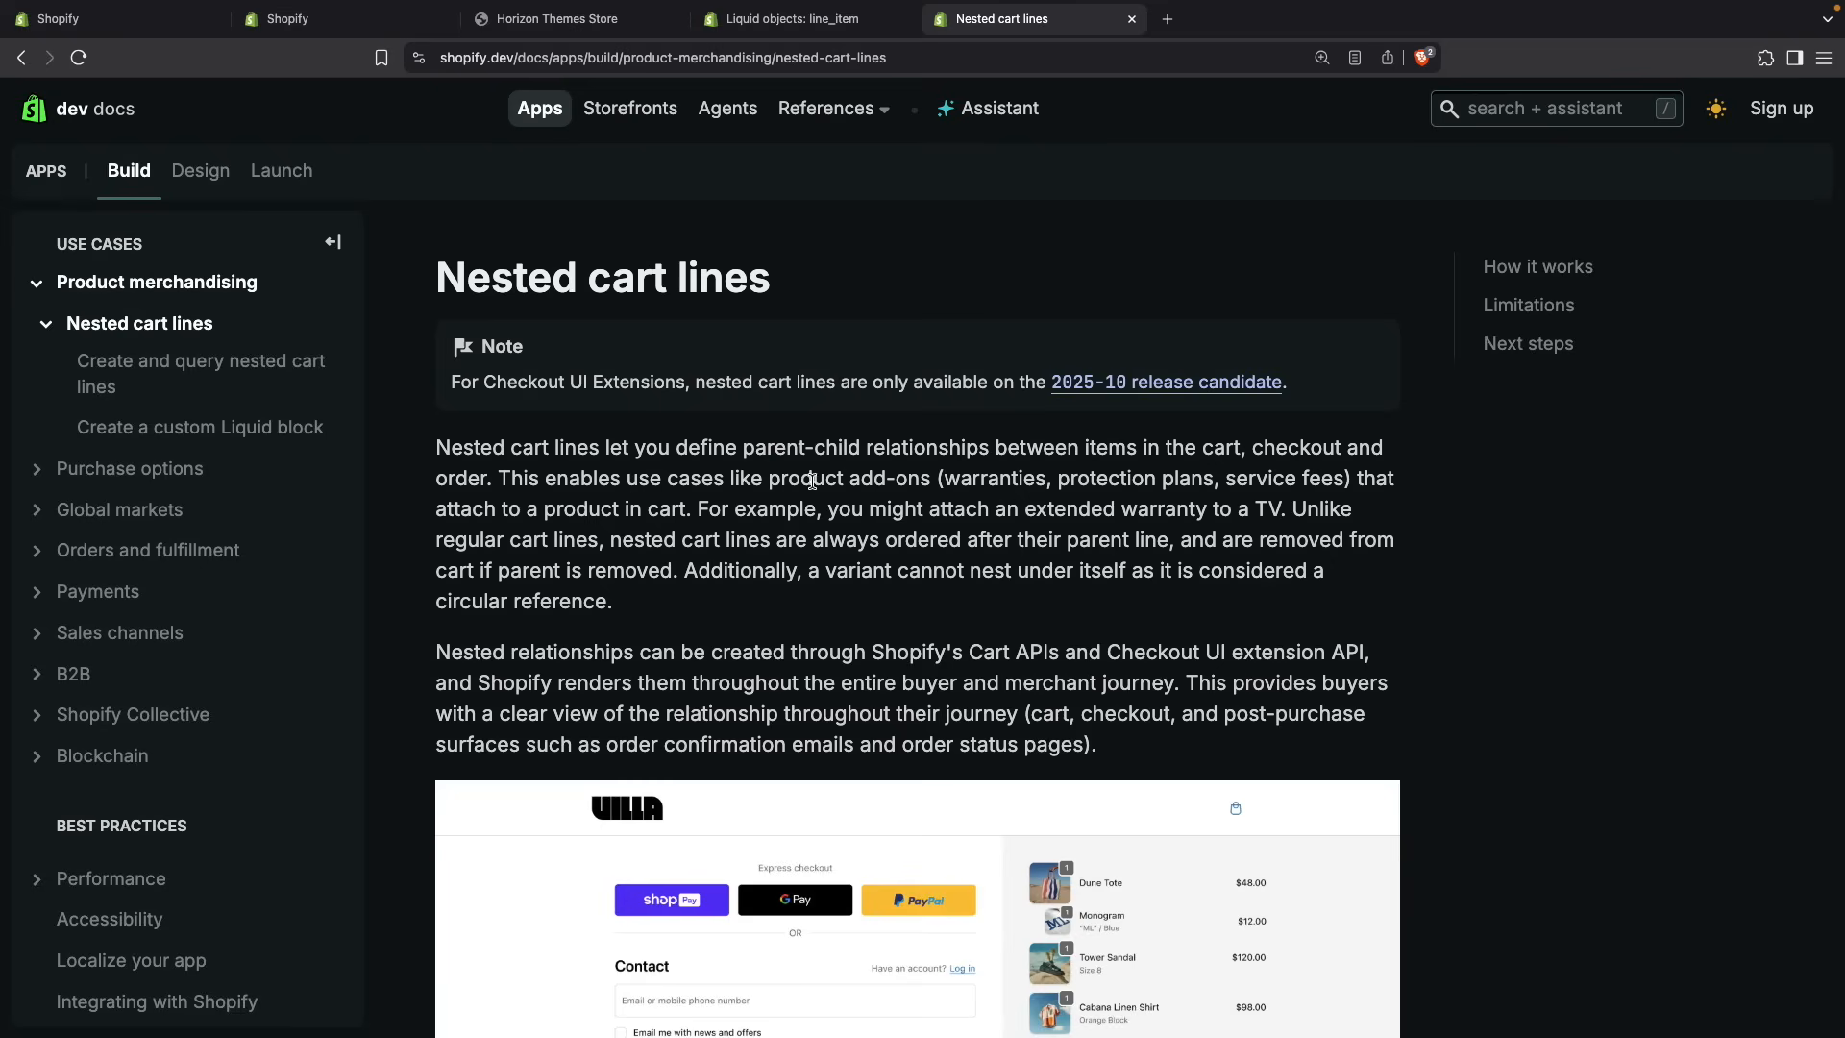
mouse_move(917, 478)
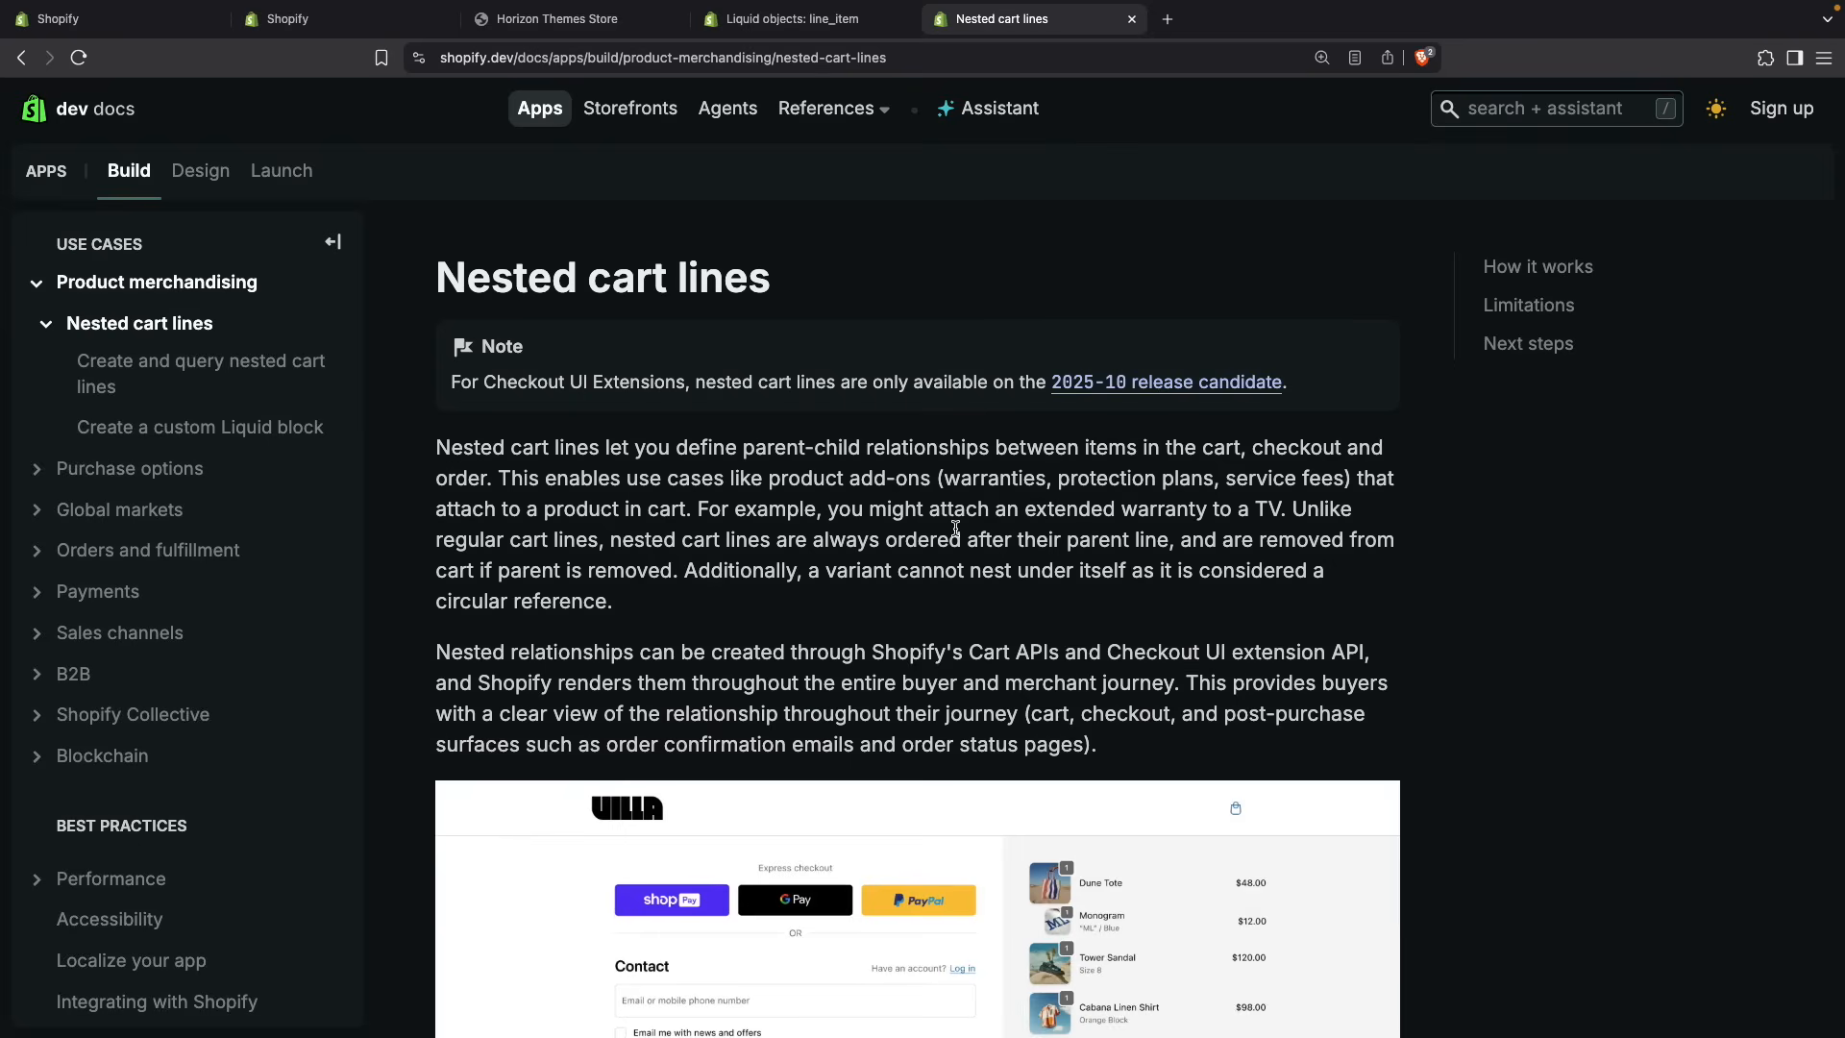
mouse_move(889, 586)
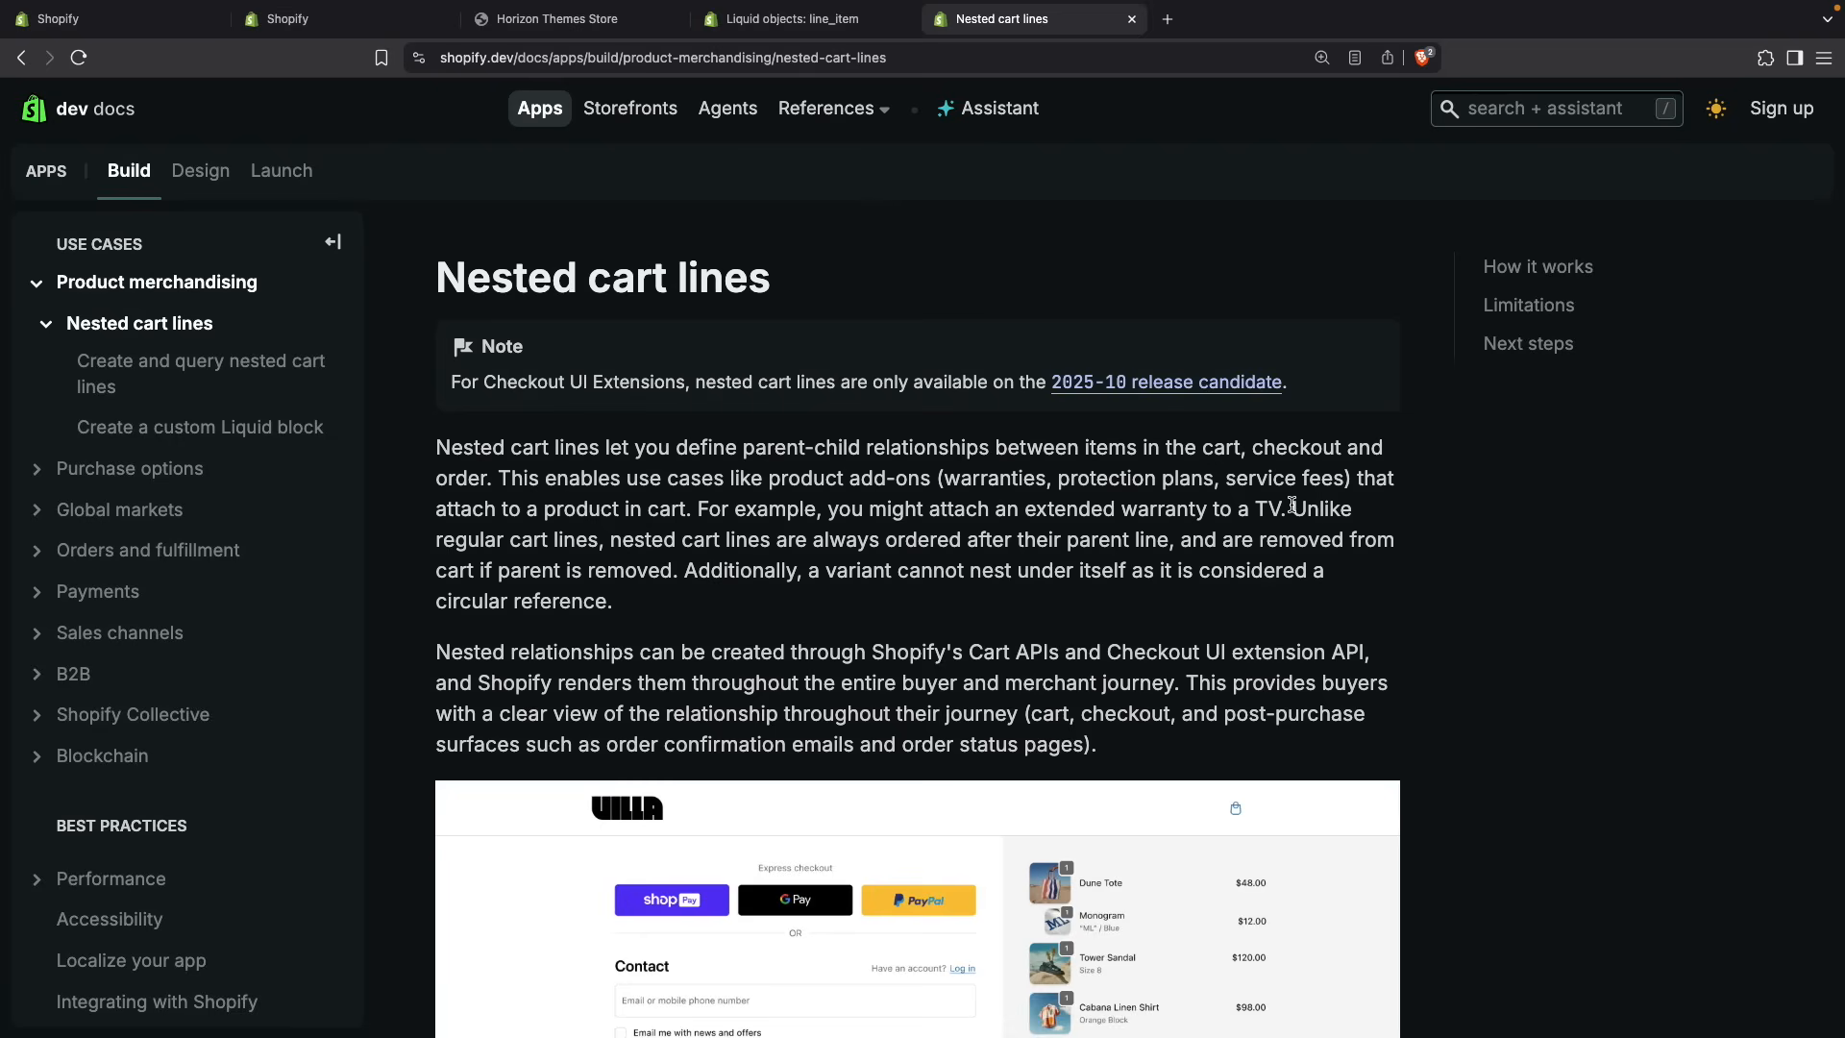
- Highlight that nested lines are always ordered after their parent and removed with it
drag(1291, 507, 602, 538)
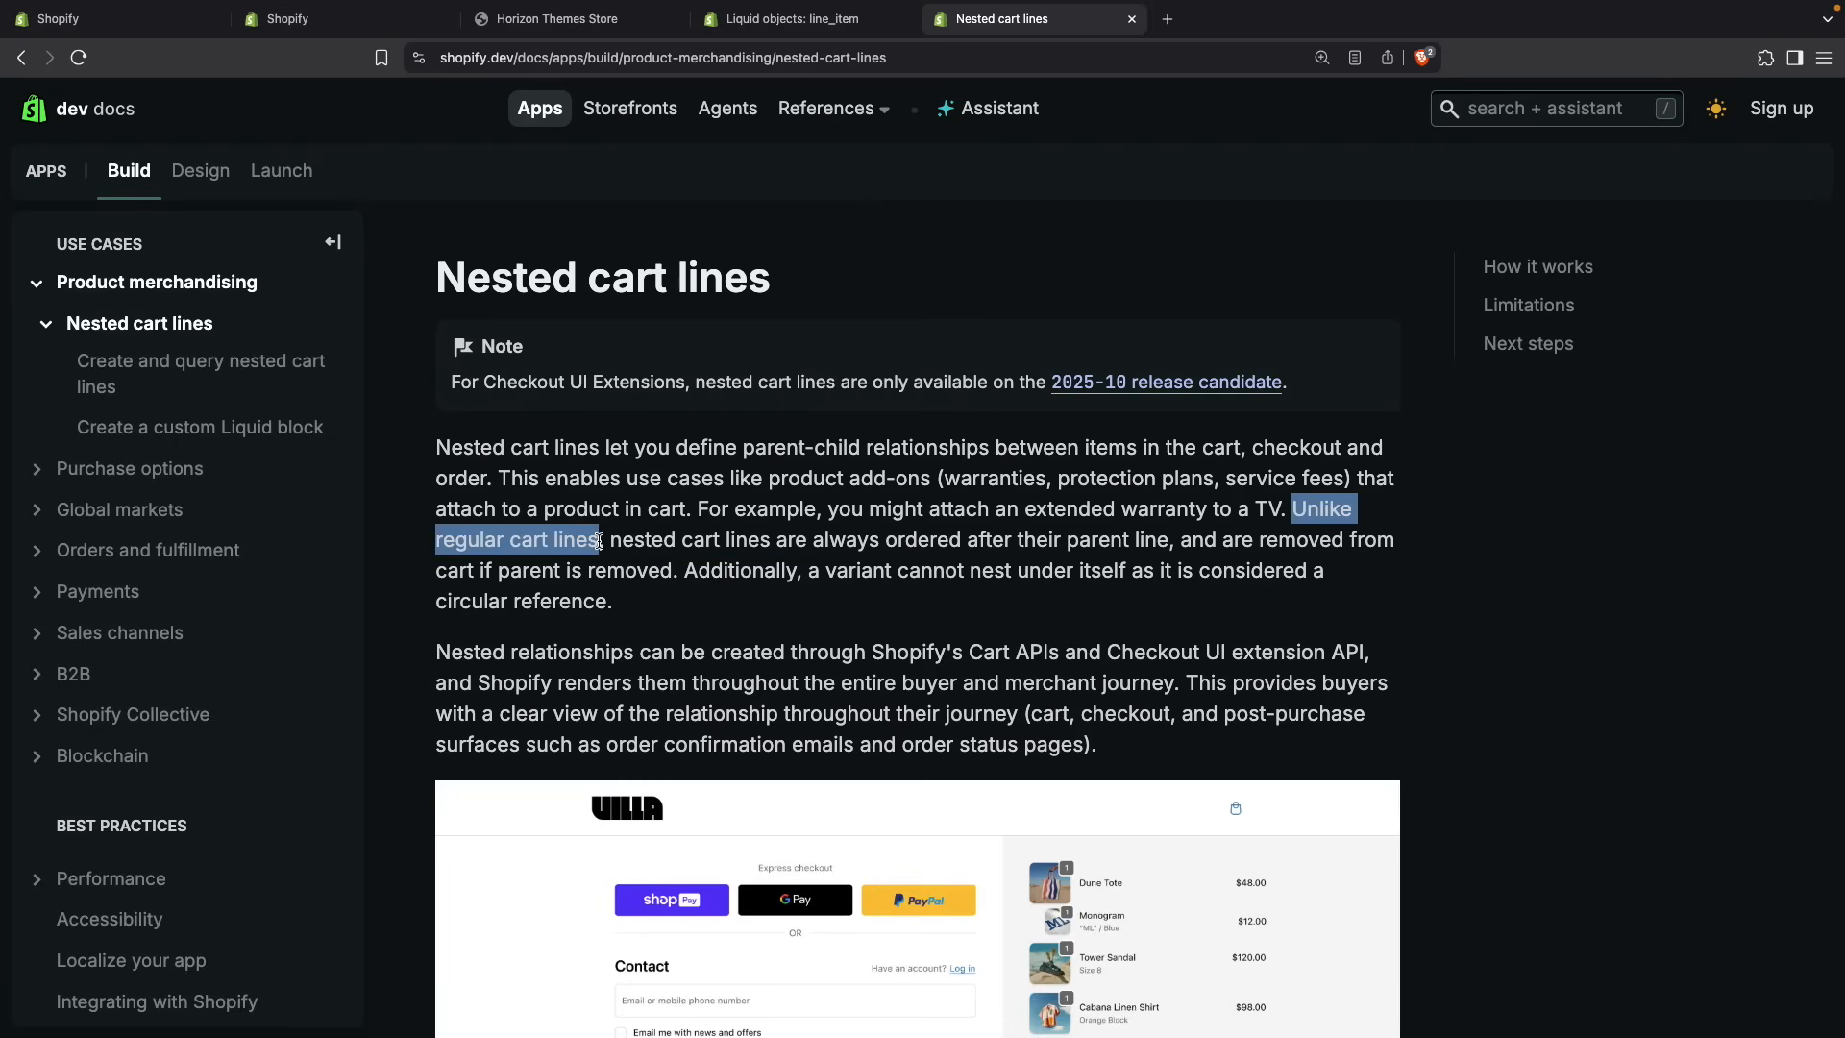
drag(600, 538, 953, 538)
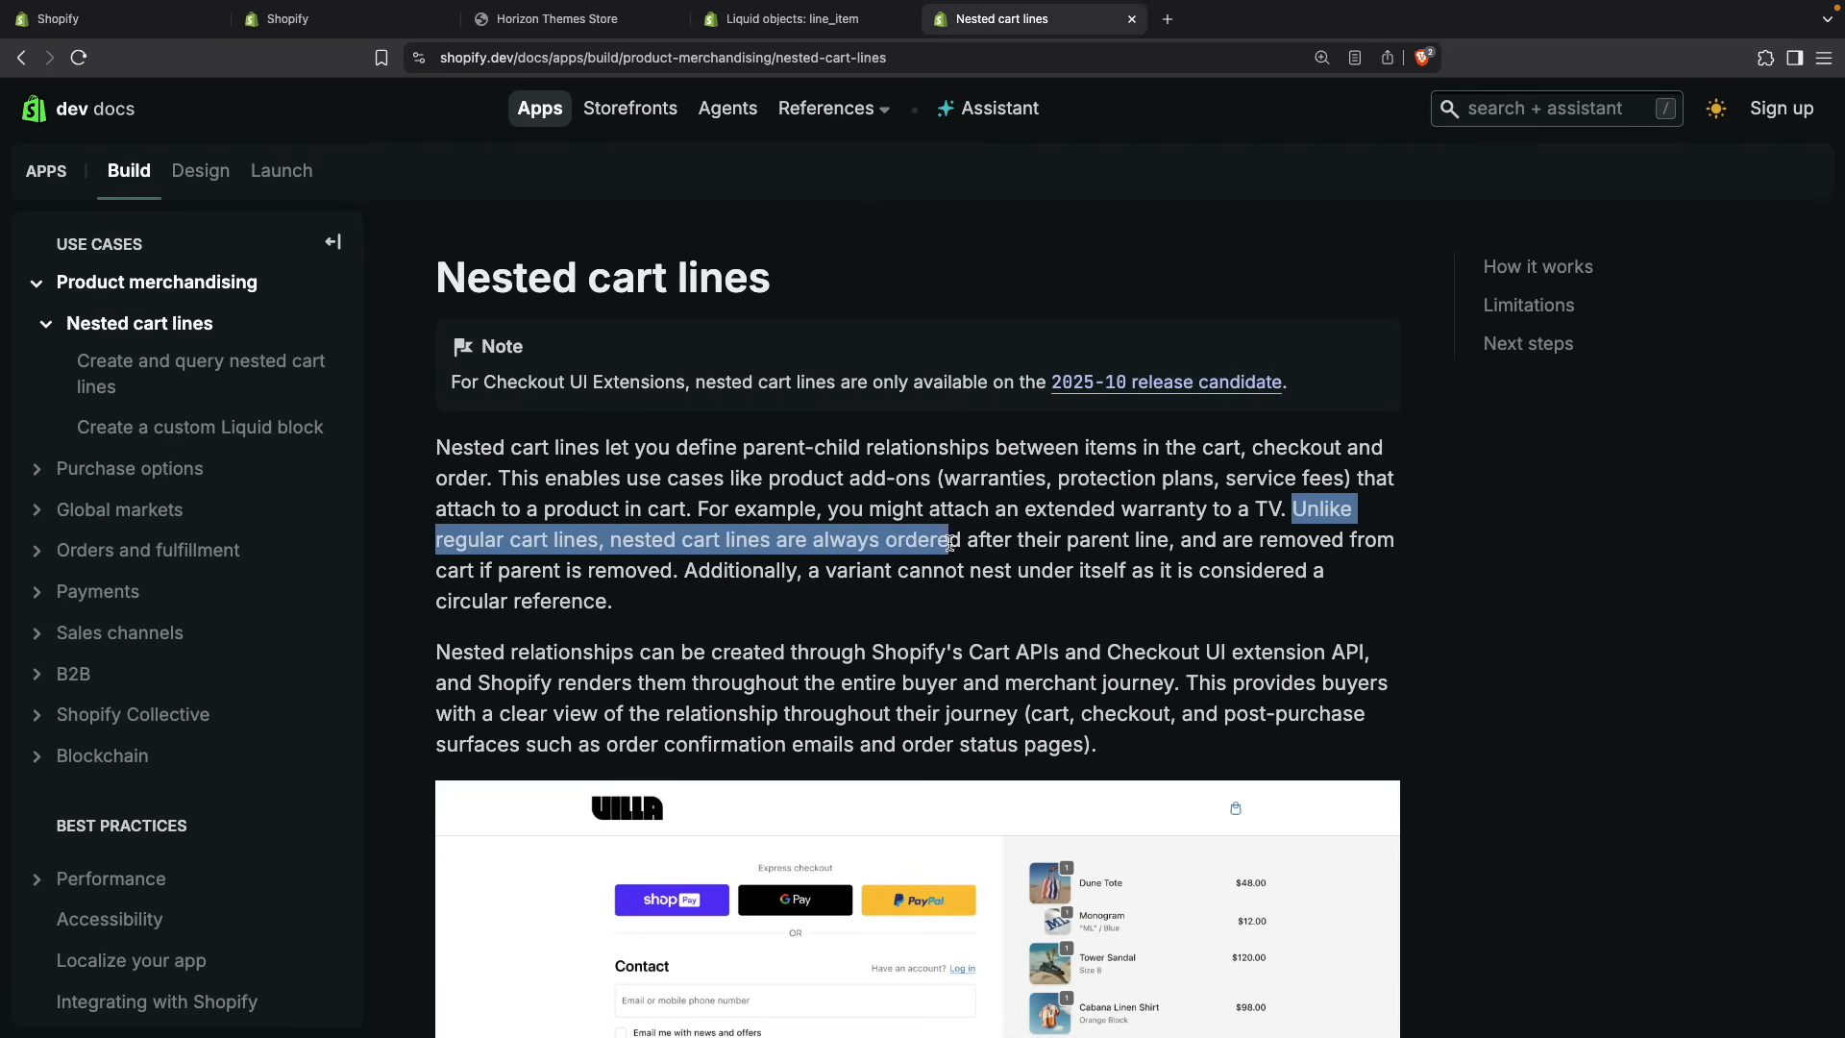
drag(953, 538, 1173, 538)
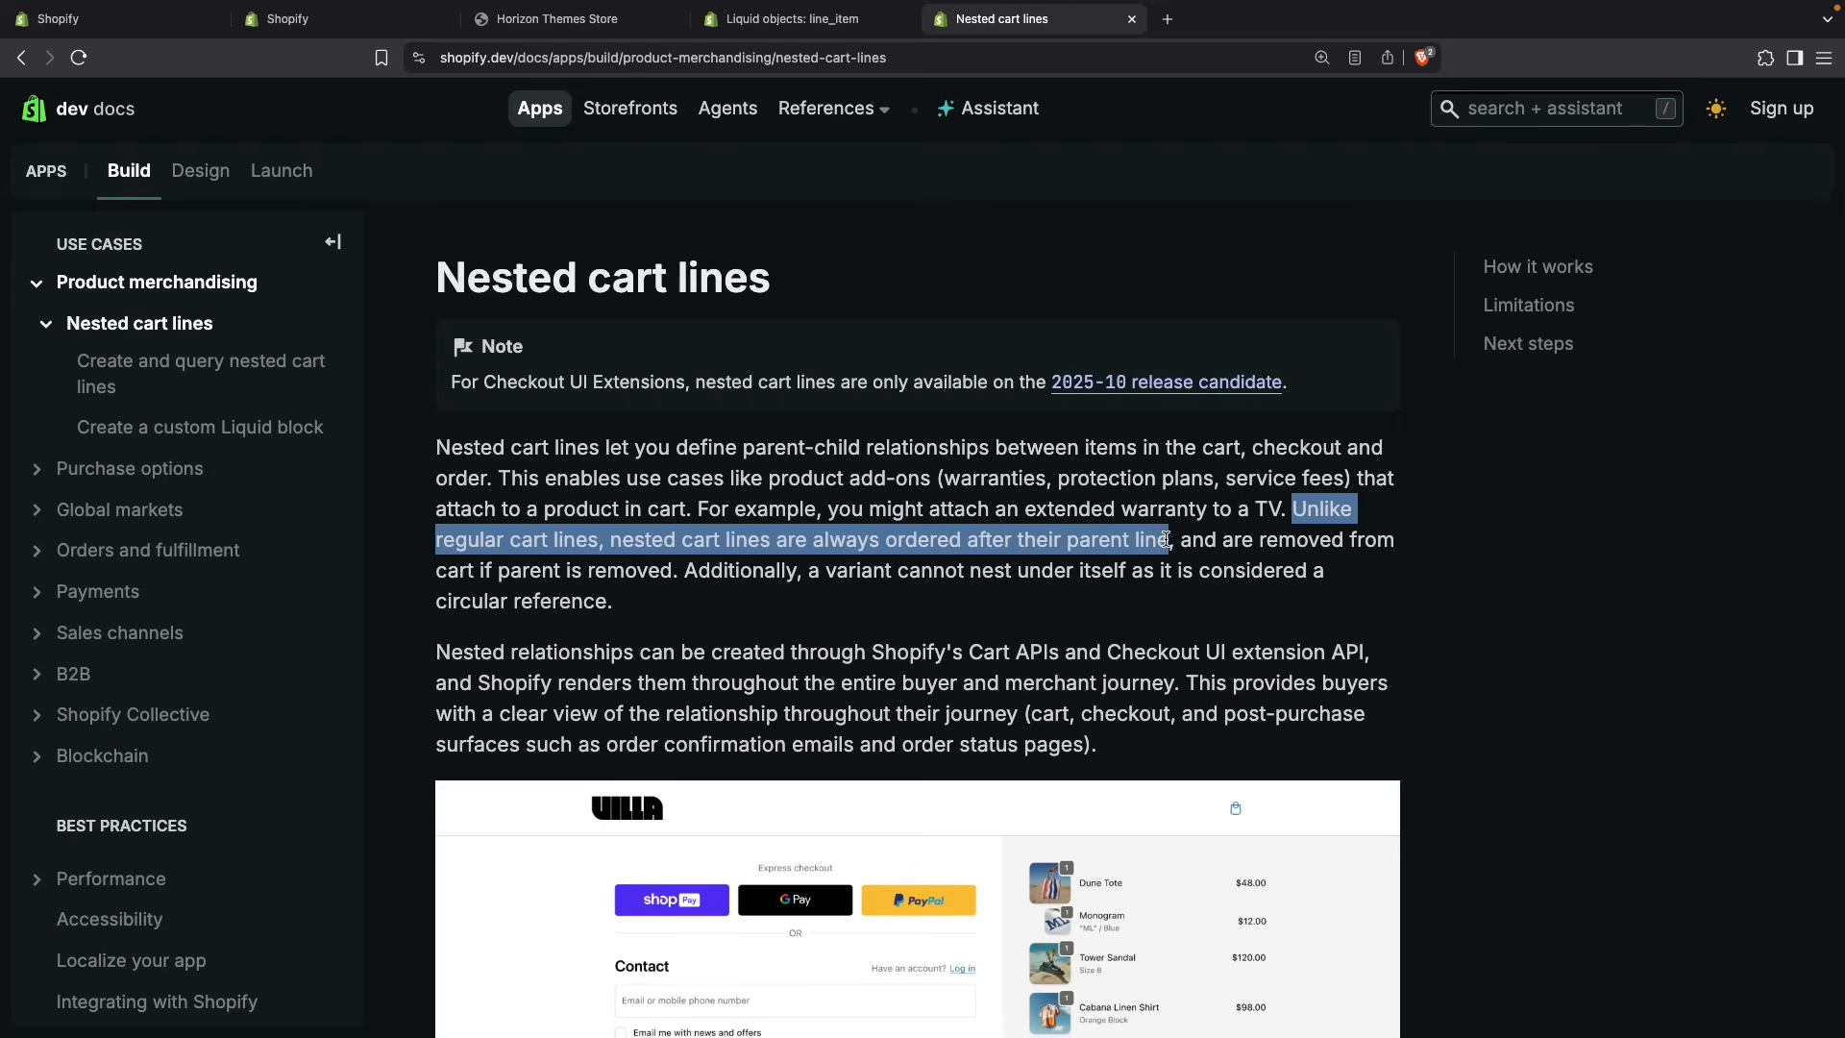
mouse_move(1153, 642)
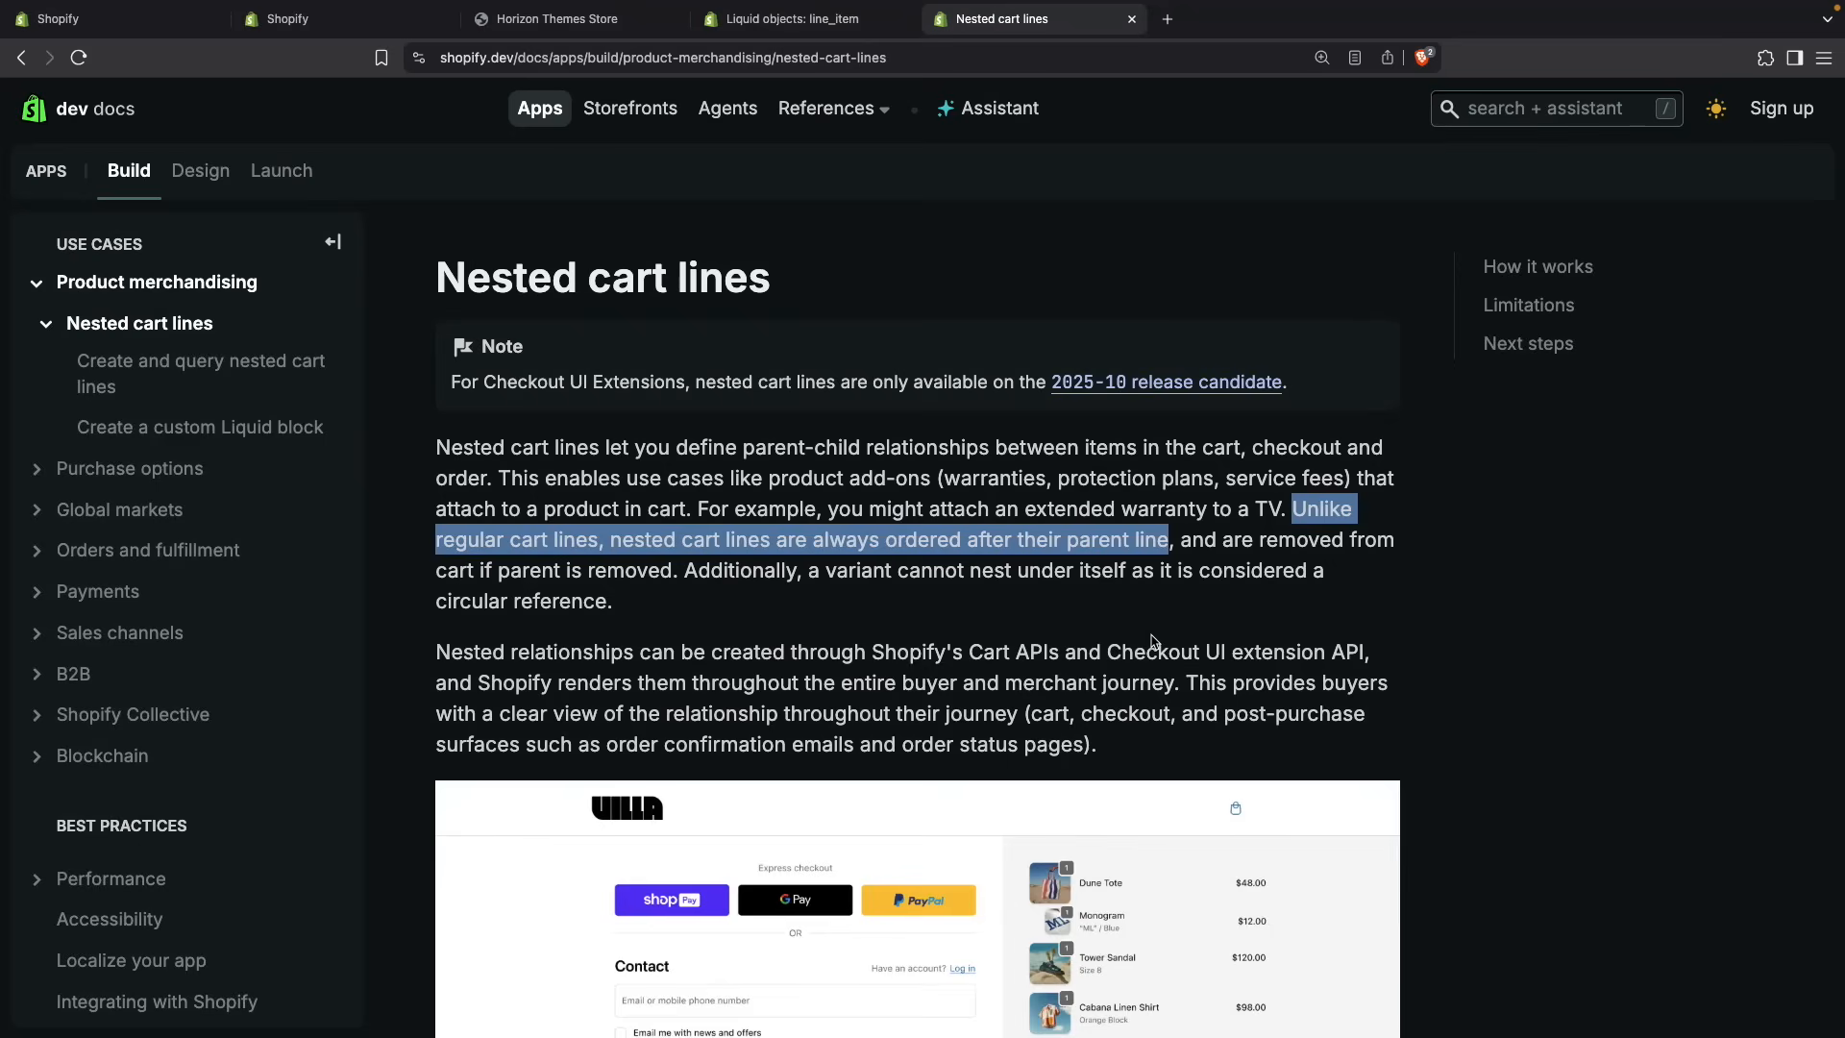
click(1182, 548)
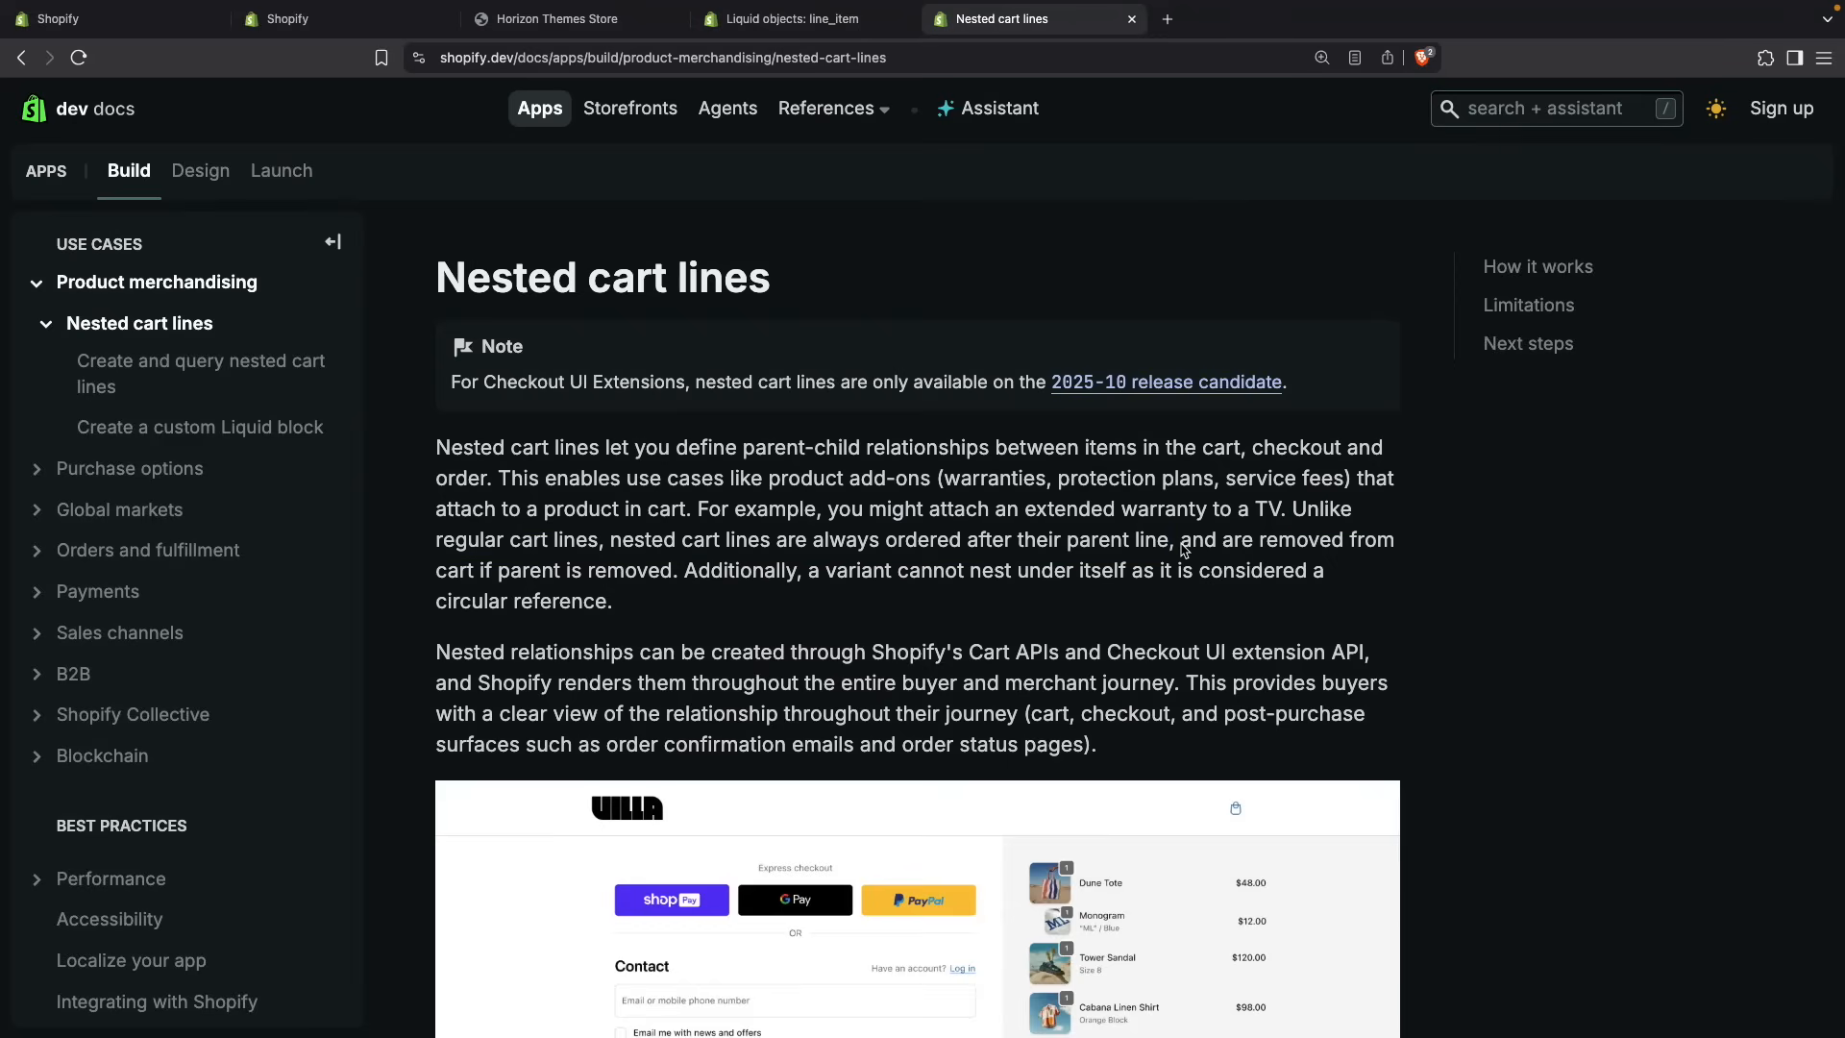
drag(1180, 539, 667, 569)
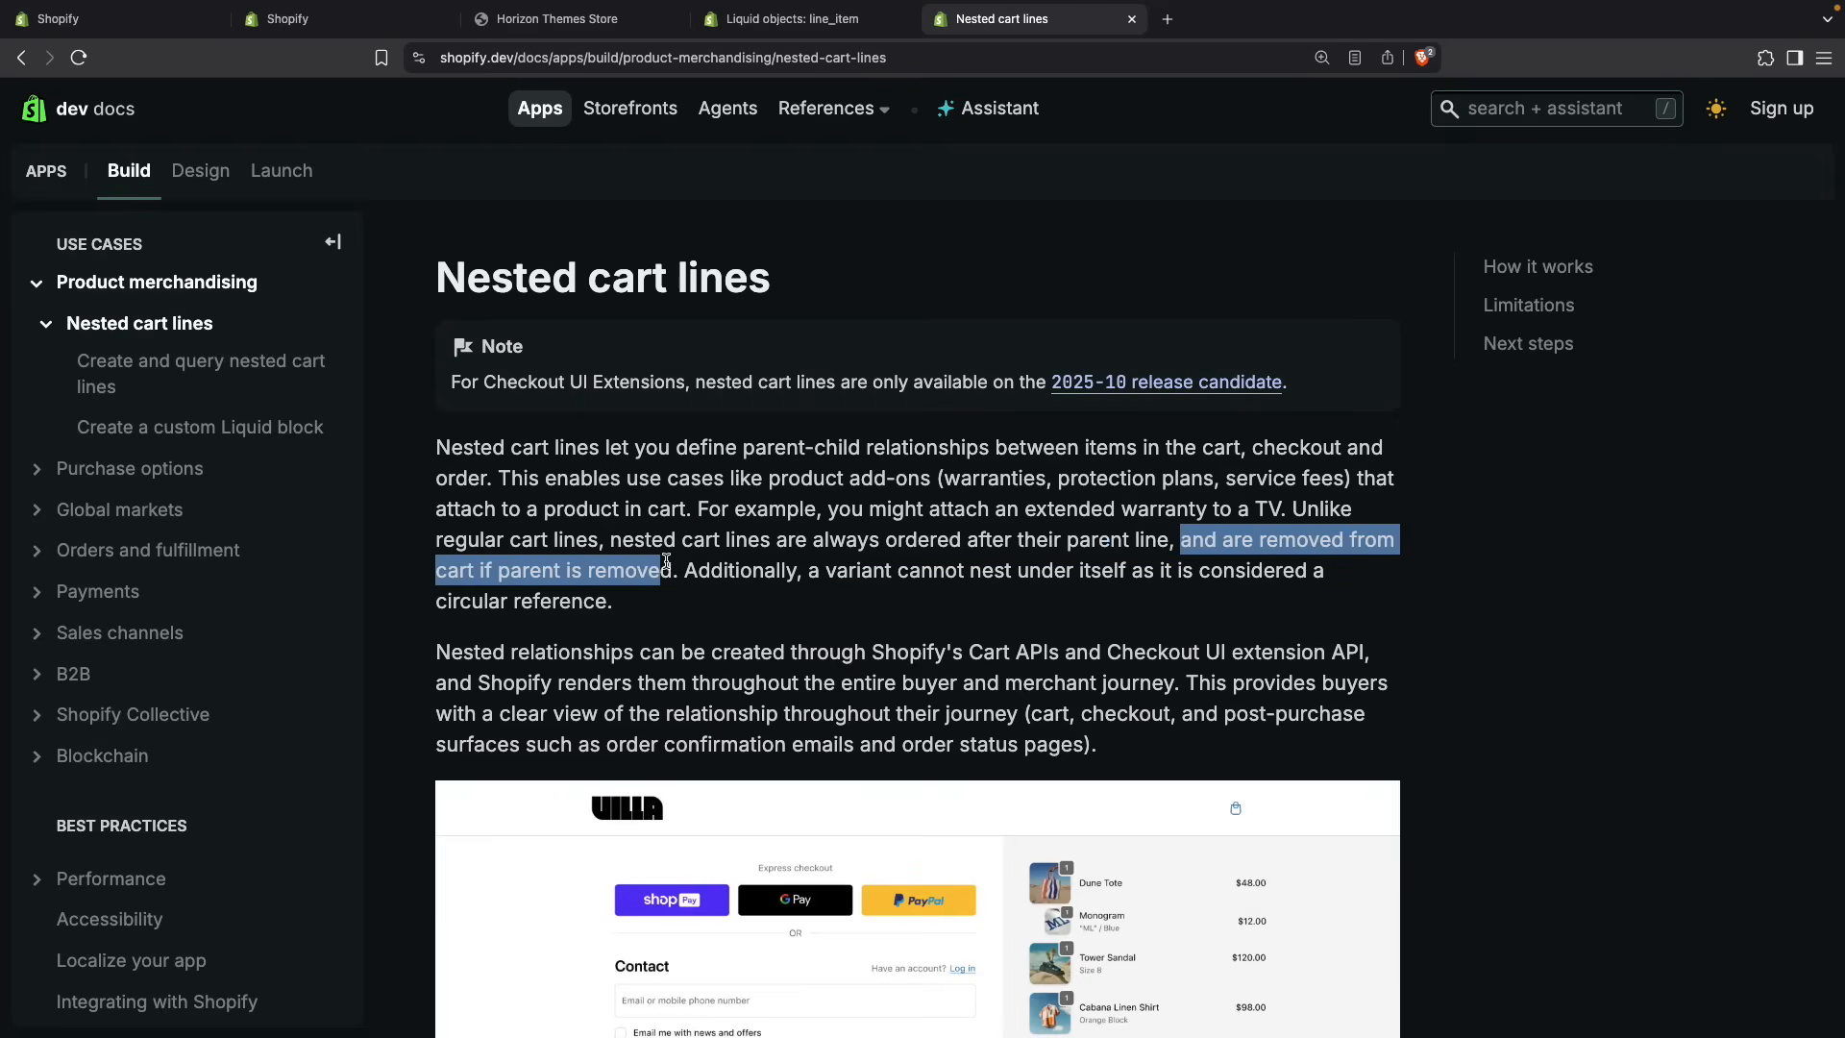
mouse_move(703, 617)
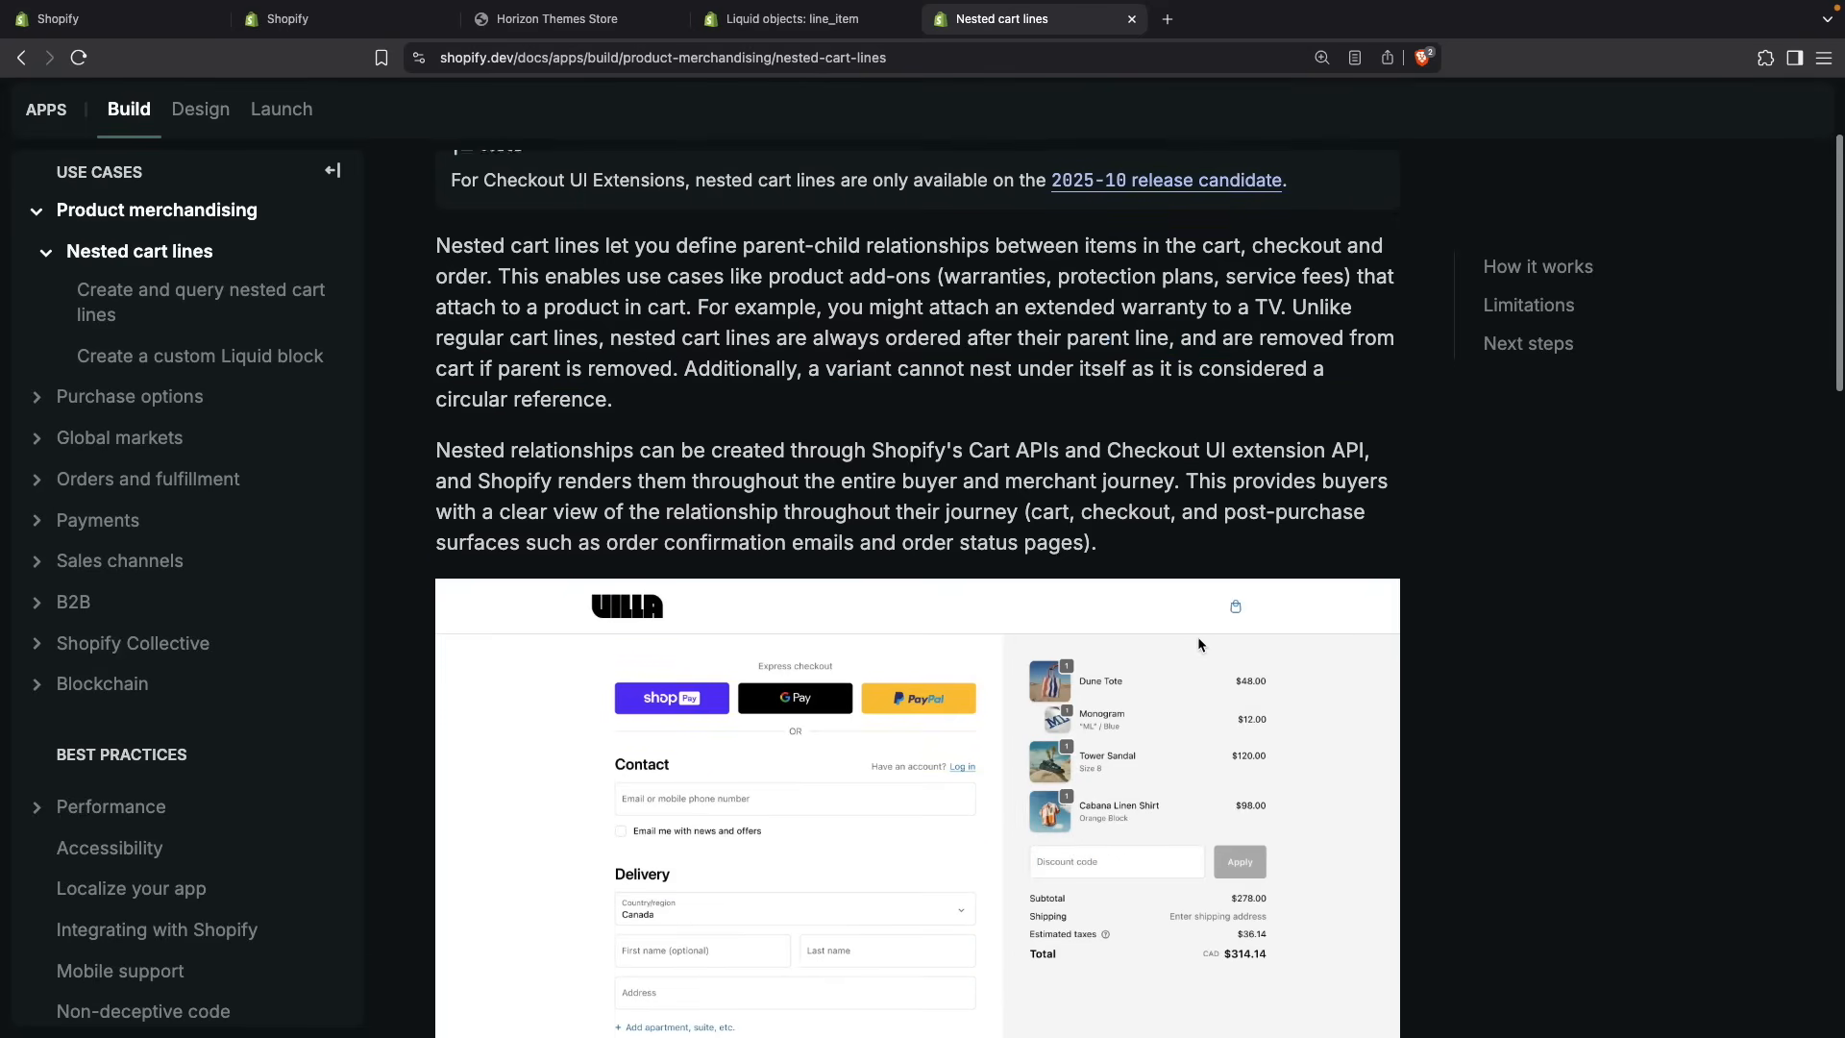
- Scroll down to the checkout screenshot showing the Monogram add-on nested under the Dune Tote
scroll(down, 3)
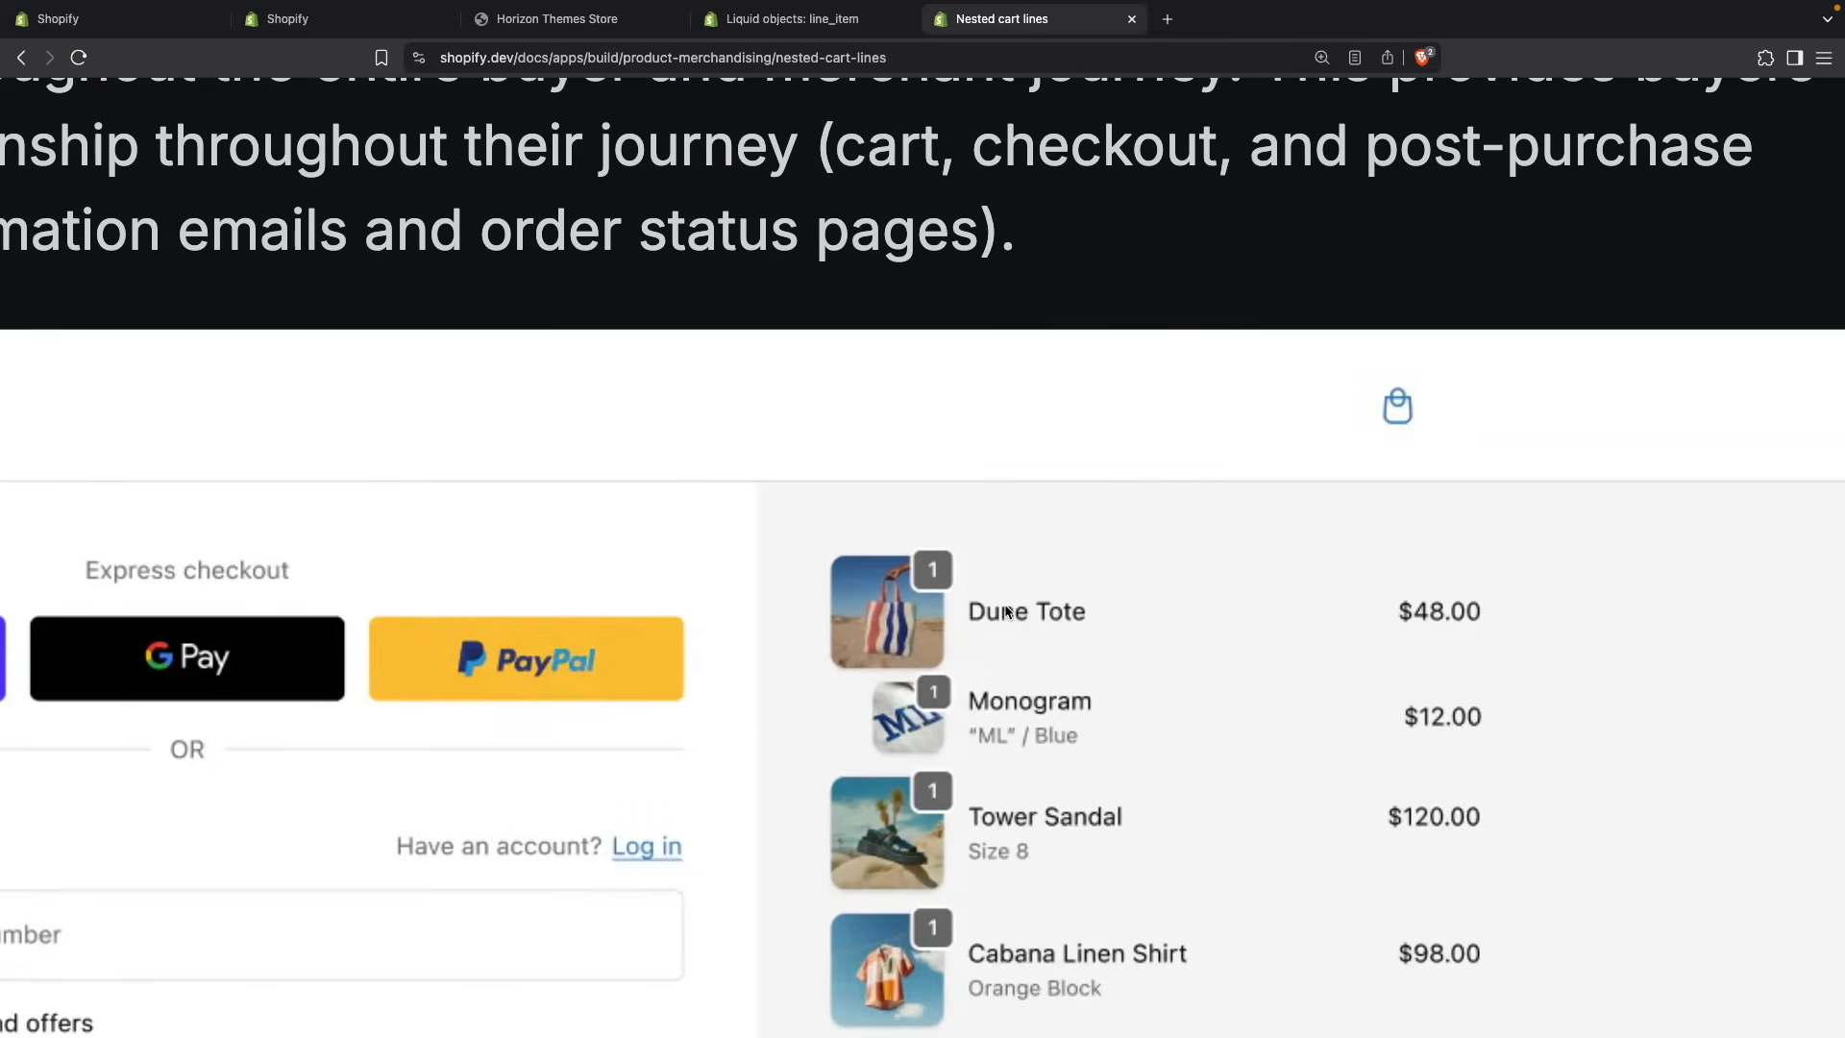
mouse_move(1009, 726)
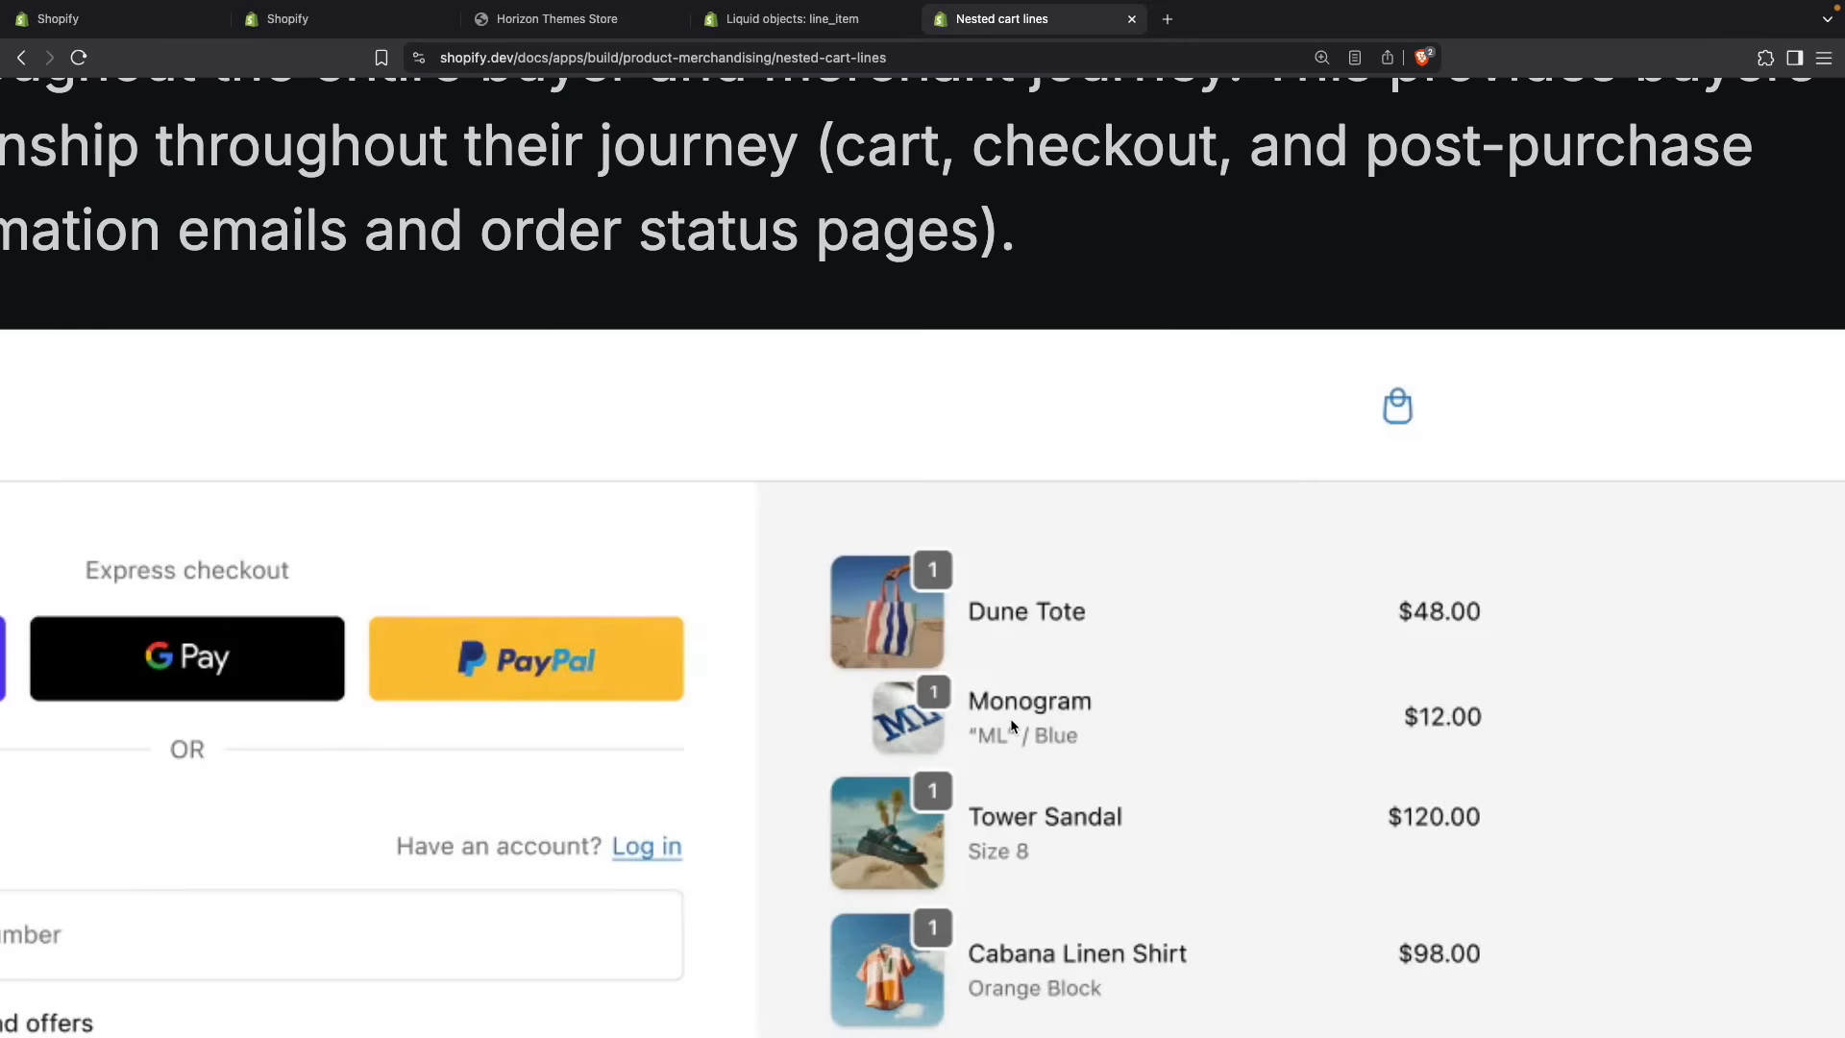
mouse_move(1019, 727)
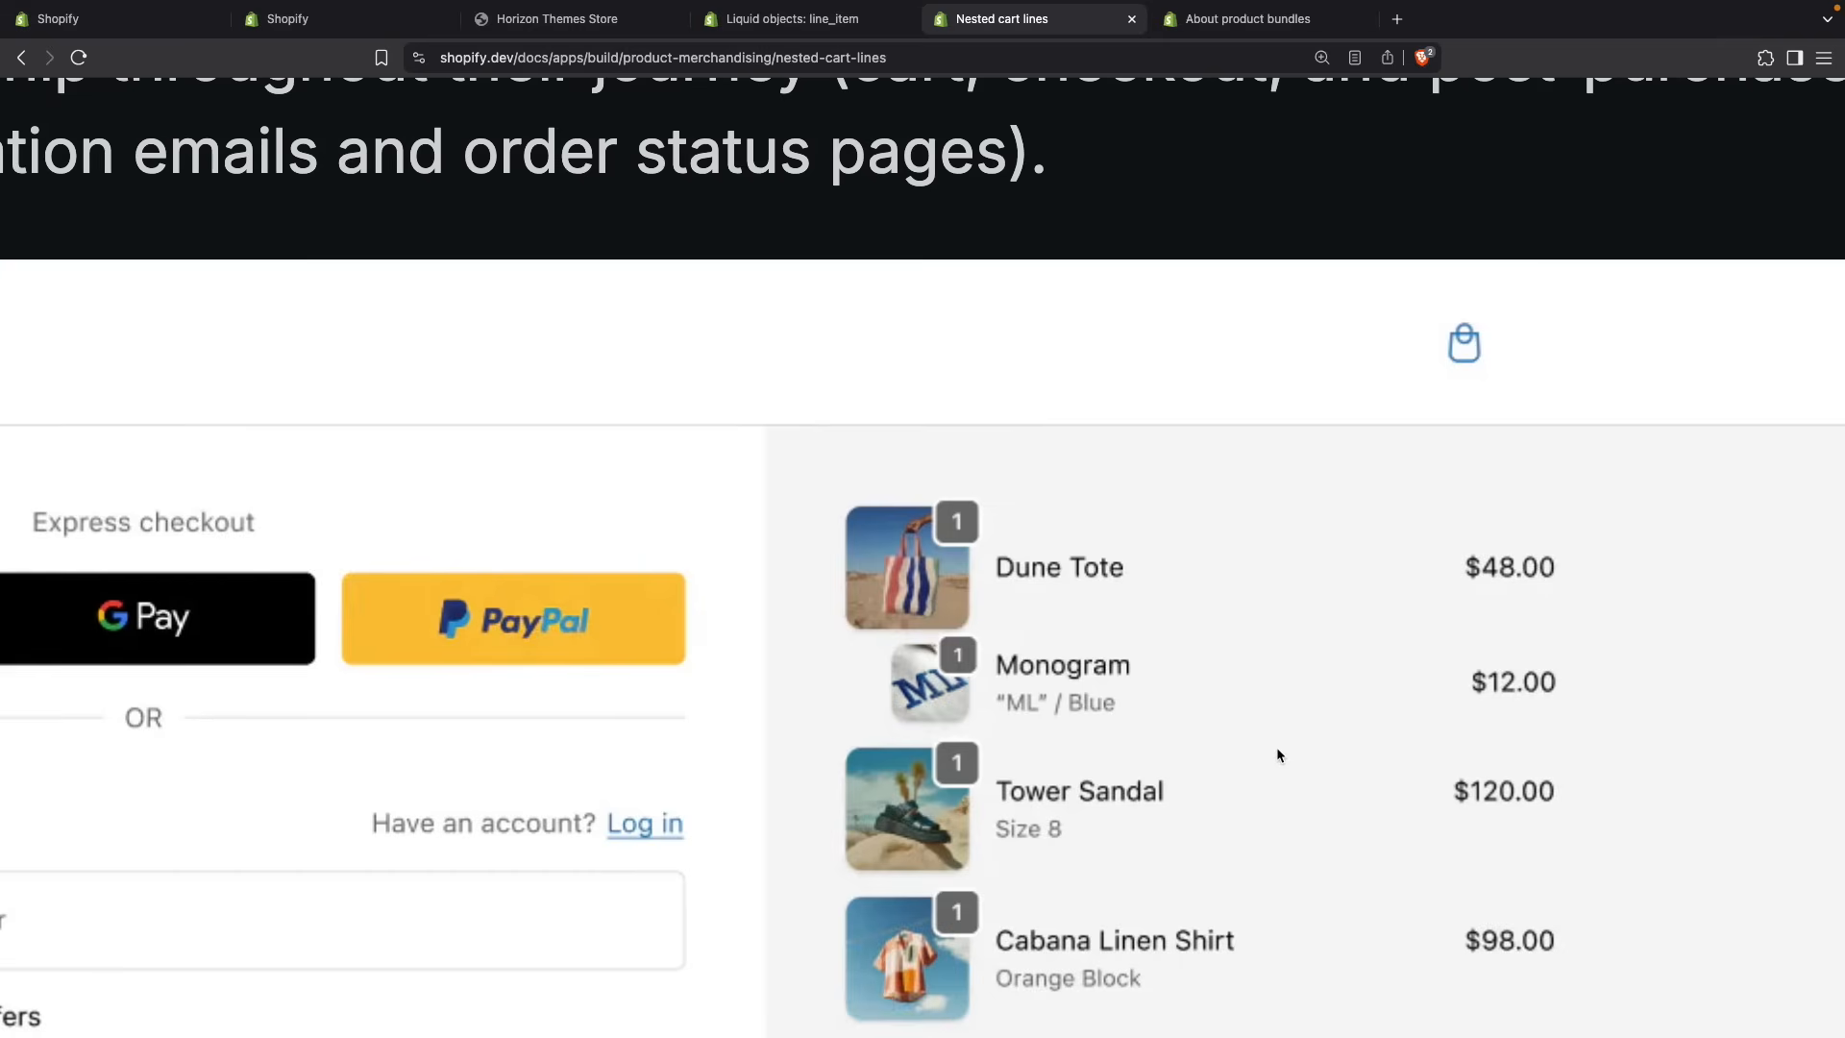
mouse_move(1635, 724)
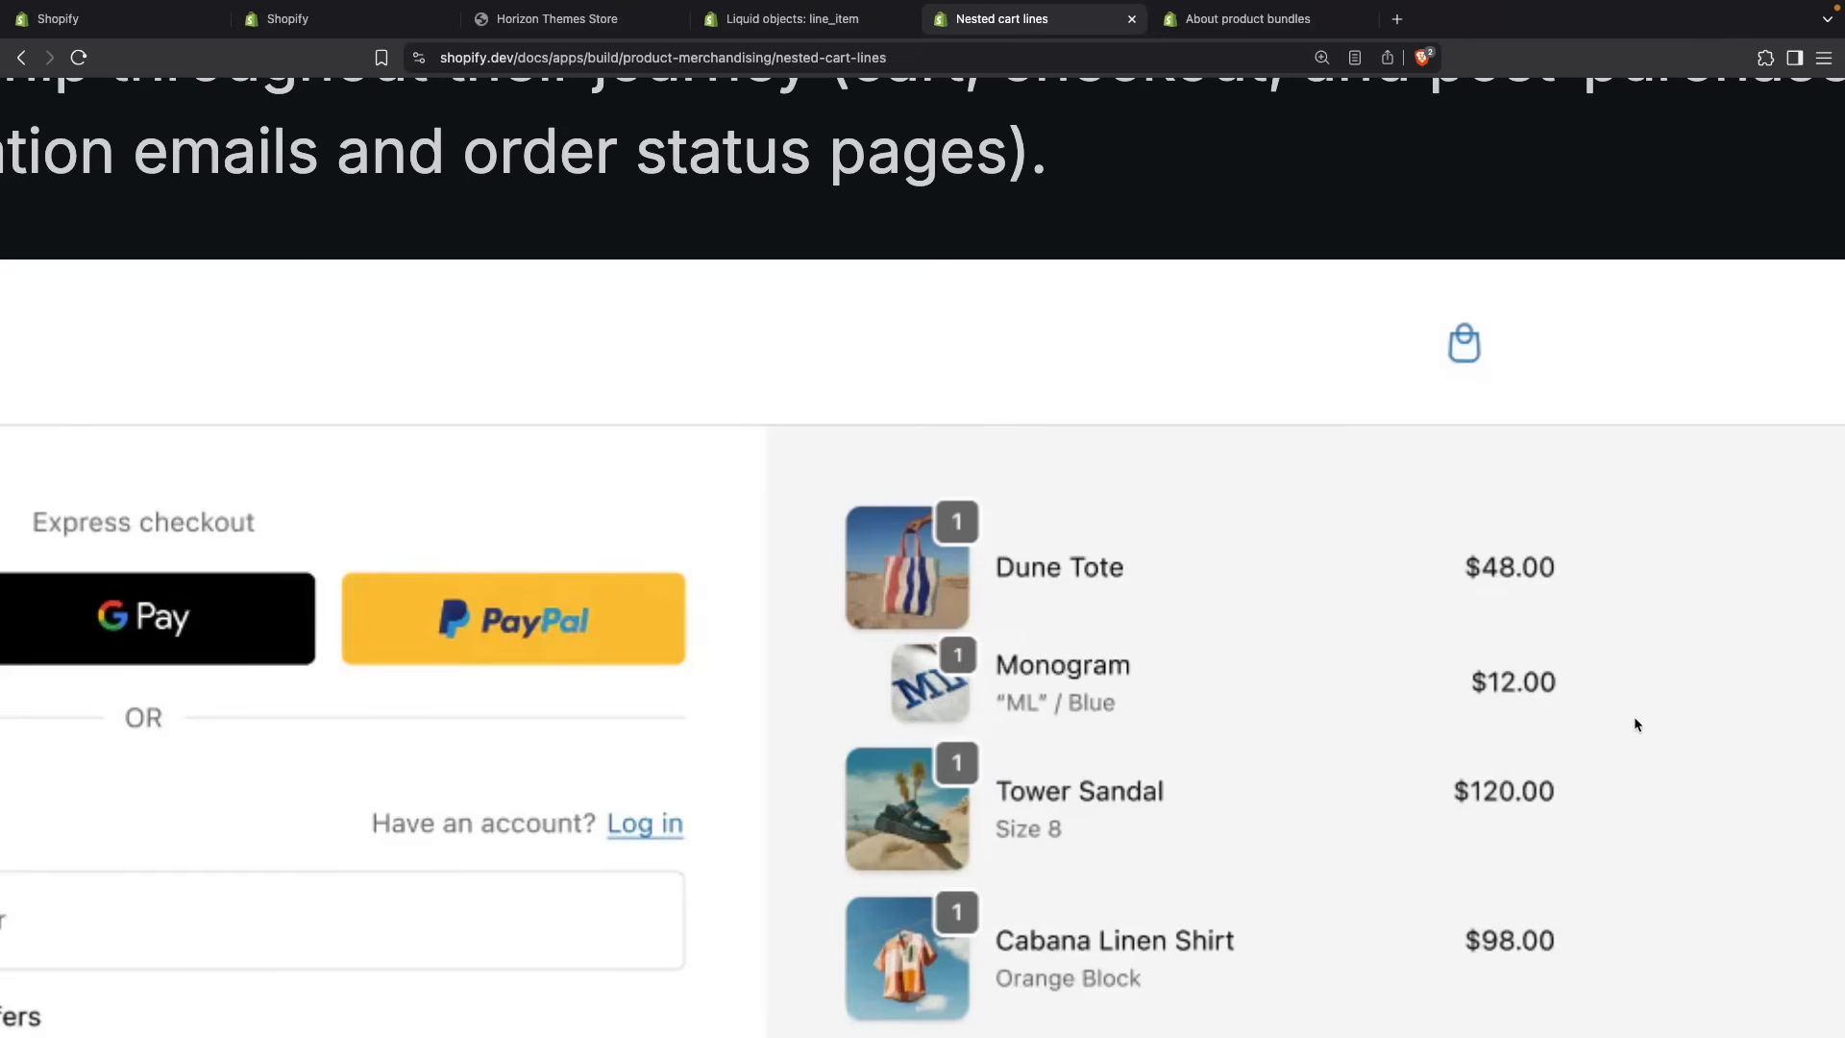
mouse_move(1132, 333)
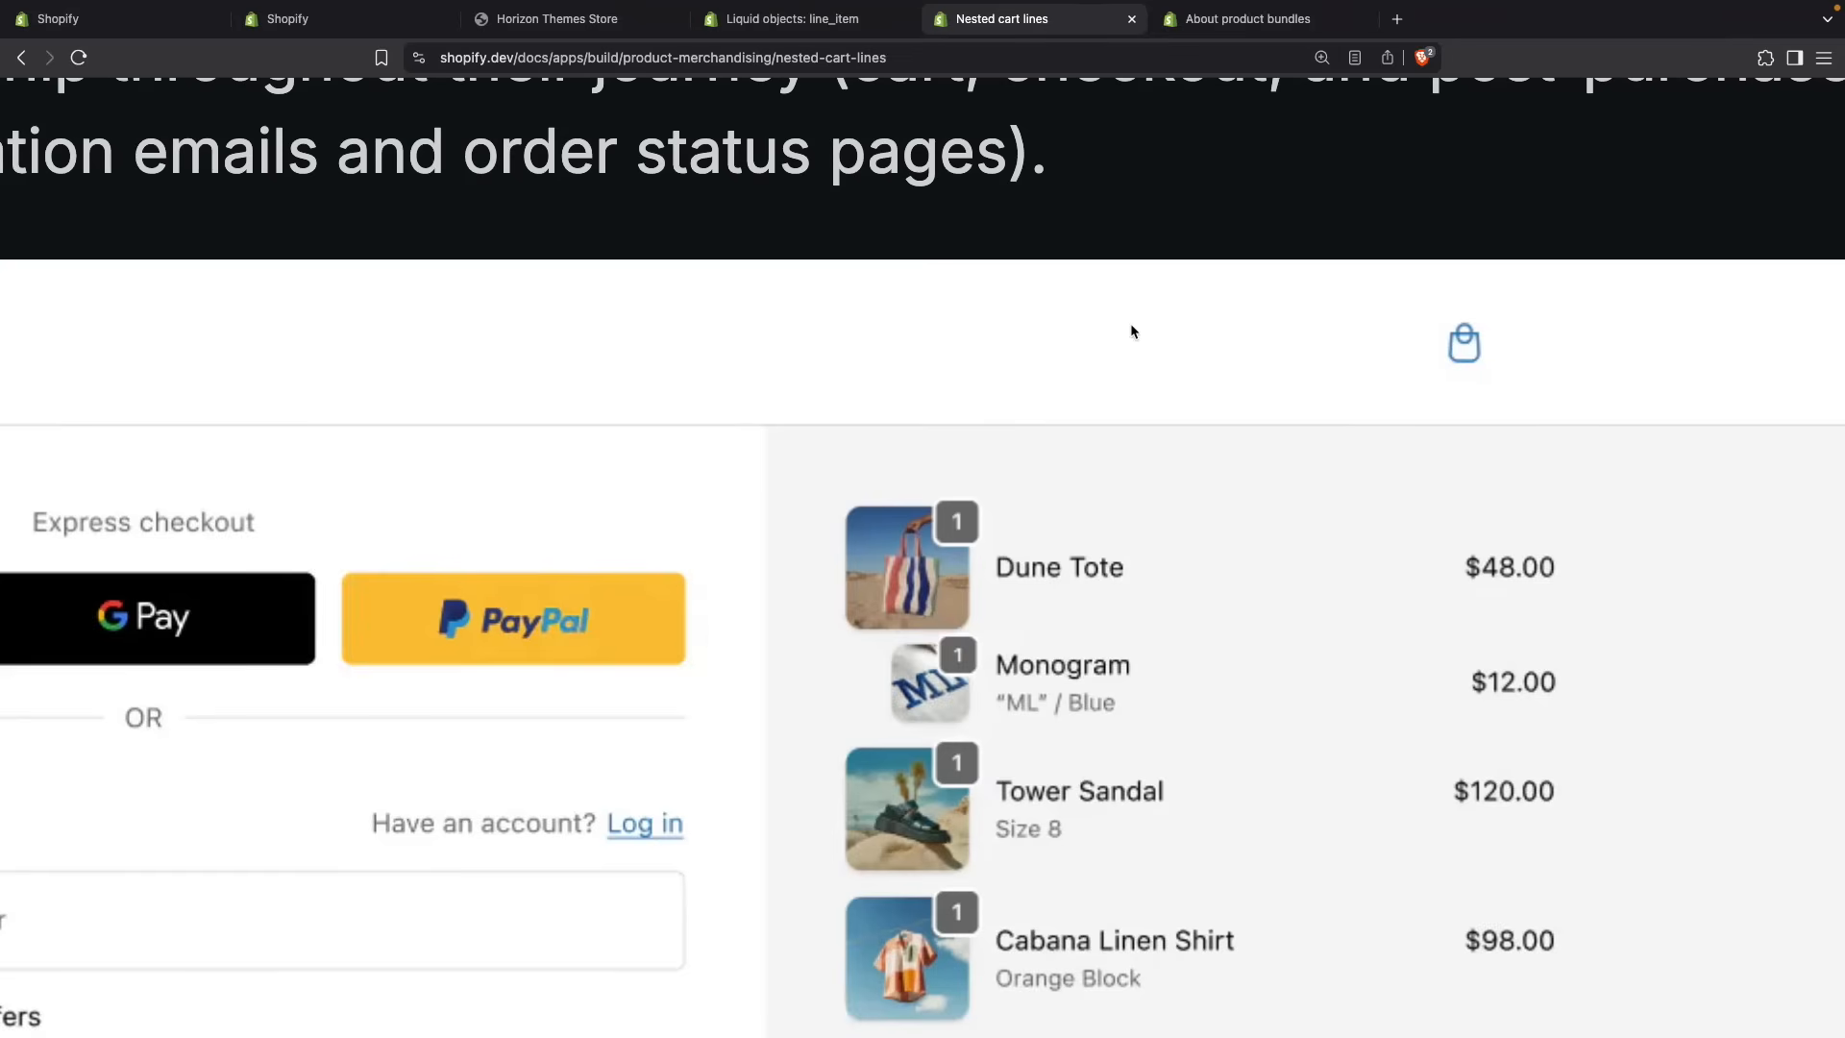
- Flip between the product bundles page and the Nested cart lines guide to compare their checkout examples
click(1247, 20)
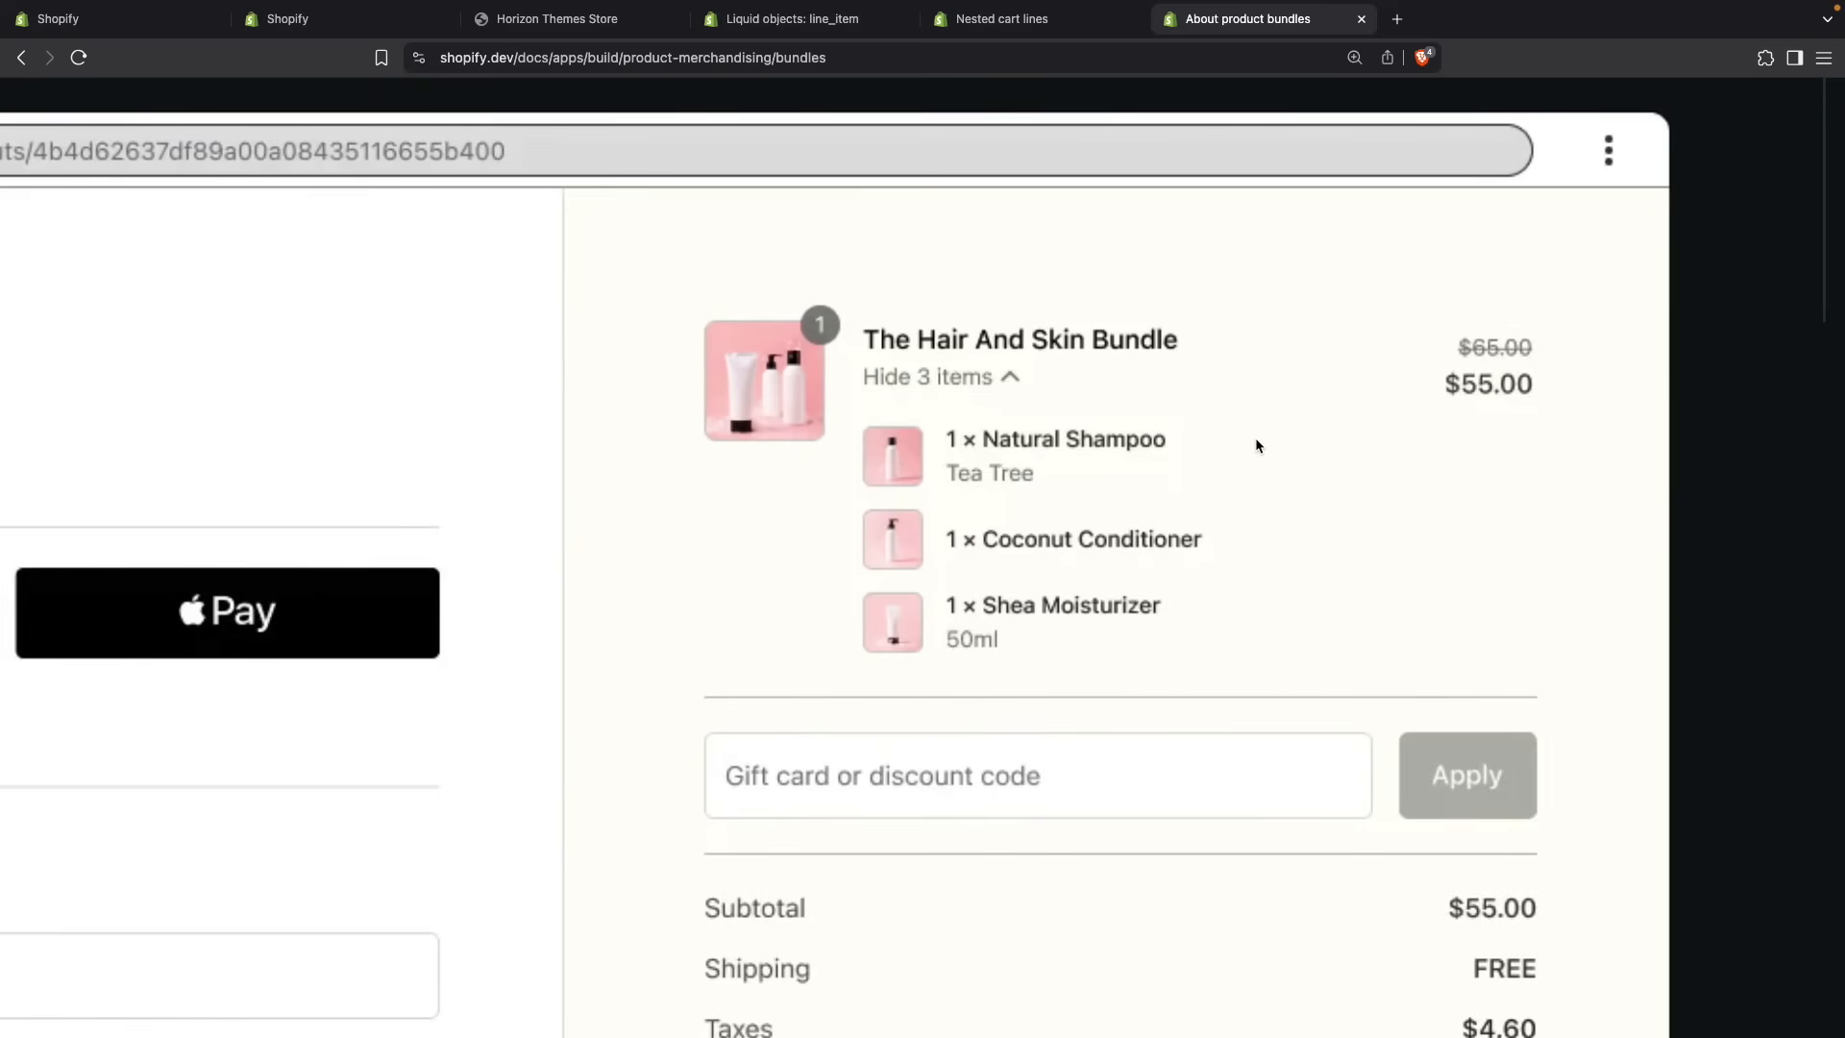
mouse_move(994, 390)
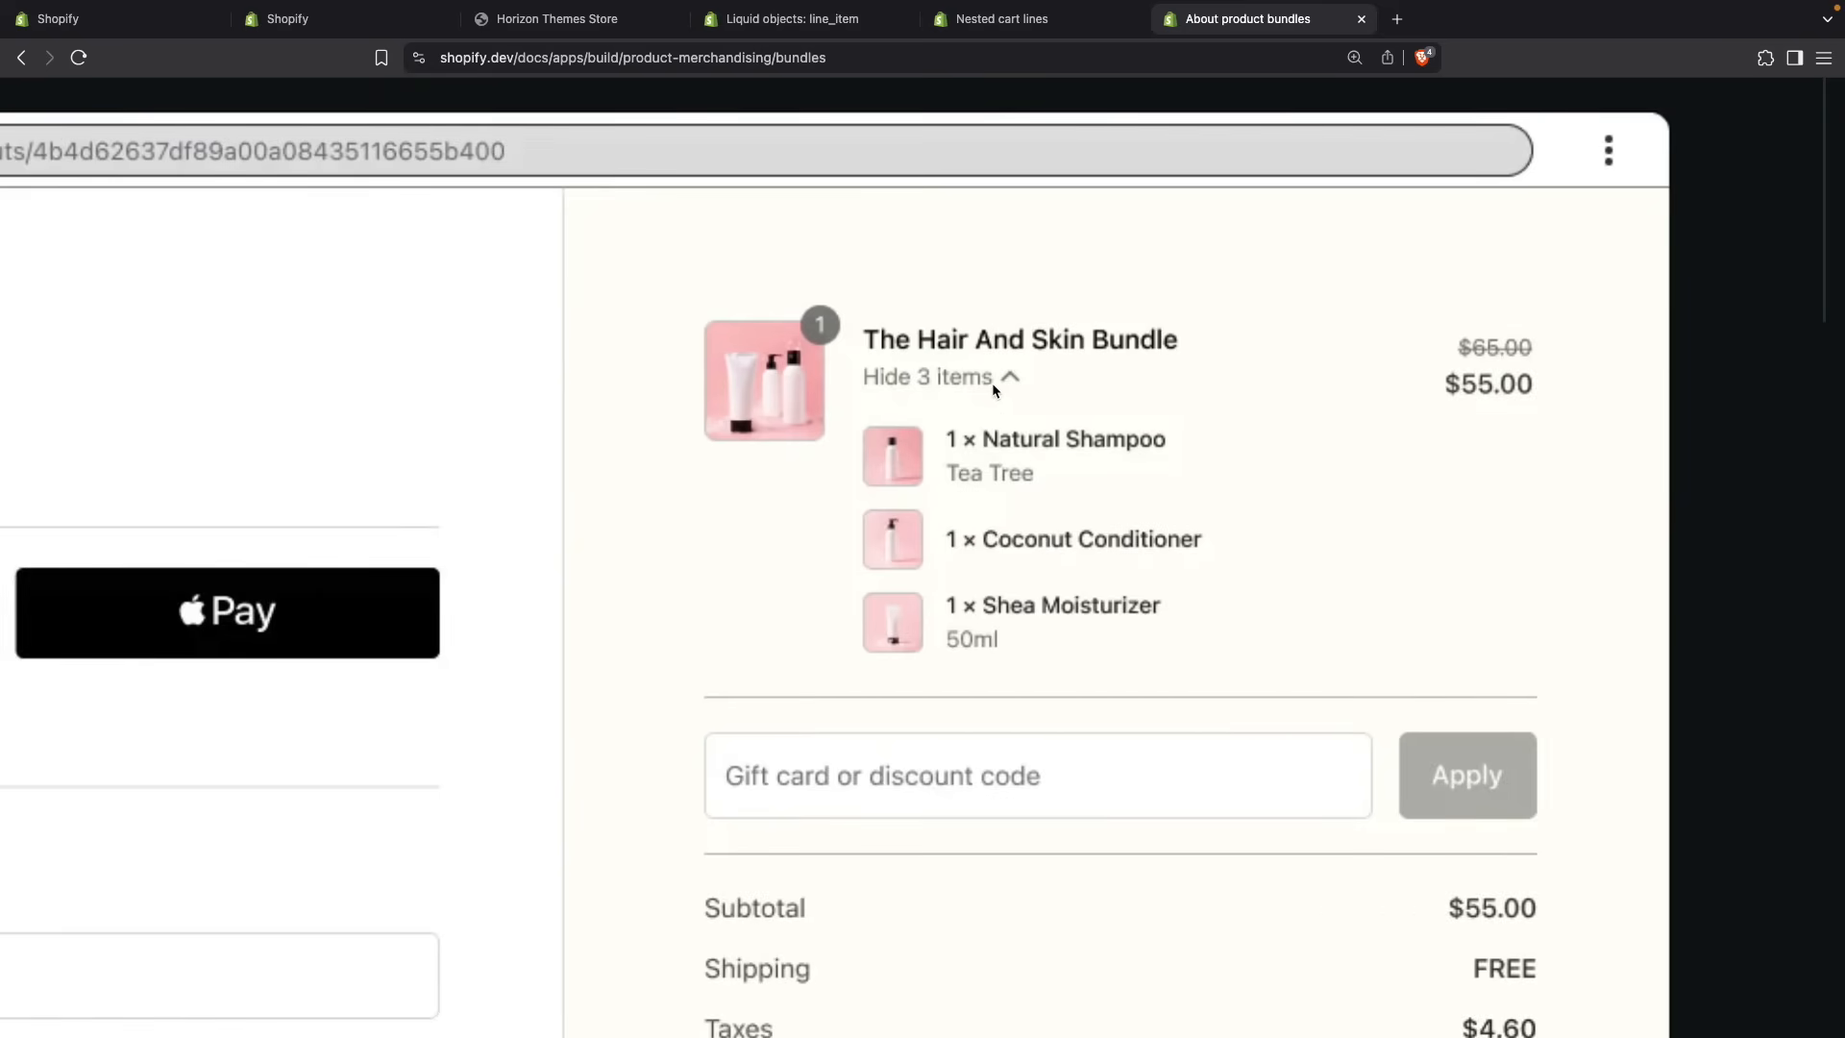
click(1012, 19)
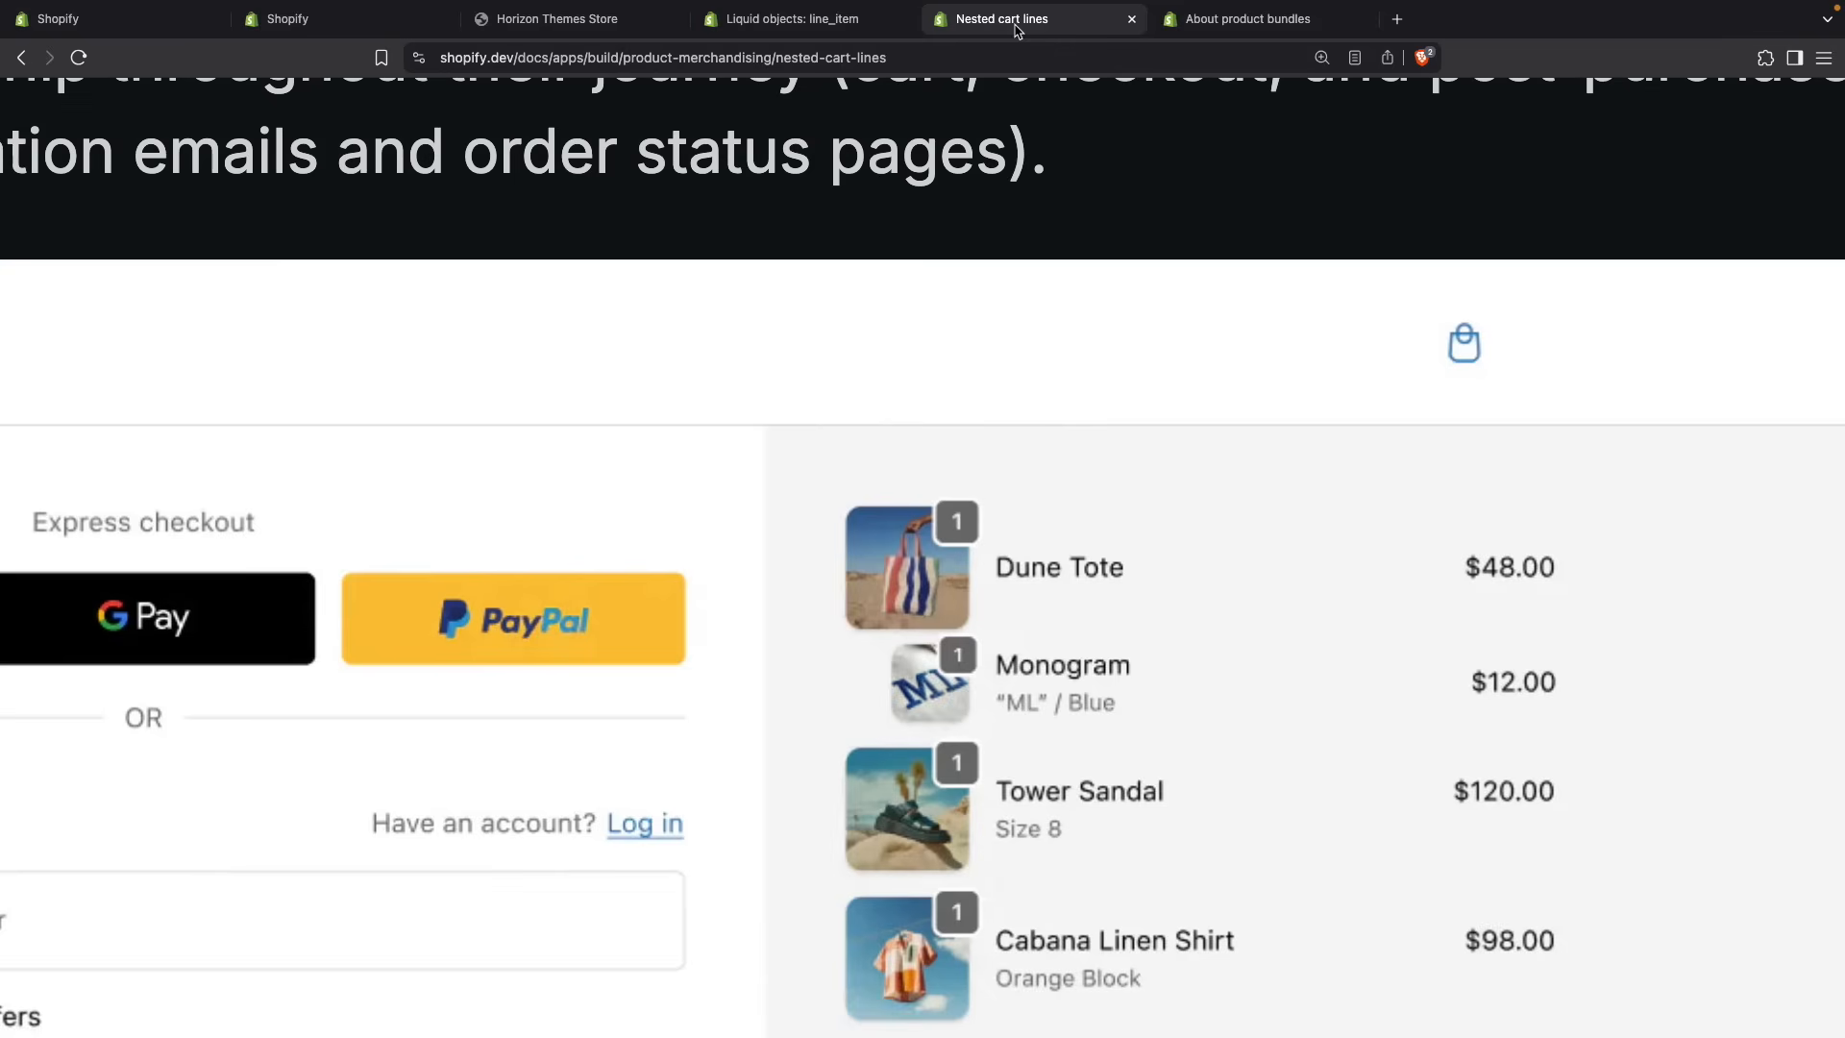
mouse_move(997, 665)
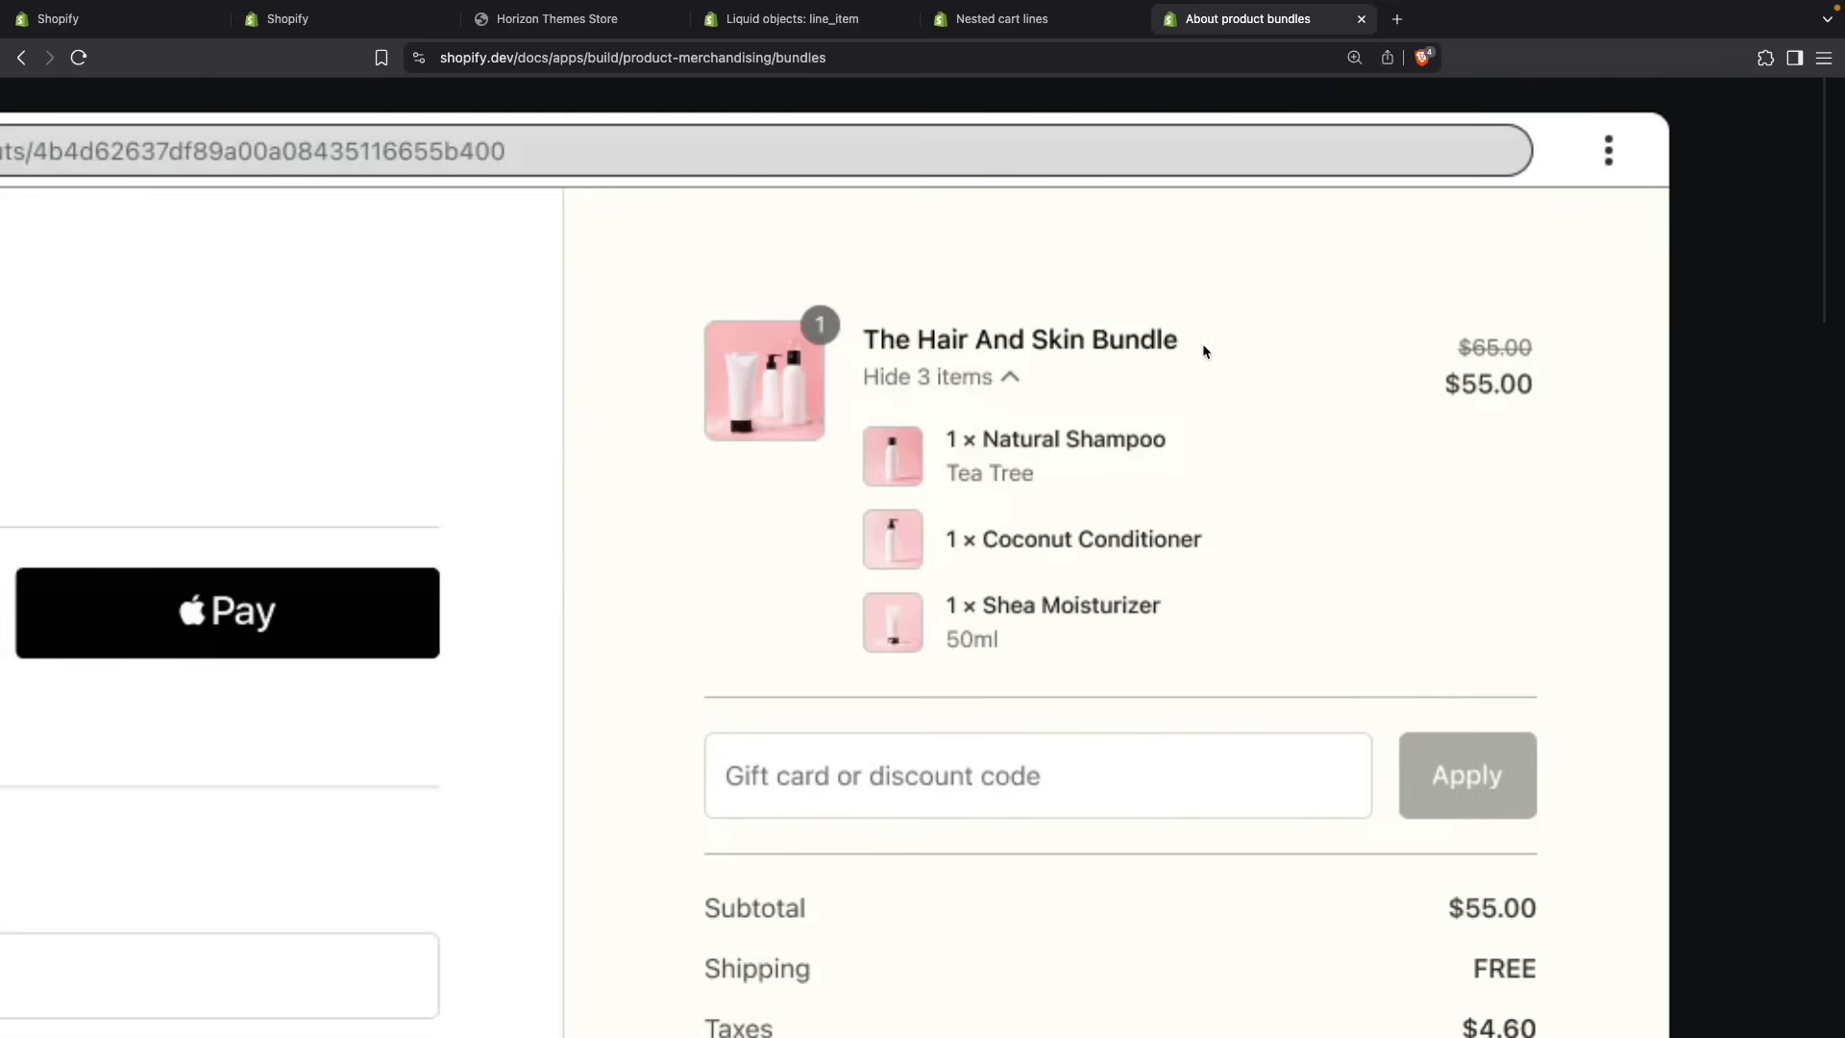
click(1032, 20)
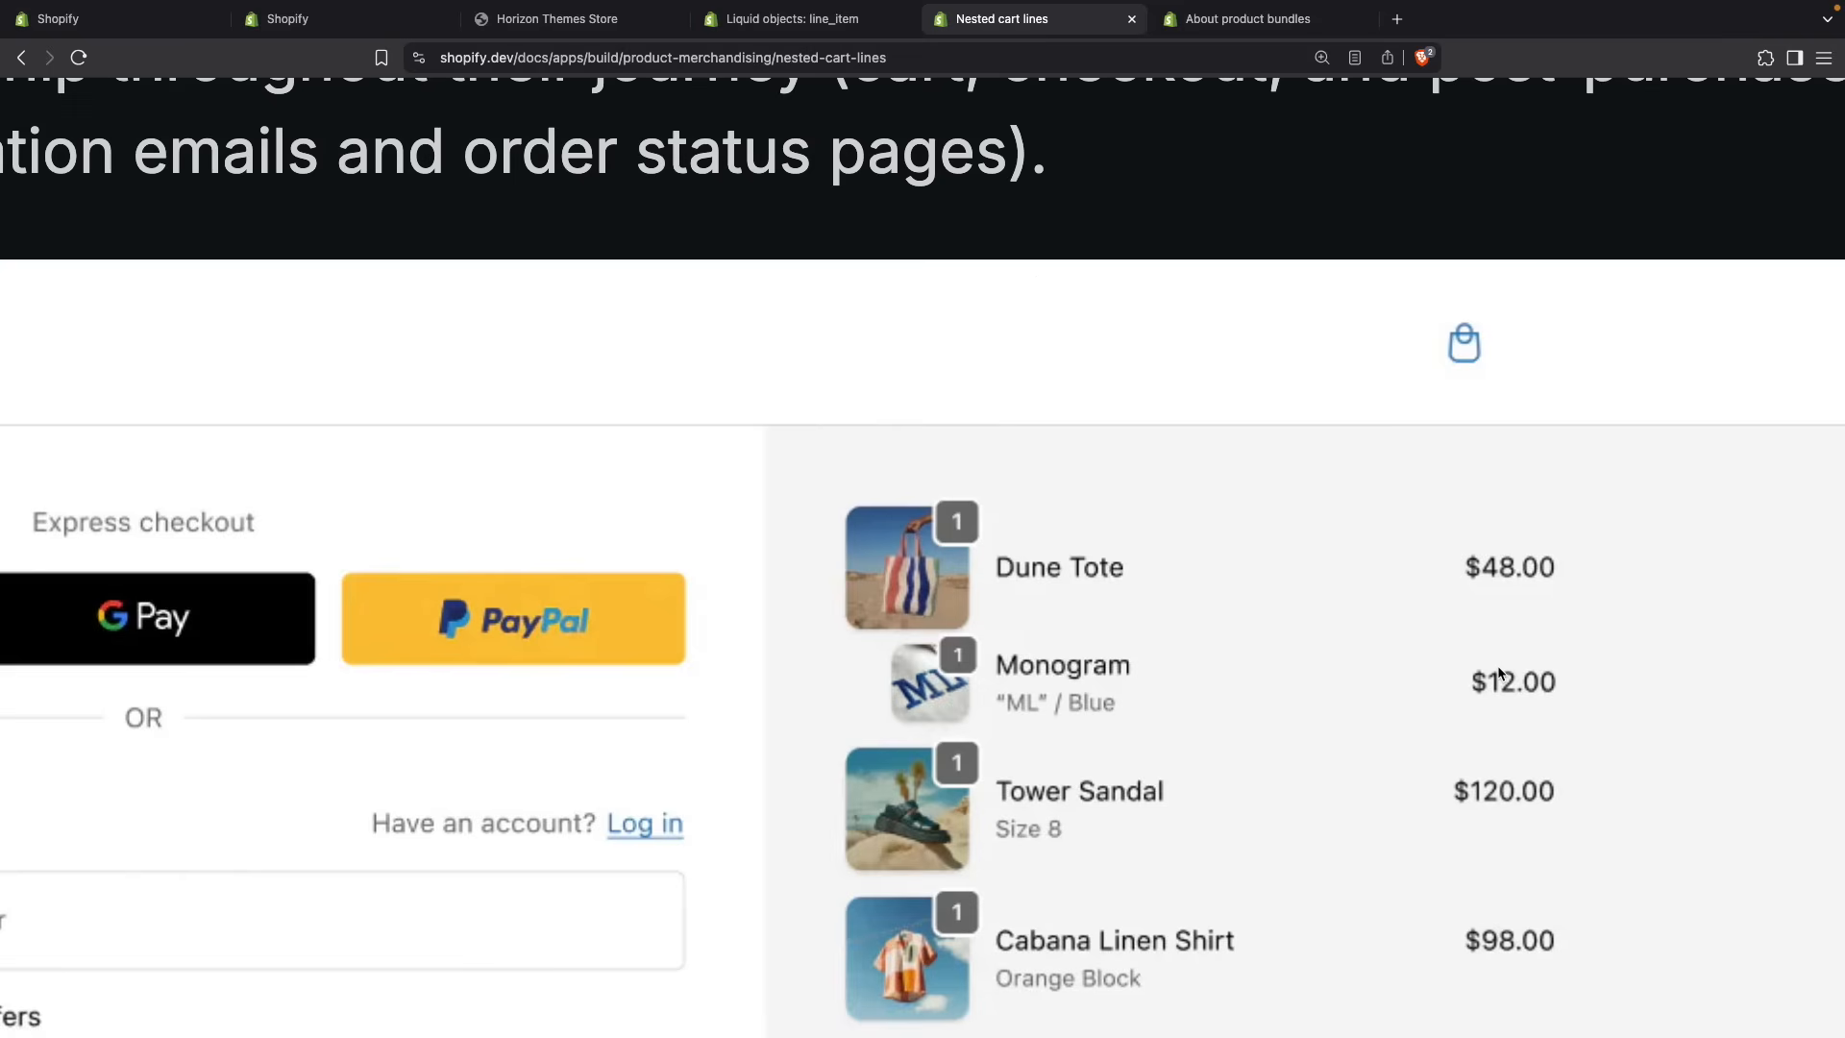
click(1236, 20)
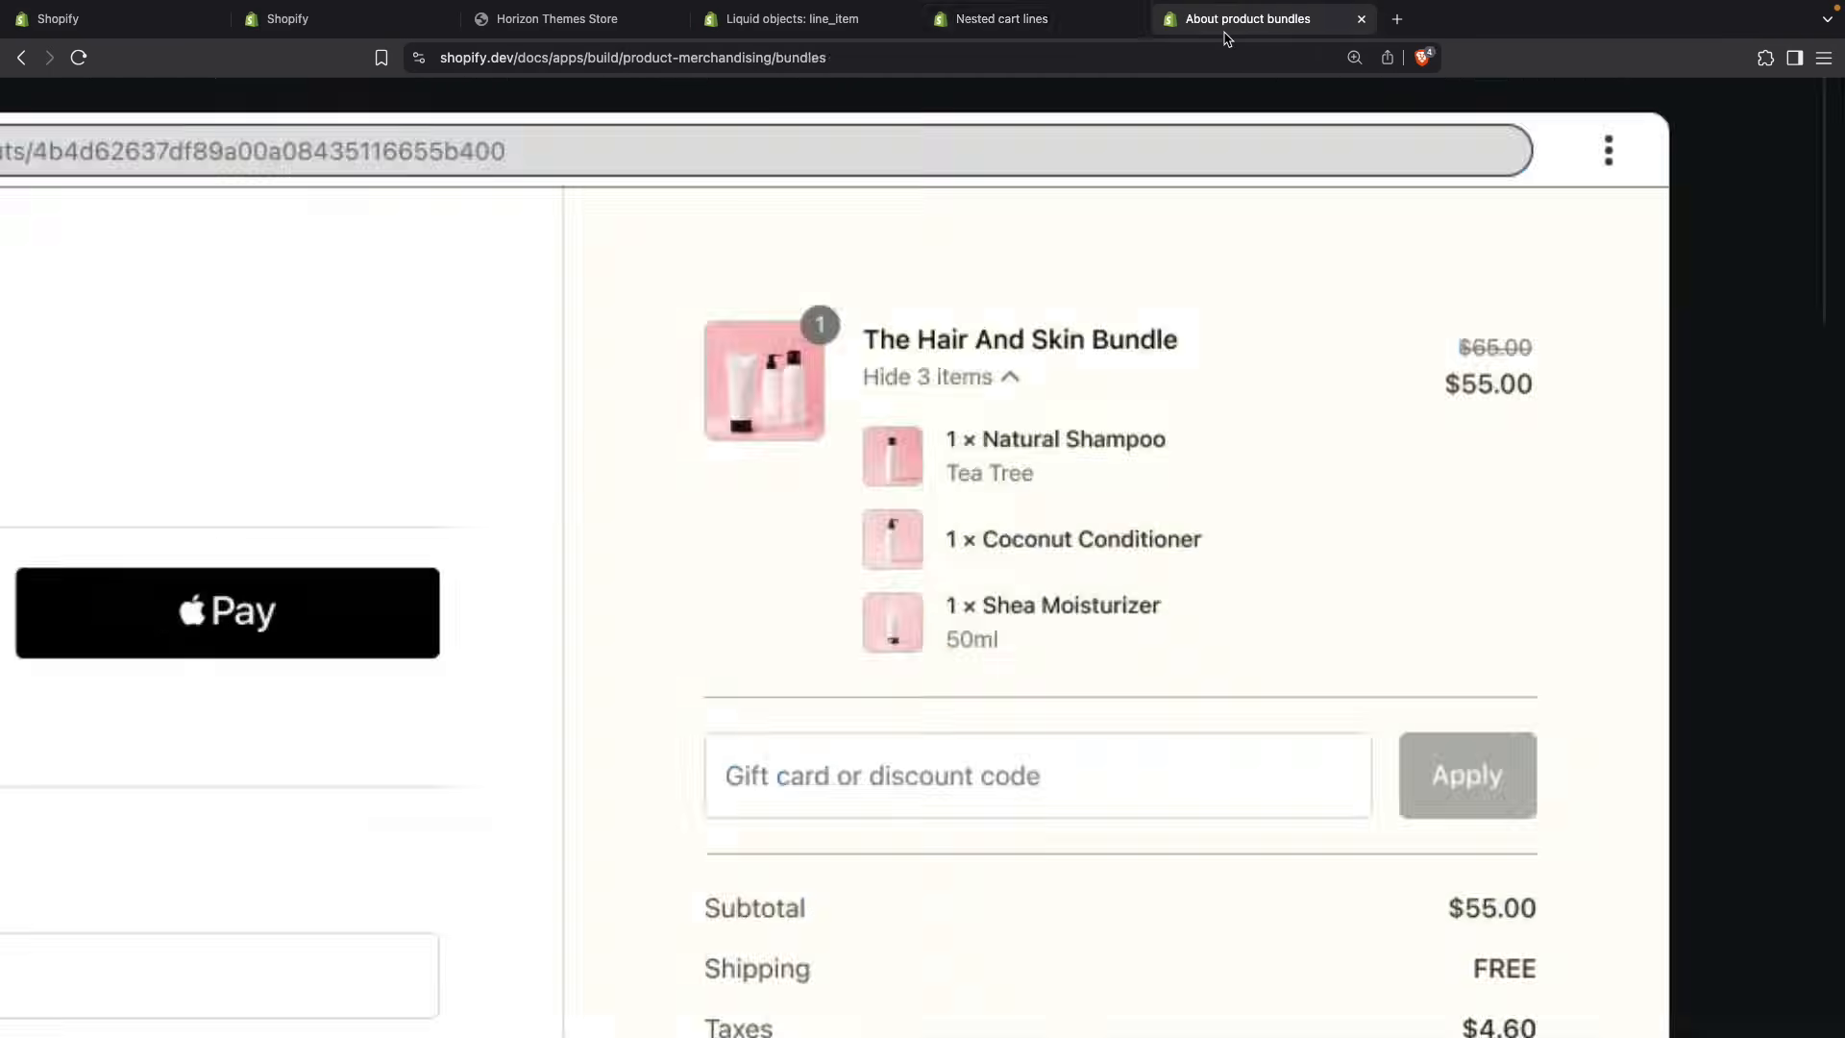
click(1025, 19)
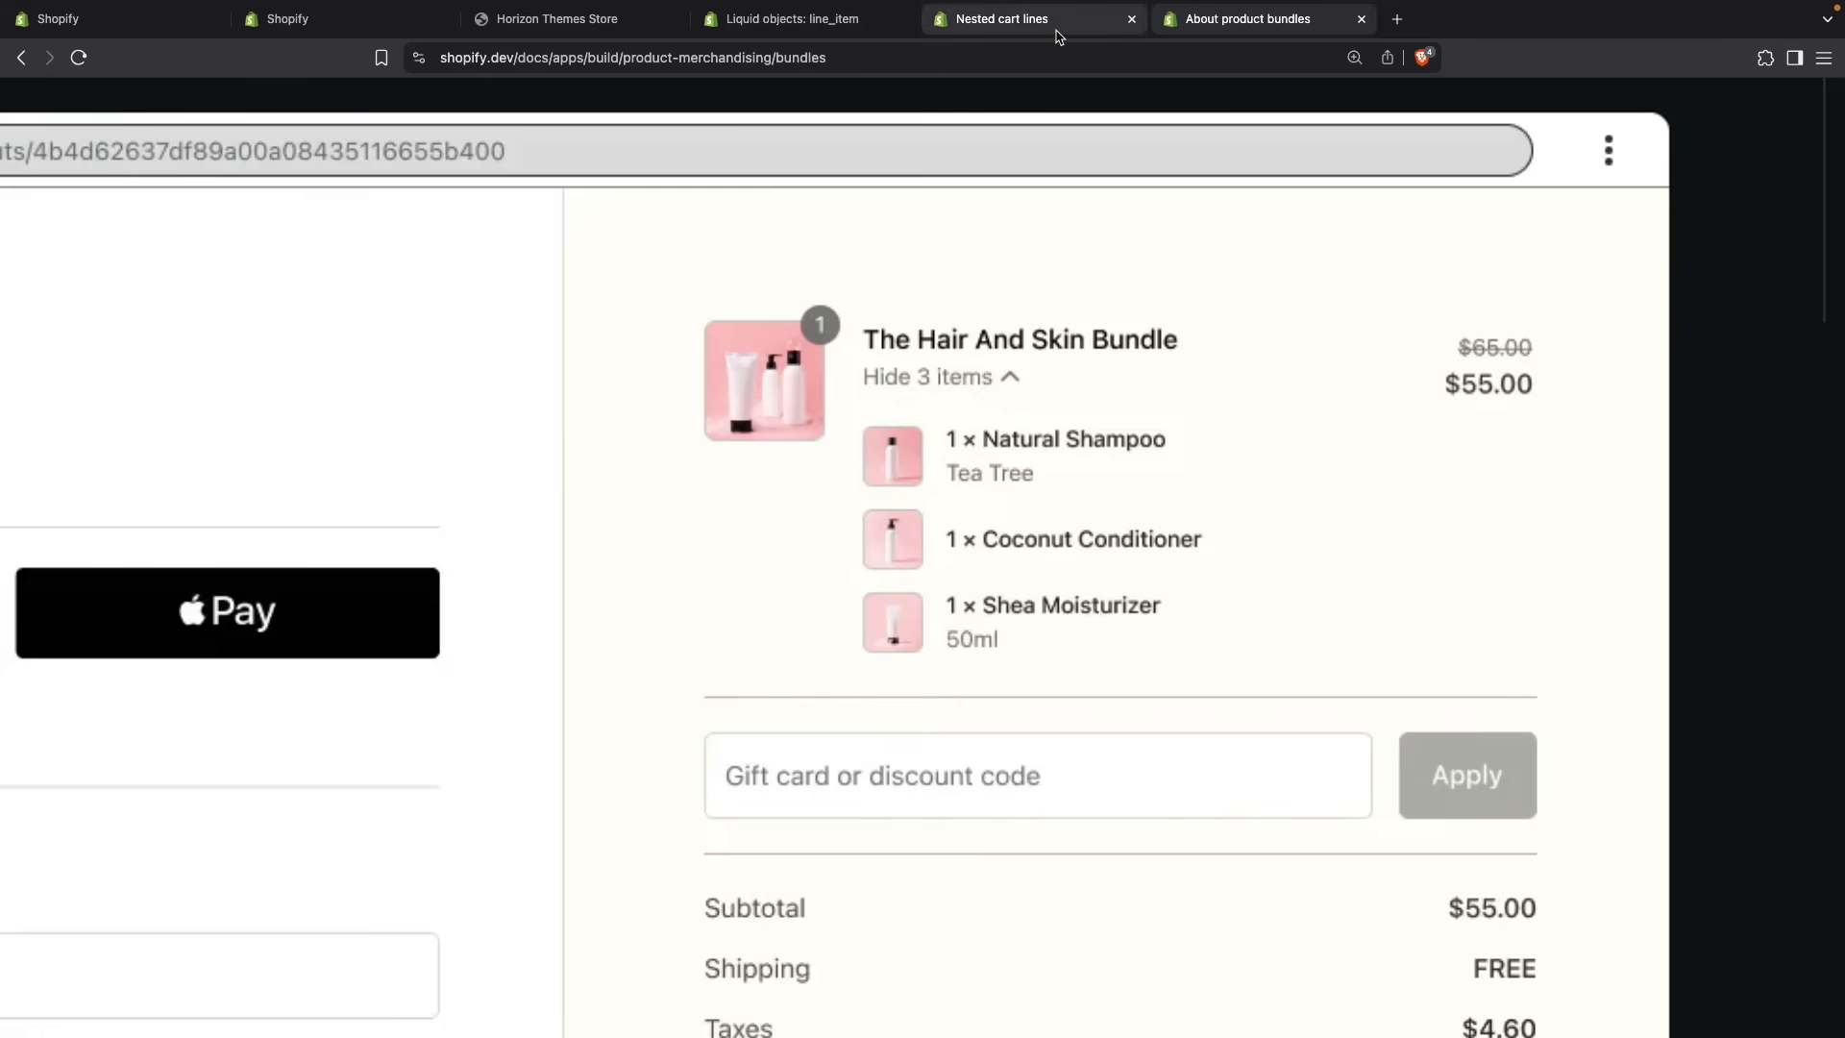
click(1001, 20)
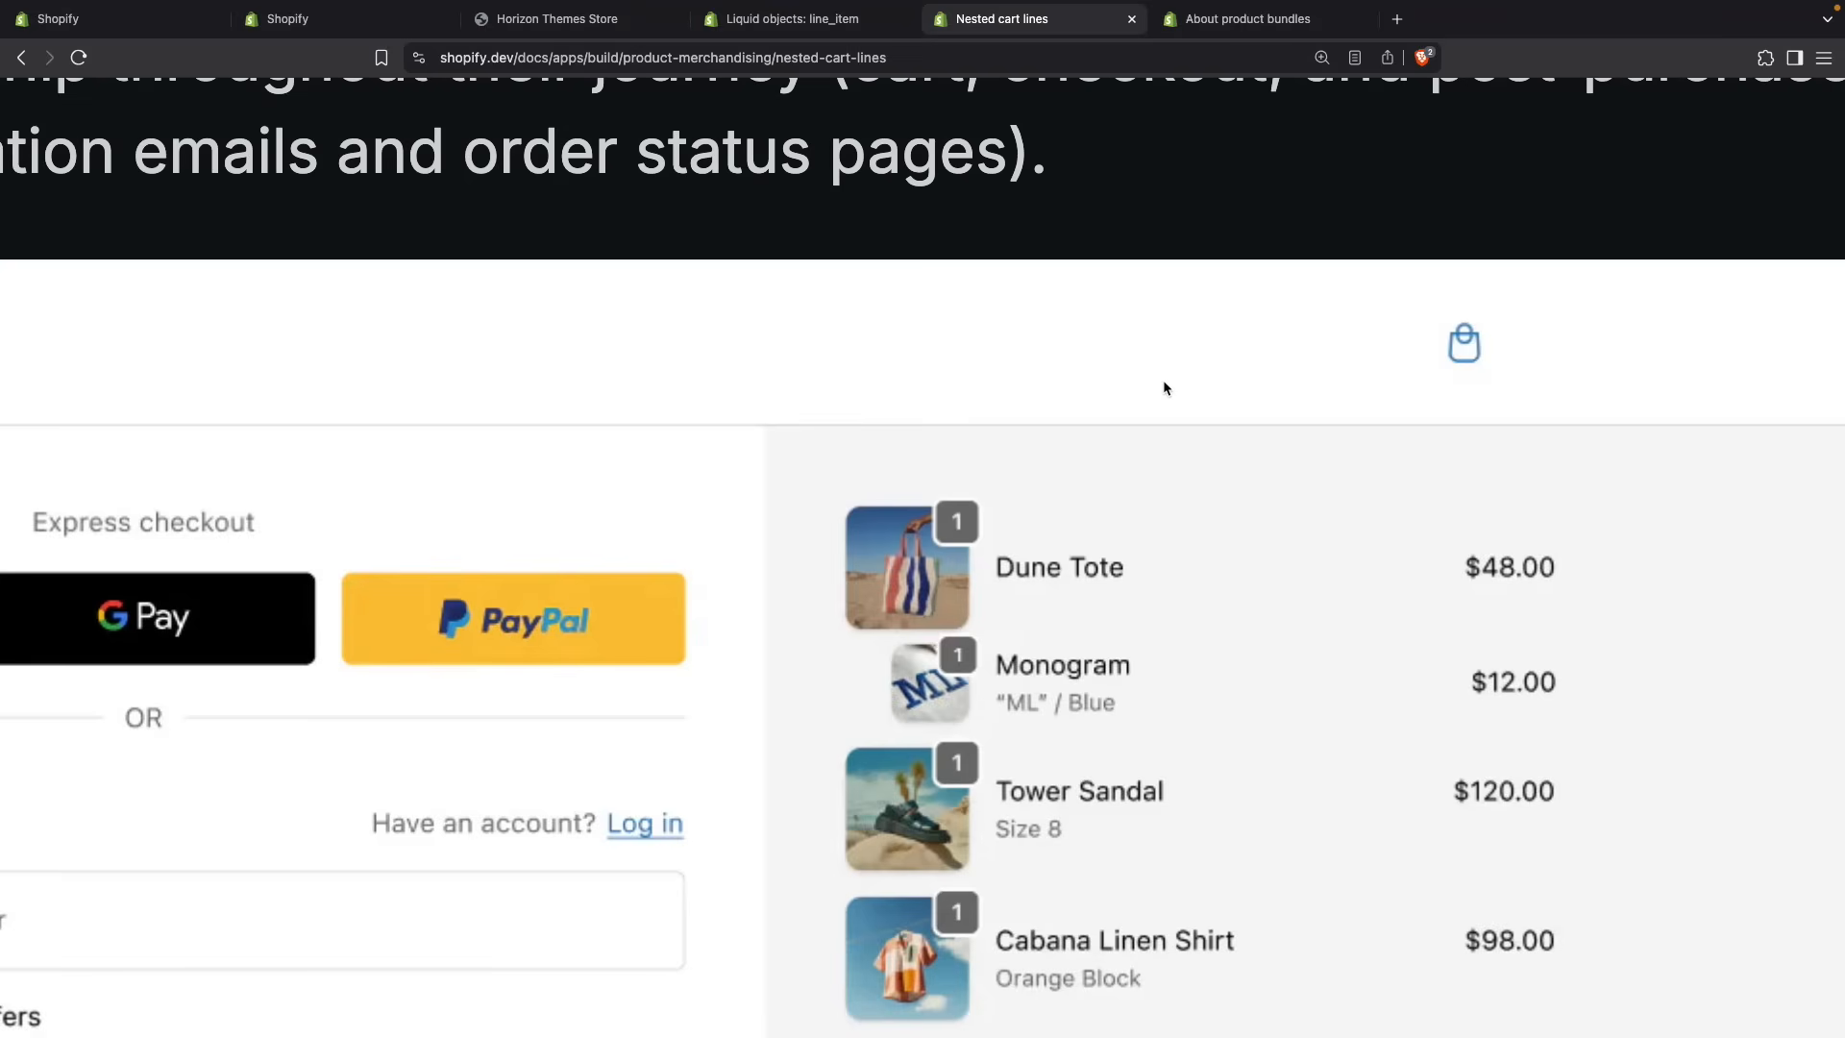
- Scroll to How it works and highlight Cart AJAX among the supported APIs
scroll(up, 3)
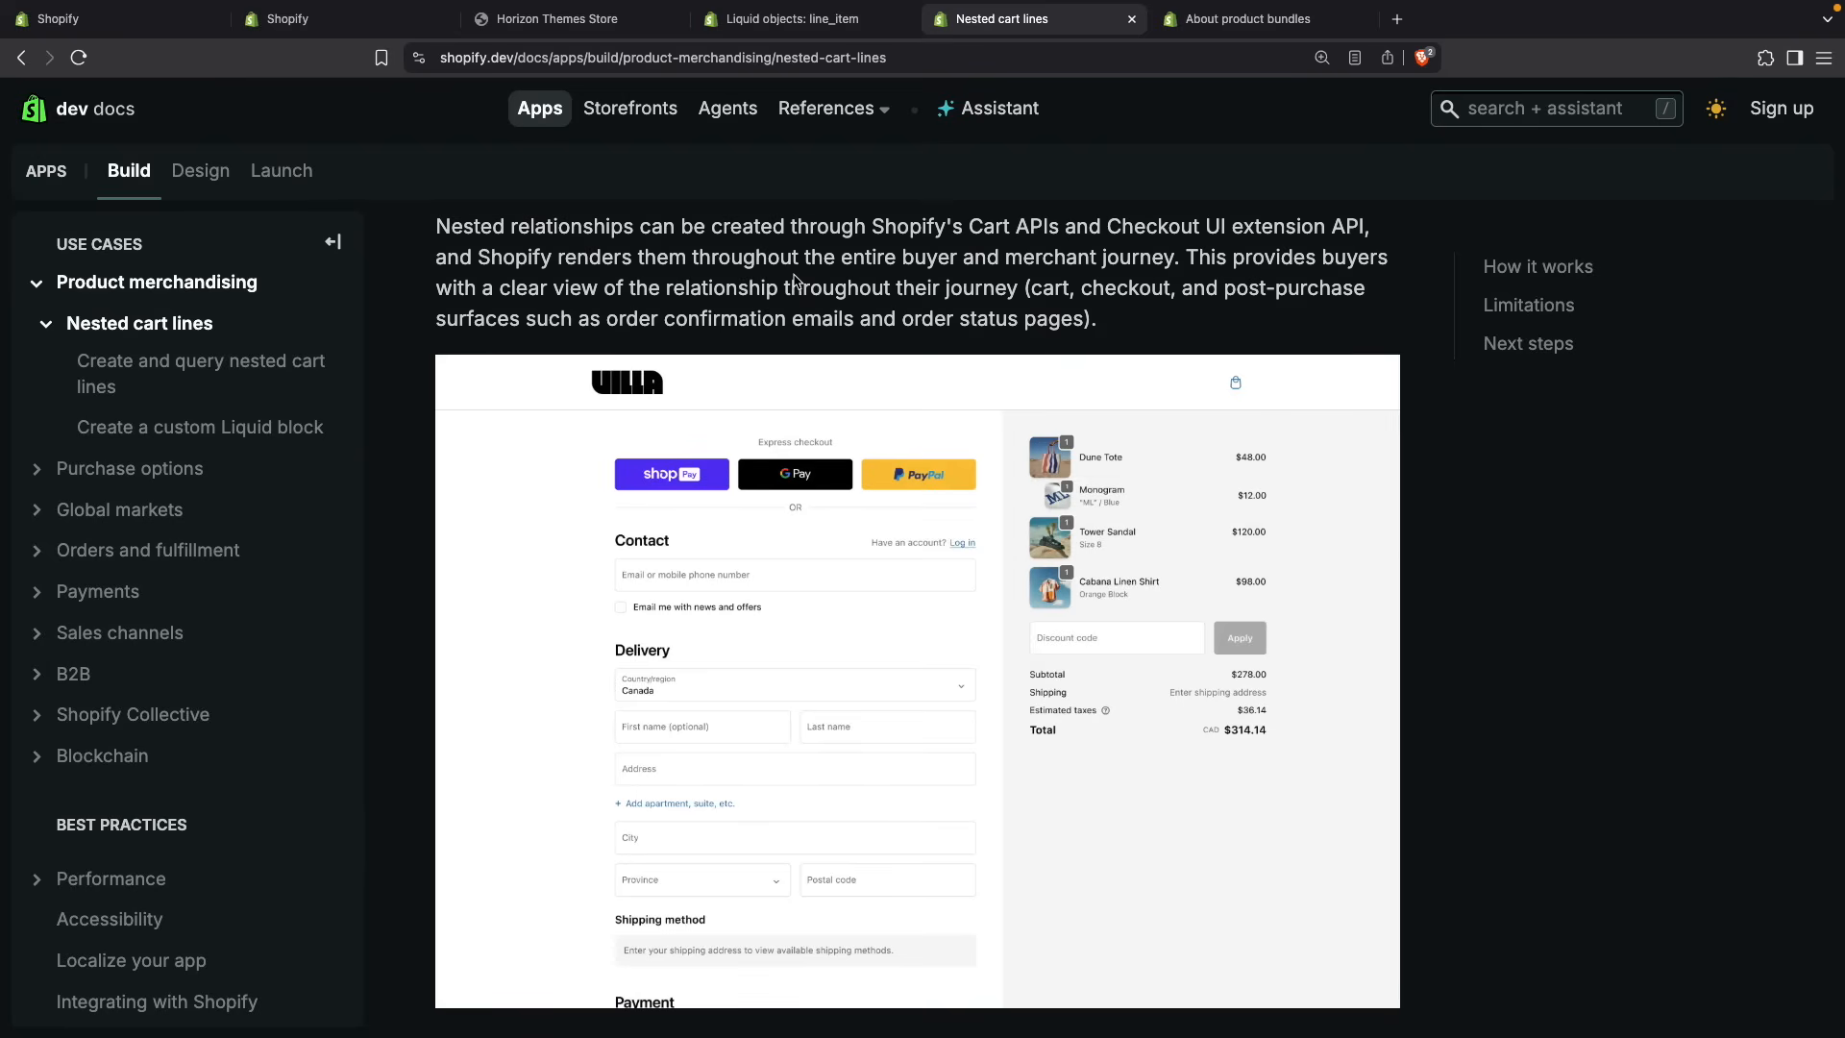
scroll(down, 3)
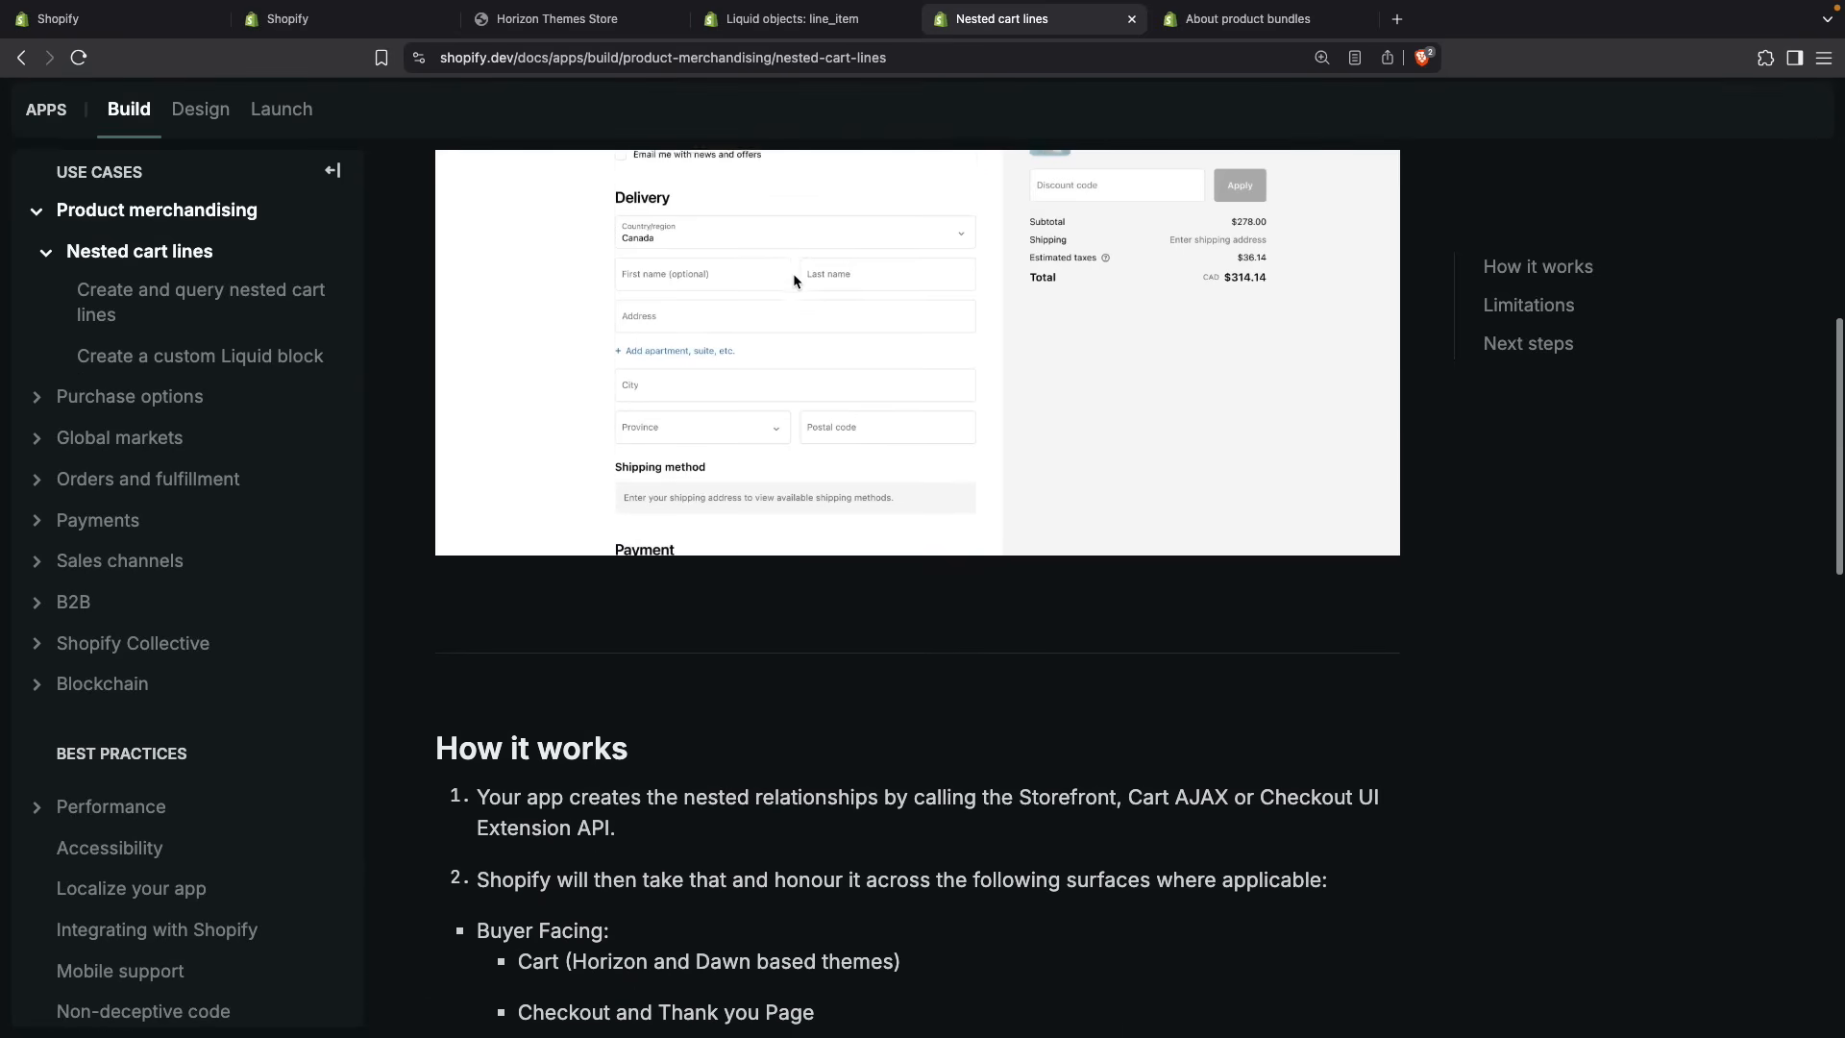
scroll(down, 3)
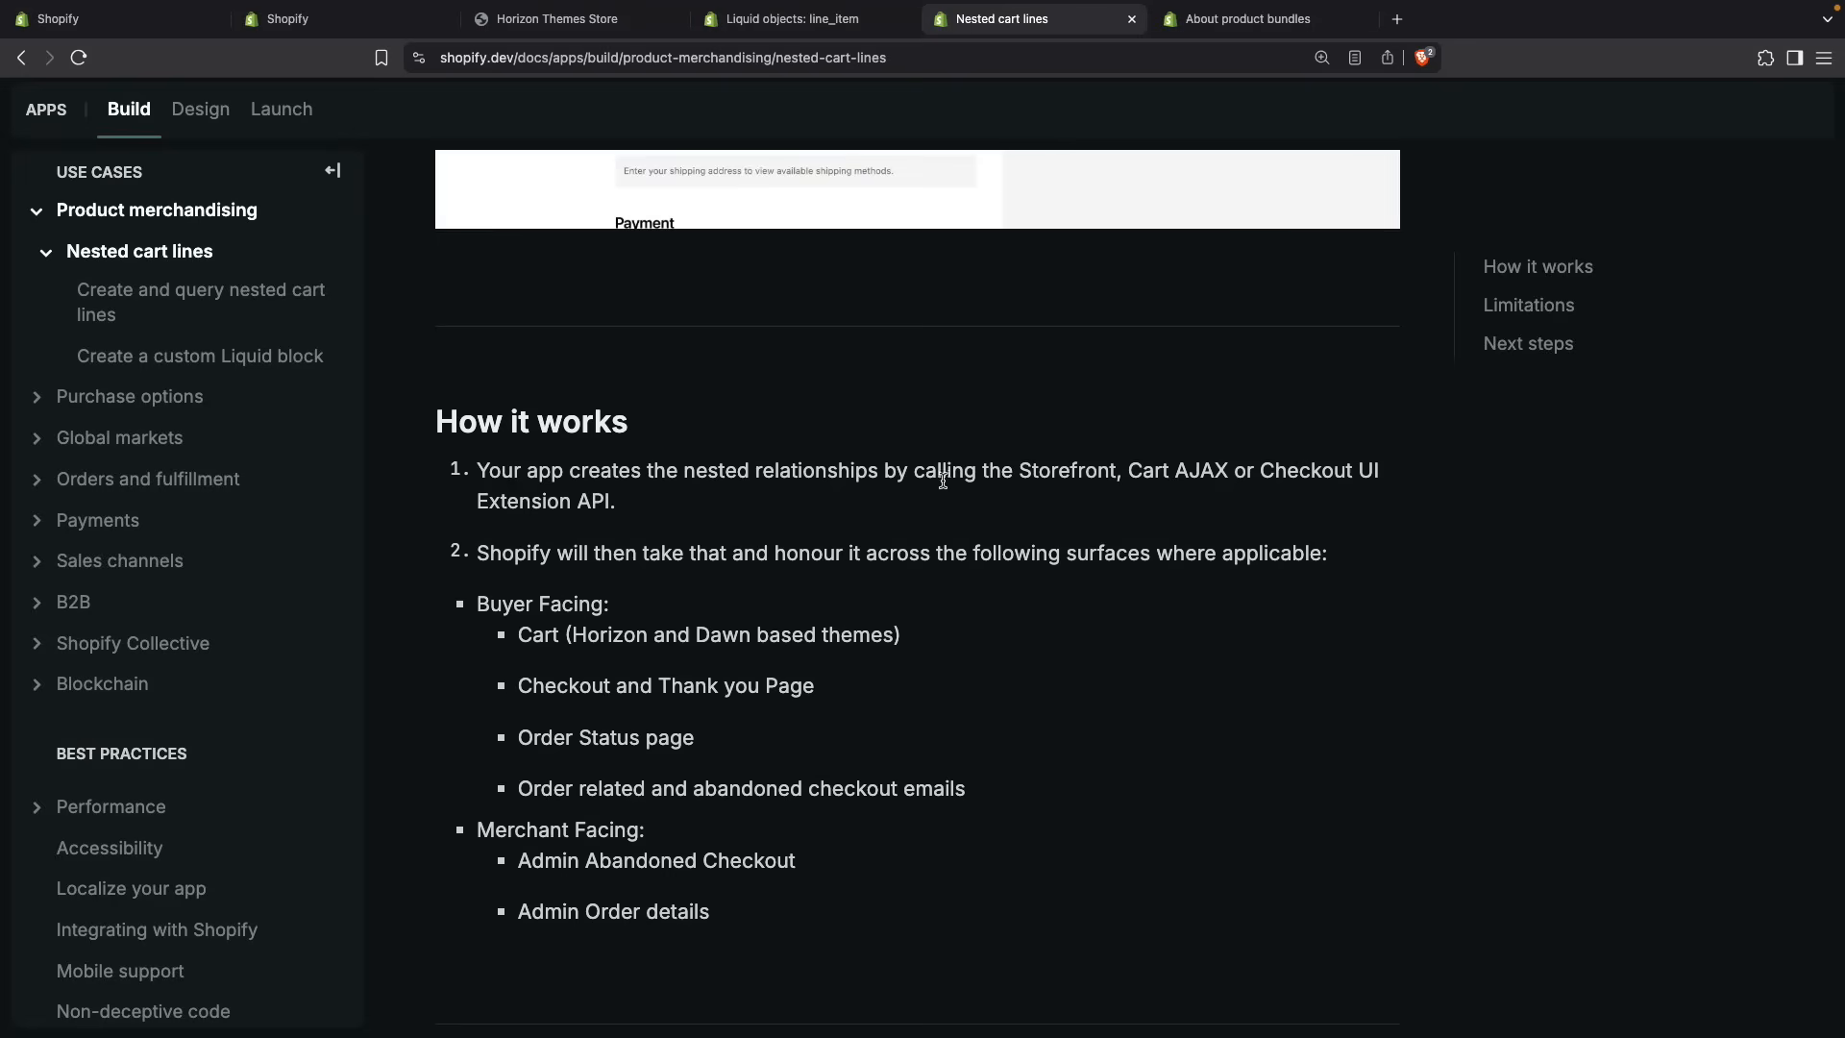
mouse_move(1222, 474)
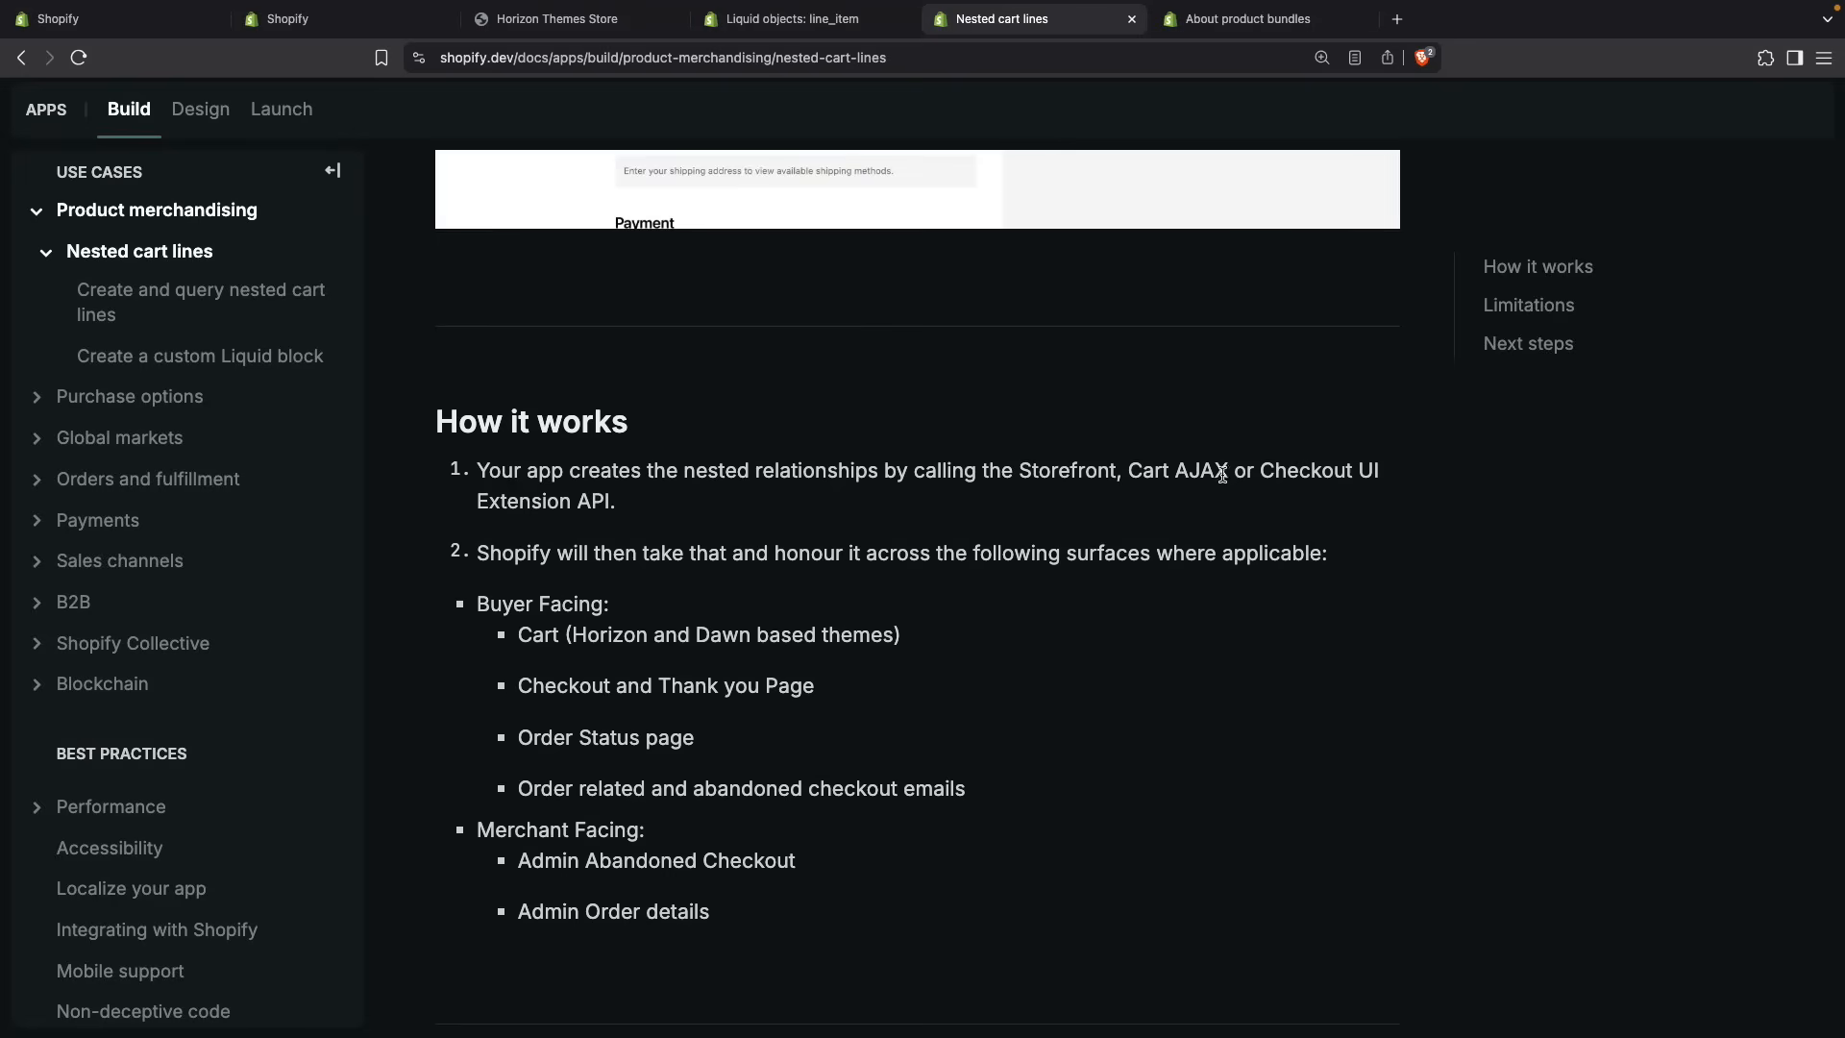
mouse_move(799, 469)
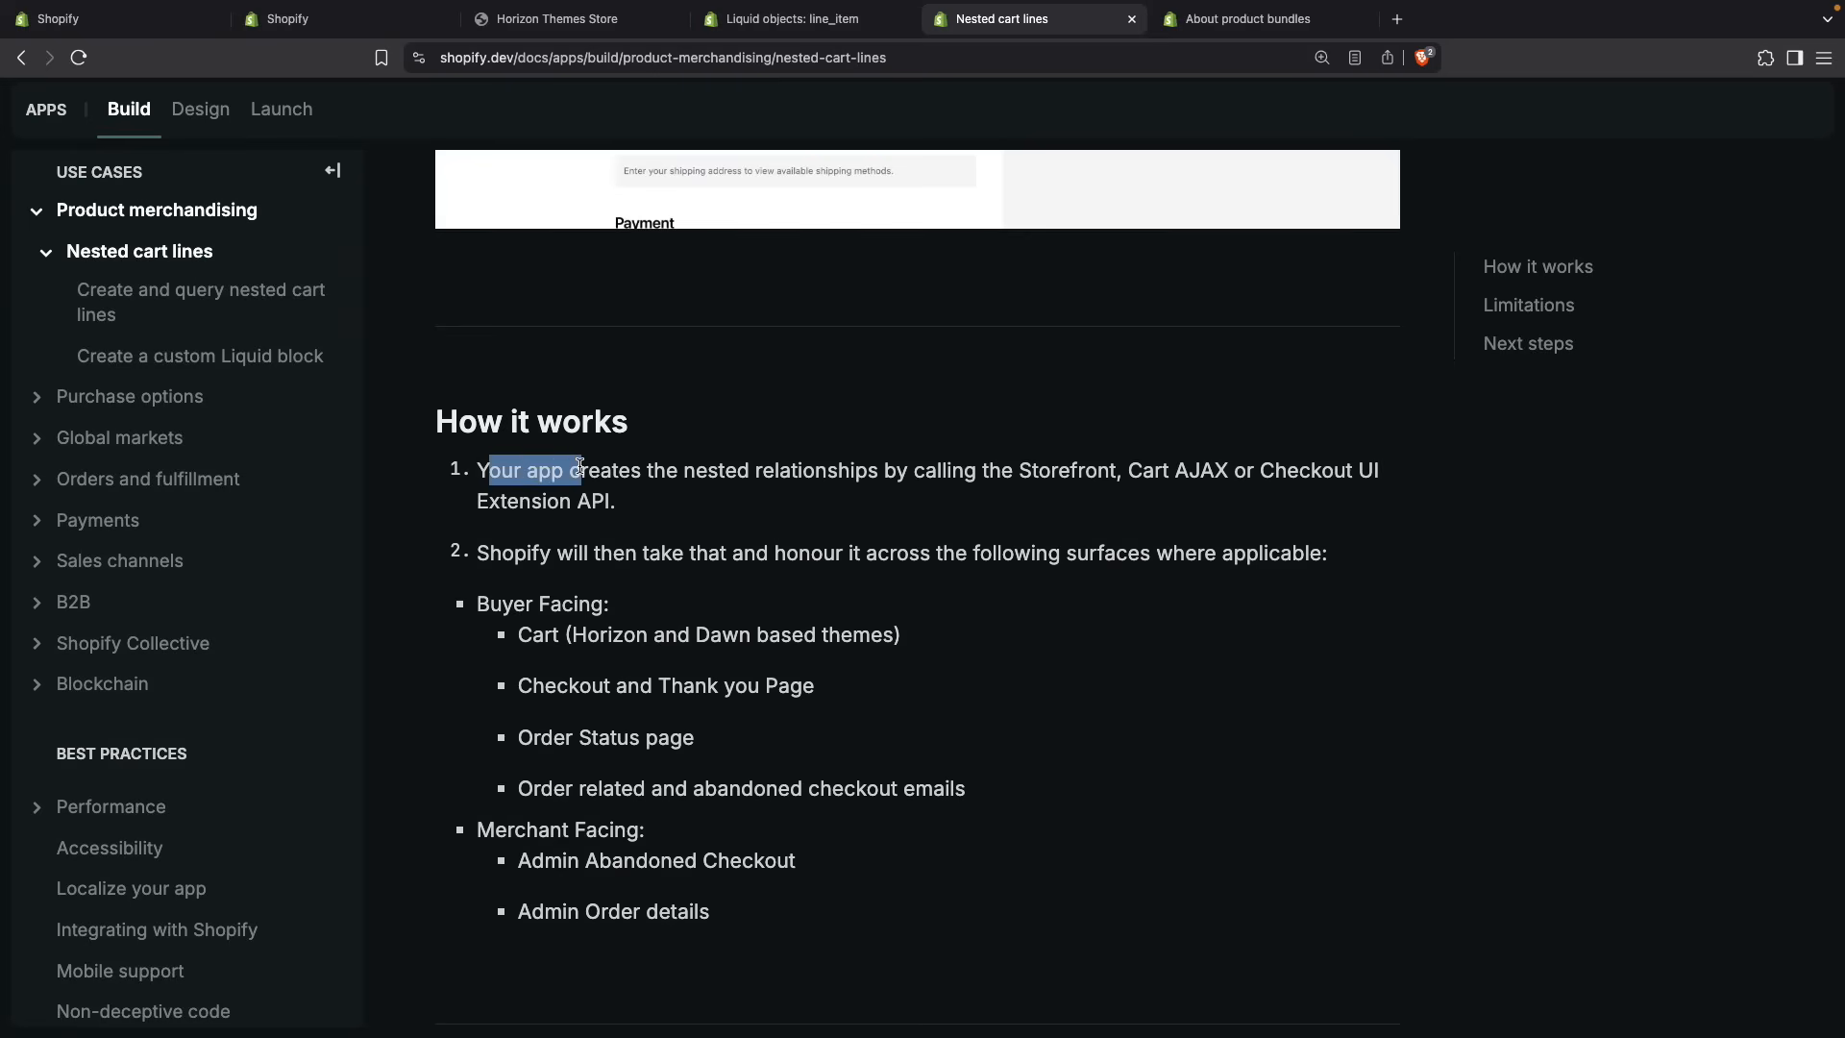
mouse_move(704, 473)
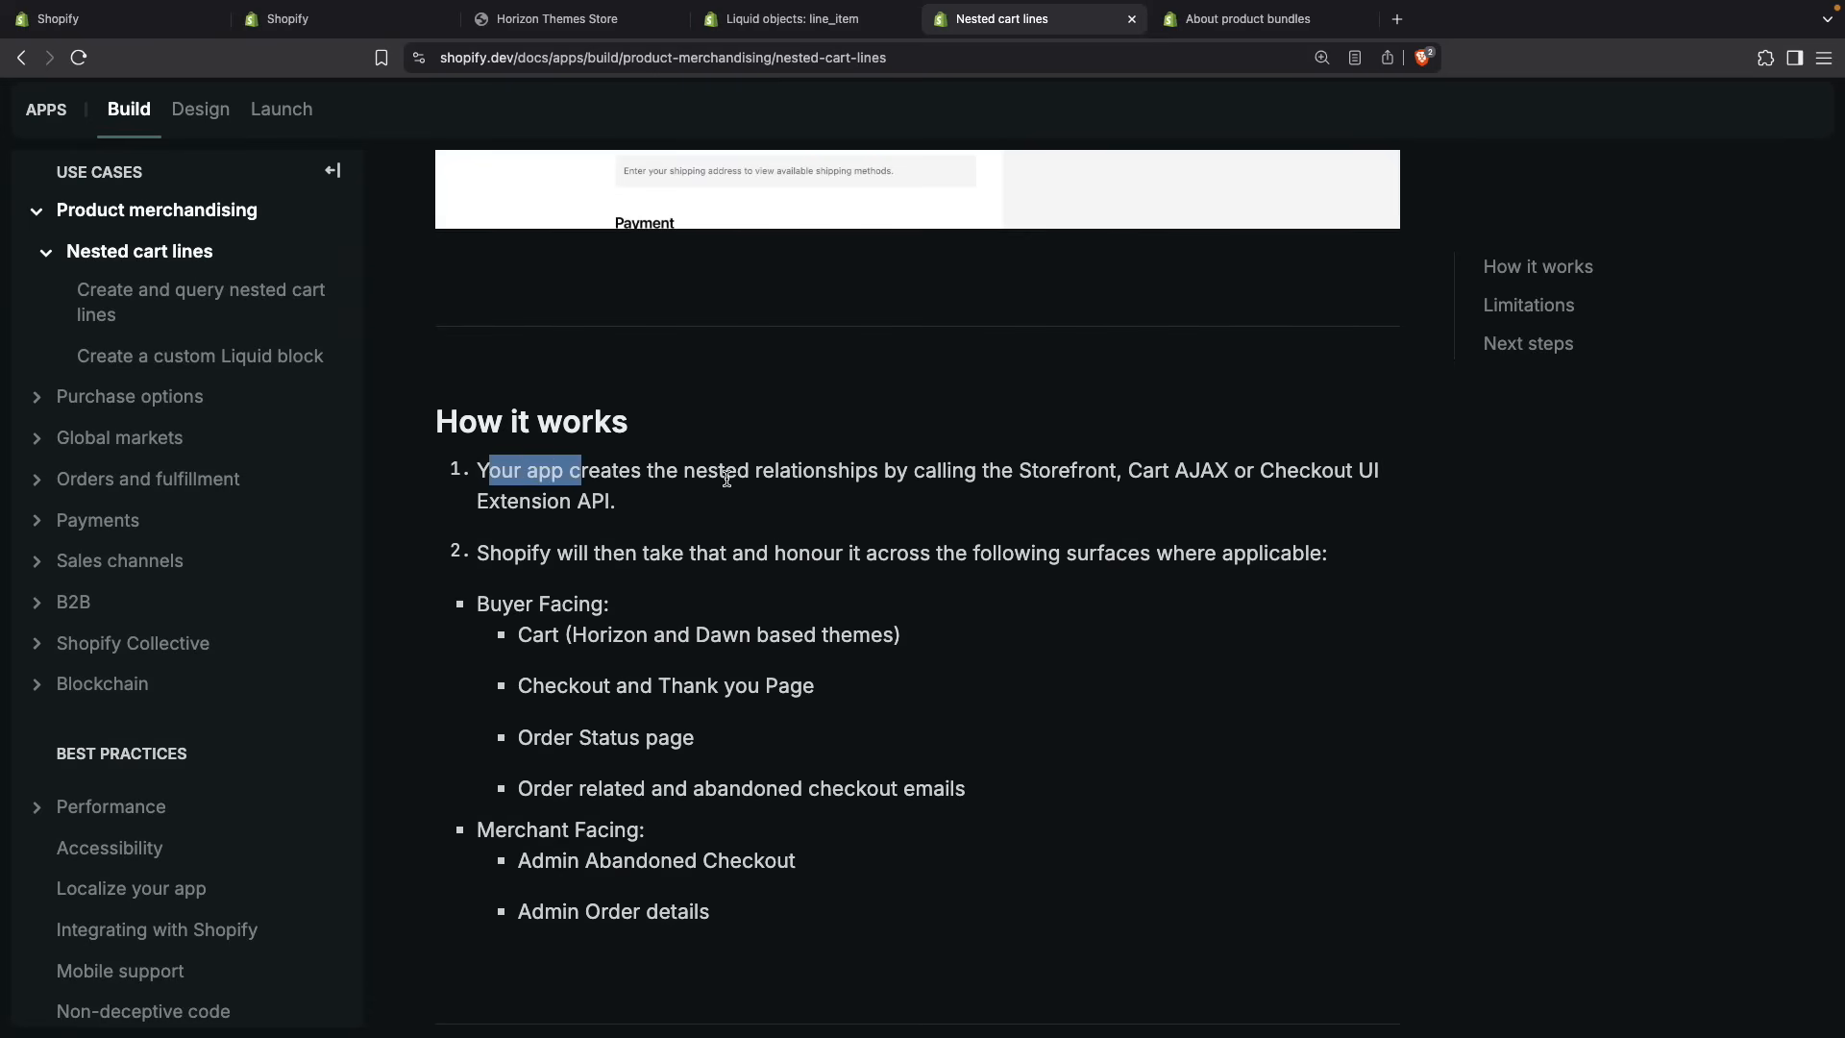
double_click(1178, 468)
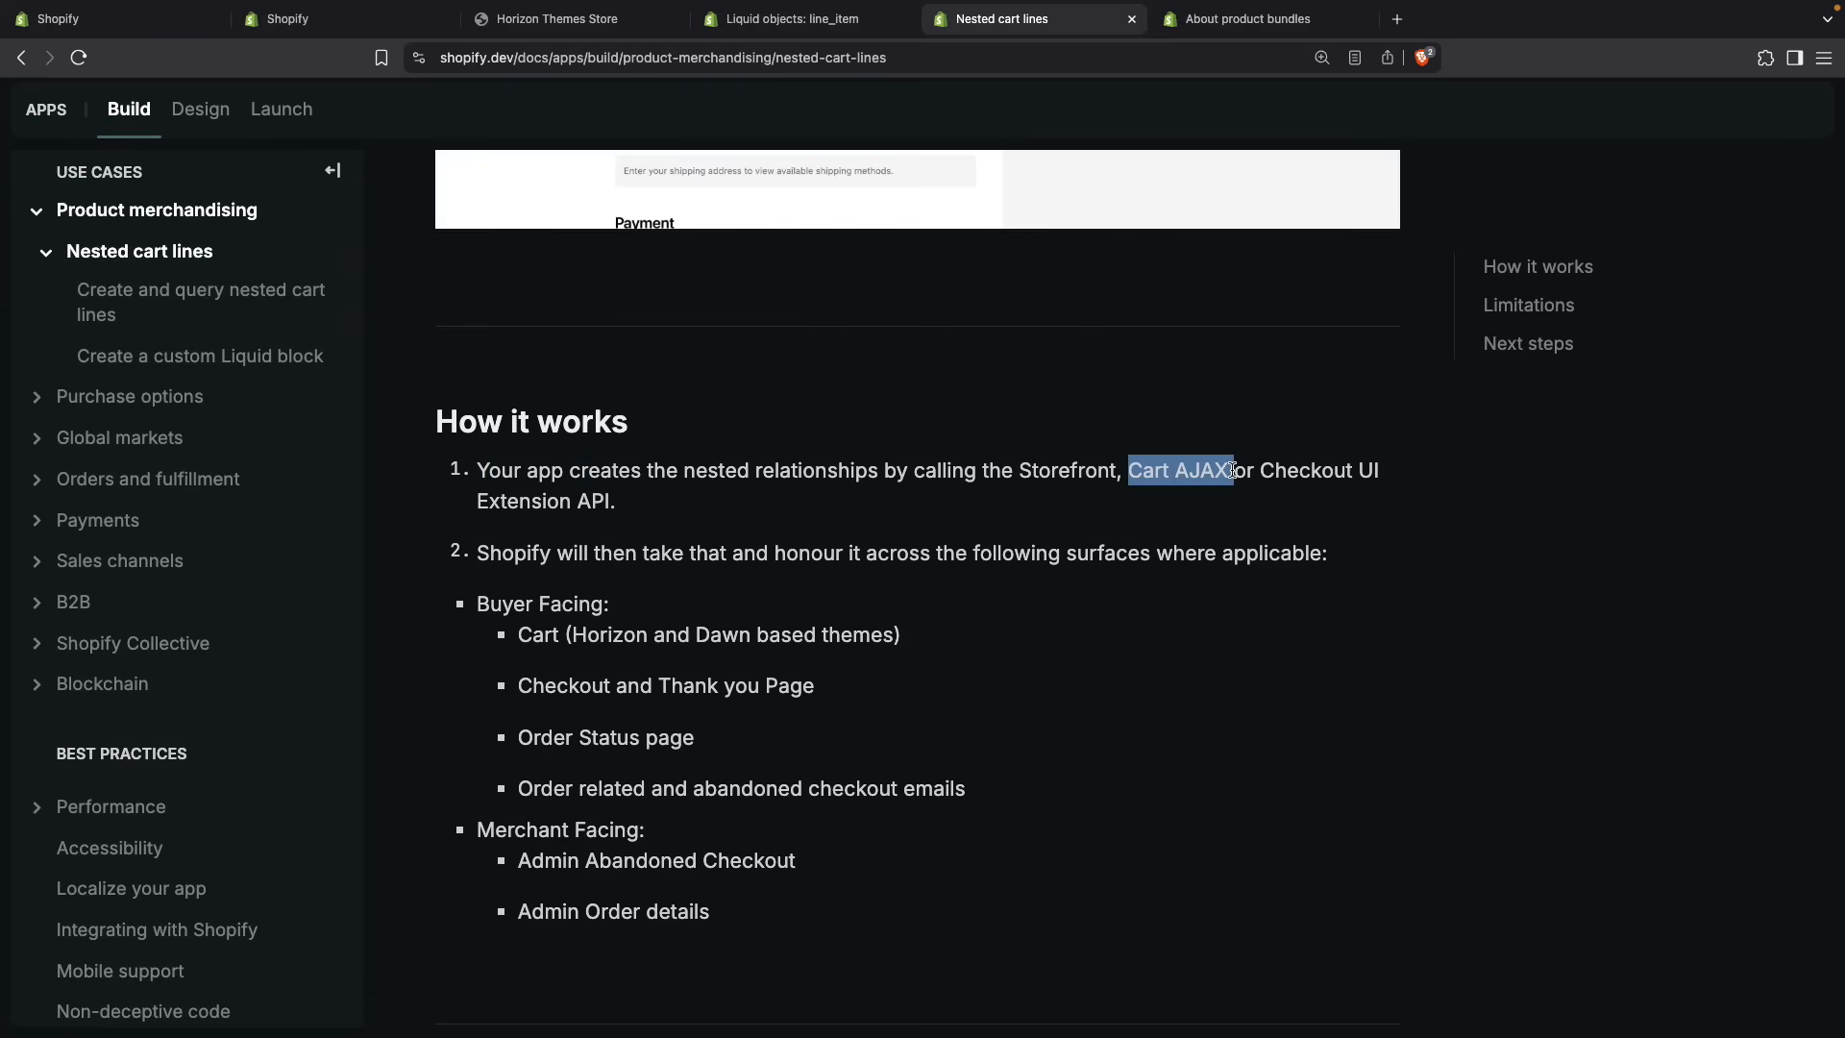
click(559, 538)
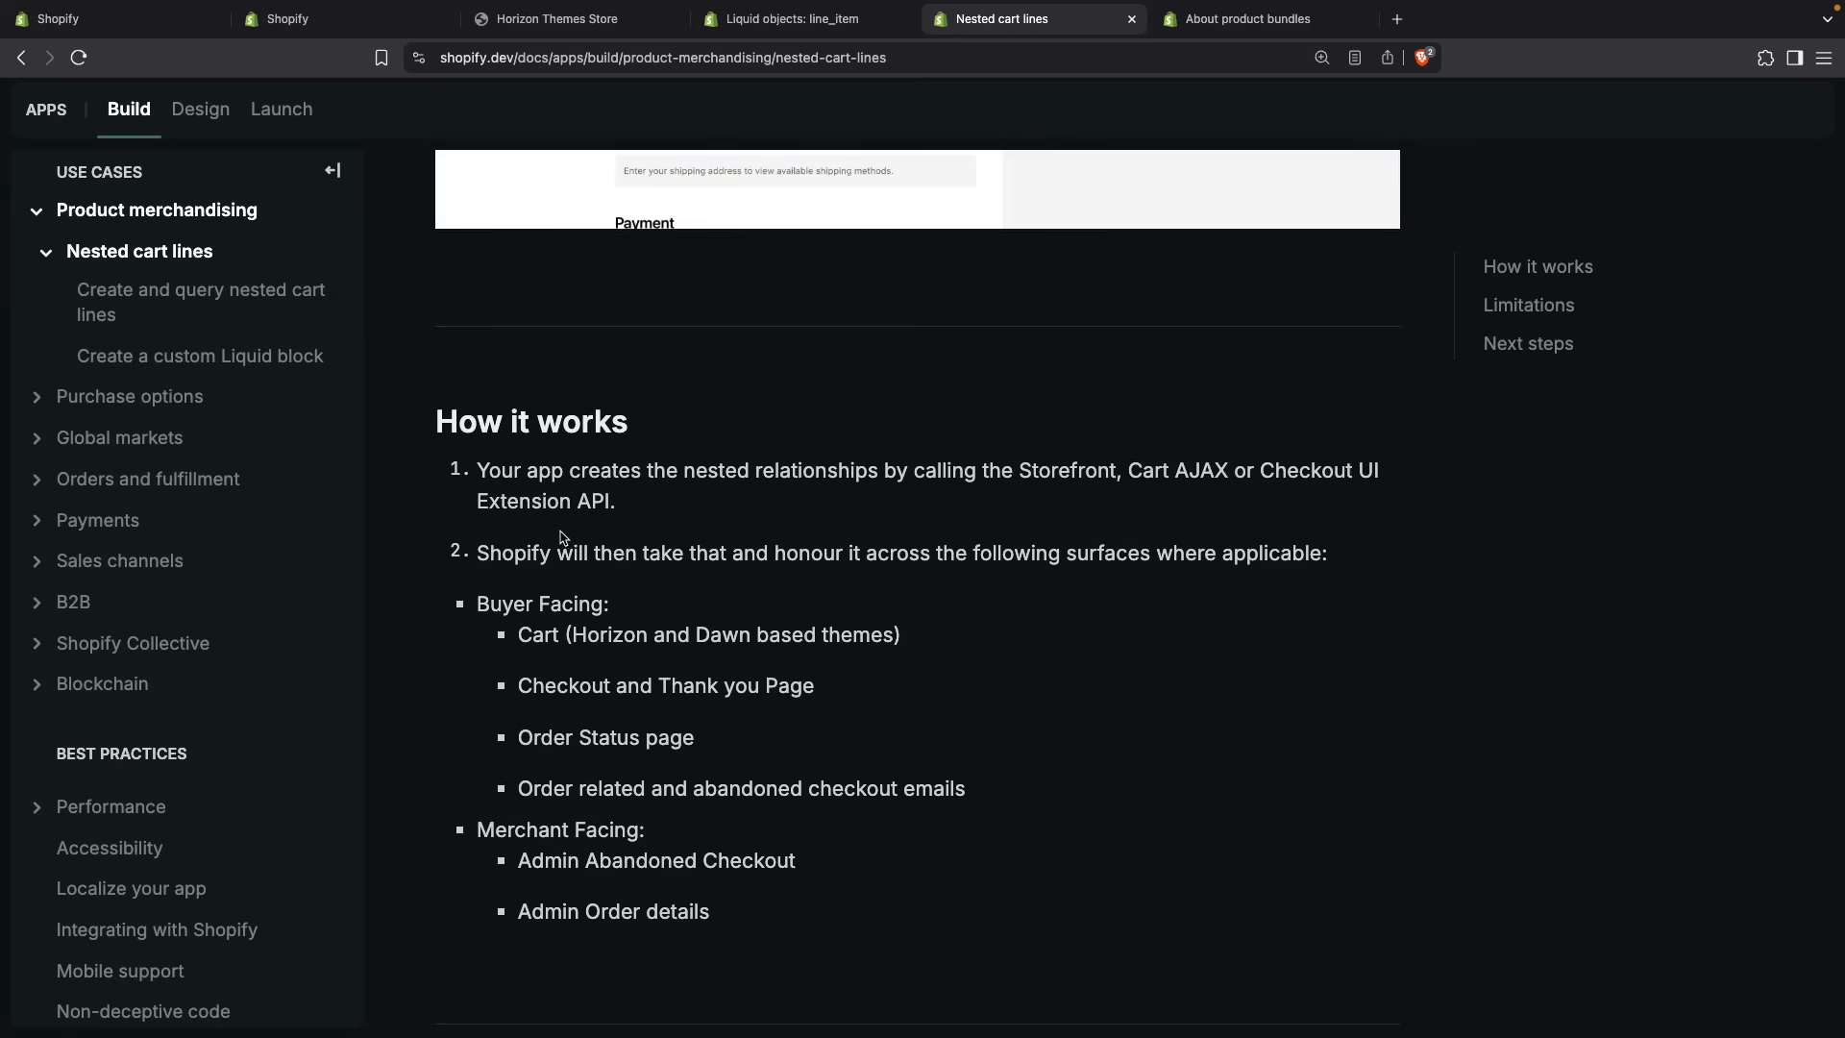
mouse_move(532, 540)
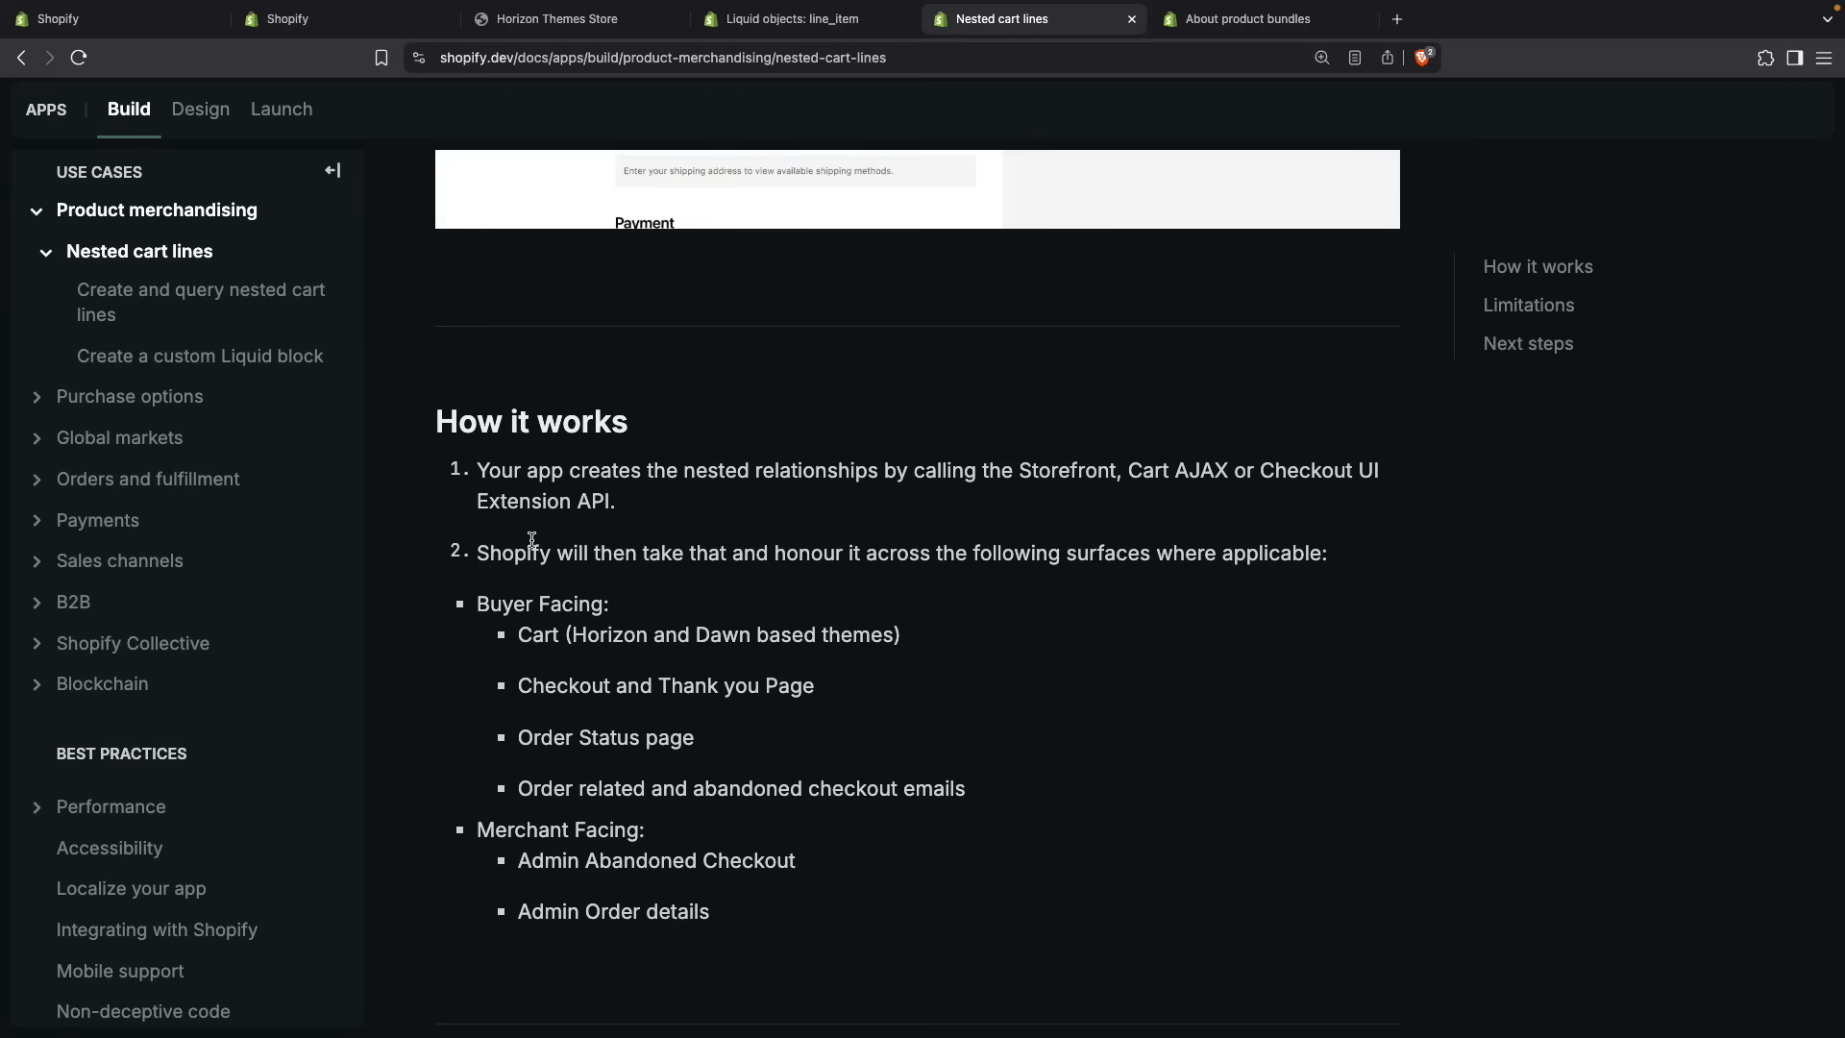
mouse_move(1172, 557)
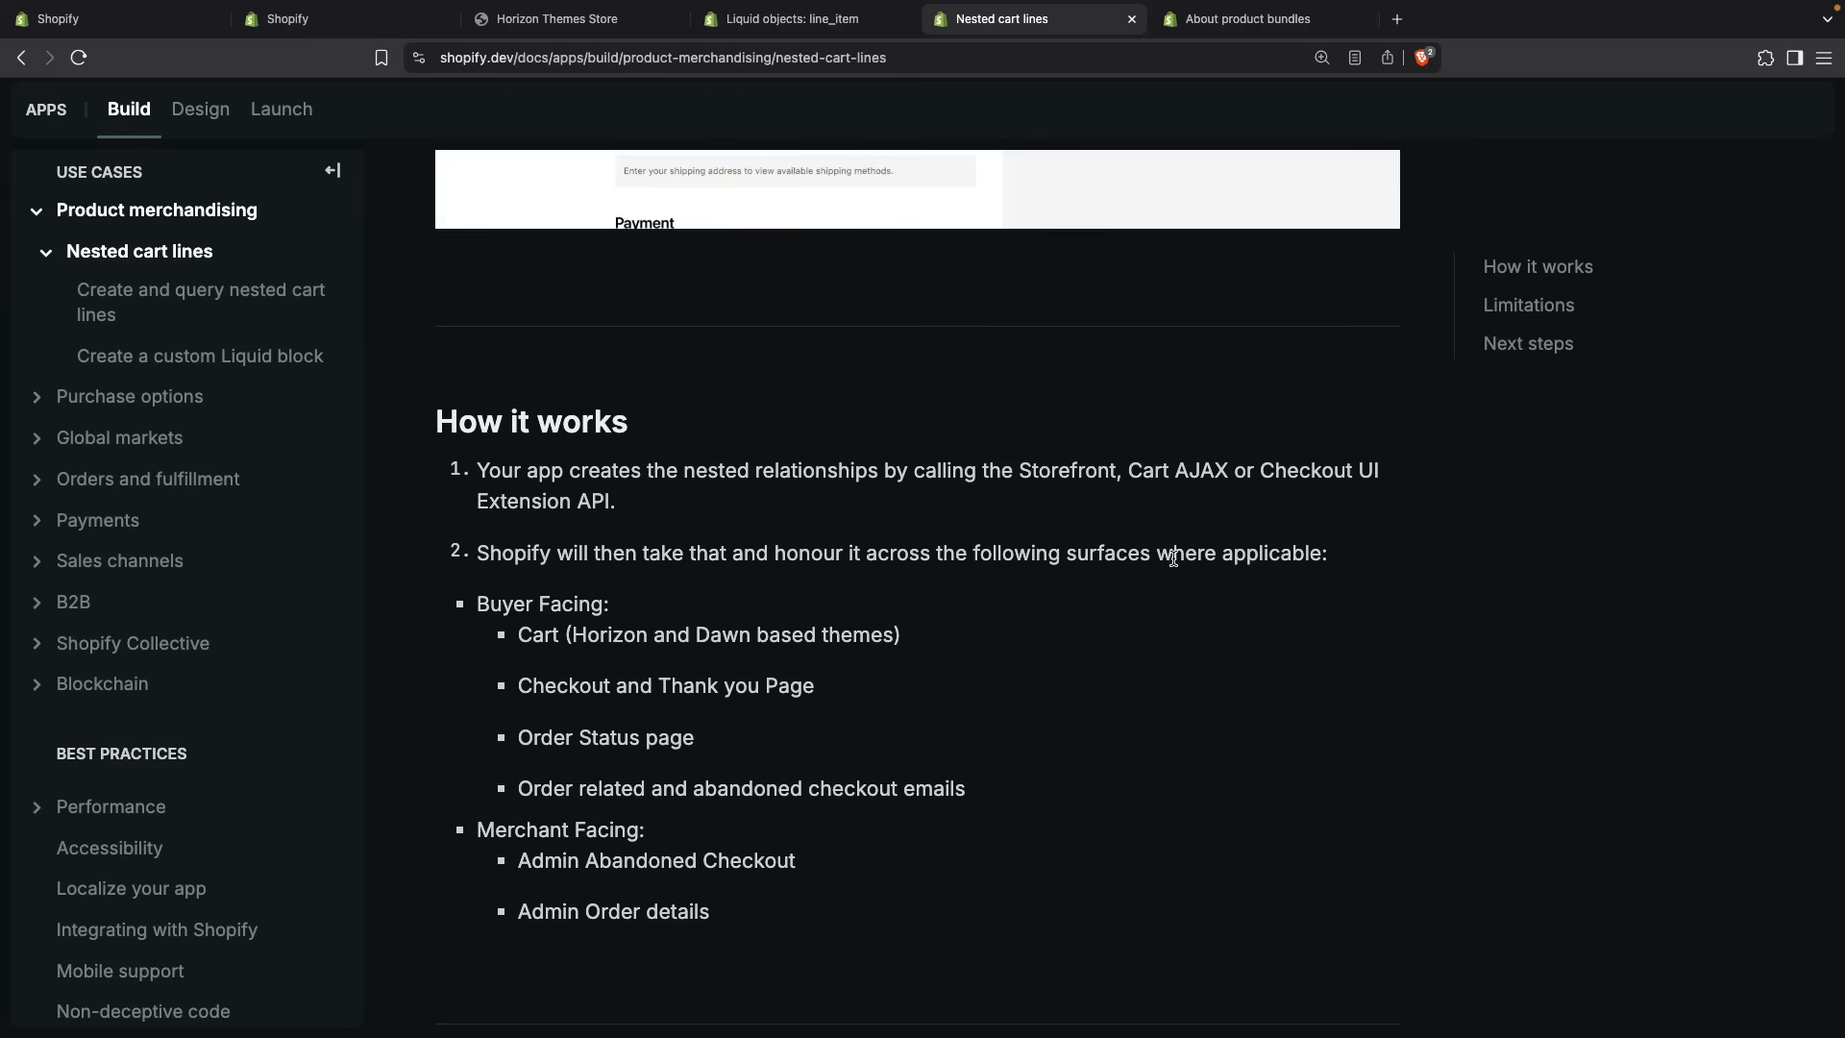
mouse_move(476, 604)
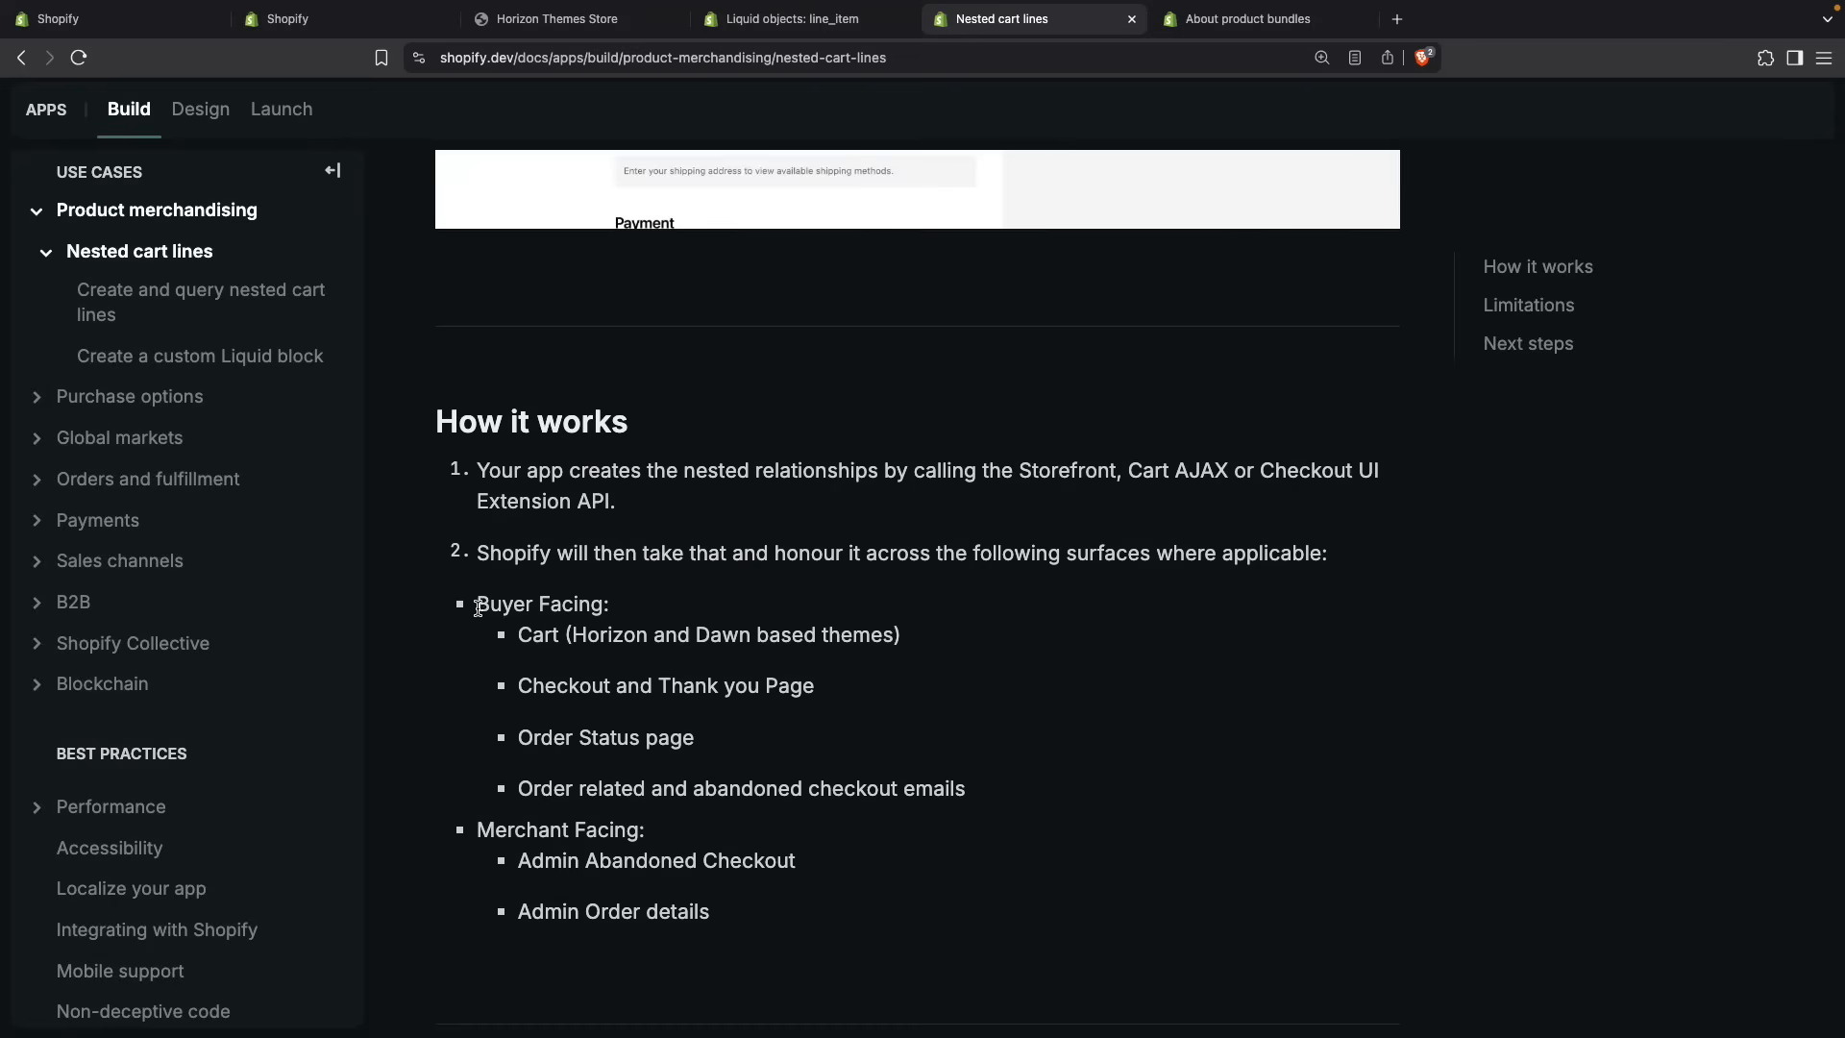
mouse_move(538, 638)
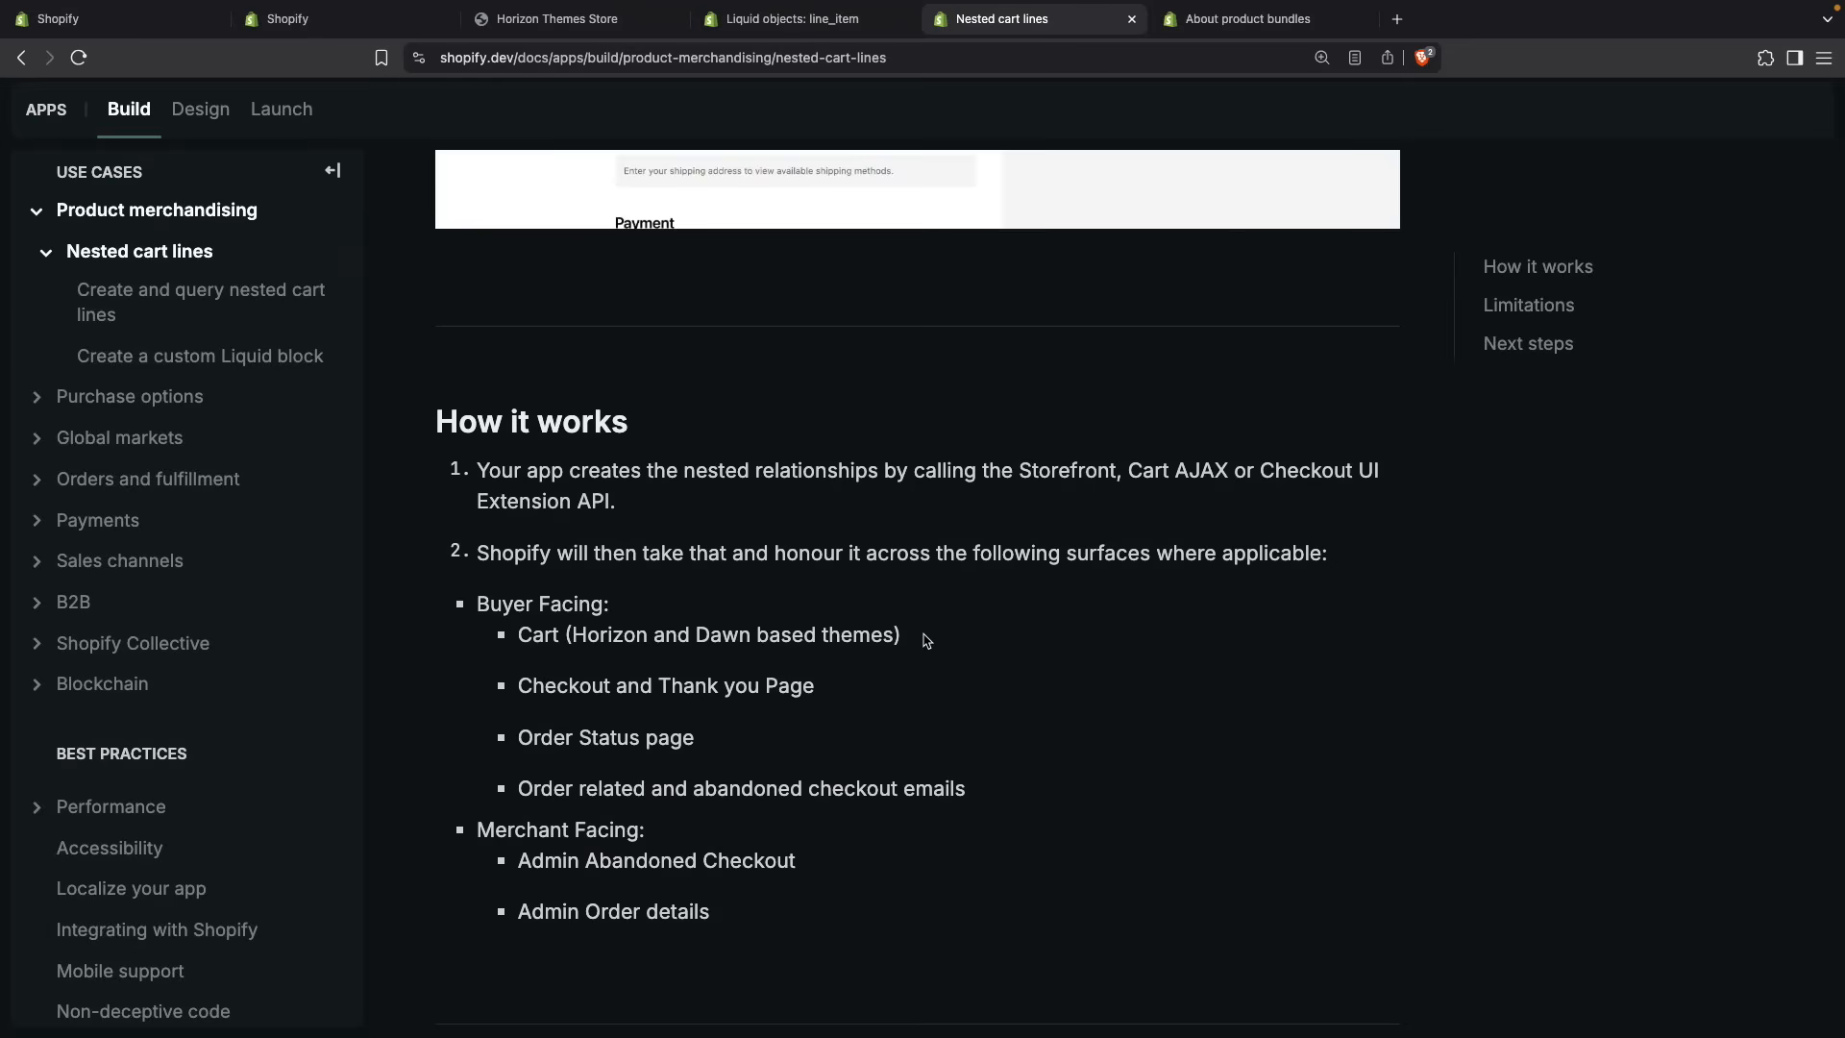
mouse_move(917, 649)
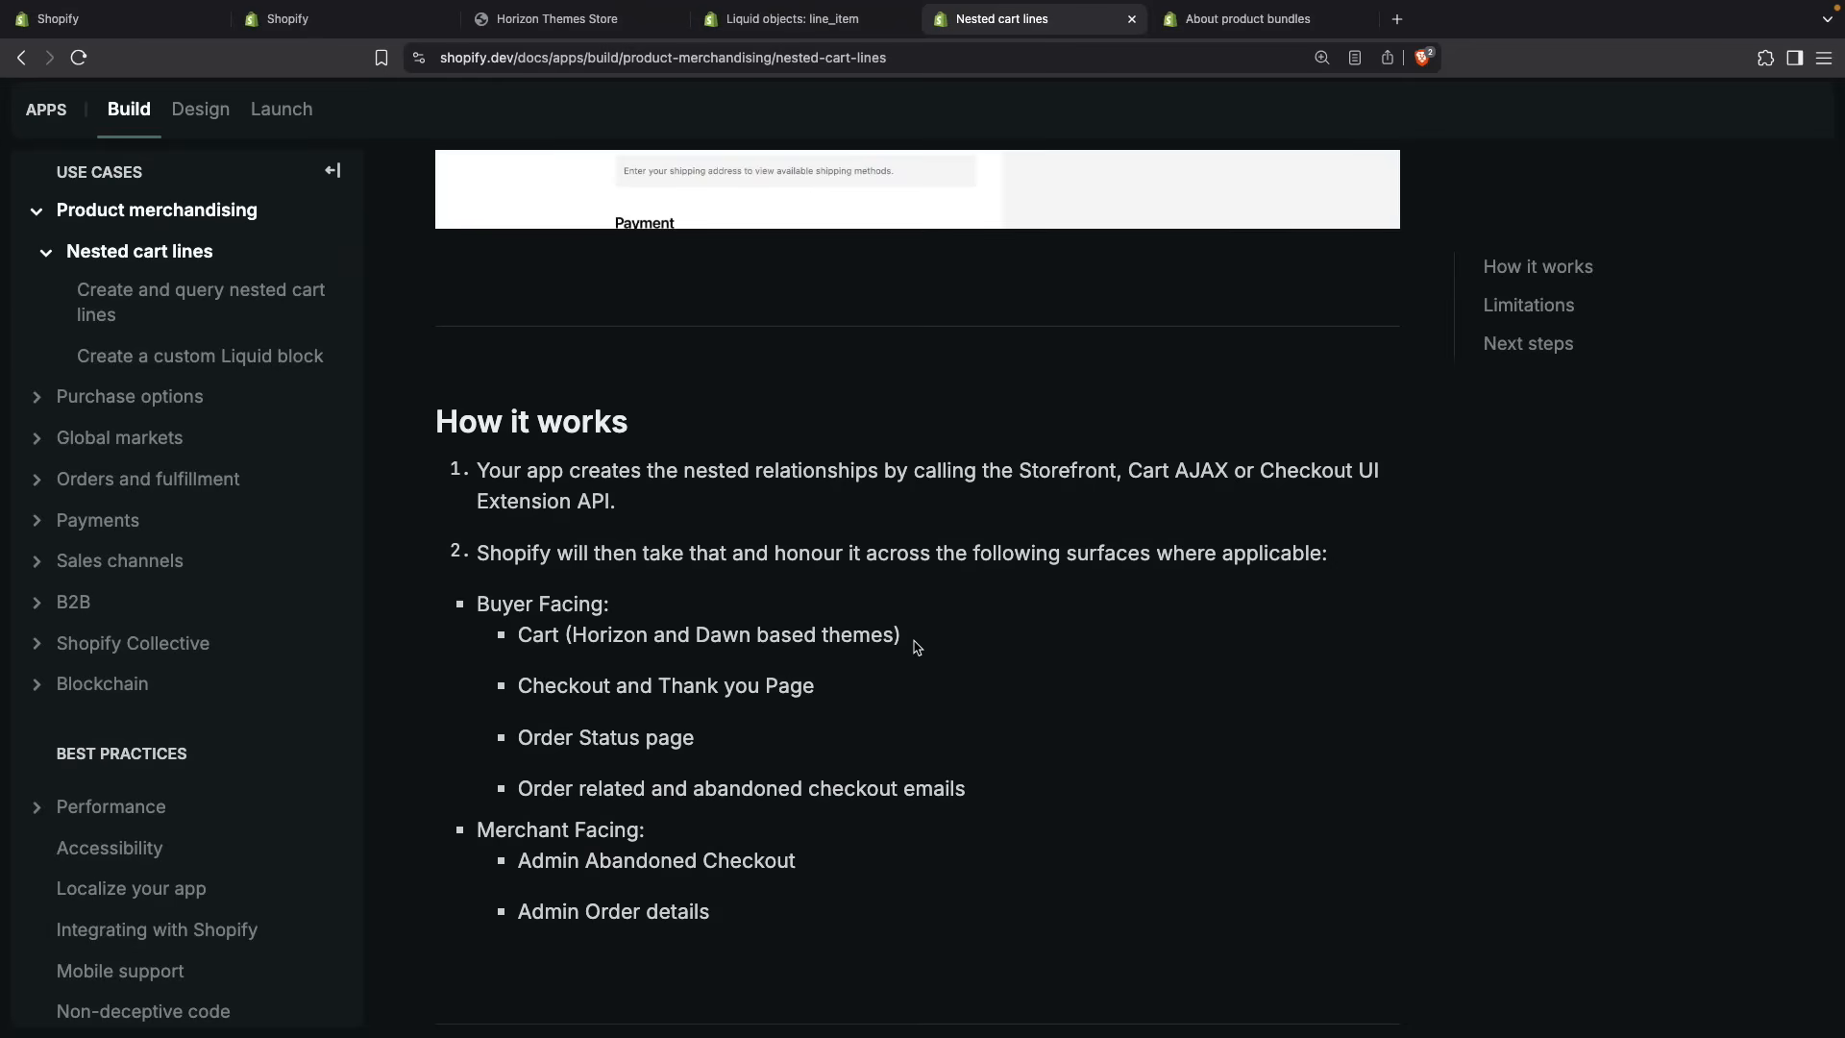
mouse_move(559, 672)
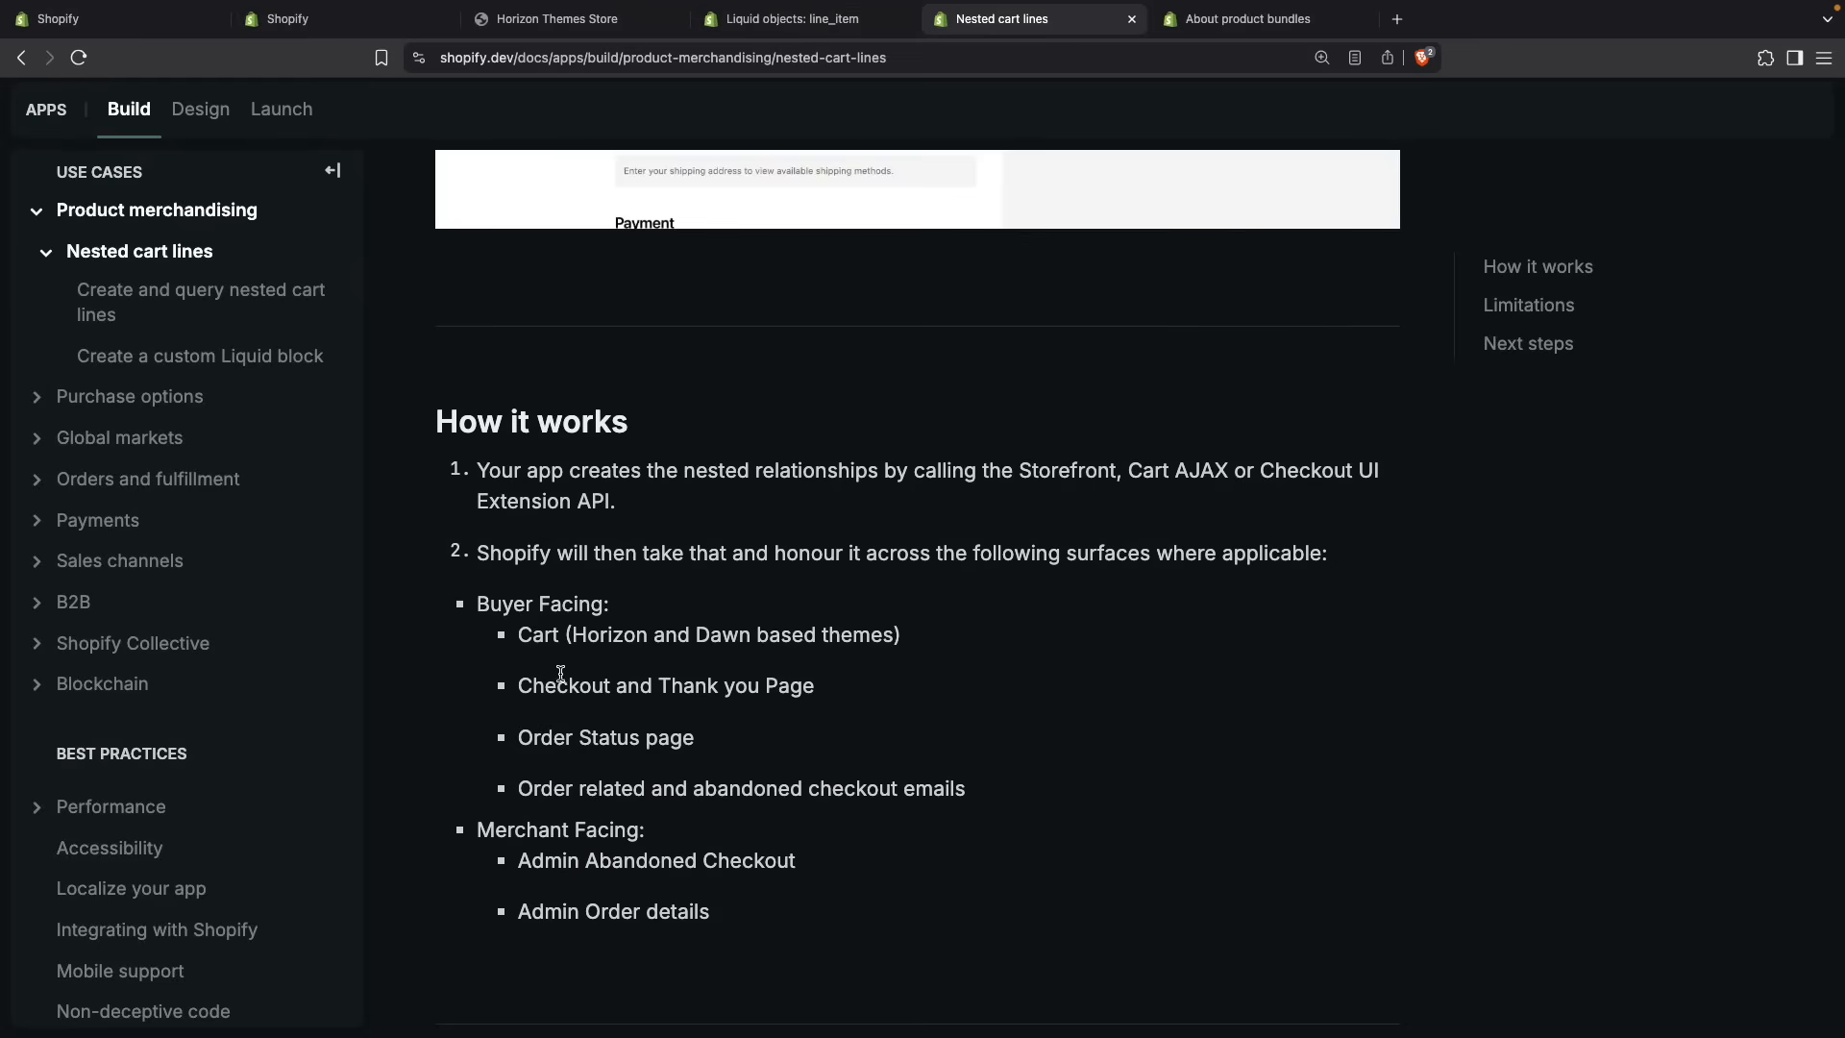
- Highlight the buyer-facing and Merchant Facing surfaces that display nested lines
drag(517, 684, 763, 684)
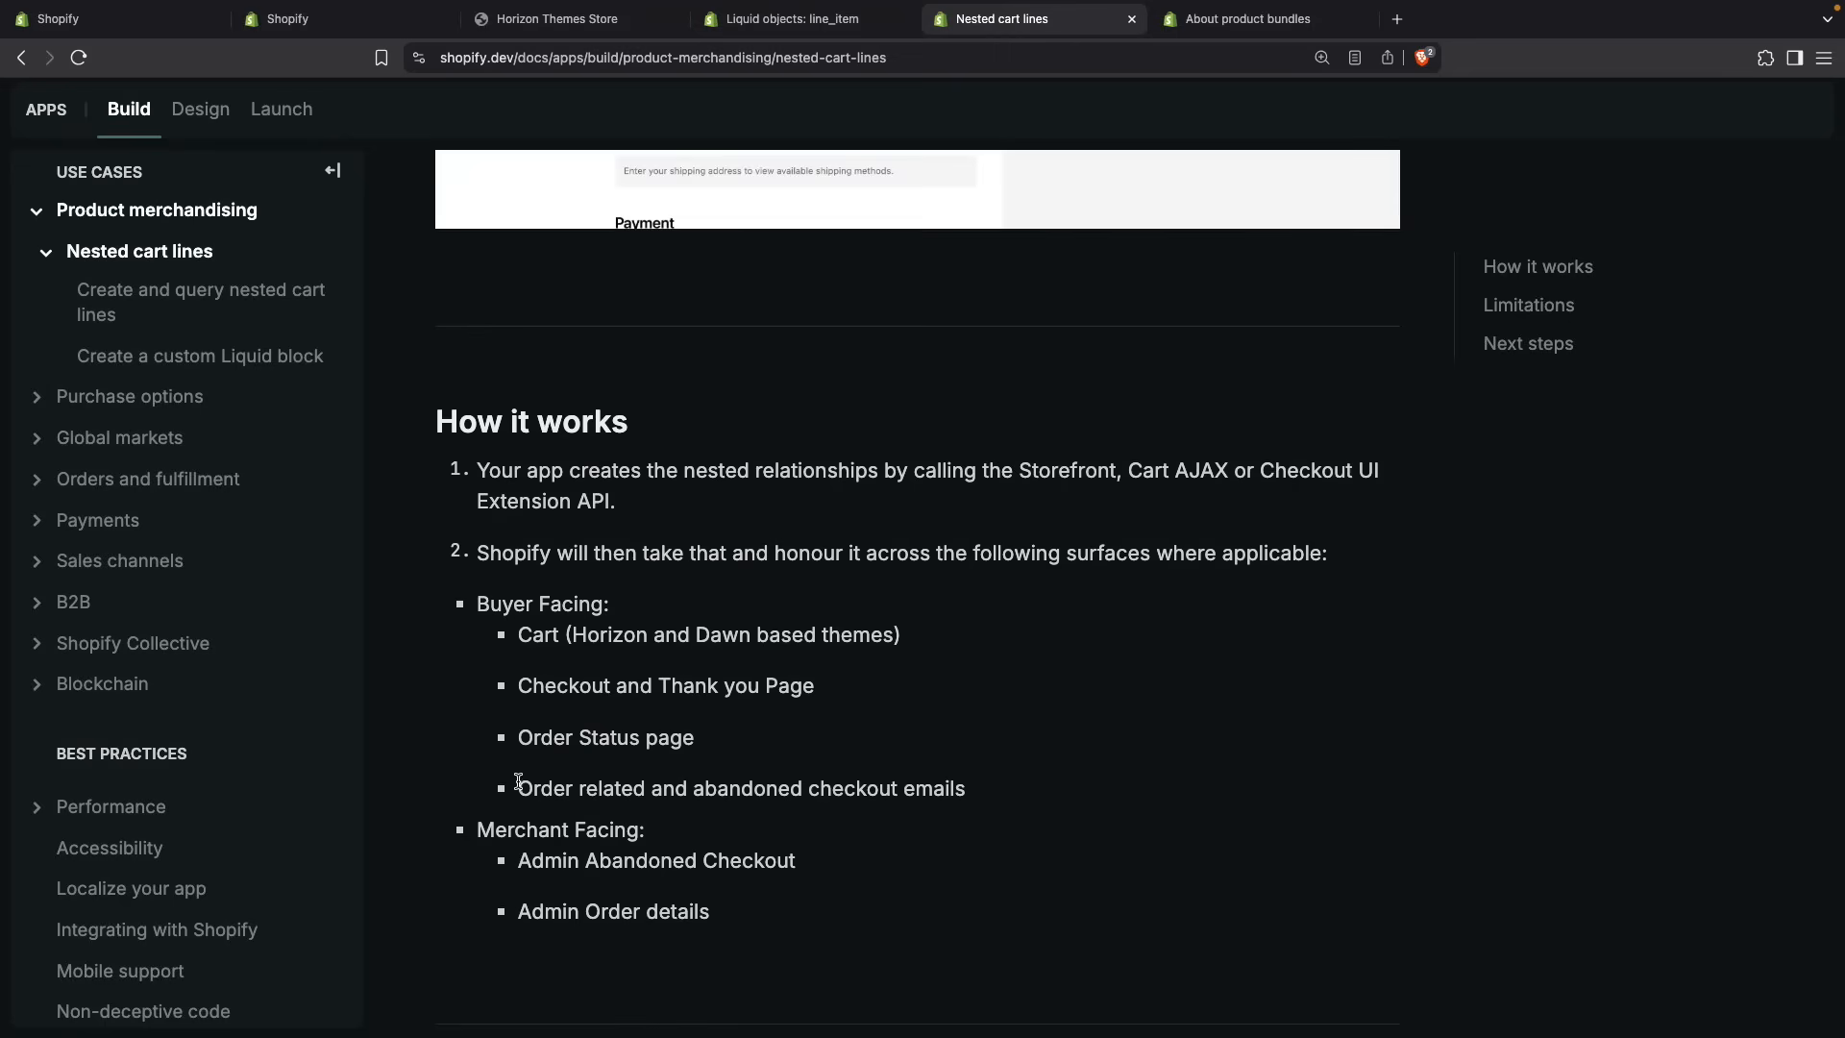
mouse_move(730, 795)
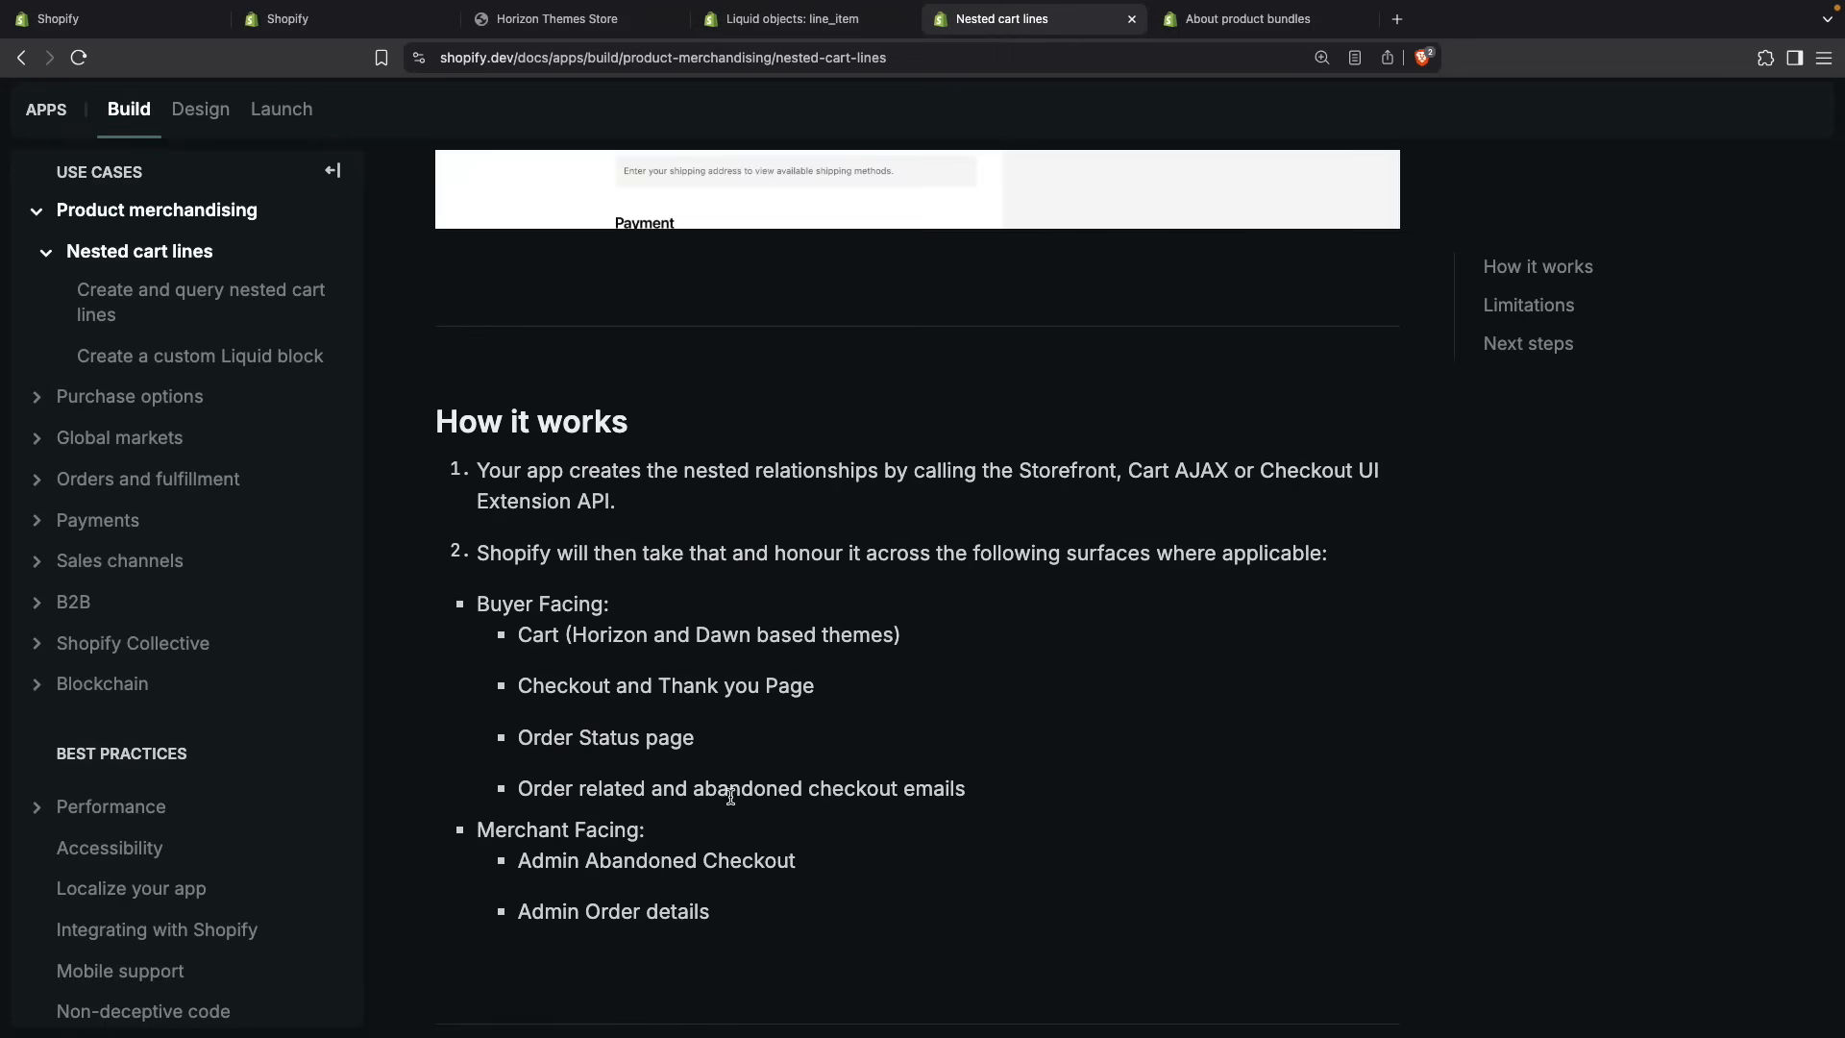
drag(642, 736, 965, 788)
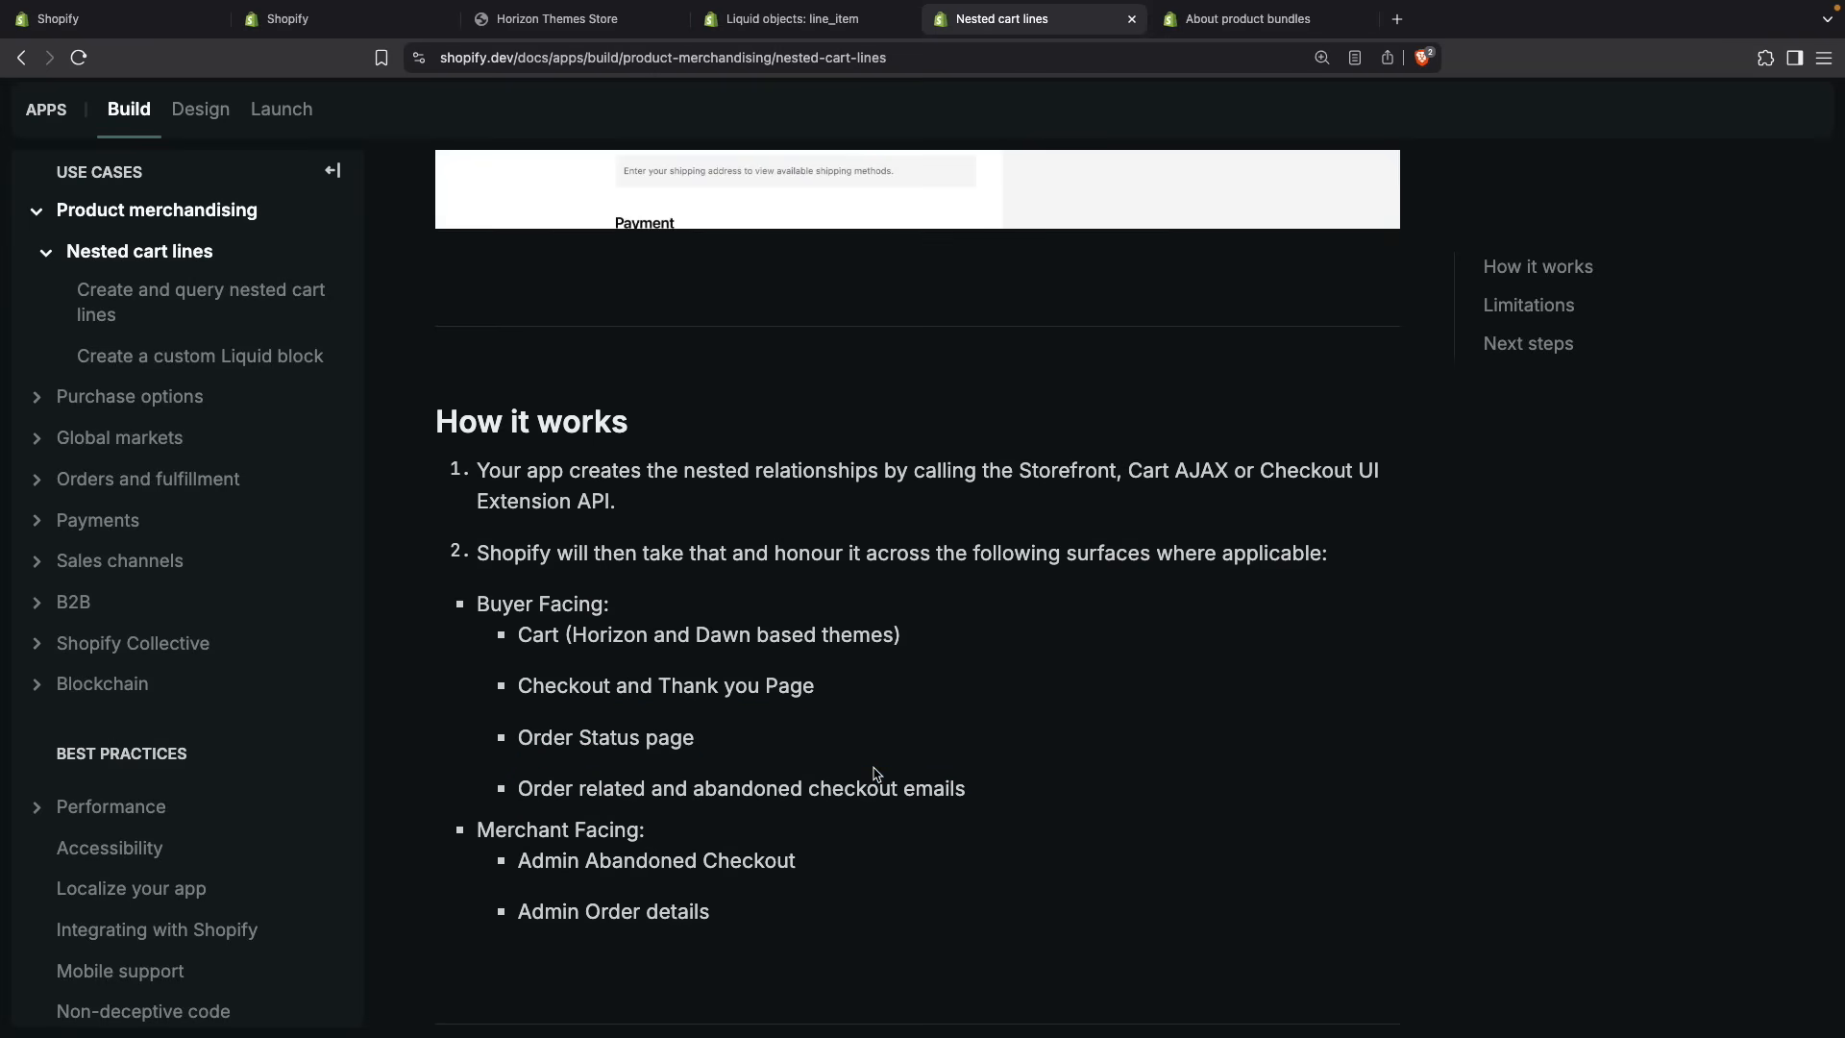
mouse_move(480, 830)
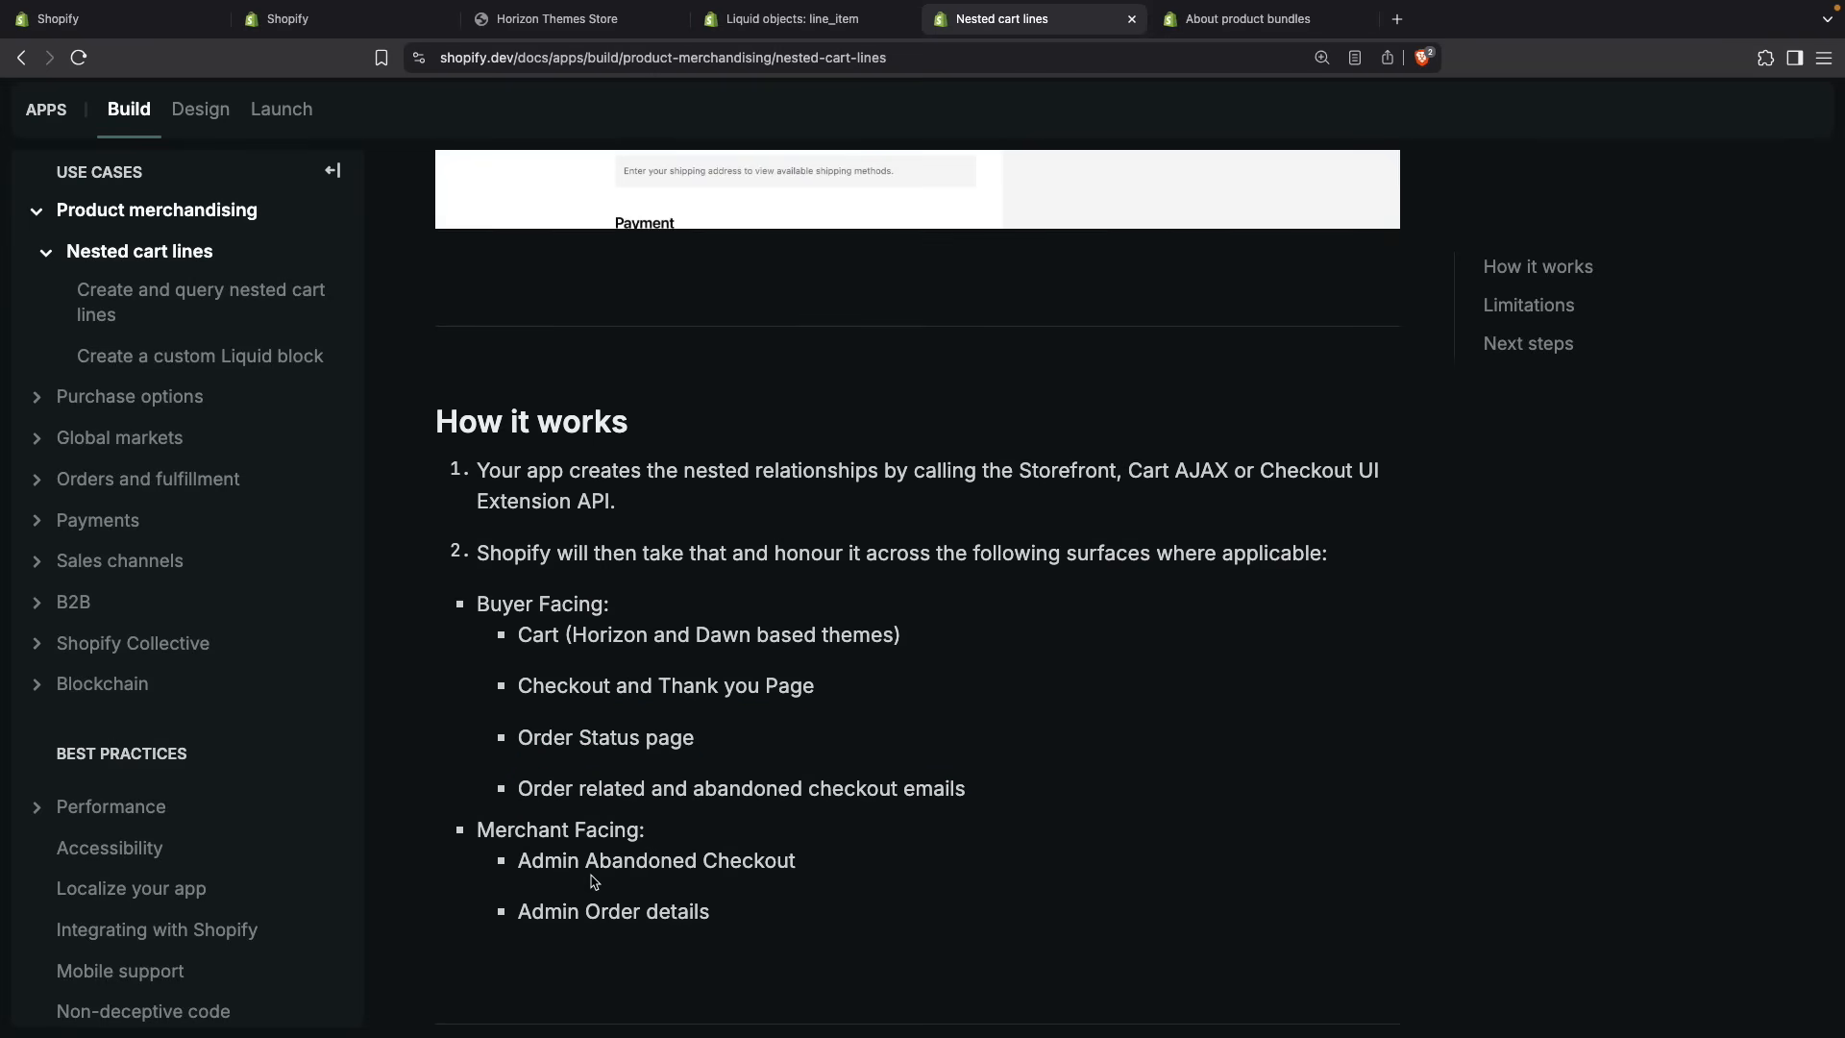
mouse_move(544, 935)
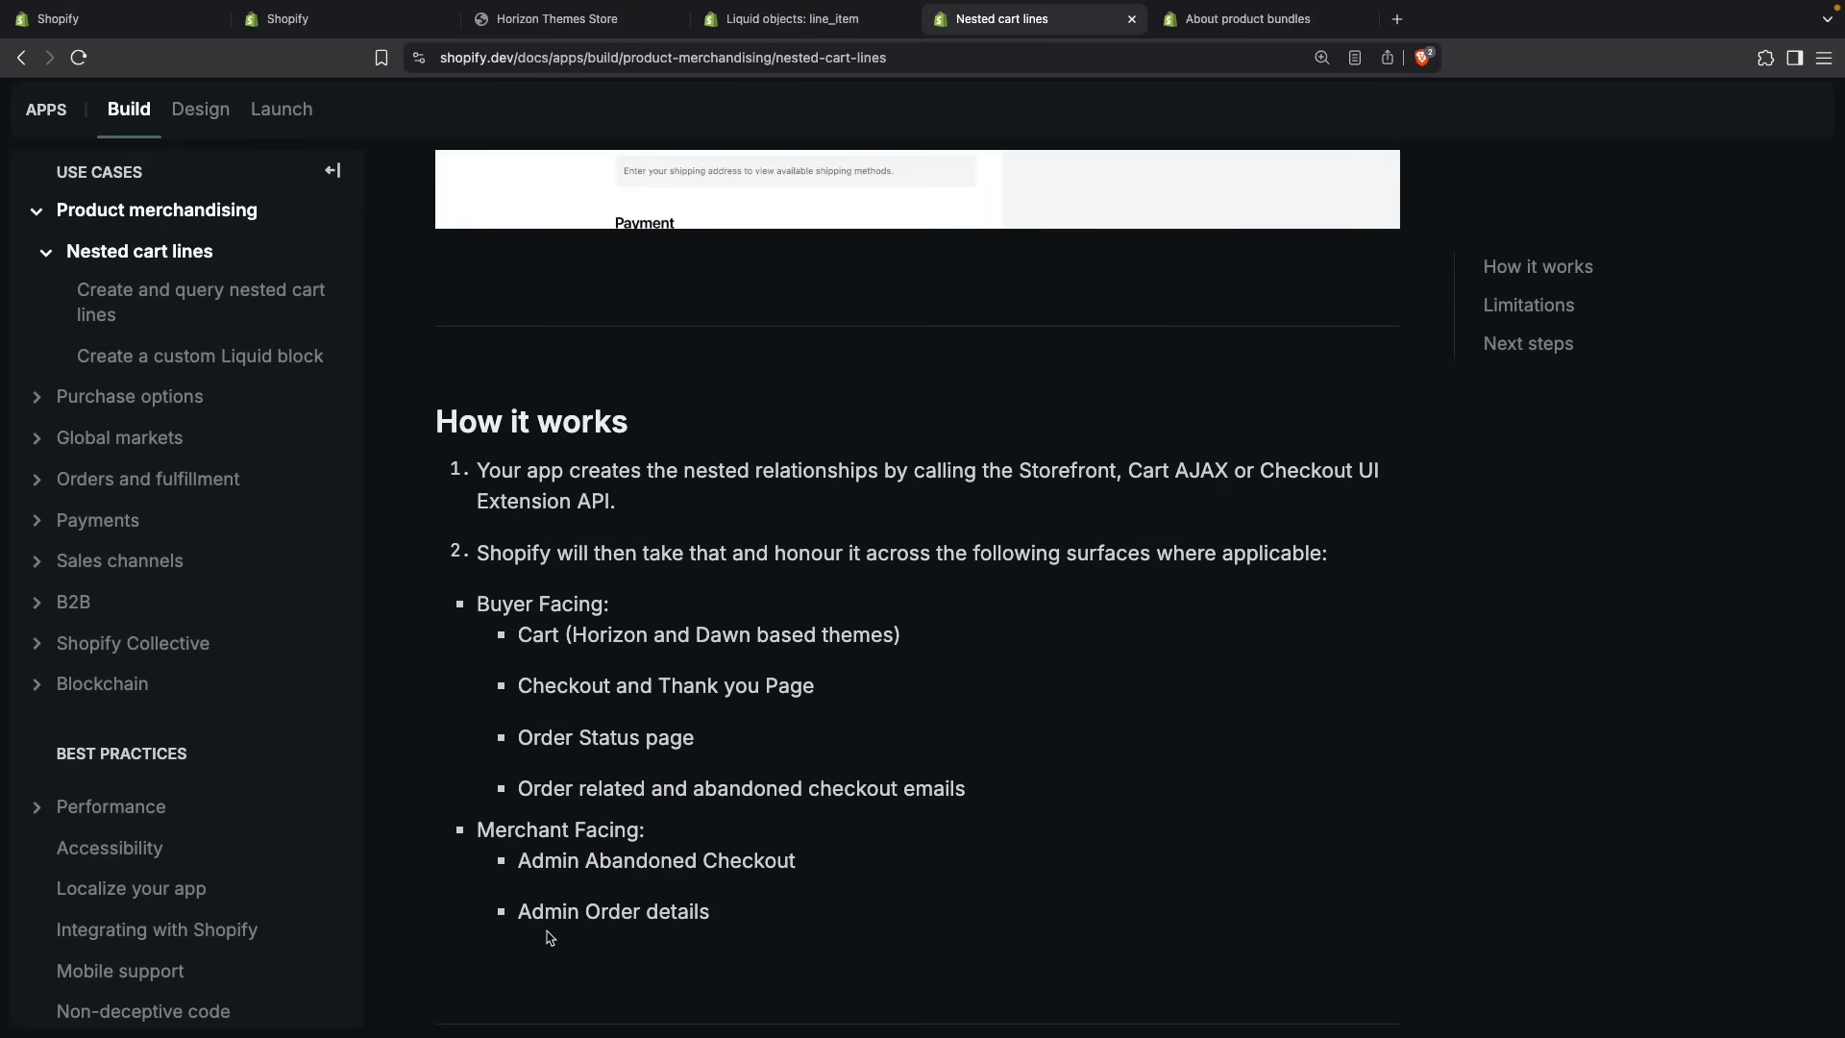
mouse_move(653, 932)
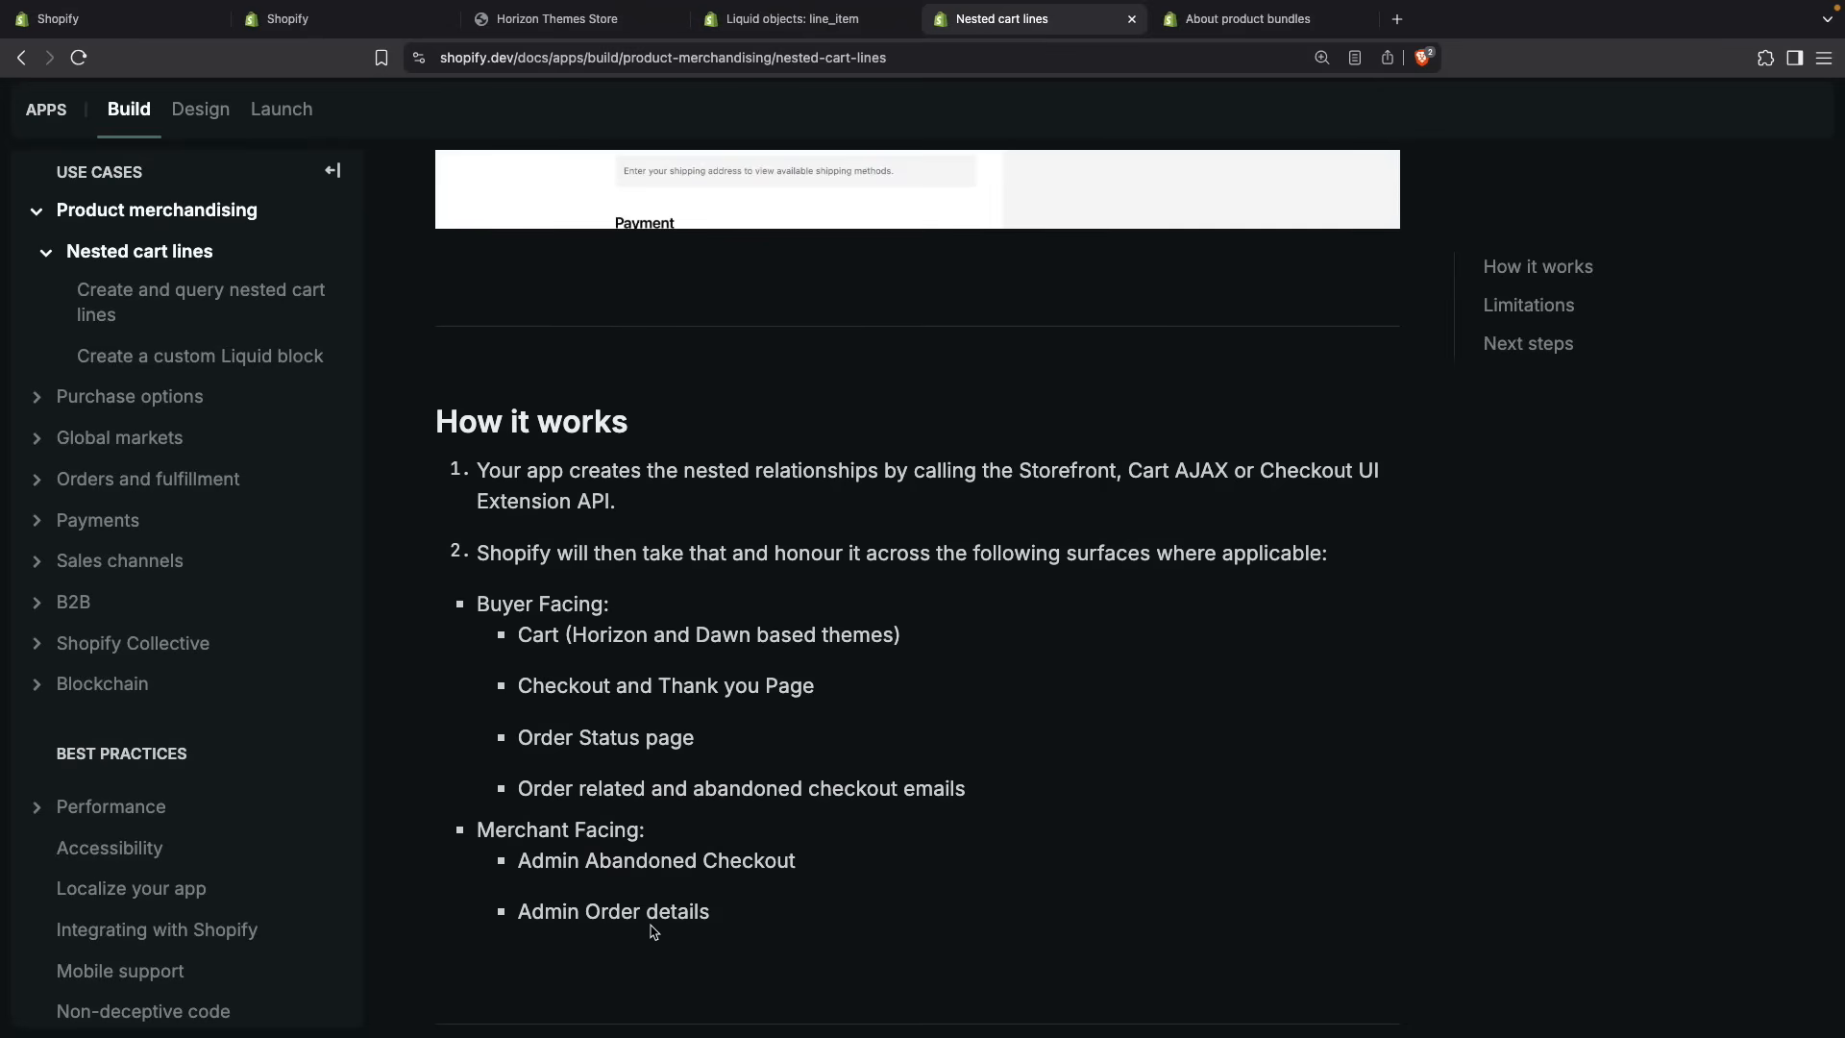
mouse_move(765, 913)
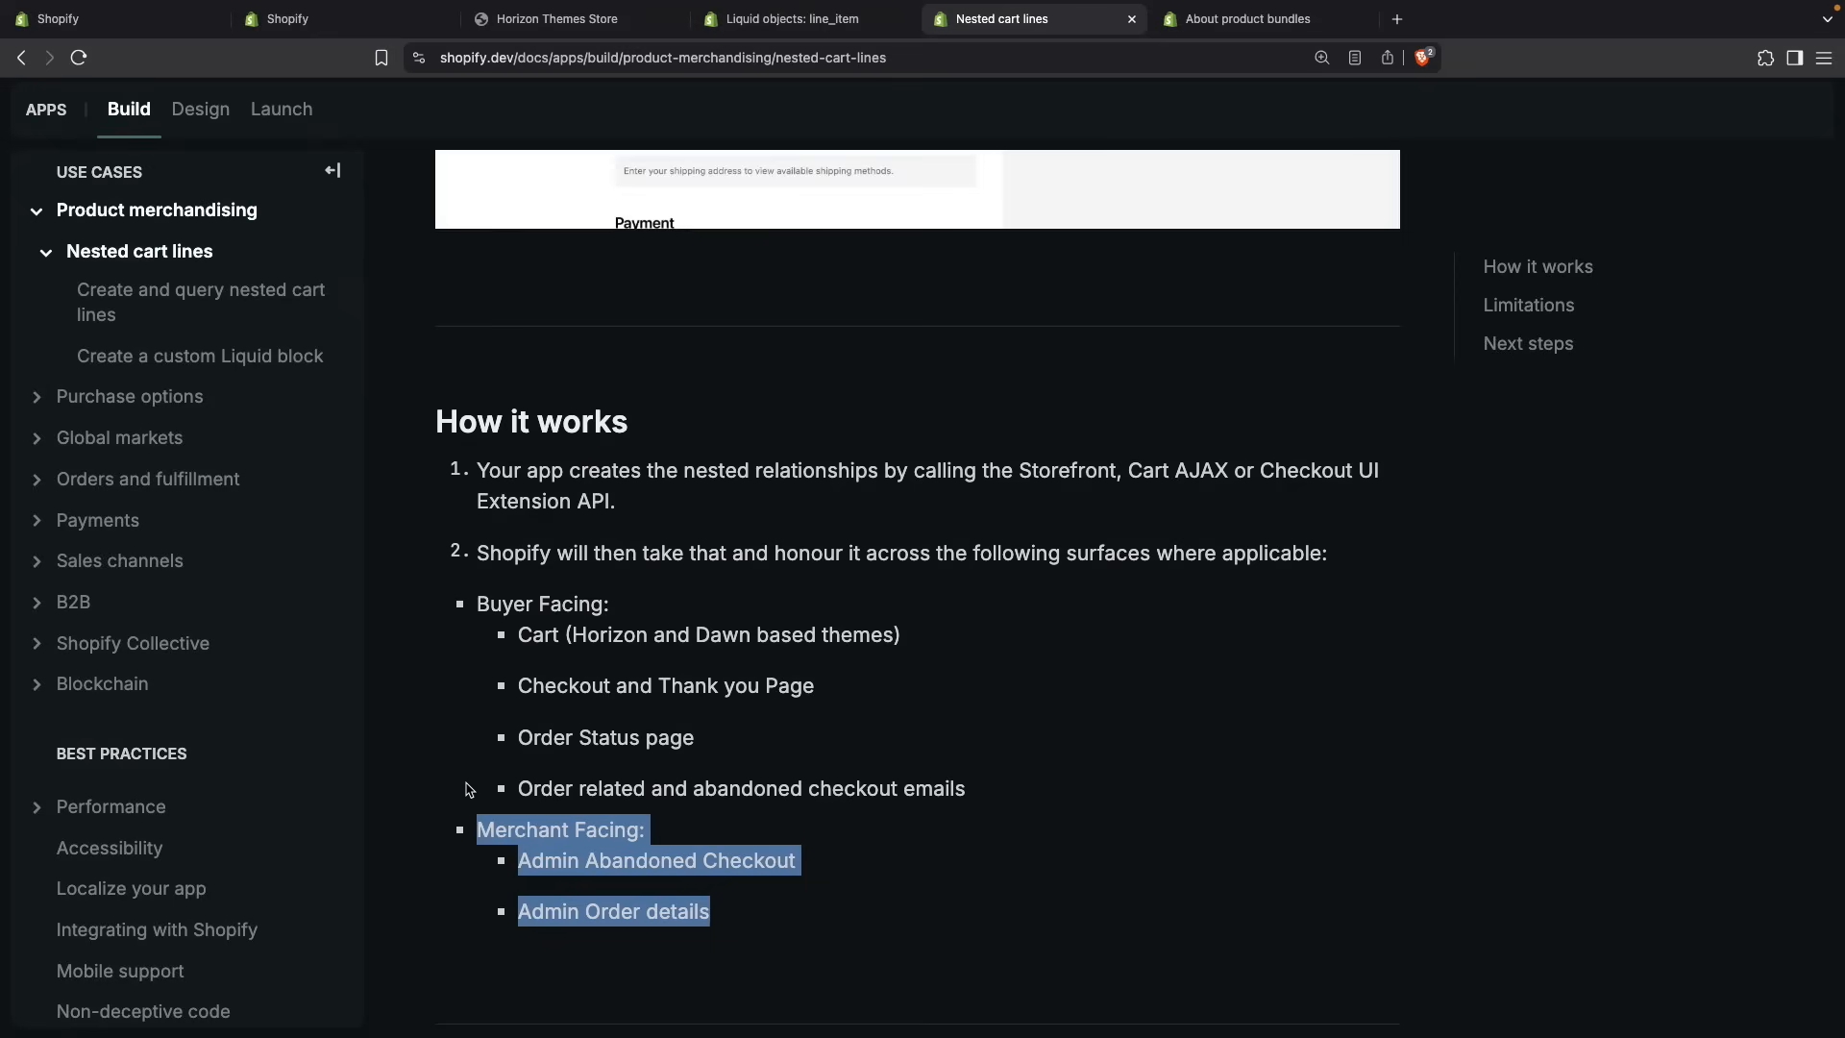
click(473, 803)
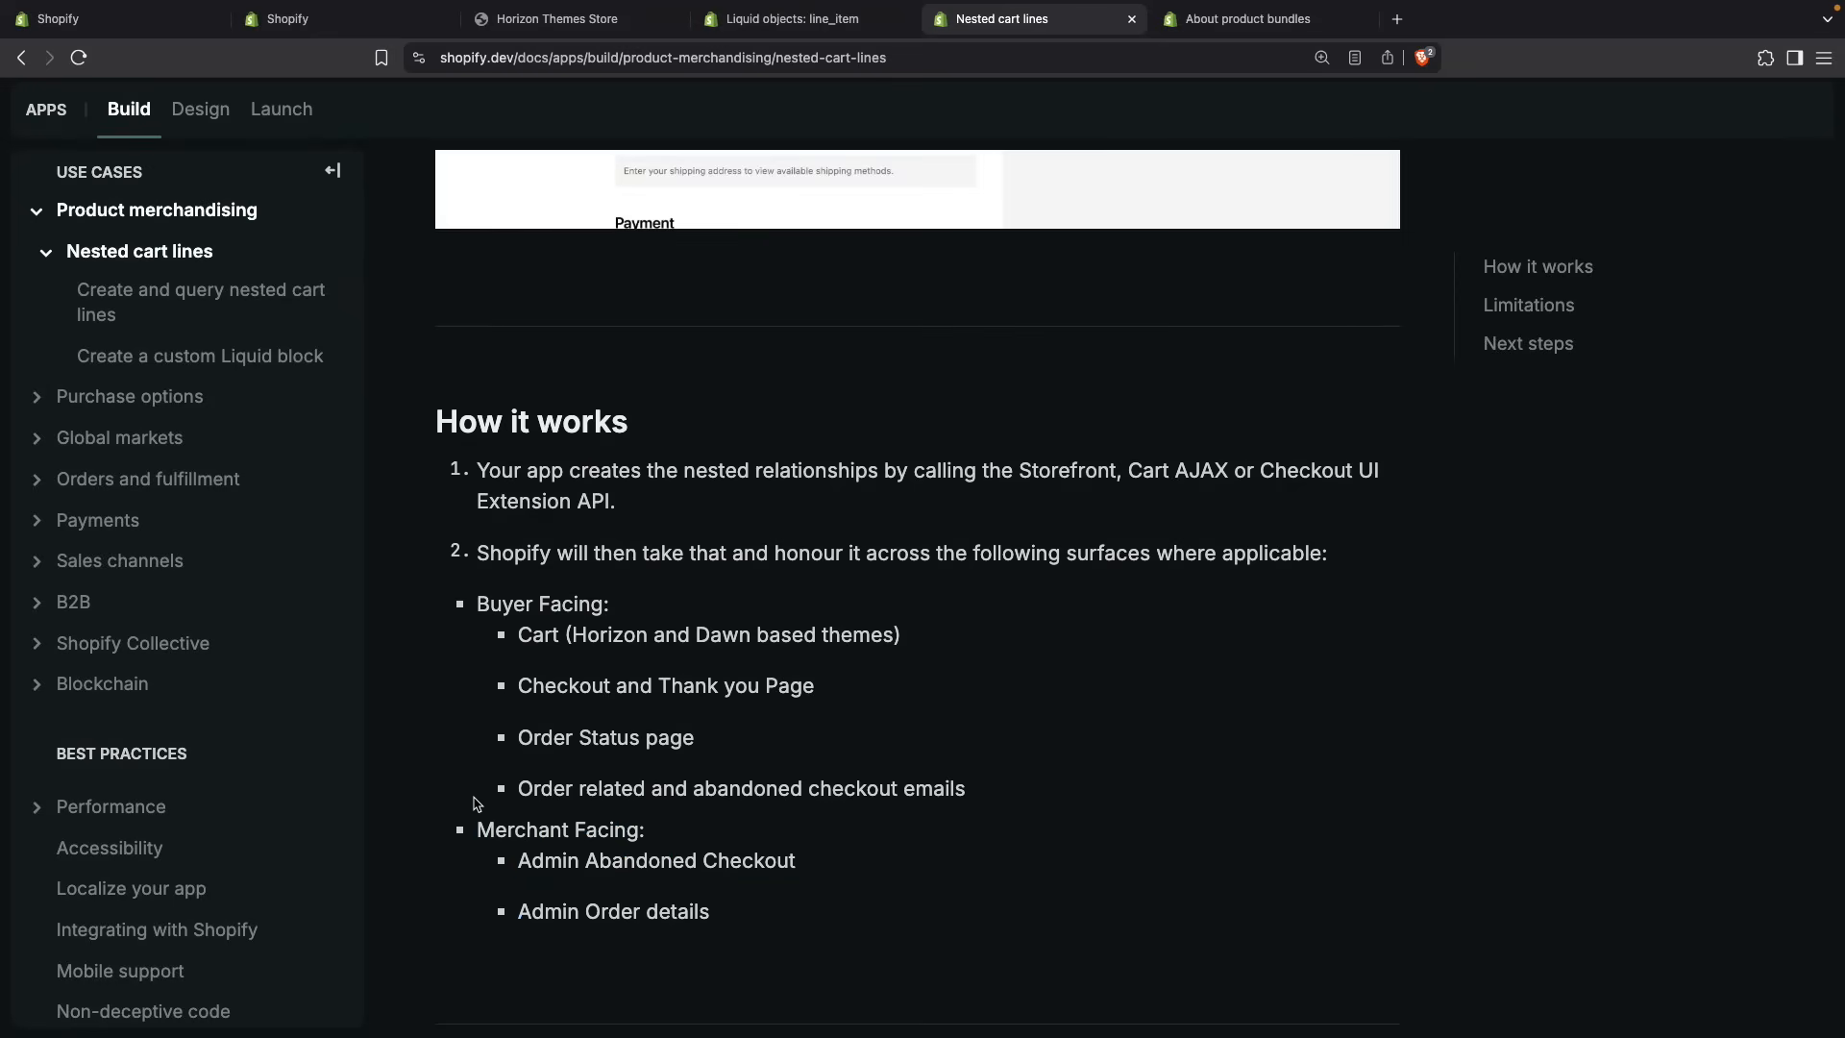
mouse_move(448, 784)
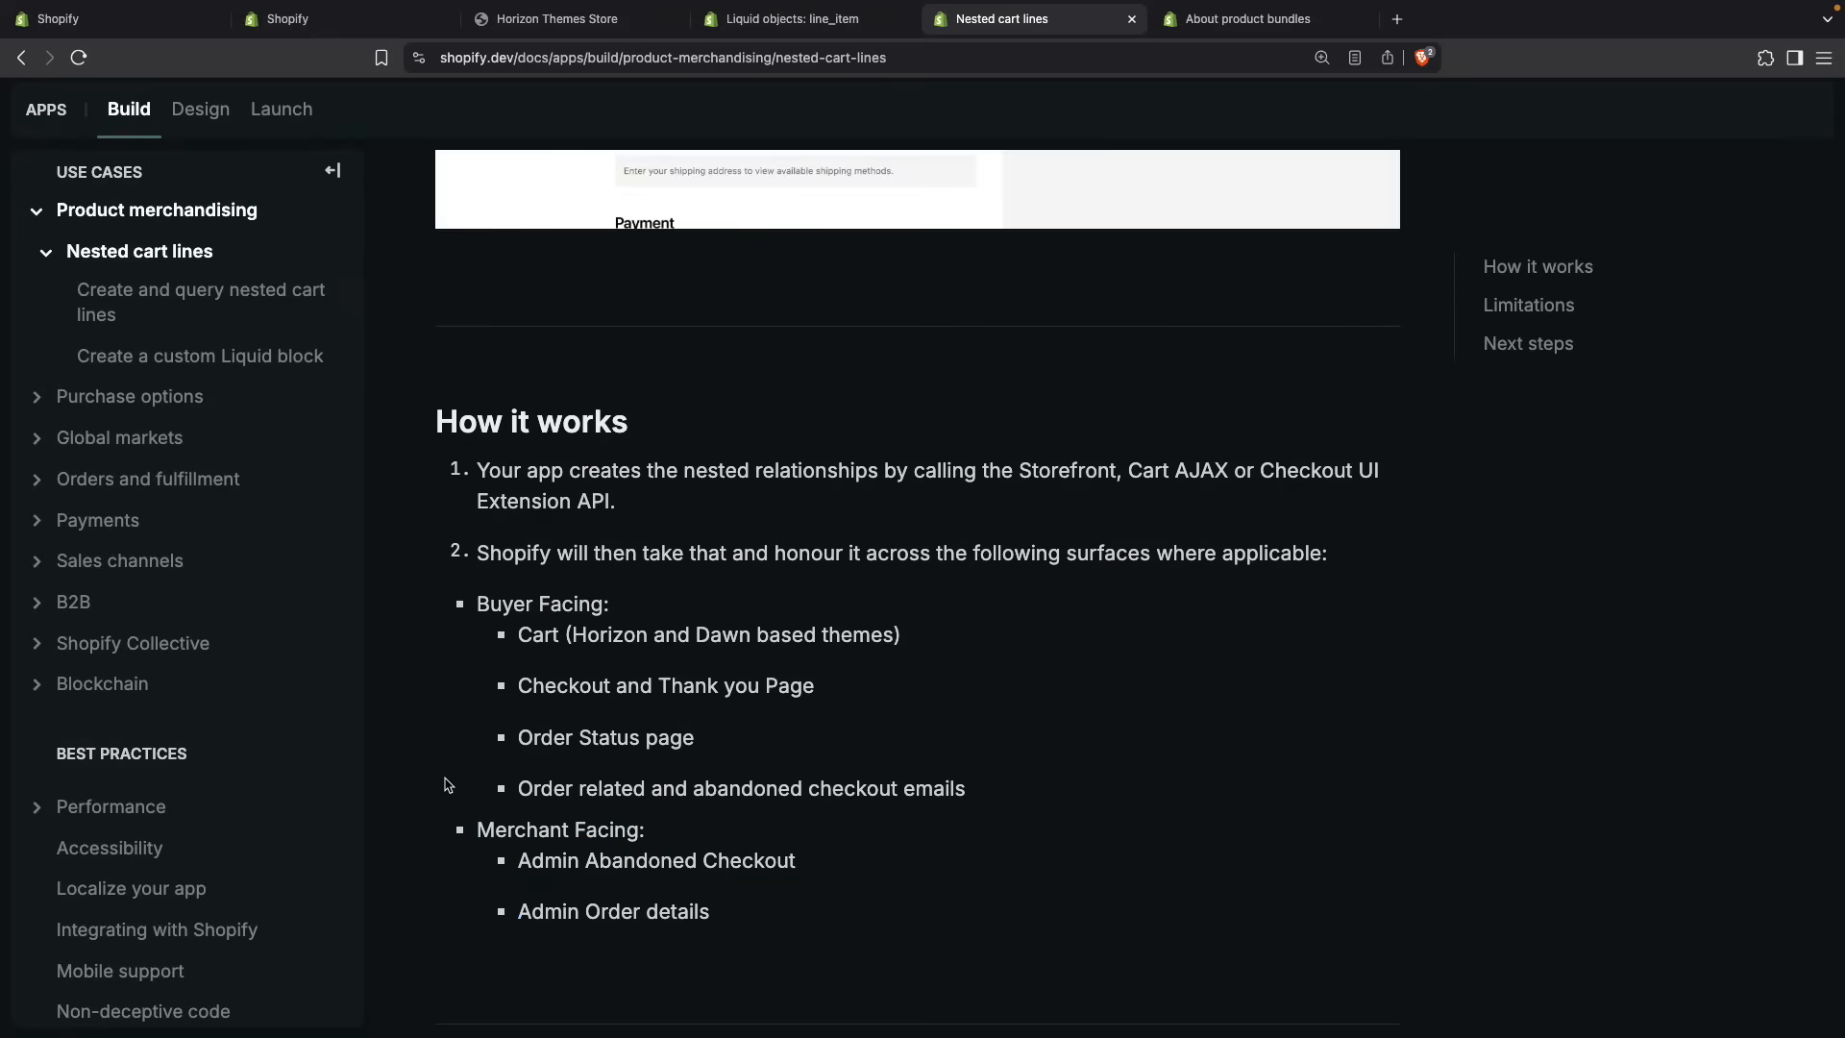
scroll(down, 3)
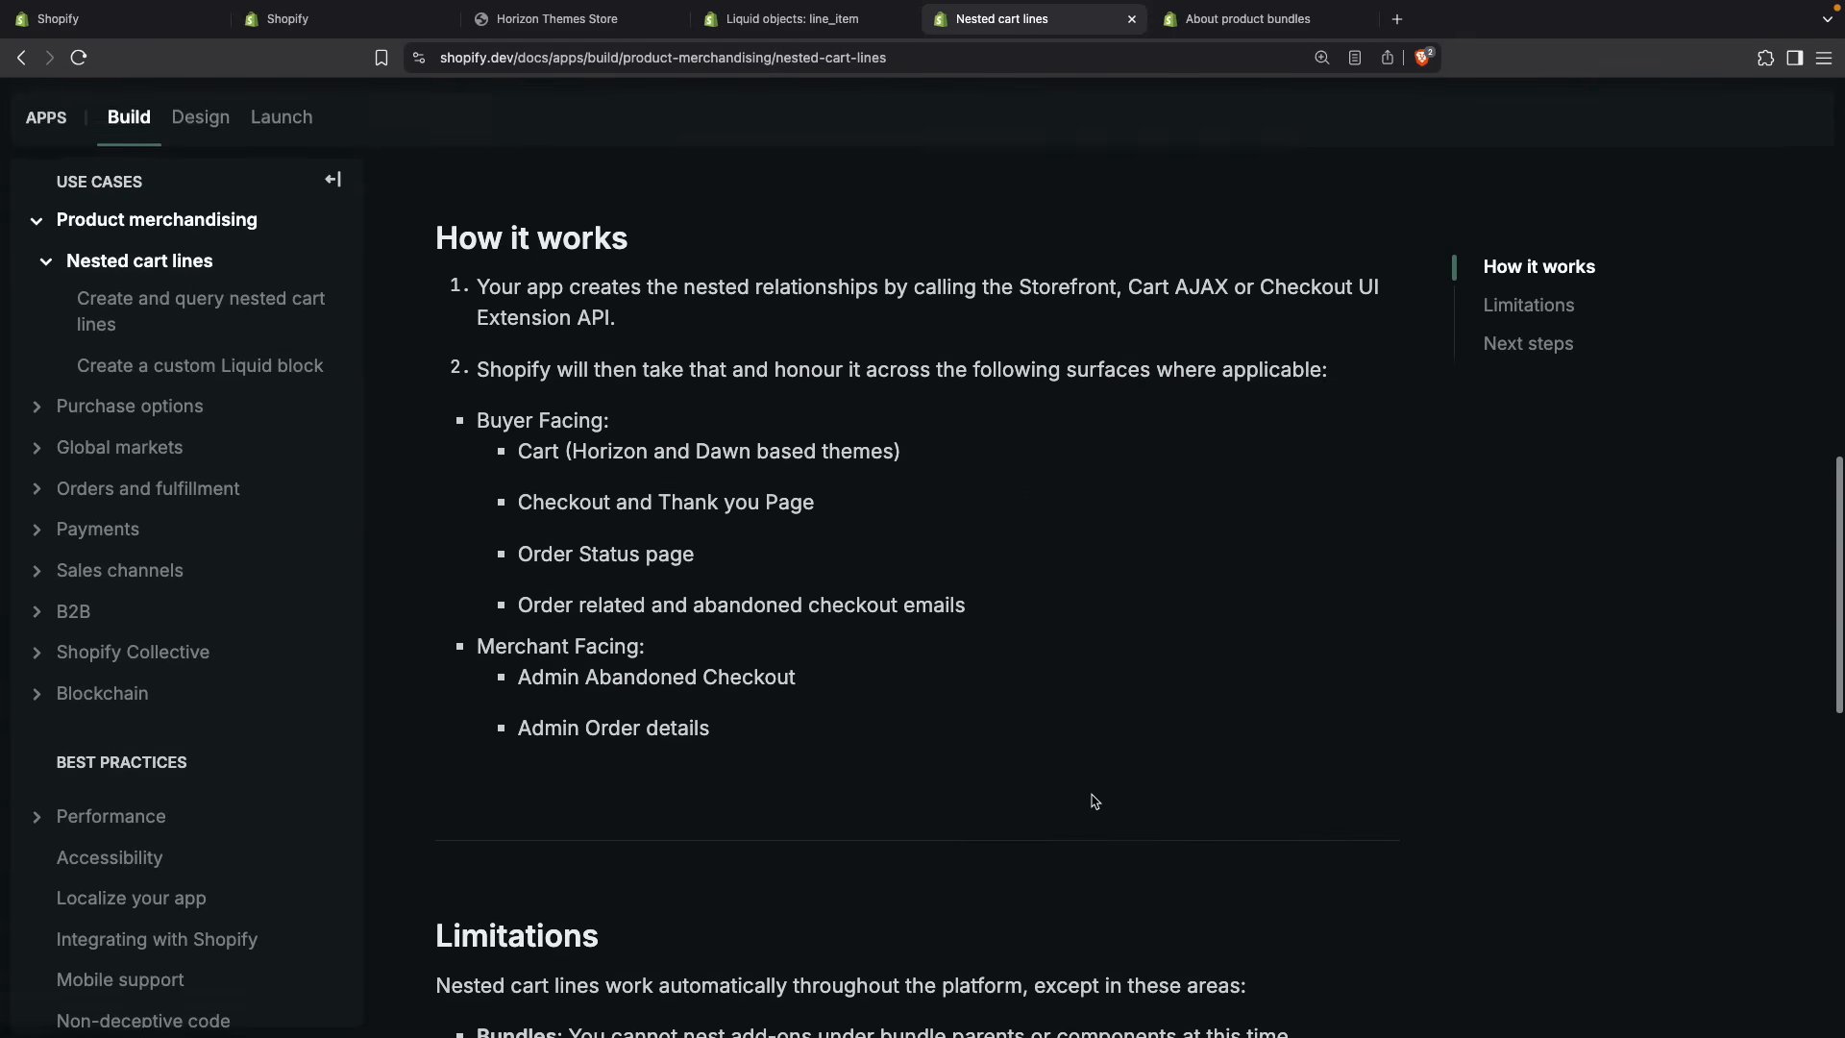
scroll(down, 3)
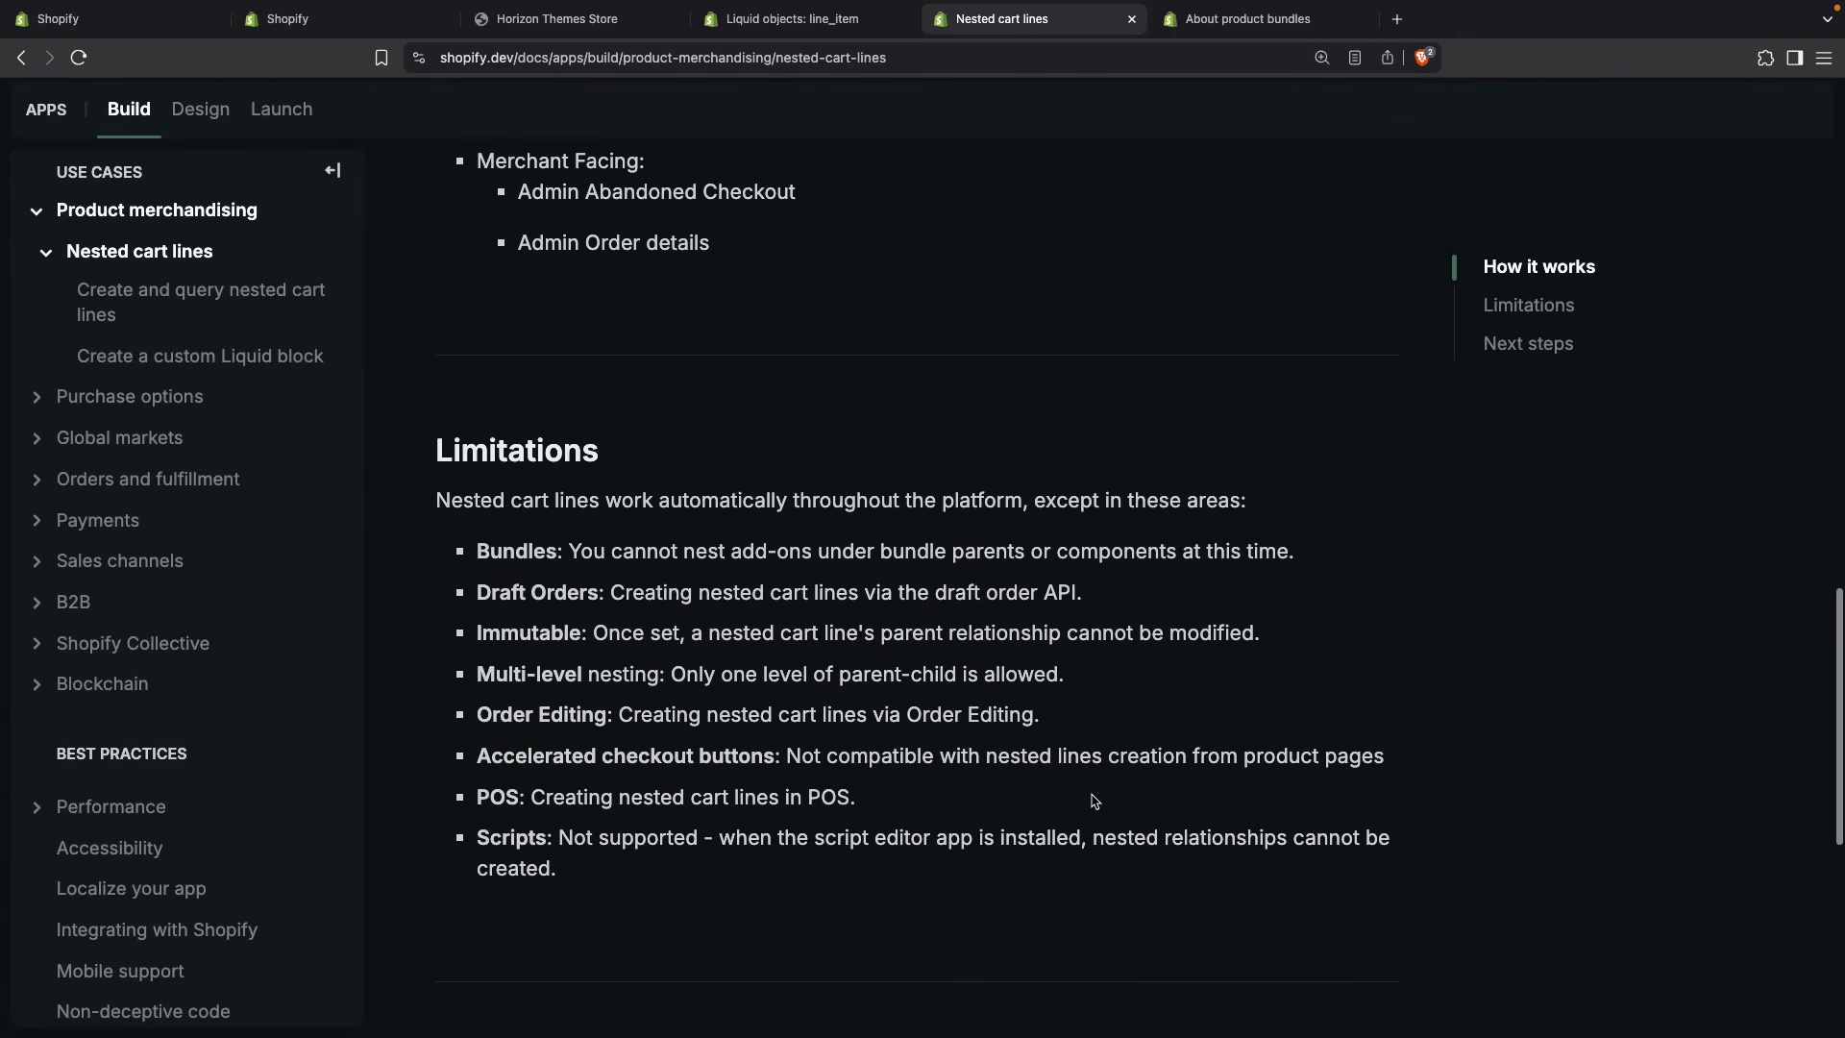
mouse_move(621, 909)
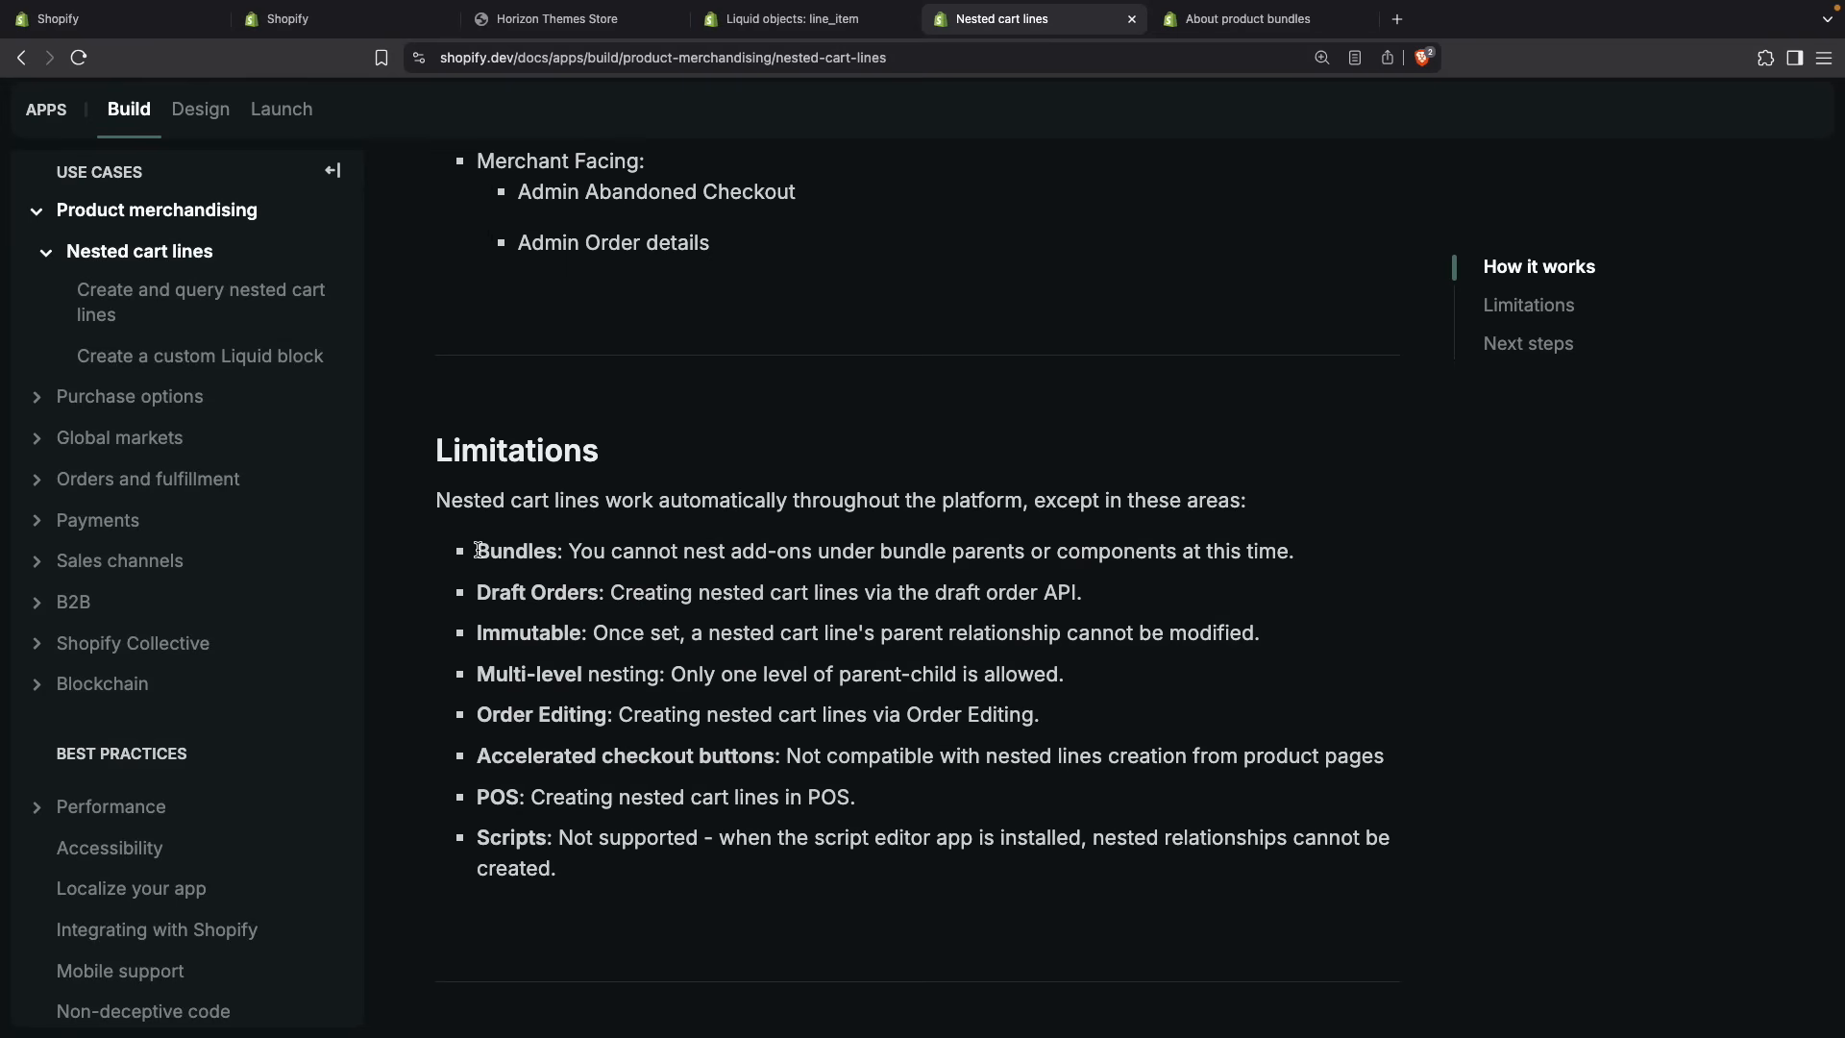
double_click(517, 552)
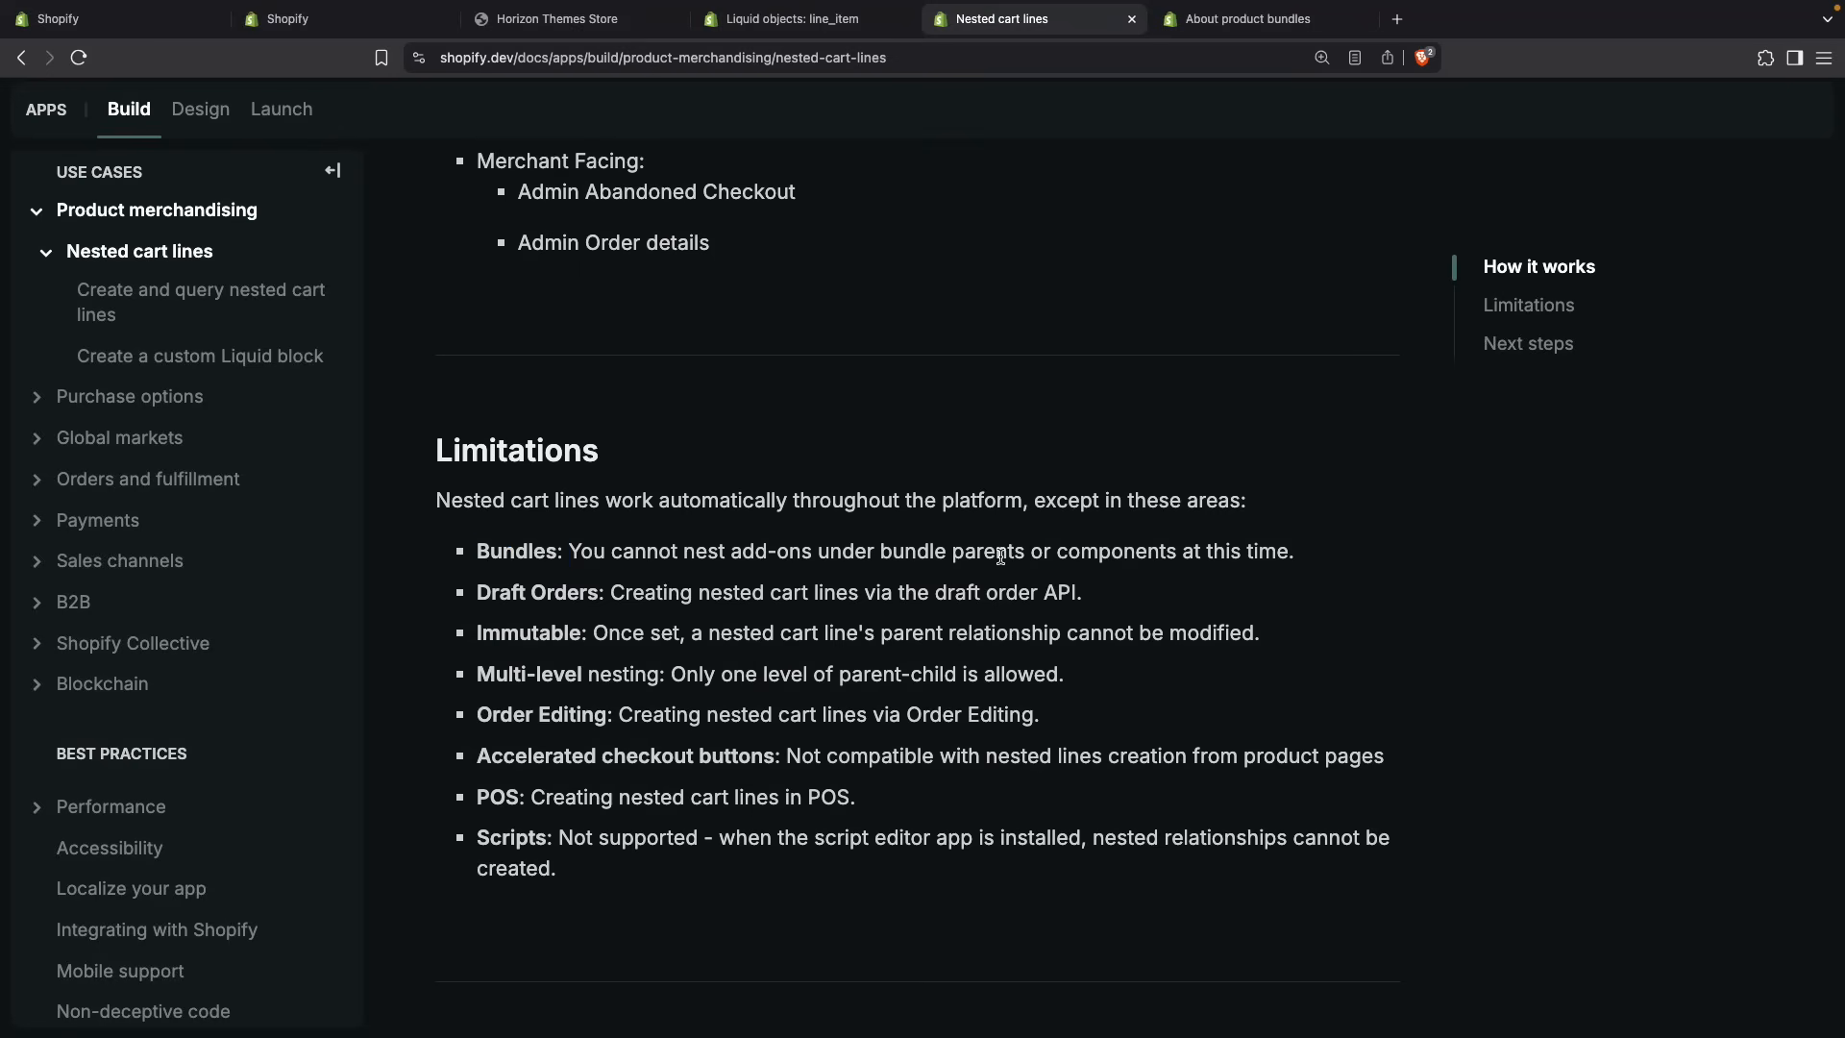
click(1247, 20)
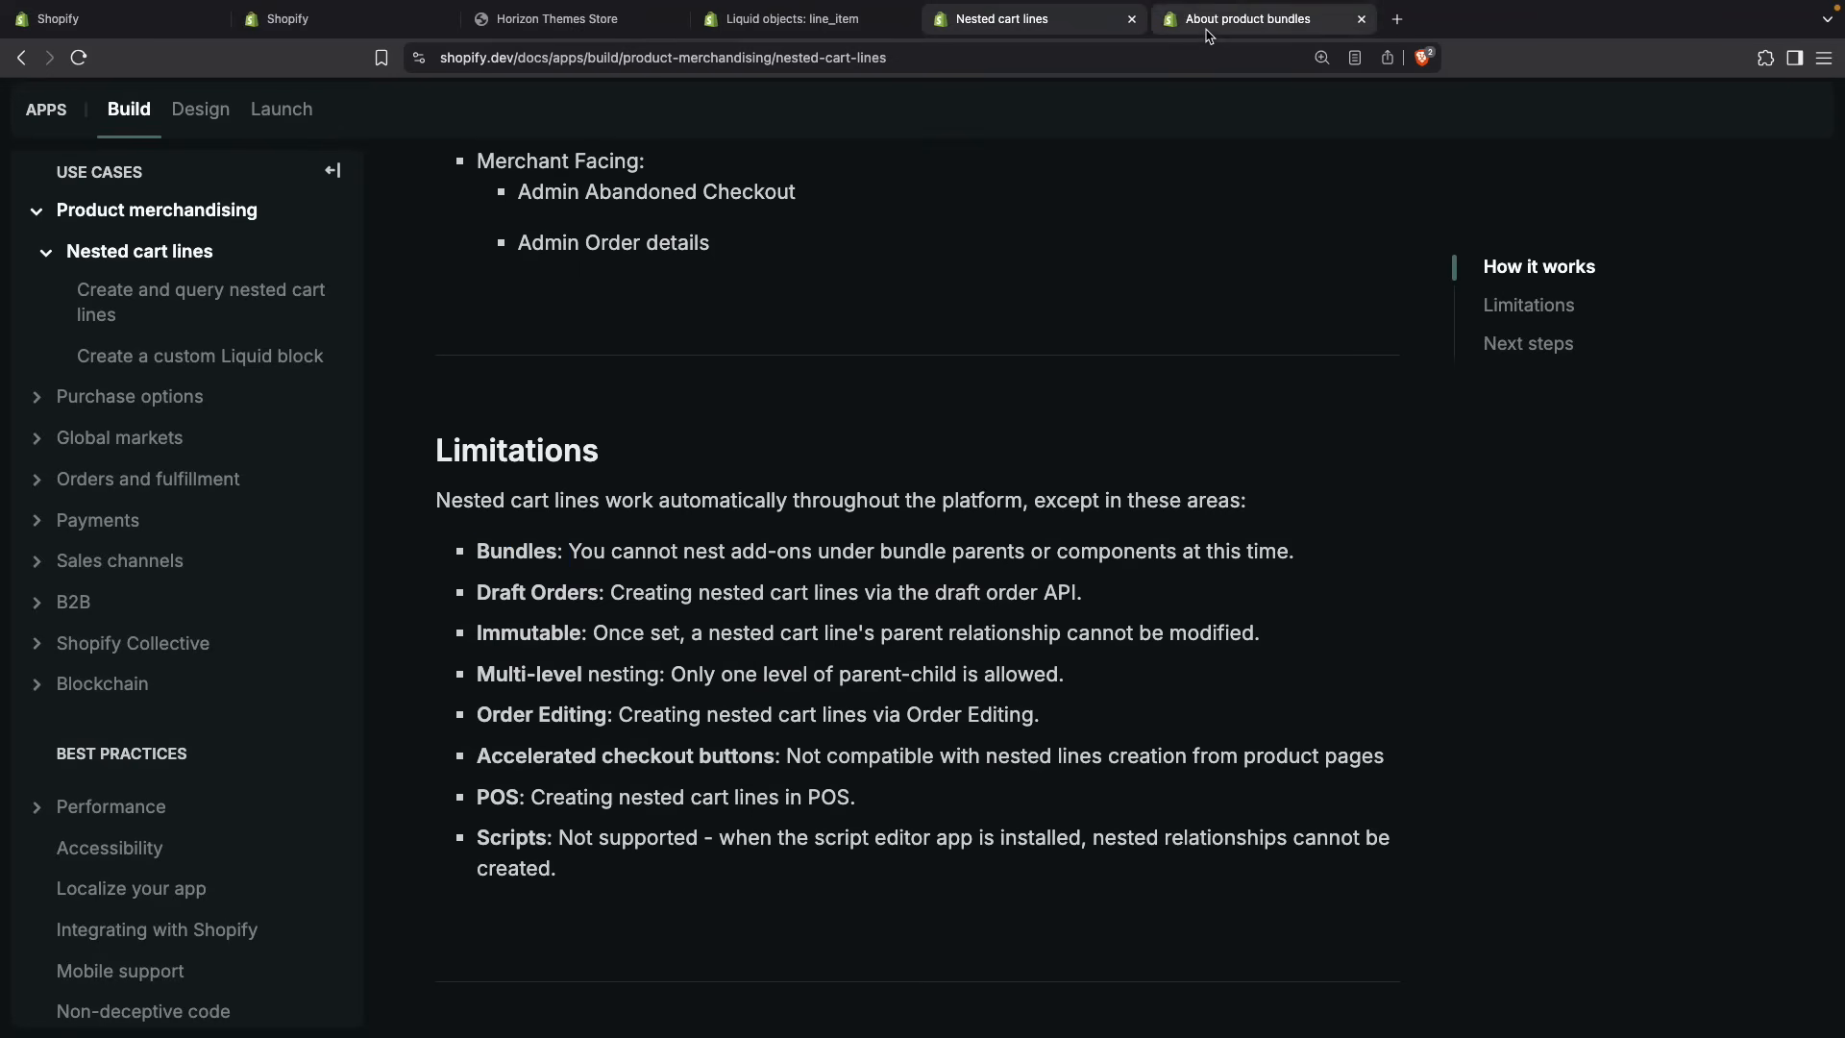
click(1259, 19)
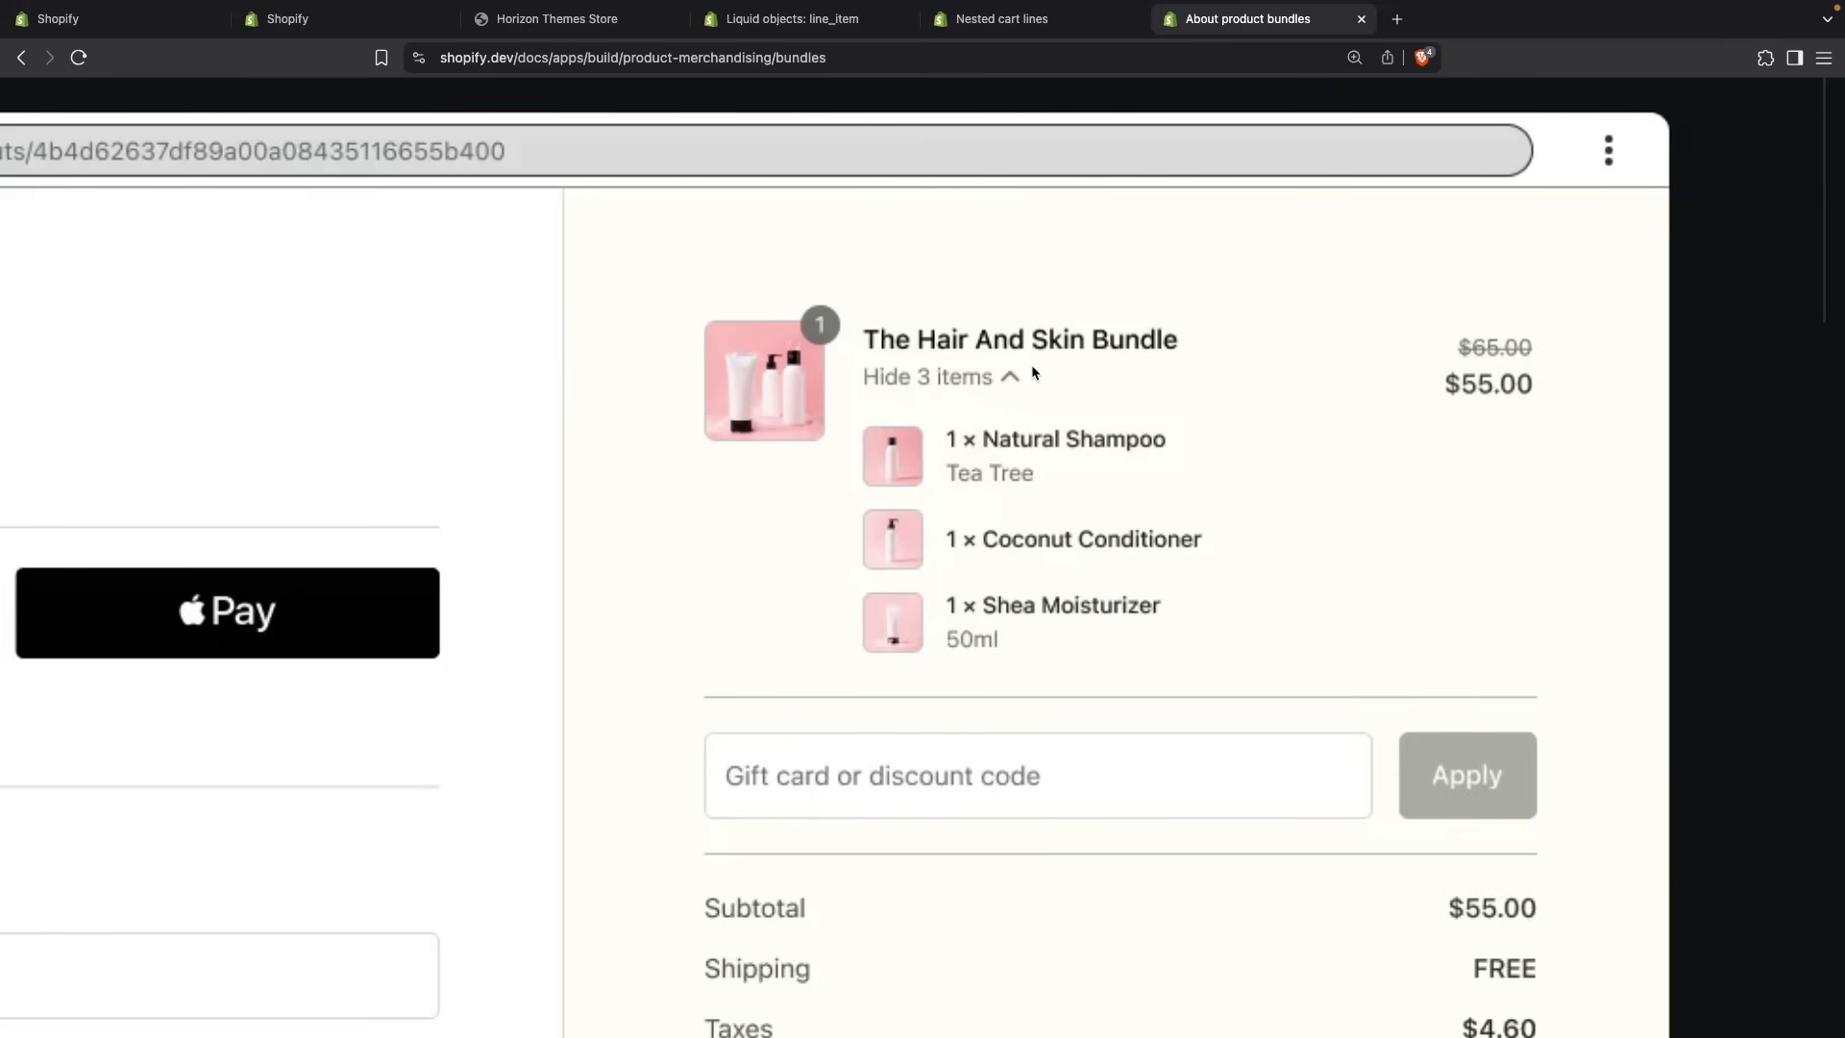
mouse_move(1018, 384)
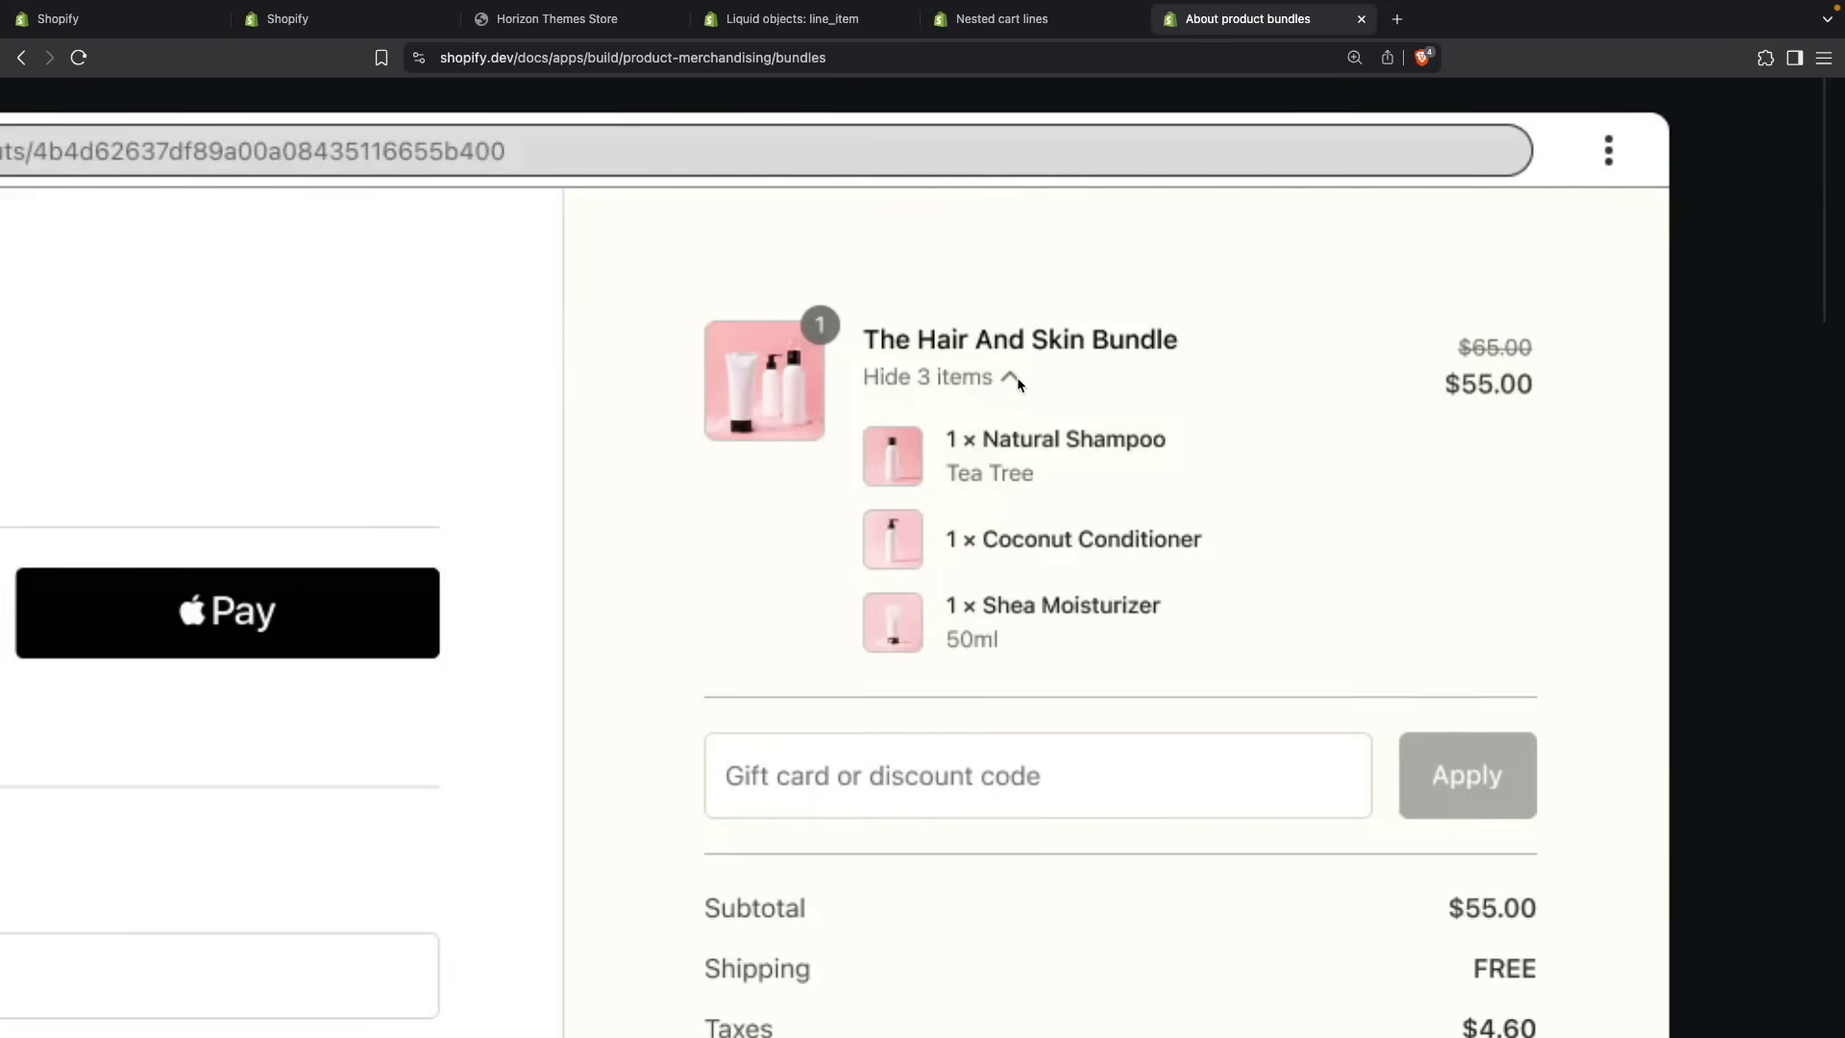
click(1013, 19)
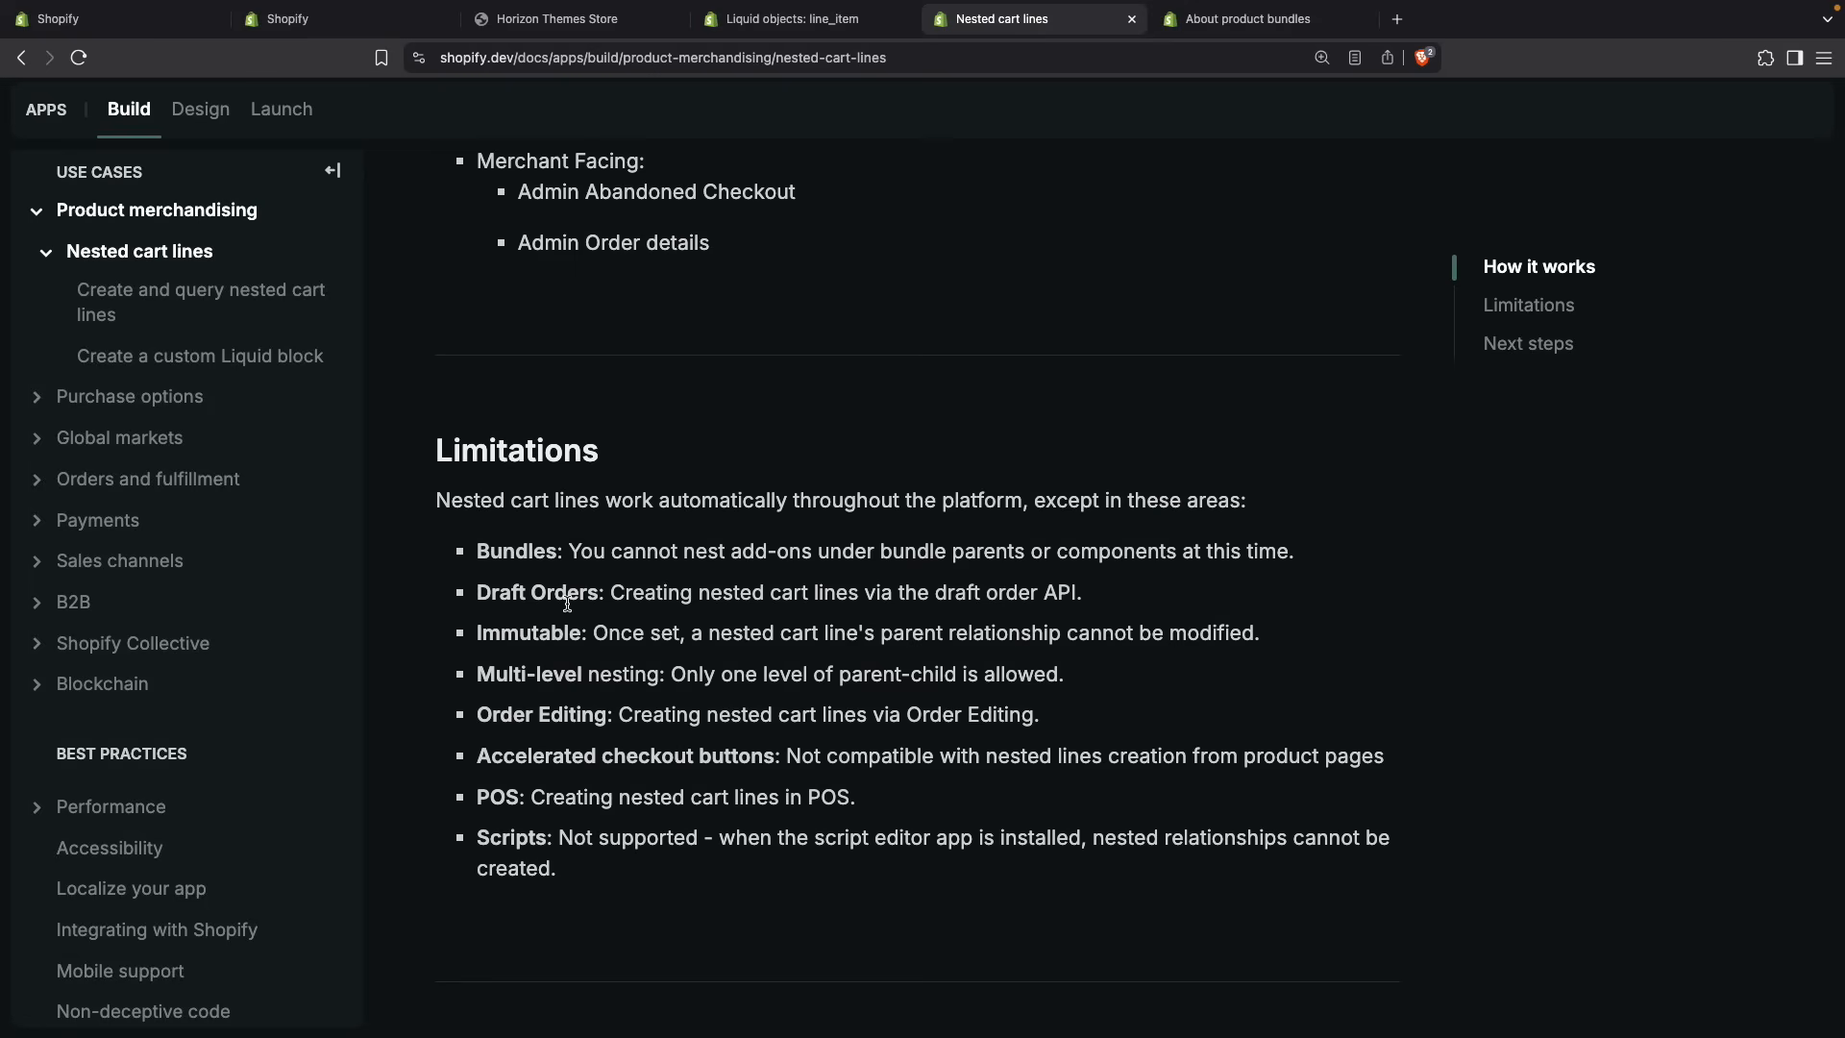
mouse_move(519, 621)
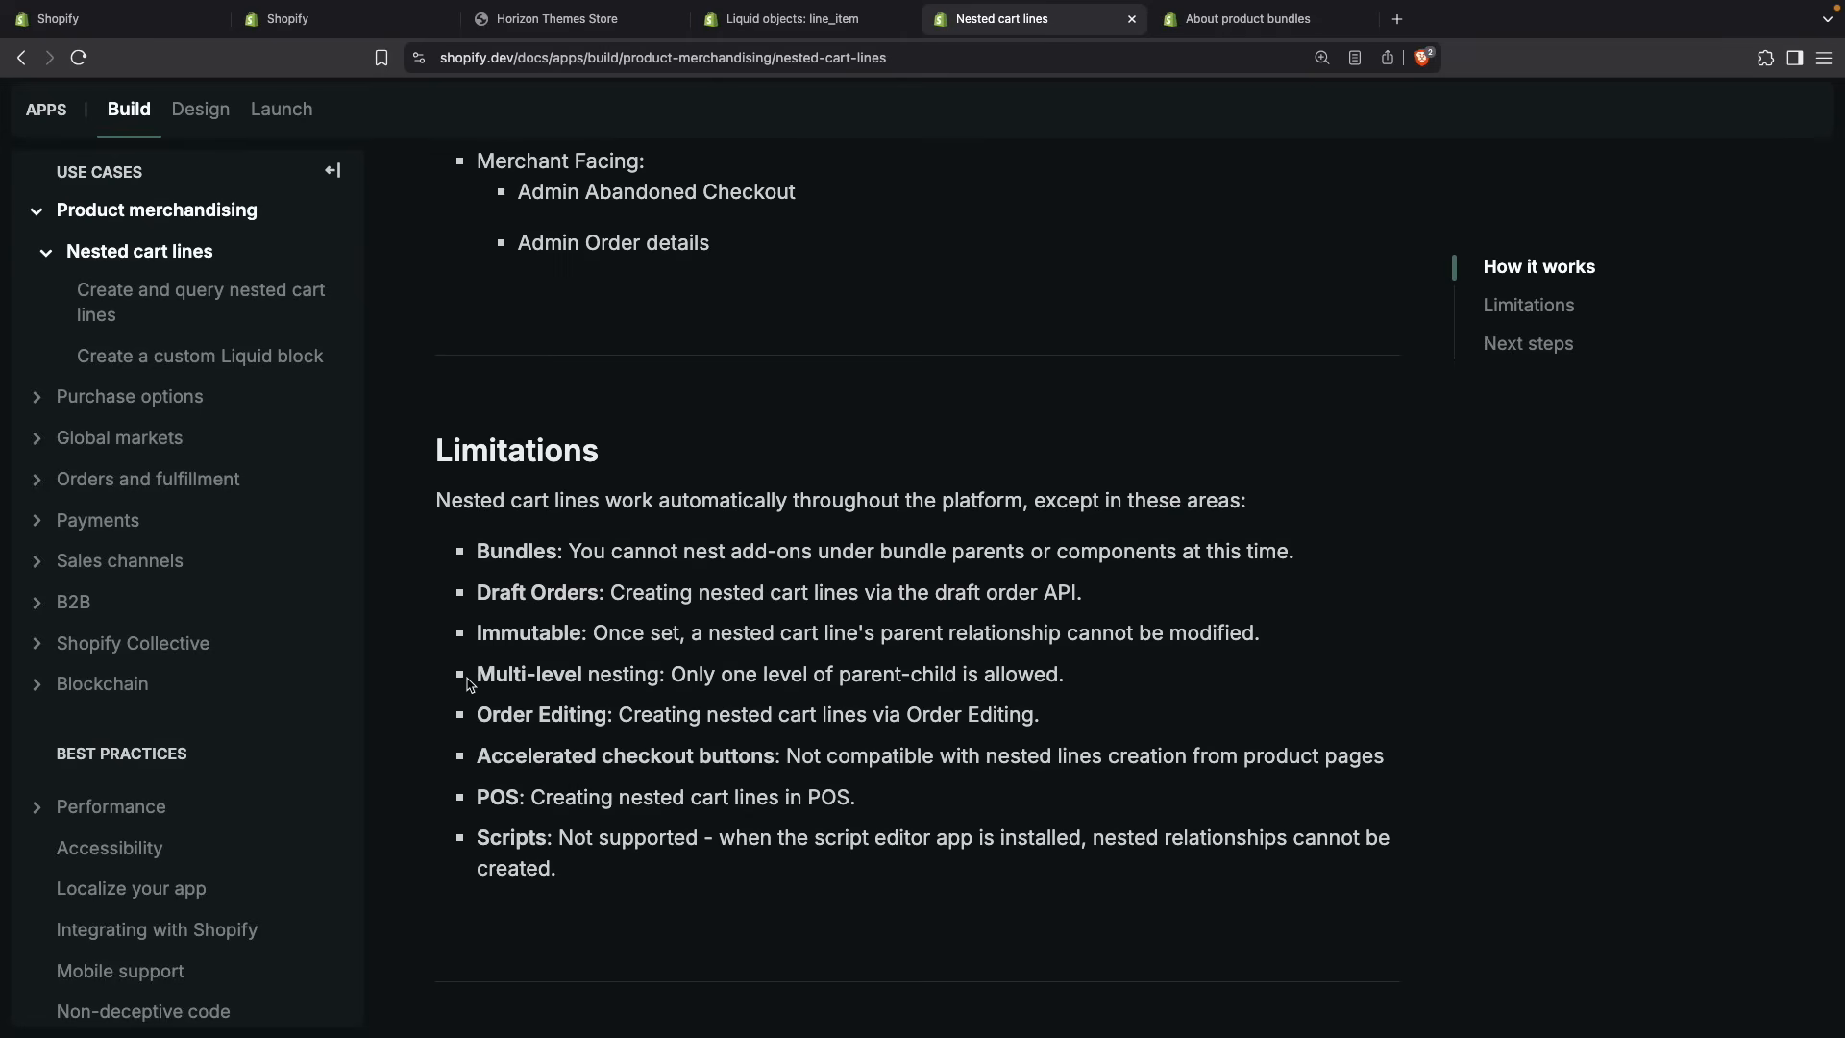
mouse_move(575, 706)
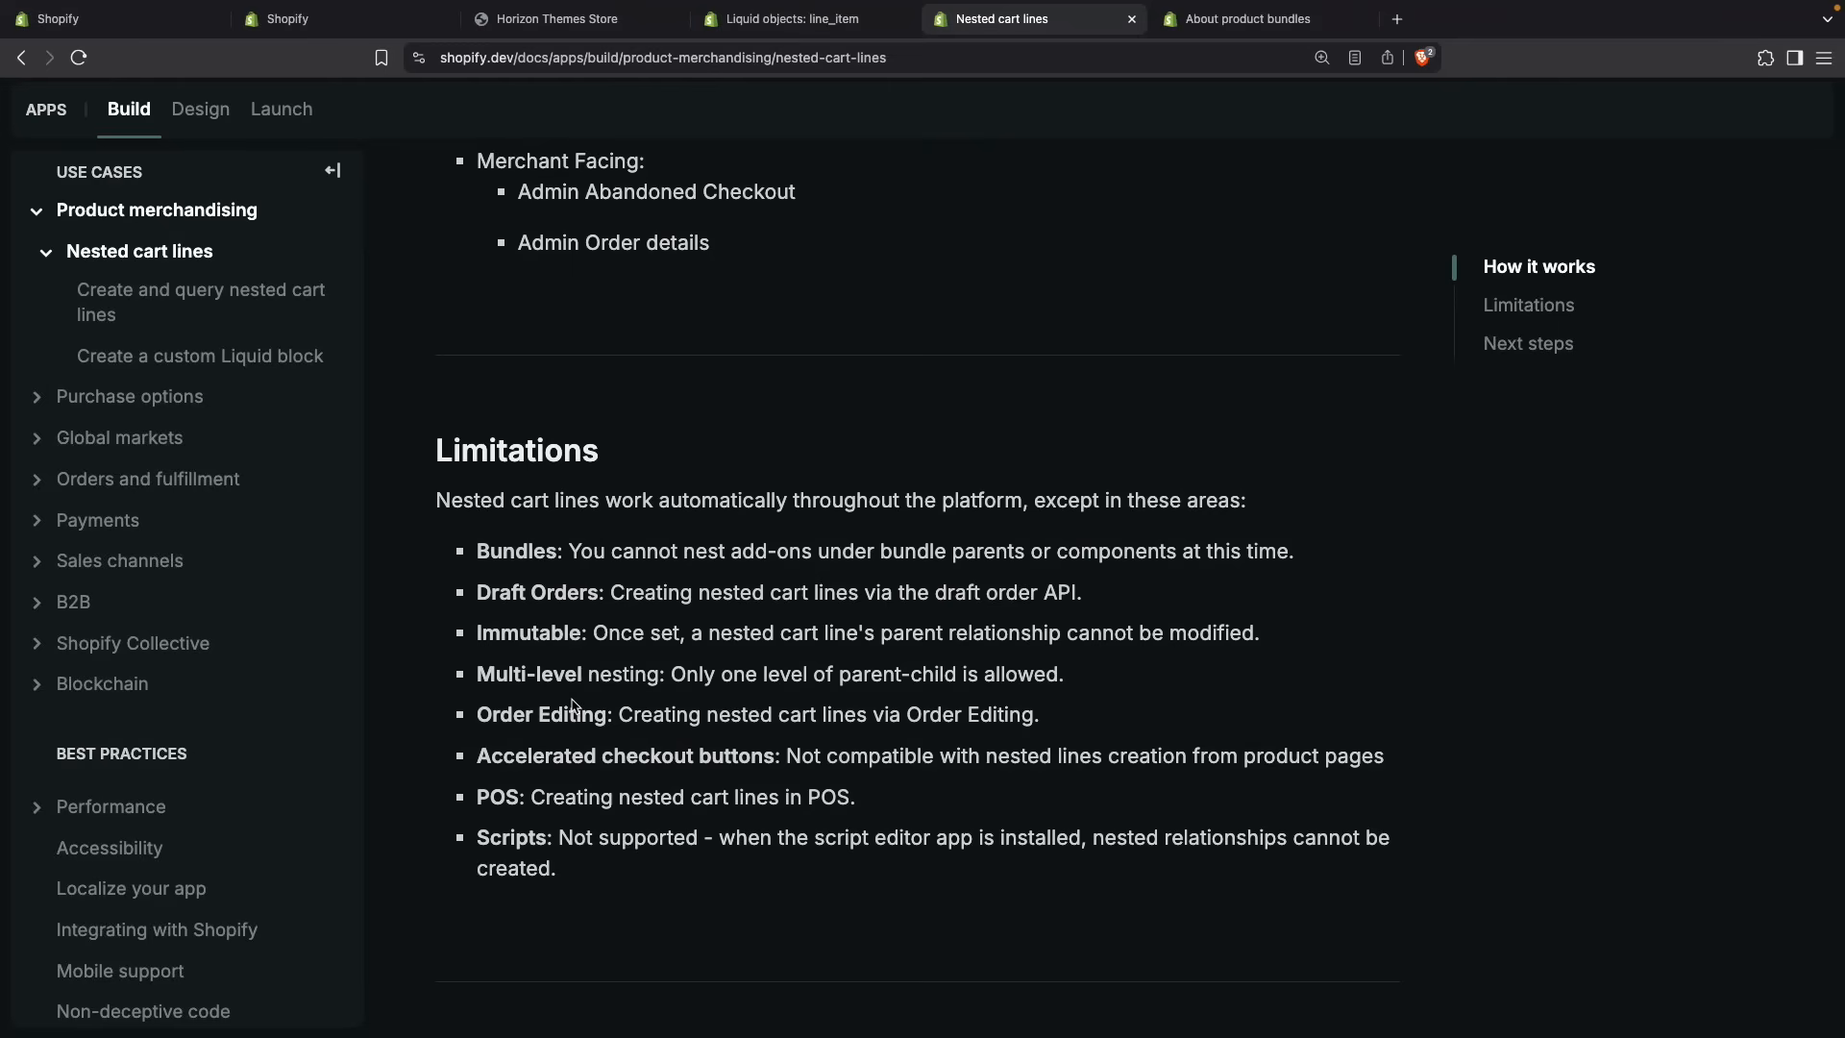
- Scroll up to the nested checkout screenshot and back down to How it works
scroll(up, 3)
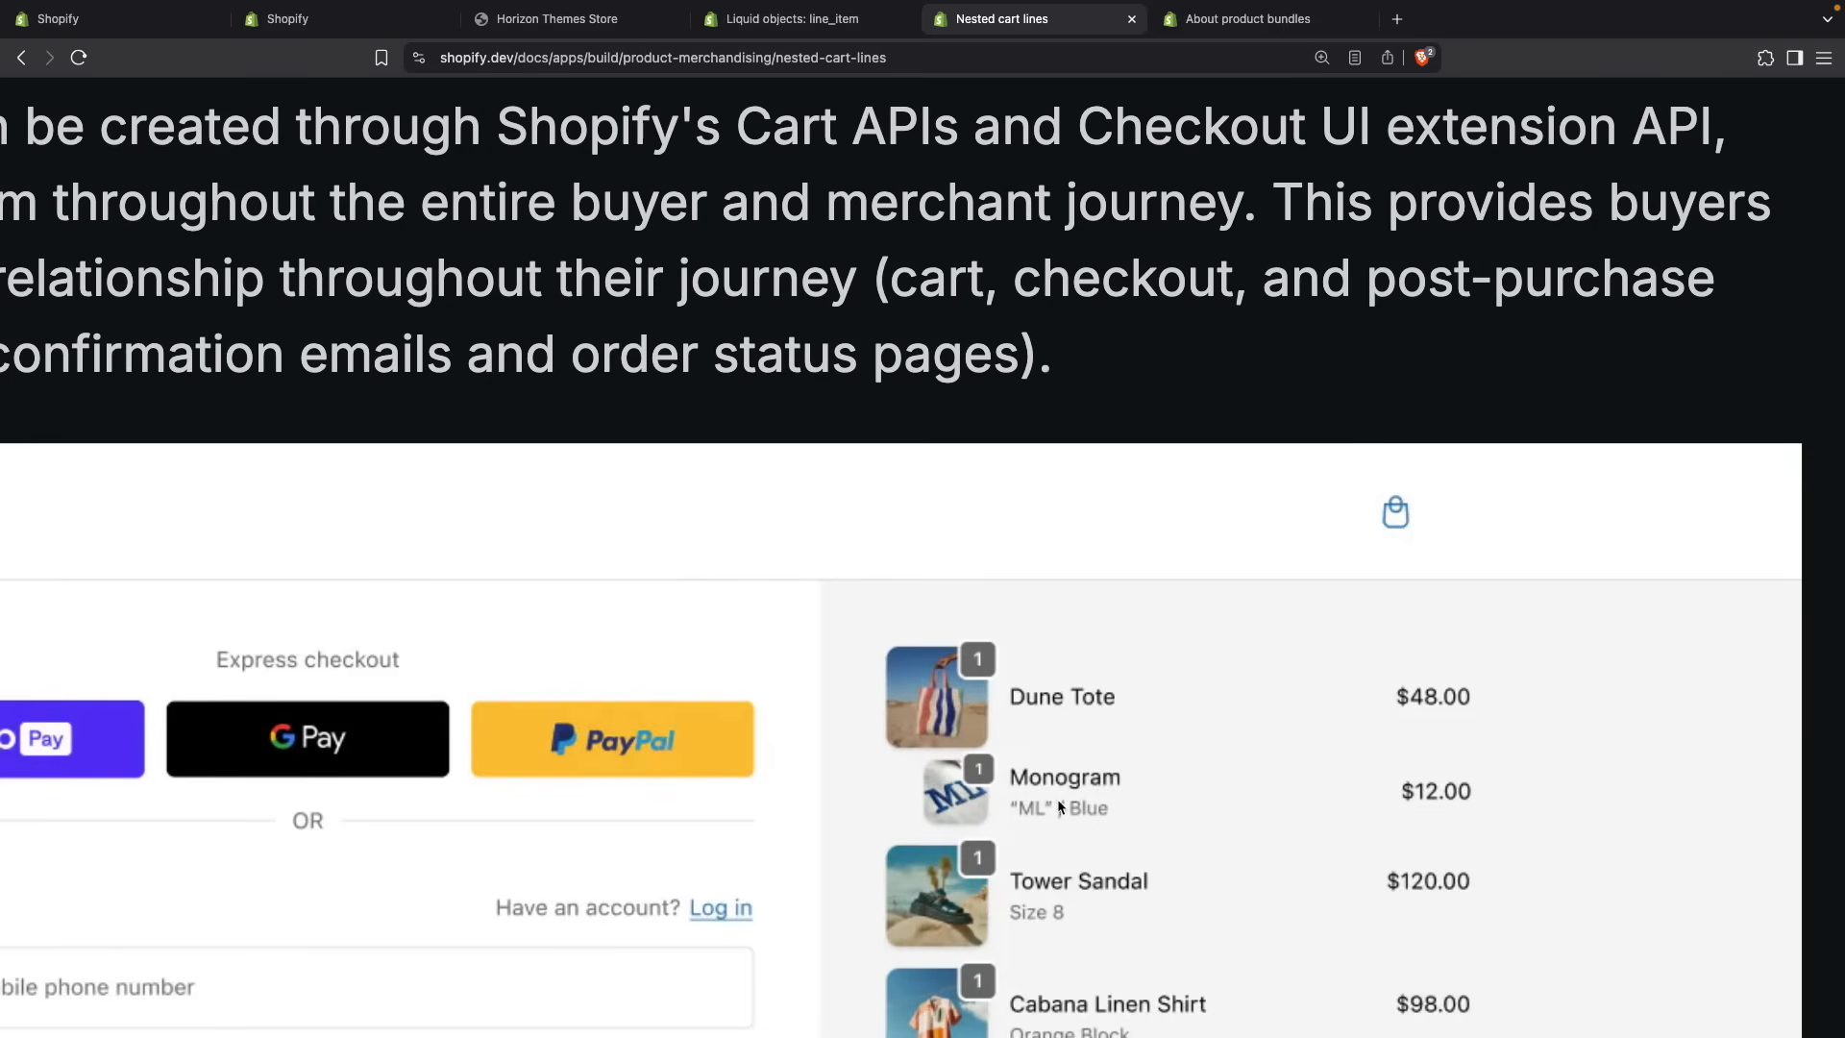
mouse_move(1191, 759)
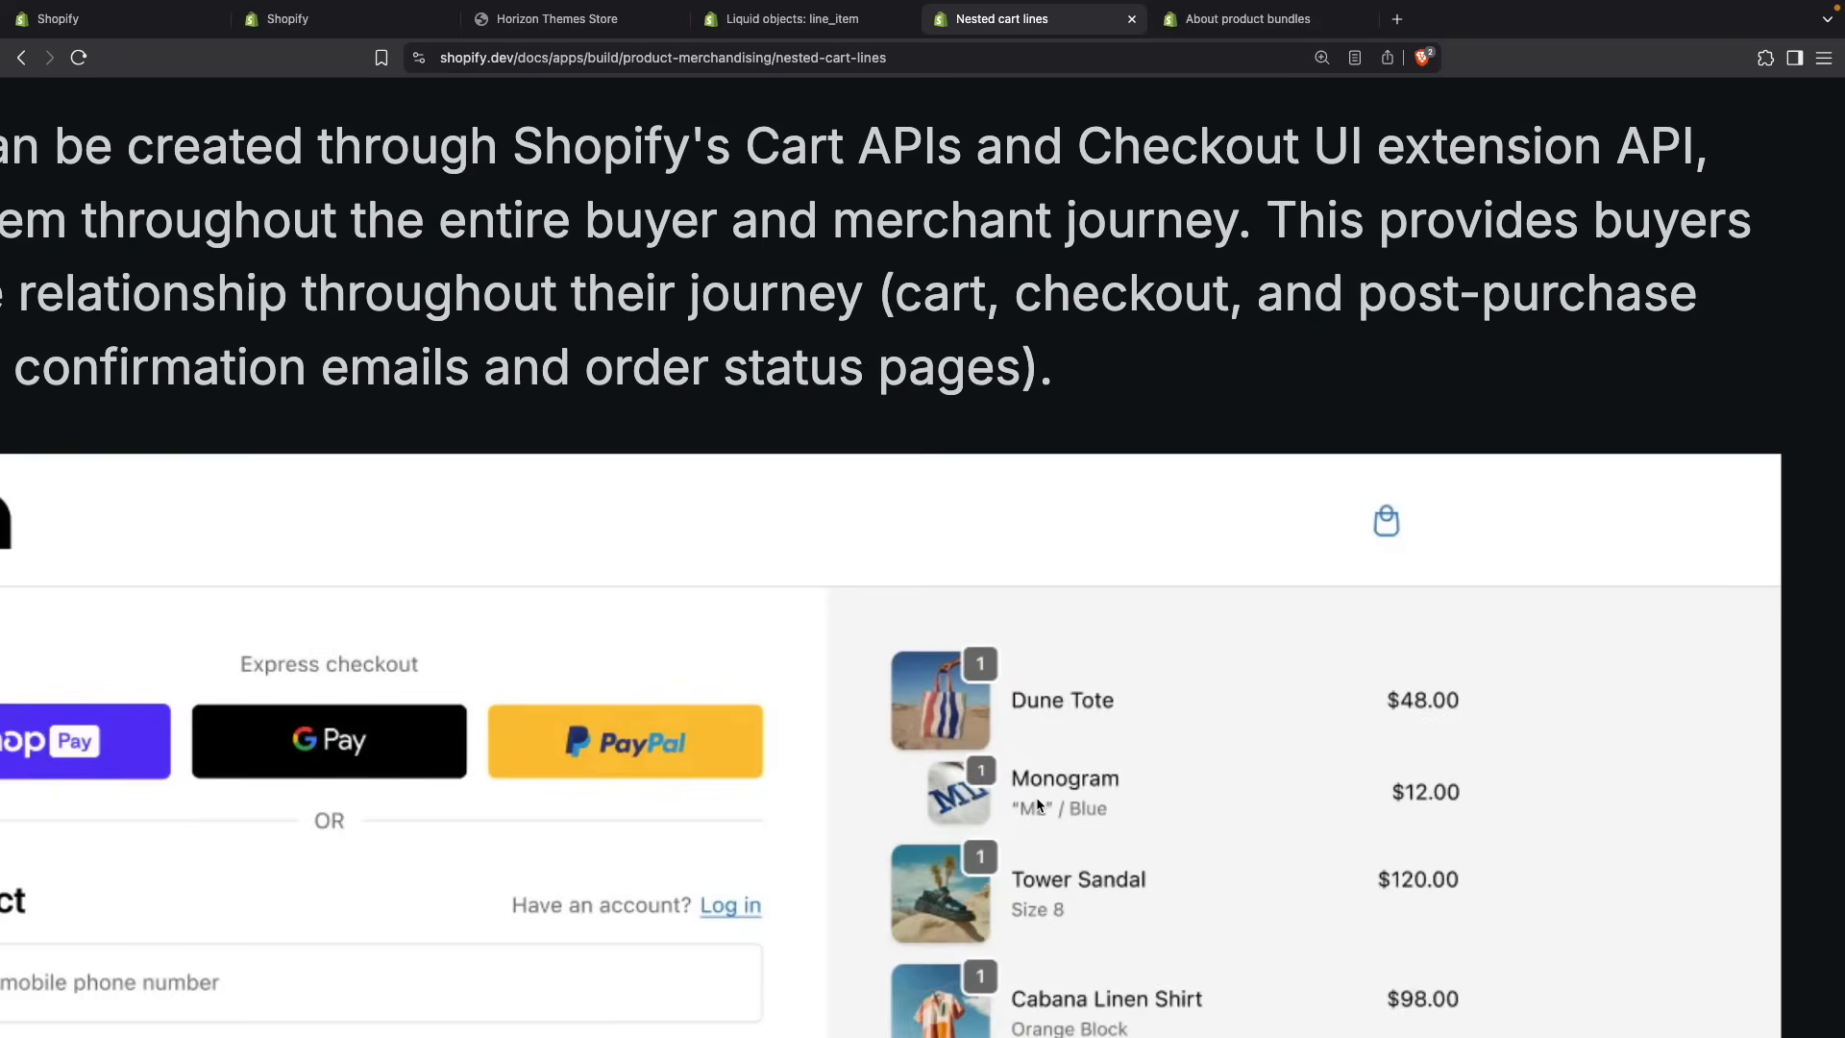
scroll(down, 3)
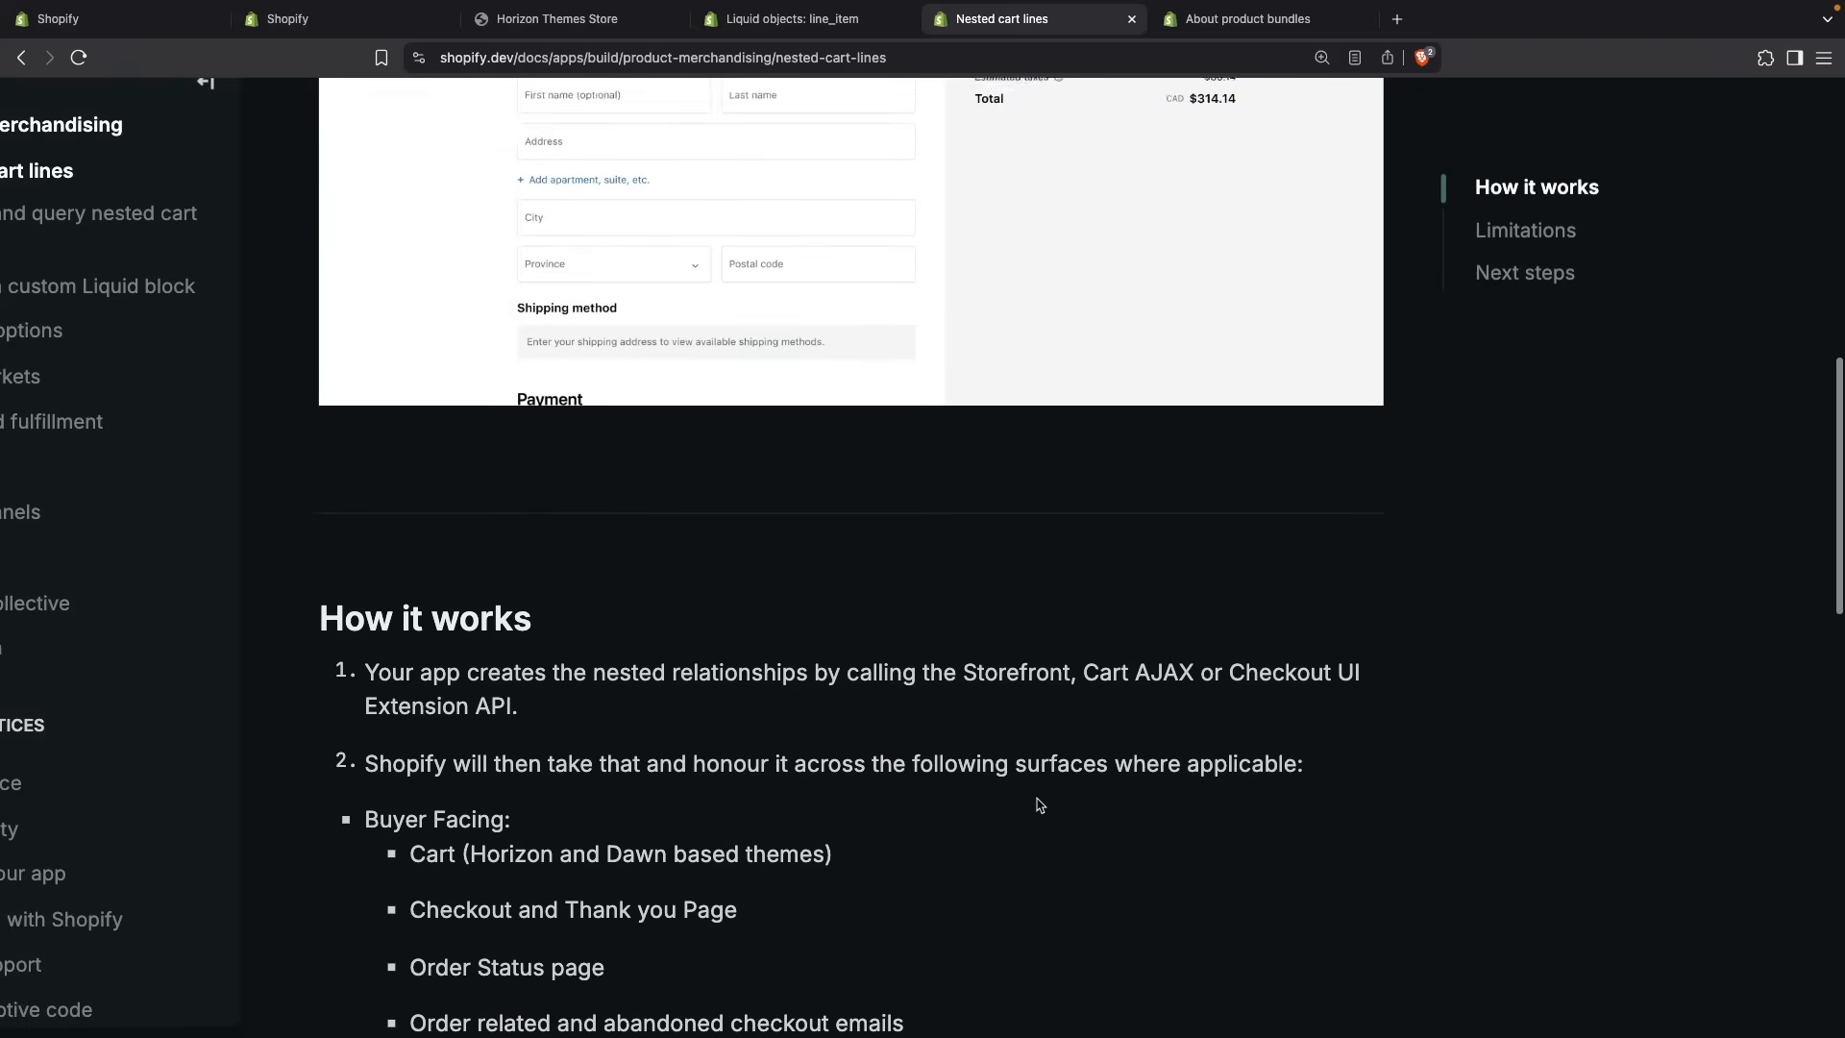
- Scroll to Limitations and highlight the Scripts limitation about the script editor app
scroll(down, 3)
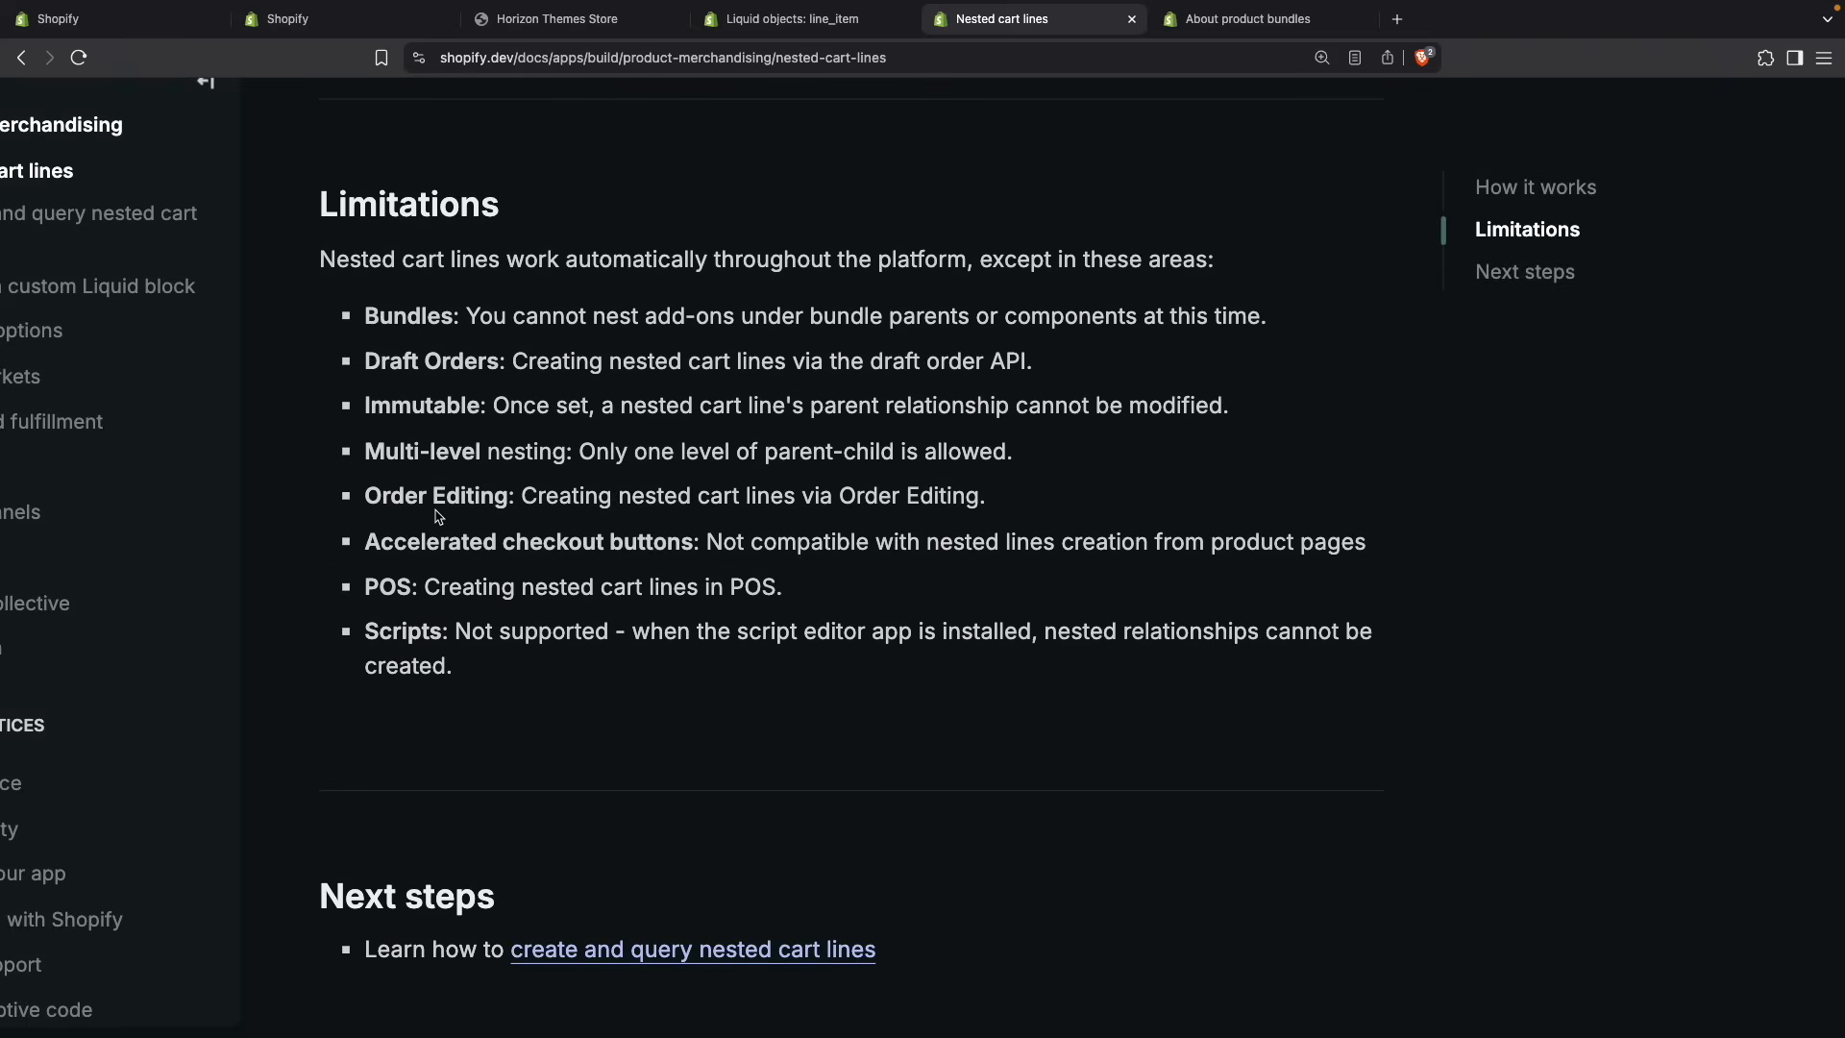
mouse_move(482, 517)
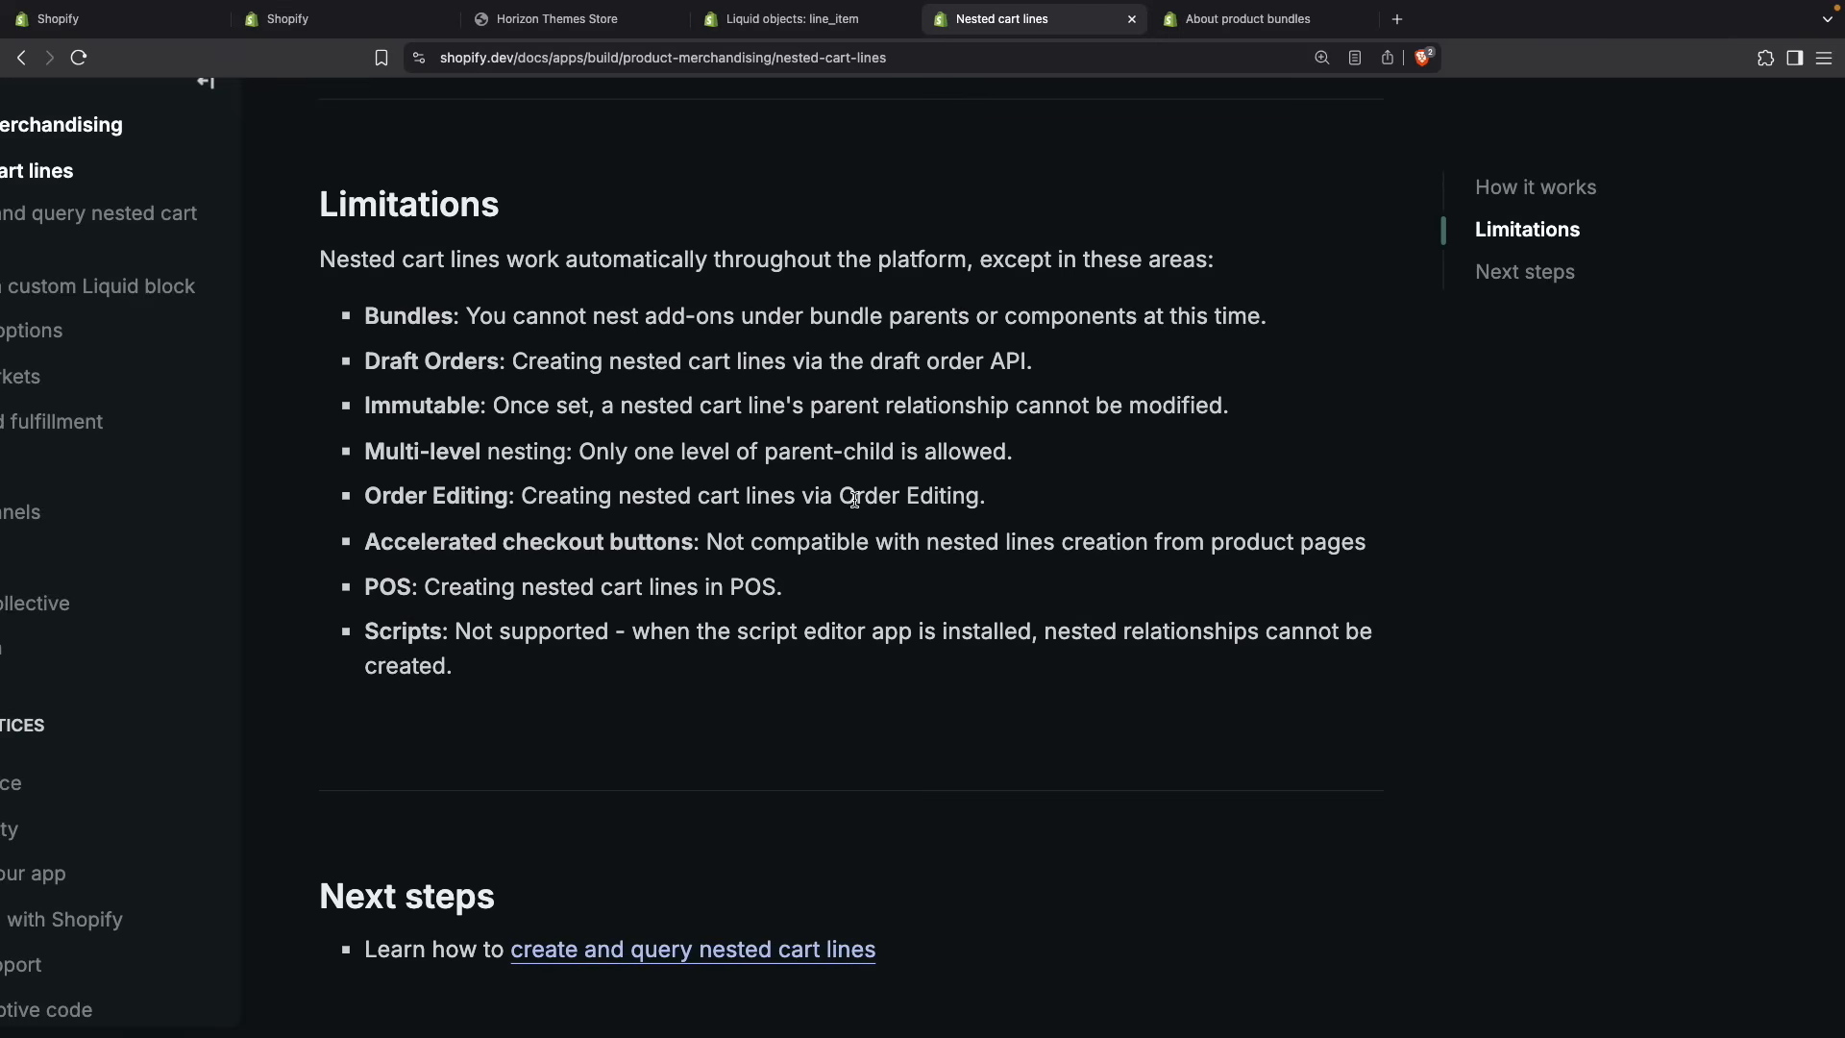
mouse_move(661, 542)
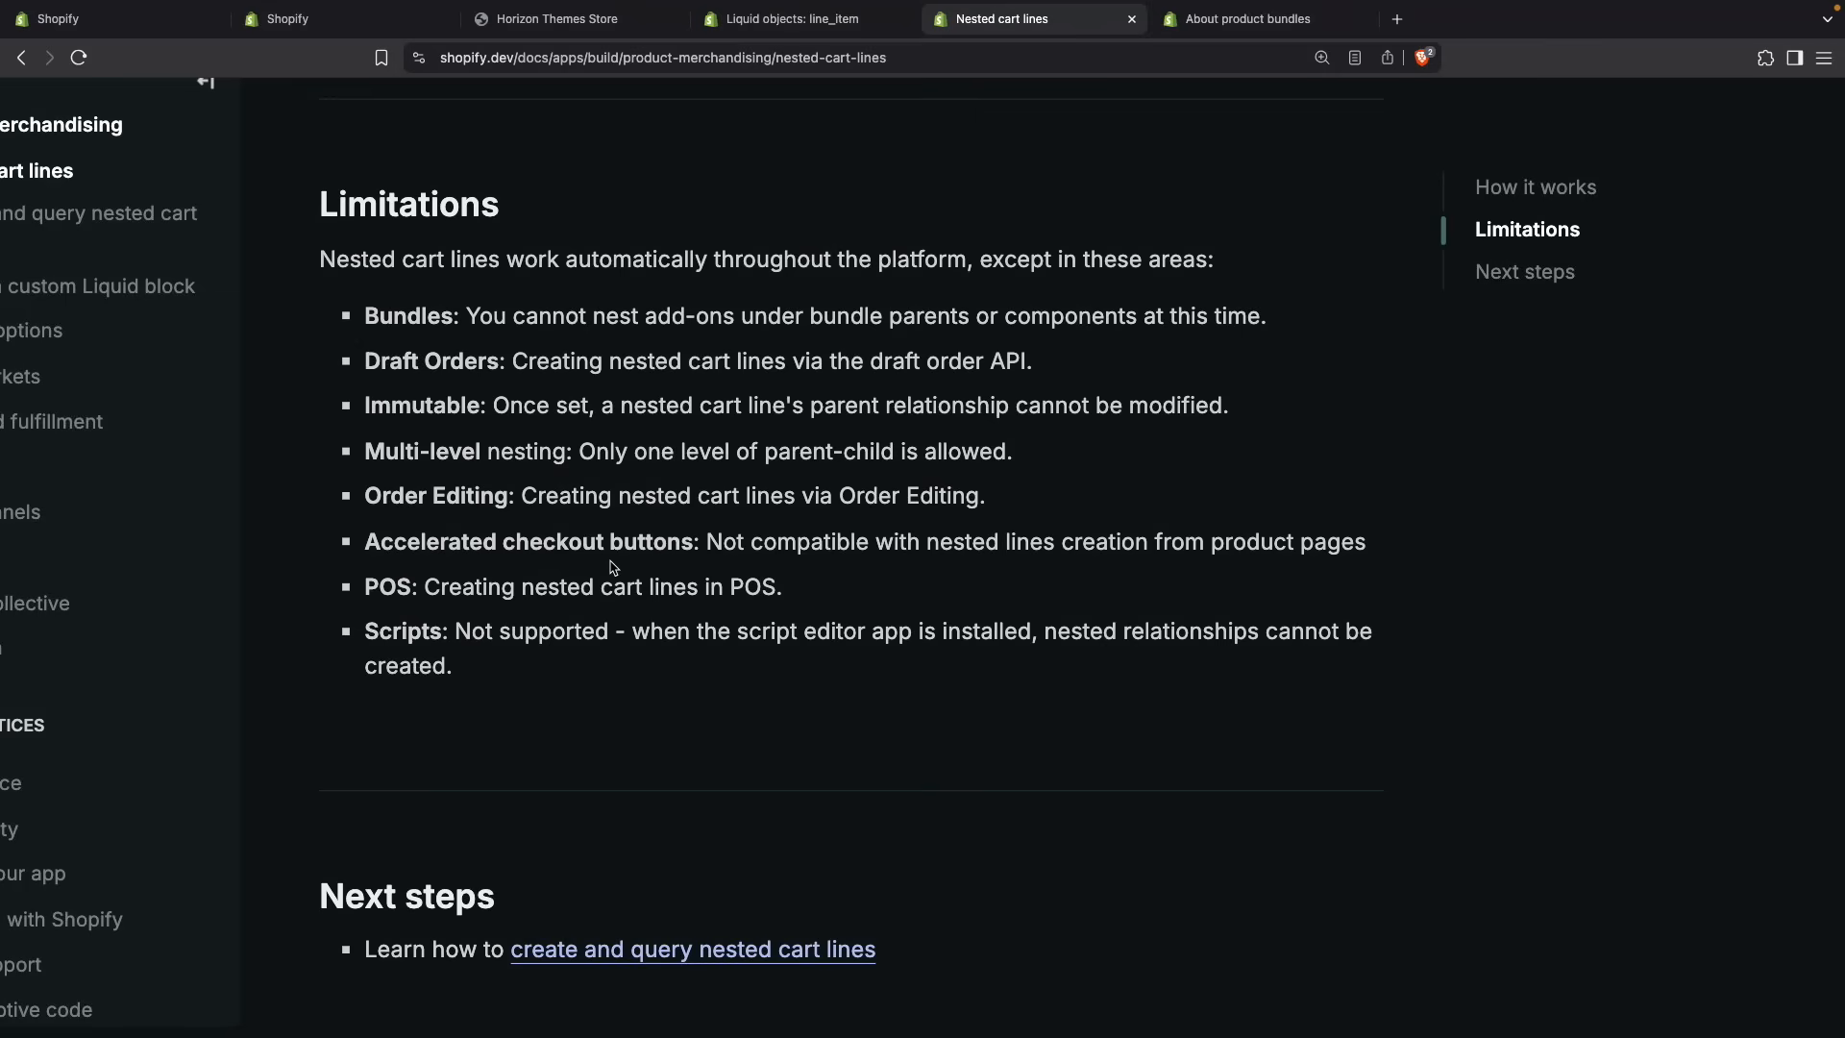
mouse_move(967, 588)
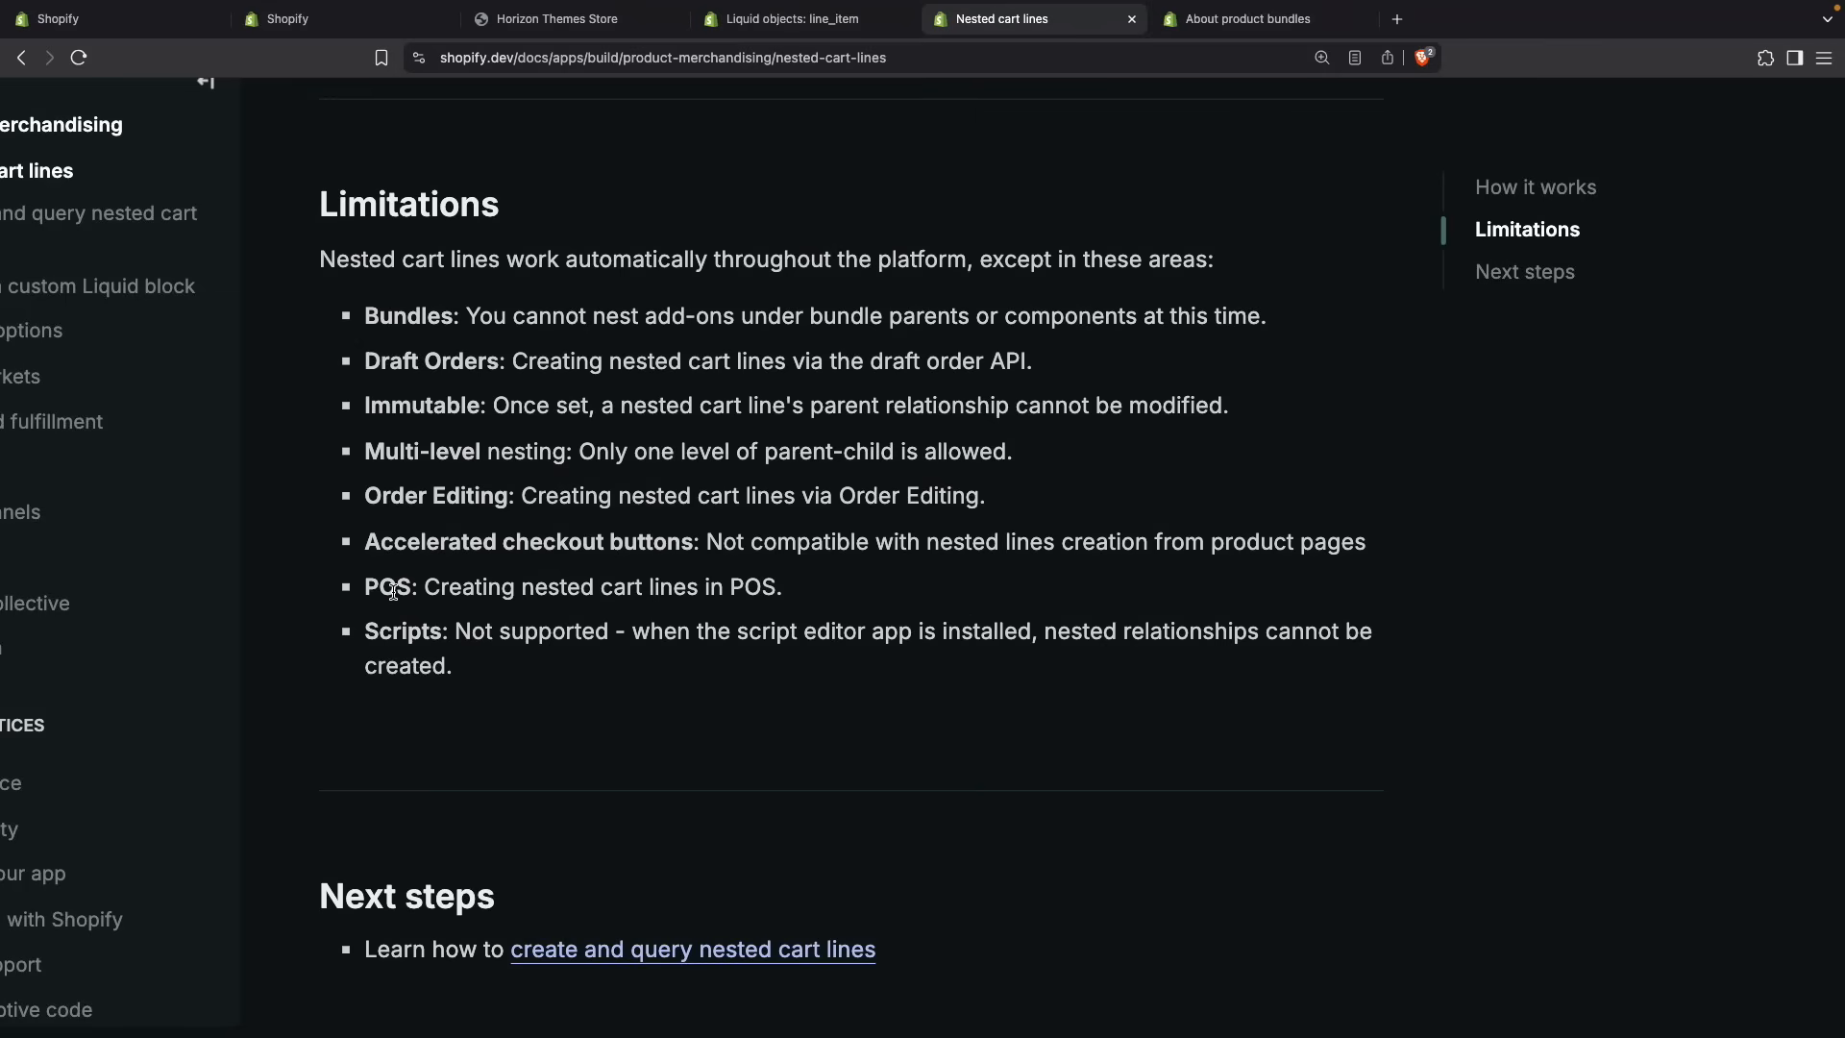
mouse_move(463, 671)
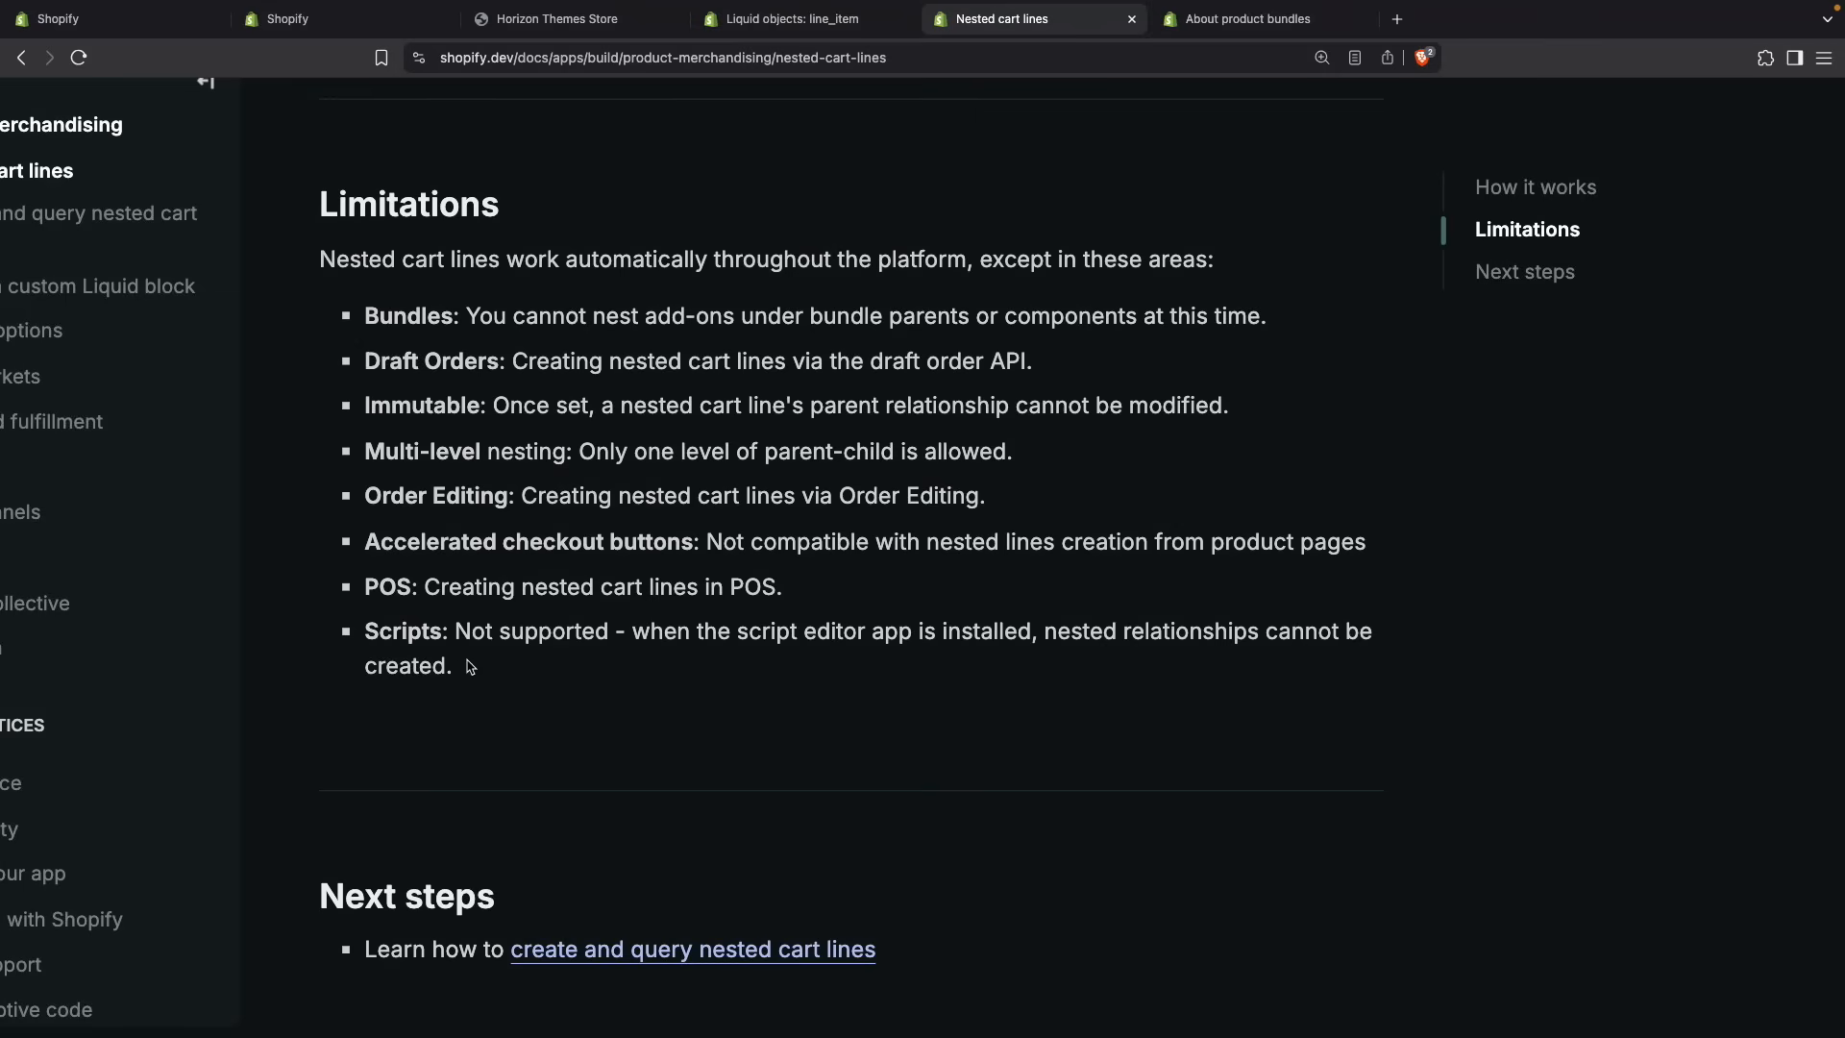
drag(459, 630, 451, 665)
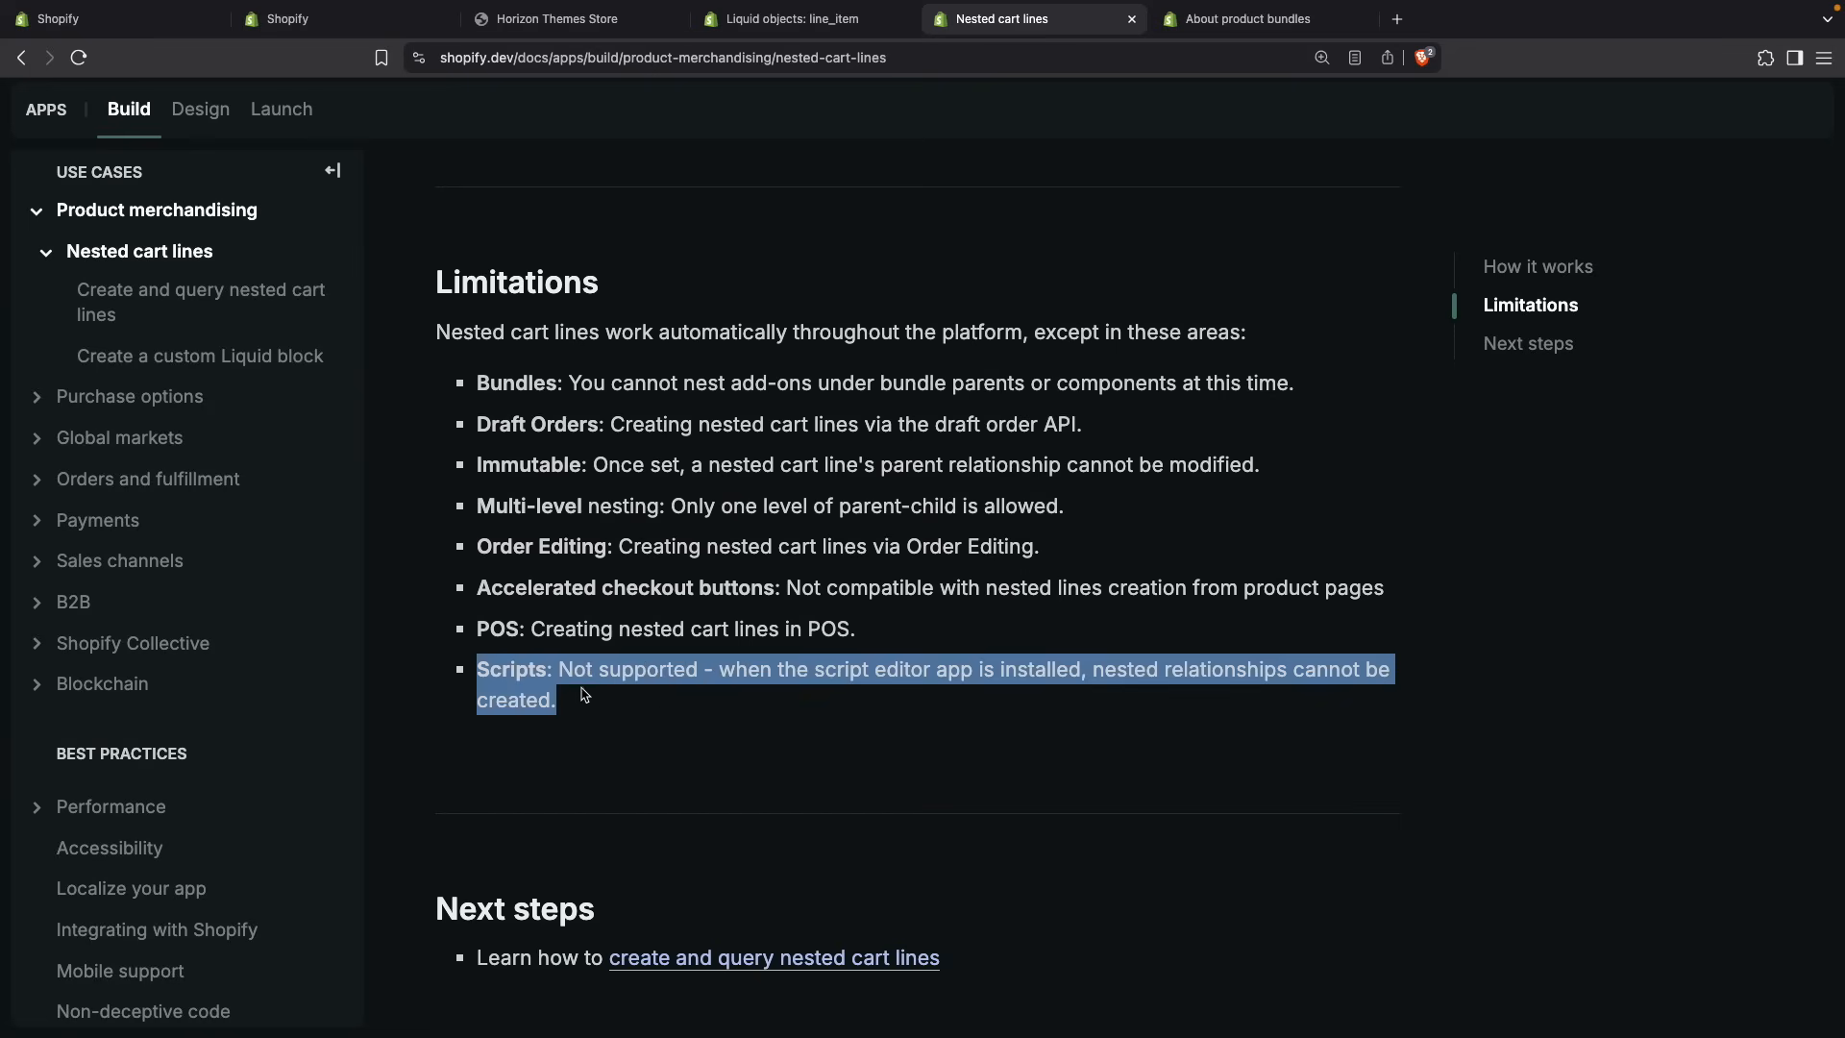
mouse_move(591, 696)
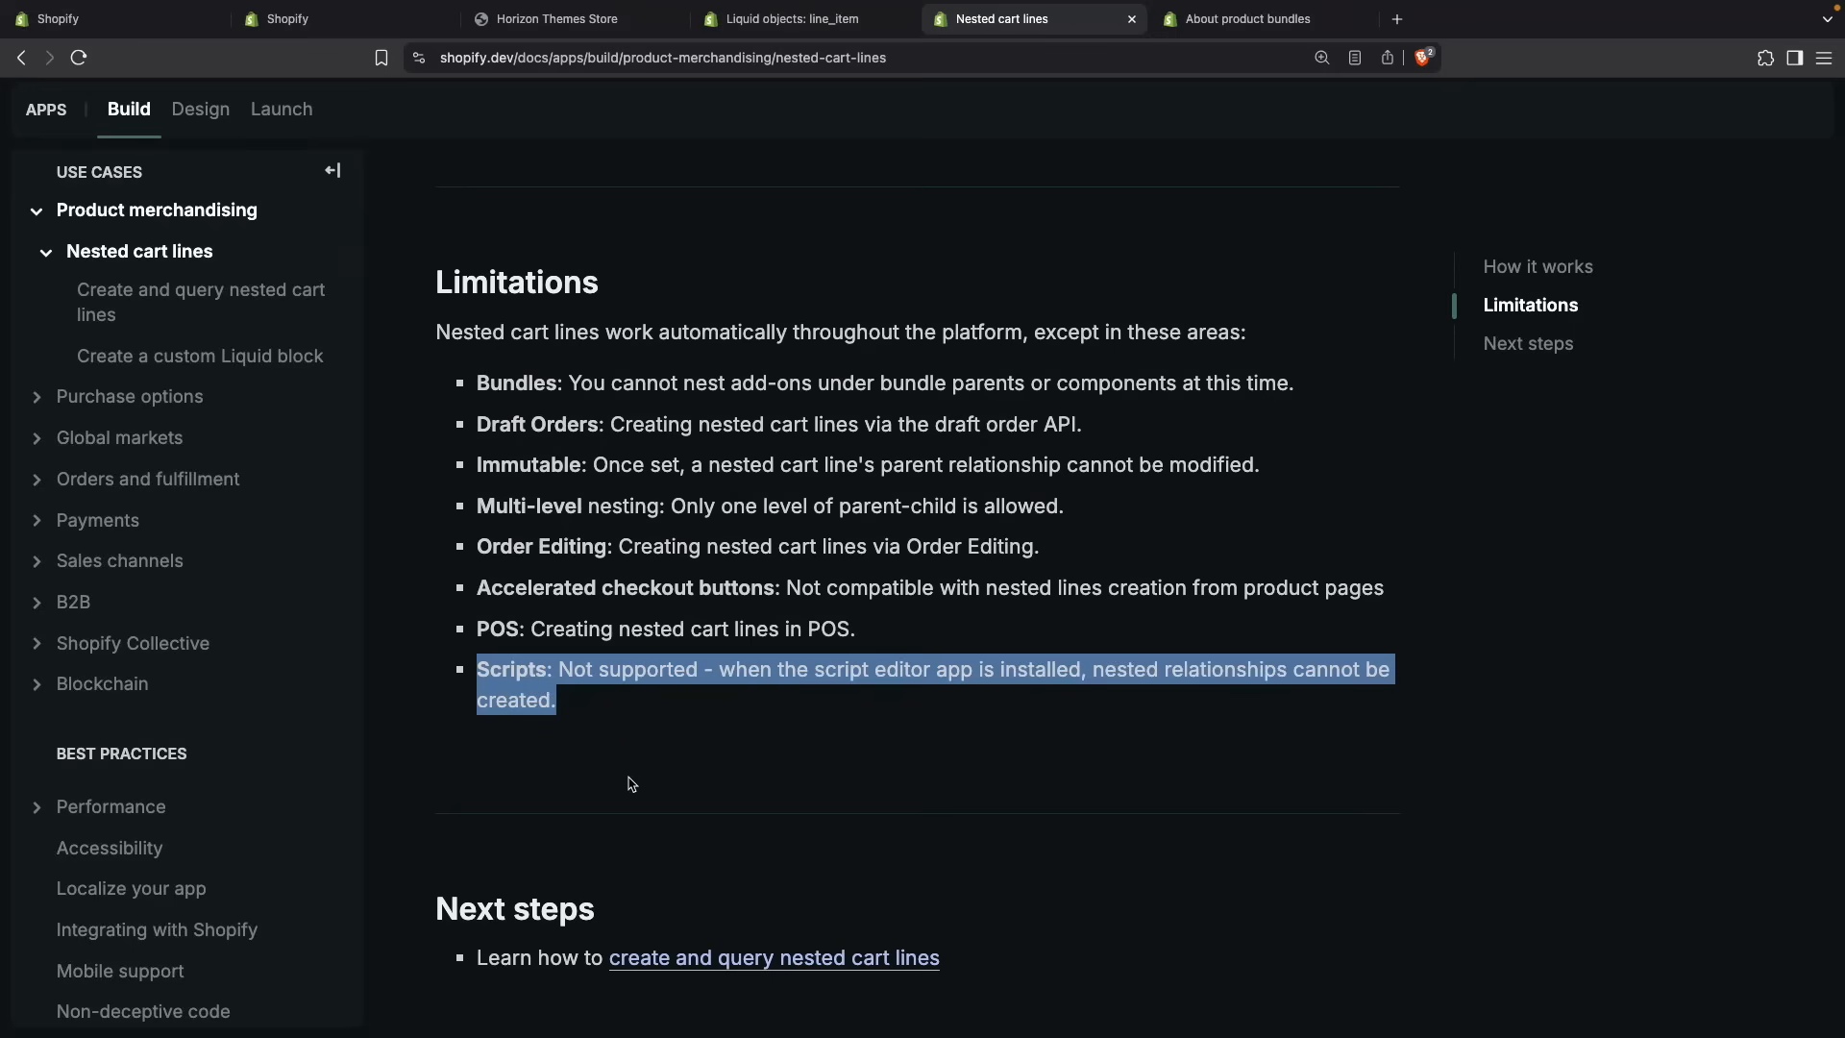
mouse_move(661, 805)
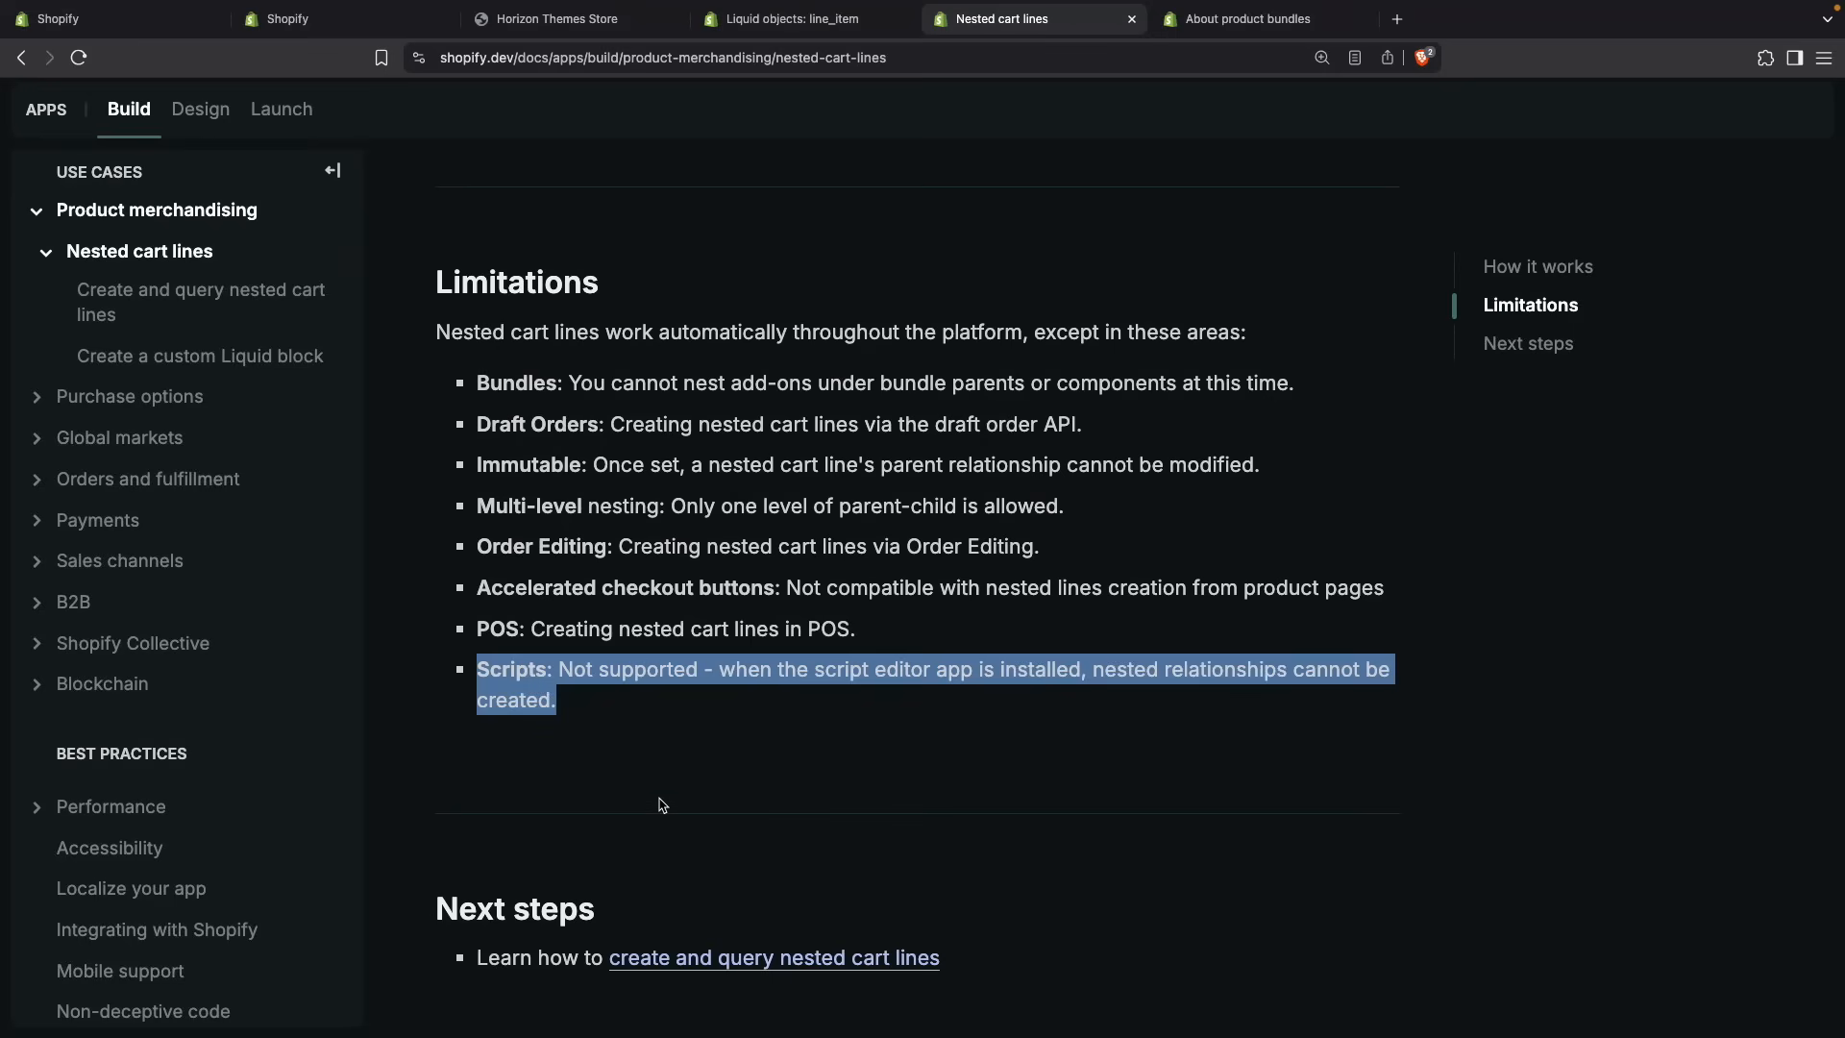
- Open the Create and query nested cart lines page and scroll to its Cart AJAX API example
click(754, 915)
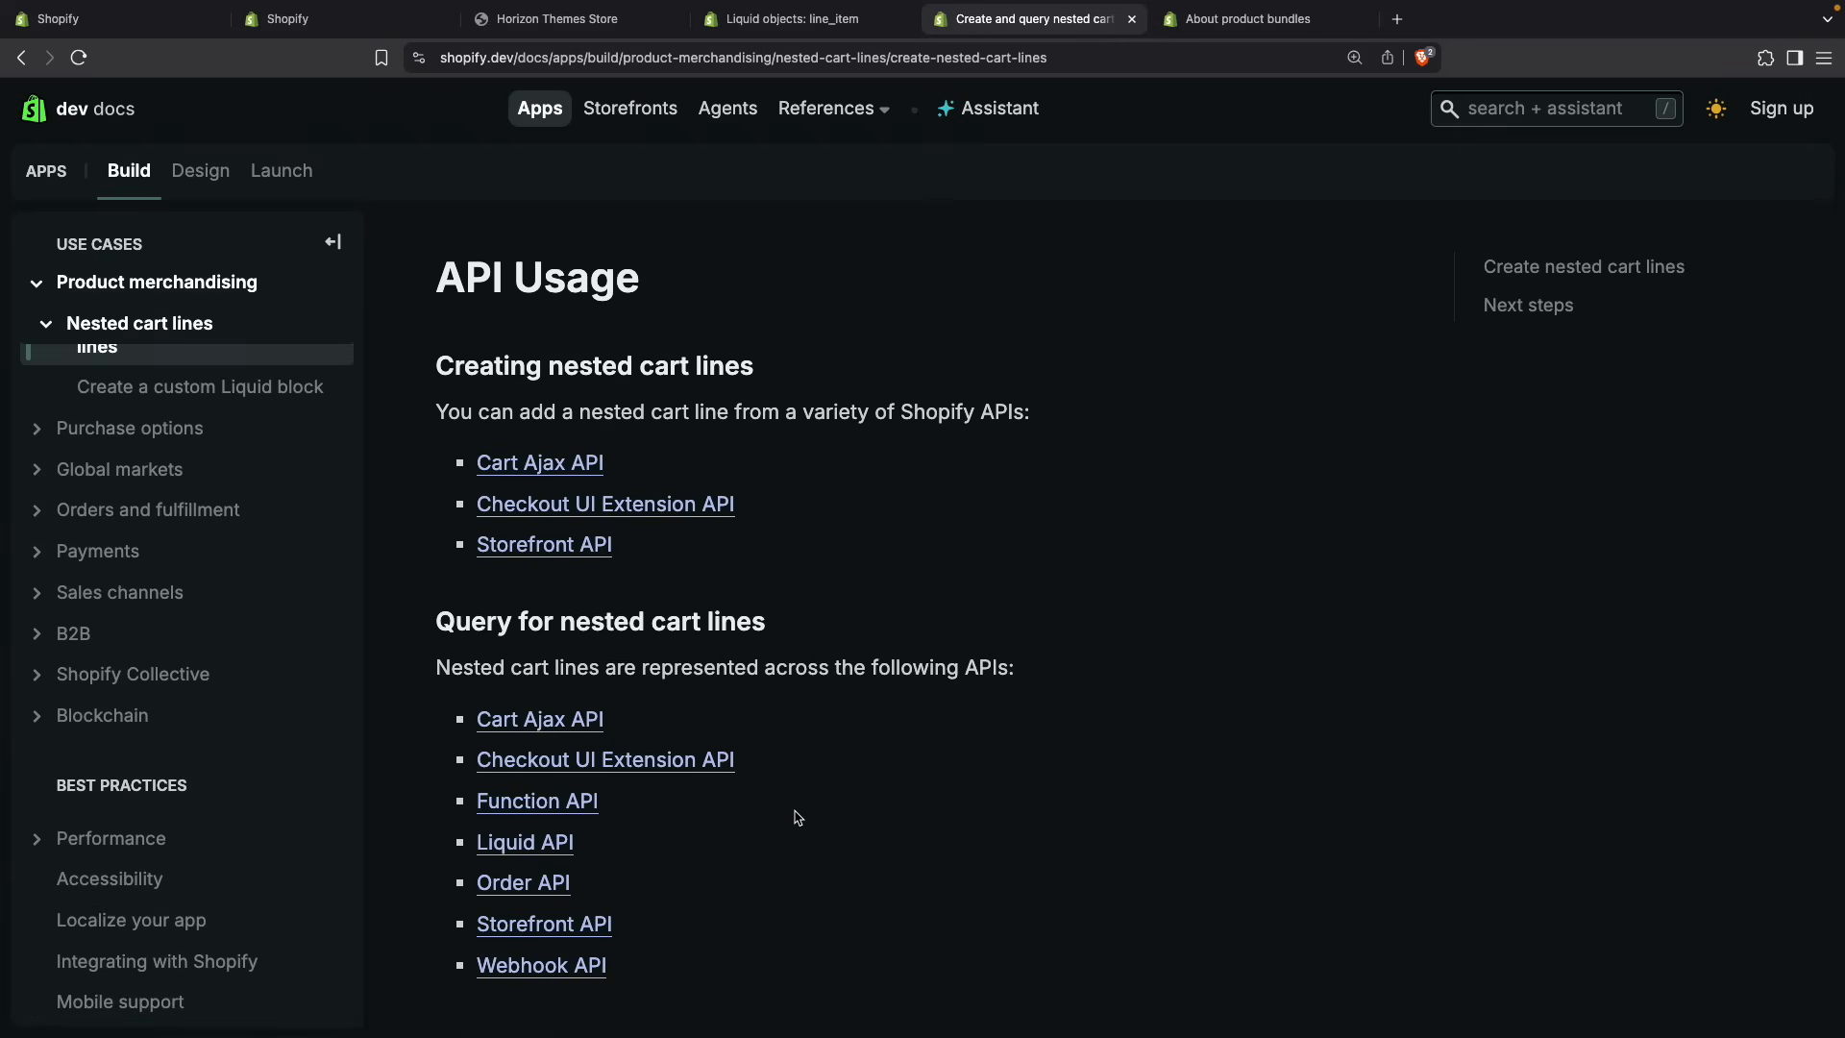
scroll(down, 3)
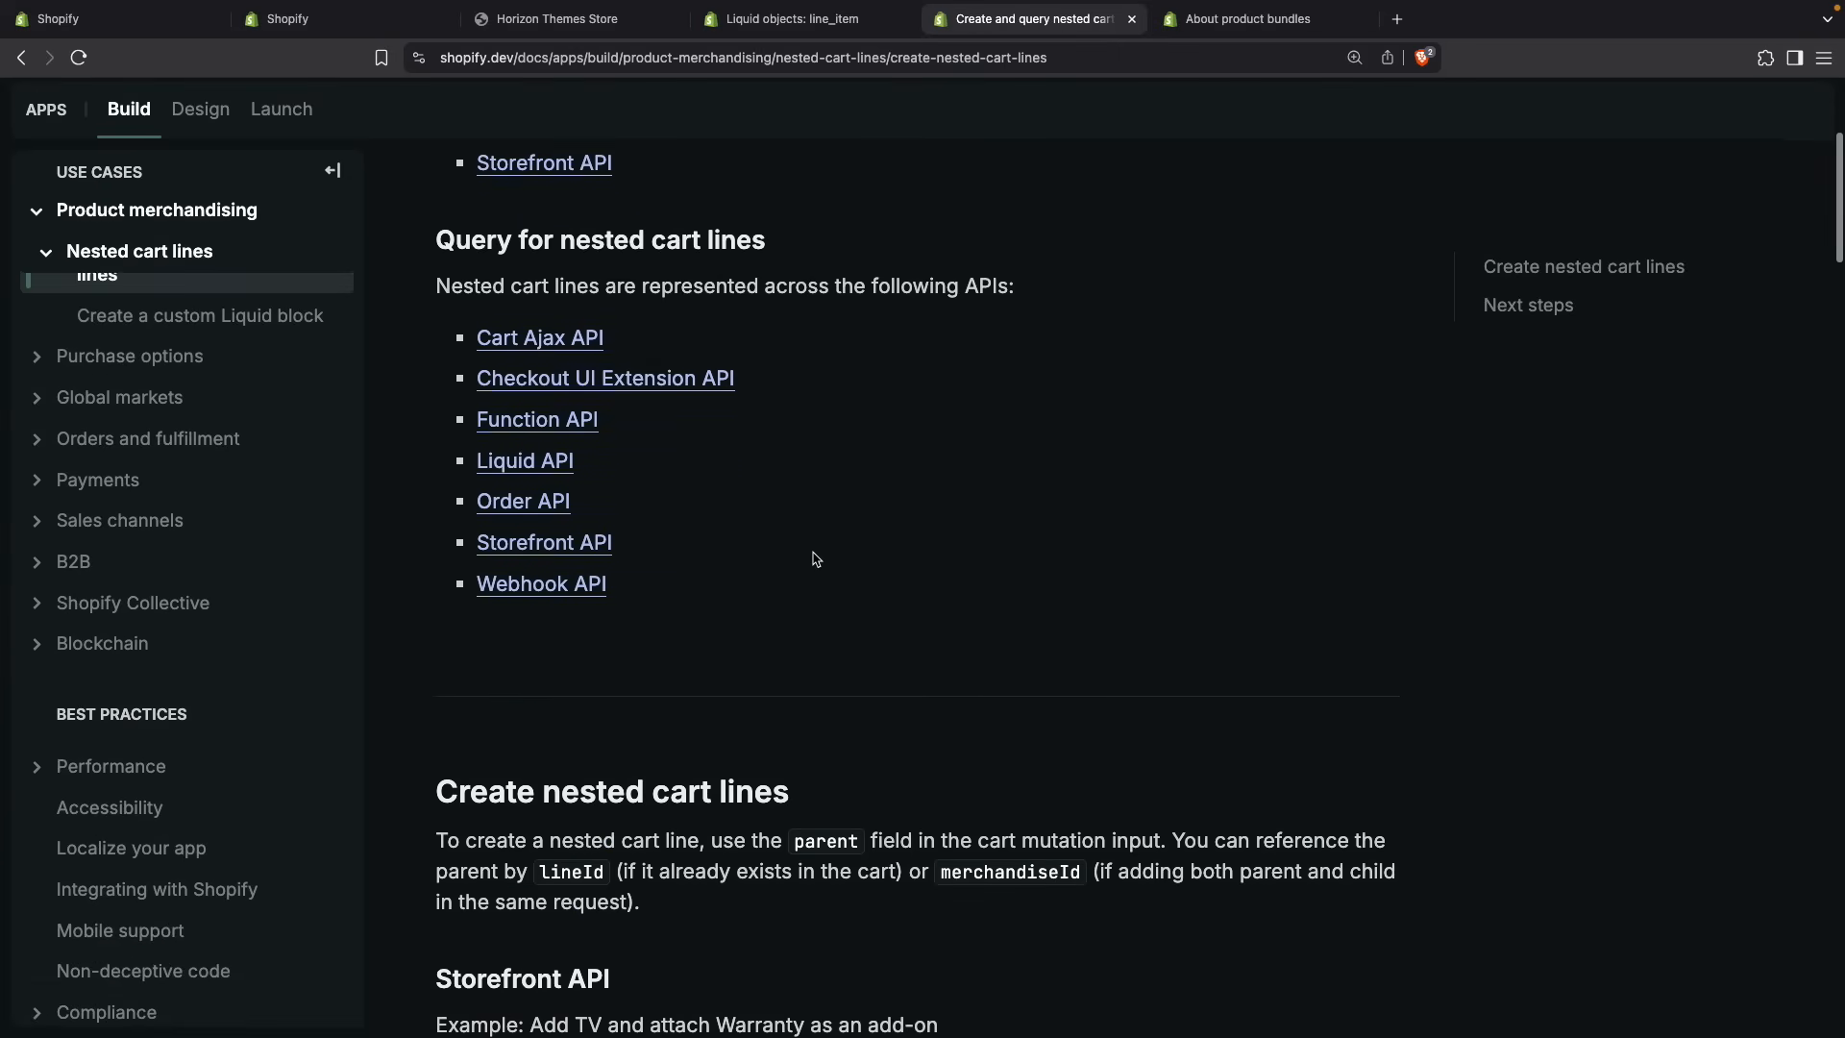
scroll(down, 3)
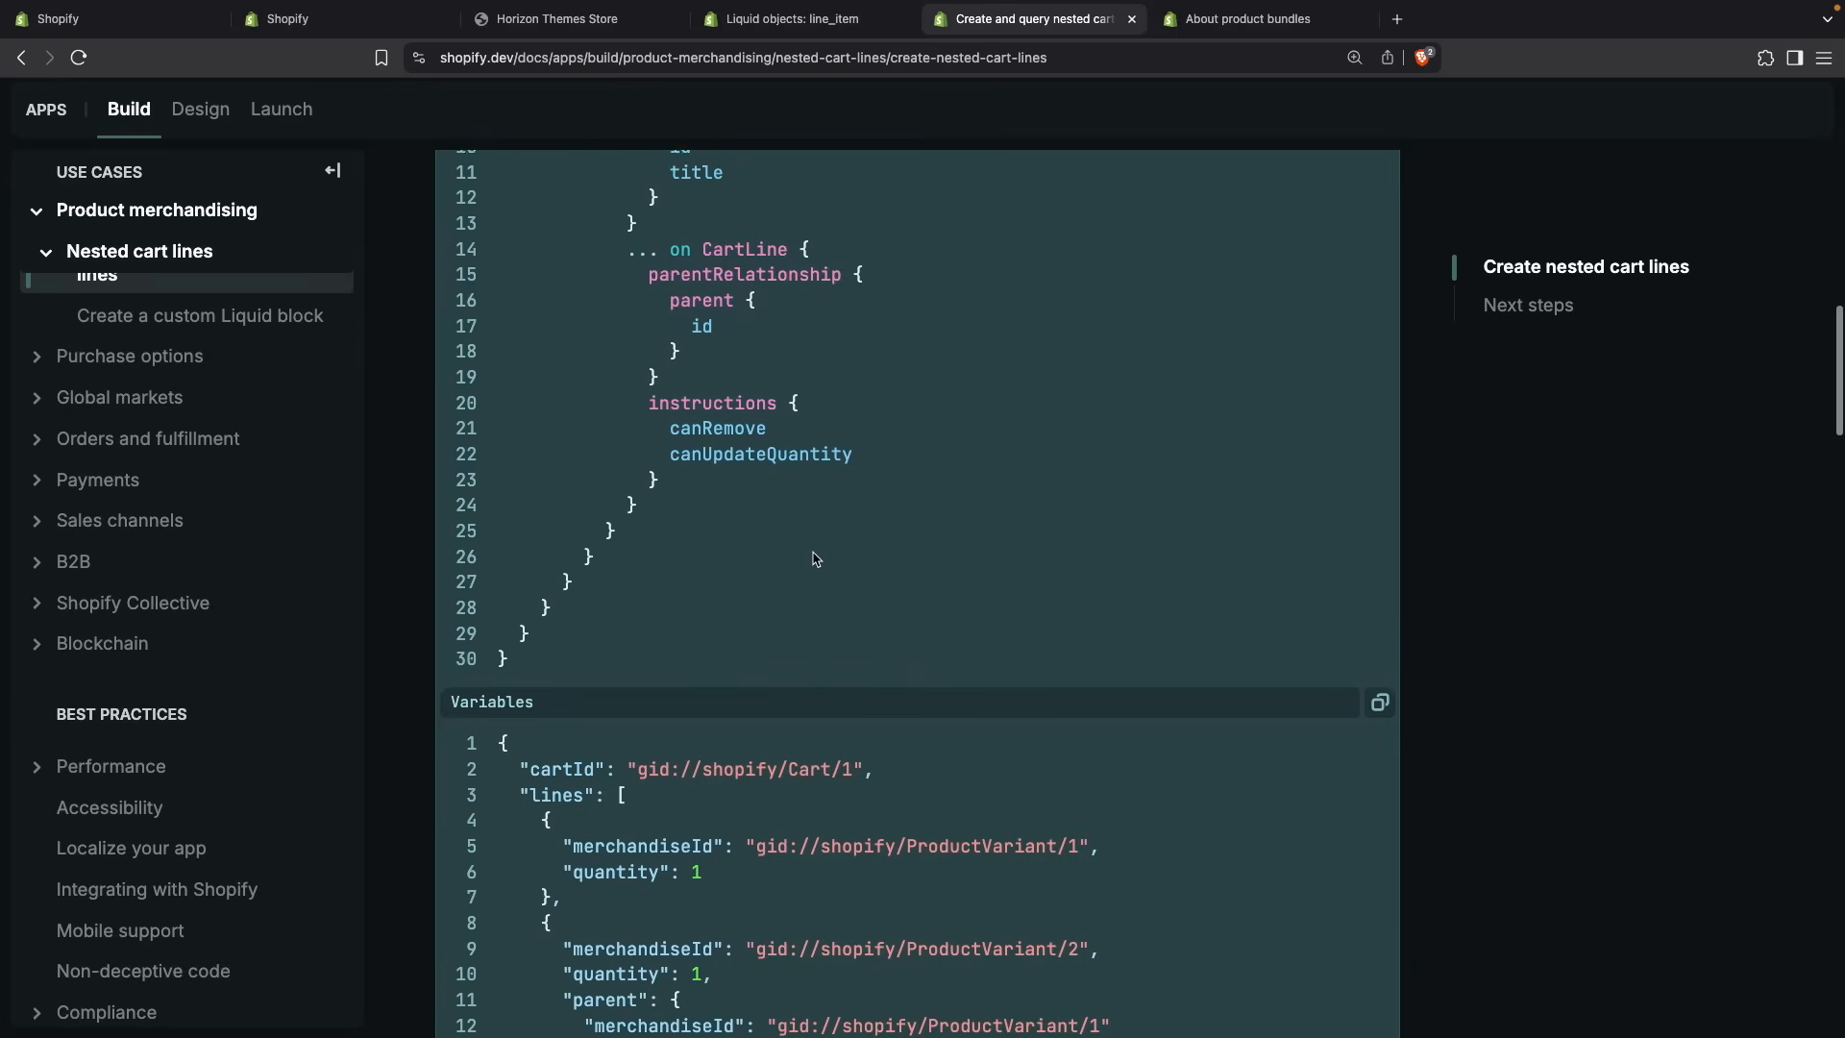
scroll(down, 3)
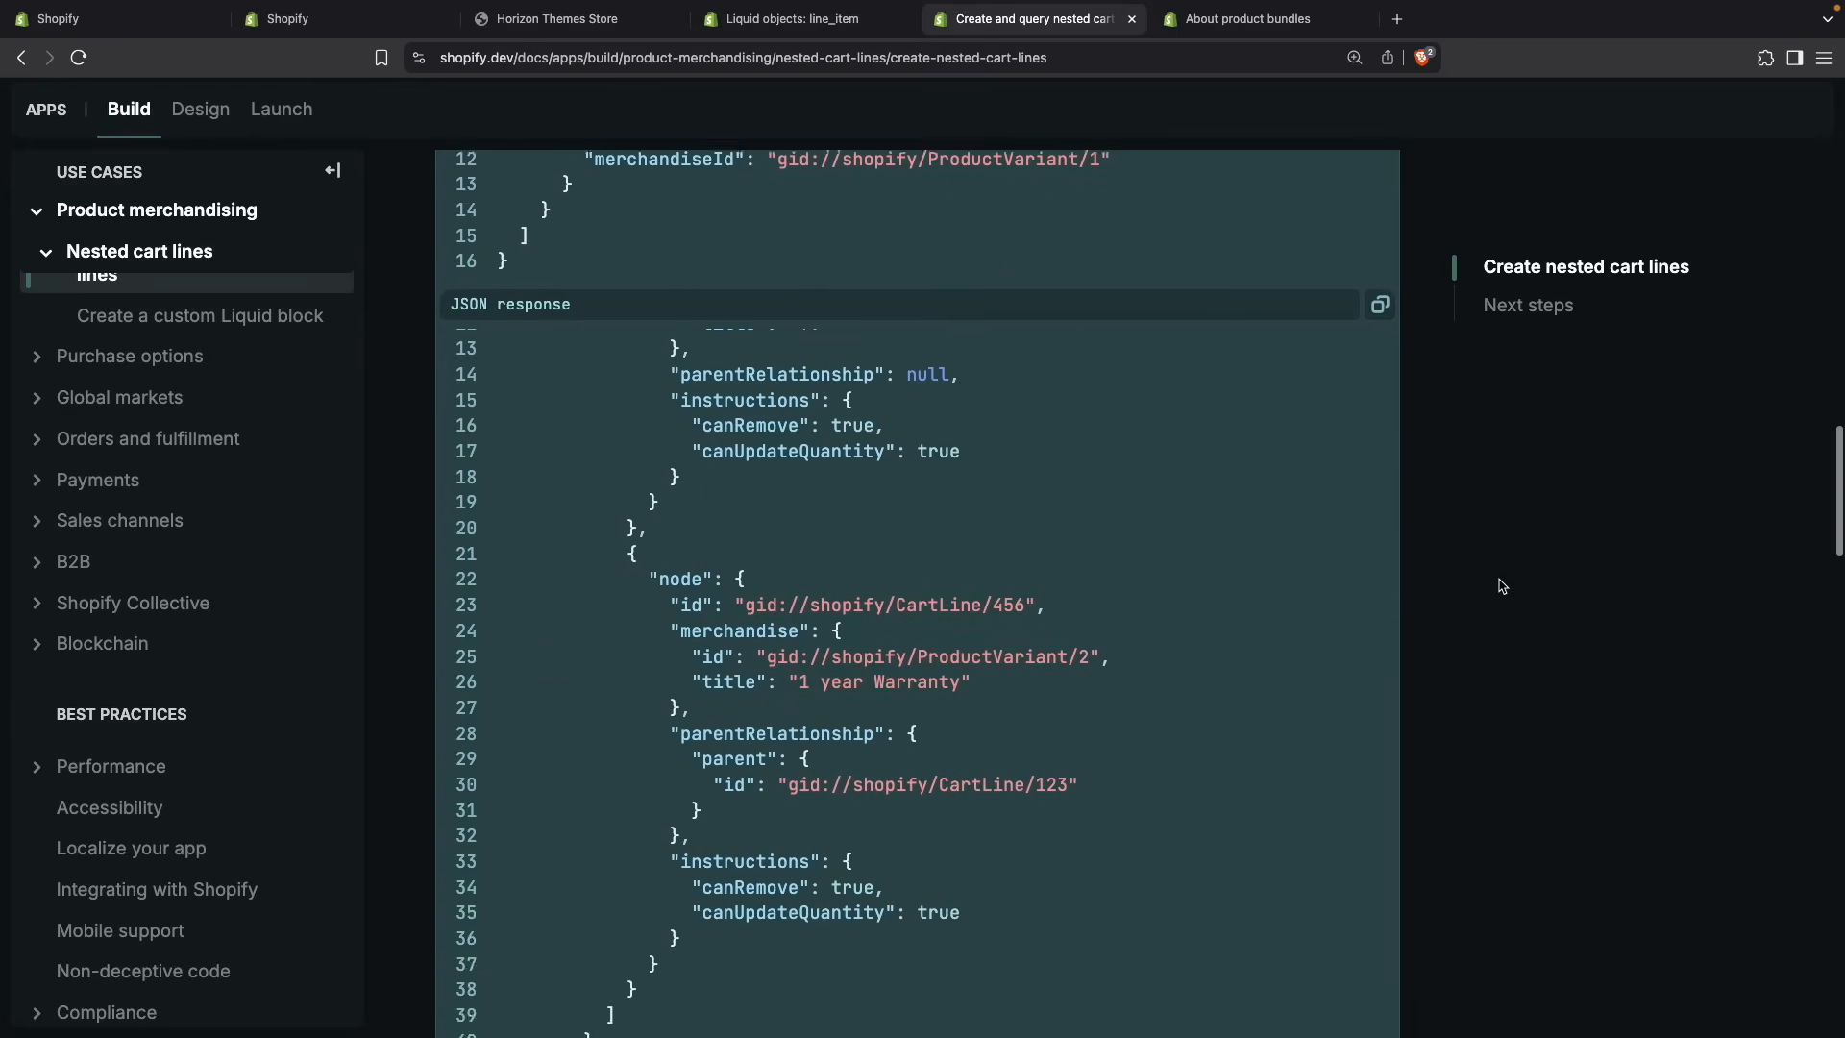
scroll(down, 3)
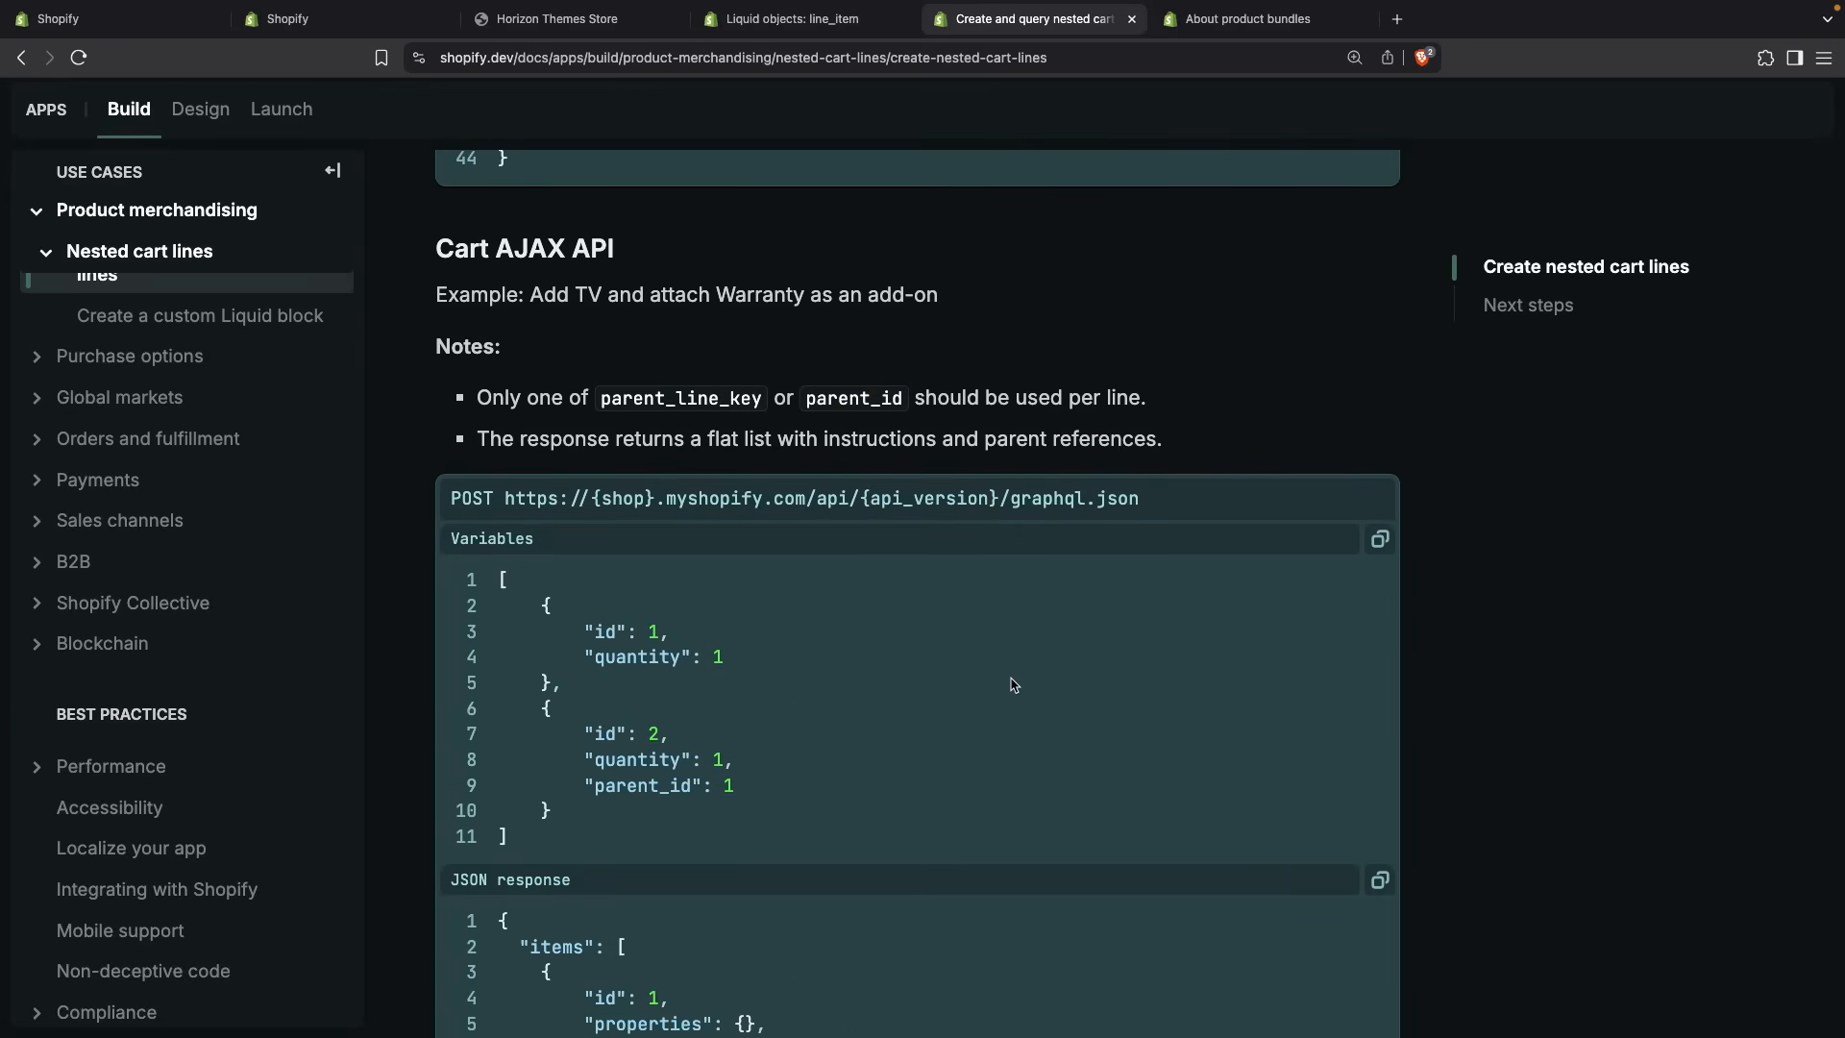
drag(876, 498, 1140, 498)
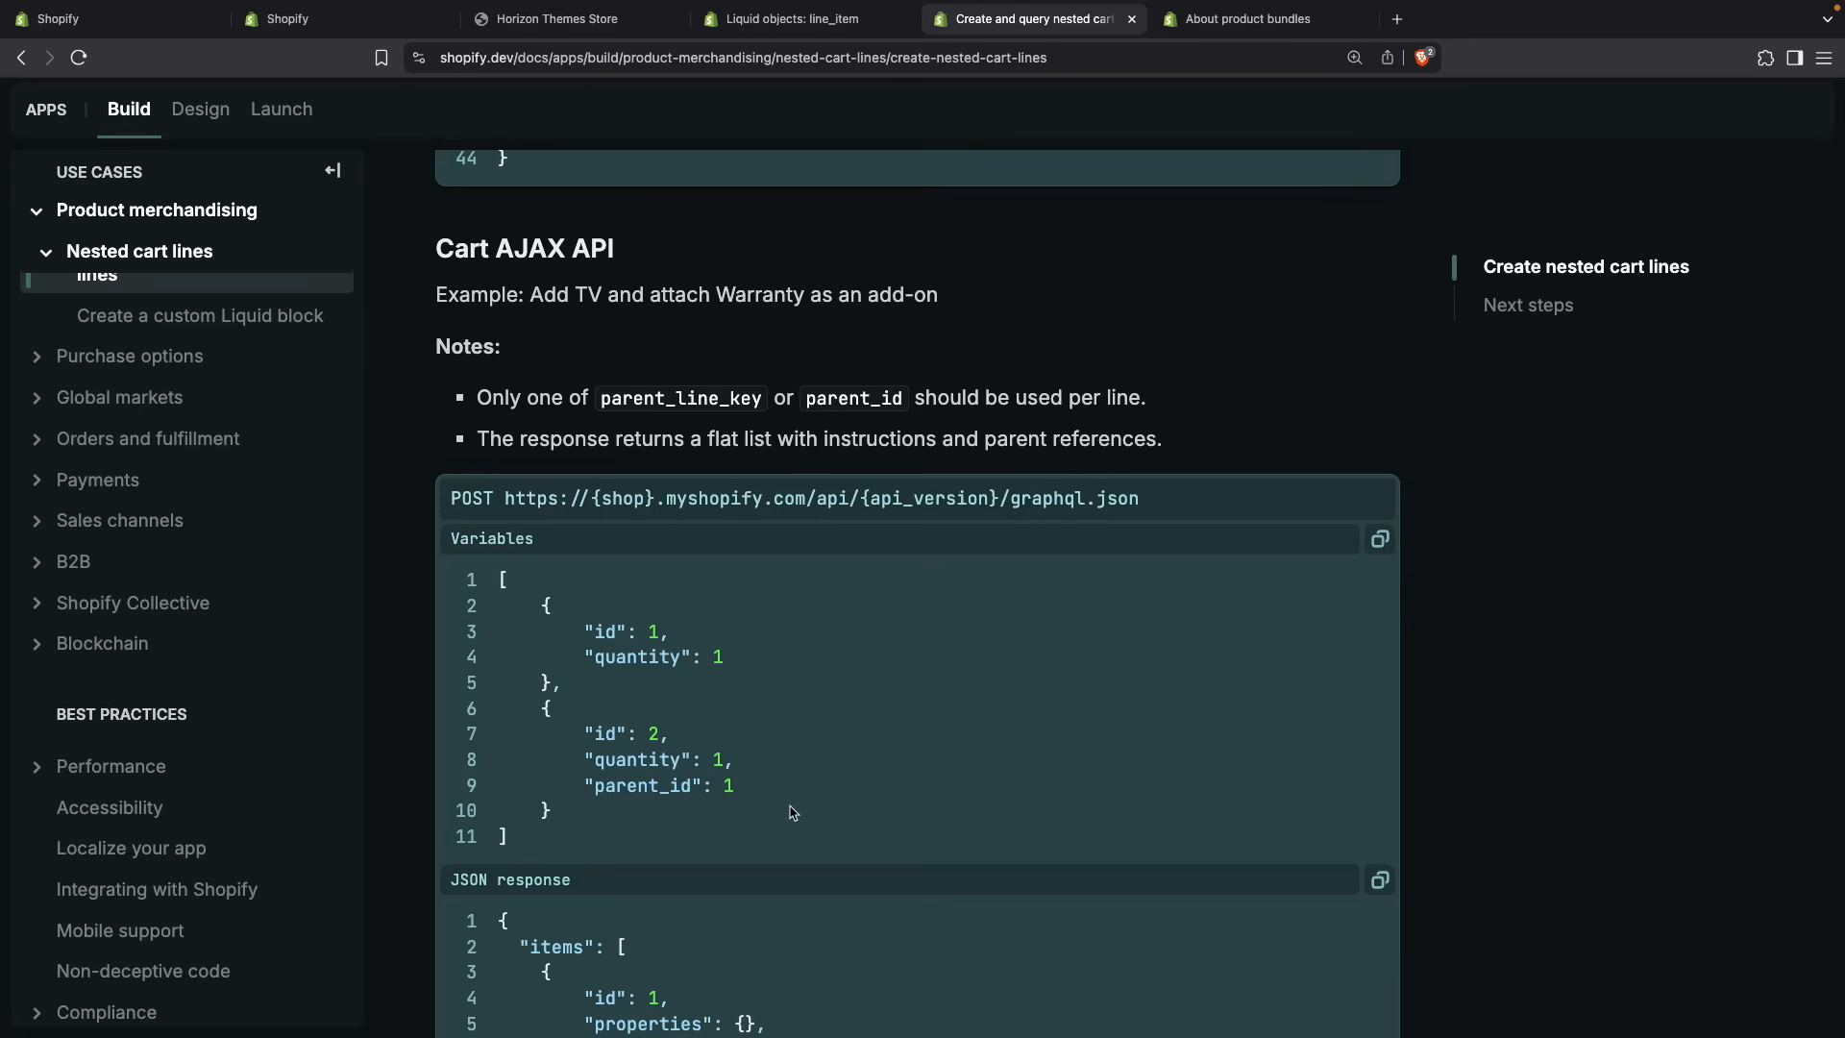
scroll(down, 3)
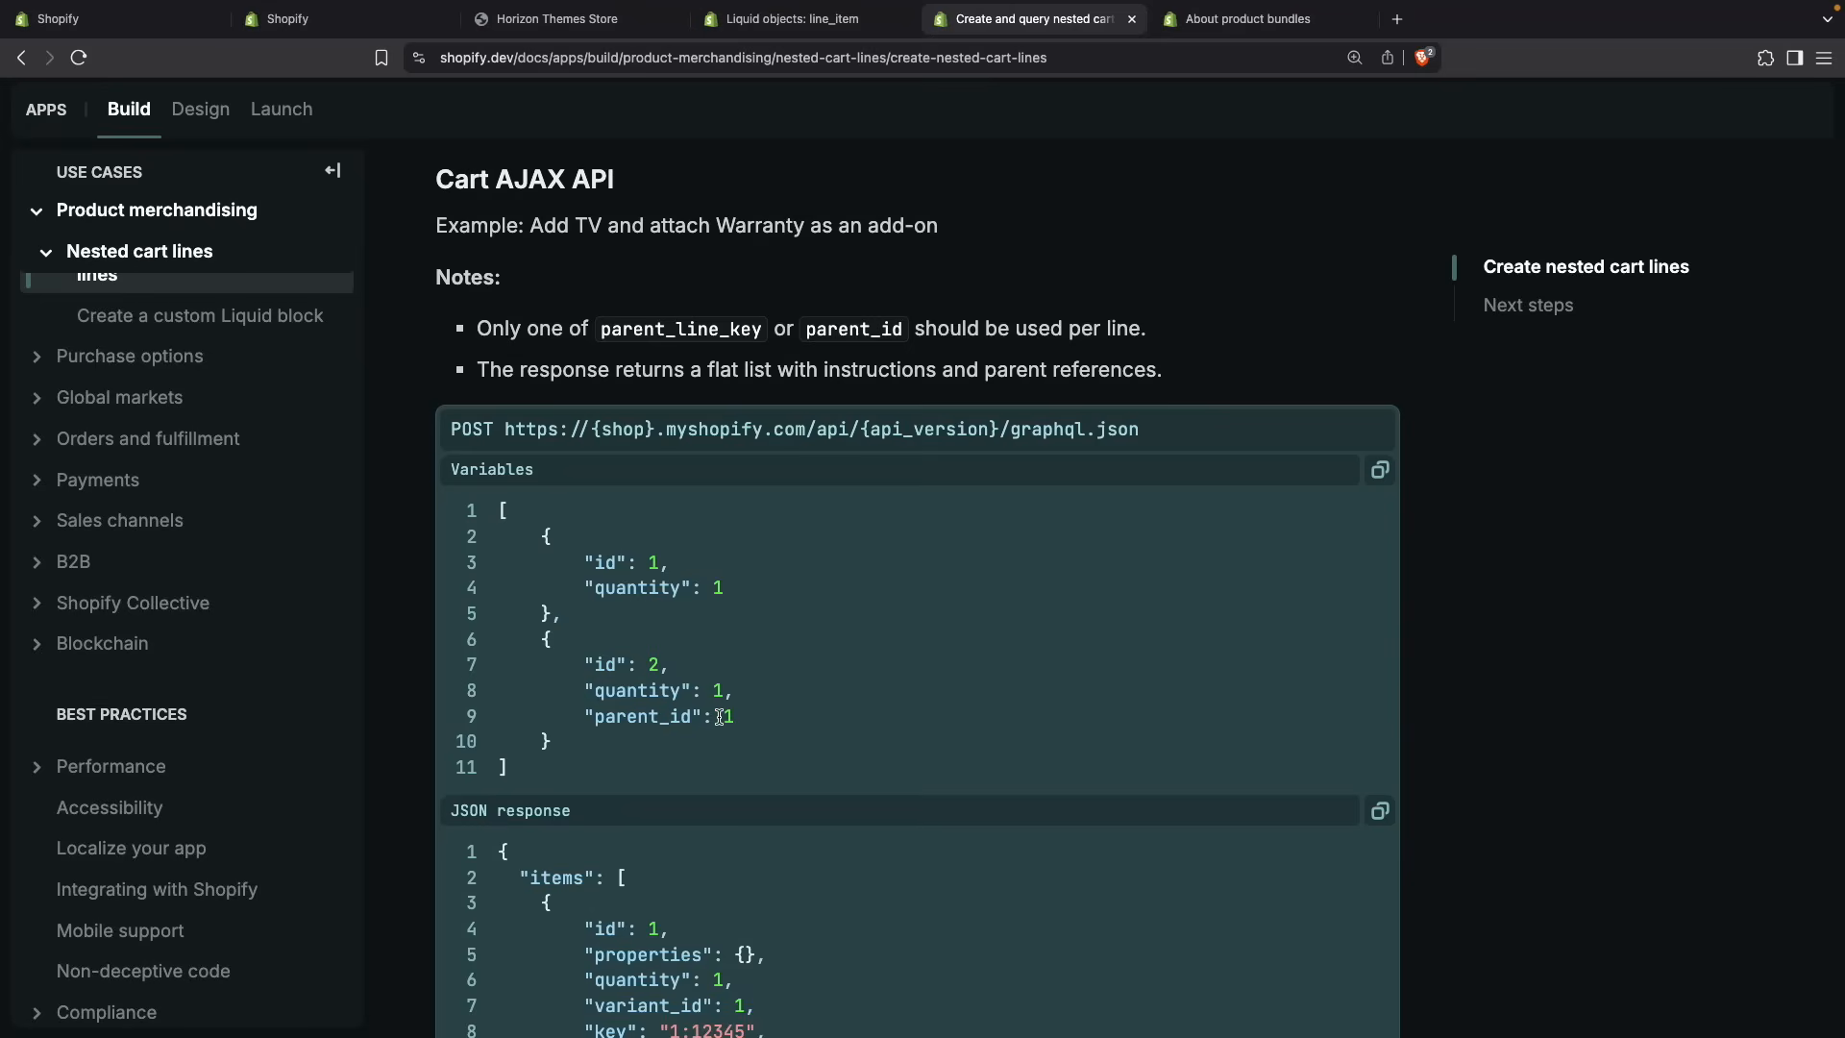
mouse_move(809, 752)
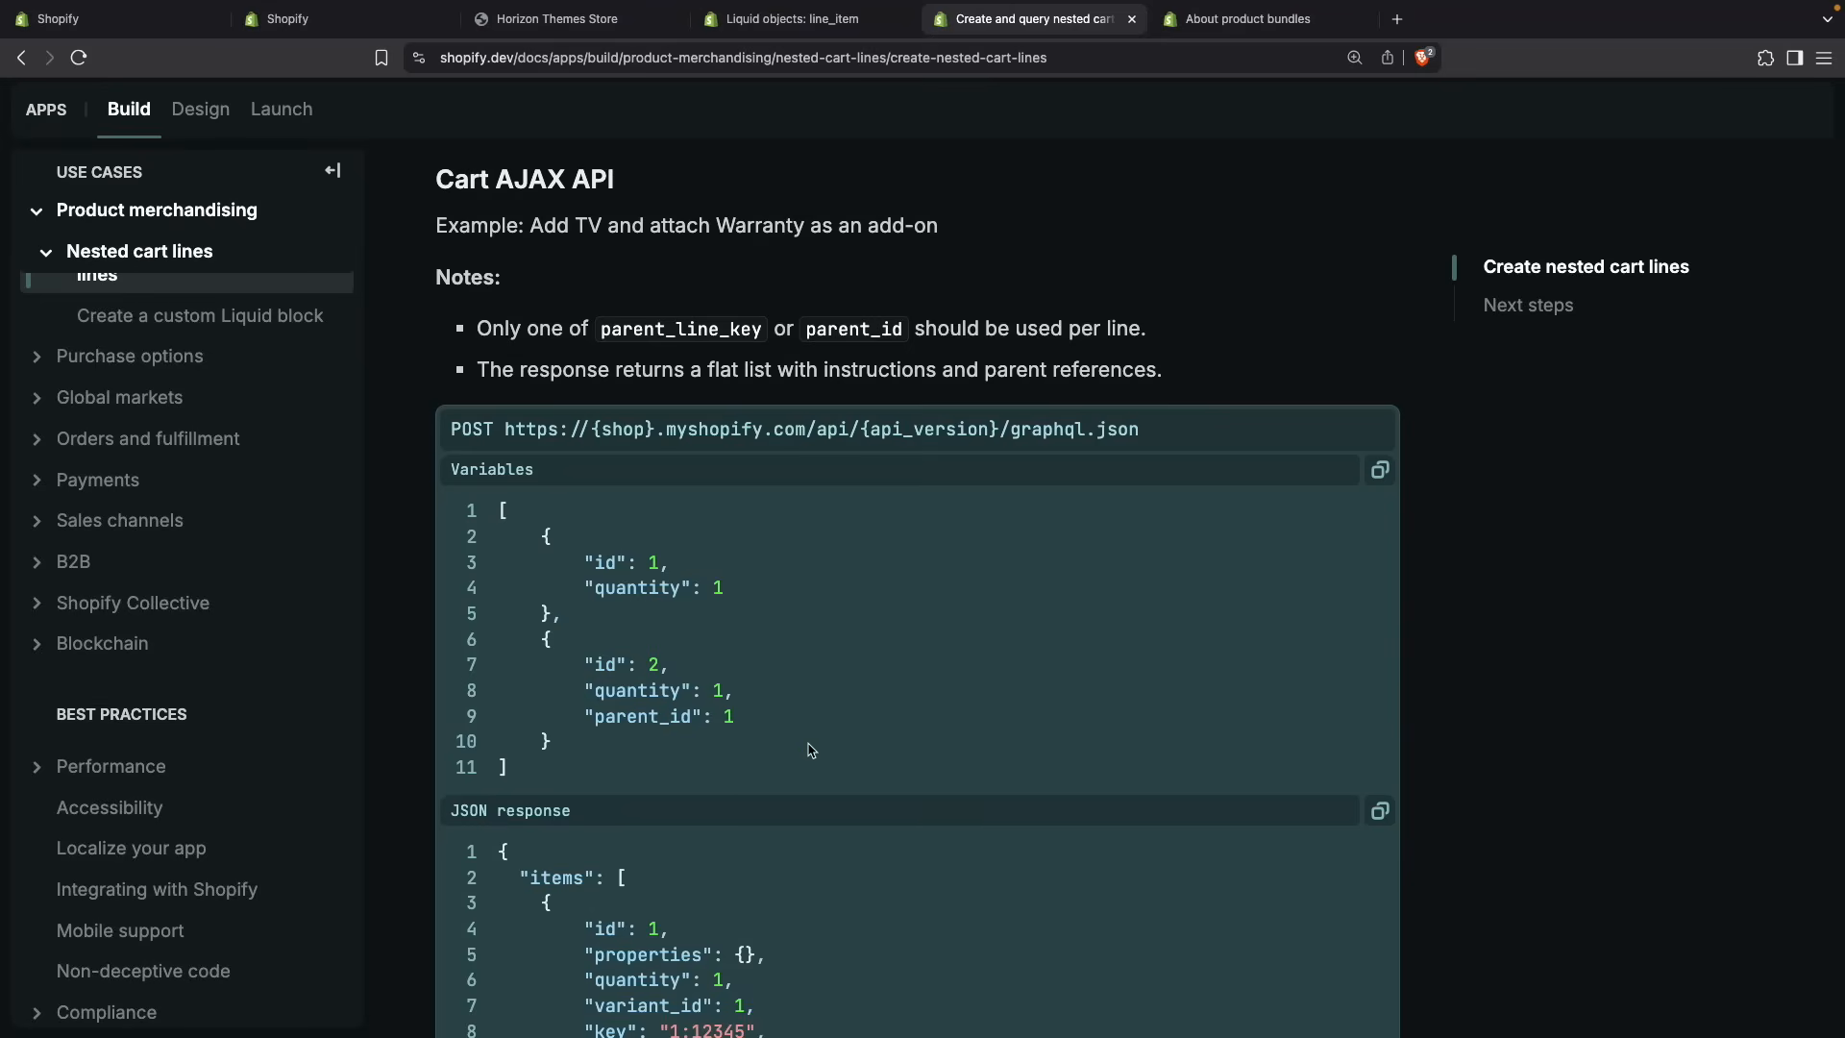
mouse_move(793, 302)
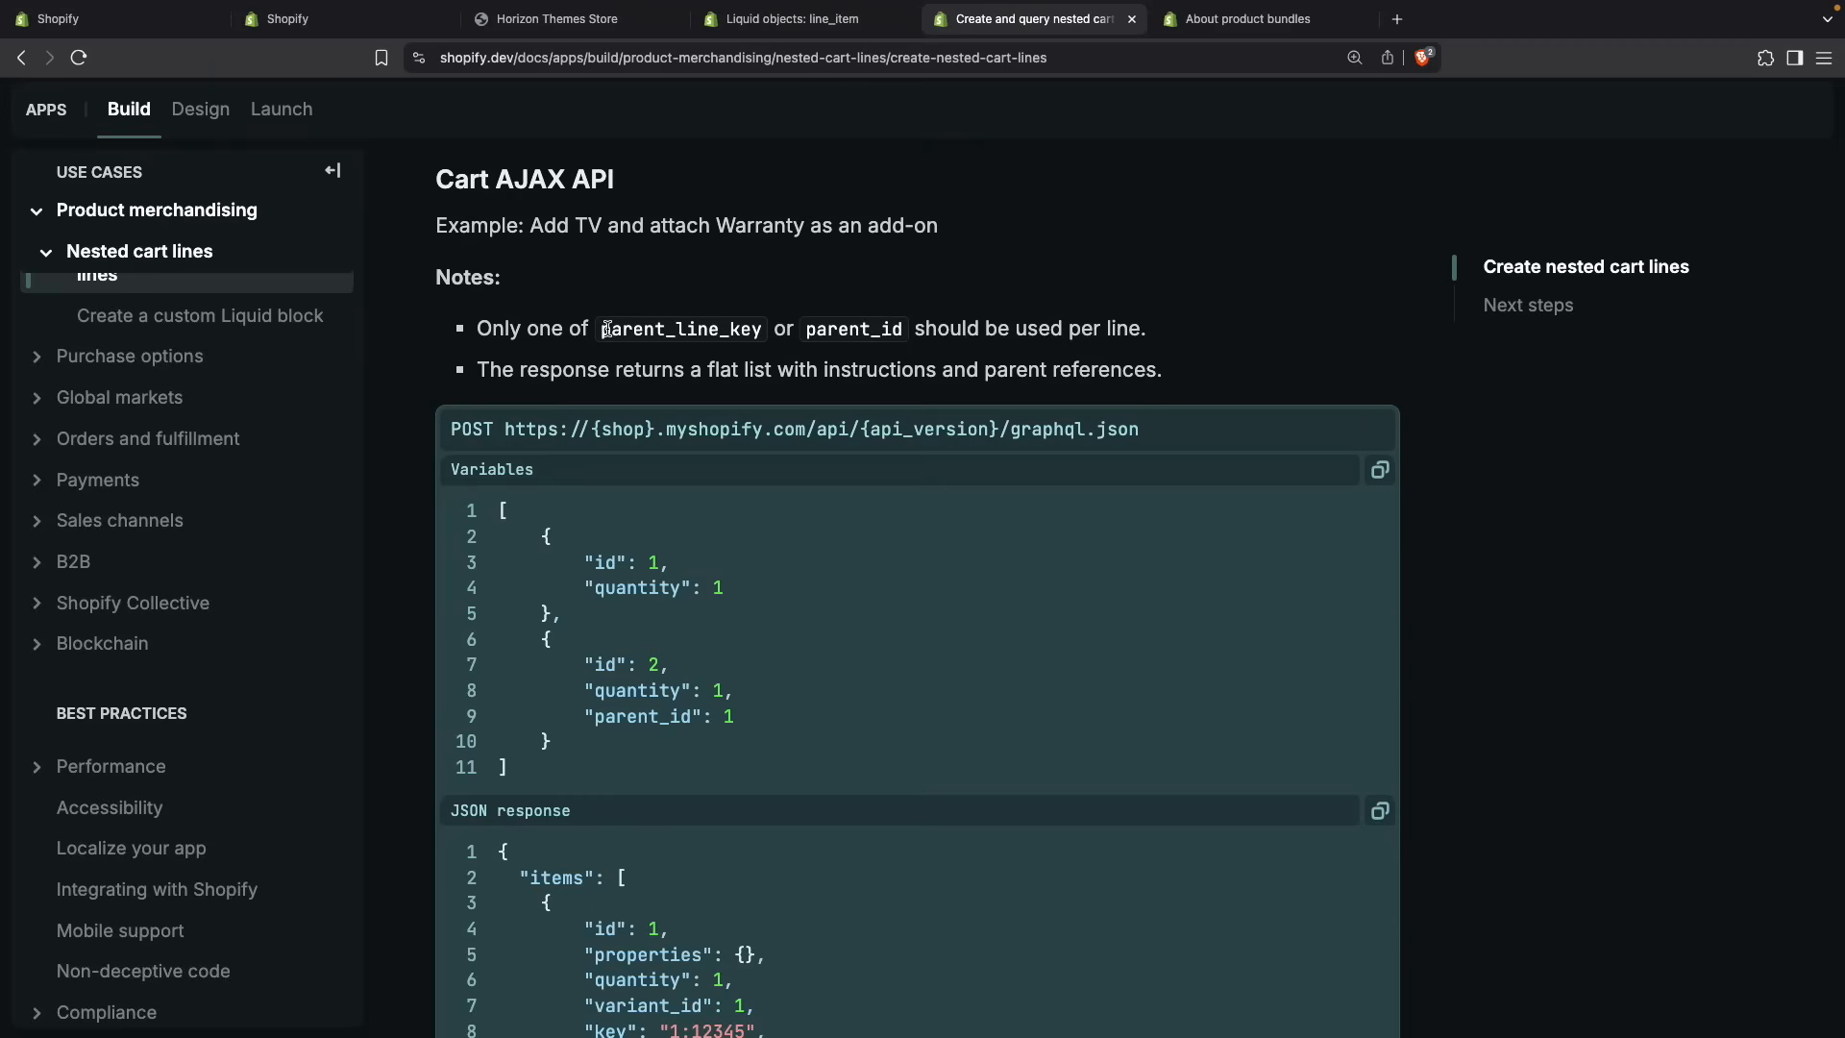
double_click(679, 328)
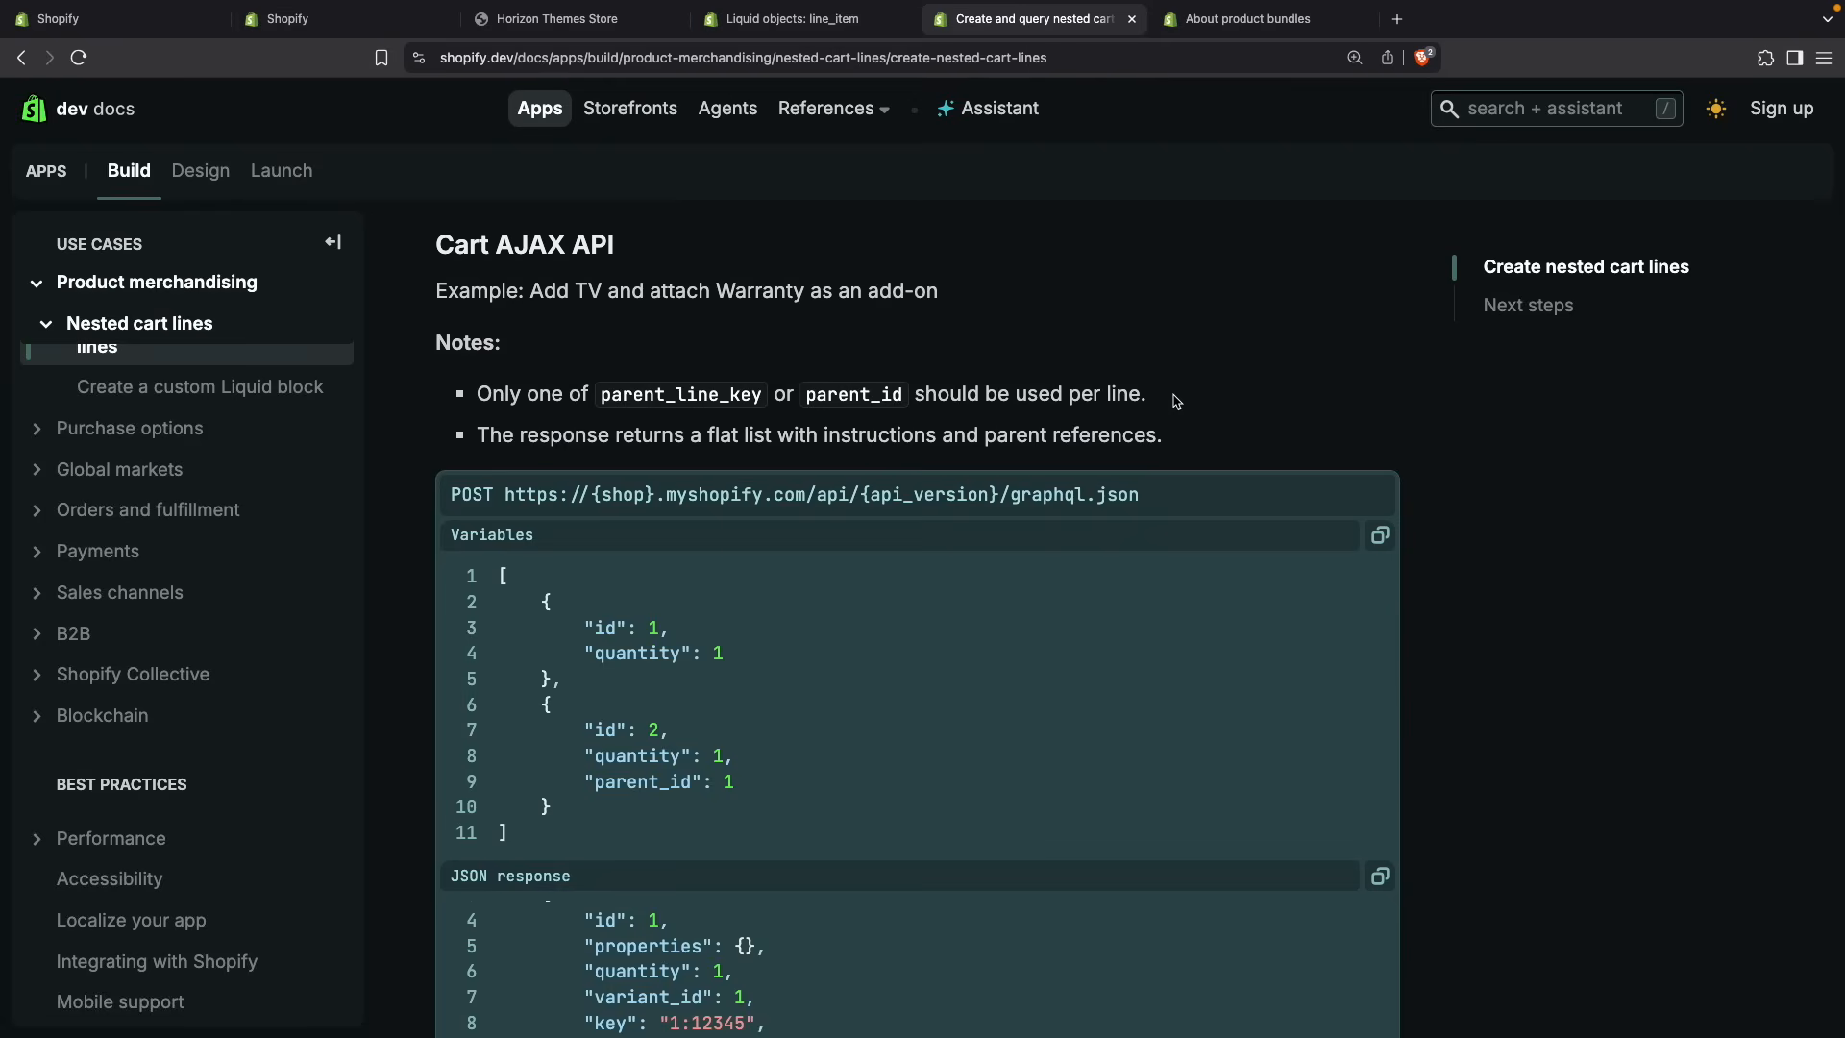
click(329, 19)
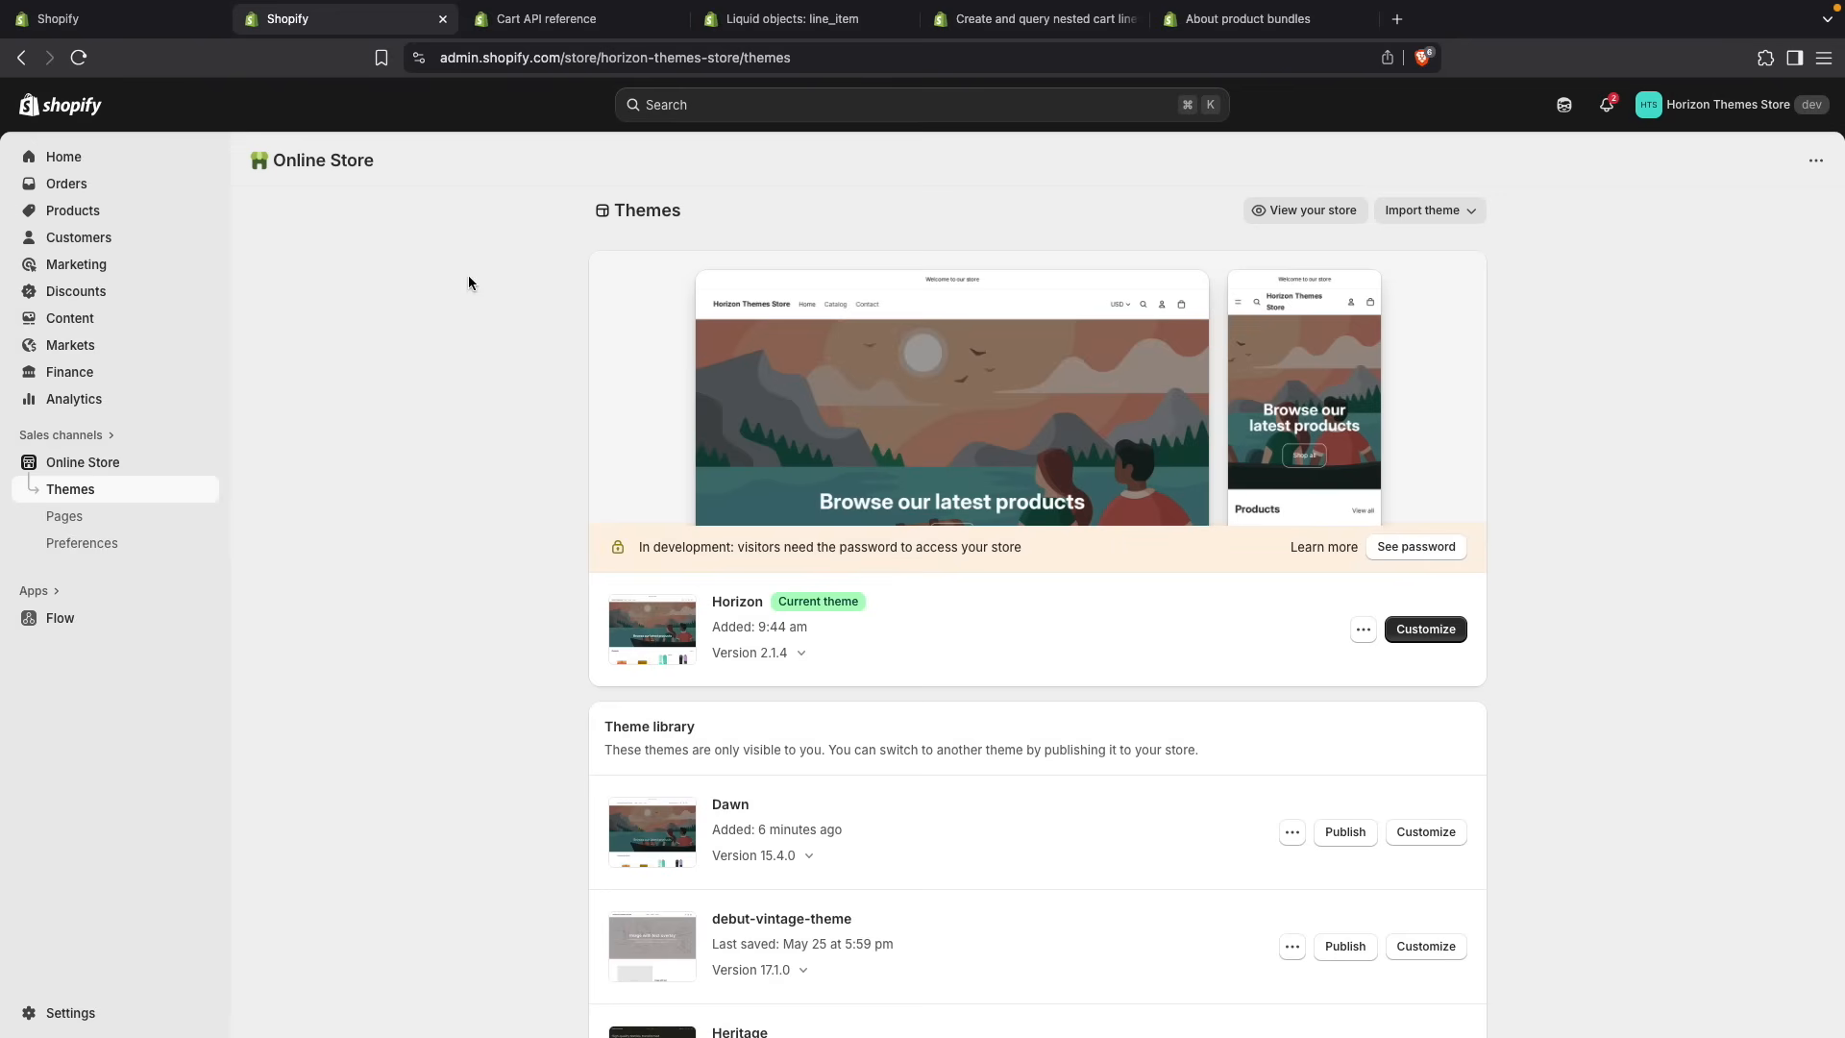
mouse_move(1123, 553)
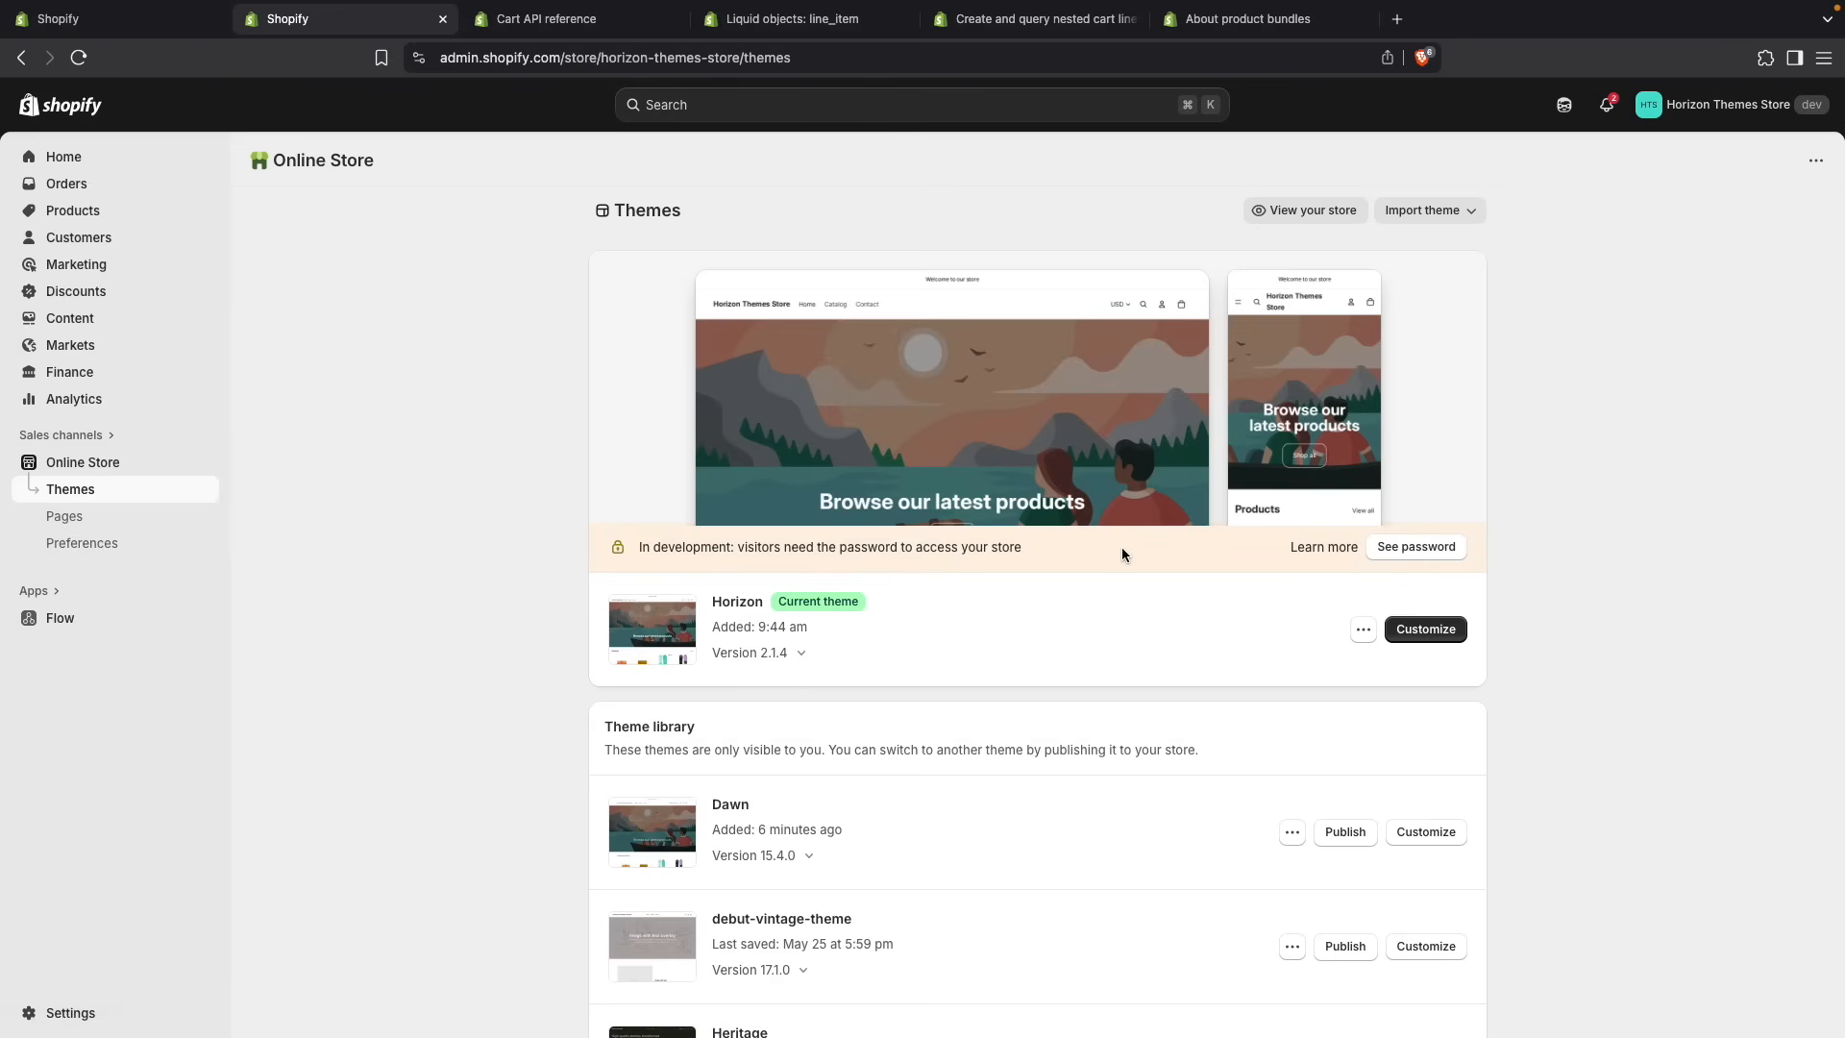
mouse_move(849, 790)
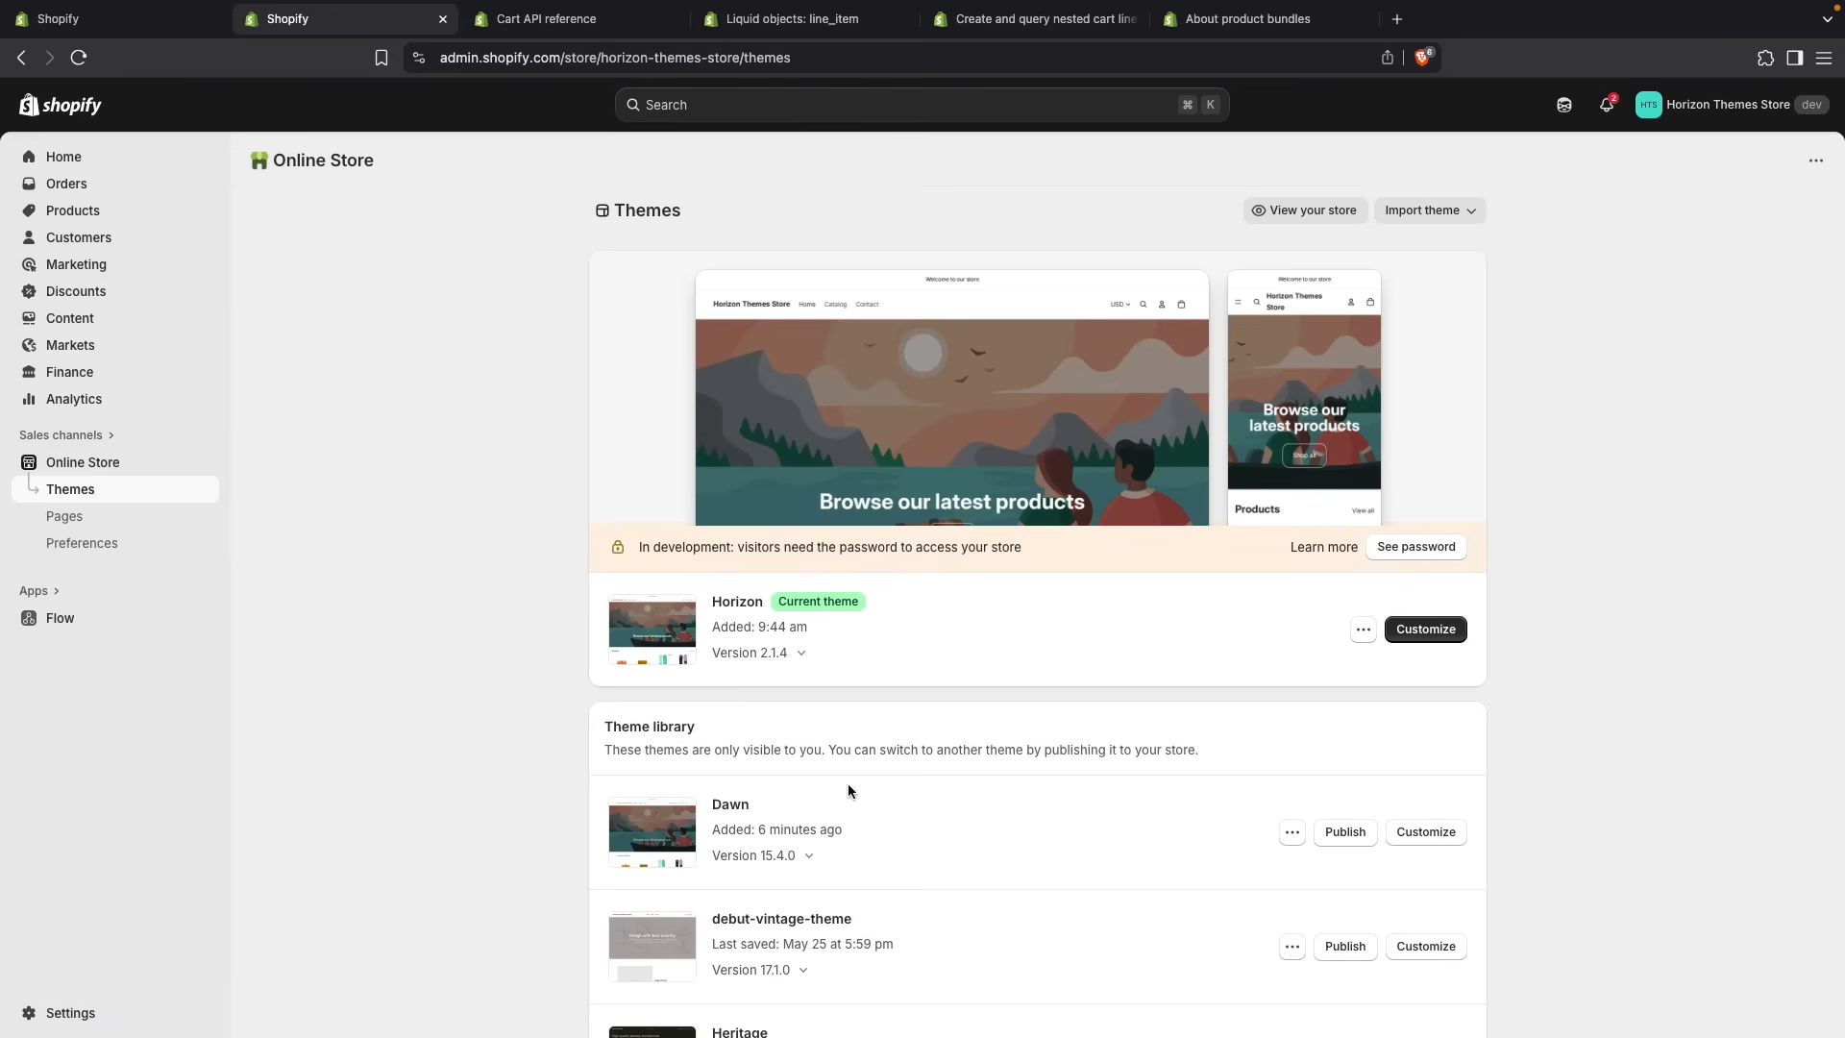
- Preview the Horizon theme storefront and open the browser developer console
click(1362, 629)
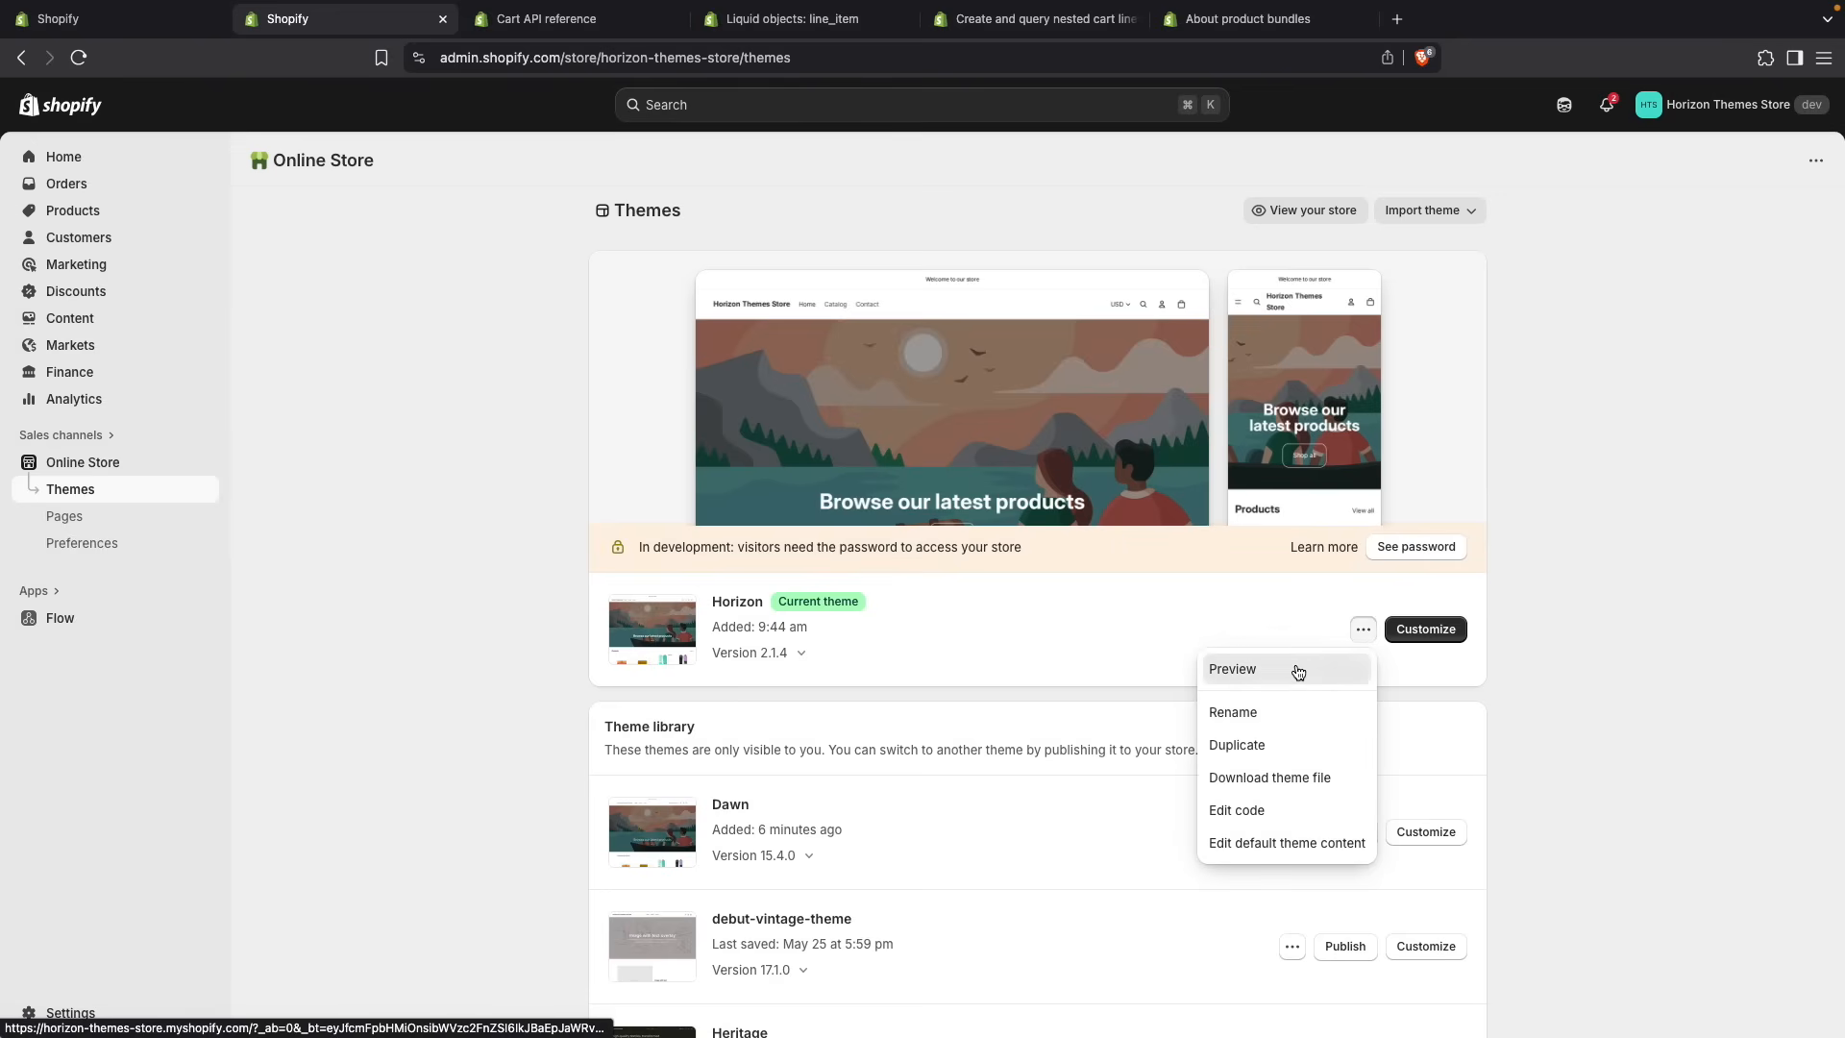
click(1230, 669)
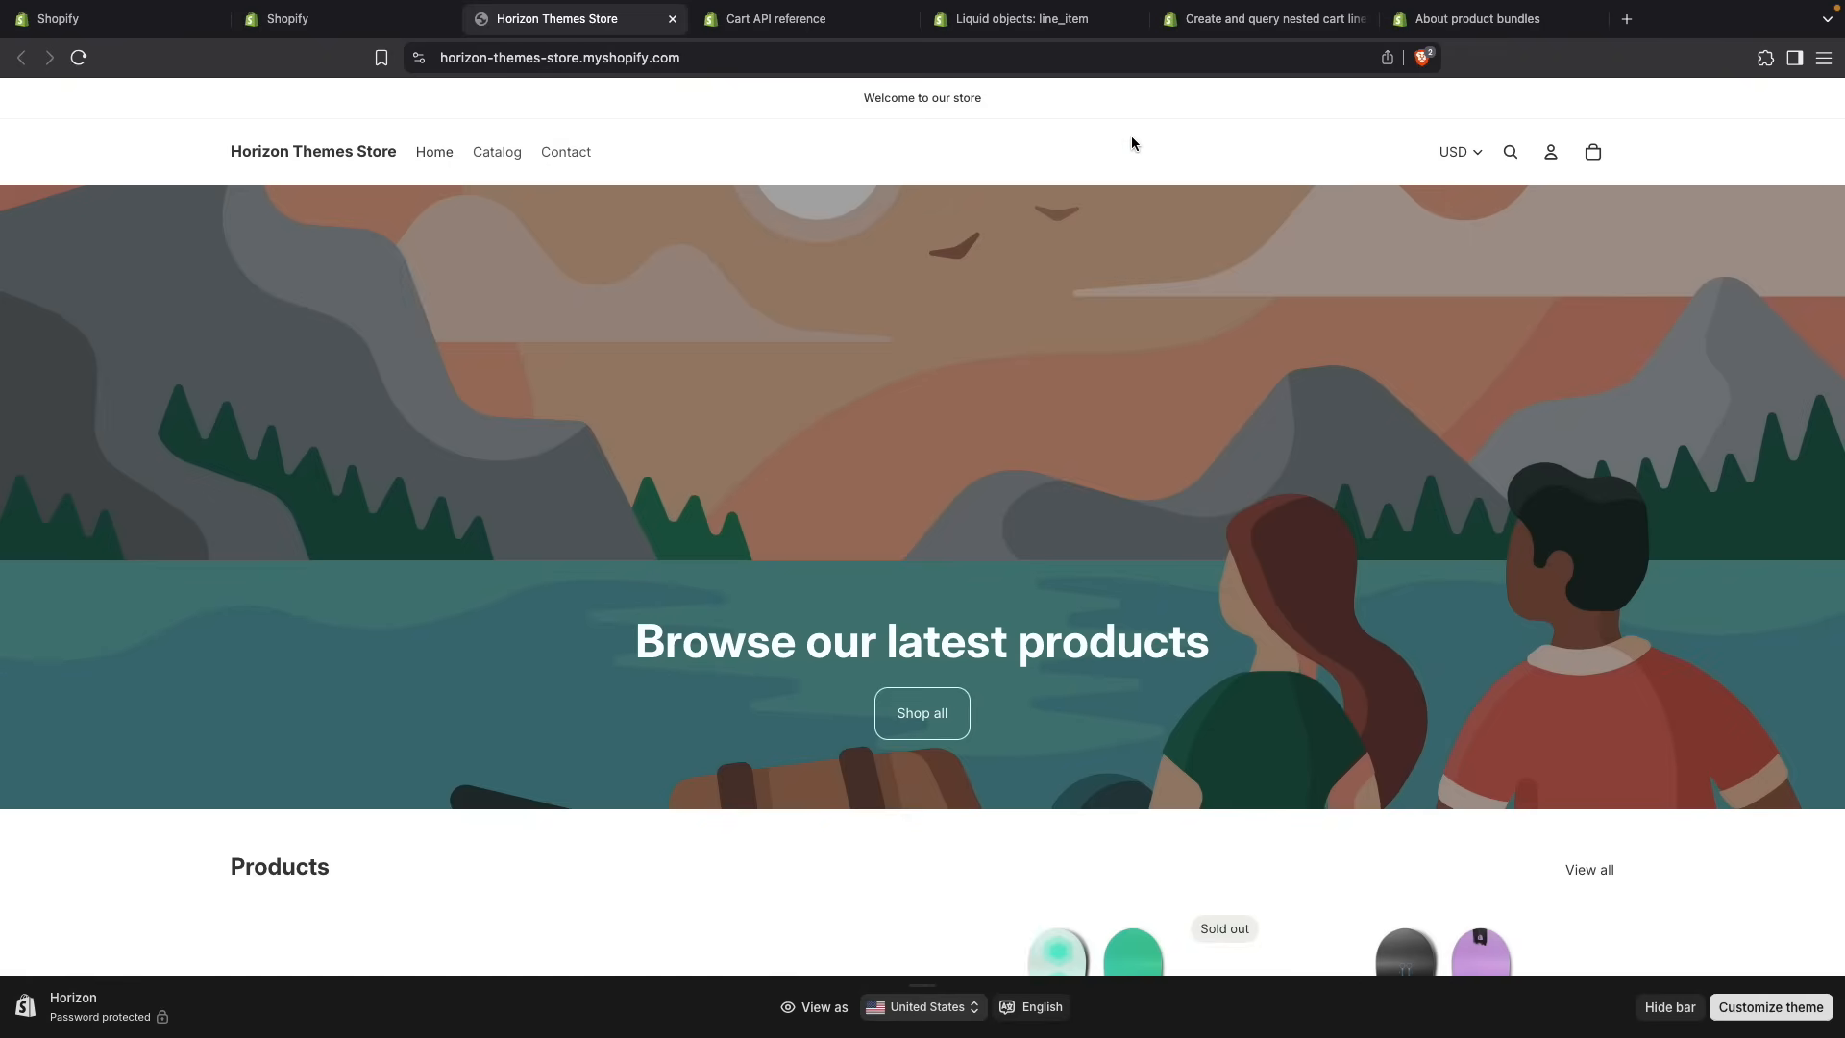
key(F12)
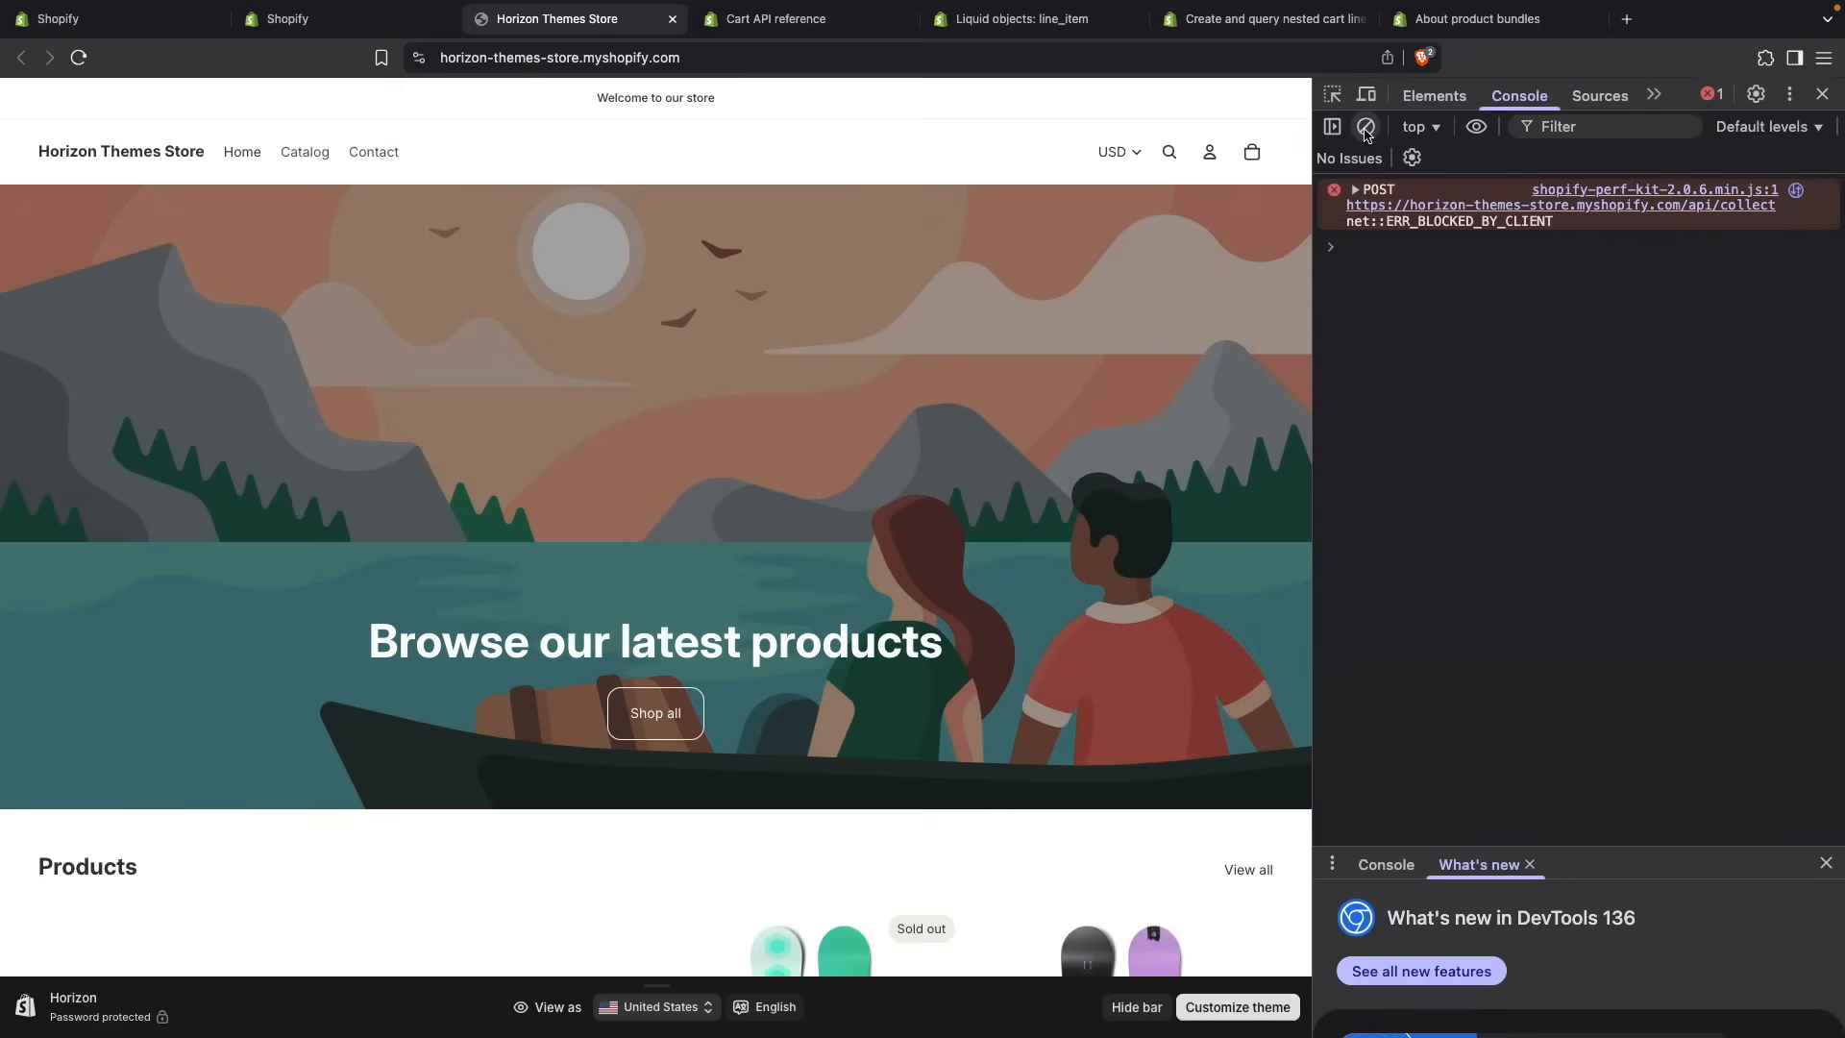
- Switch to the Cart API reference and scroll to the POST /{locale}/cart/add.js example request
click(788, 19)
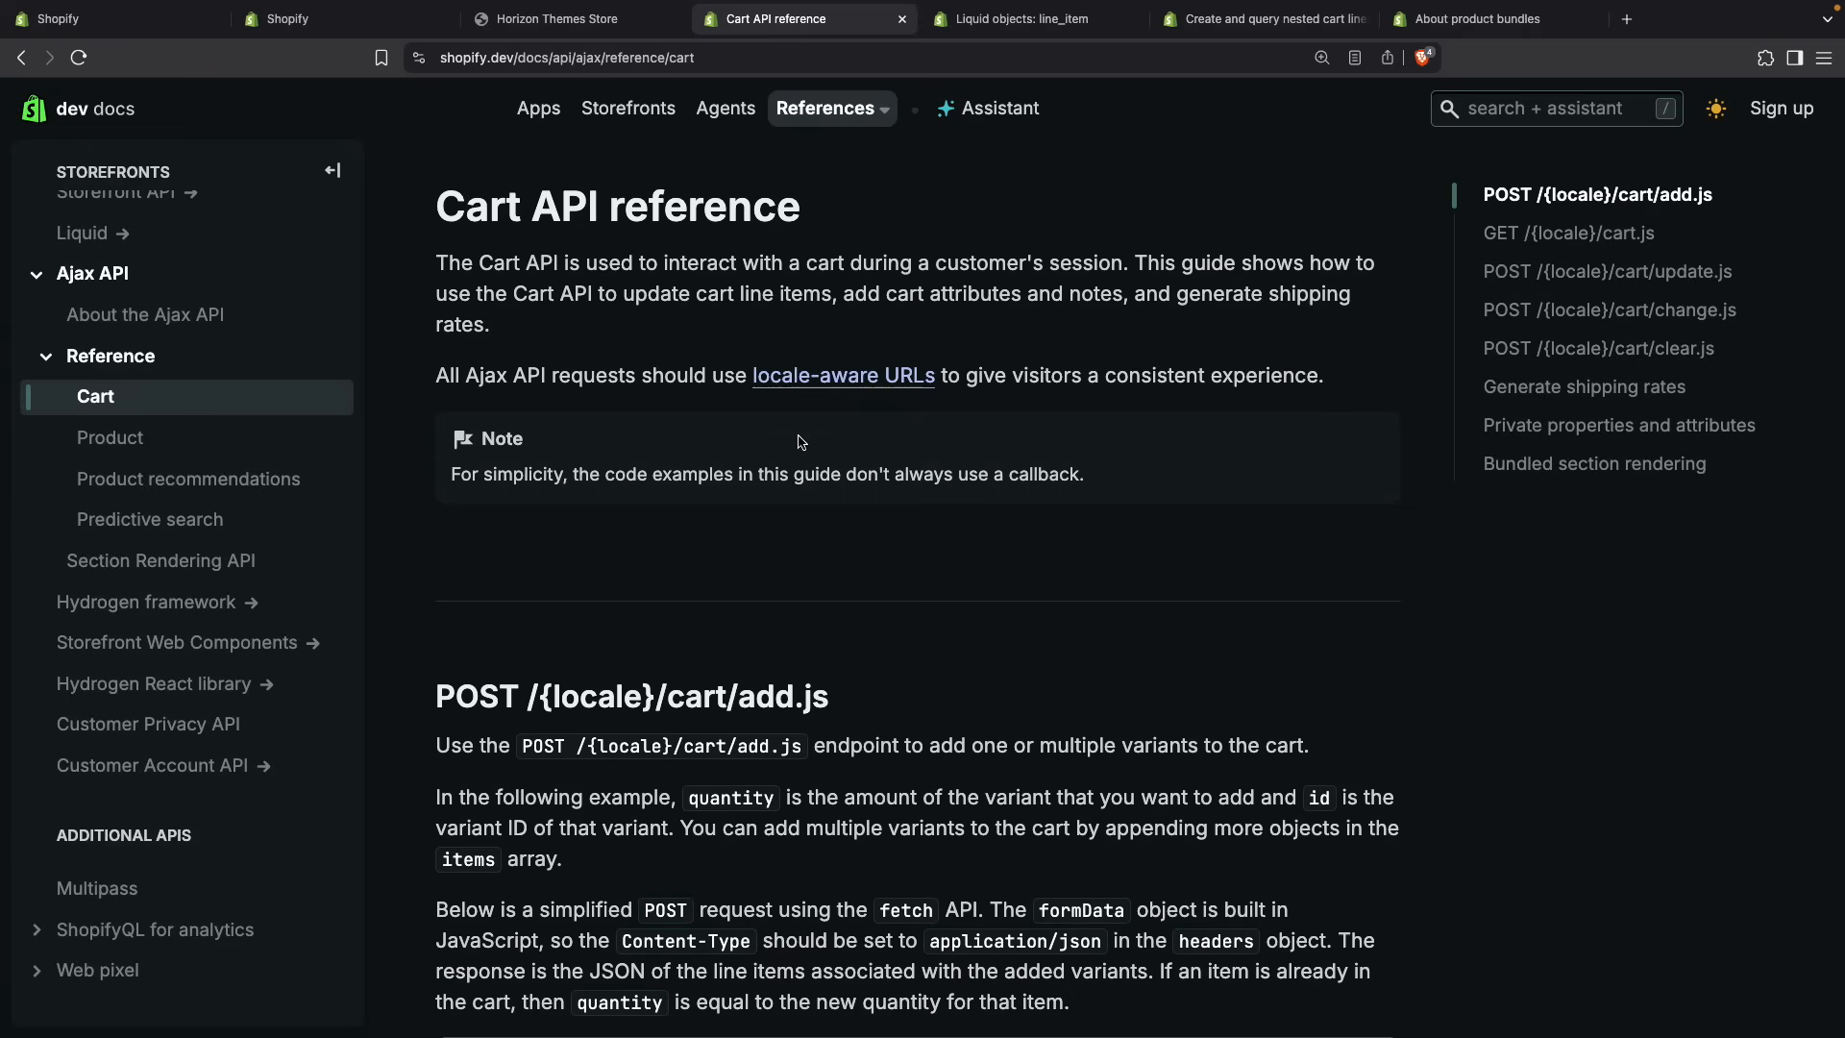
scroll(down, 3)
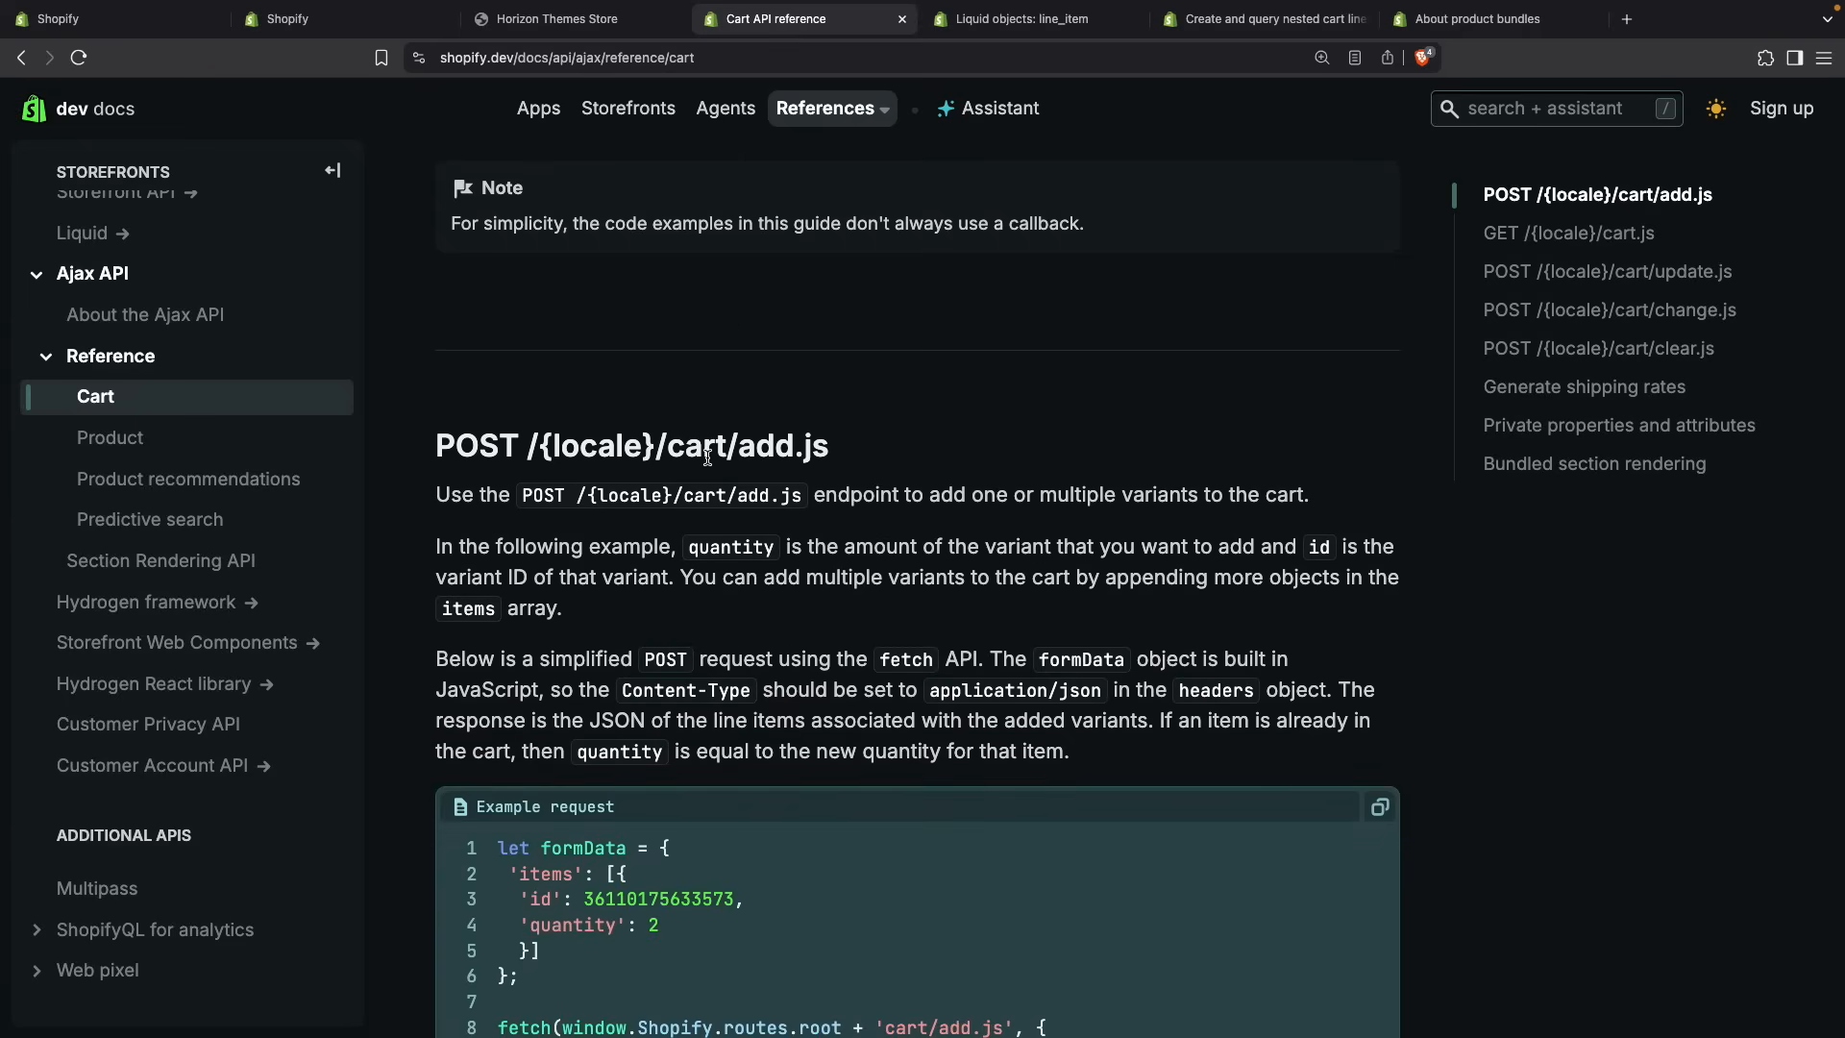
scroll(down, 3)
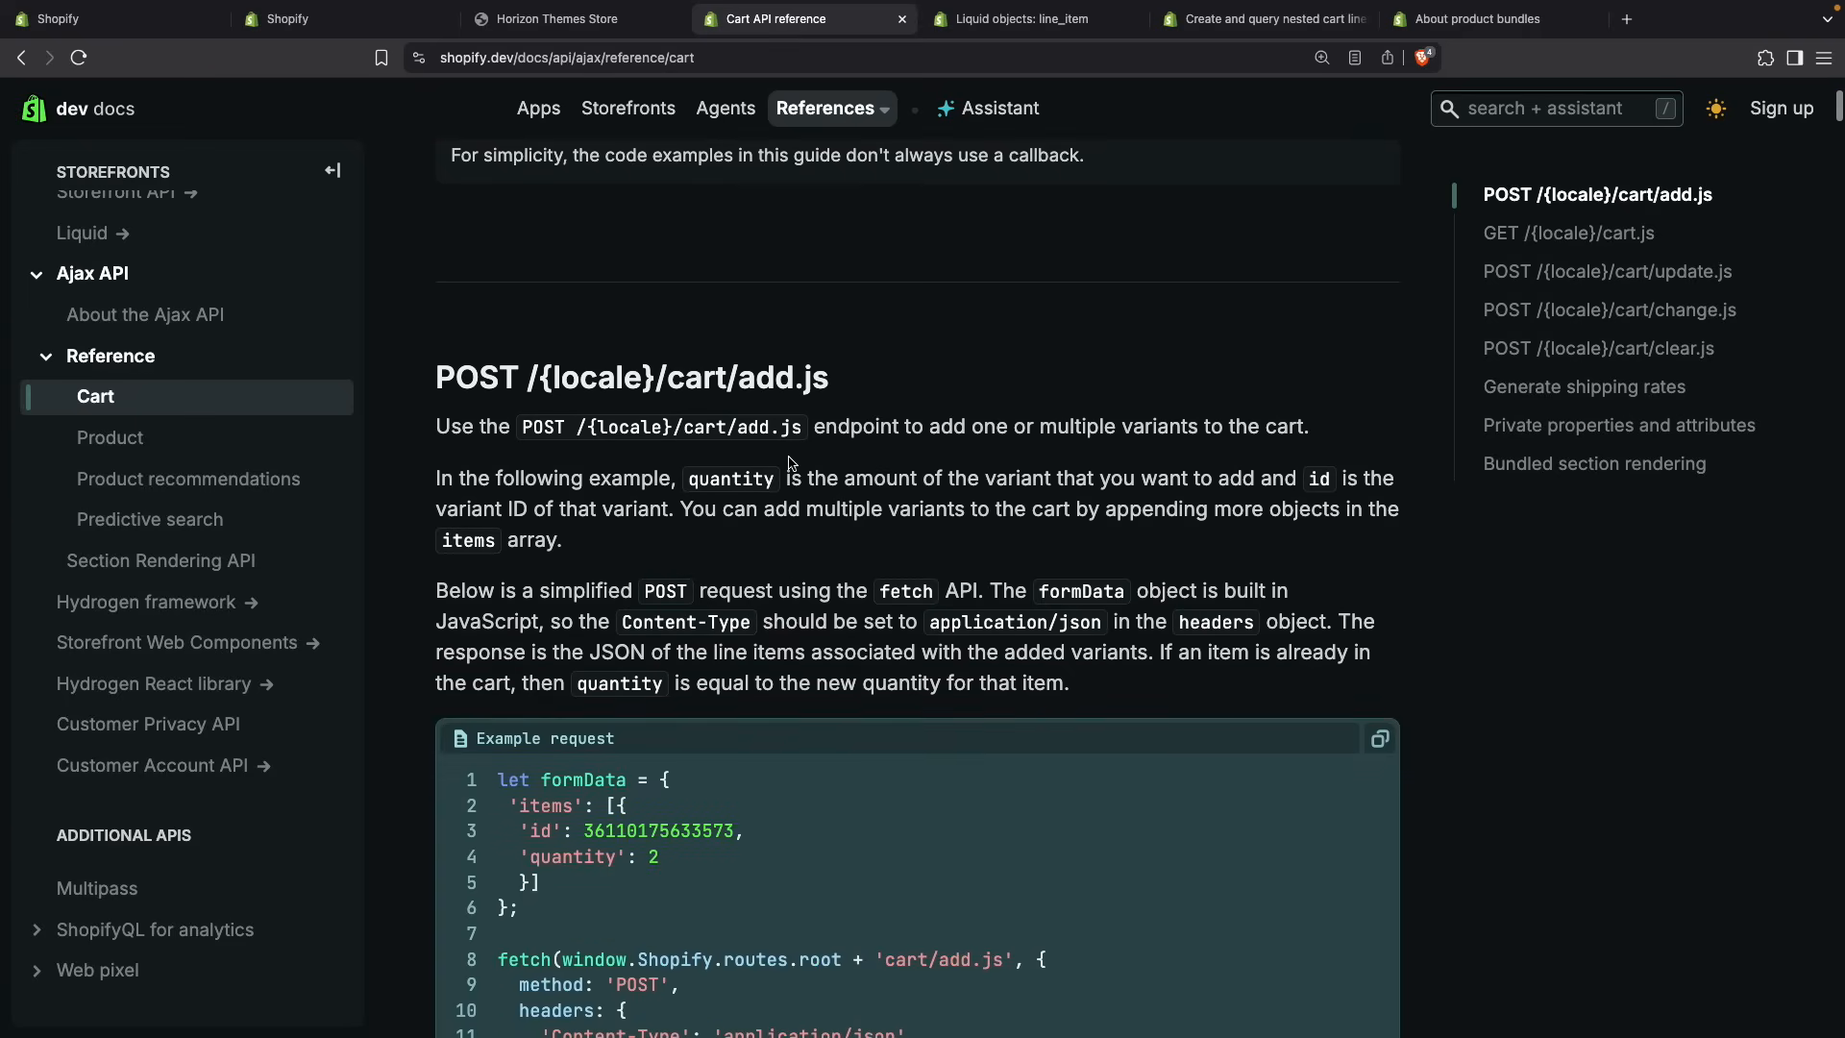
scroll(down, 3)
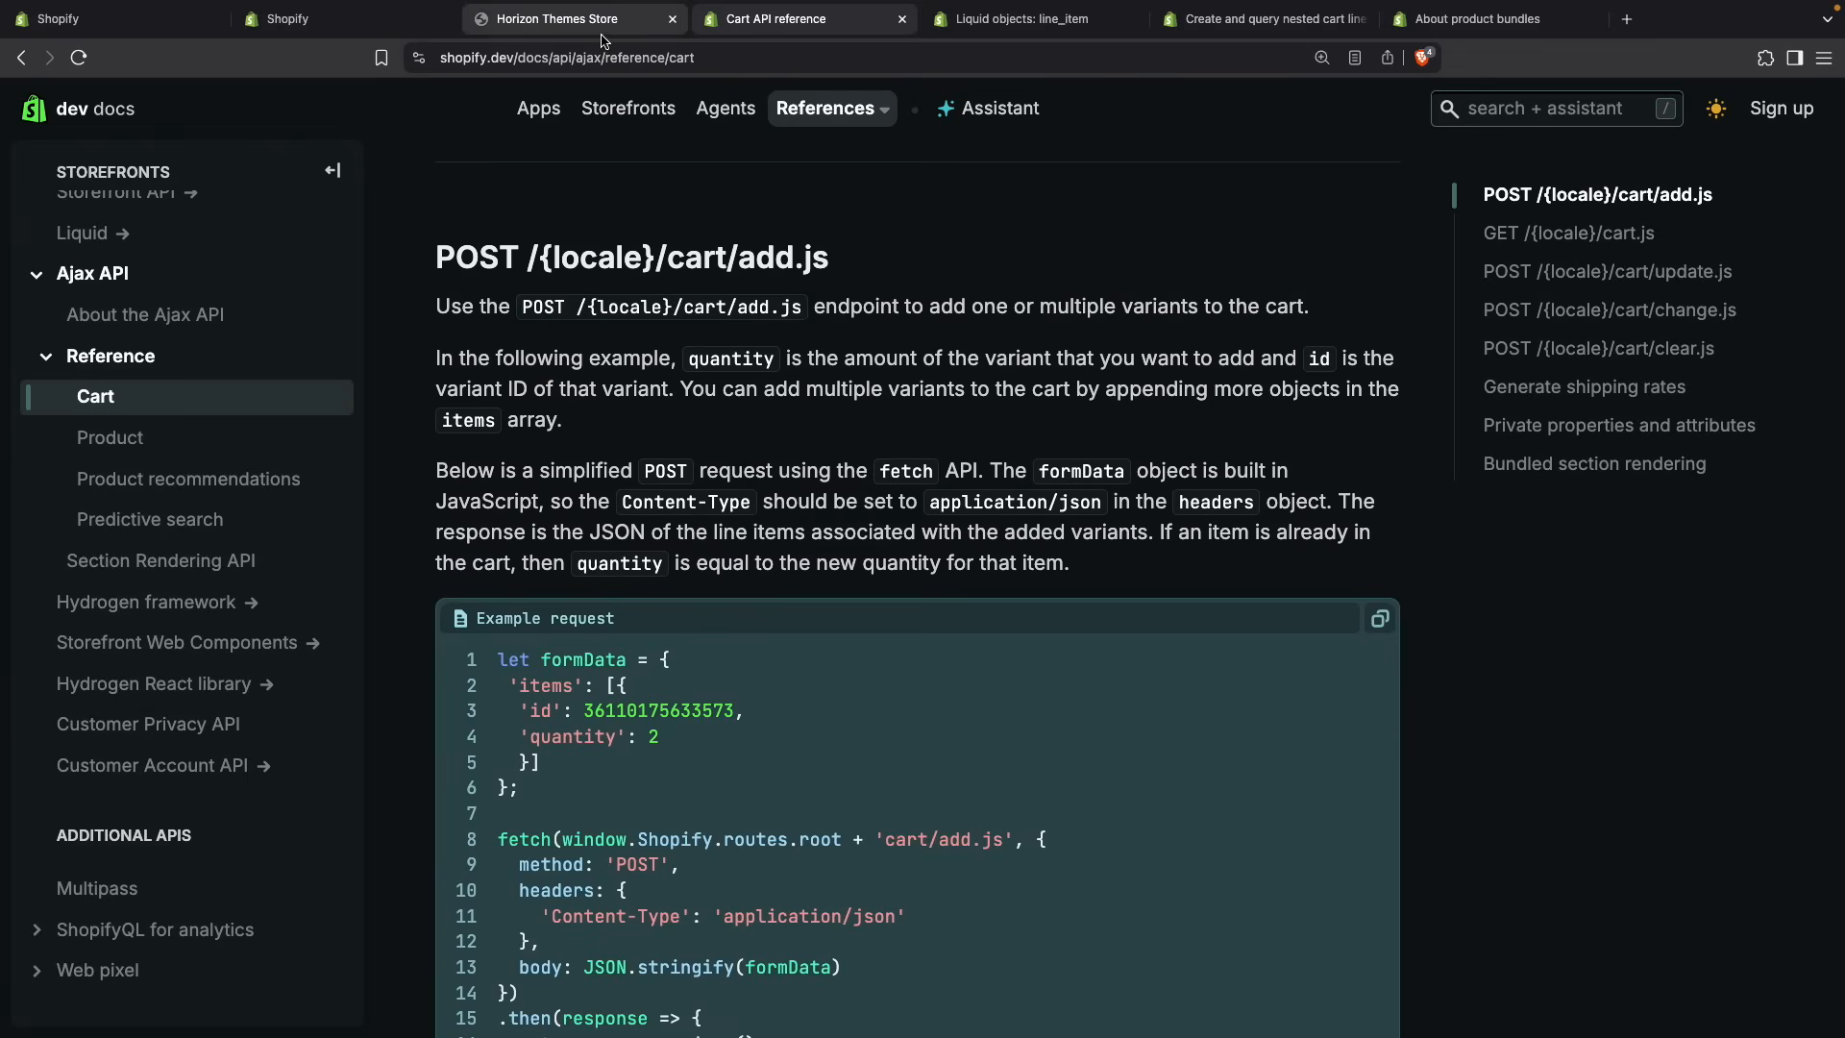
- Run the nestingExample cart/add.js fetch adding a parent item and two items with its parent_id
click(565, 19)
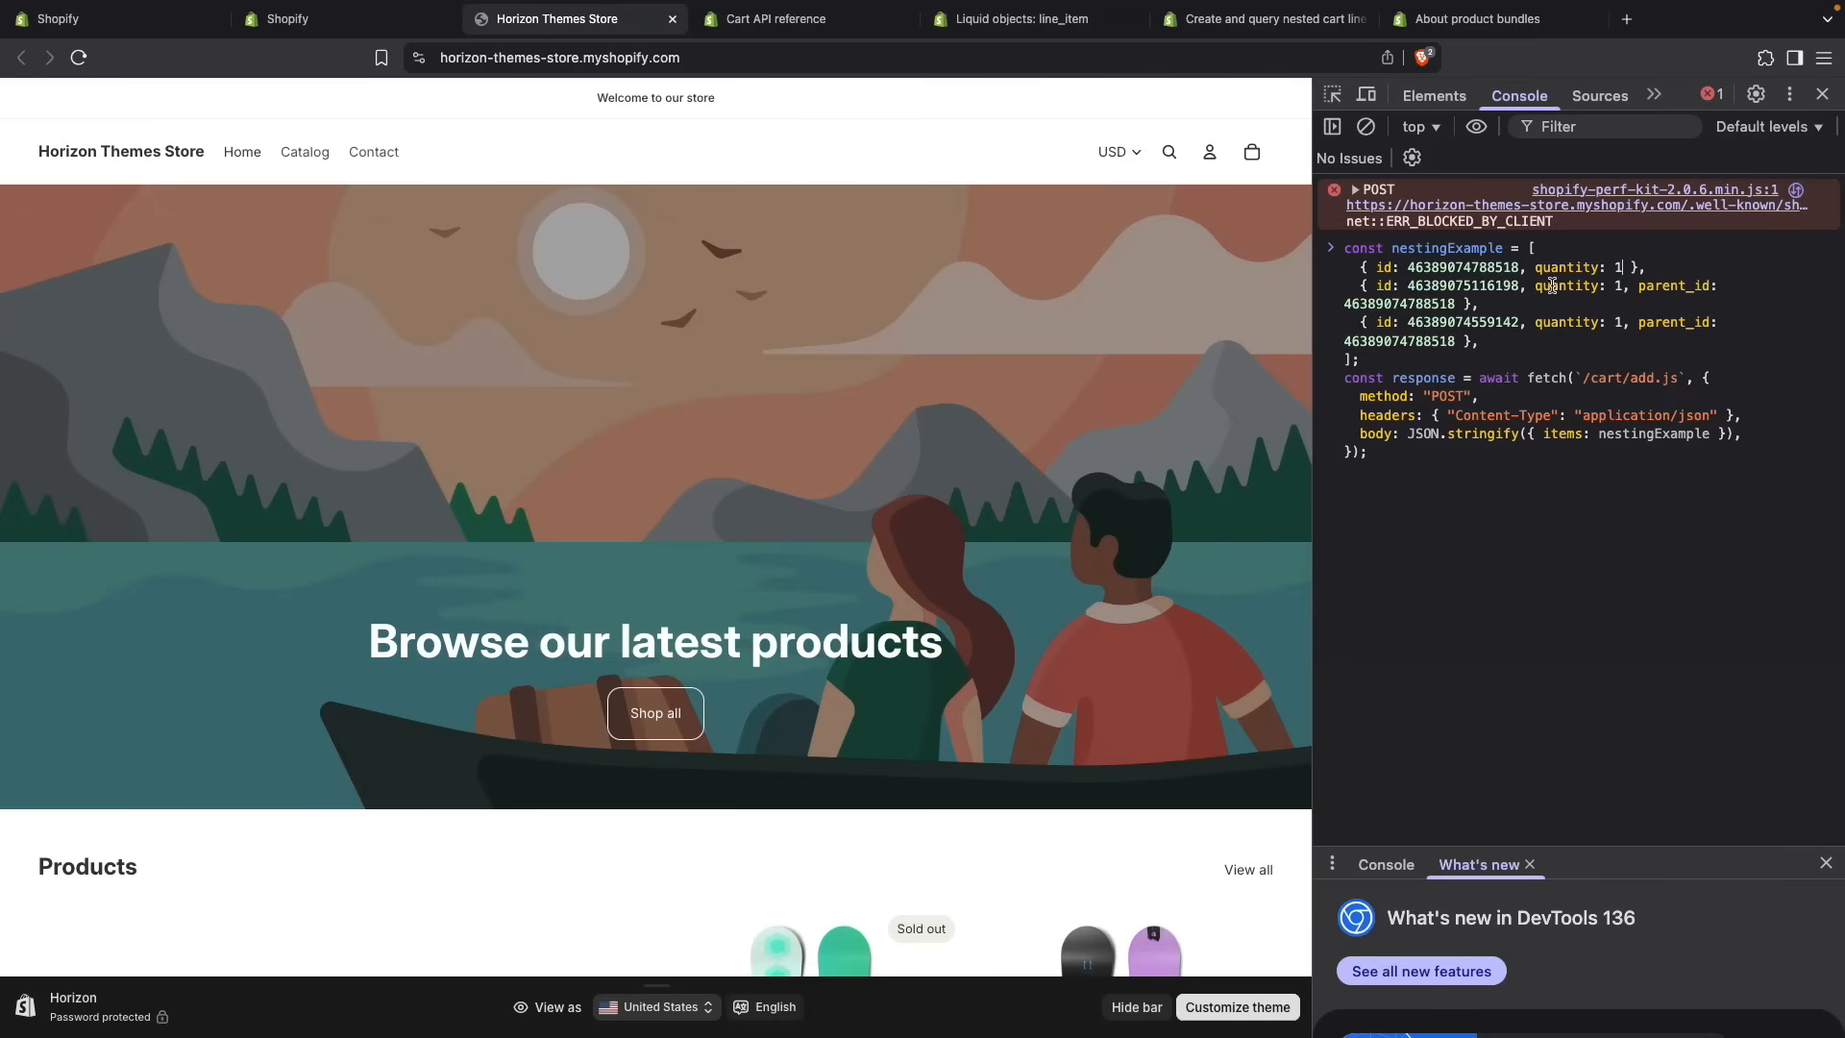
key(Enter)
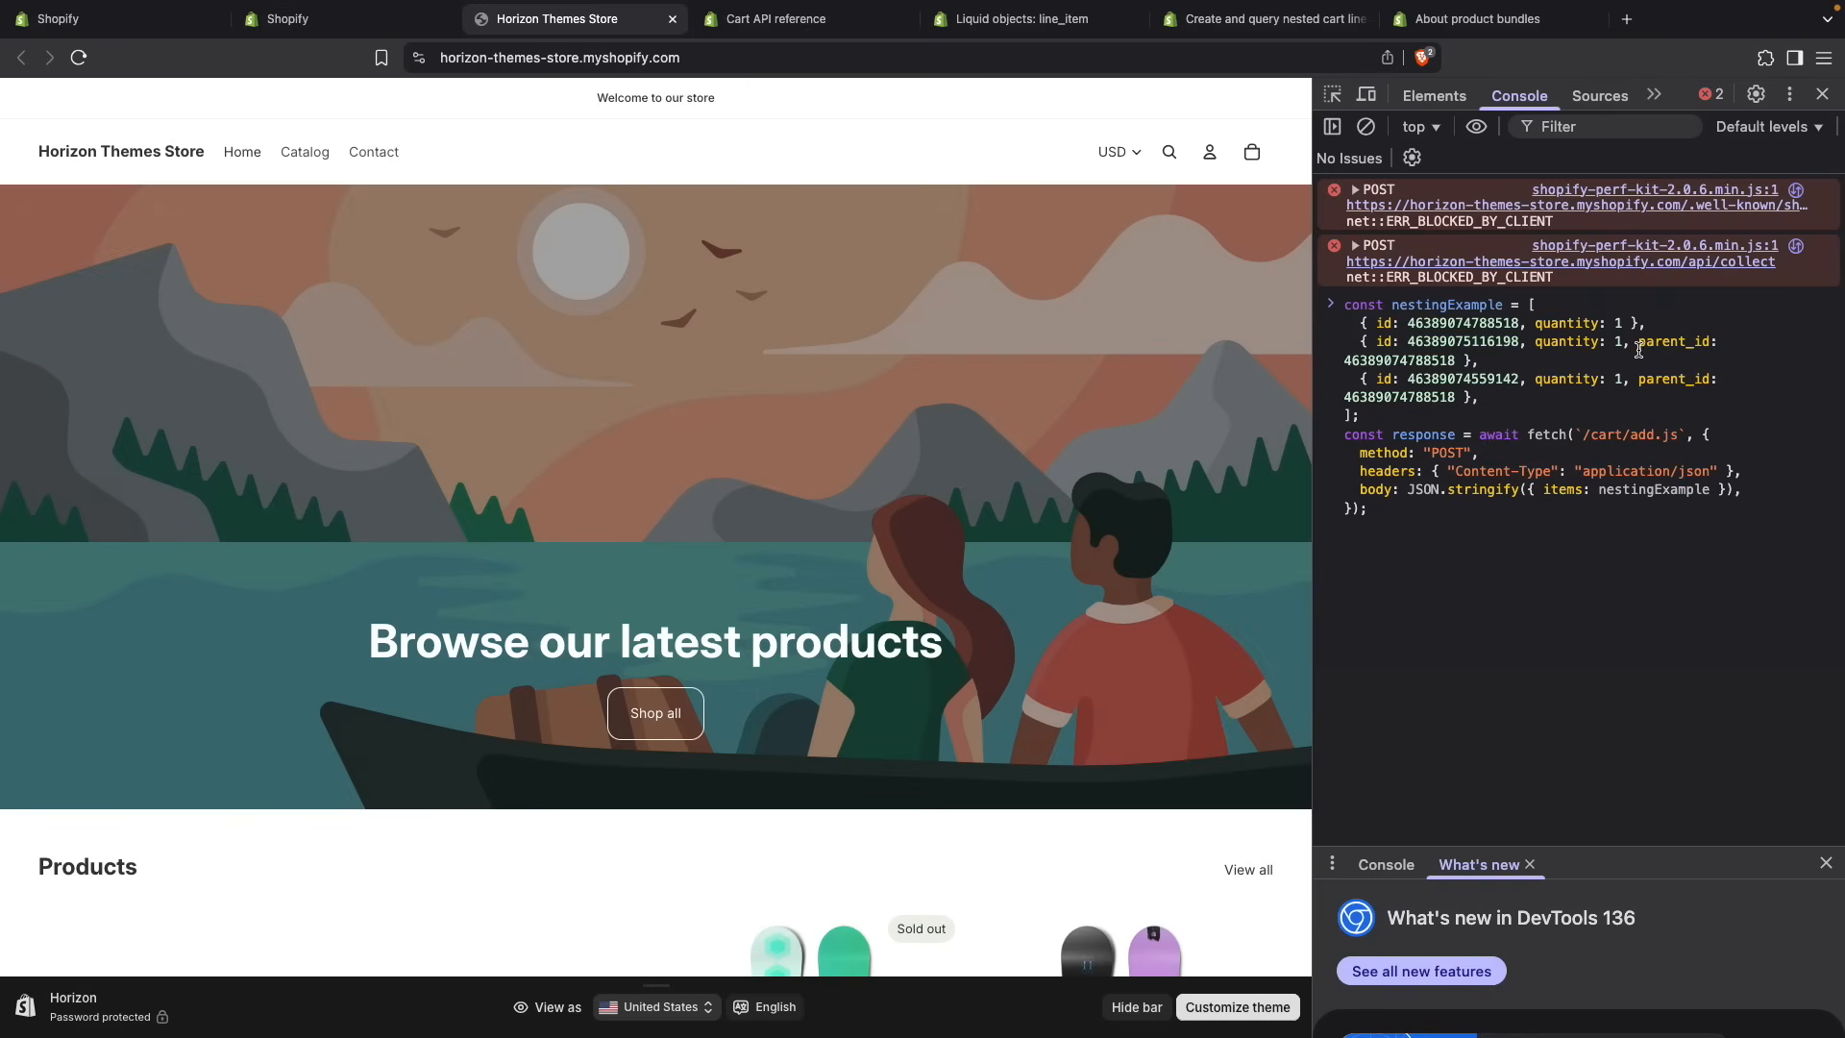
double_click(1670, 342)
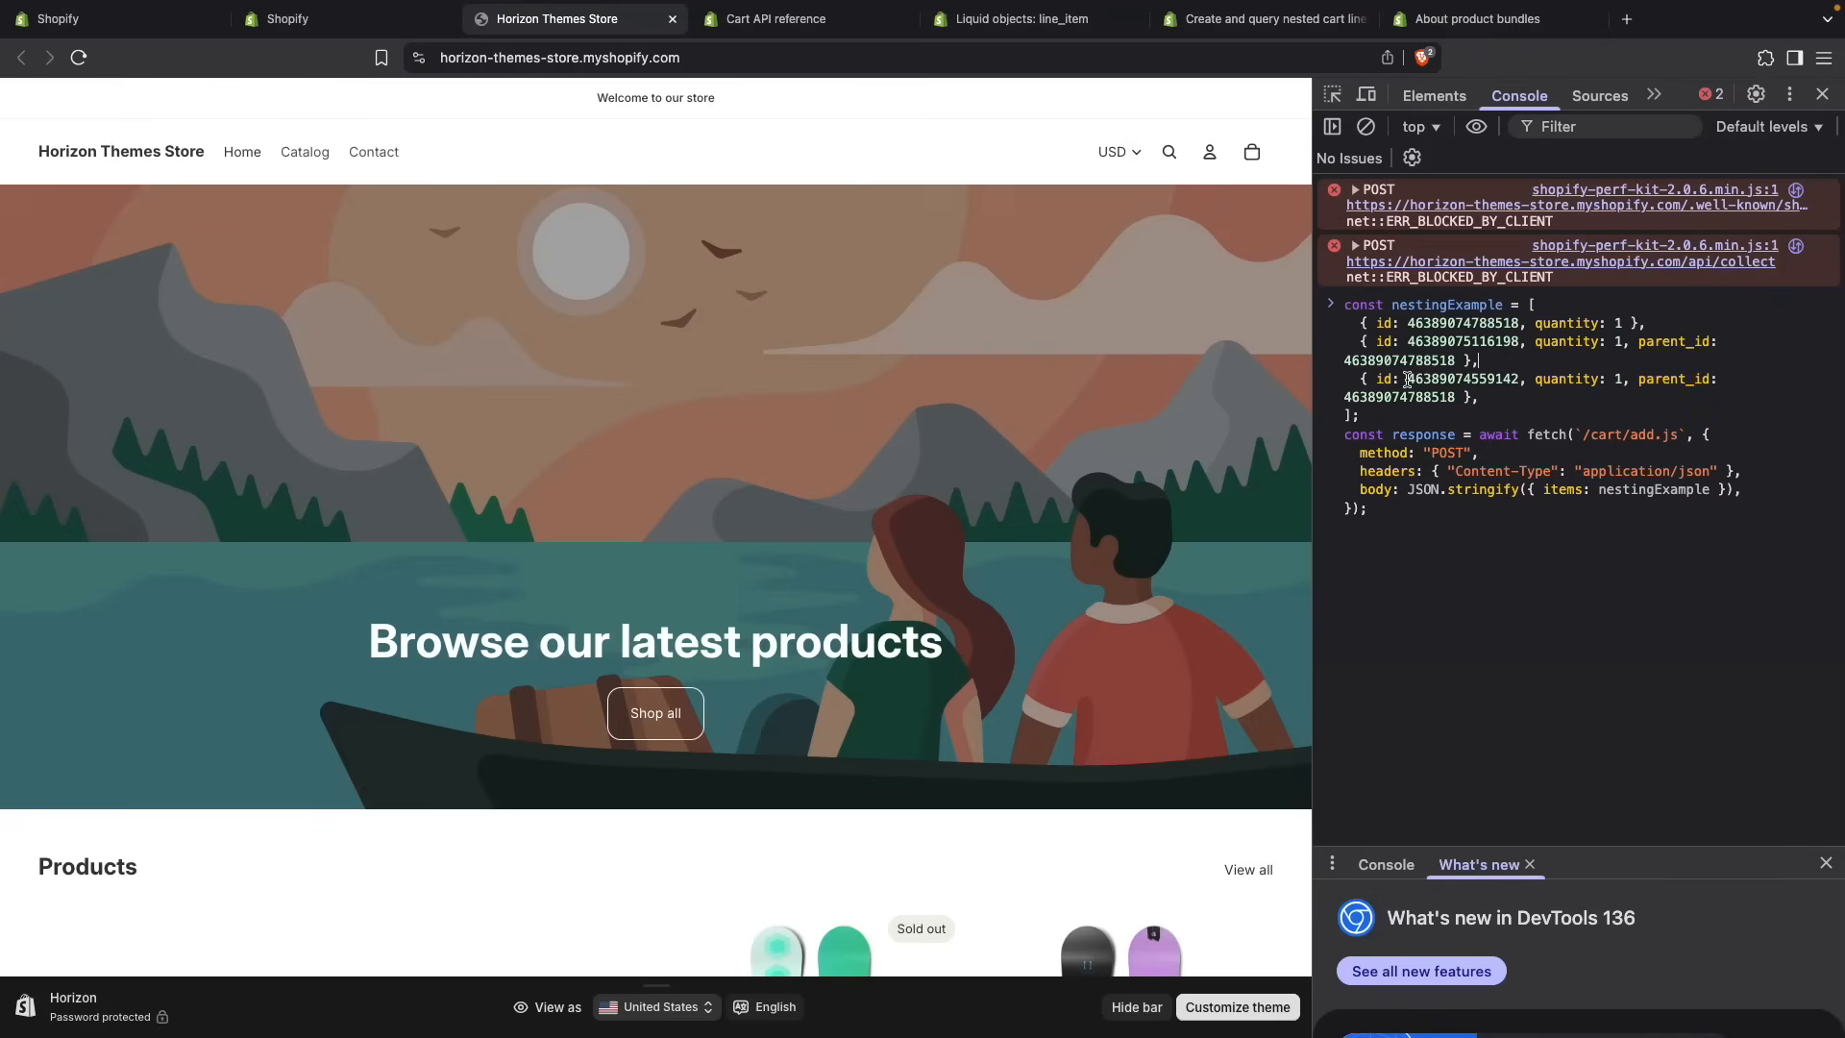
double_click(1457, 379)
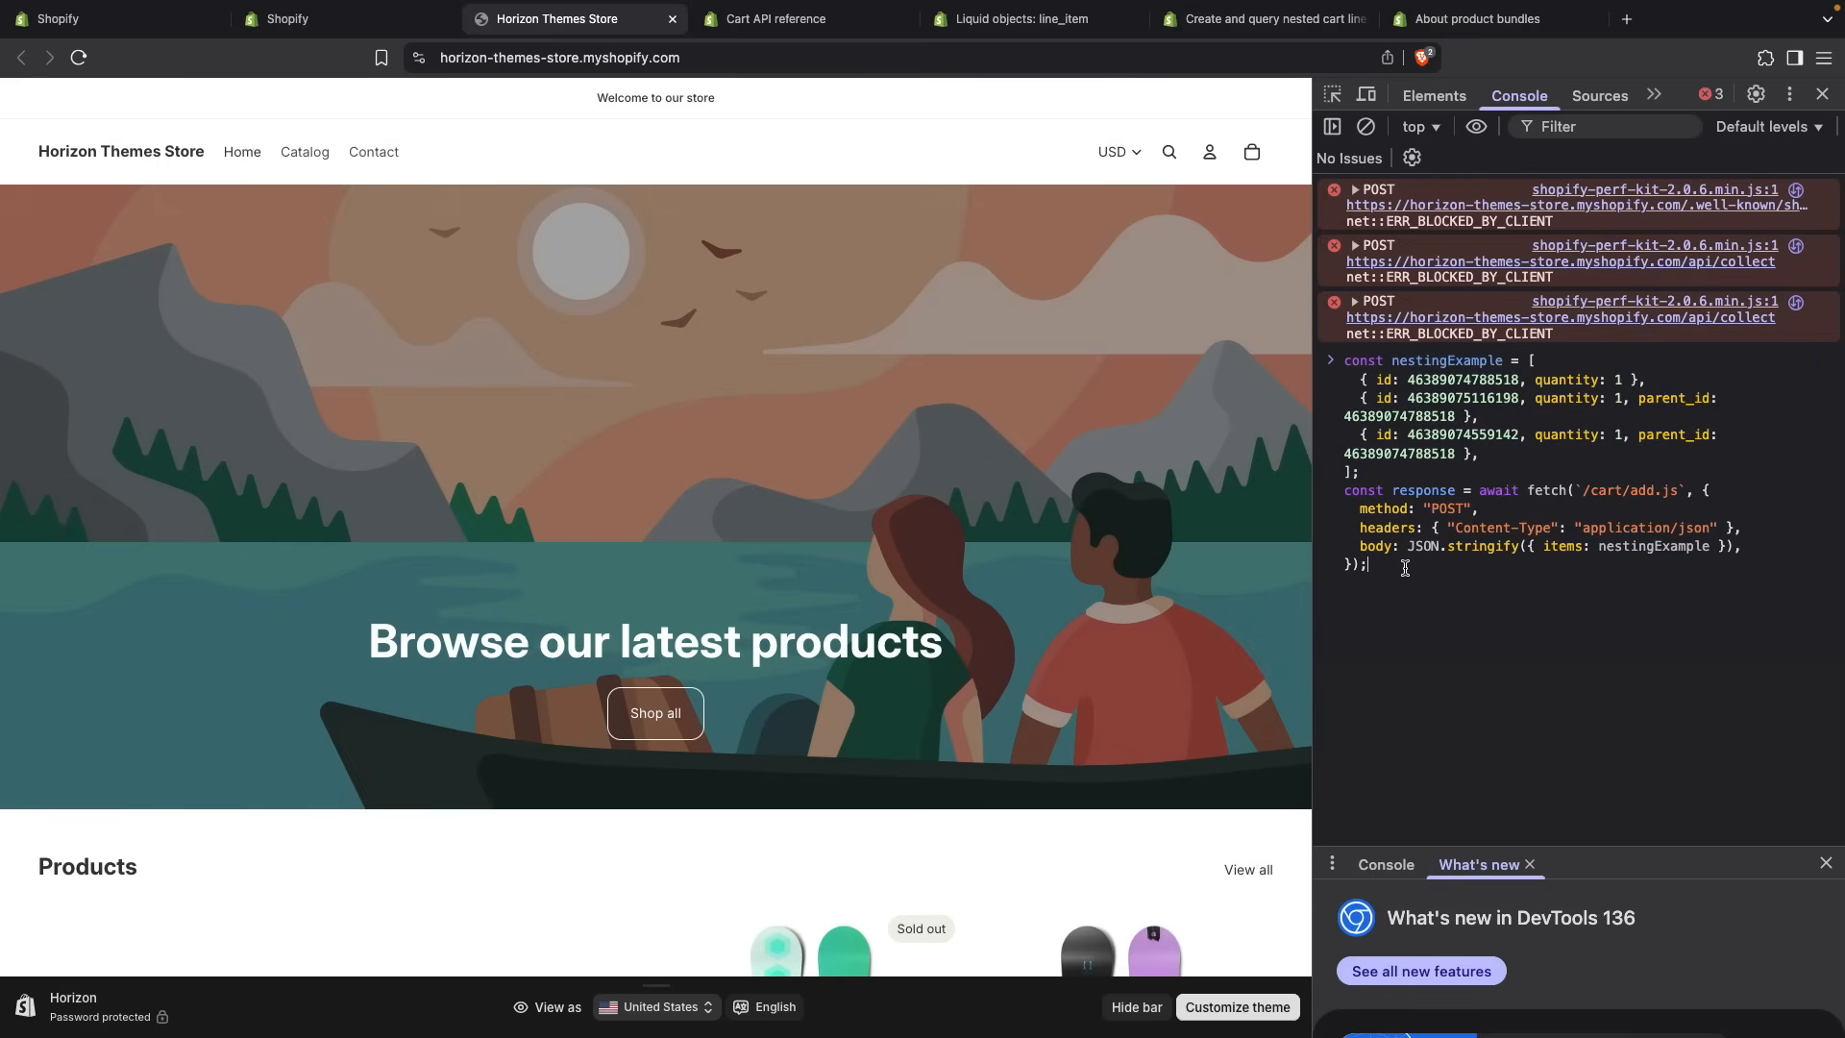
key(Enter)
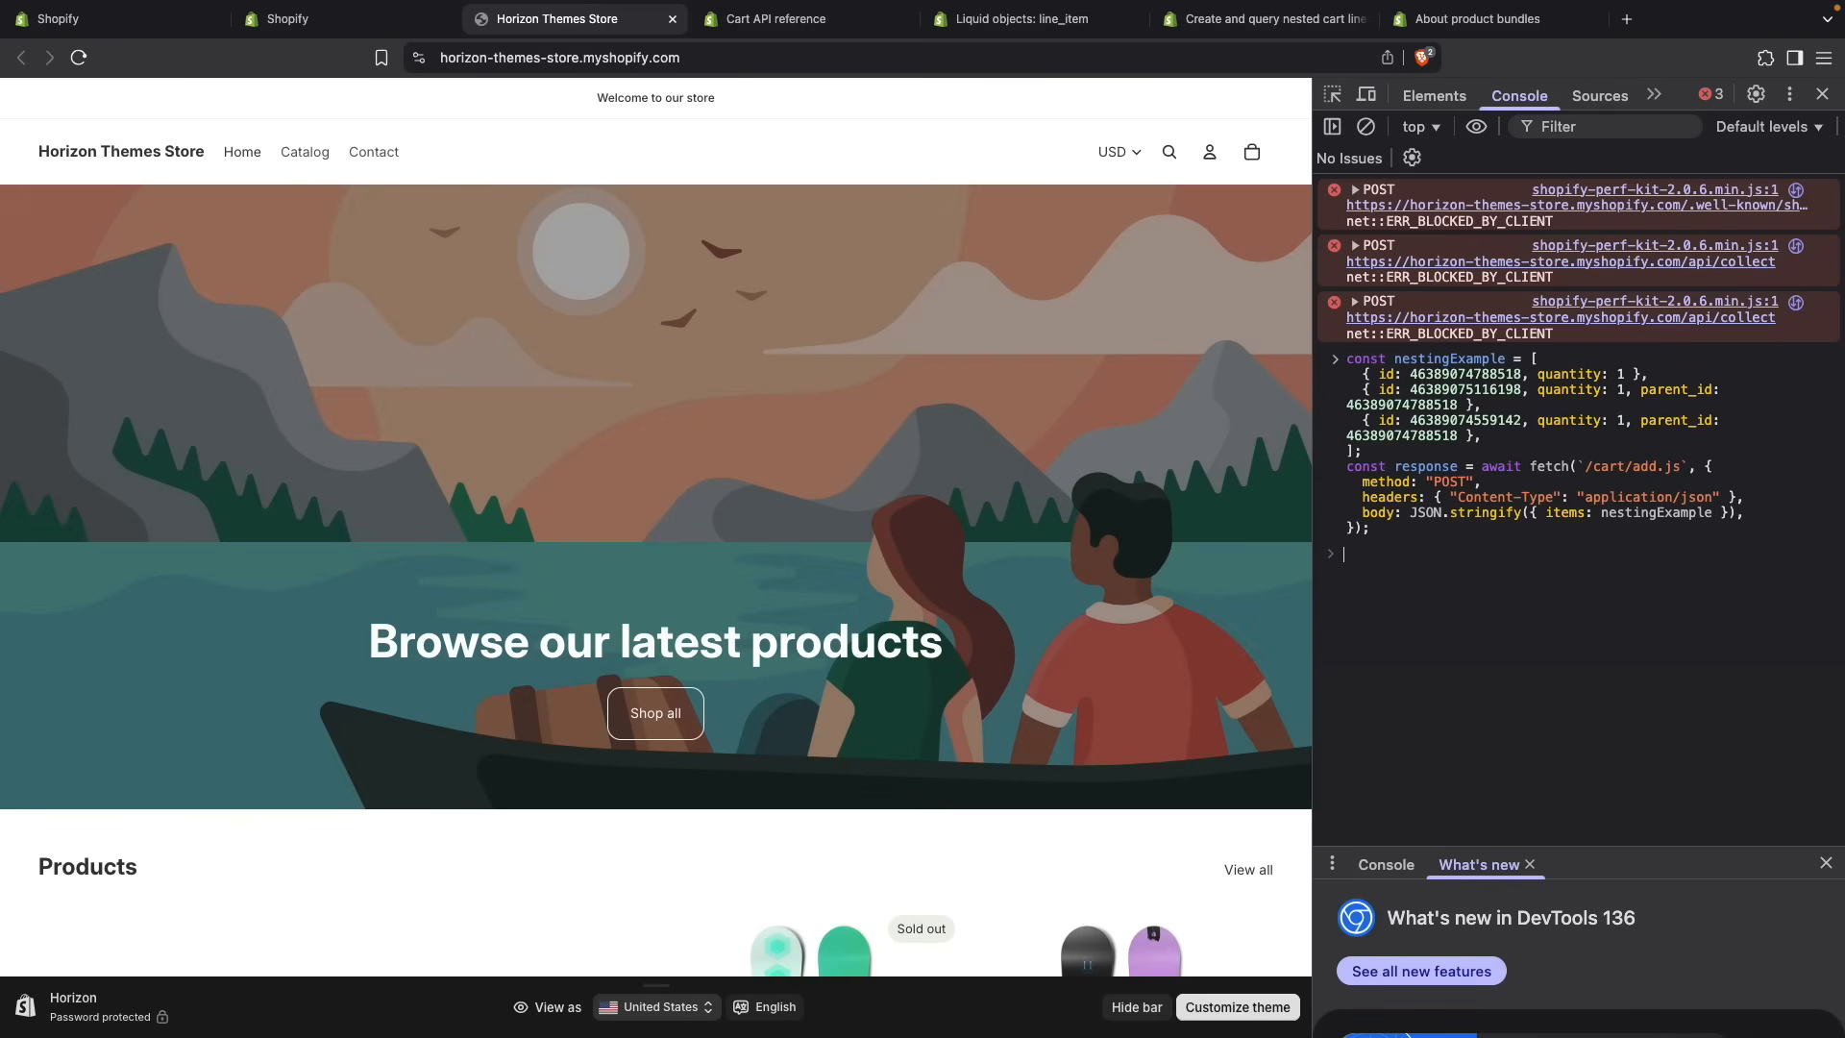
- Reload the storefront and view the cart drawer holding the snowboard, ski wax and gift card at $634.95
click(76, 58)
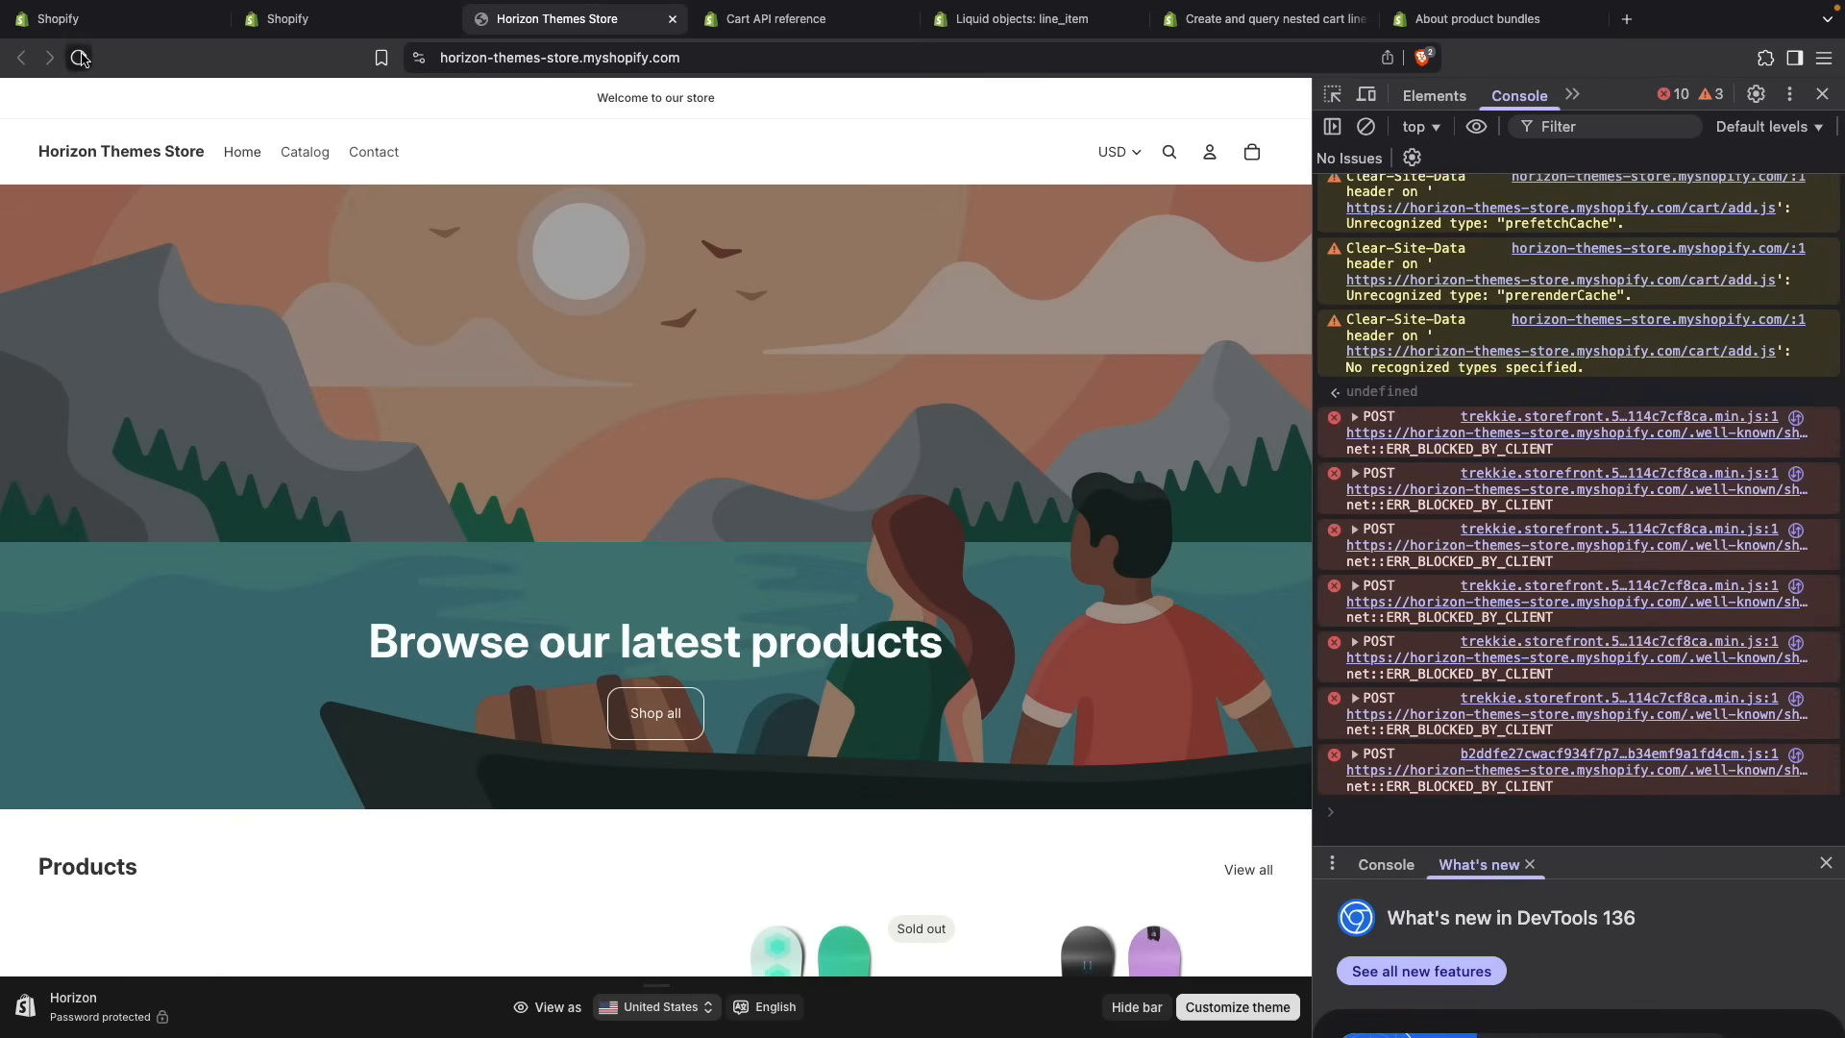
click(77, 58)
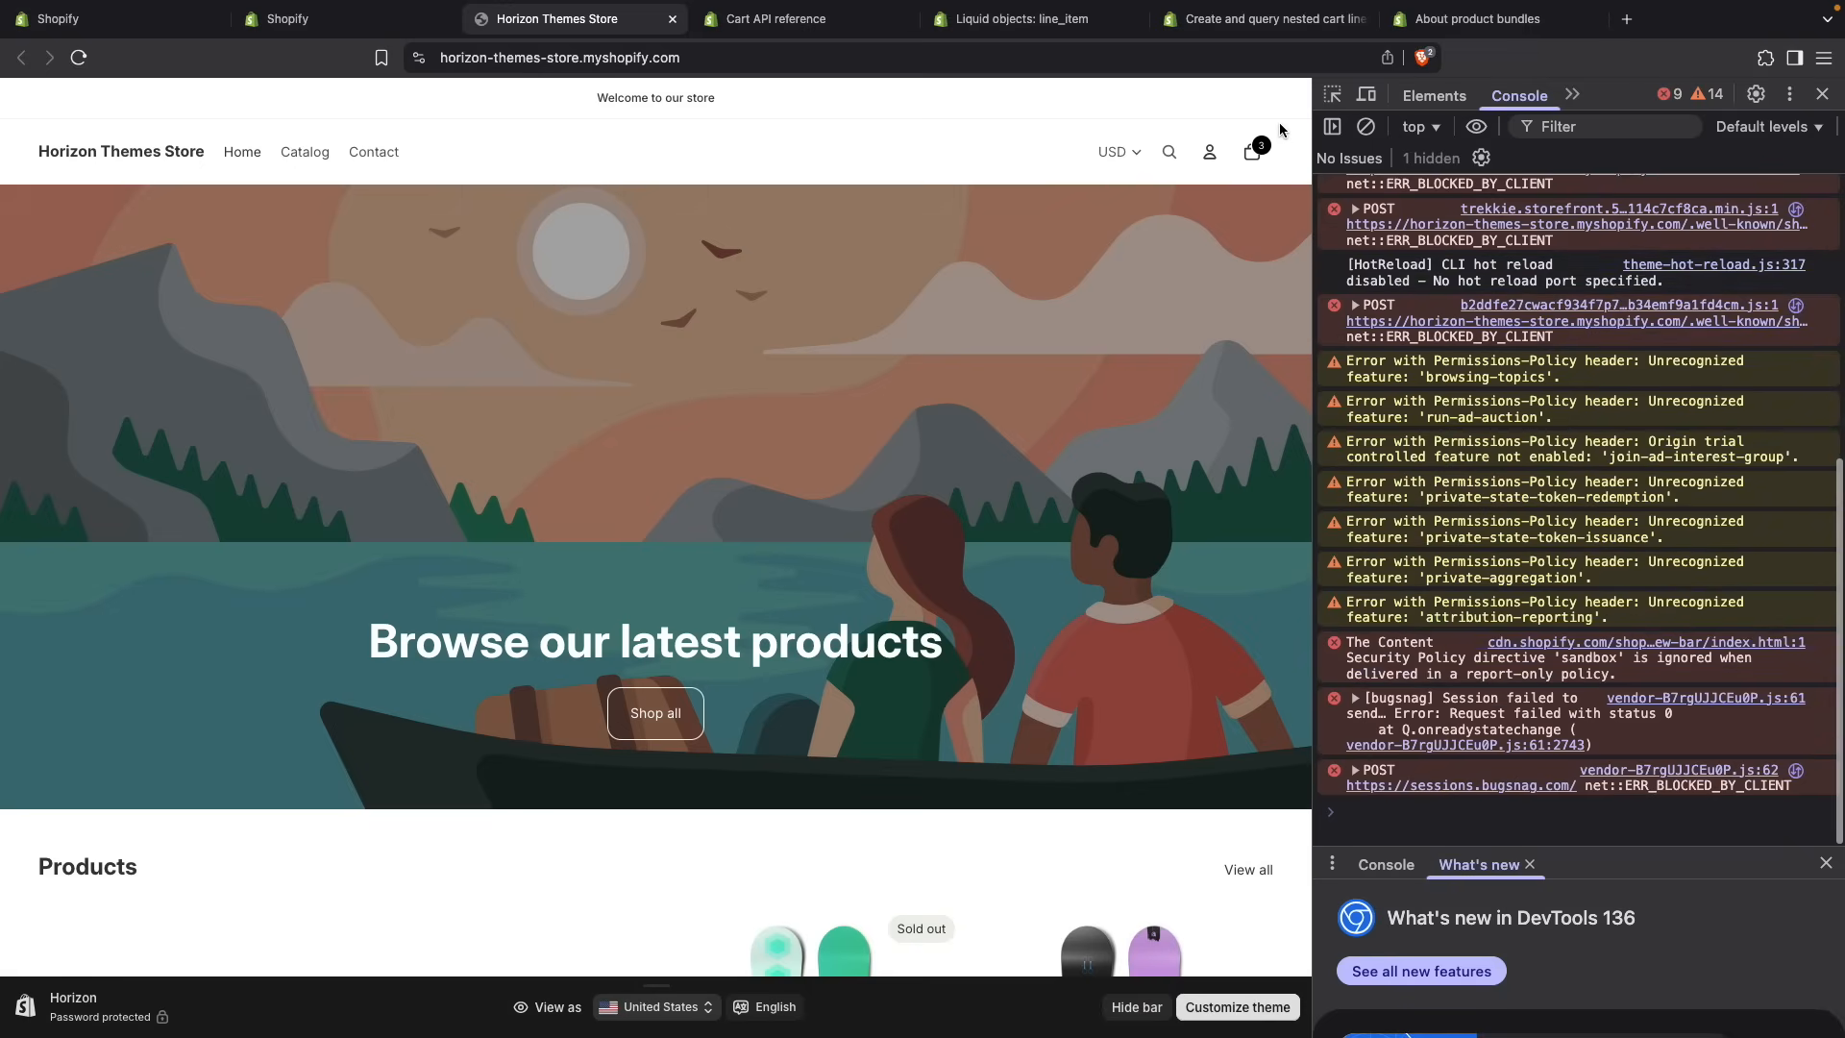
click(1251, 150)
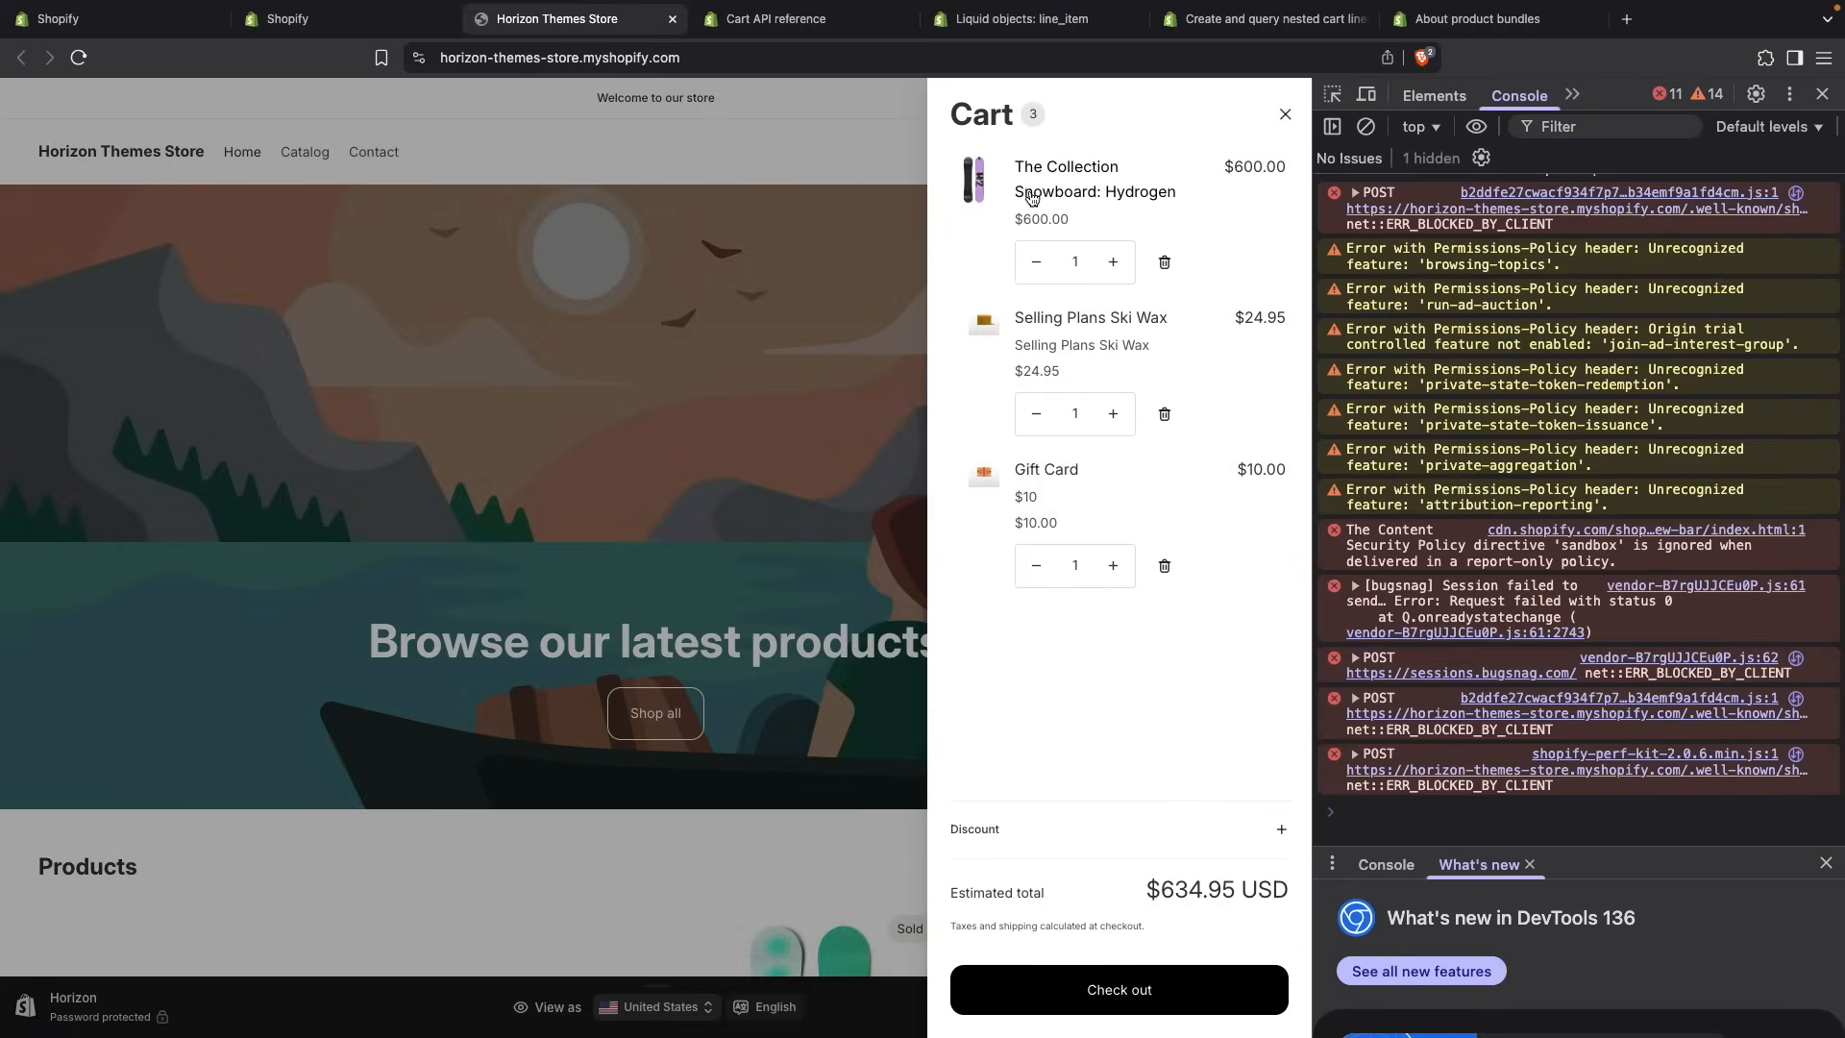
mouse_move(1100, 486)
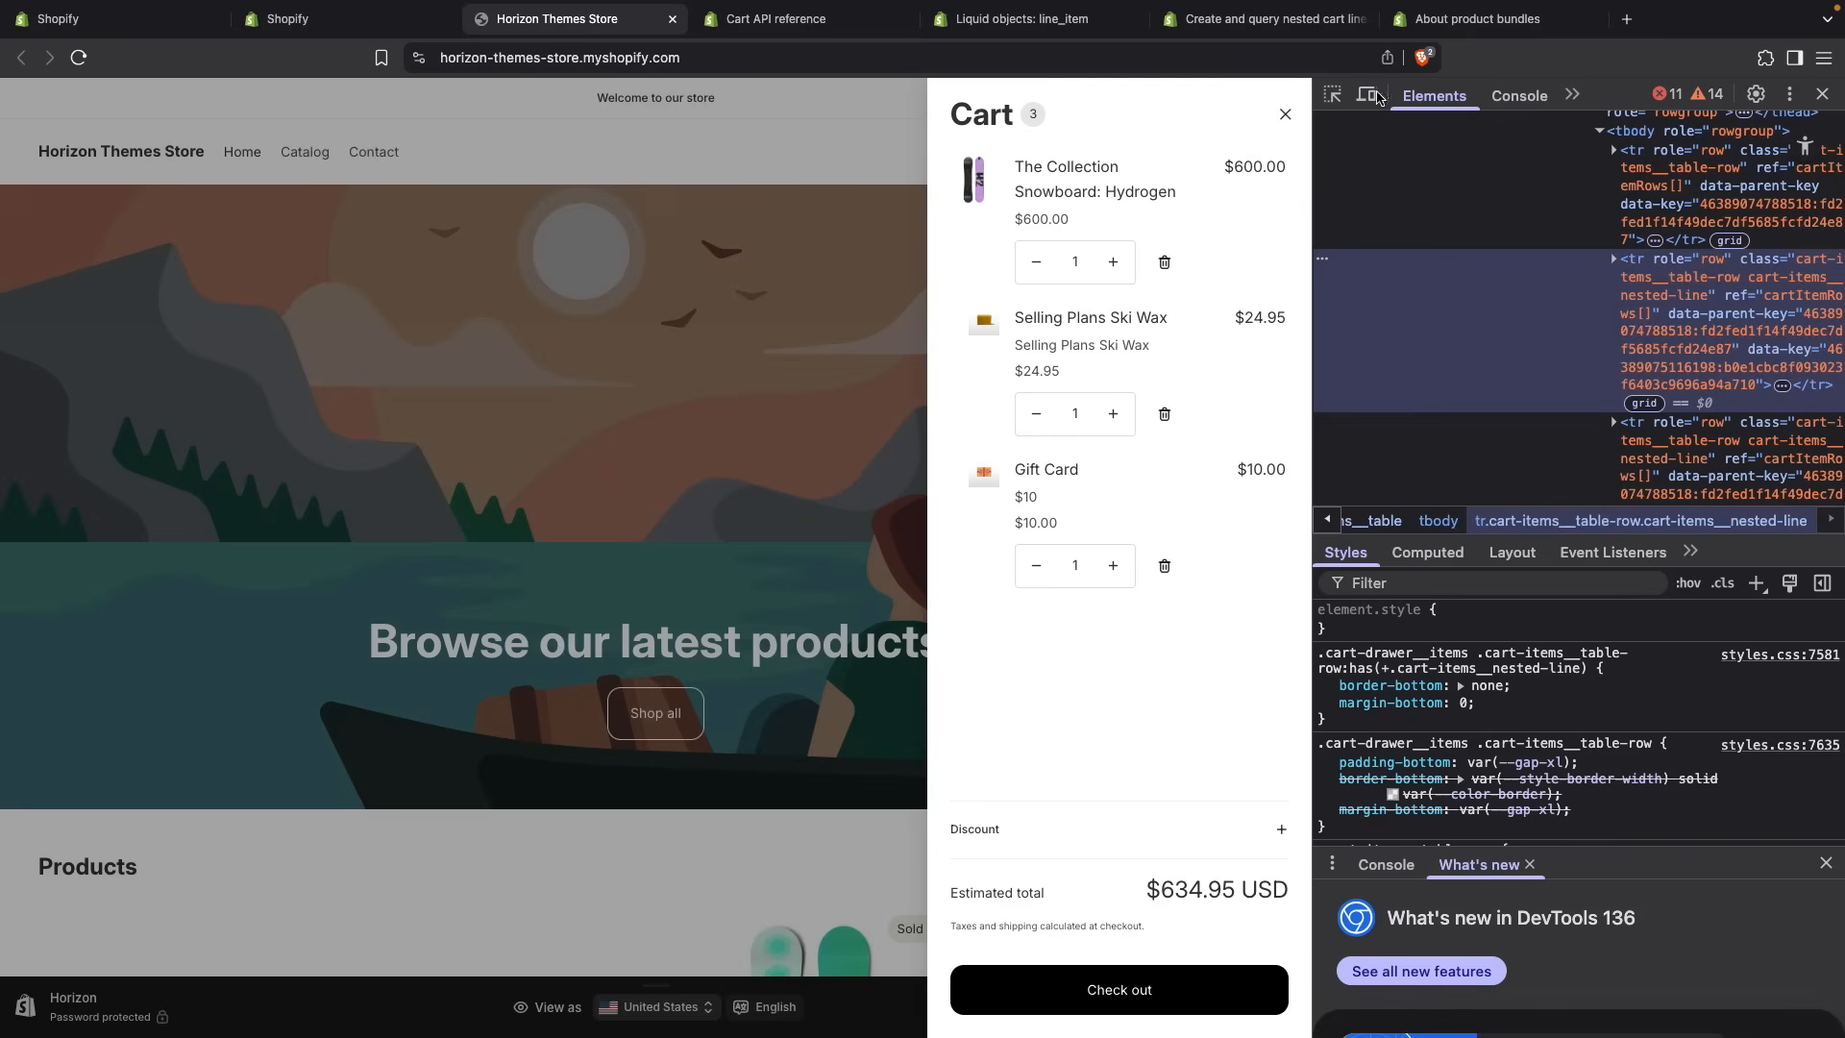
mouse_move(972, 179)
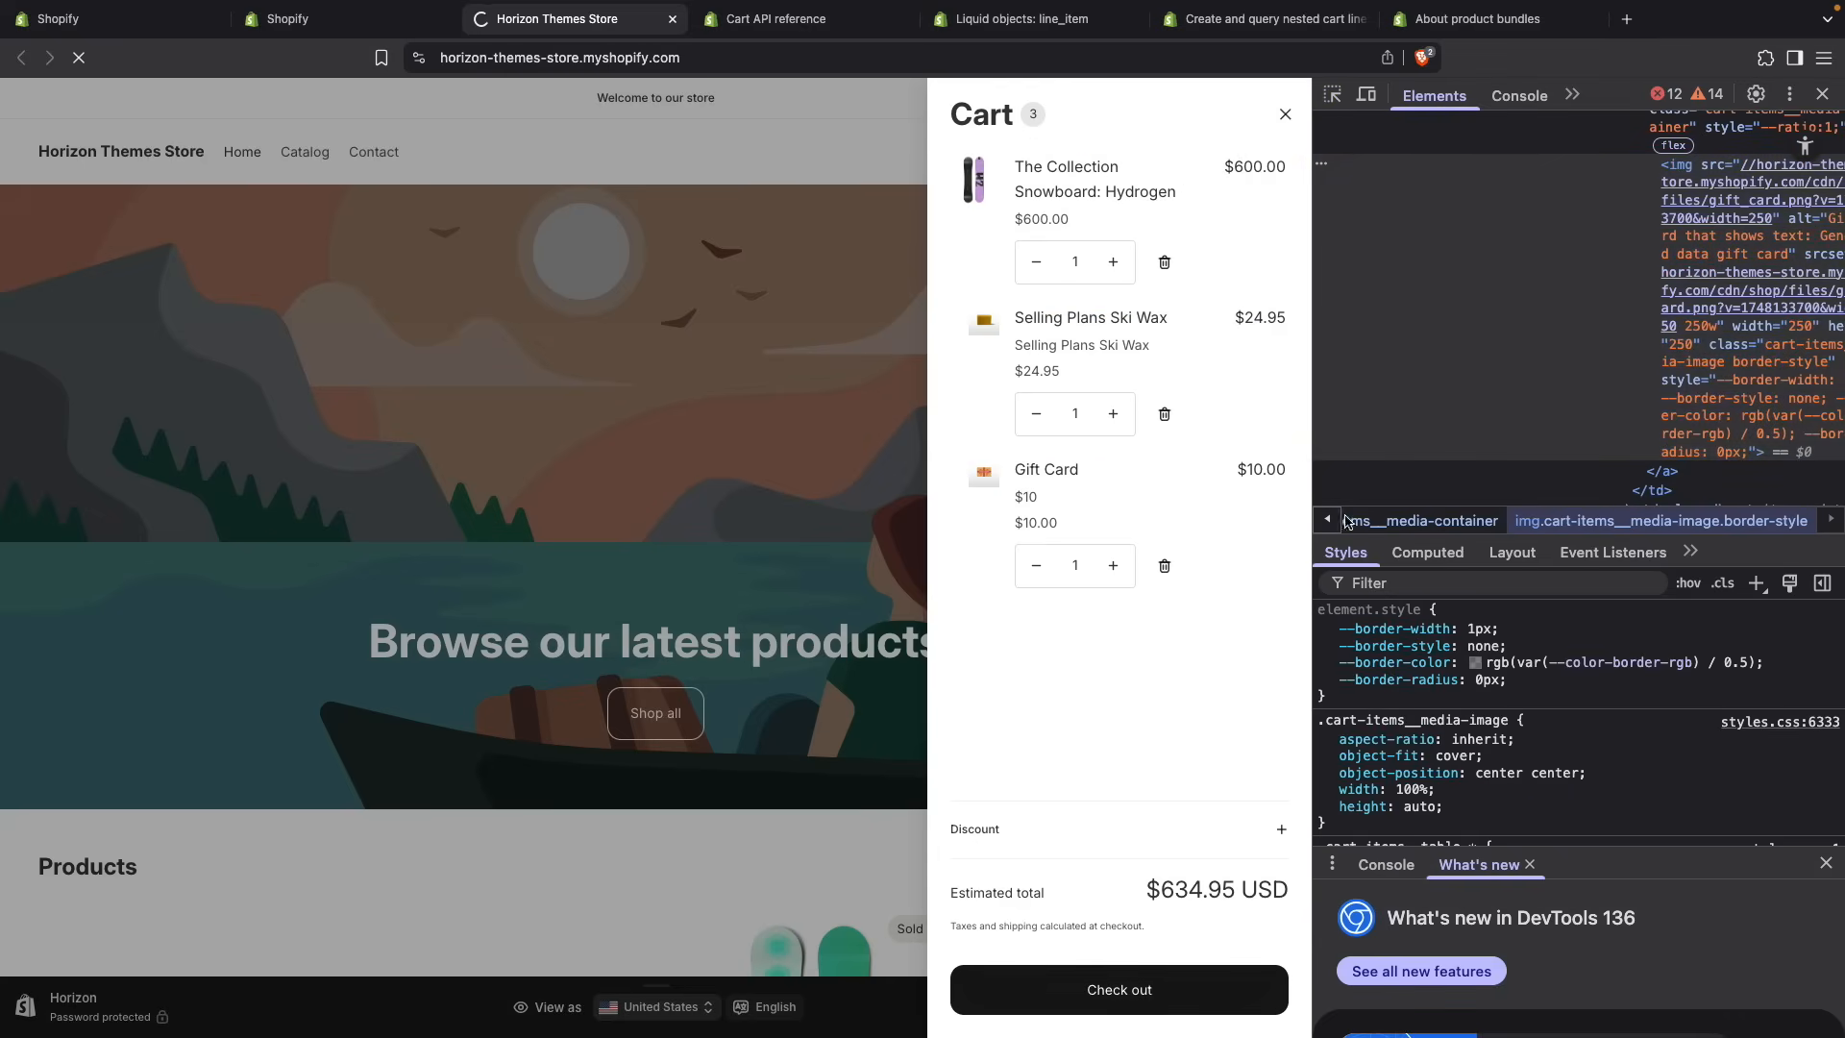
click(1118, 988)
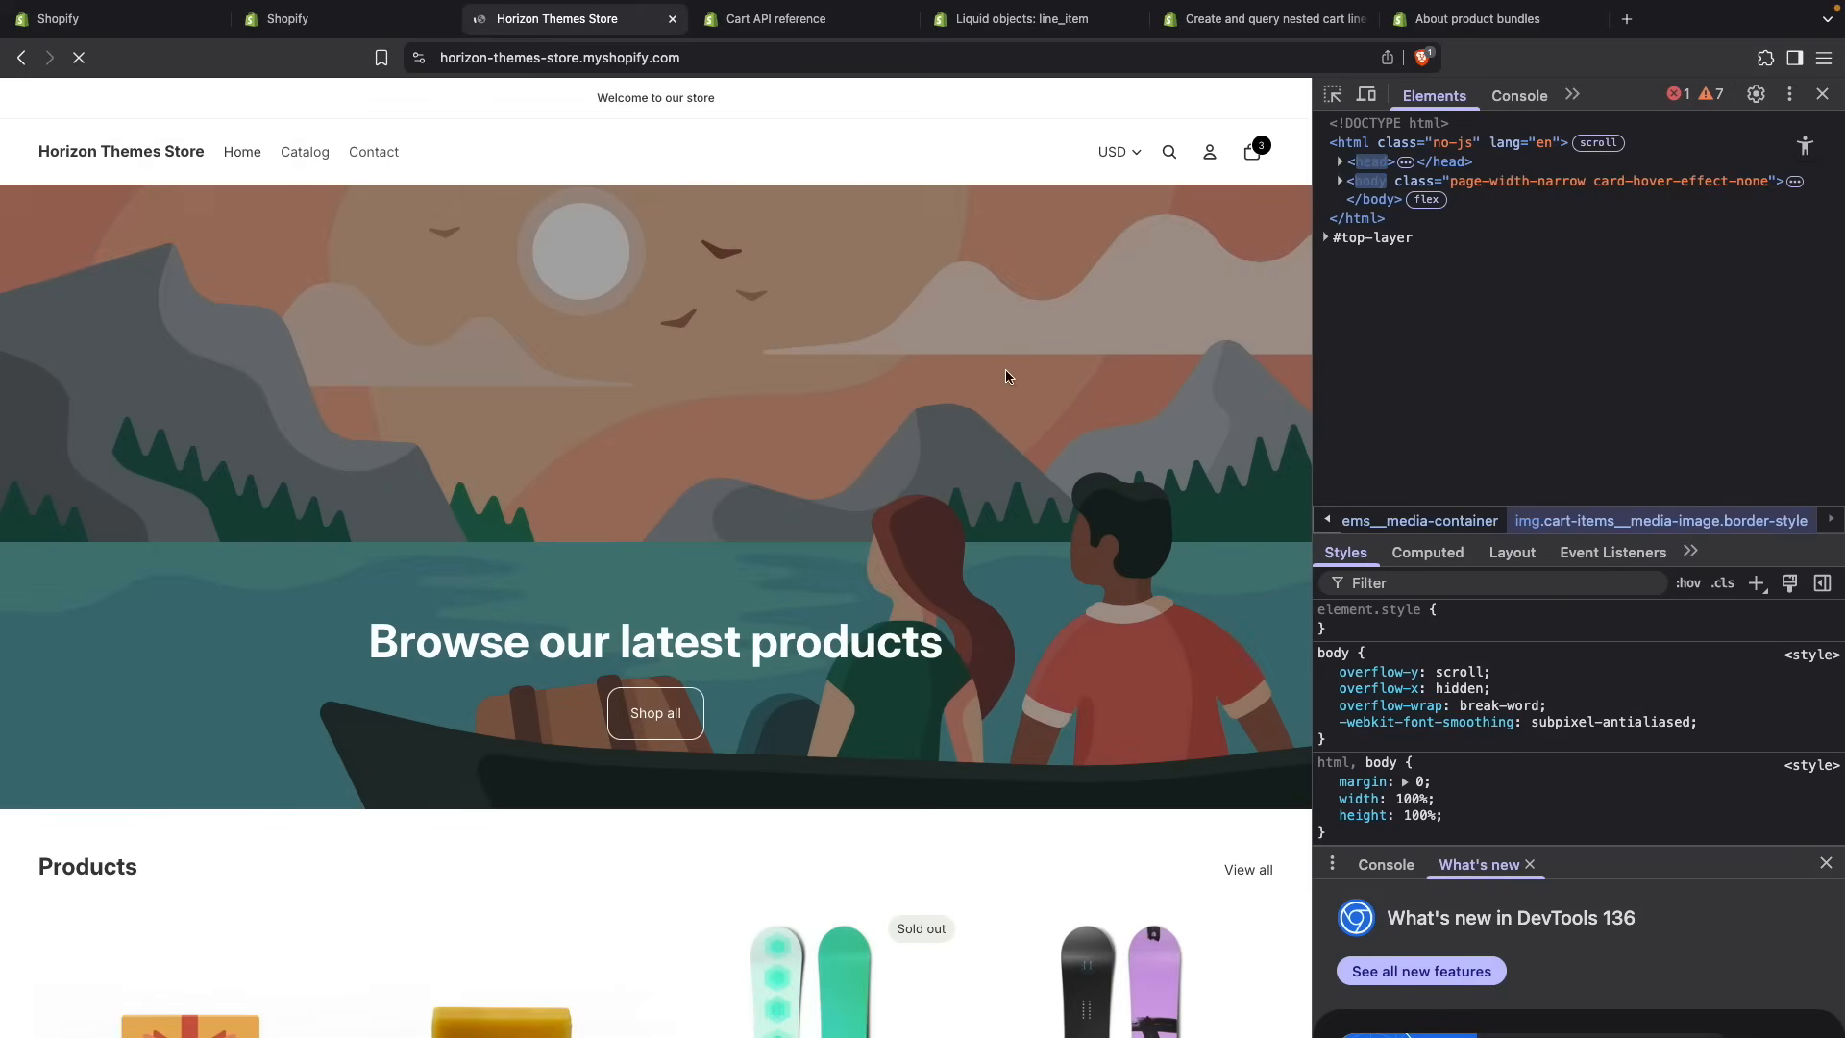
- Quick-add The Complete Snowboard in Ice, bringing the cart to four items at $1,334.90
scroll(down, 3)
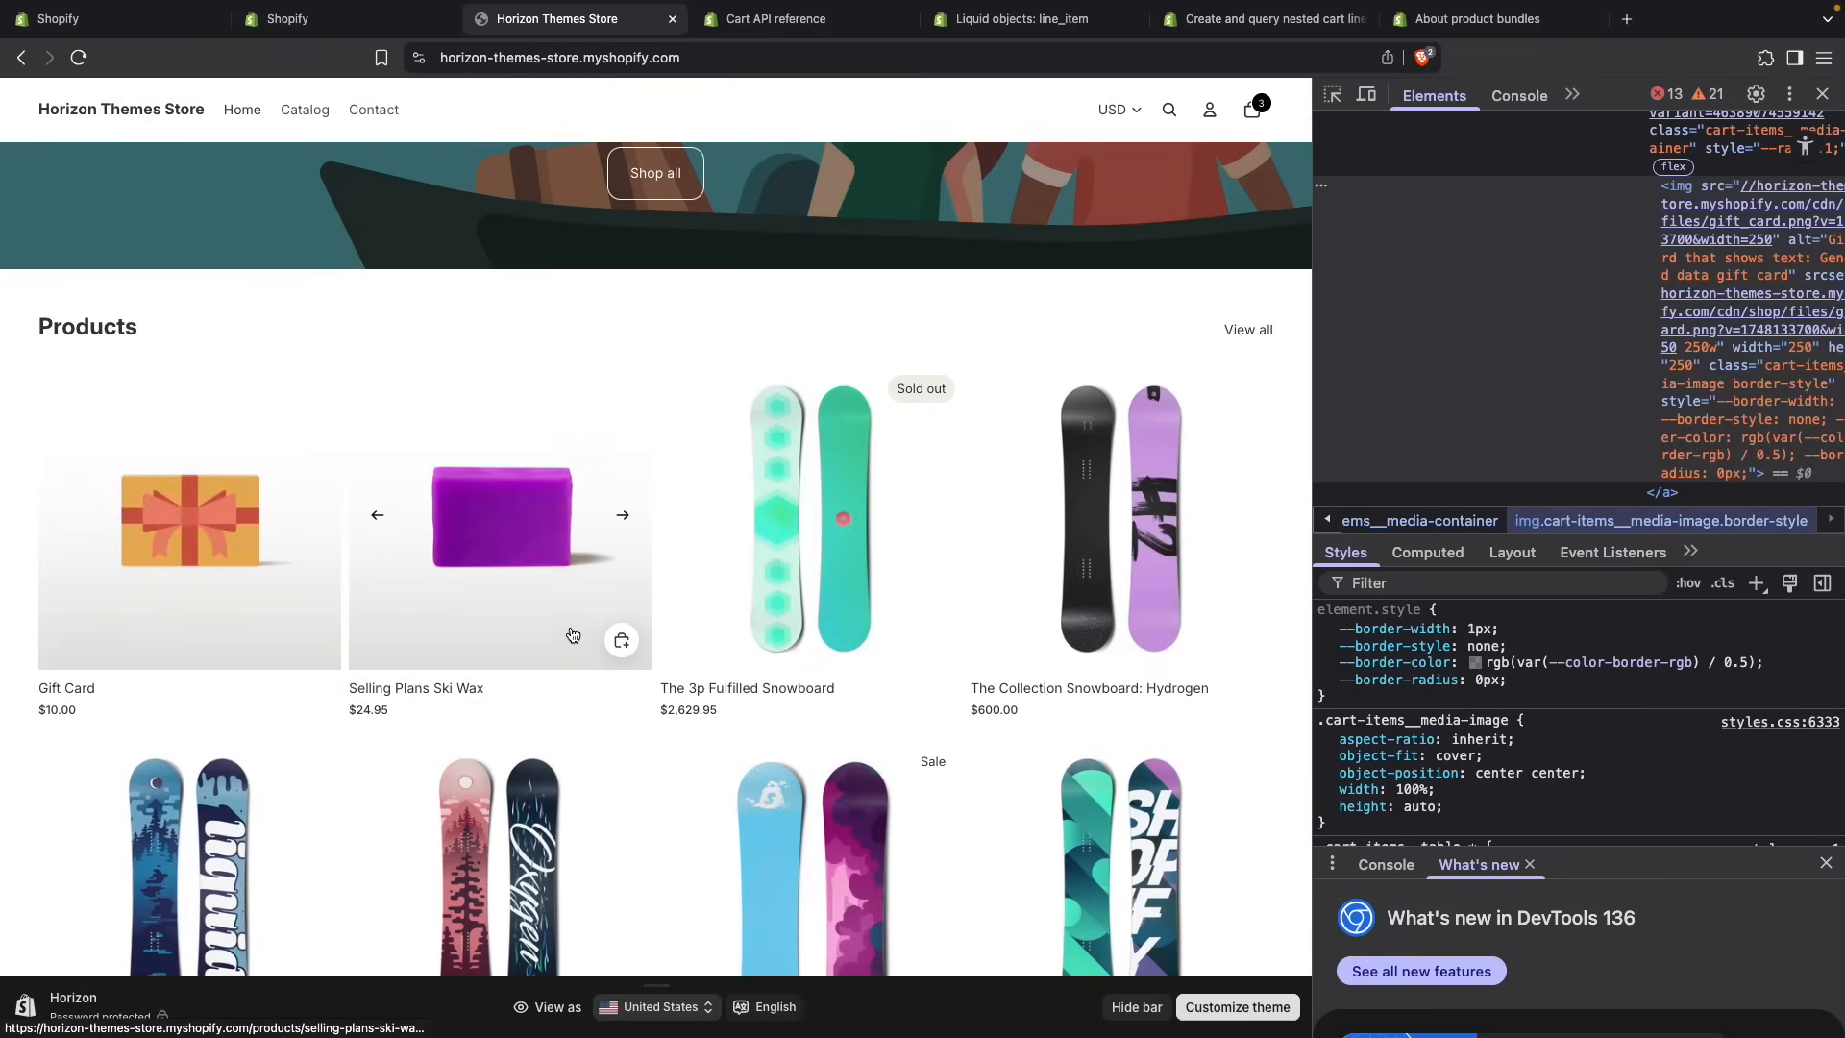
scroll(down, 3)
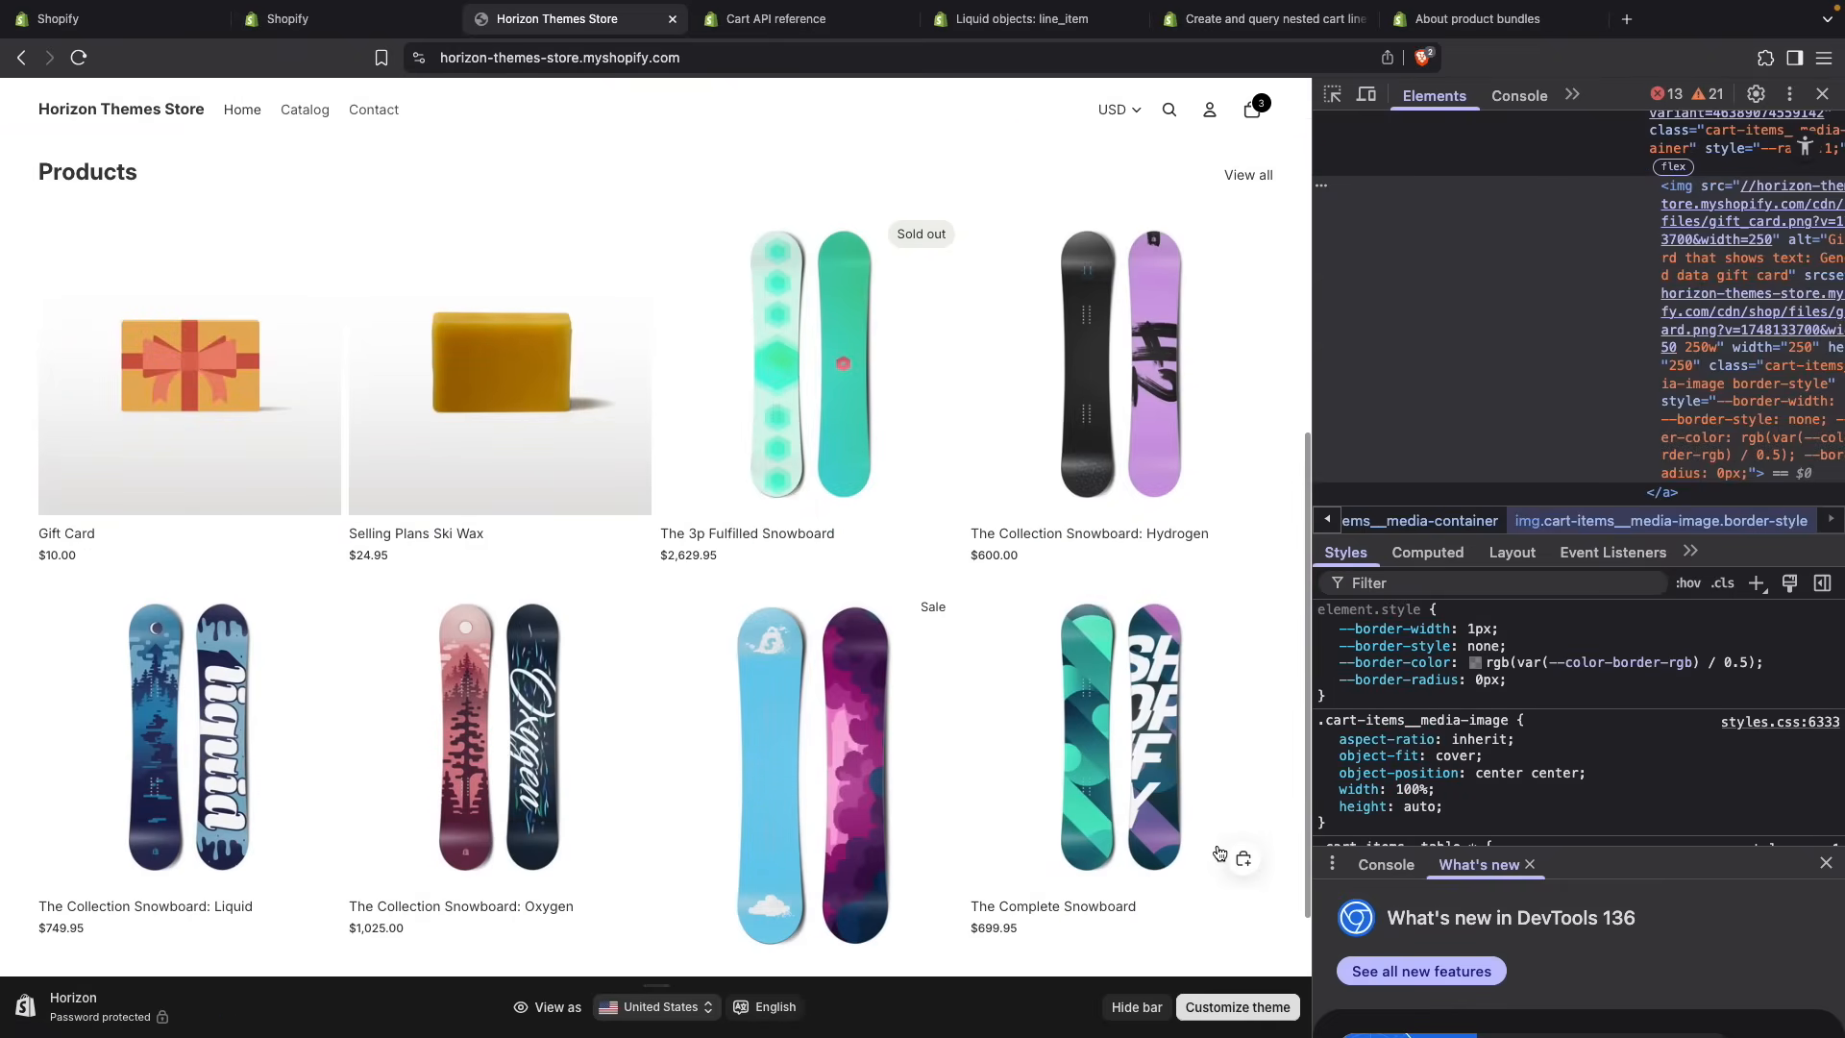
click(1234, 857)
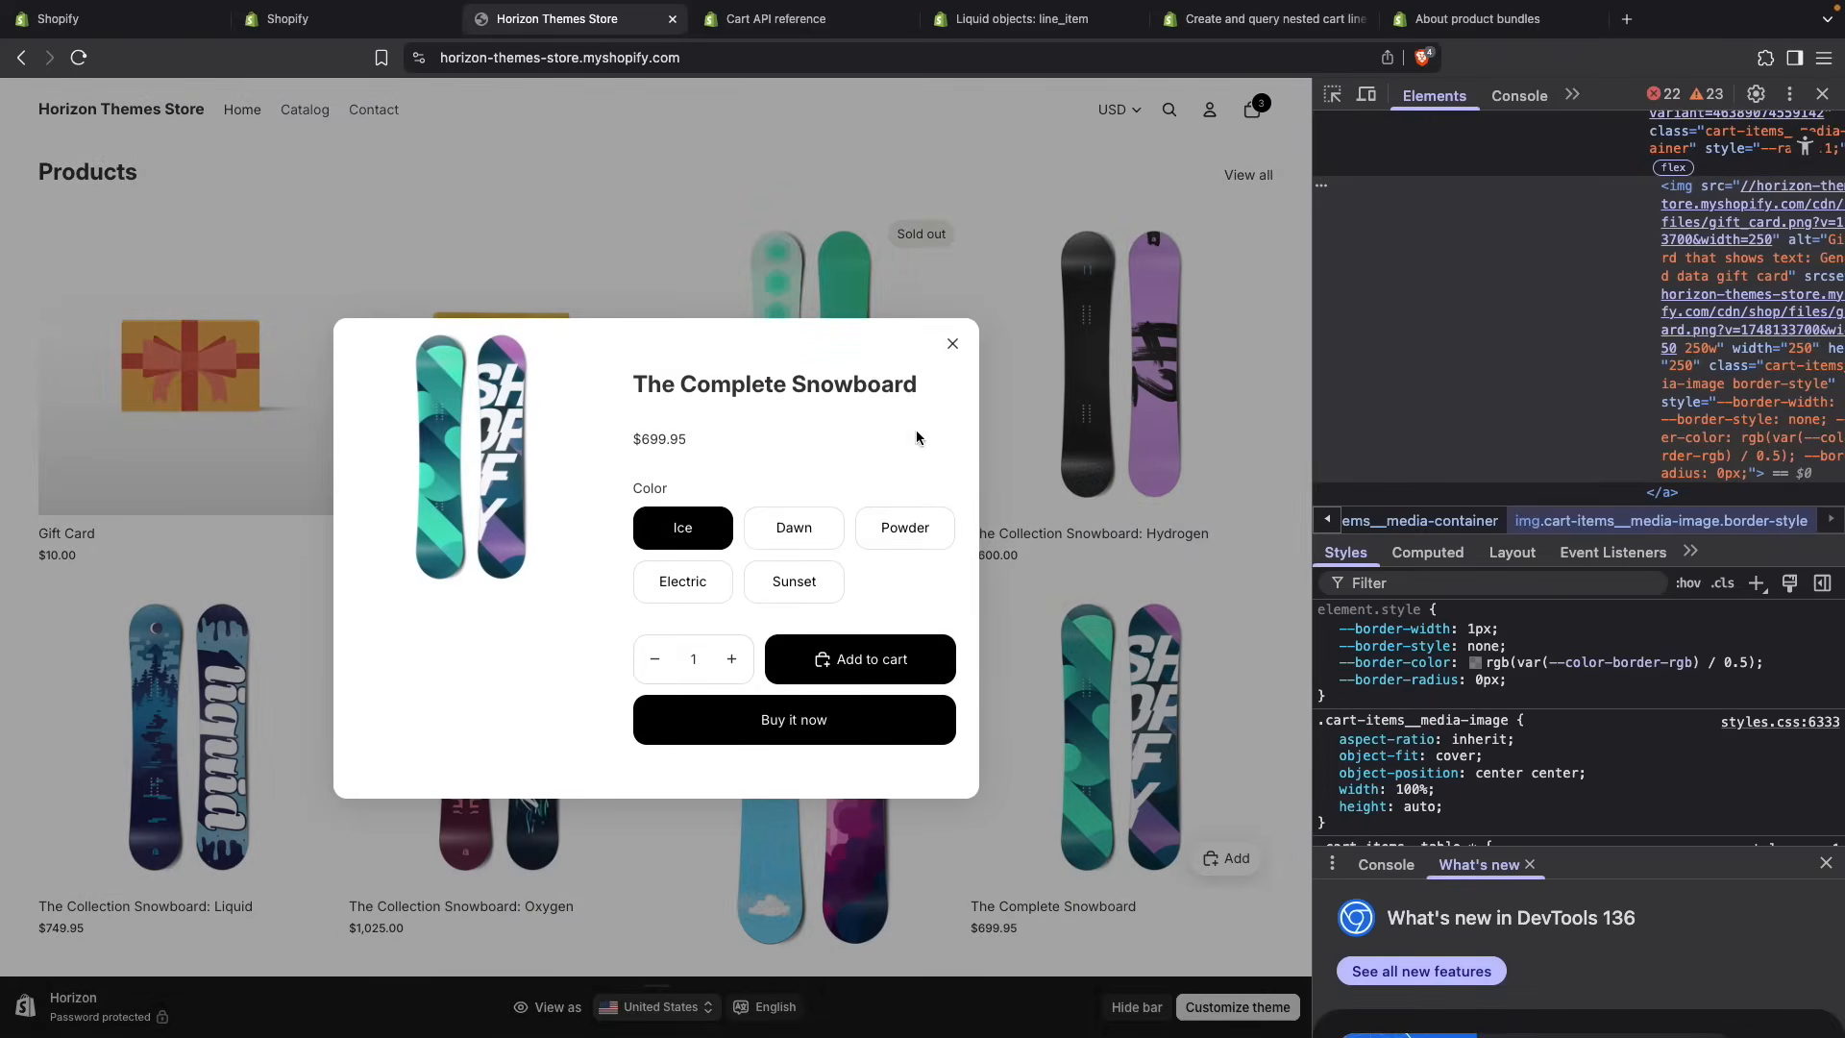
click(861, 660)
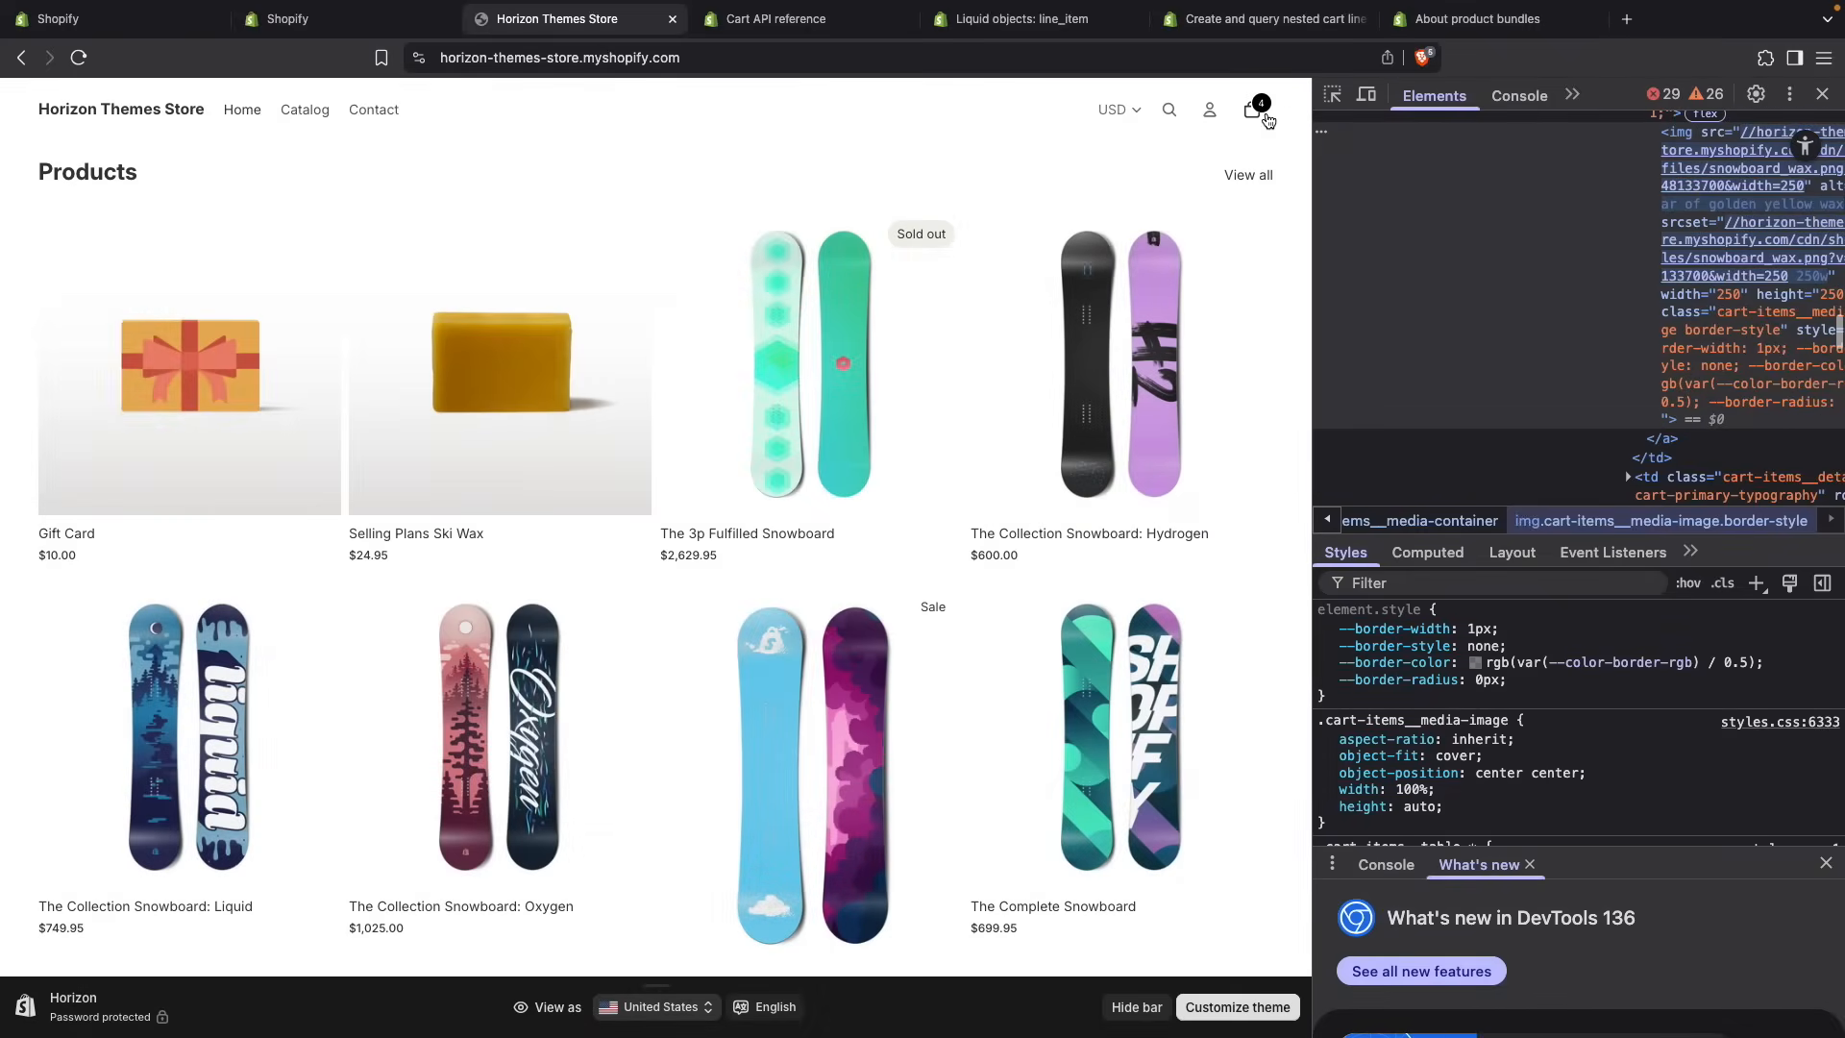
click(1253, 110)
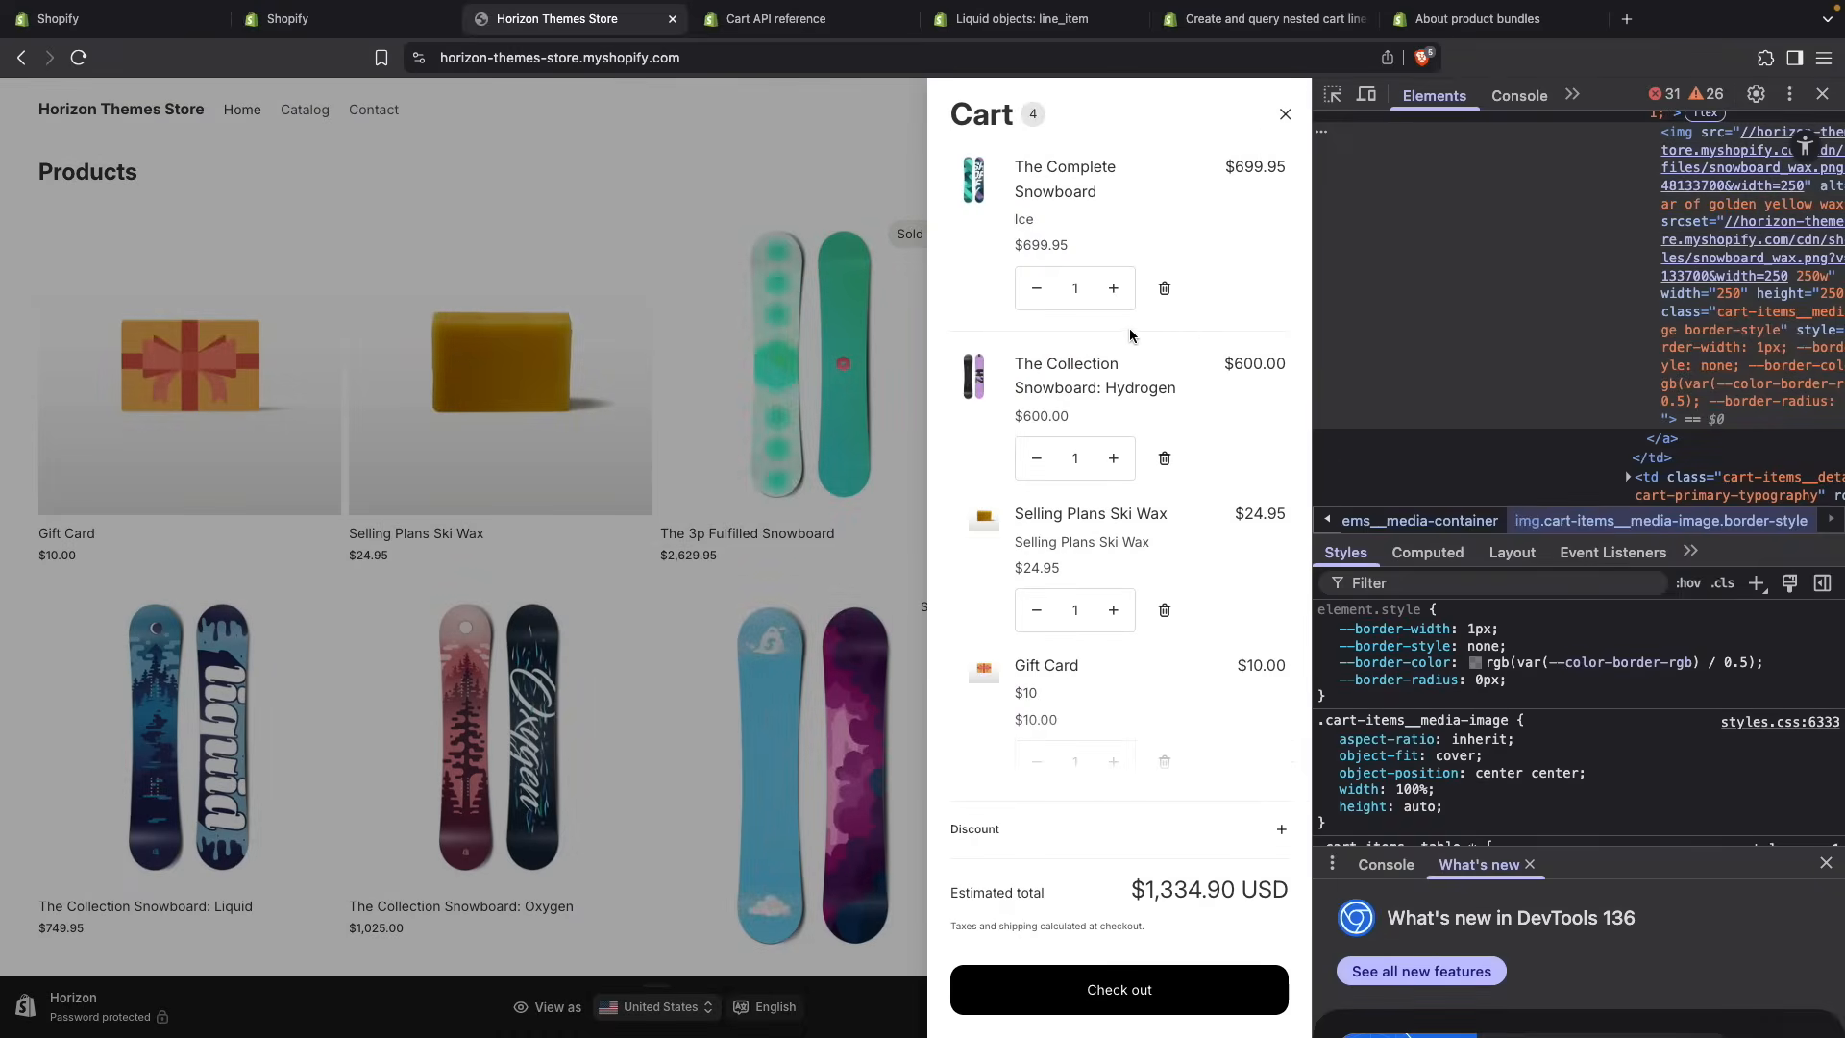
mouse_move(994, 354)
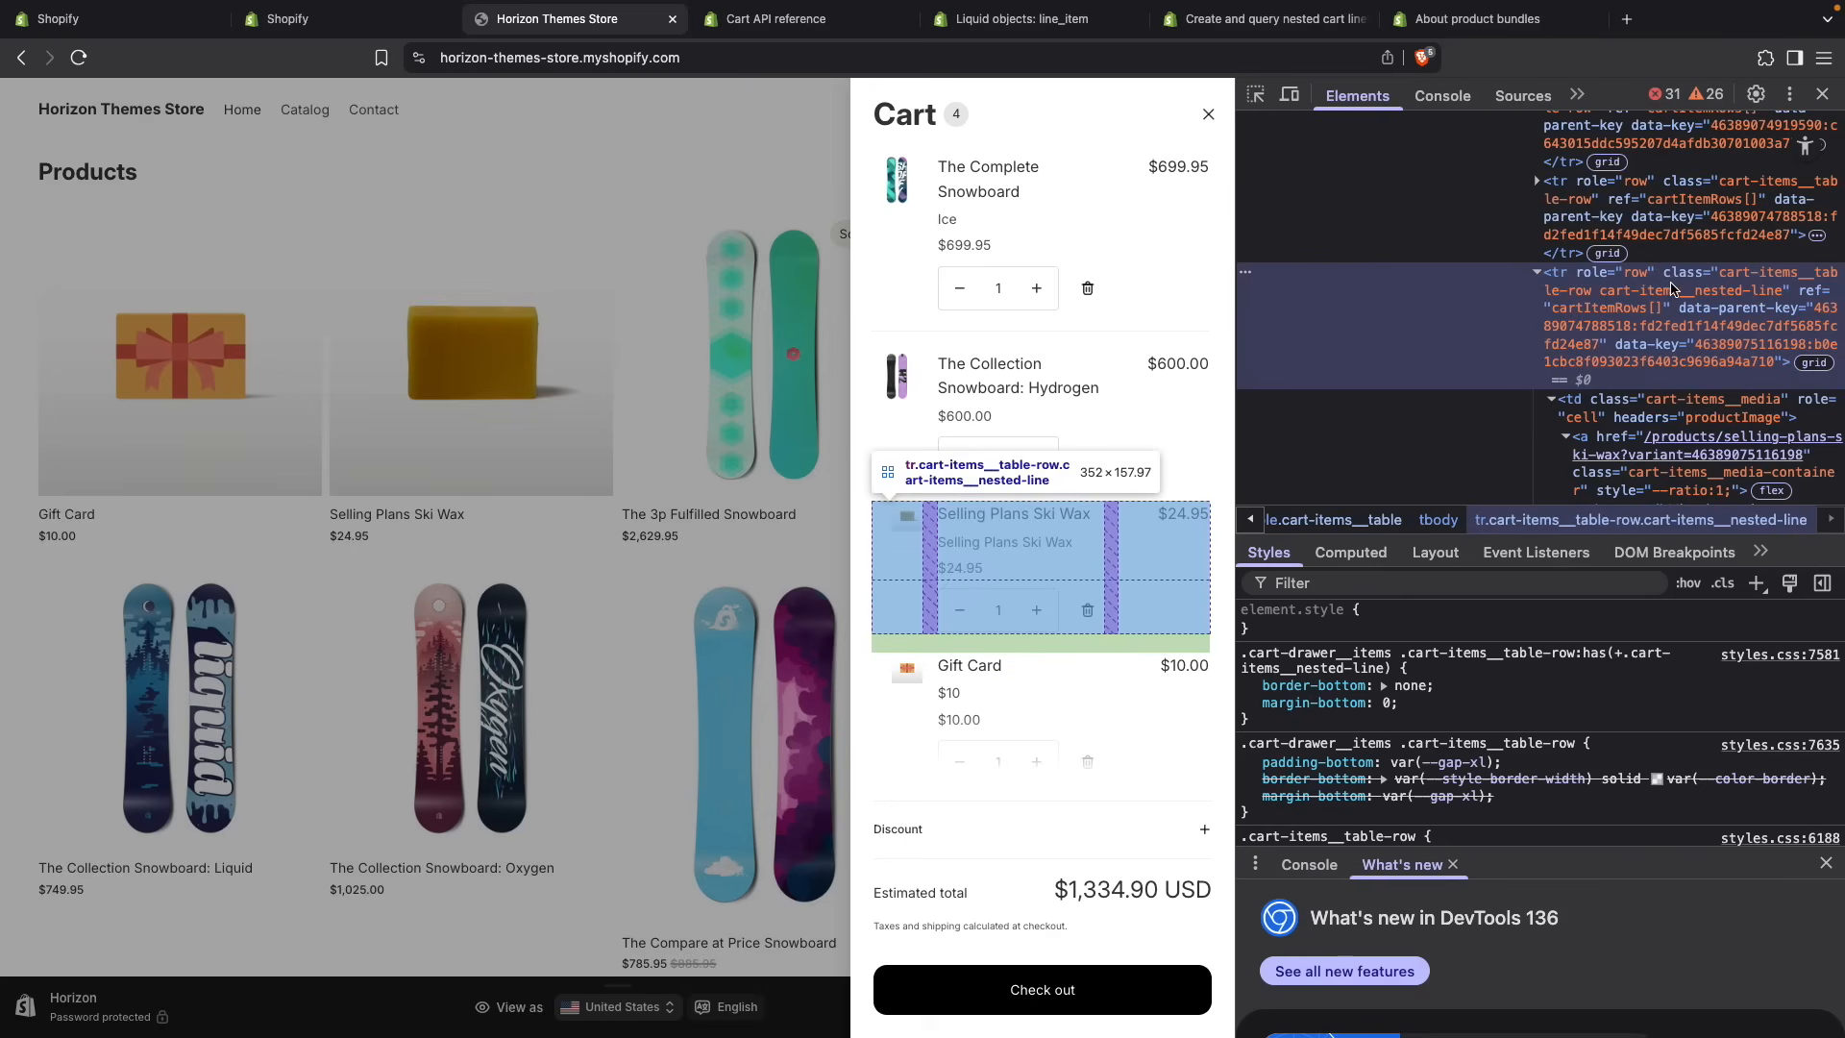
mouse_move(1695, 302)
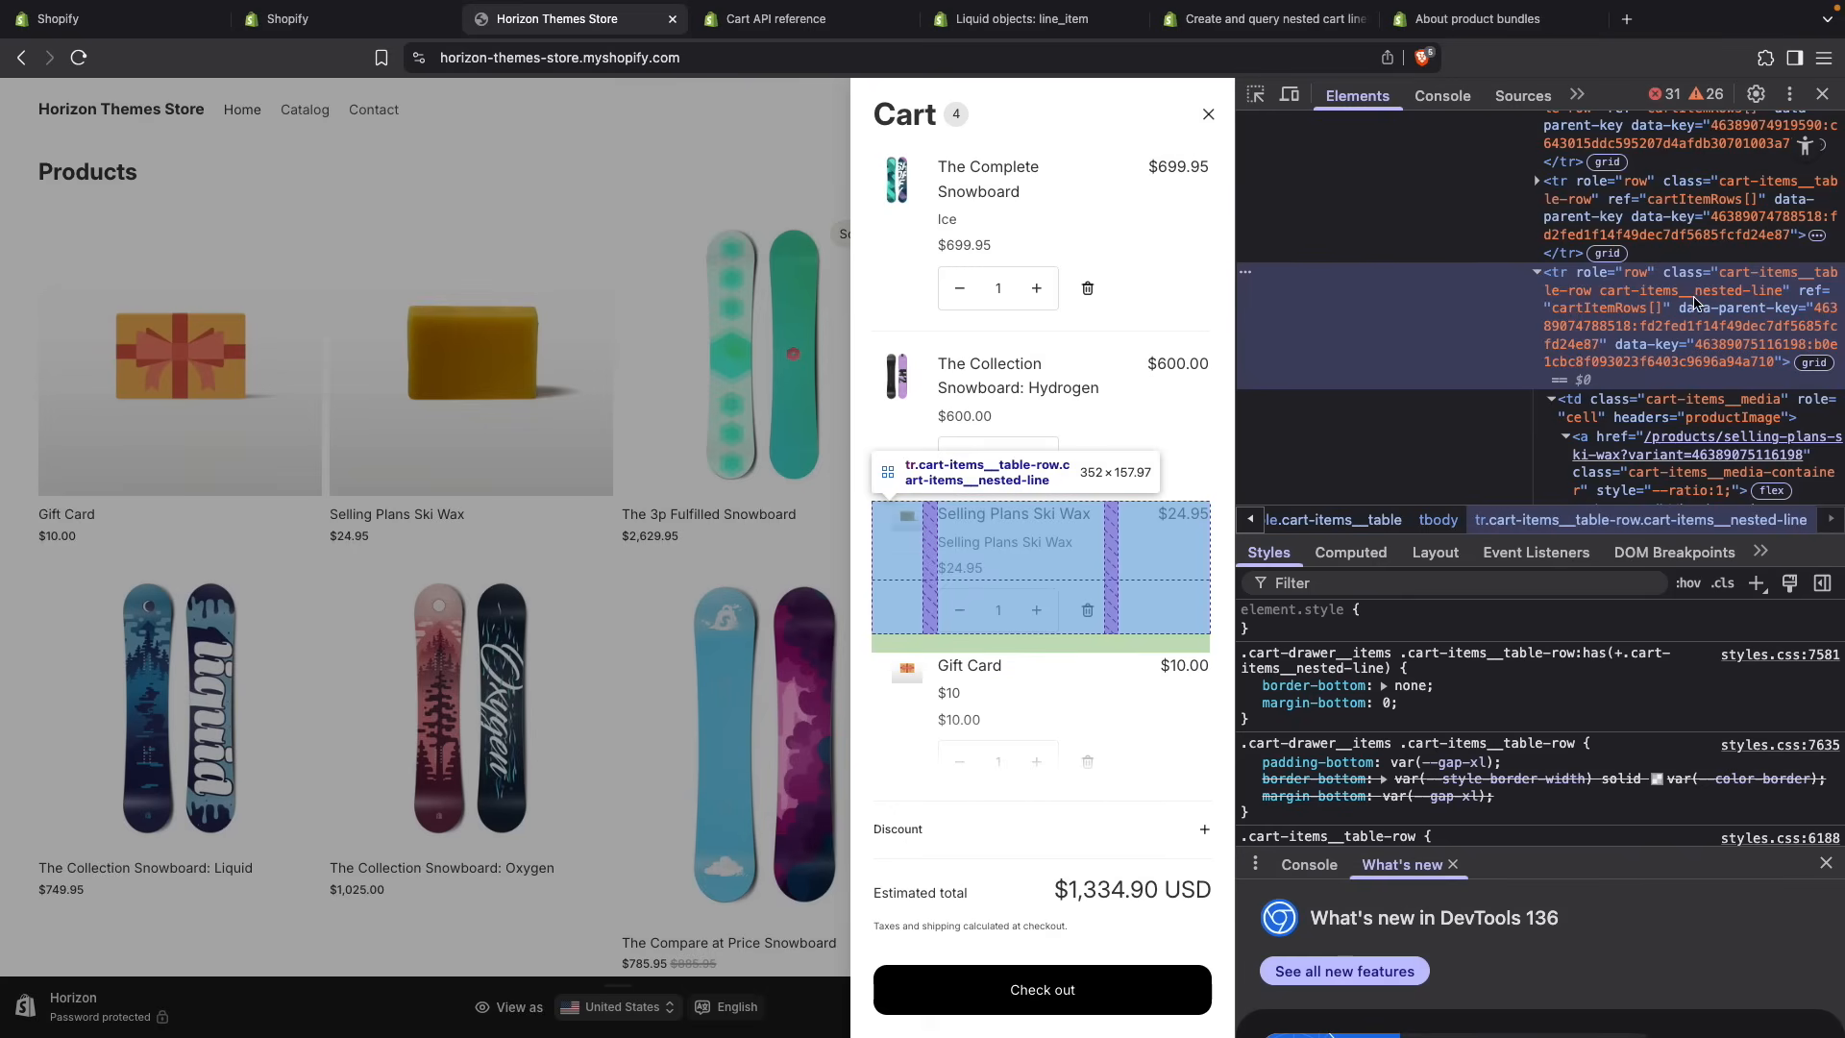
mouse_move(1695, 302)
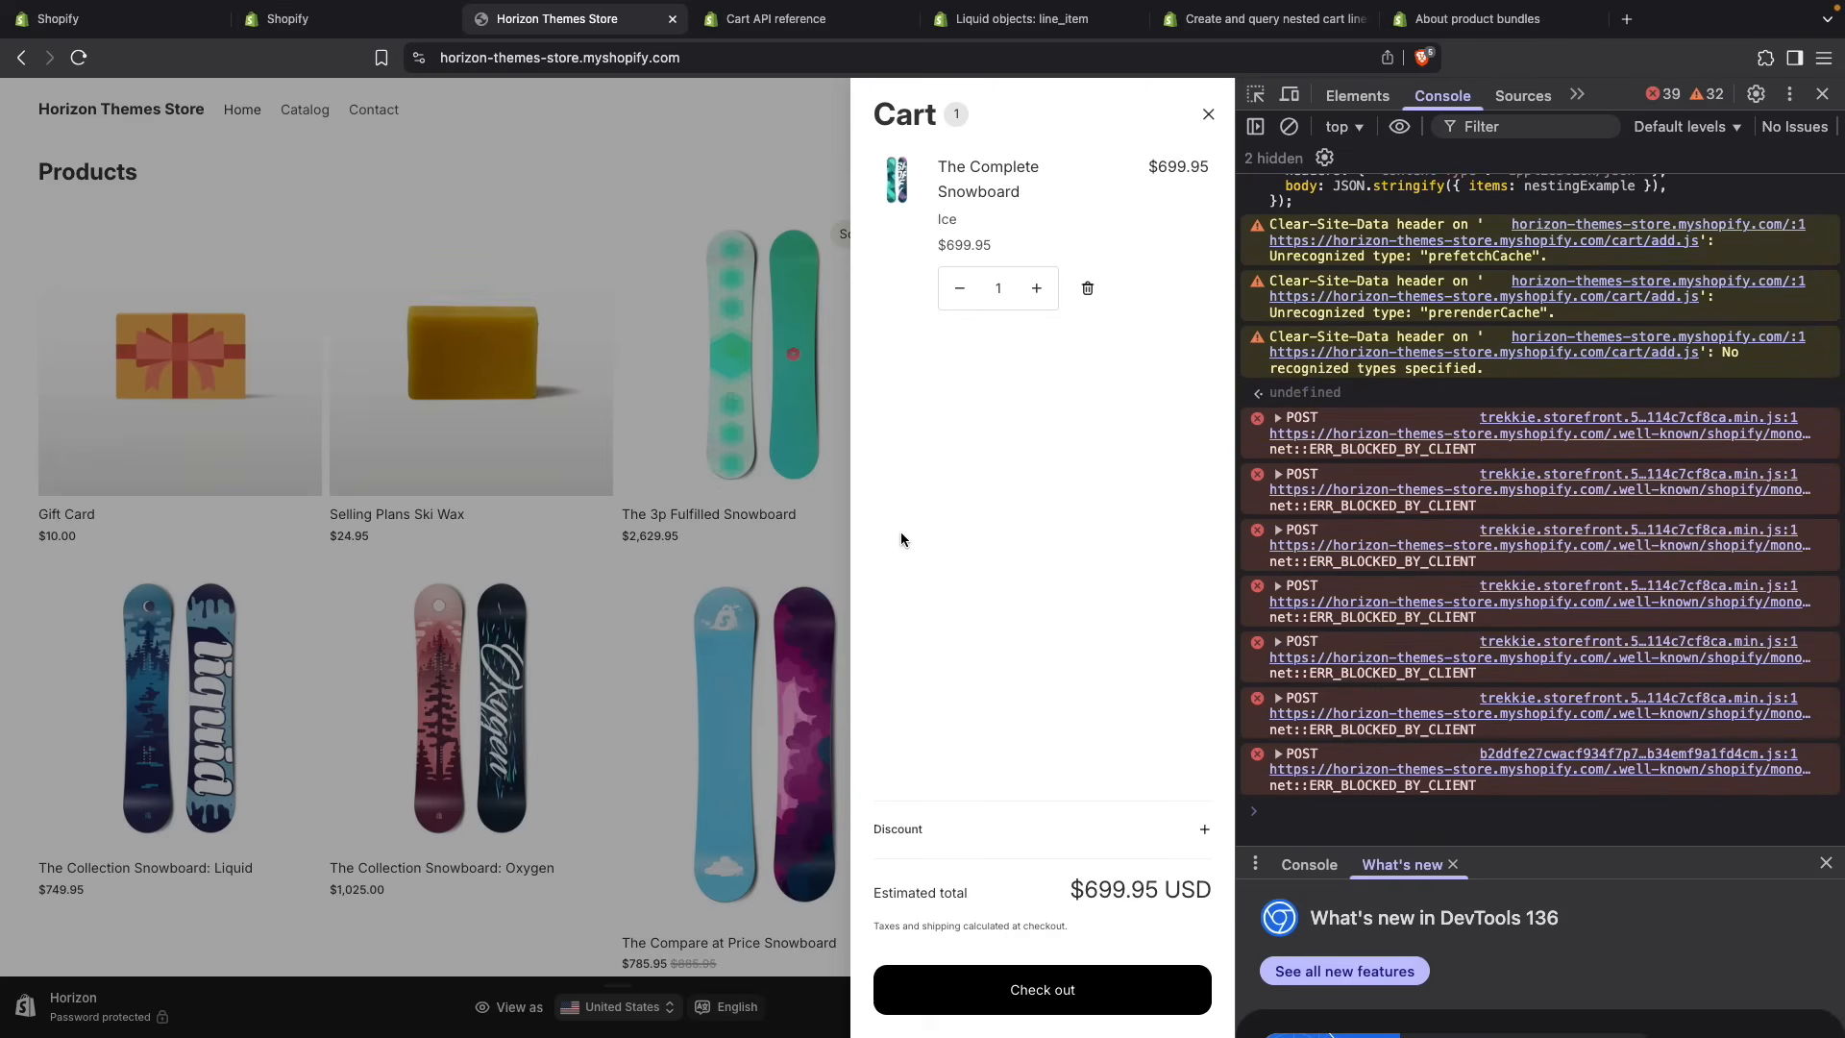
- Remove the Selling Plans Ski Wax line, leaving three cart items totalling $1,309.95
click(1207, 113)
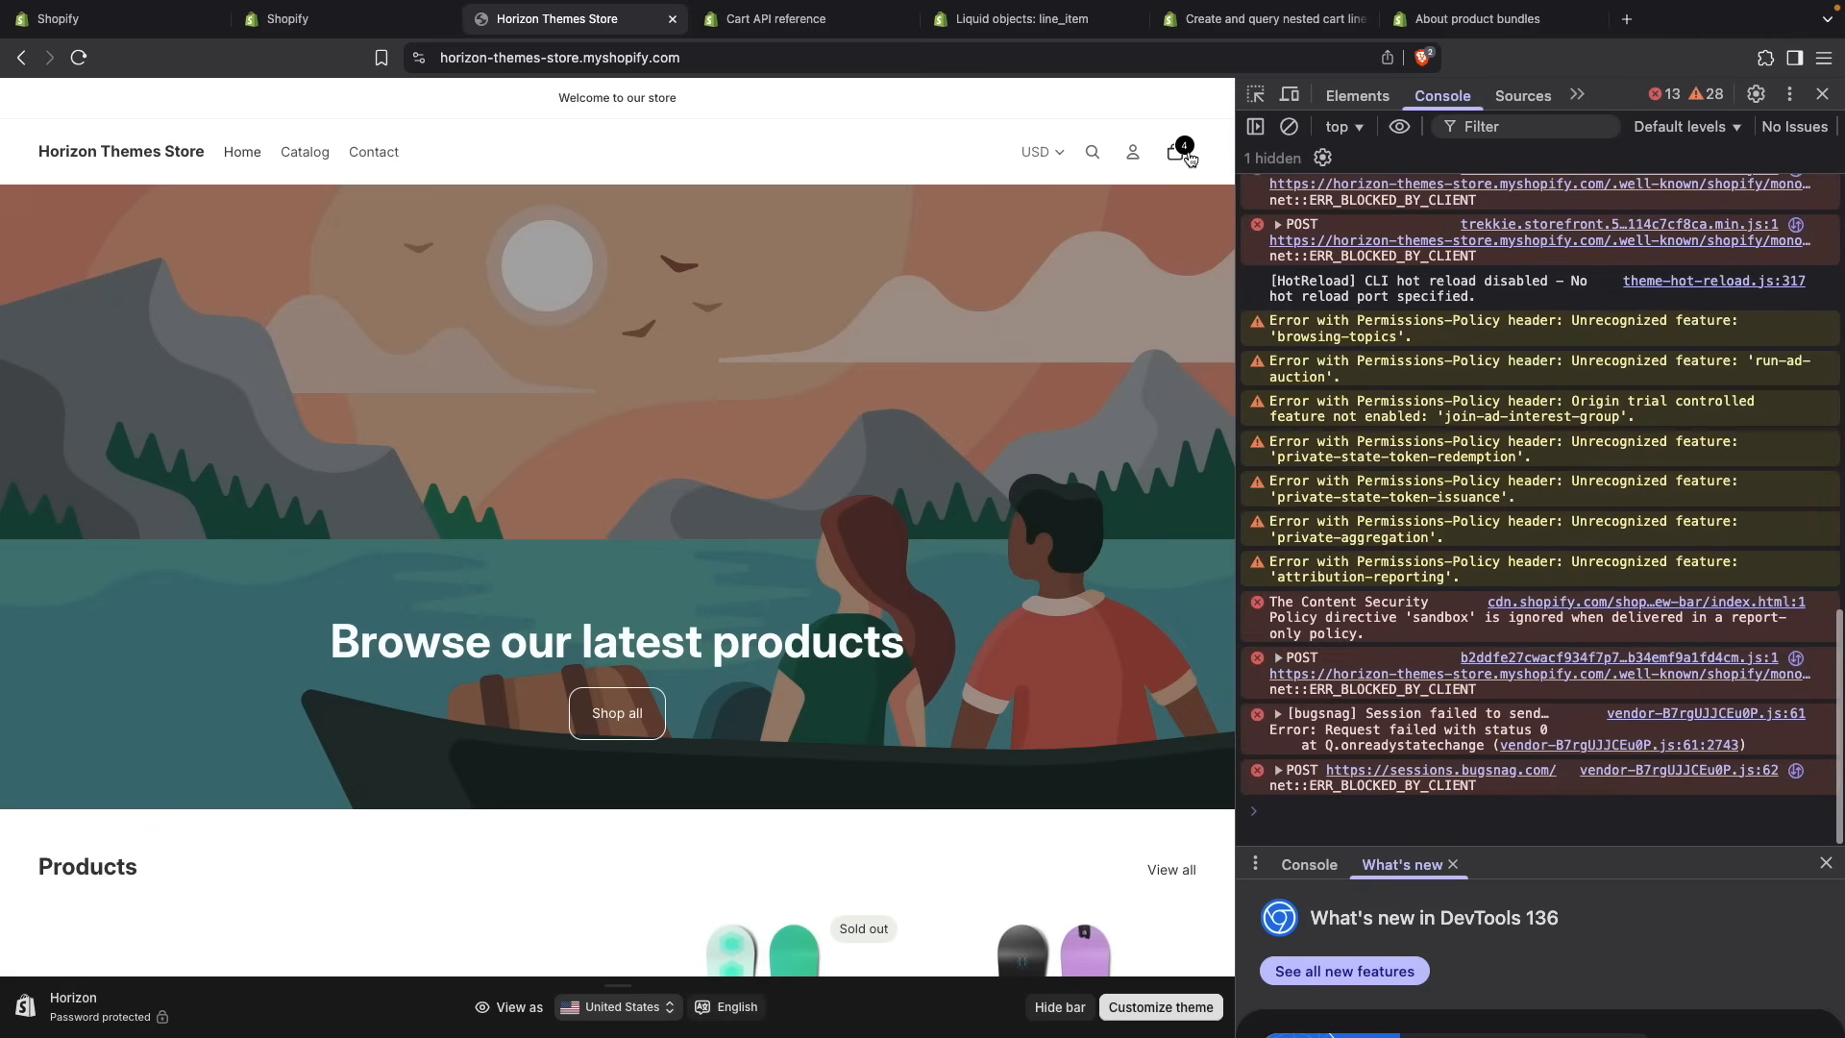
click(1176, 152)
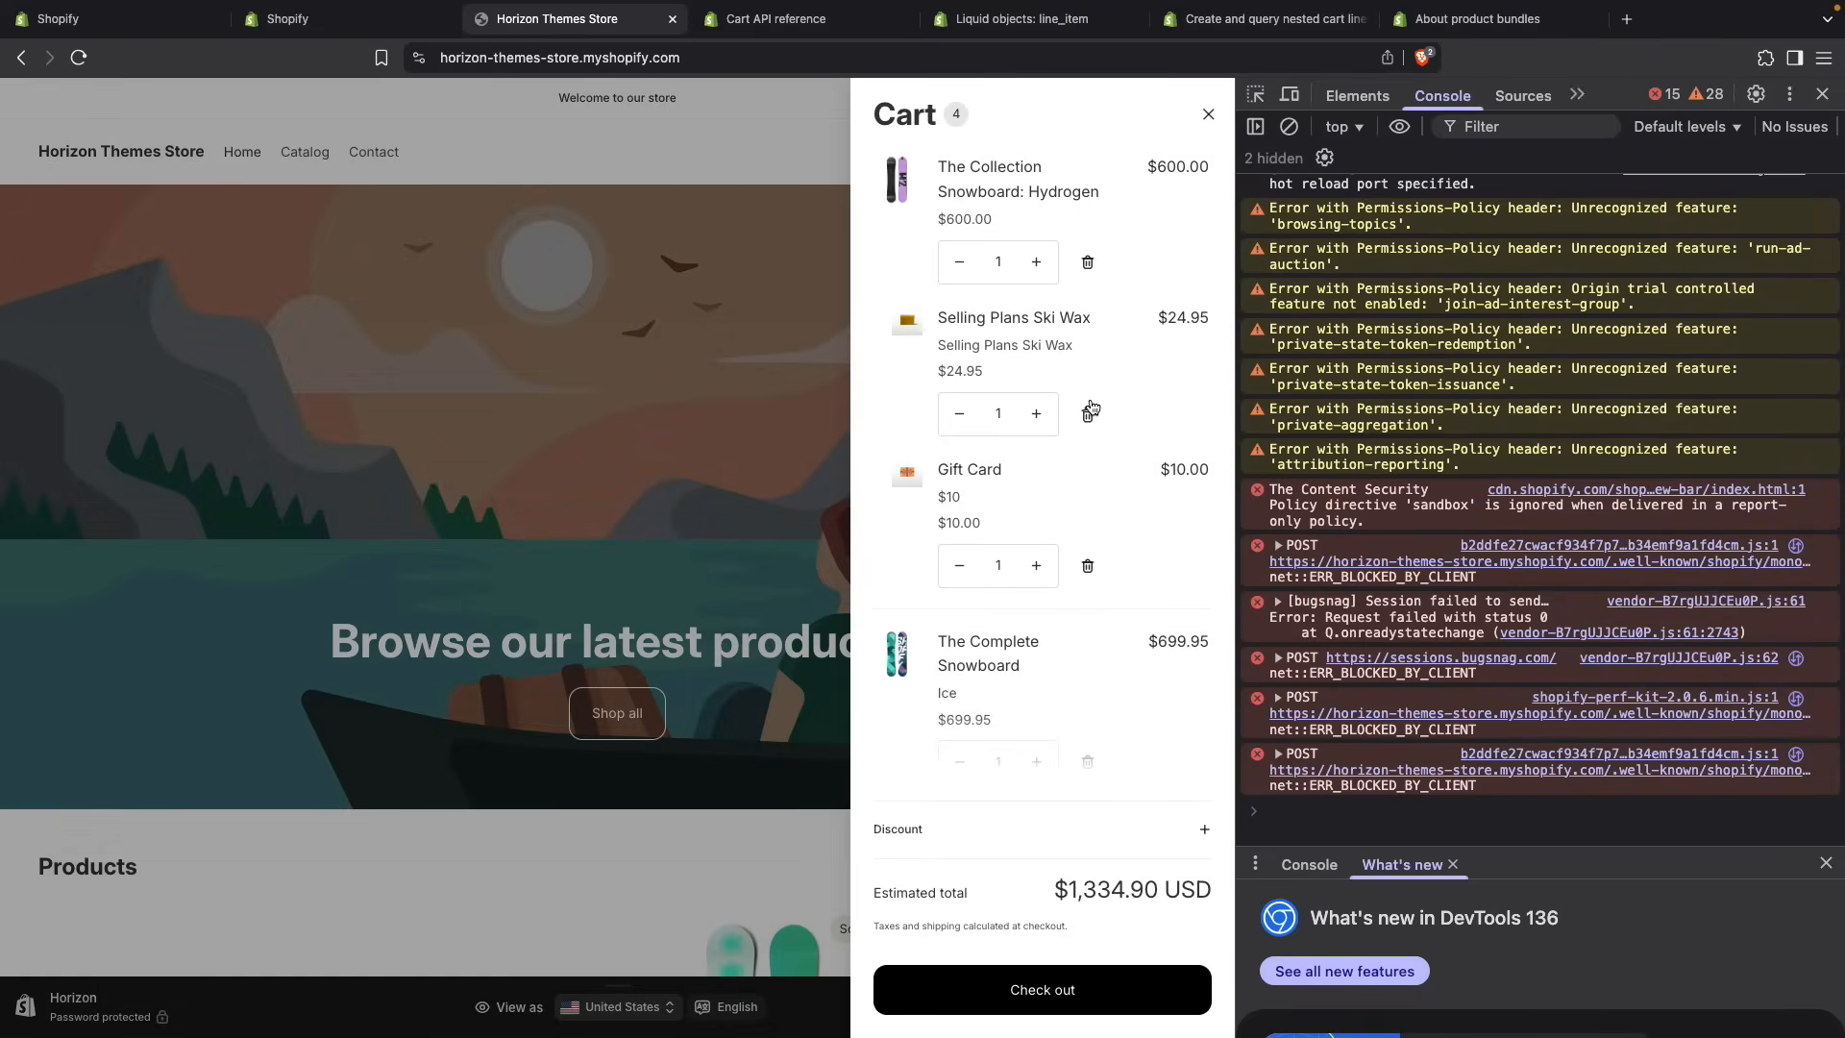
mouse_move(1087, 413)
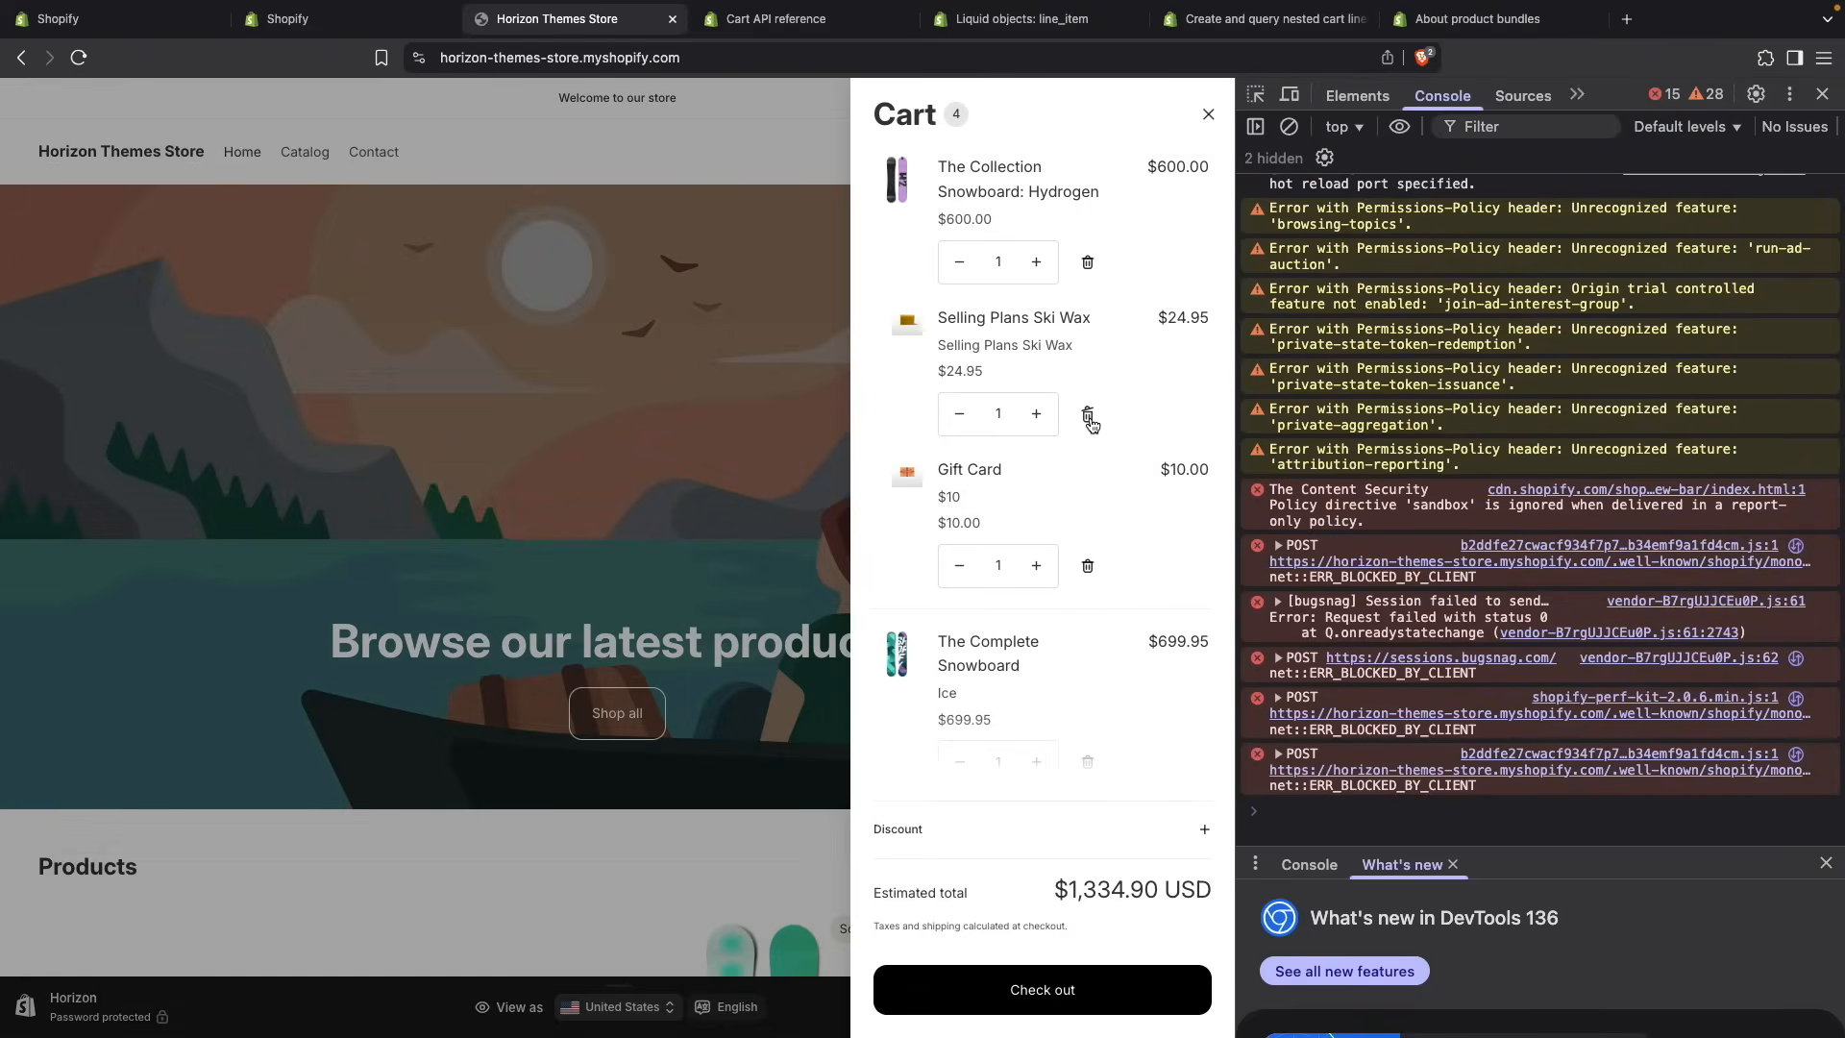
click(1086, 414)
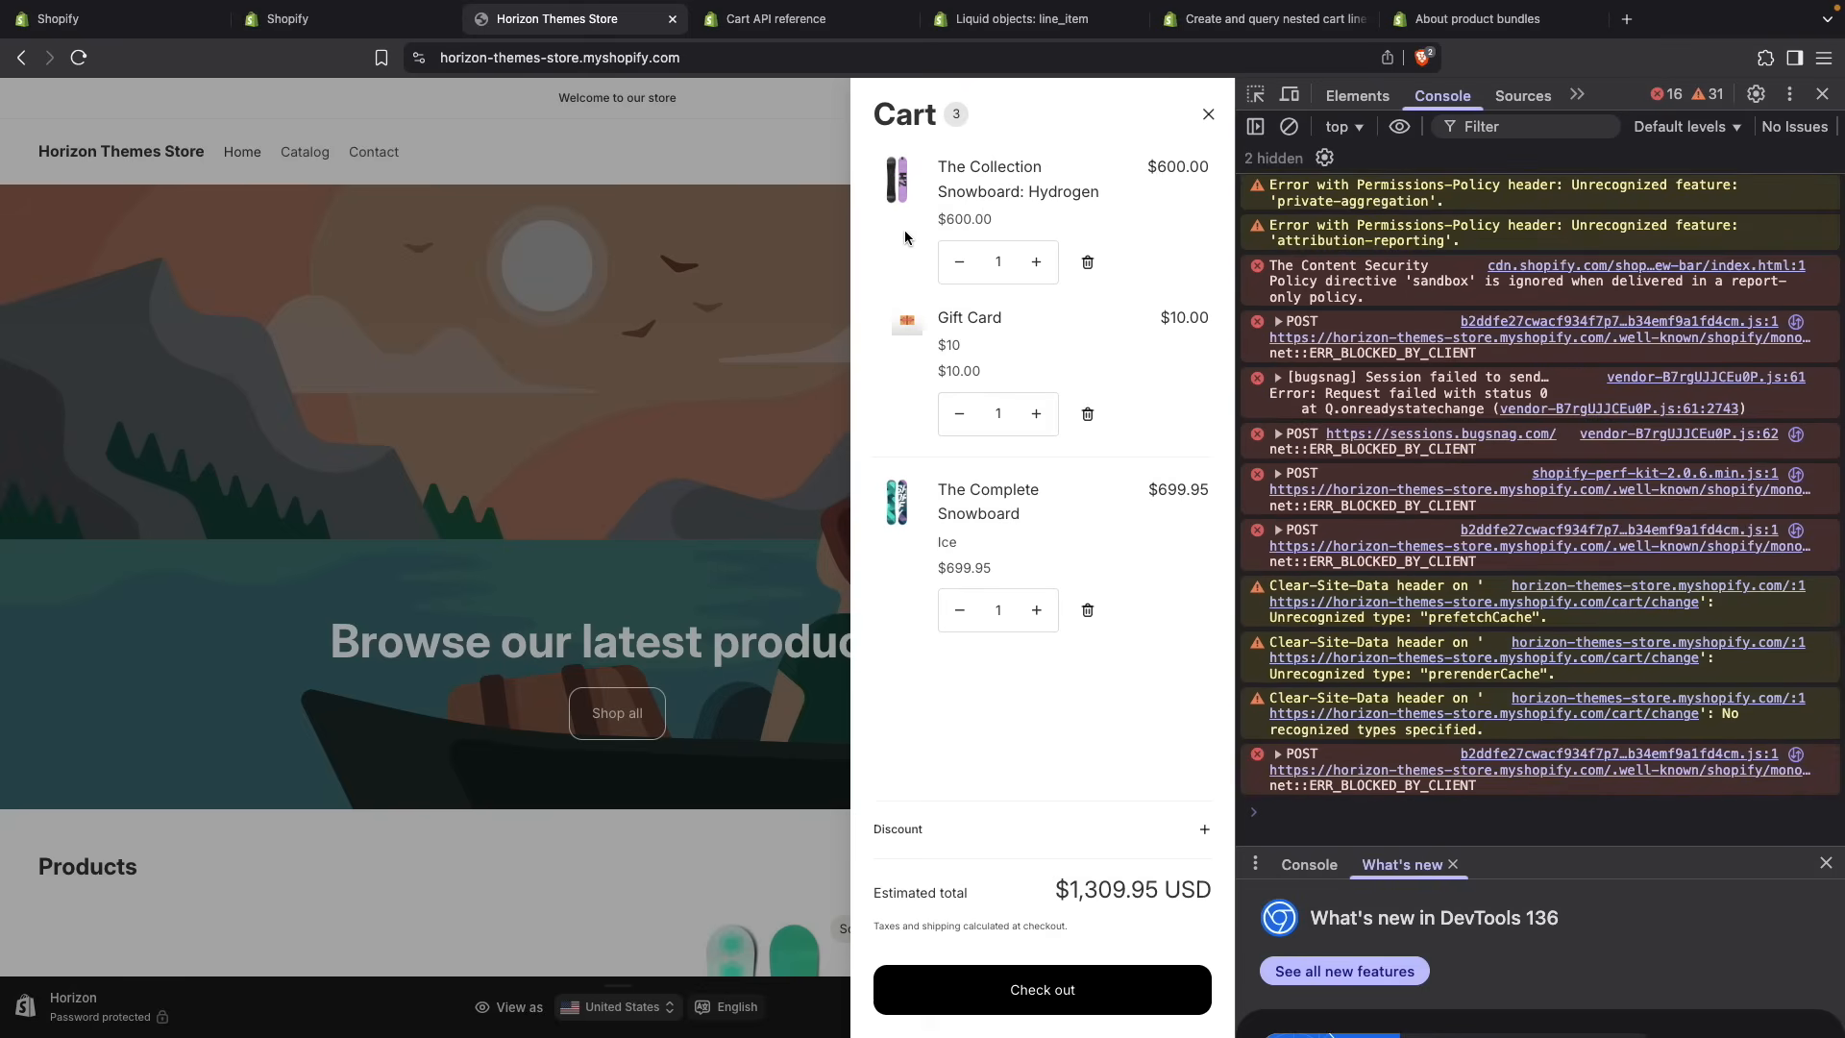
mouse_move(879, 265)
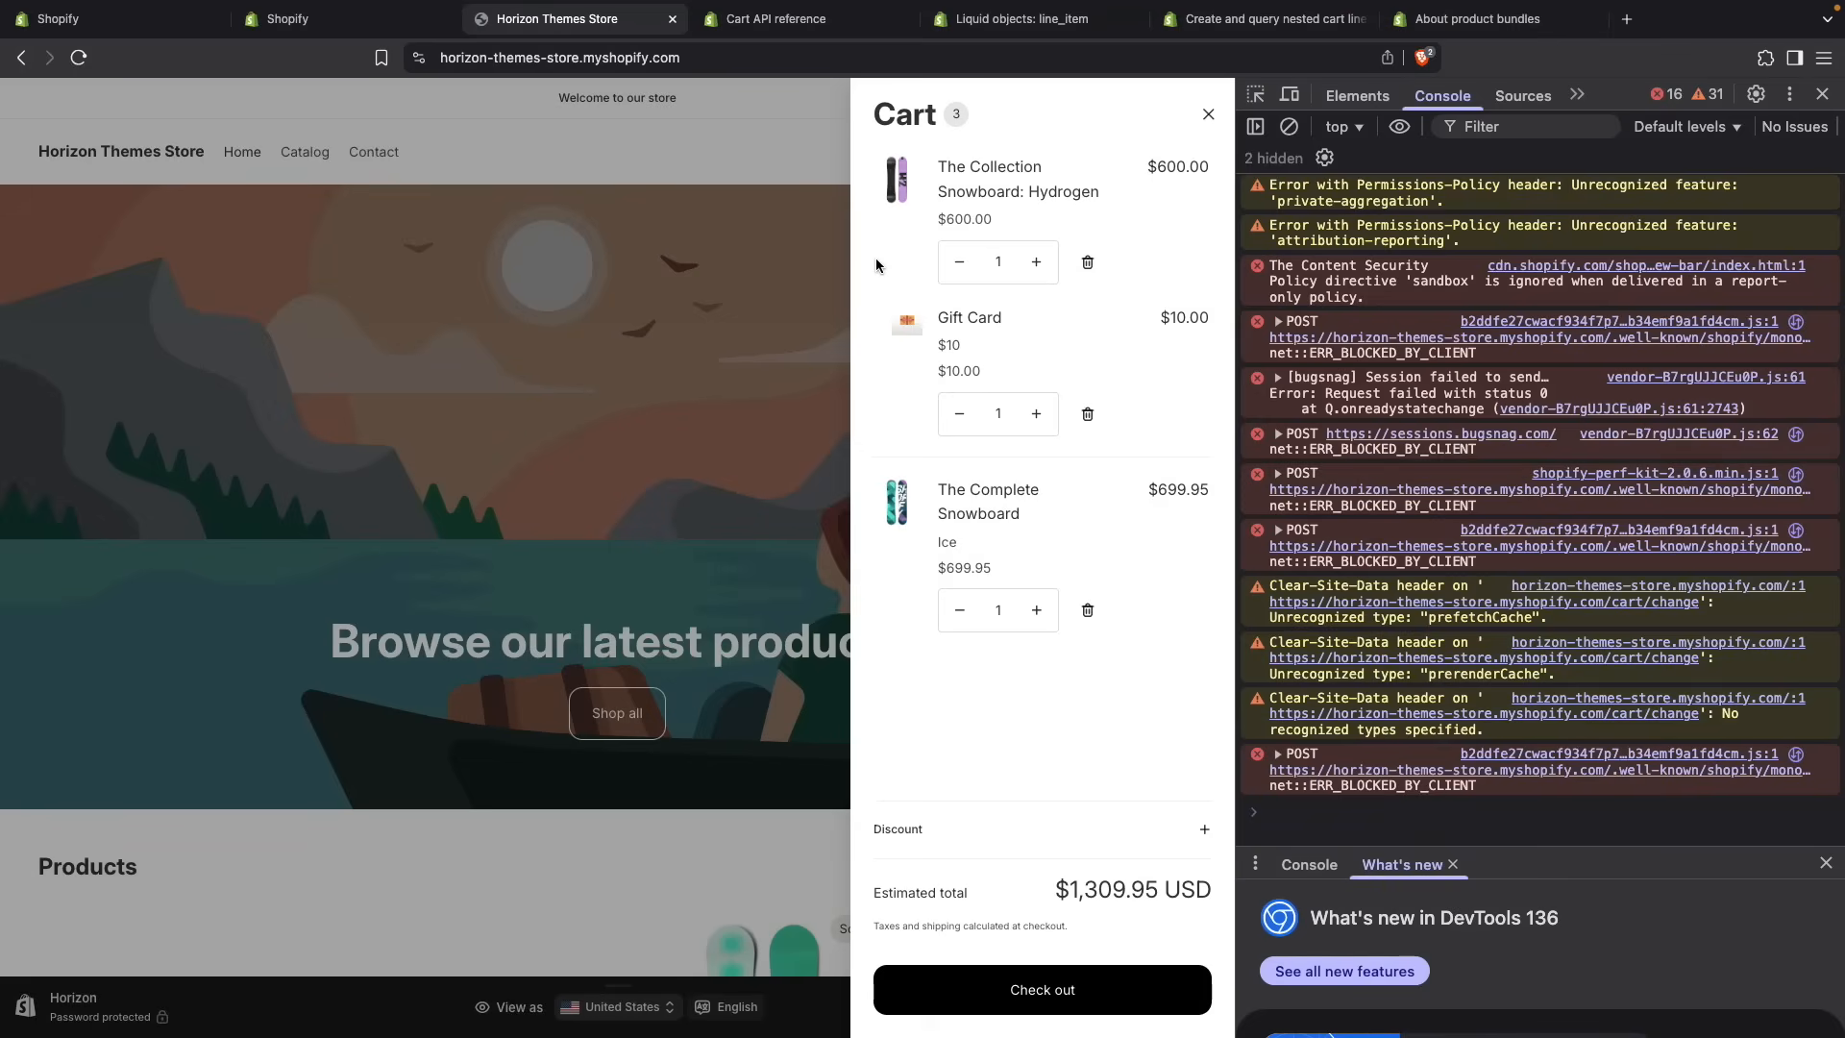
mouse_move(997, 200)
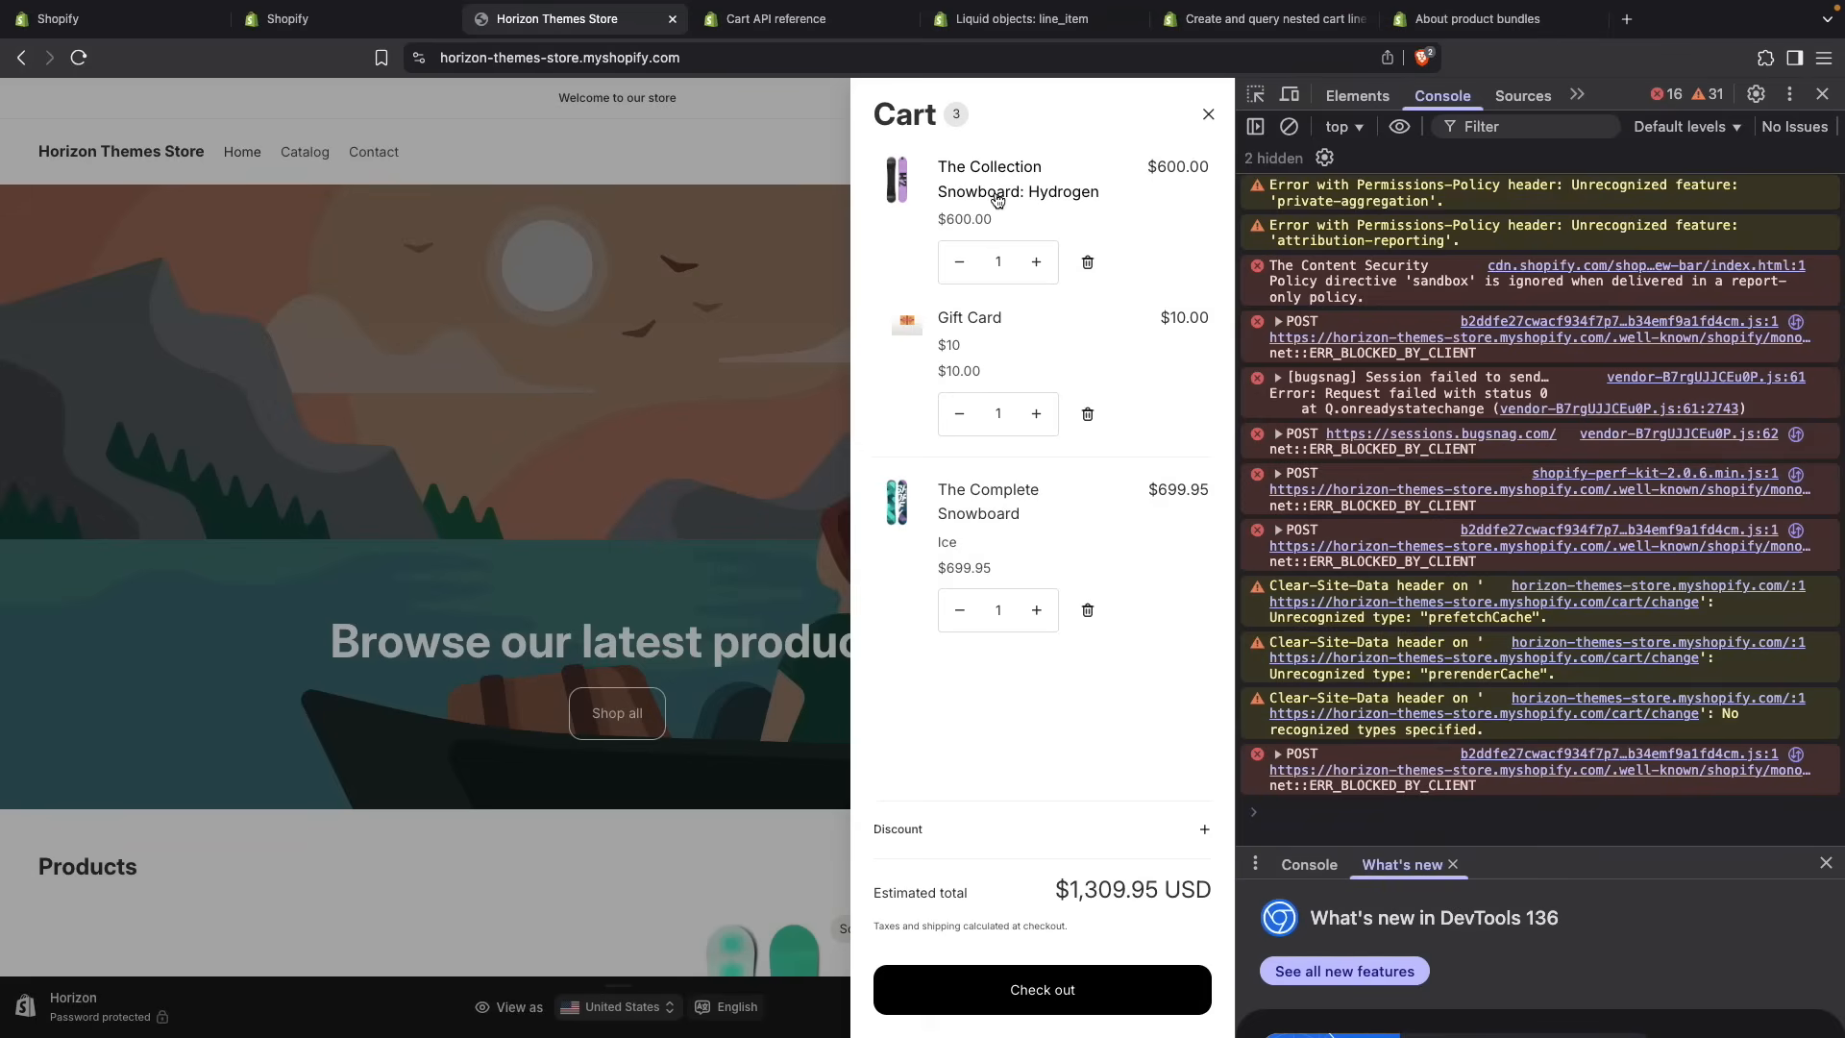
mouse_move(920, 355)
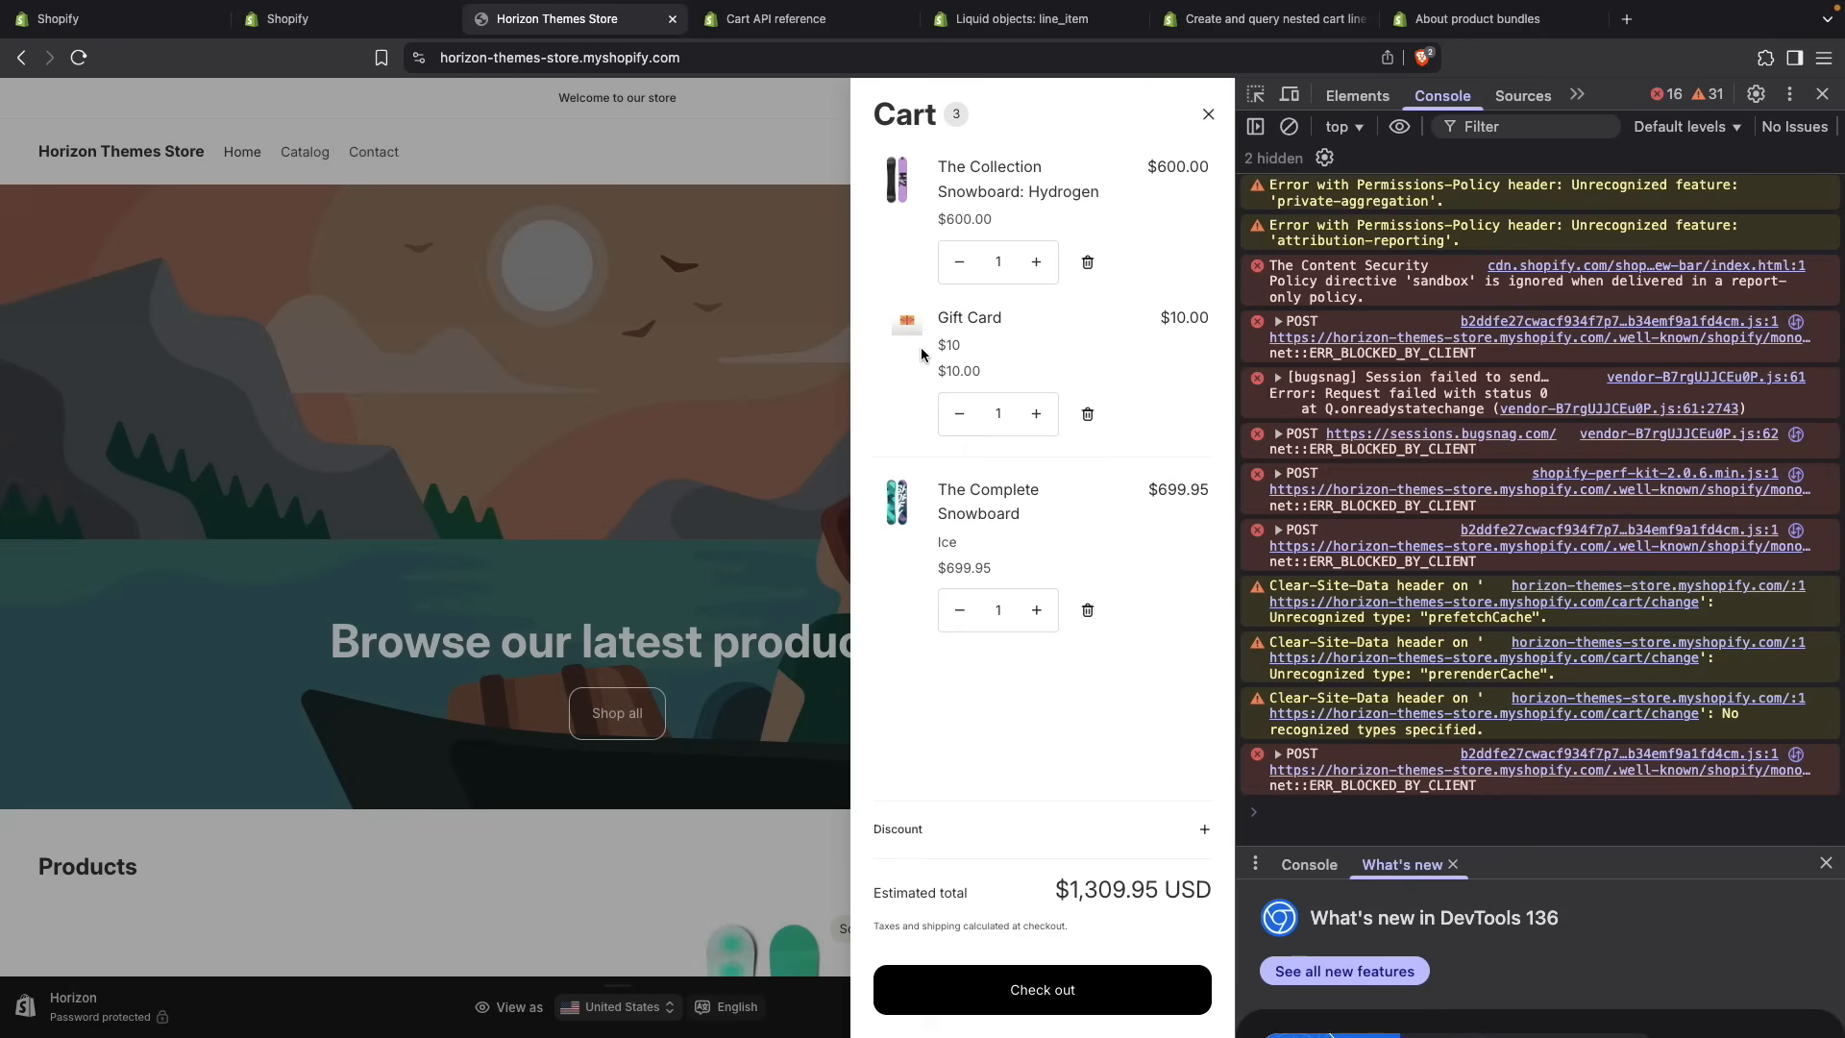
mouse_move(991, 353)
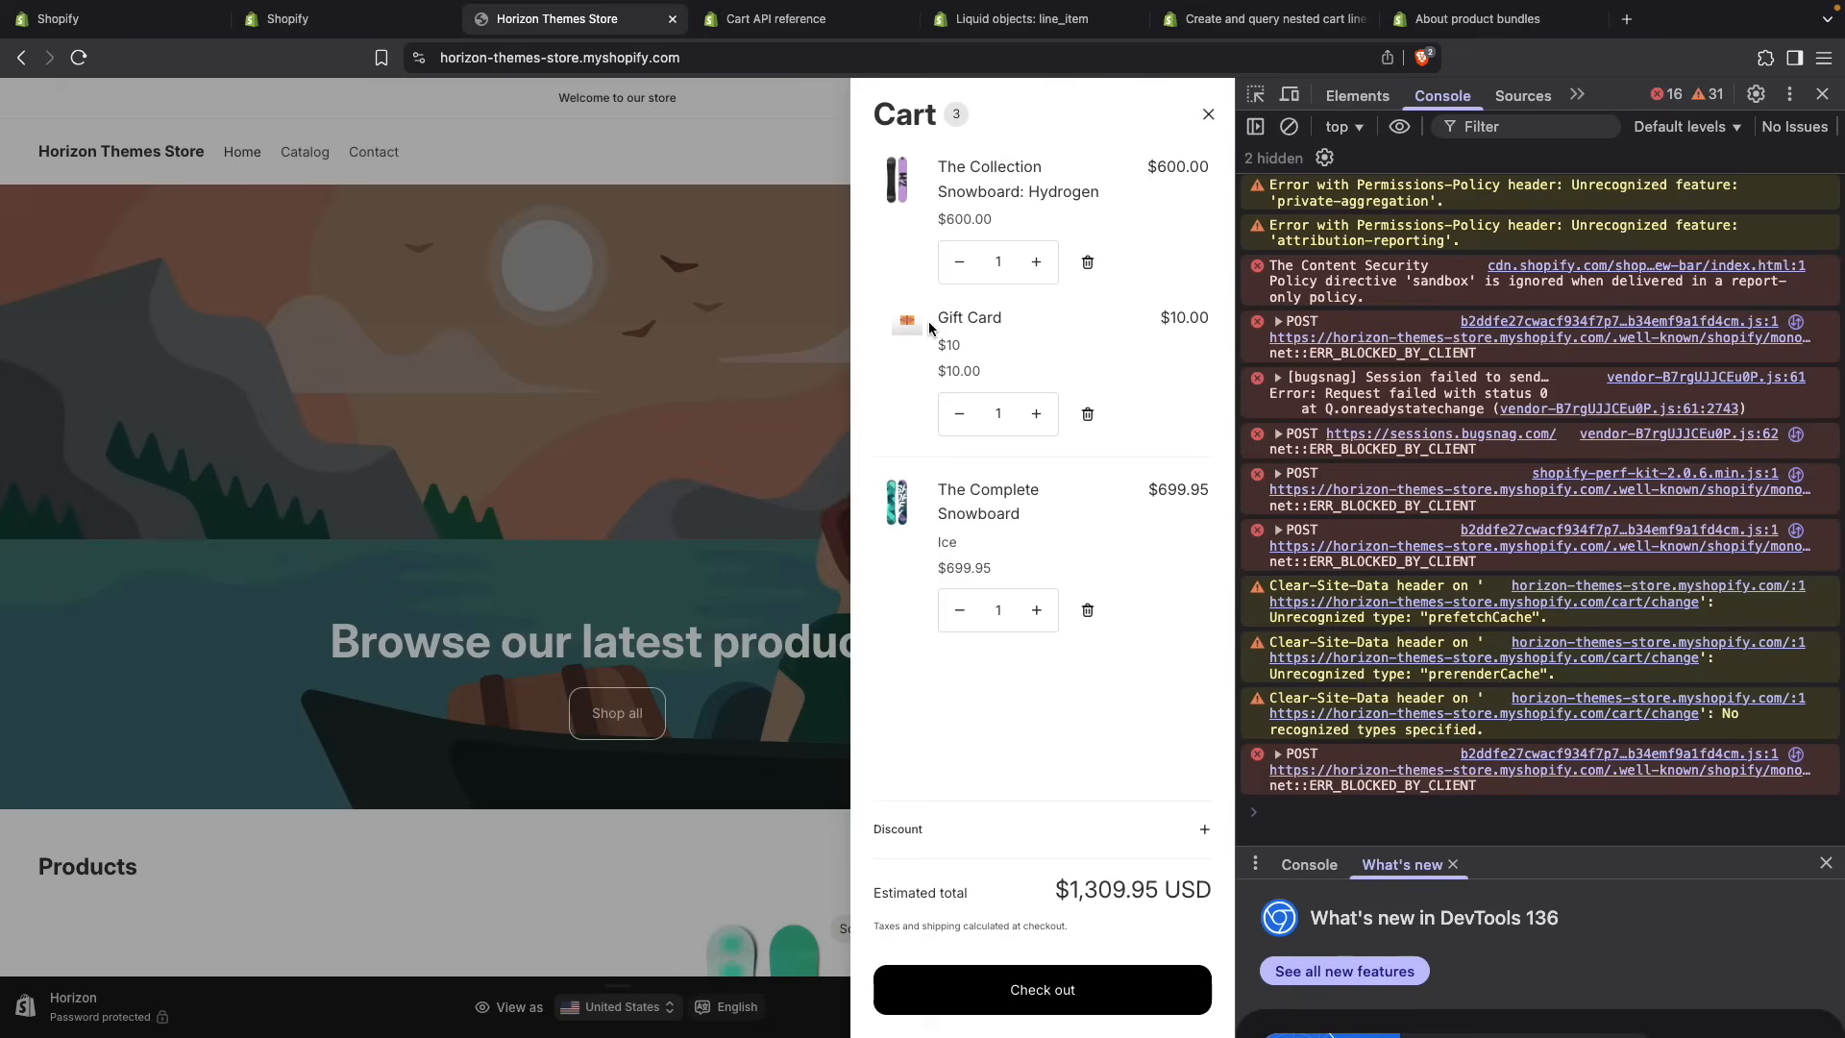
- Check out and pay with the test details, confirming Order #1001 for $634.95, then view its status page
click(1040, 988)
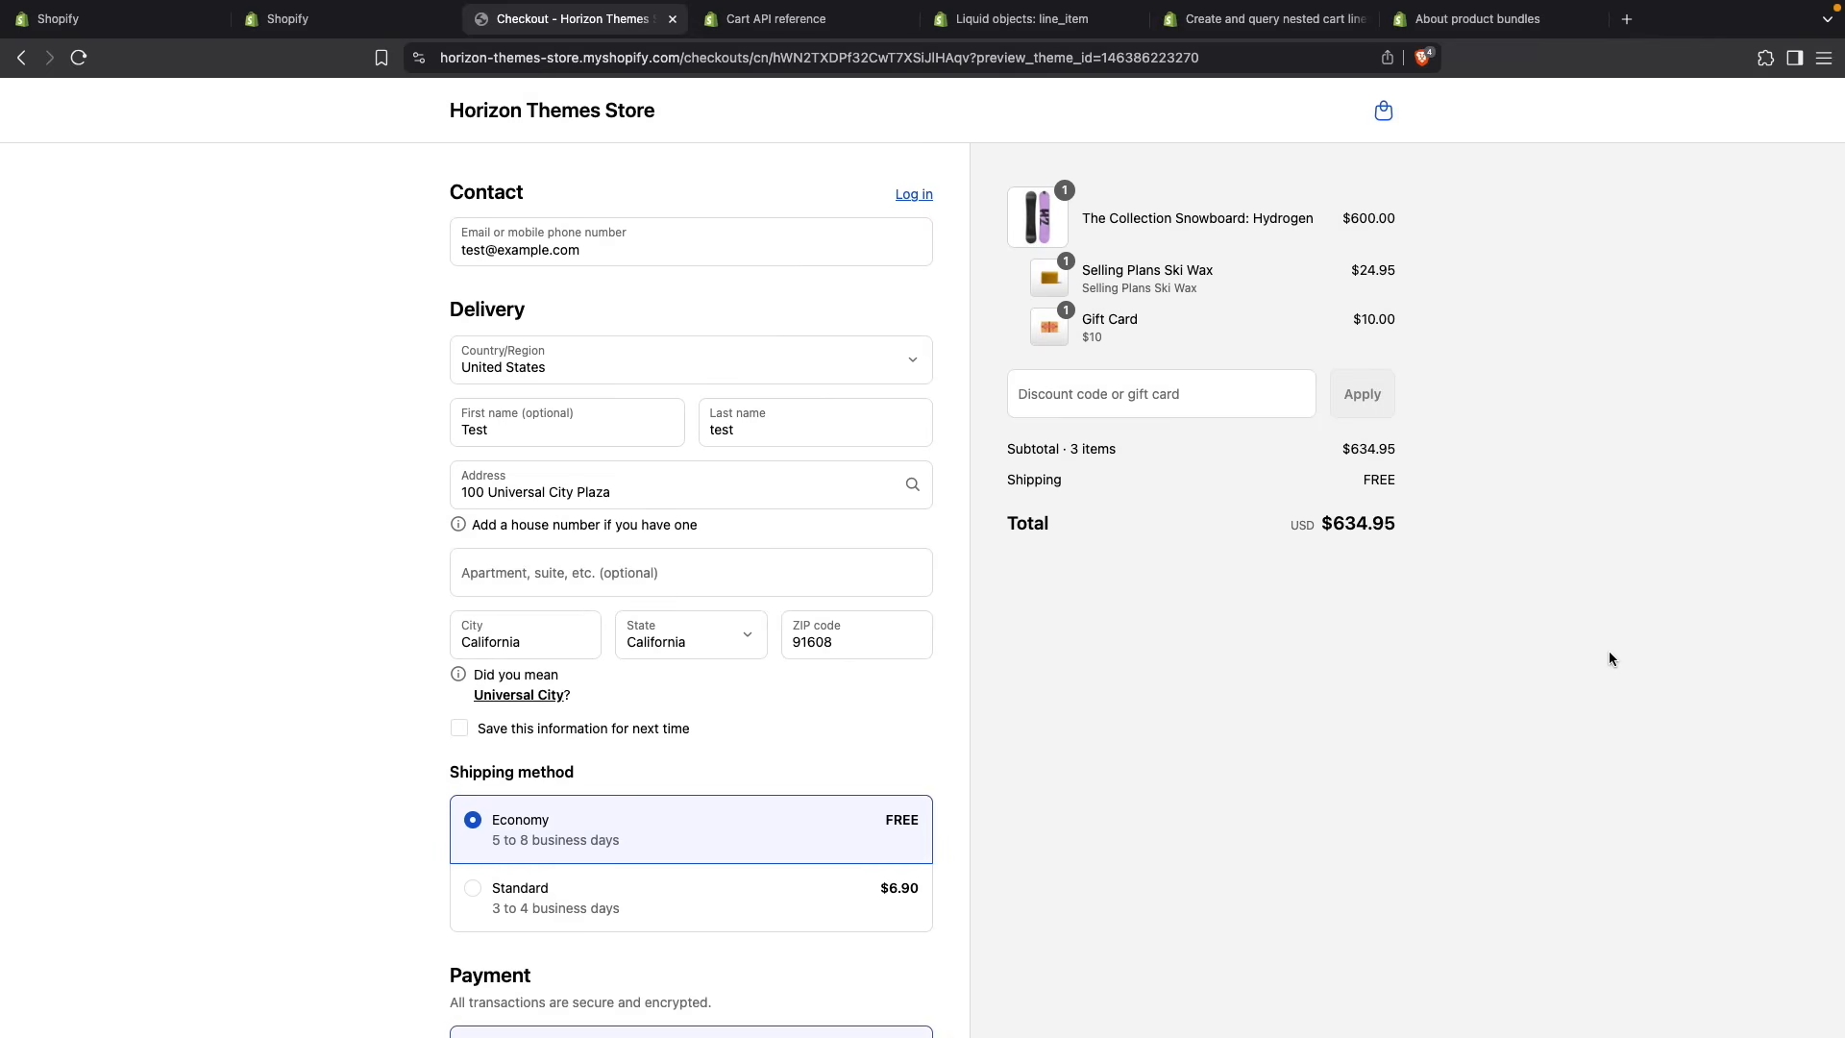
mouse_move(1108, 434)
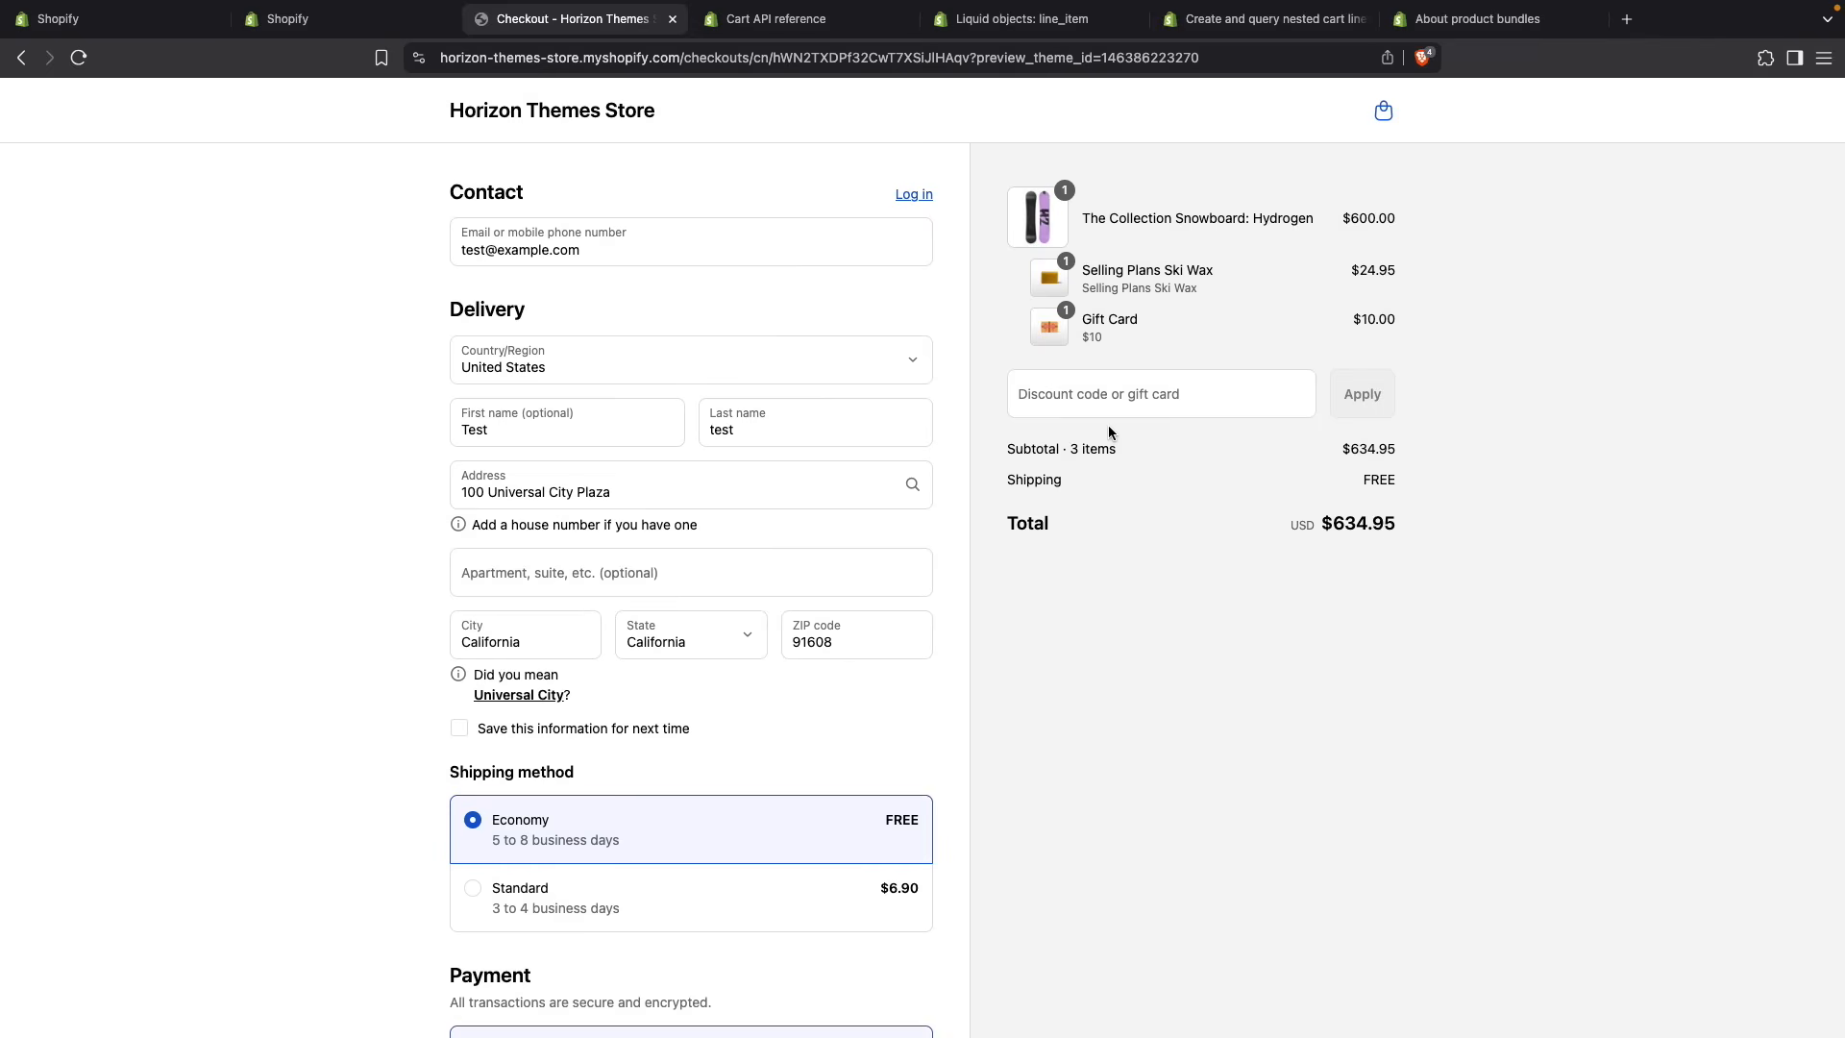
mouse_move(1103, 357)
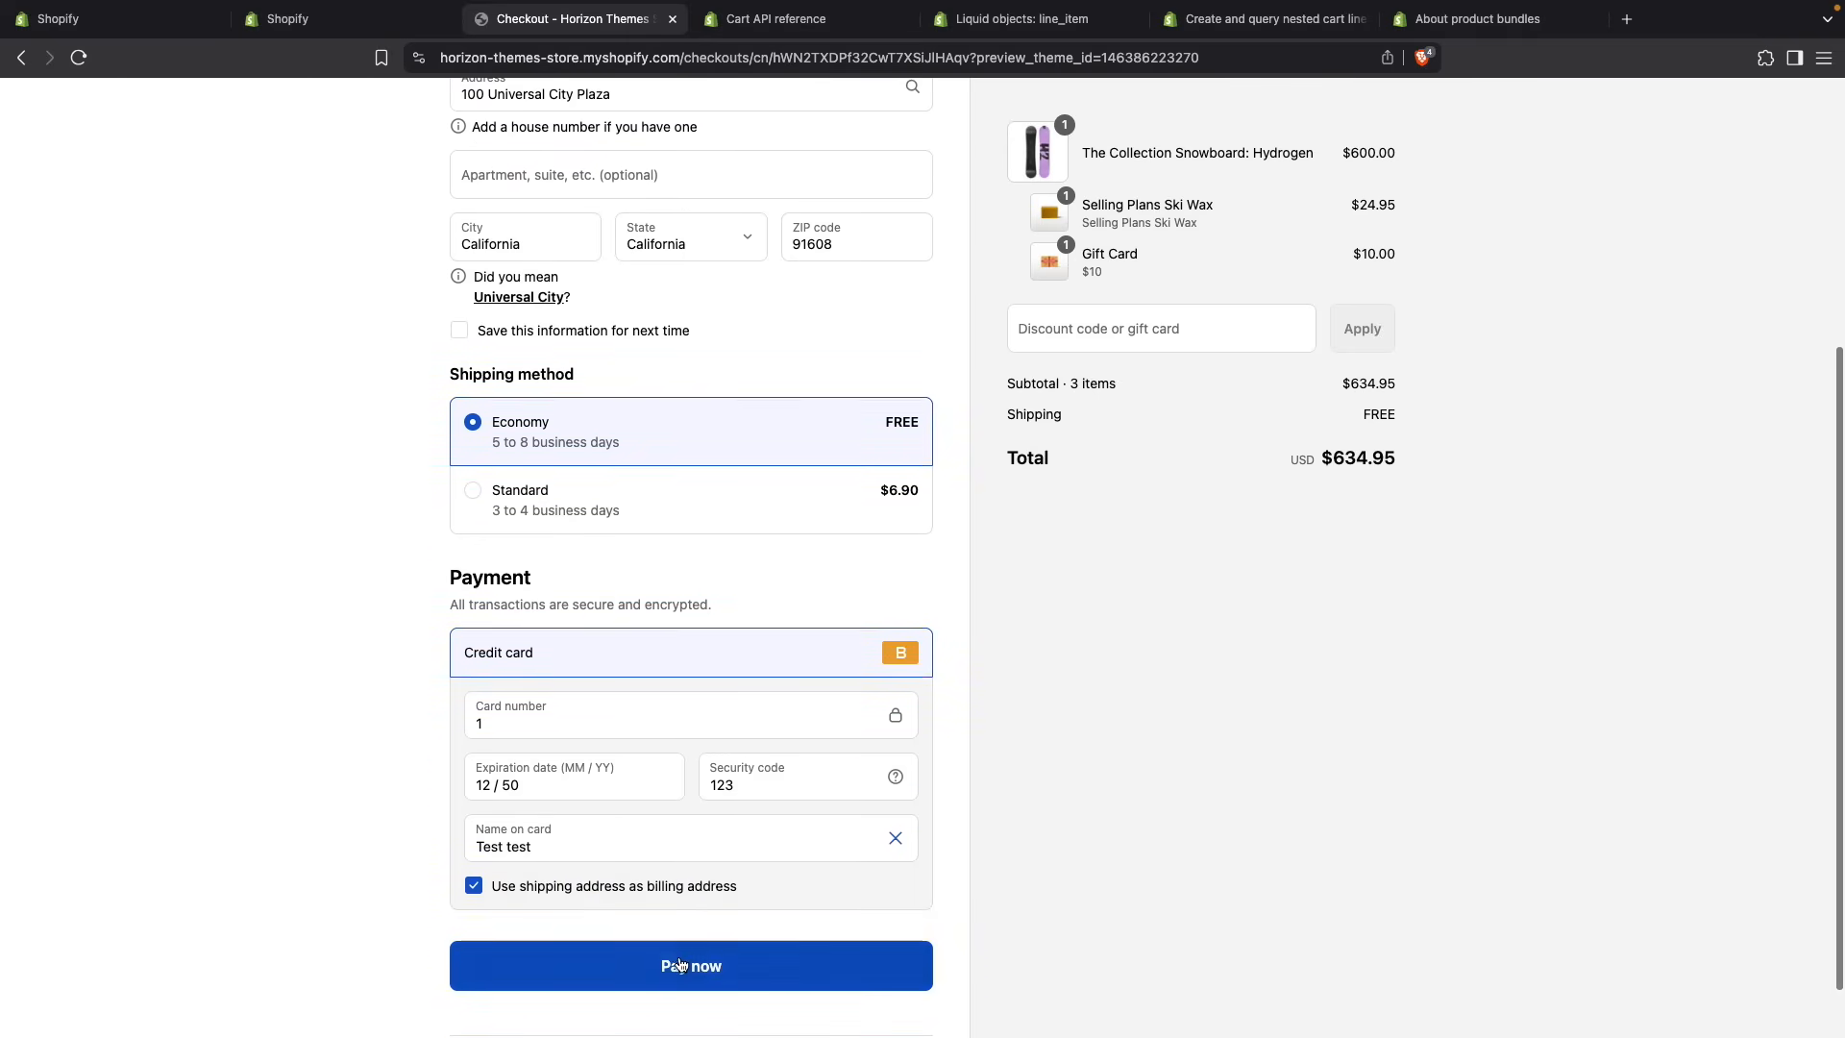
click(690, 965)
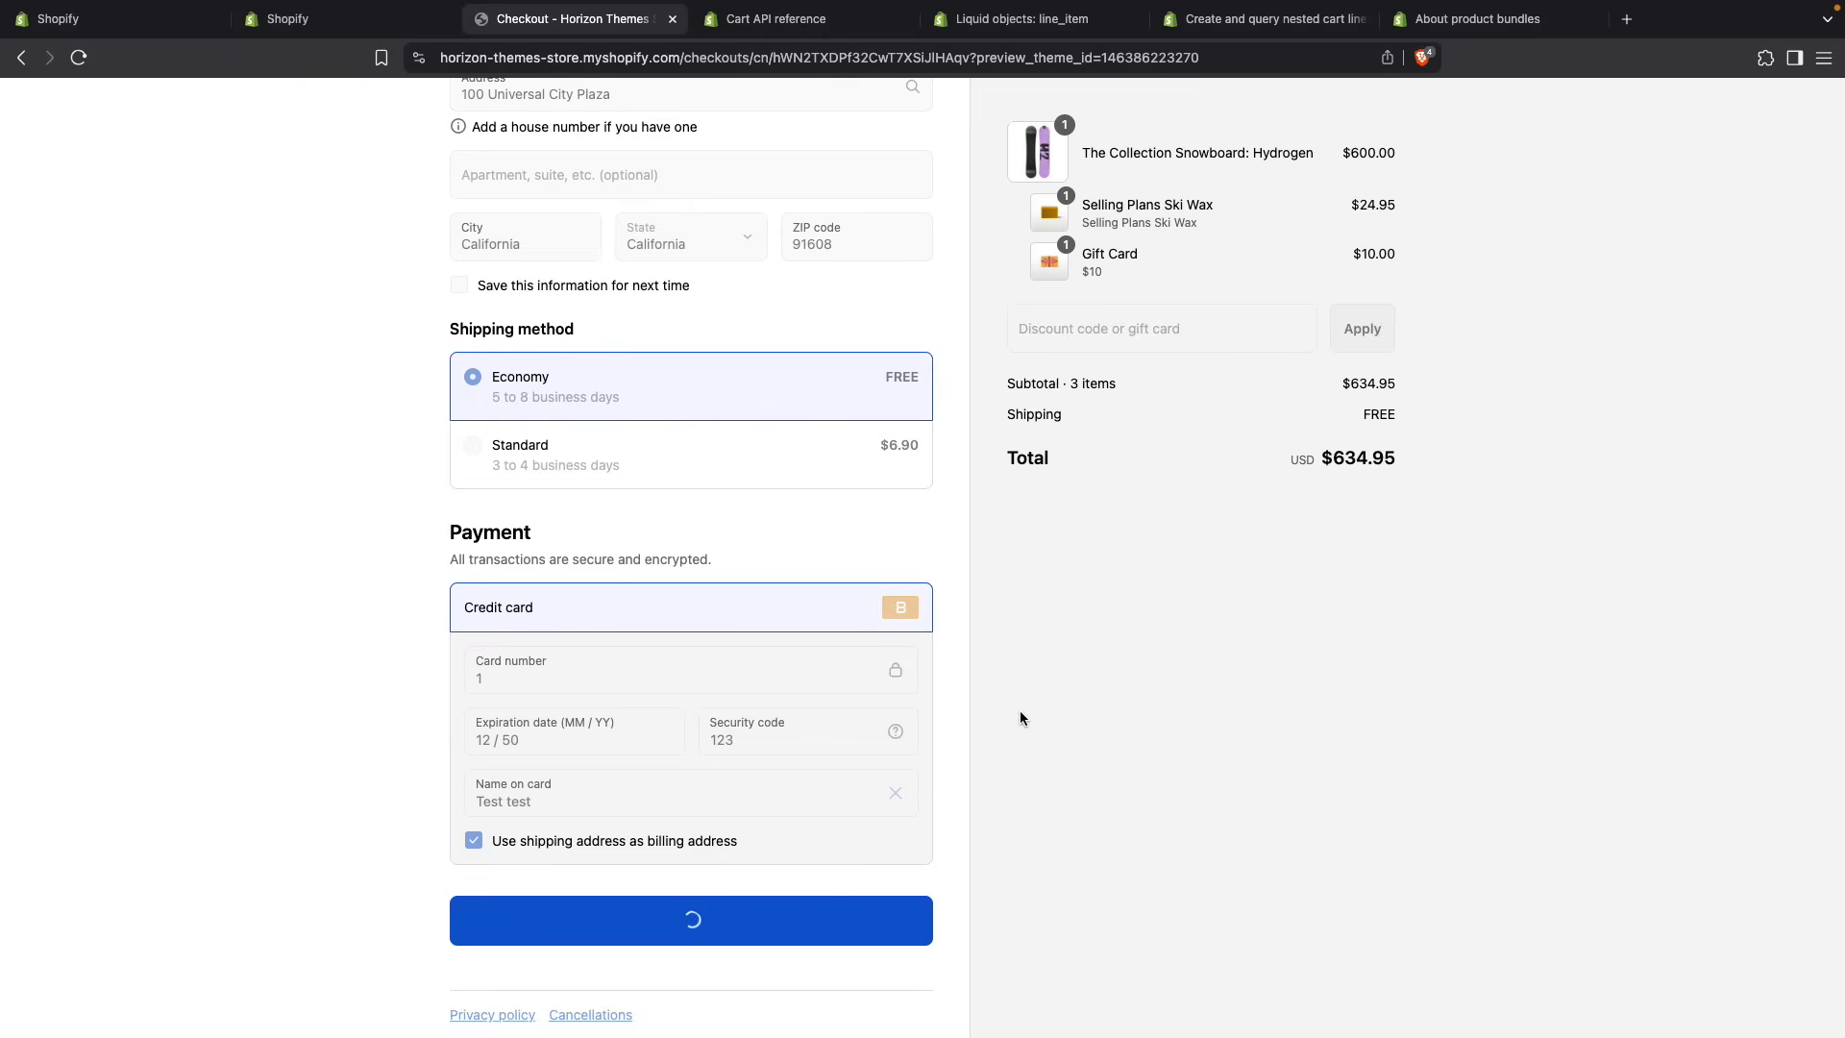
click(689, 919)
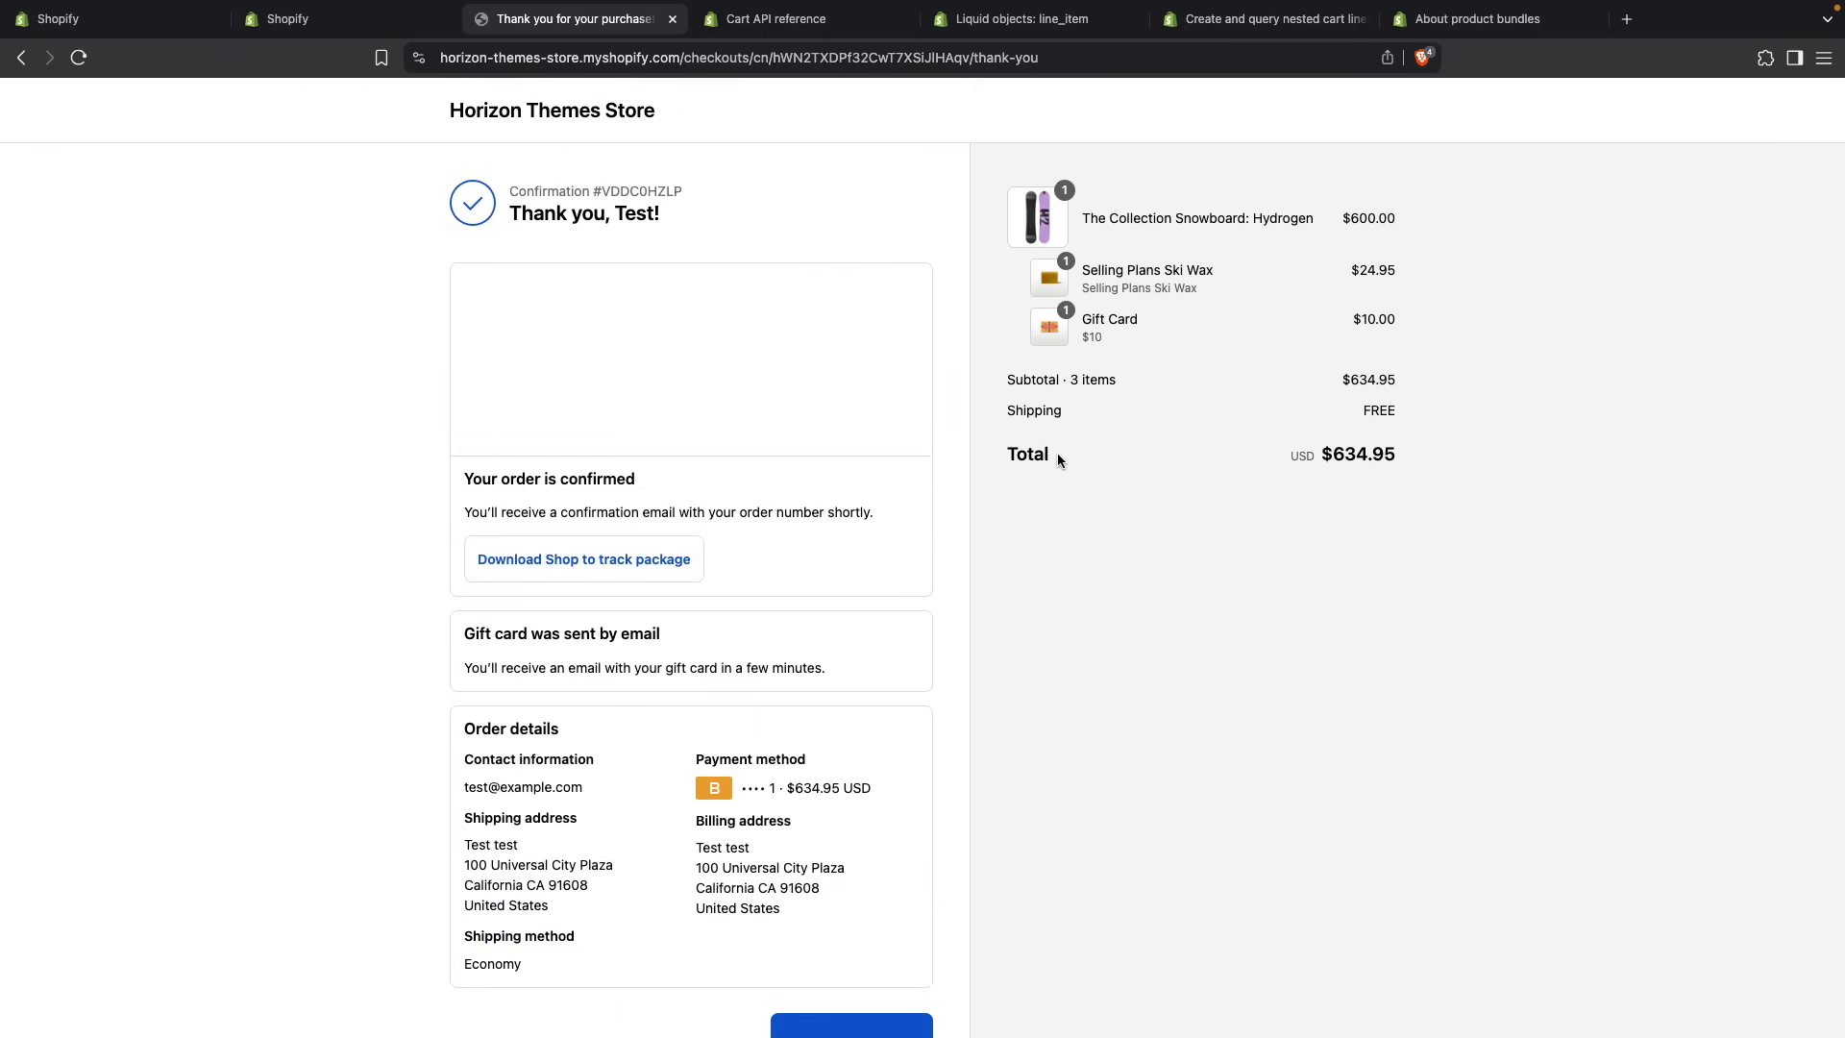
mouse_move(1050, 223)
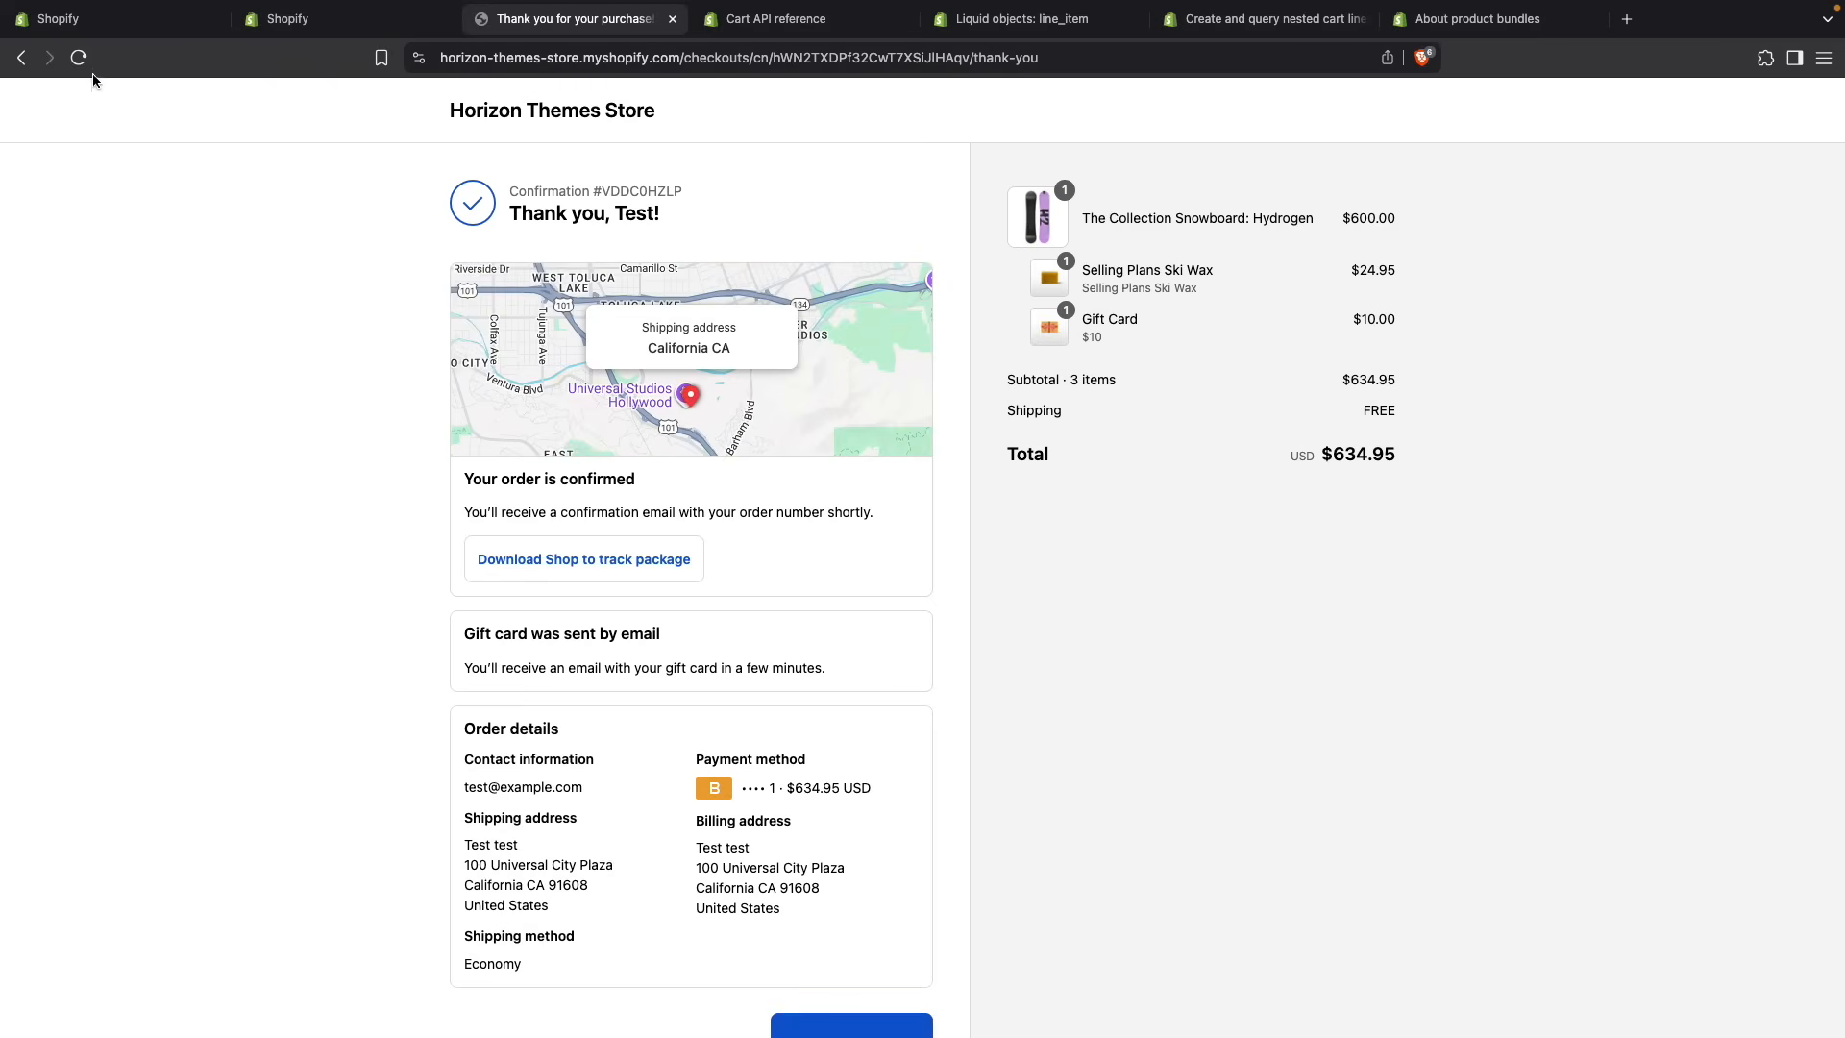
click(77, 57)
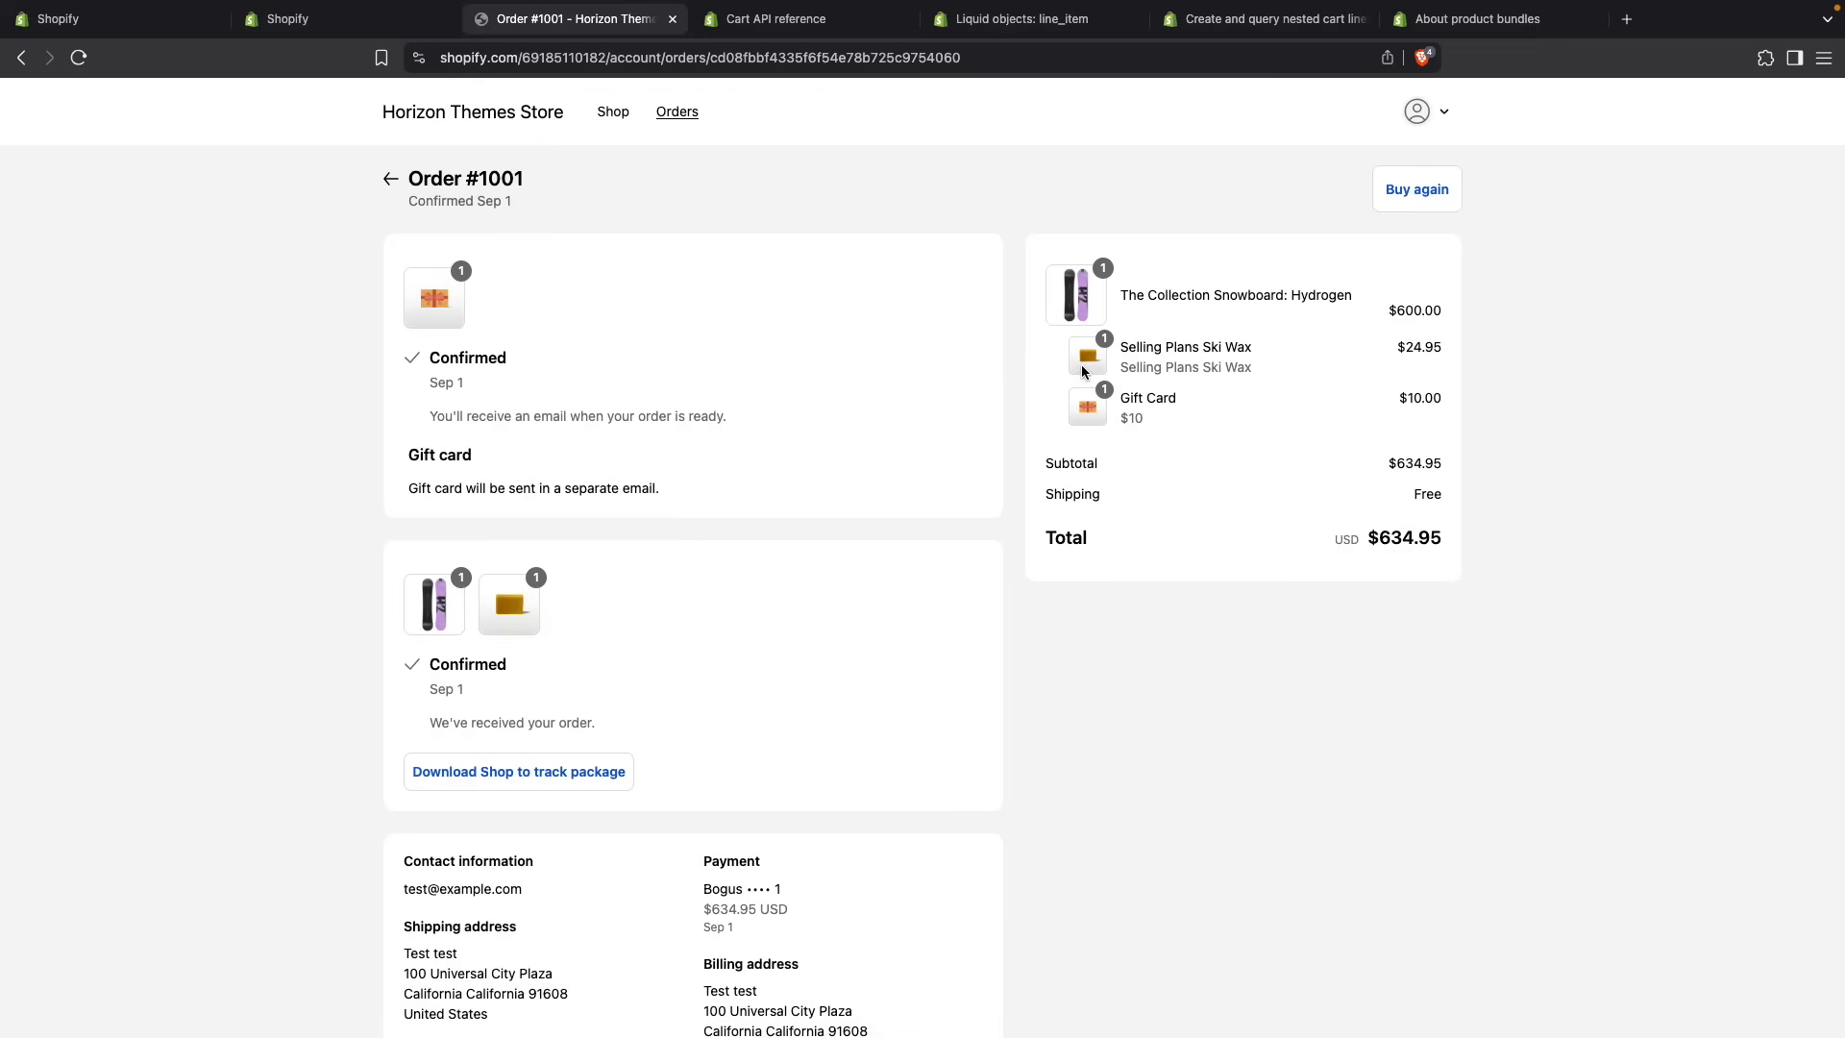
mouse_move(870, 314)
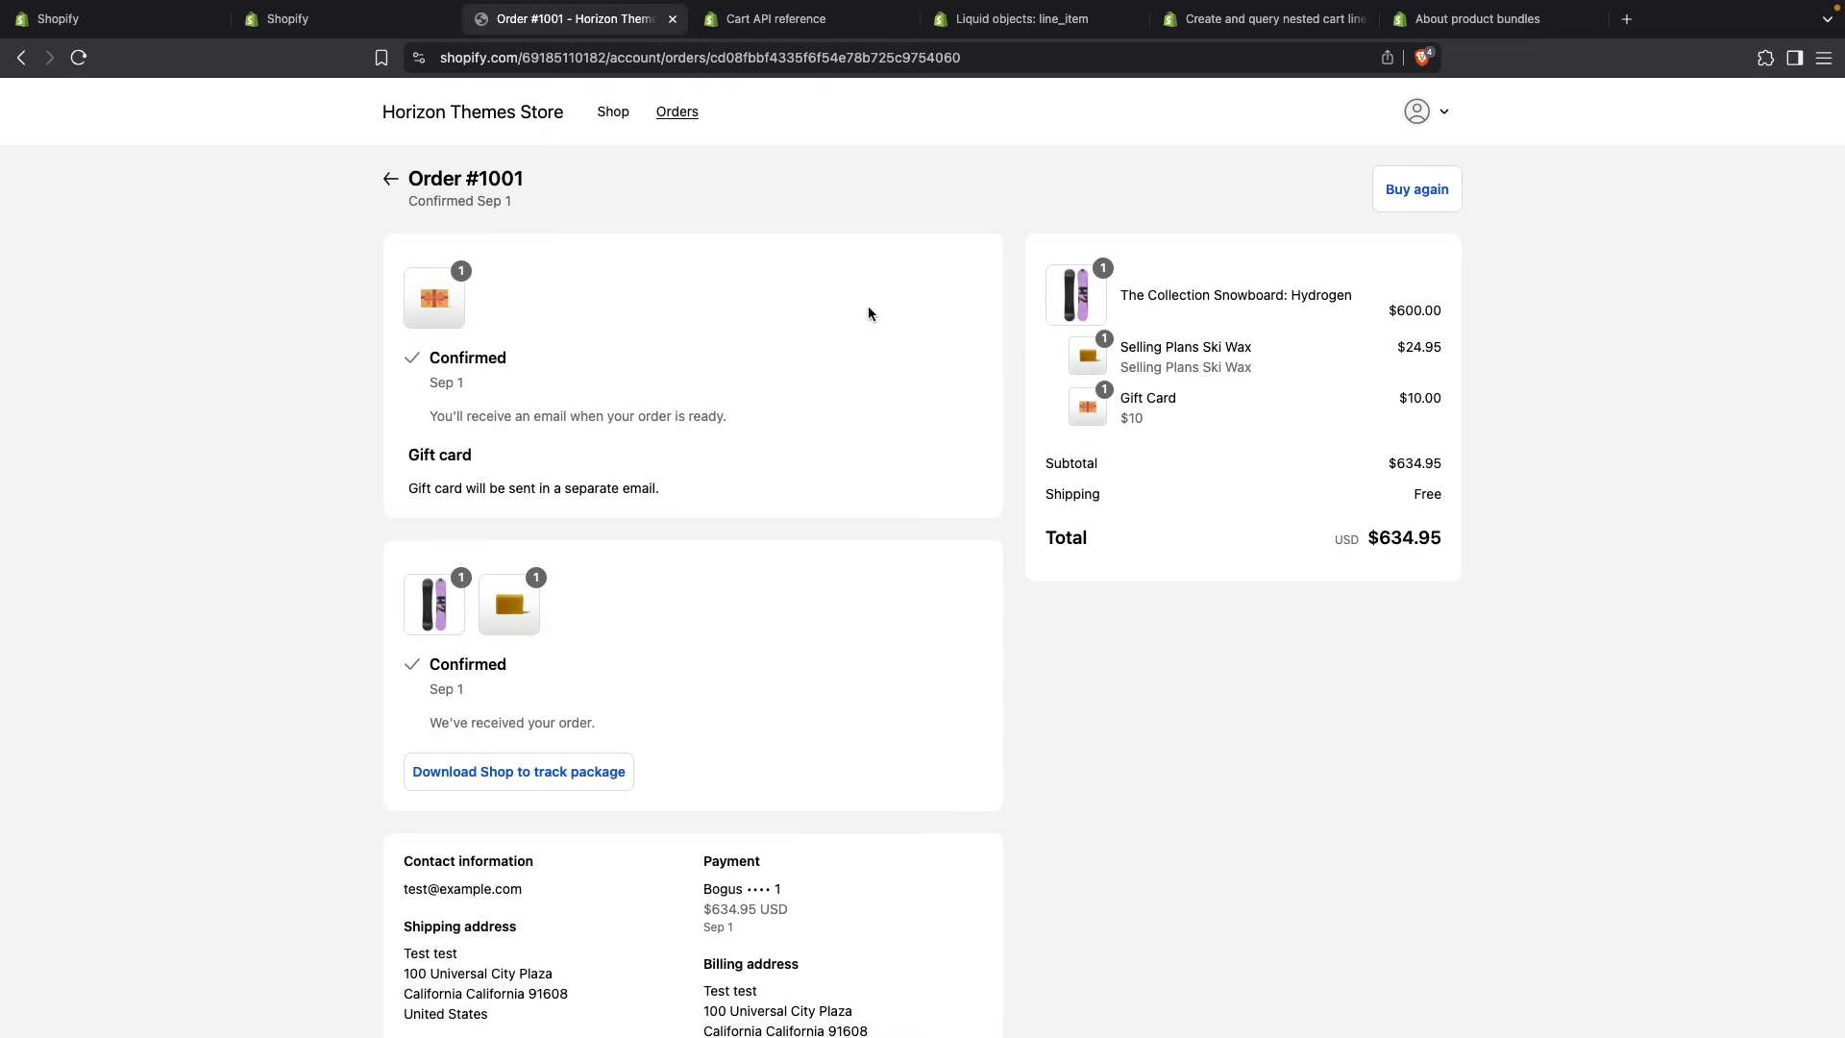
click(342, 20)
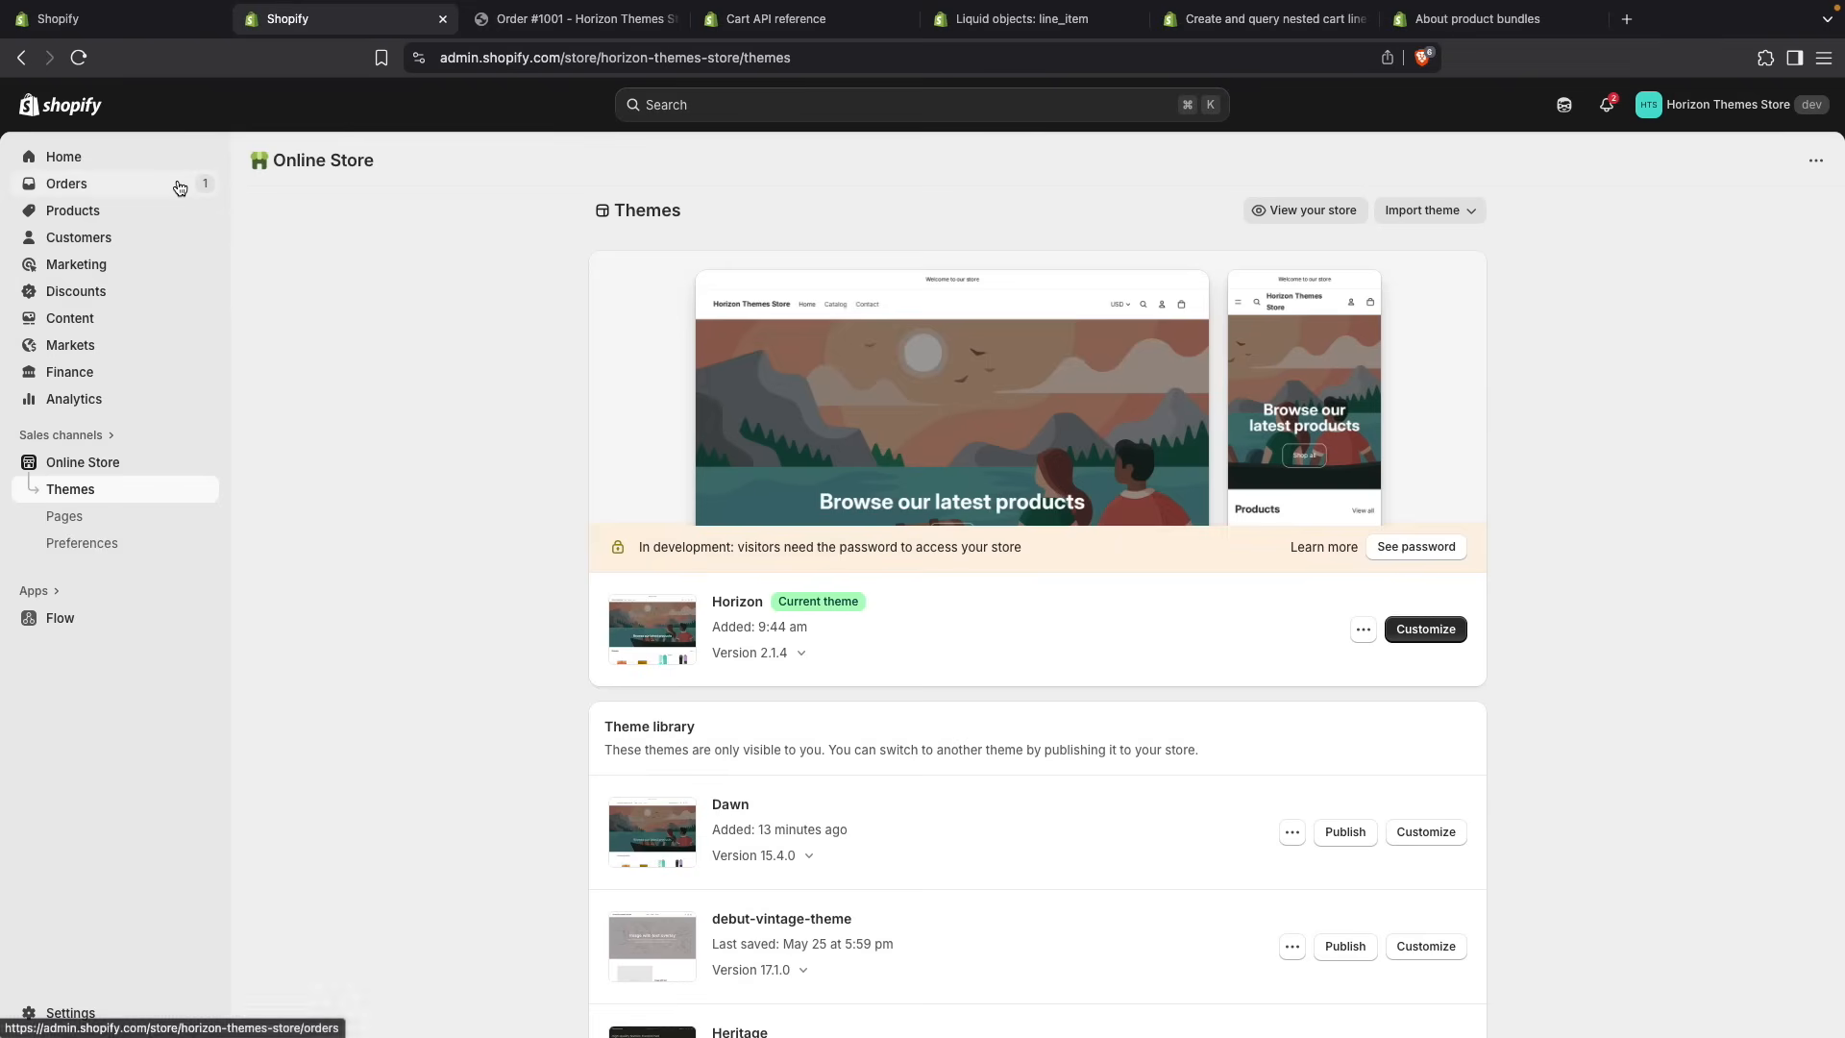
- View order #1001's line items, with ski wax and gift card listed for the Hydrogen snowboard
click(65, 184)
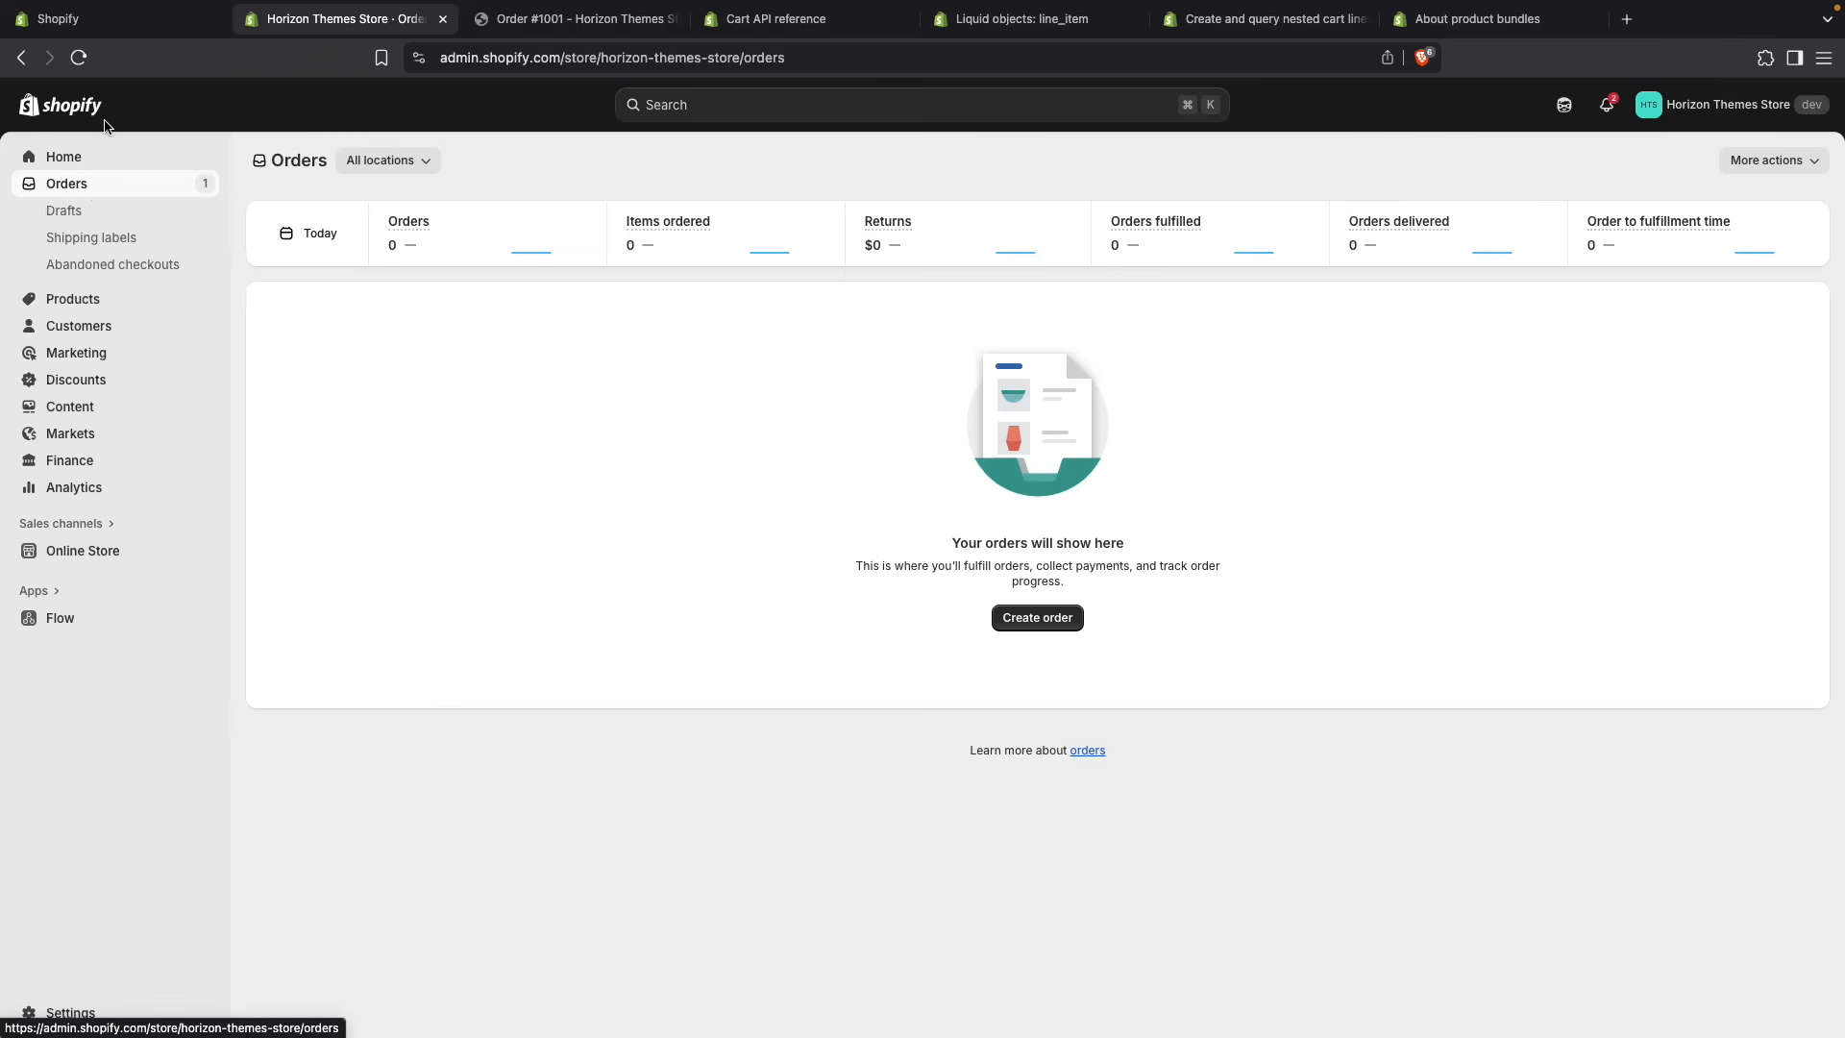
mouse_move(110, 123)
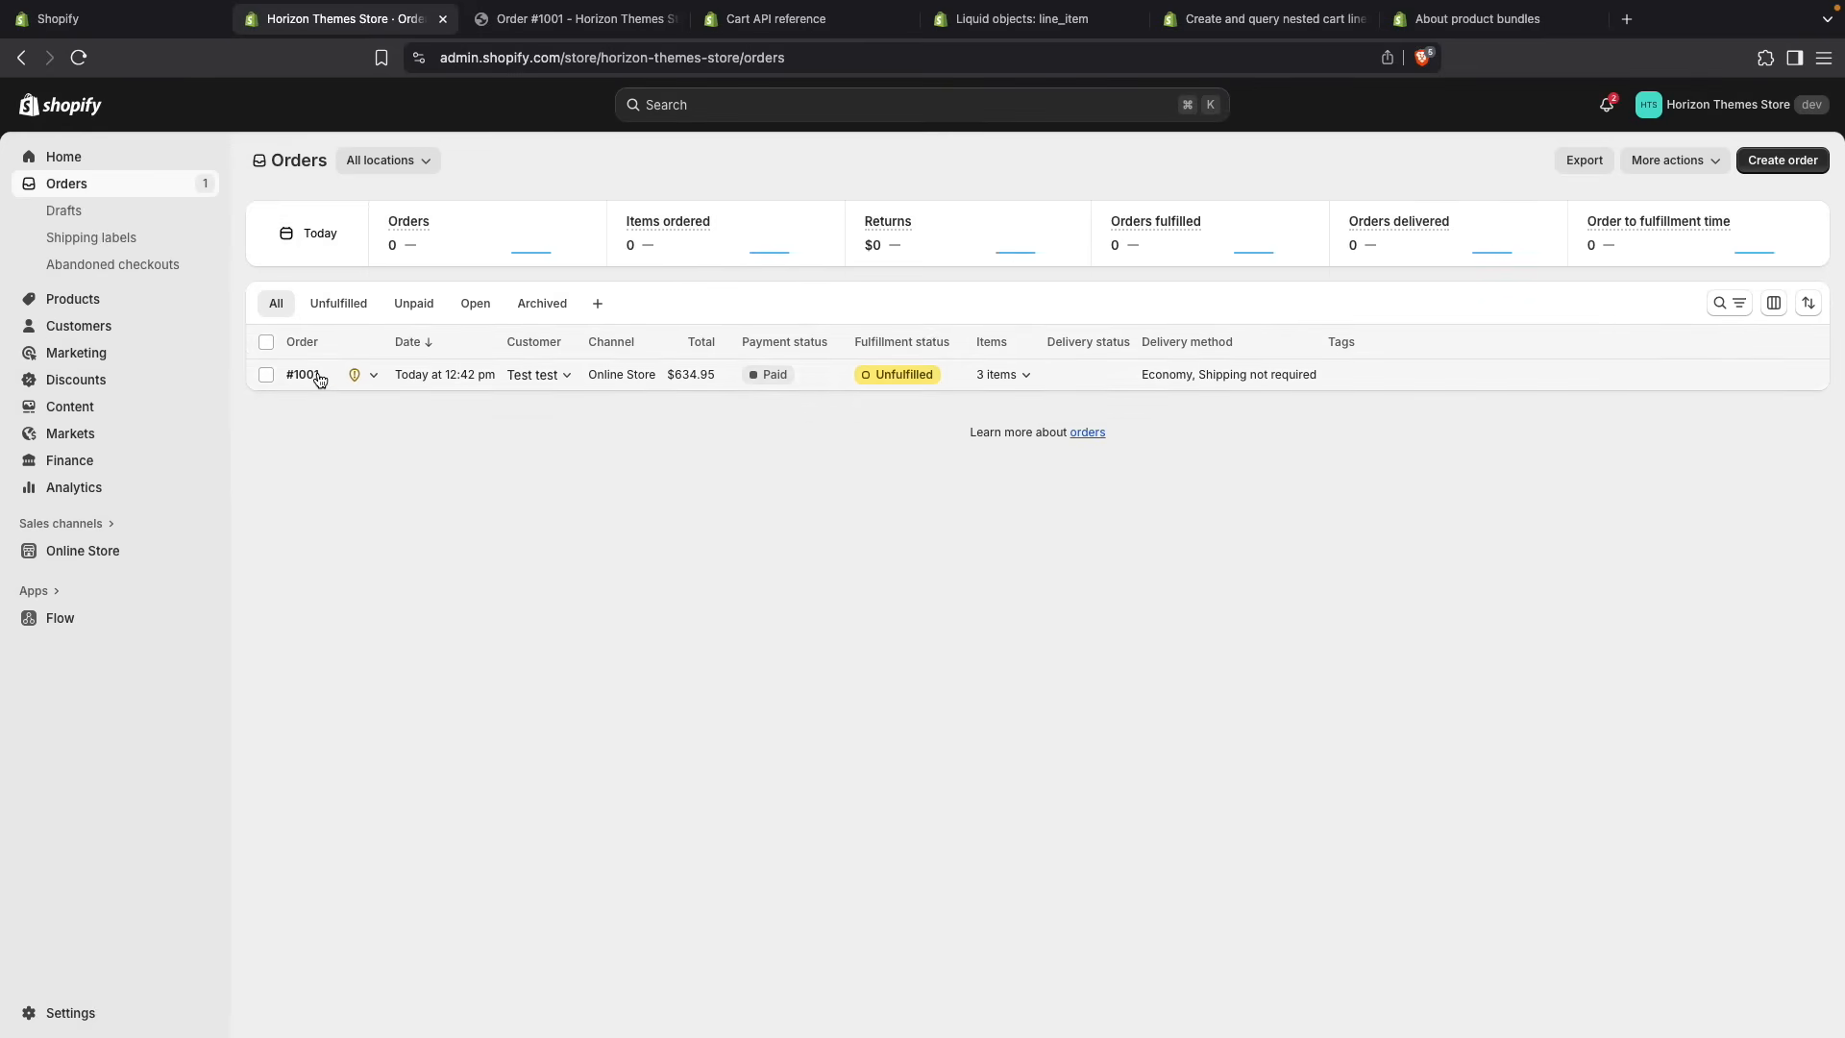
click(304, 375)
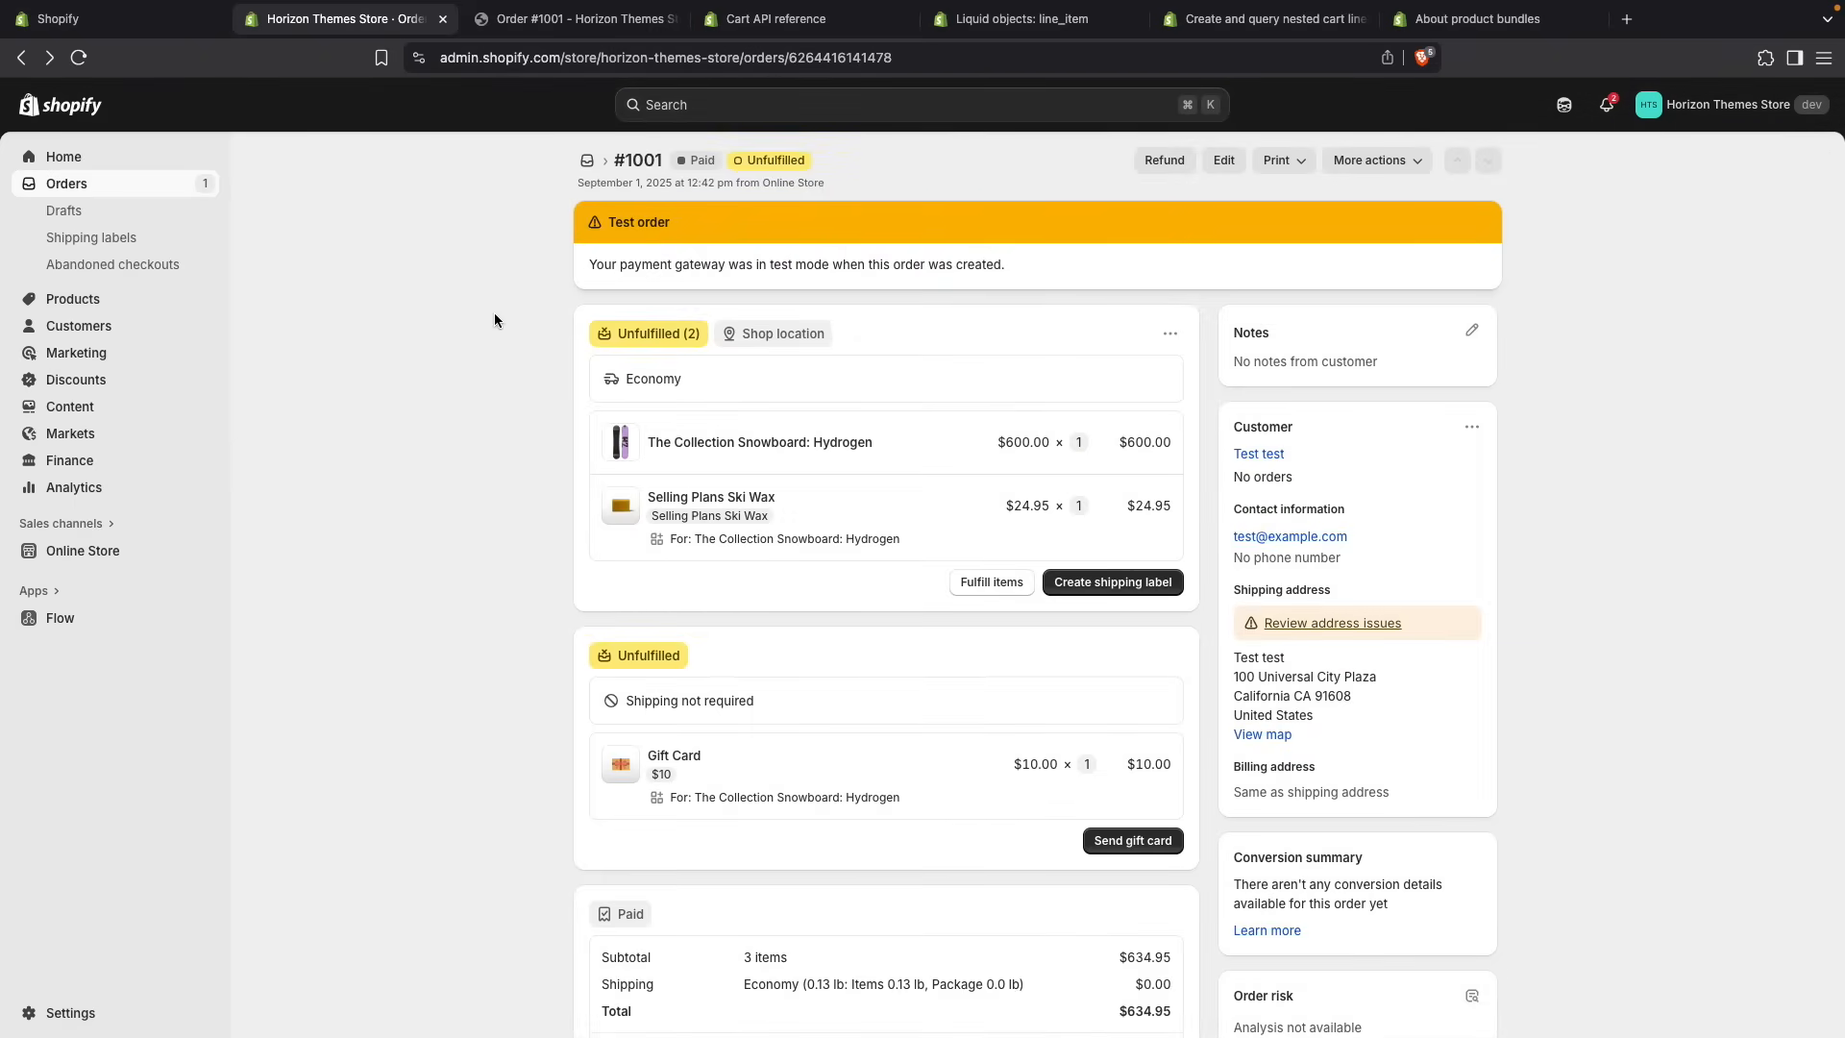
mouse_move(523, 459)
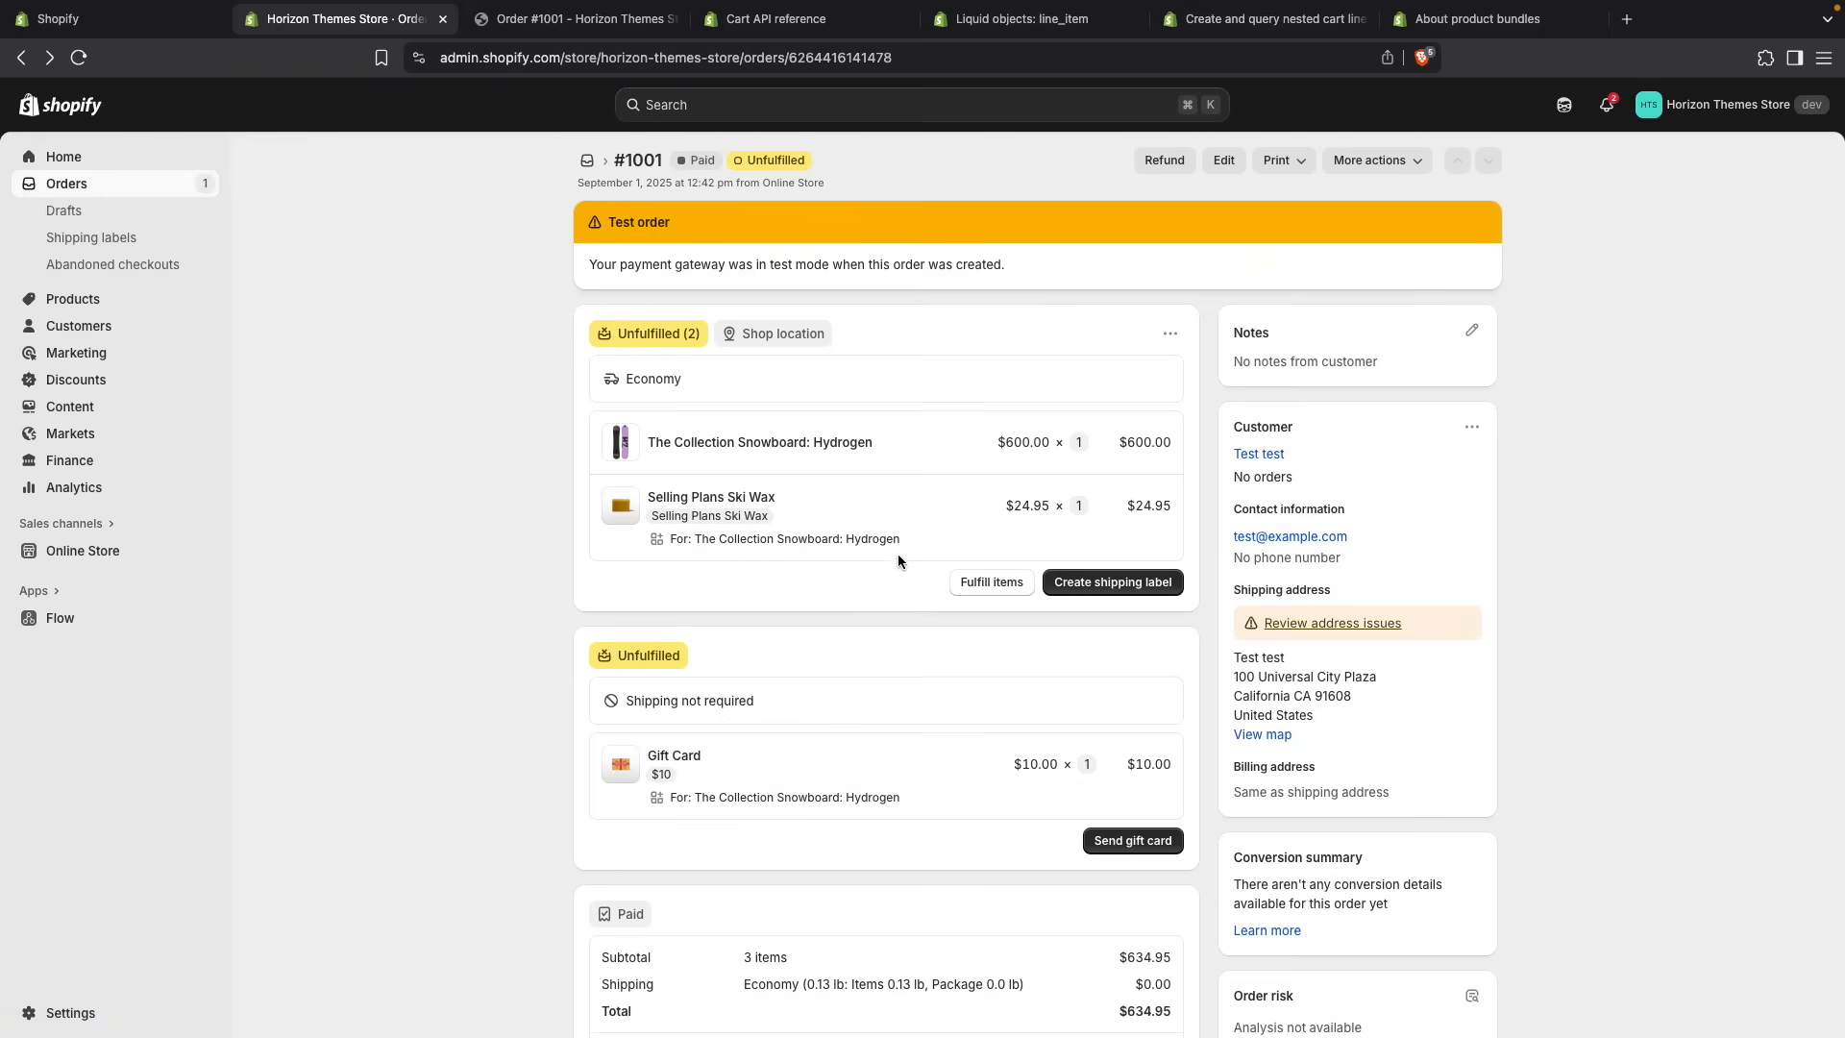
mouse_move(709, 520)
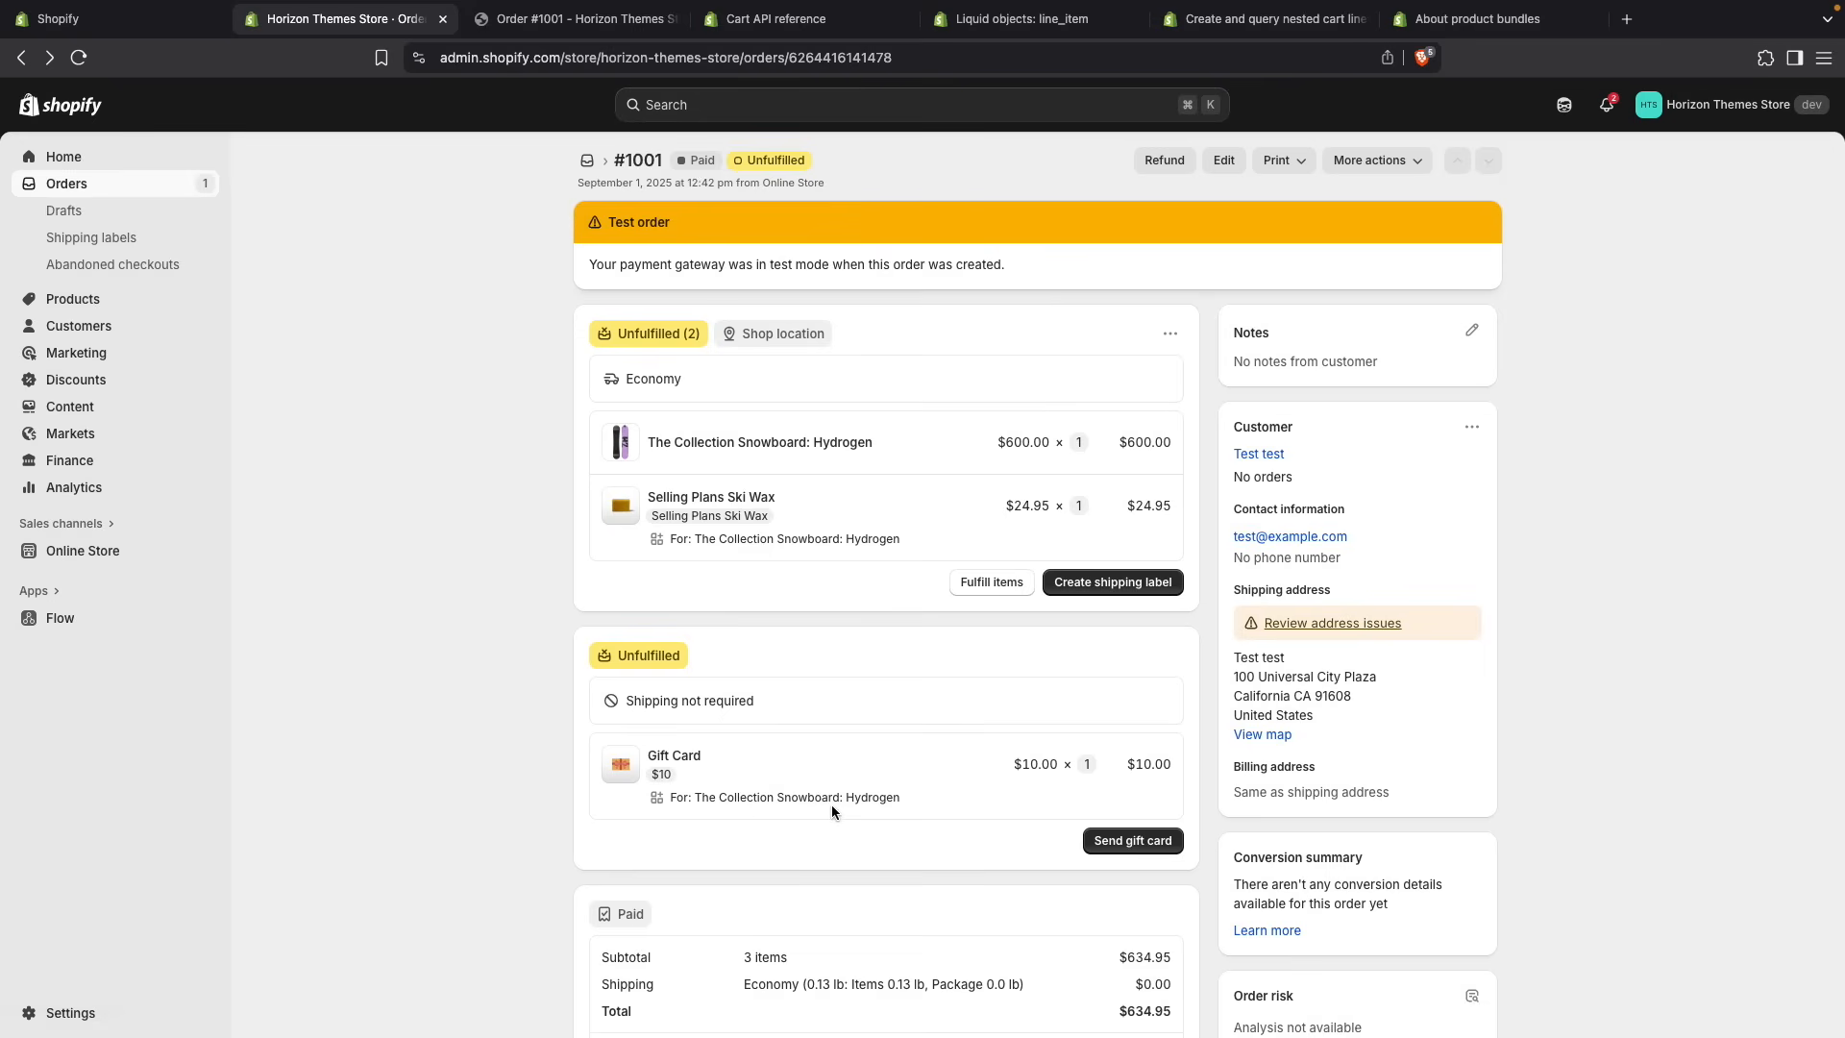
mouse_move(656, 459)
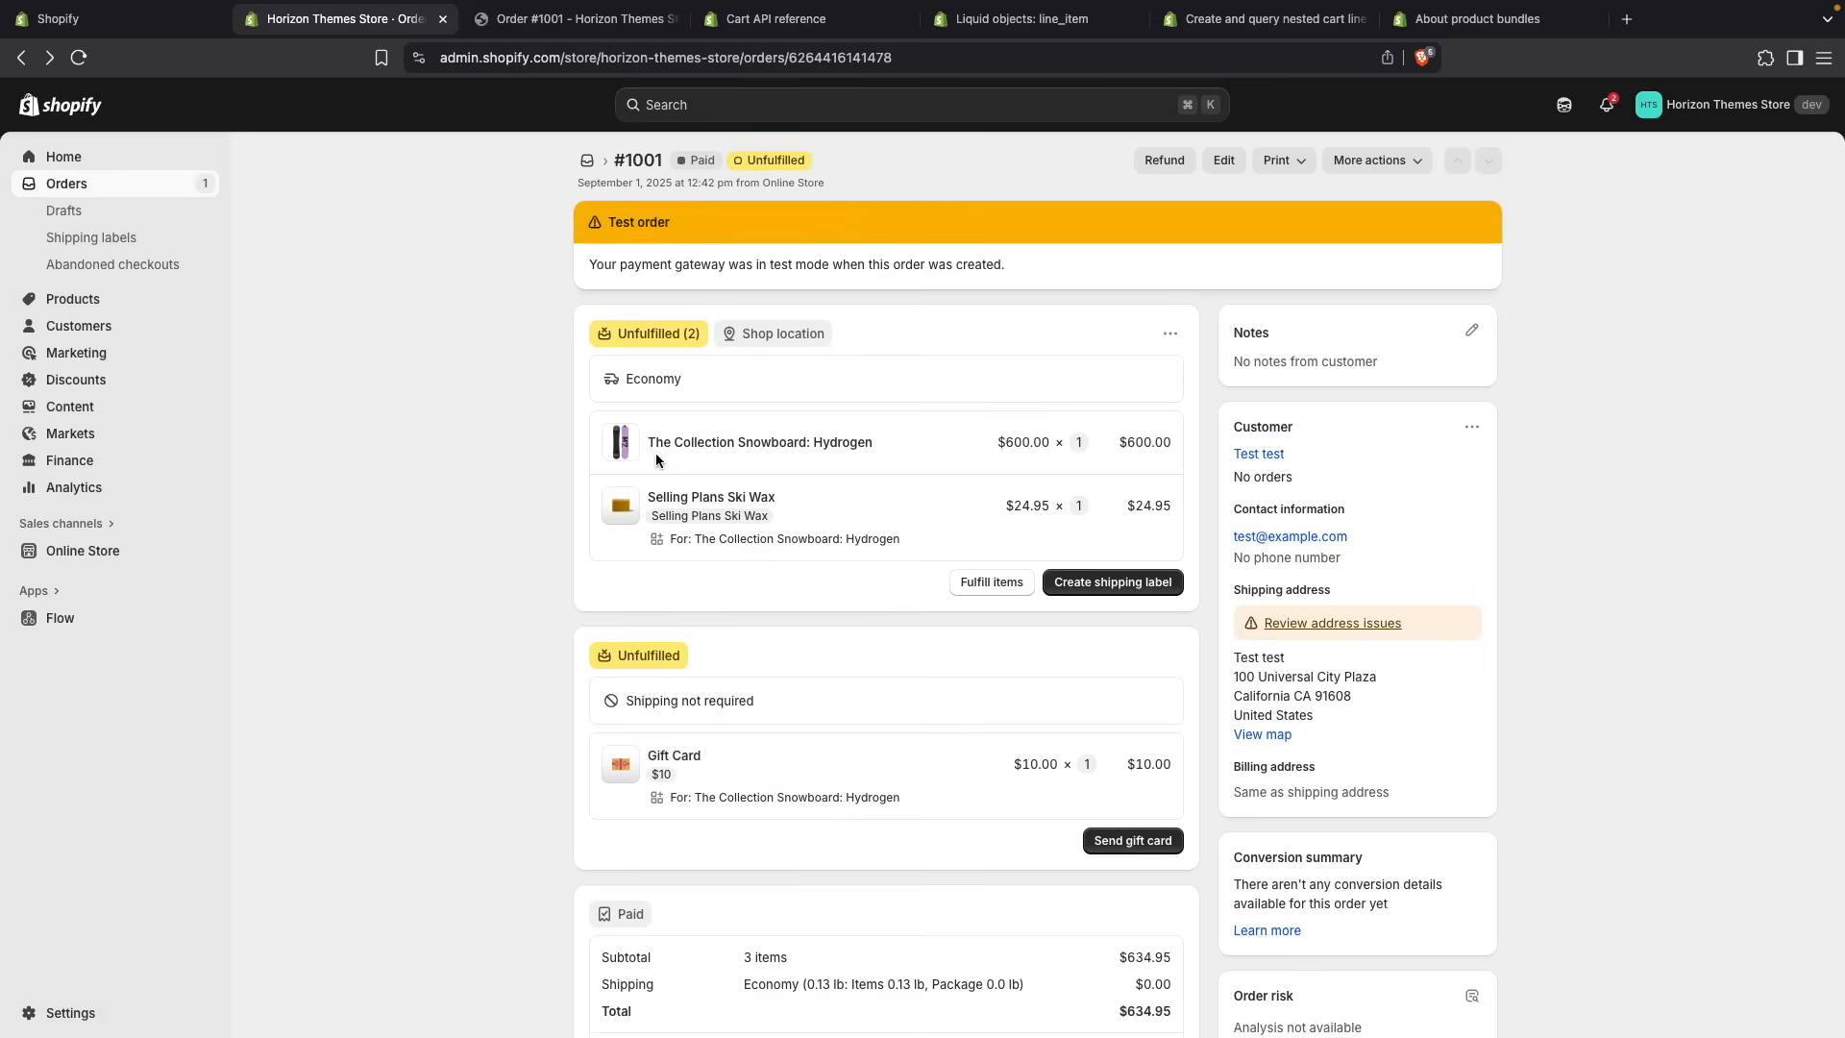
mouse_move(780, 463)
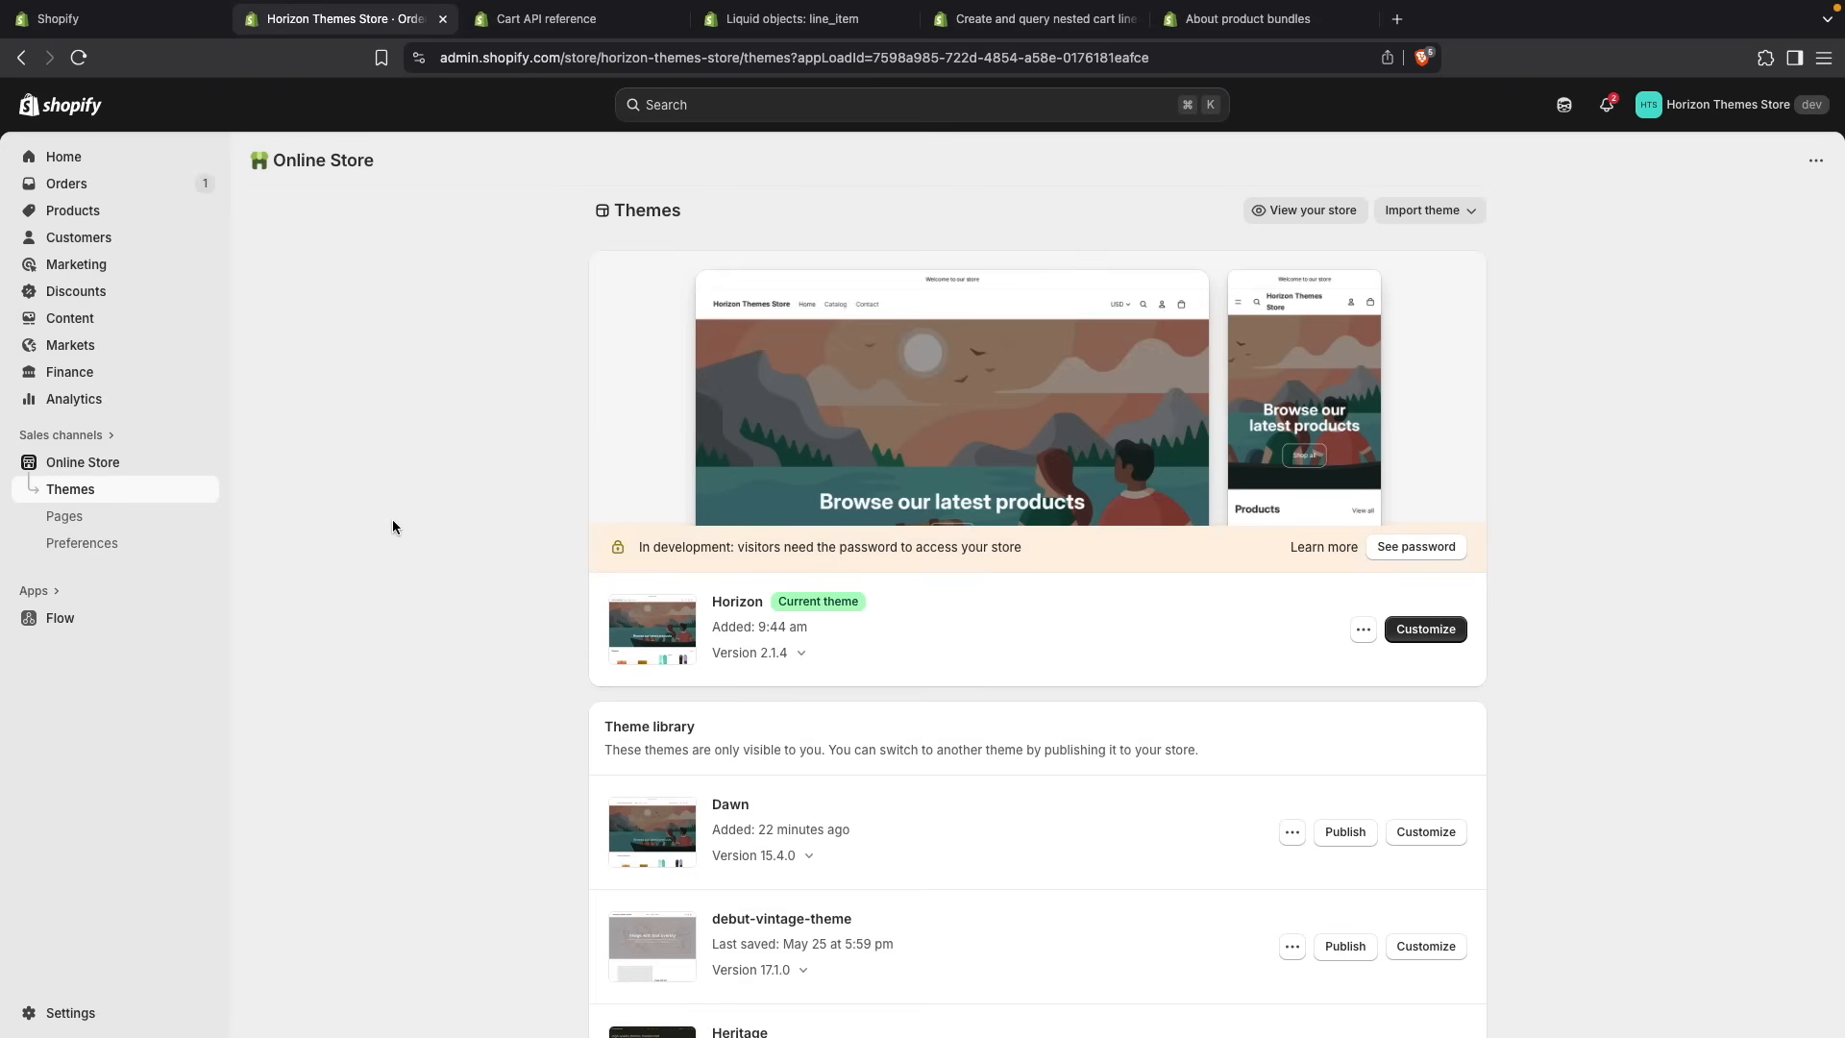
- Preview the Dawn theme and inspect its cart page with ski wax and gift card nested under the snowboard
click(1291, 832)
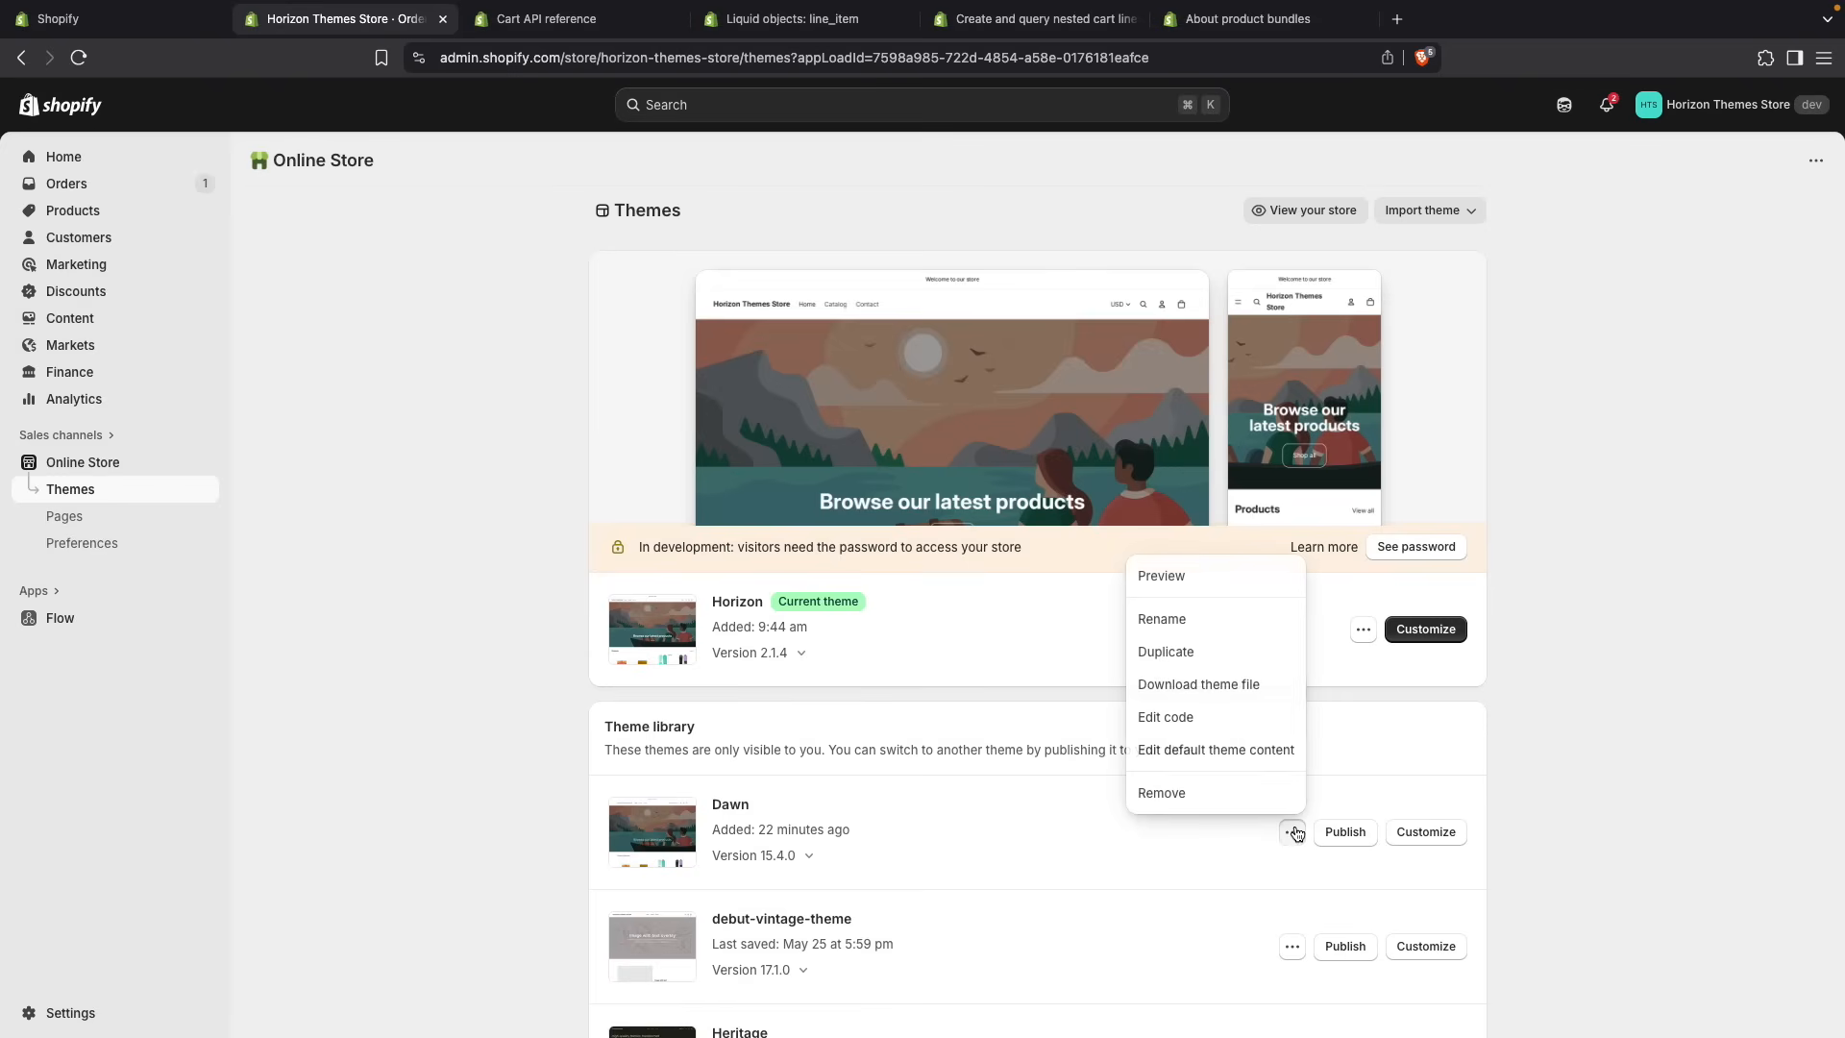
click(1160, 574)
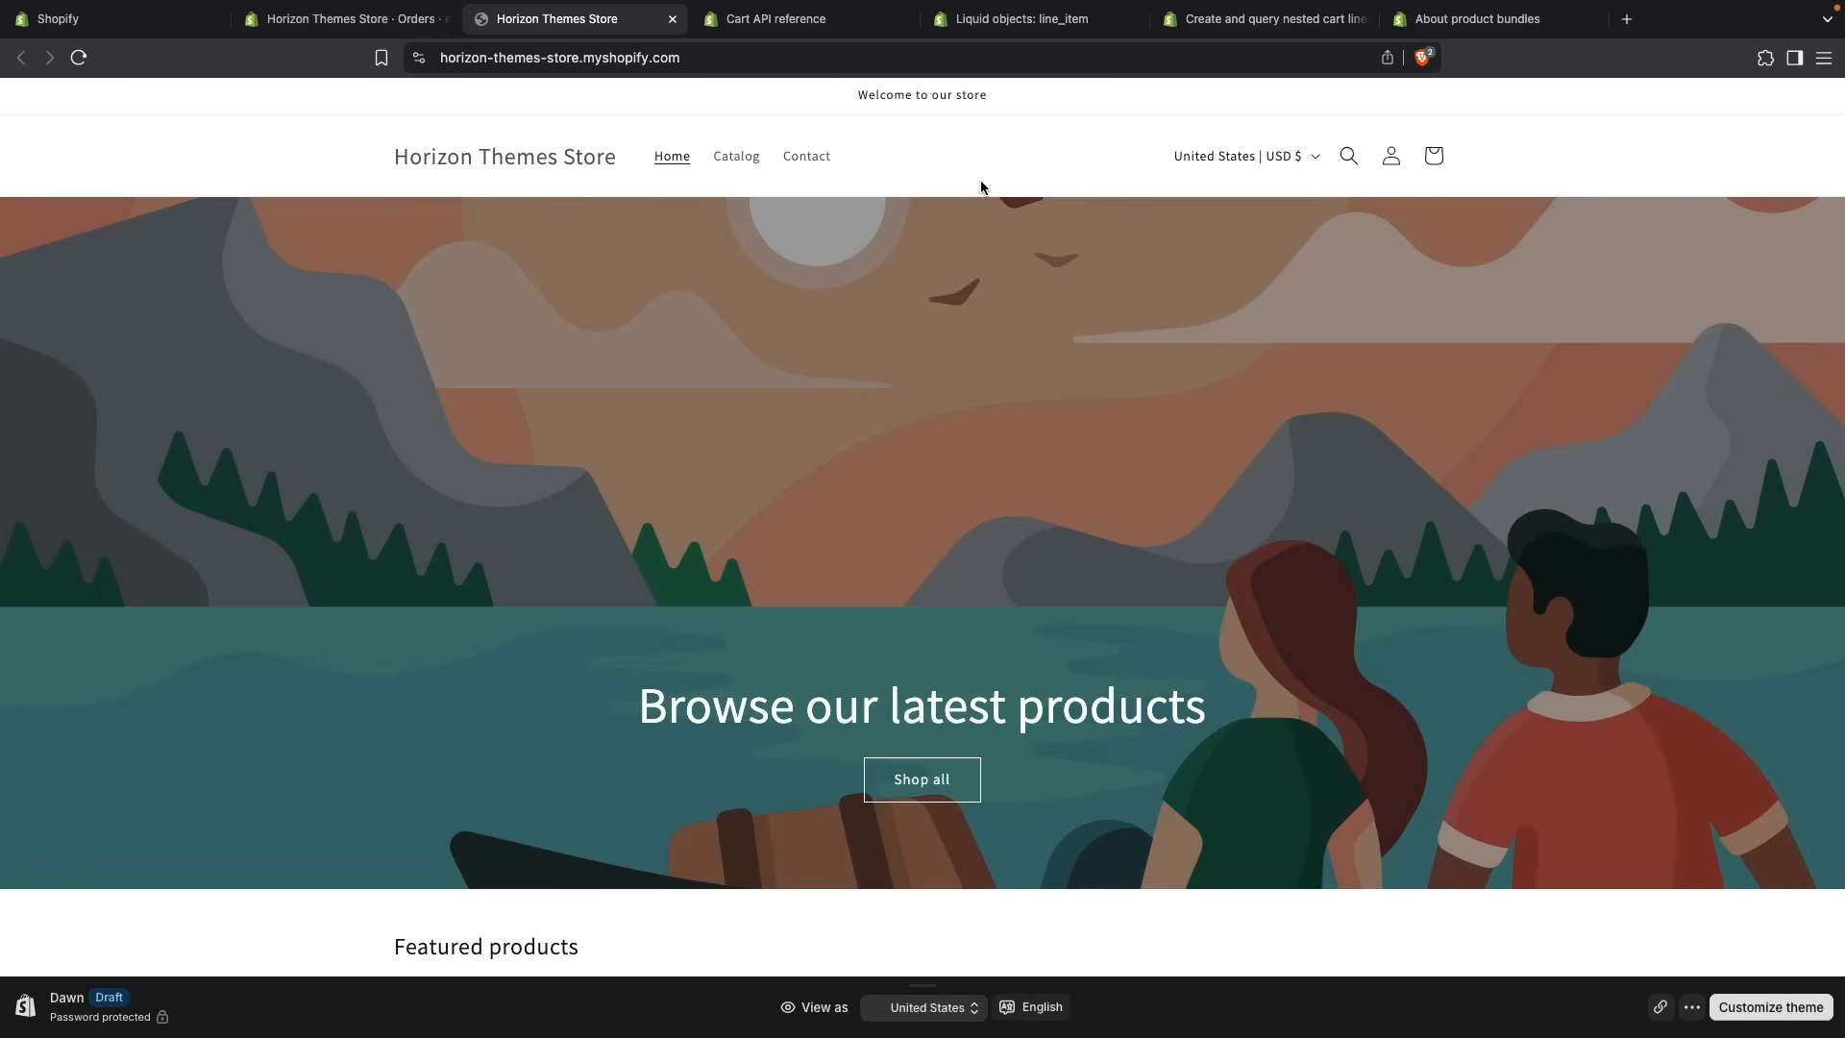
key(F12)
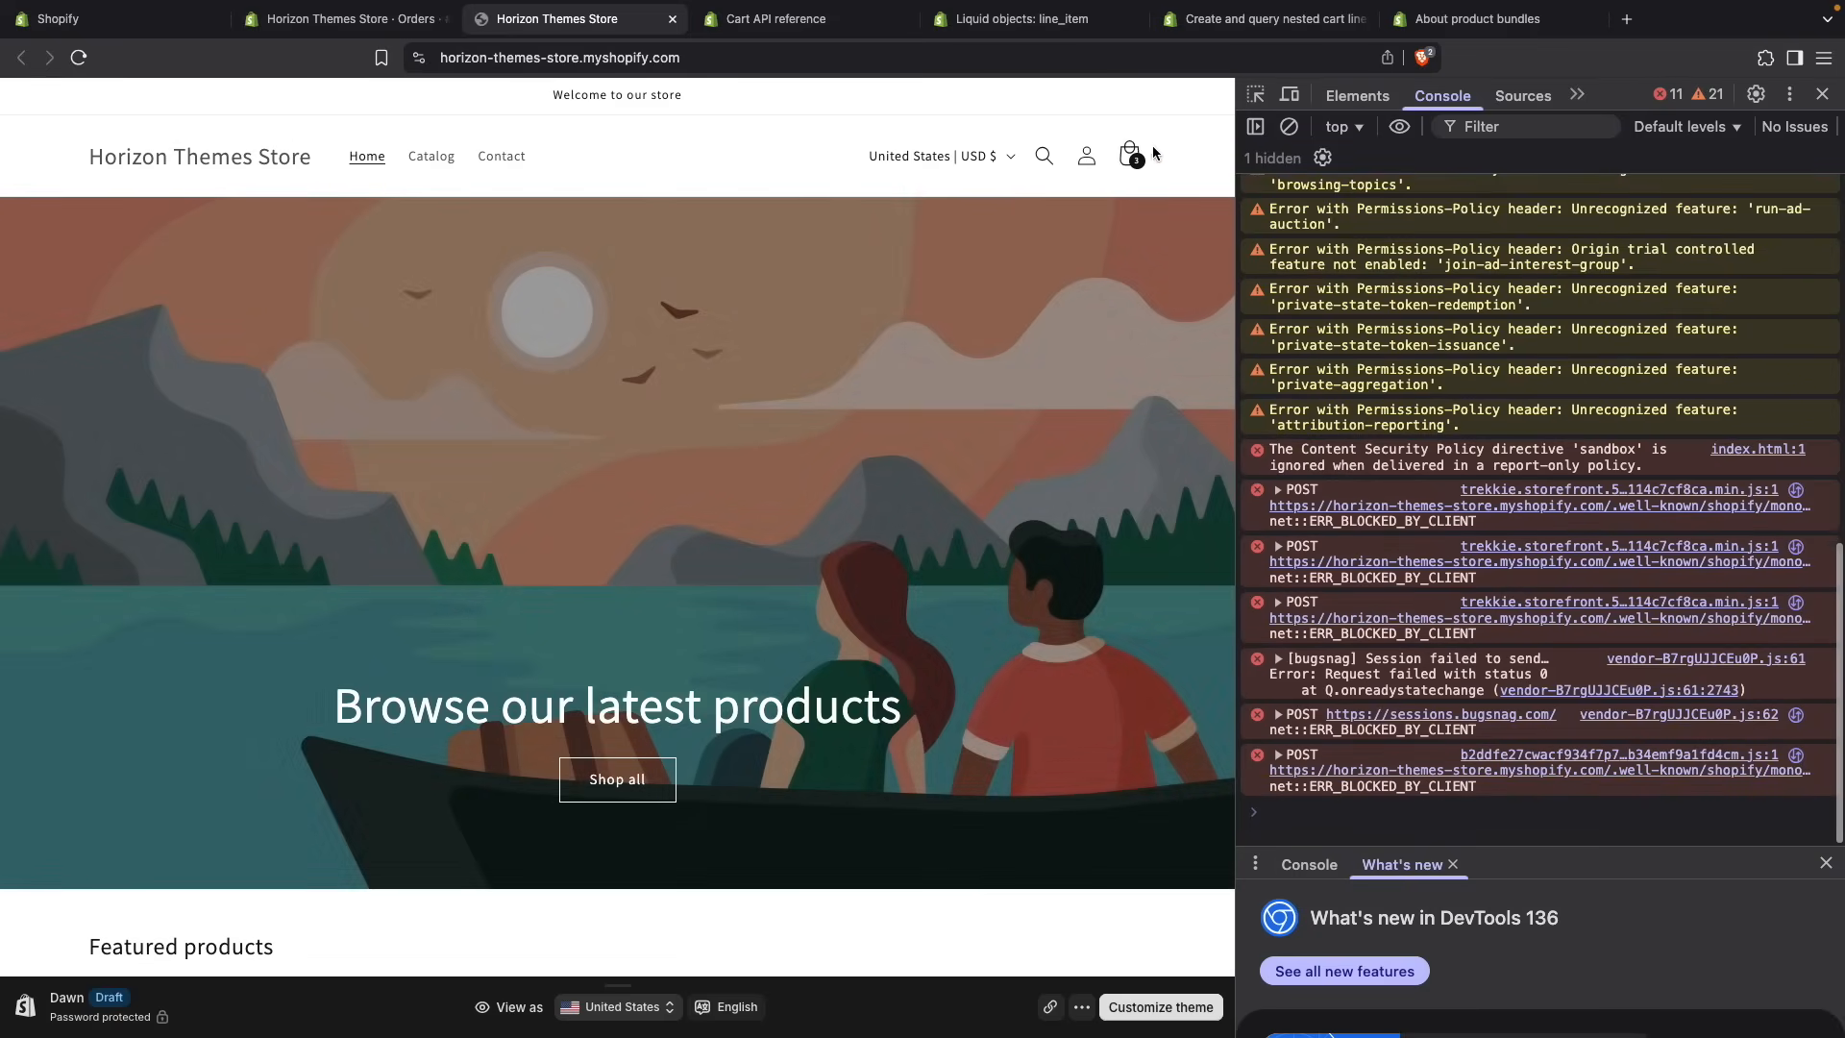
click(1126, 156)
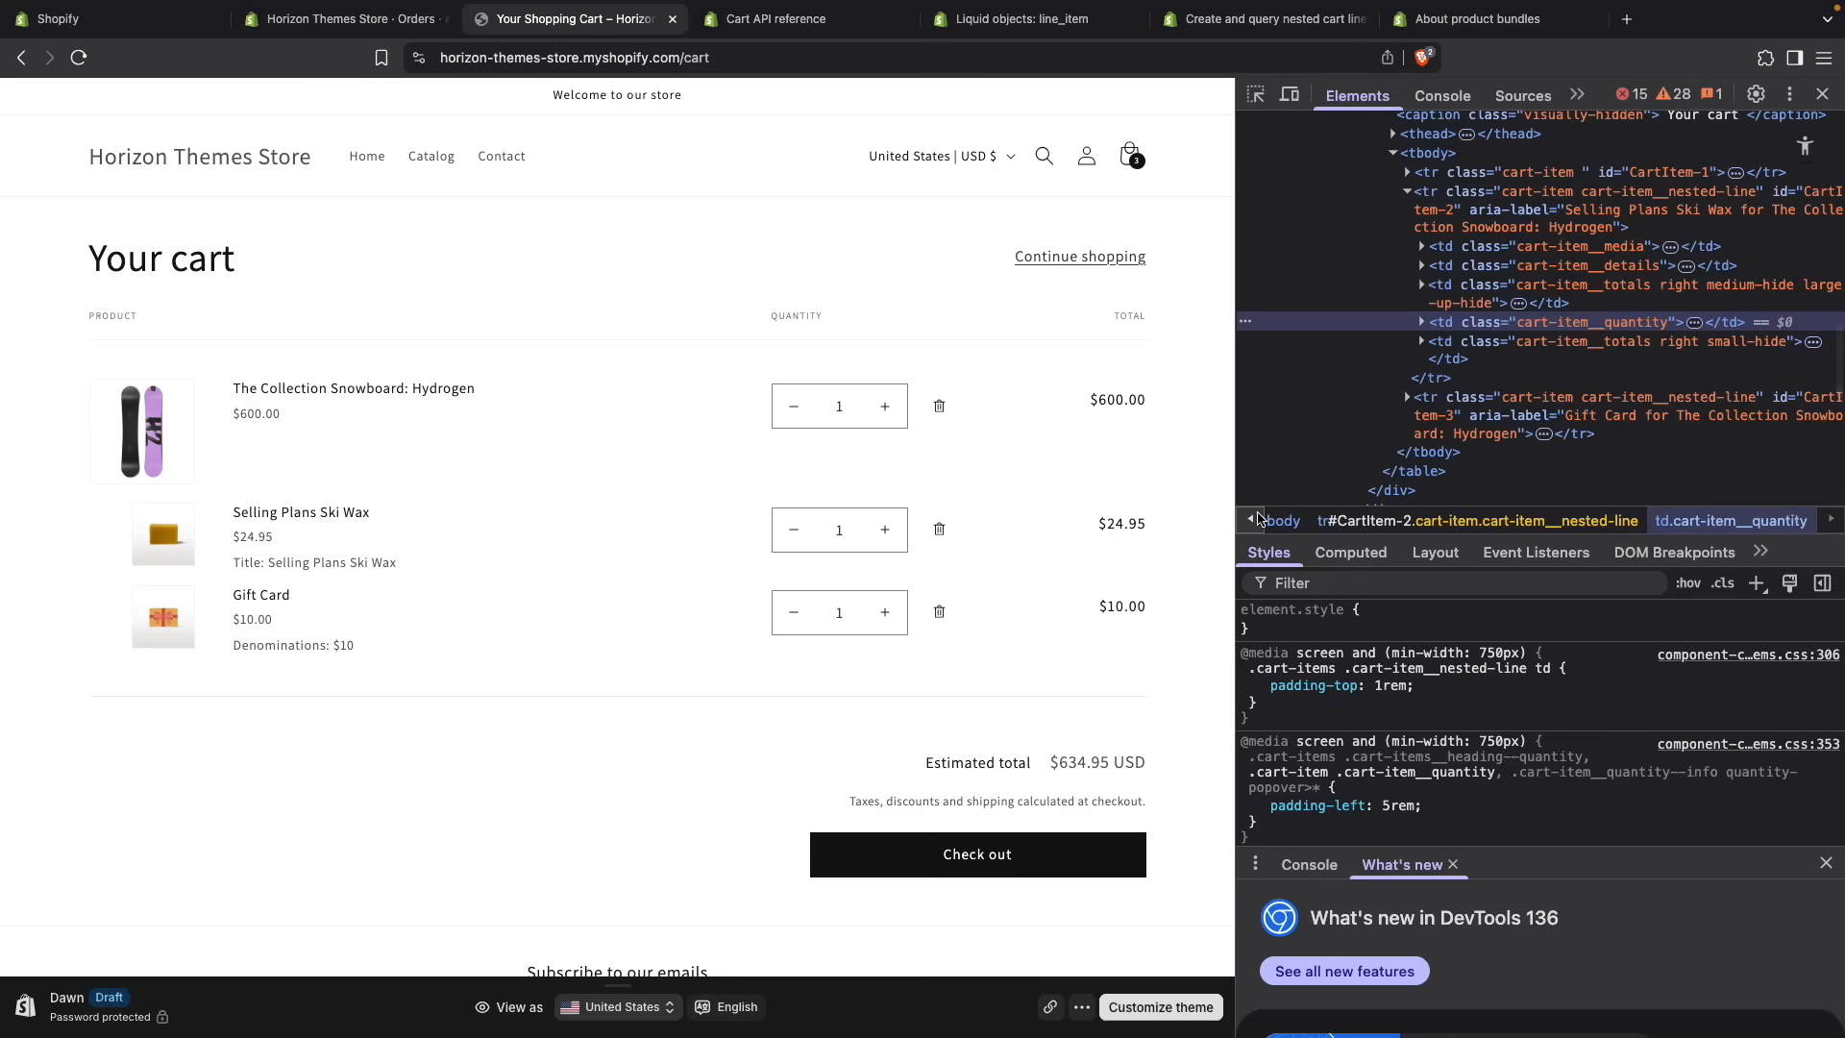
mouse_move(1530, 209)
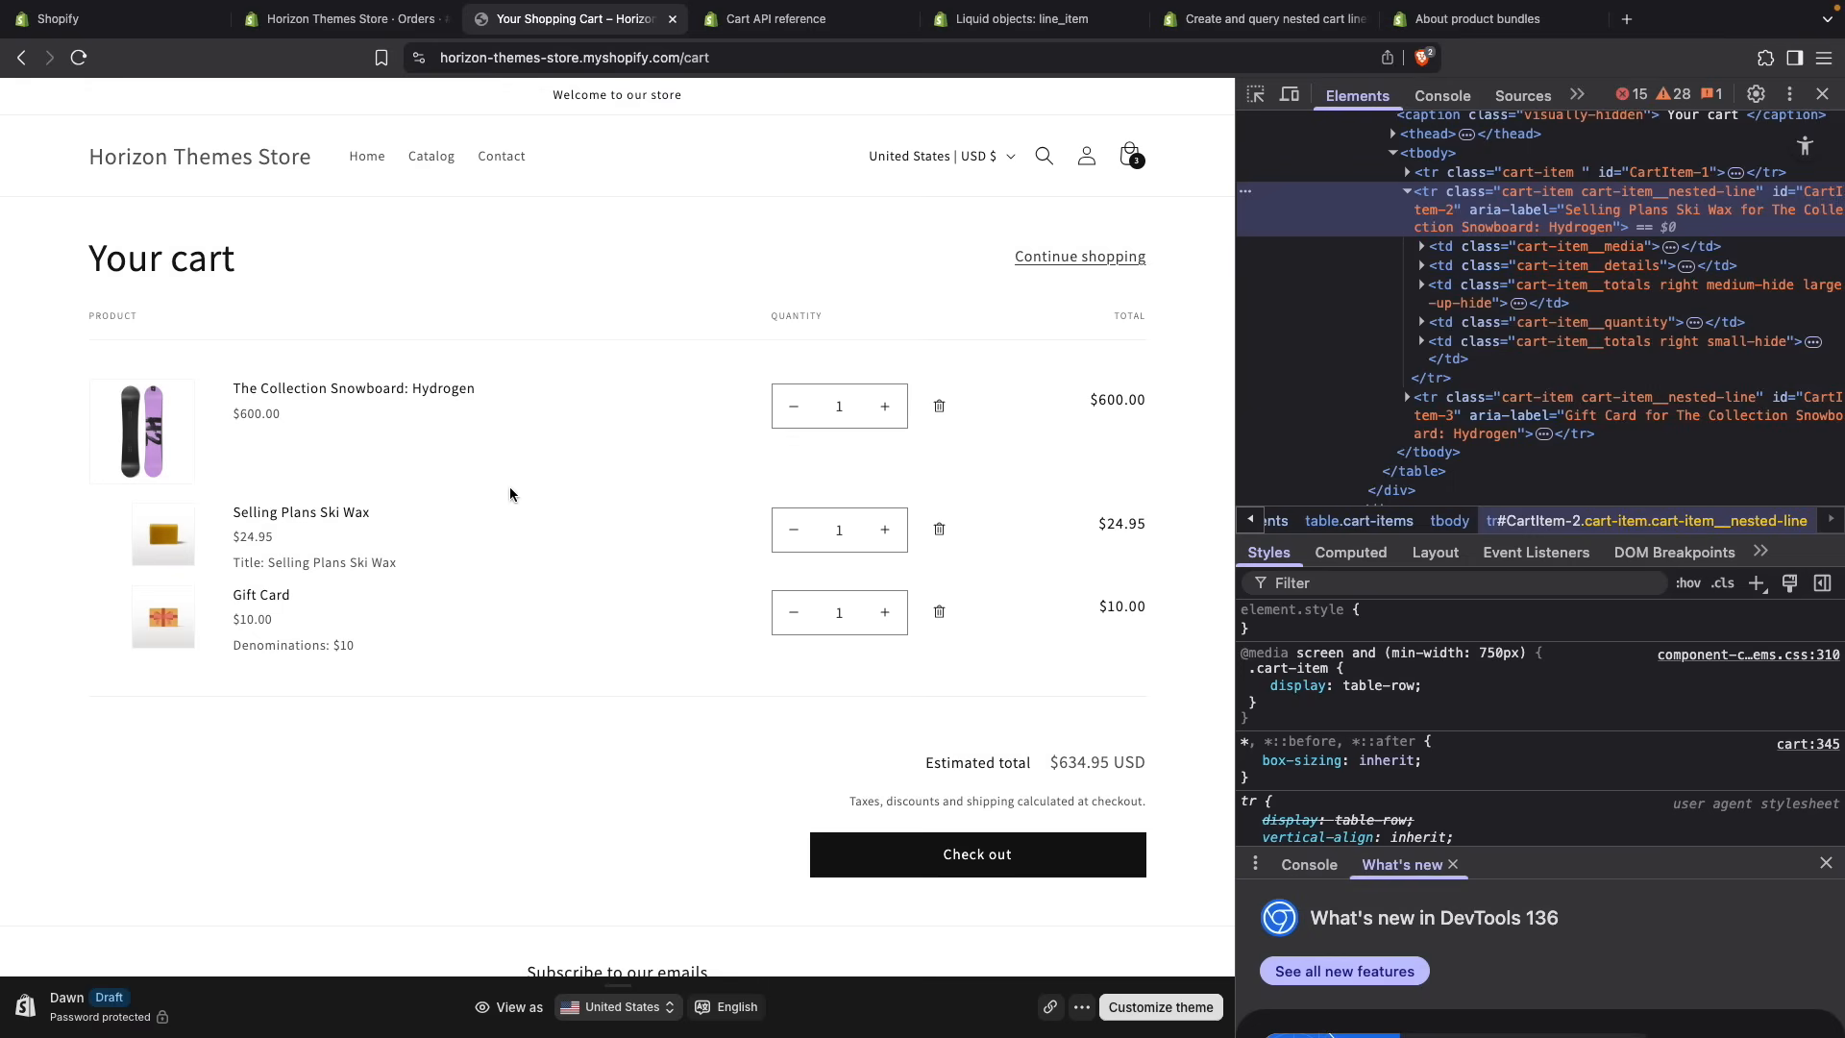
click(1822, 94)
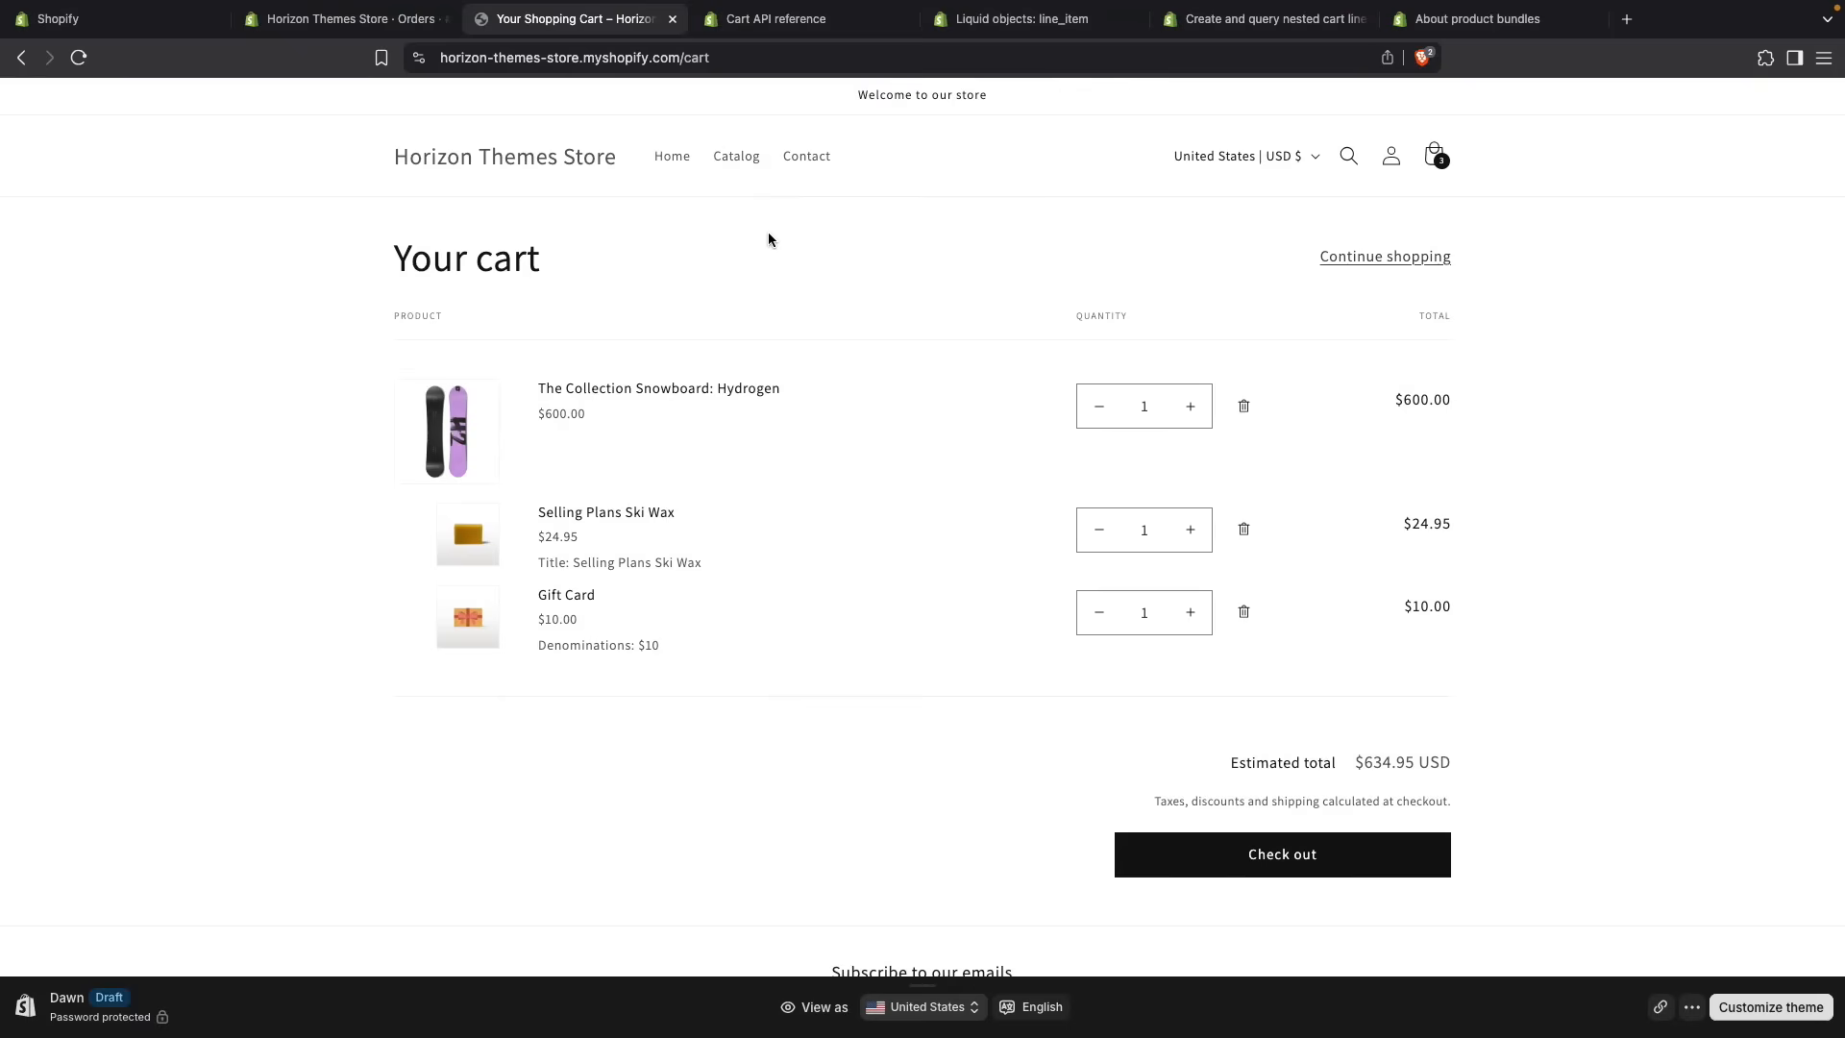
mouse_move(461, 113)
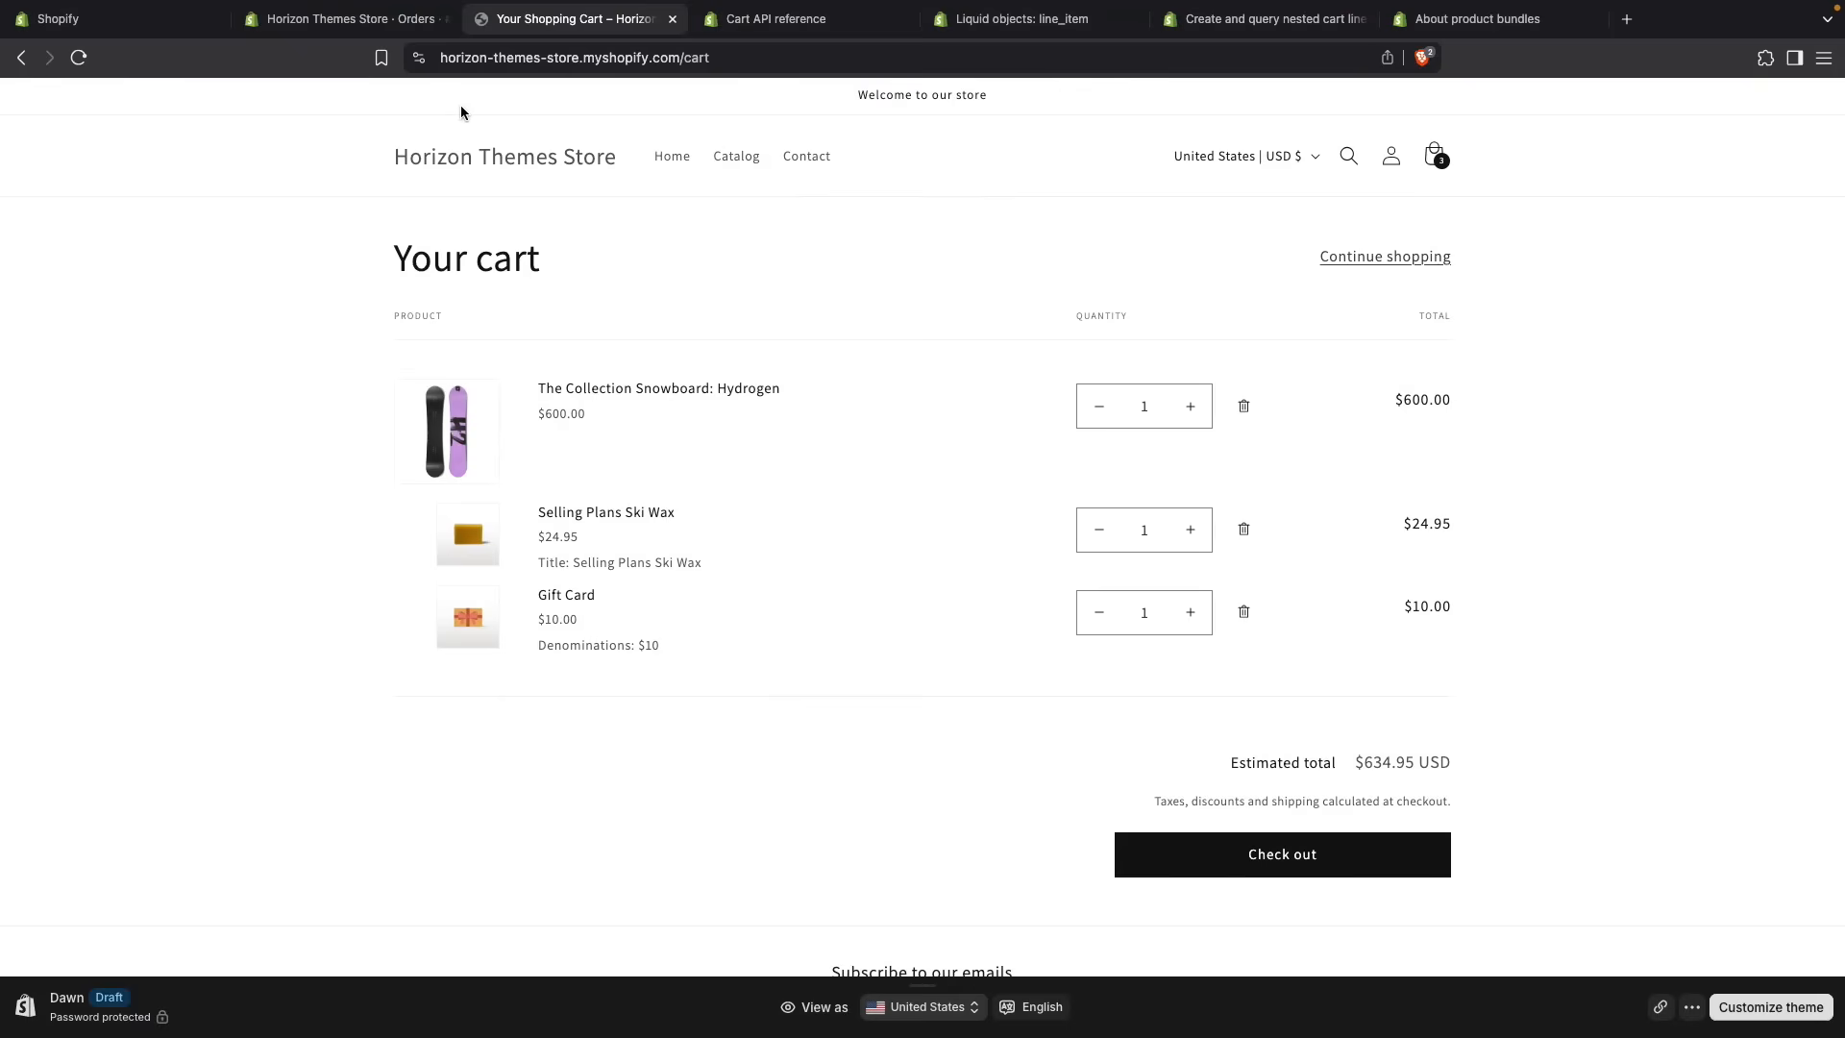
- Edit Horizon's code and examine the parent_relationship nested-line condition and item loop in cart-products.liquid
click(112, 19)
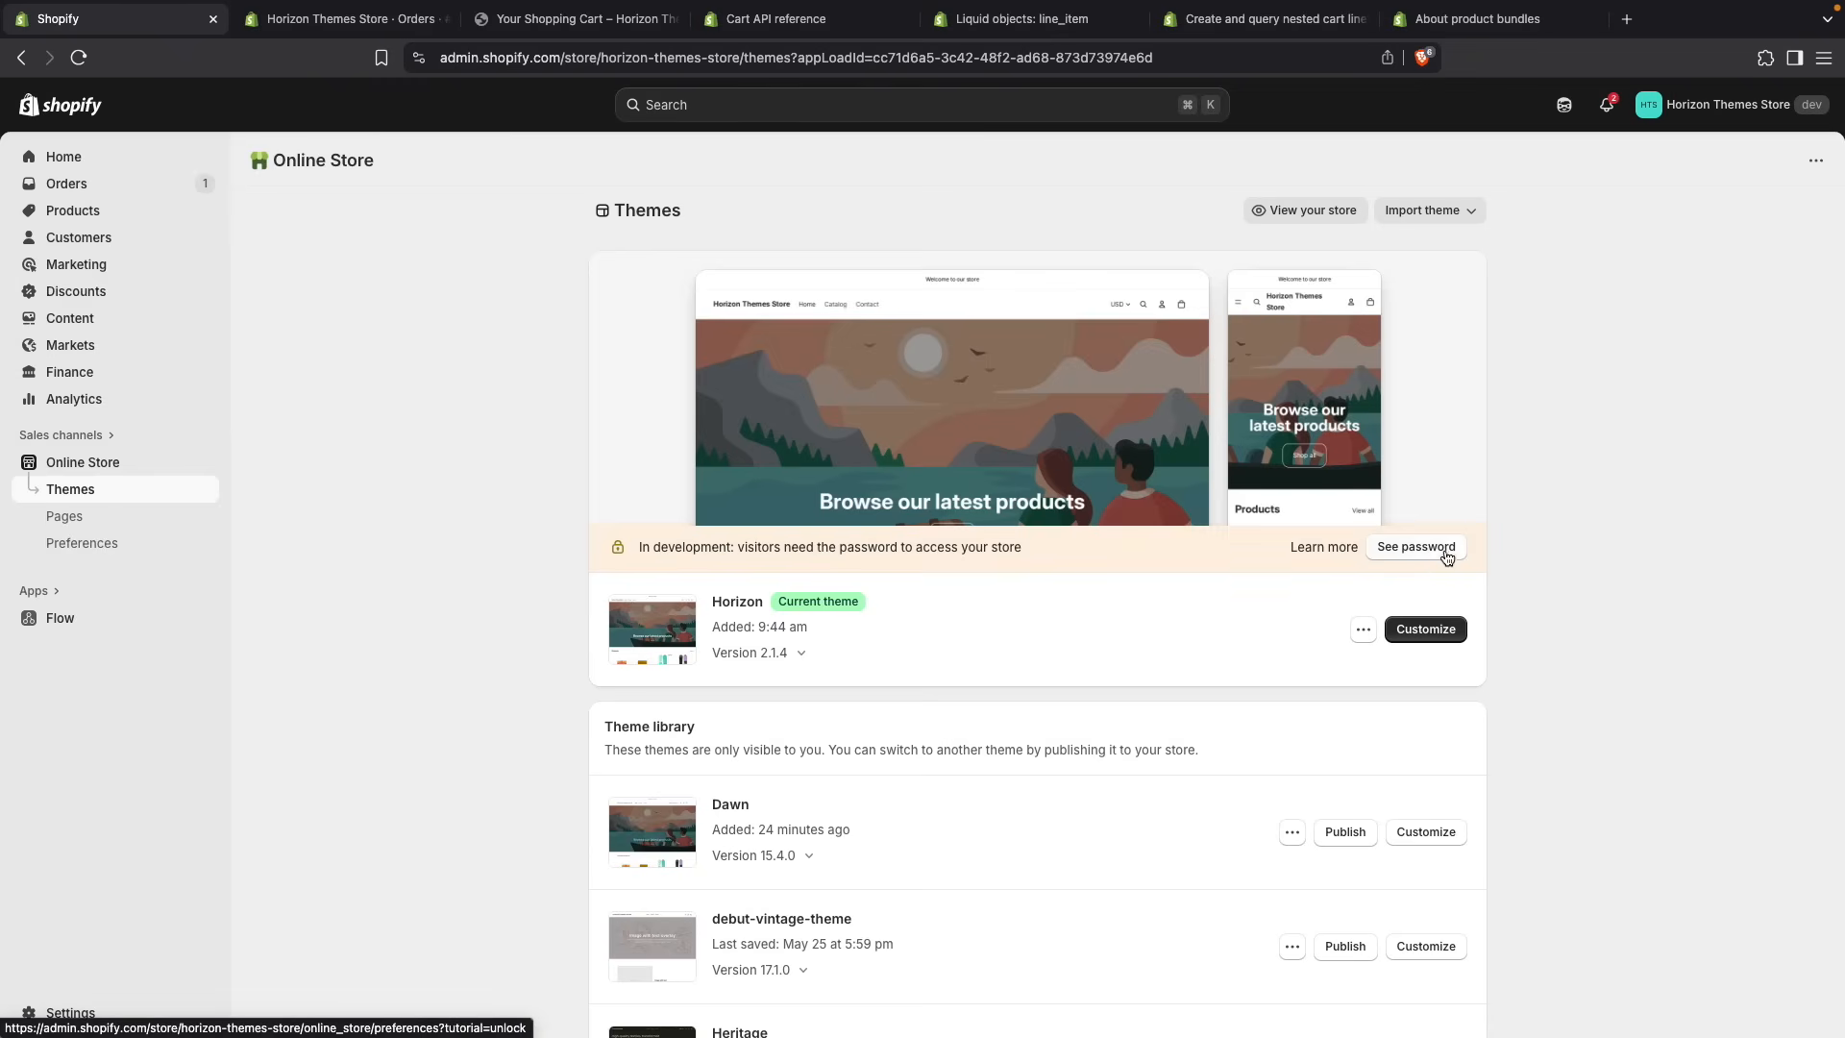
click(1360, 628)
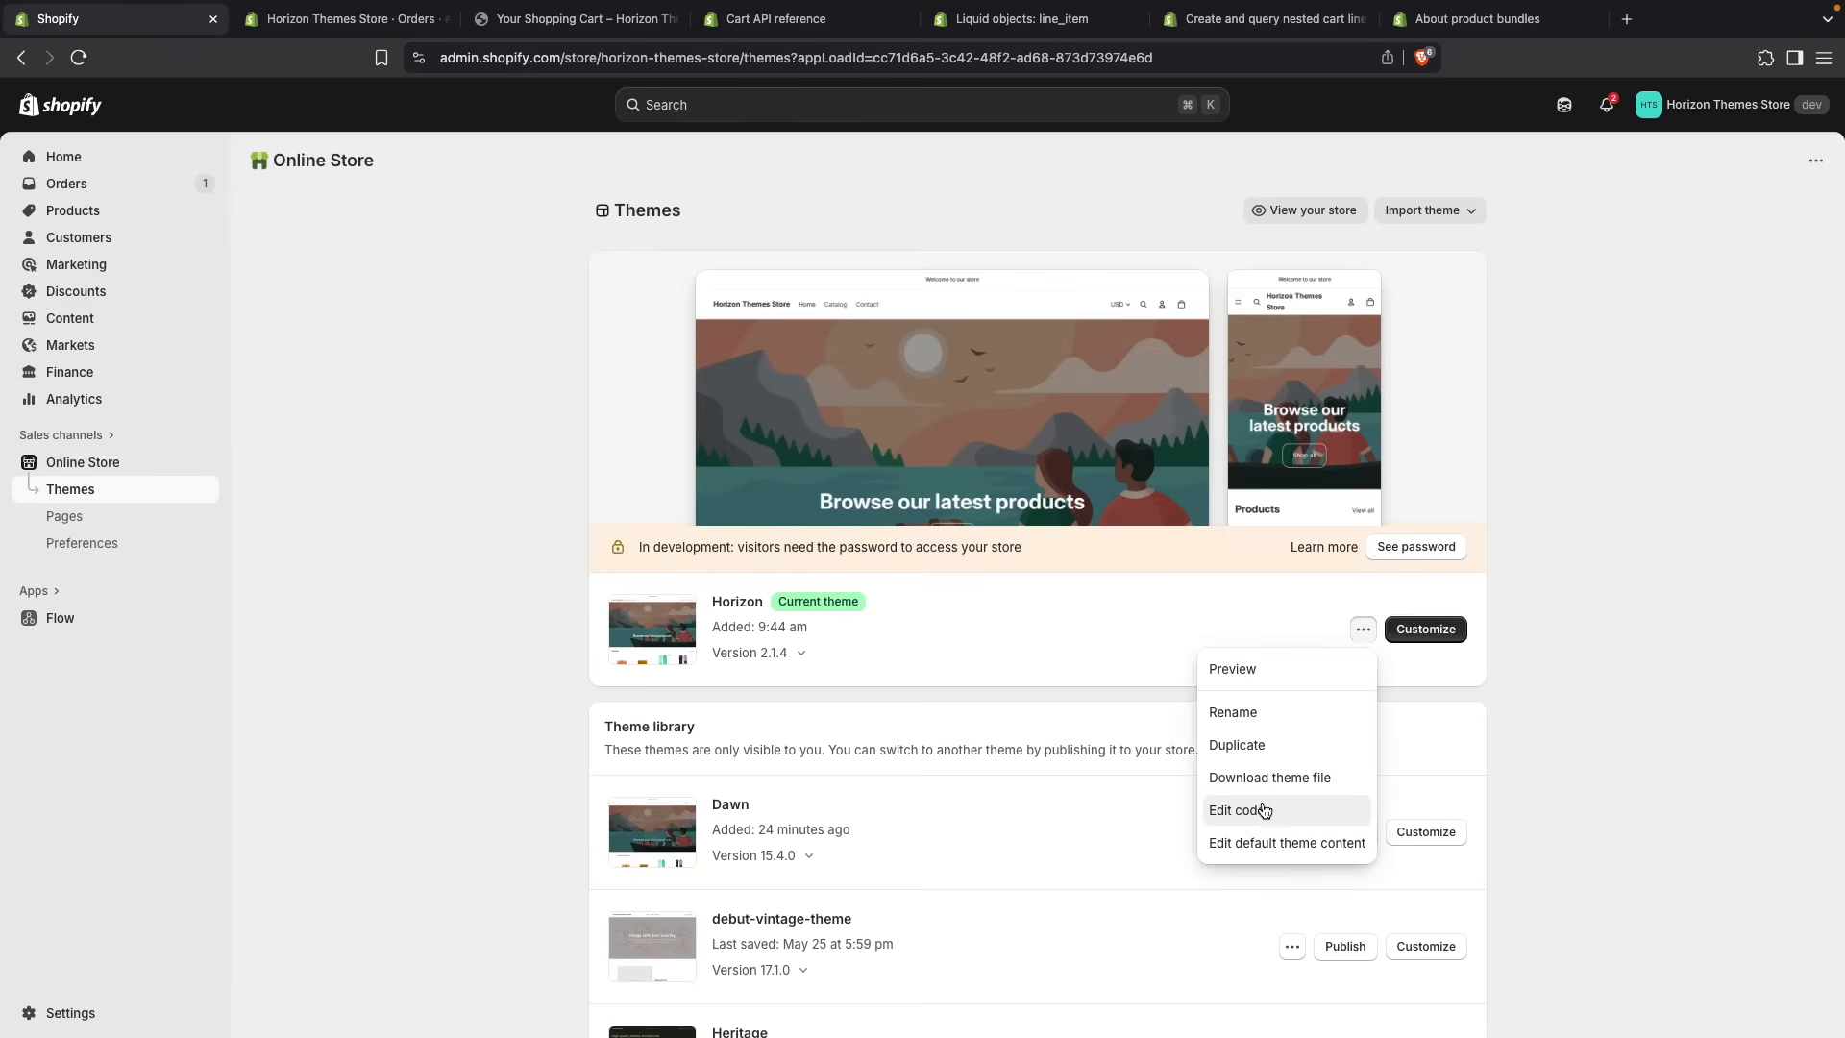
click(1237, 809)
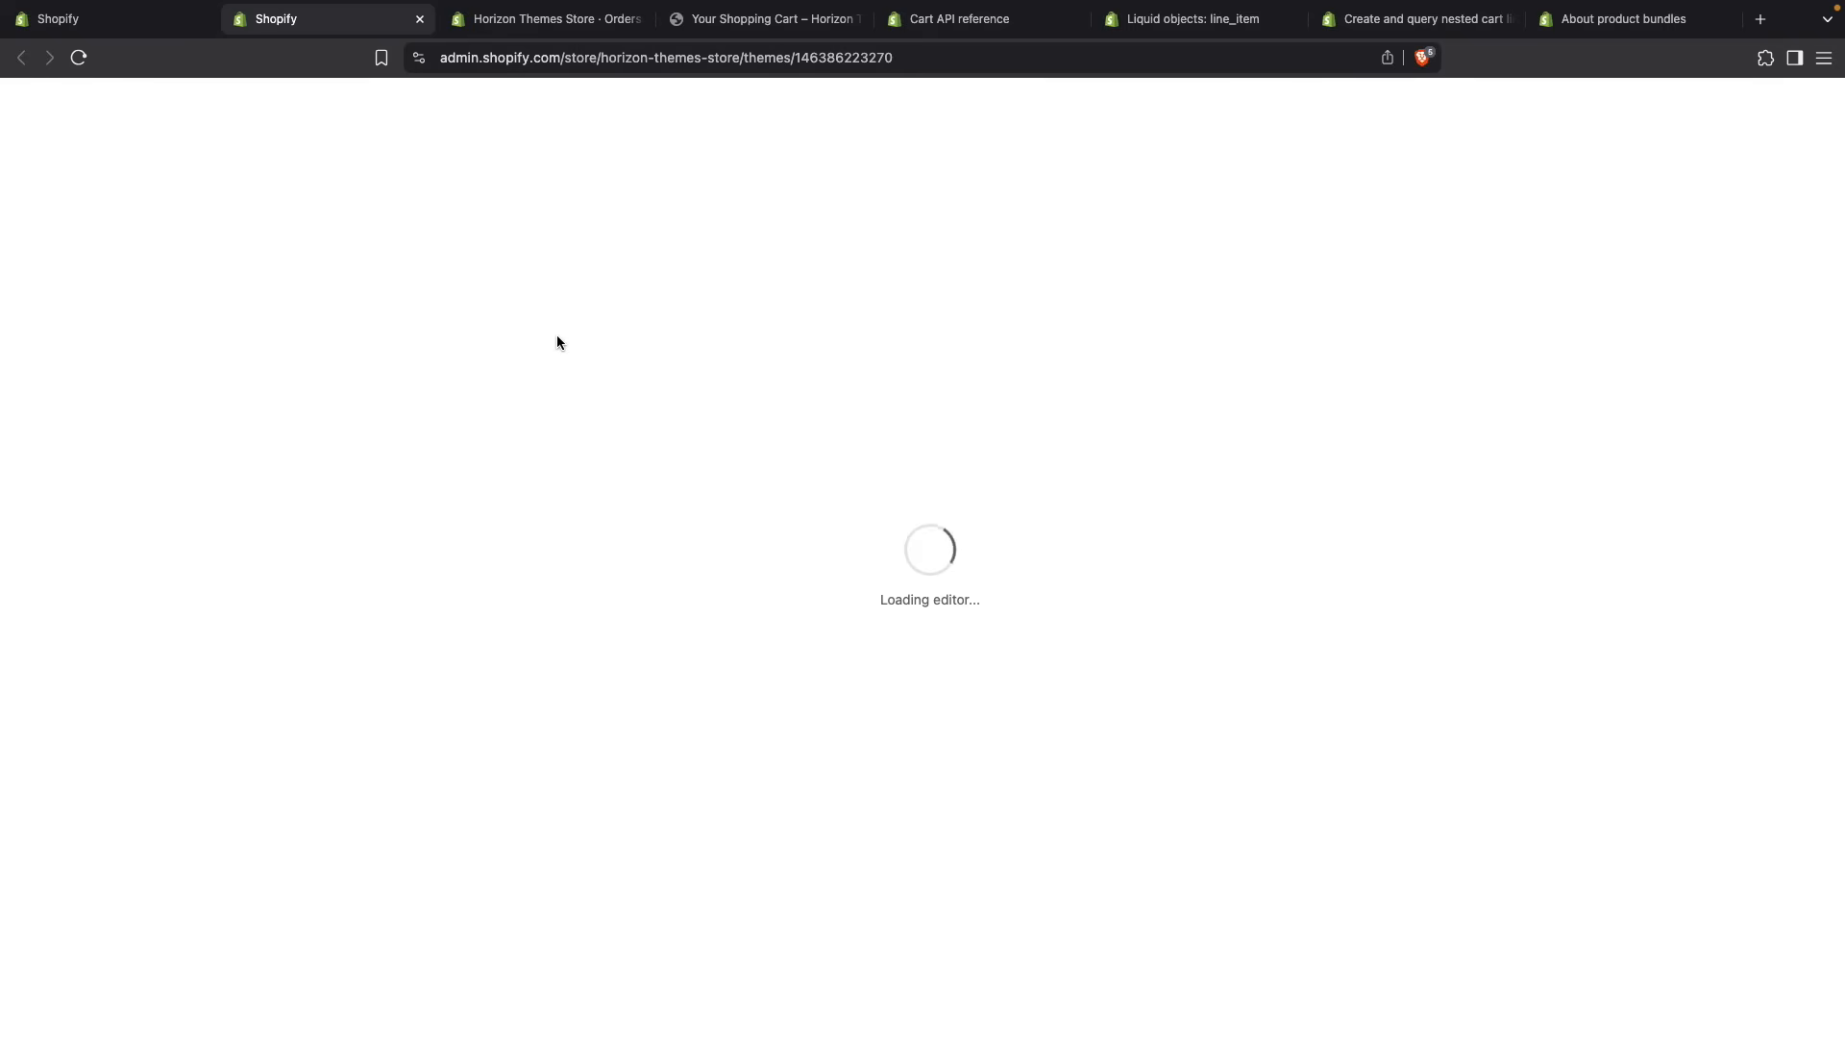
mouse_move(711, 407)
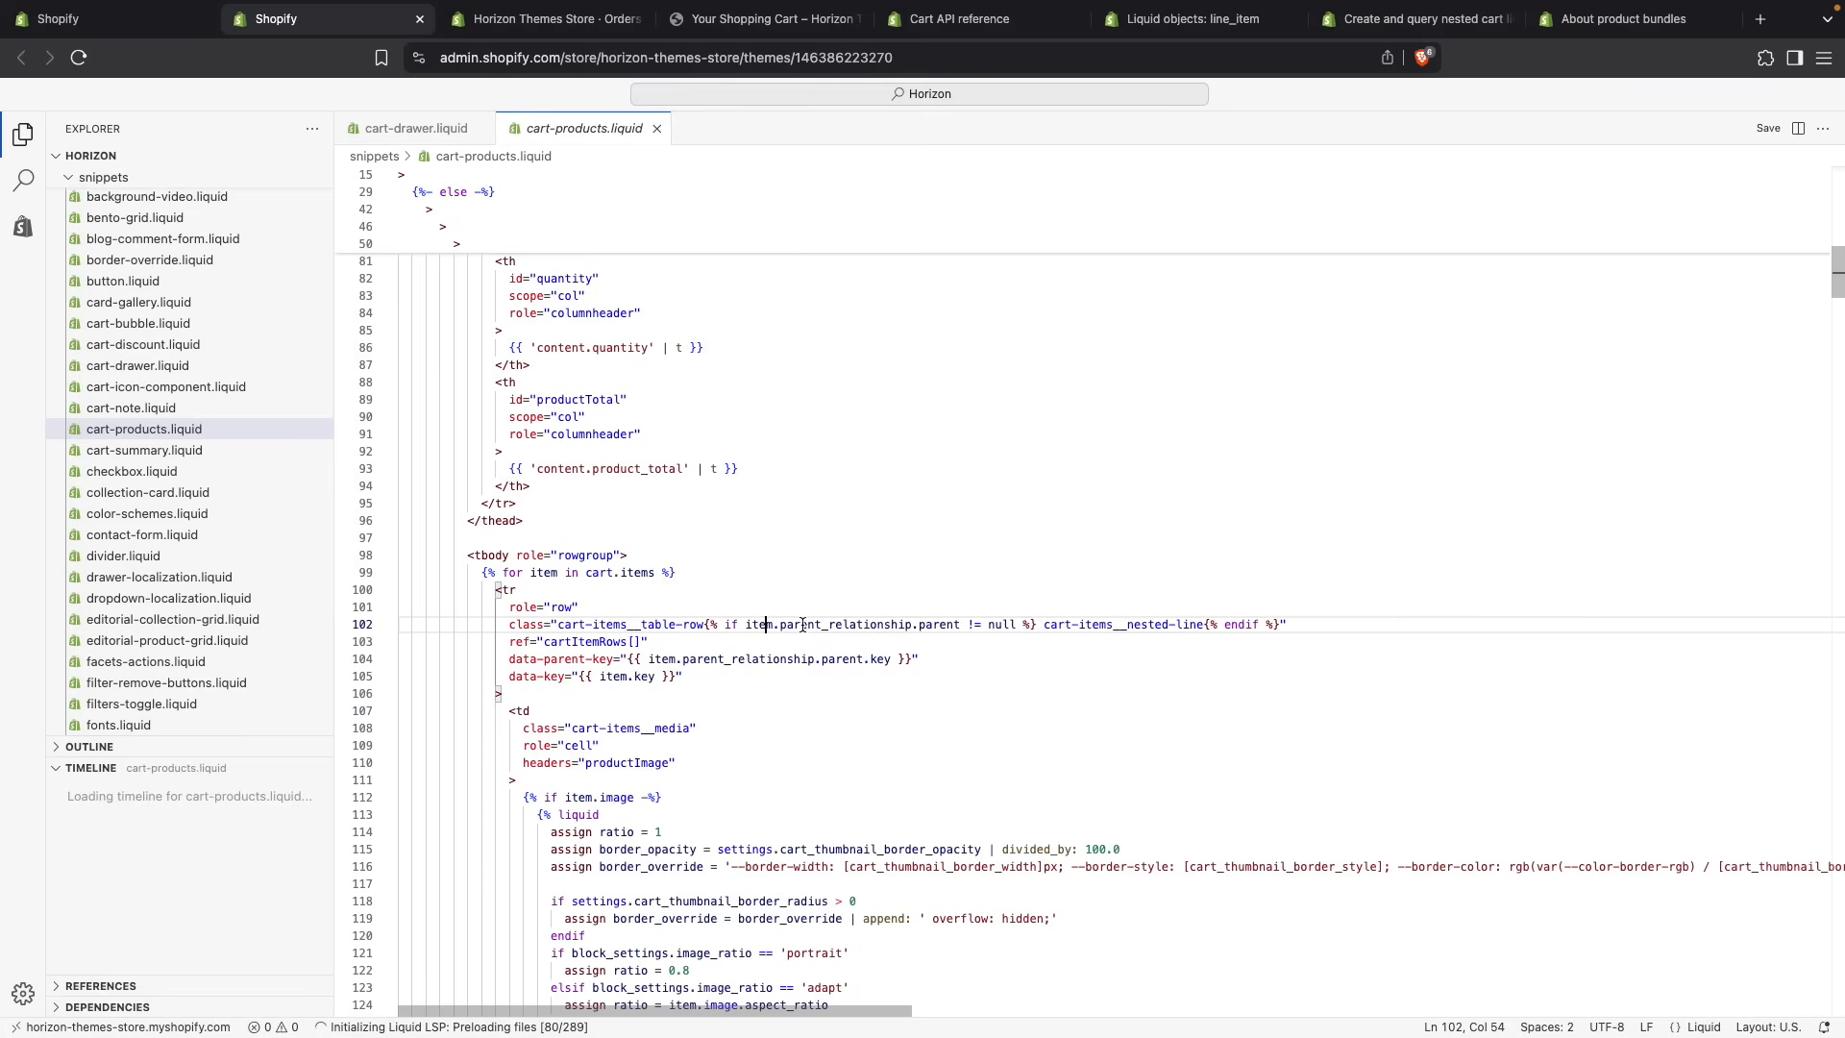
double_click(935, 623)
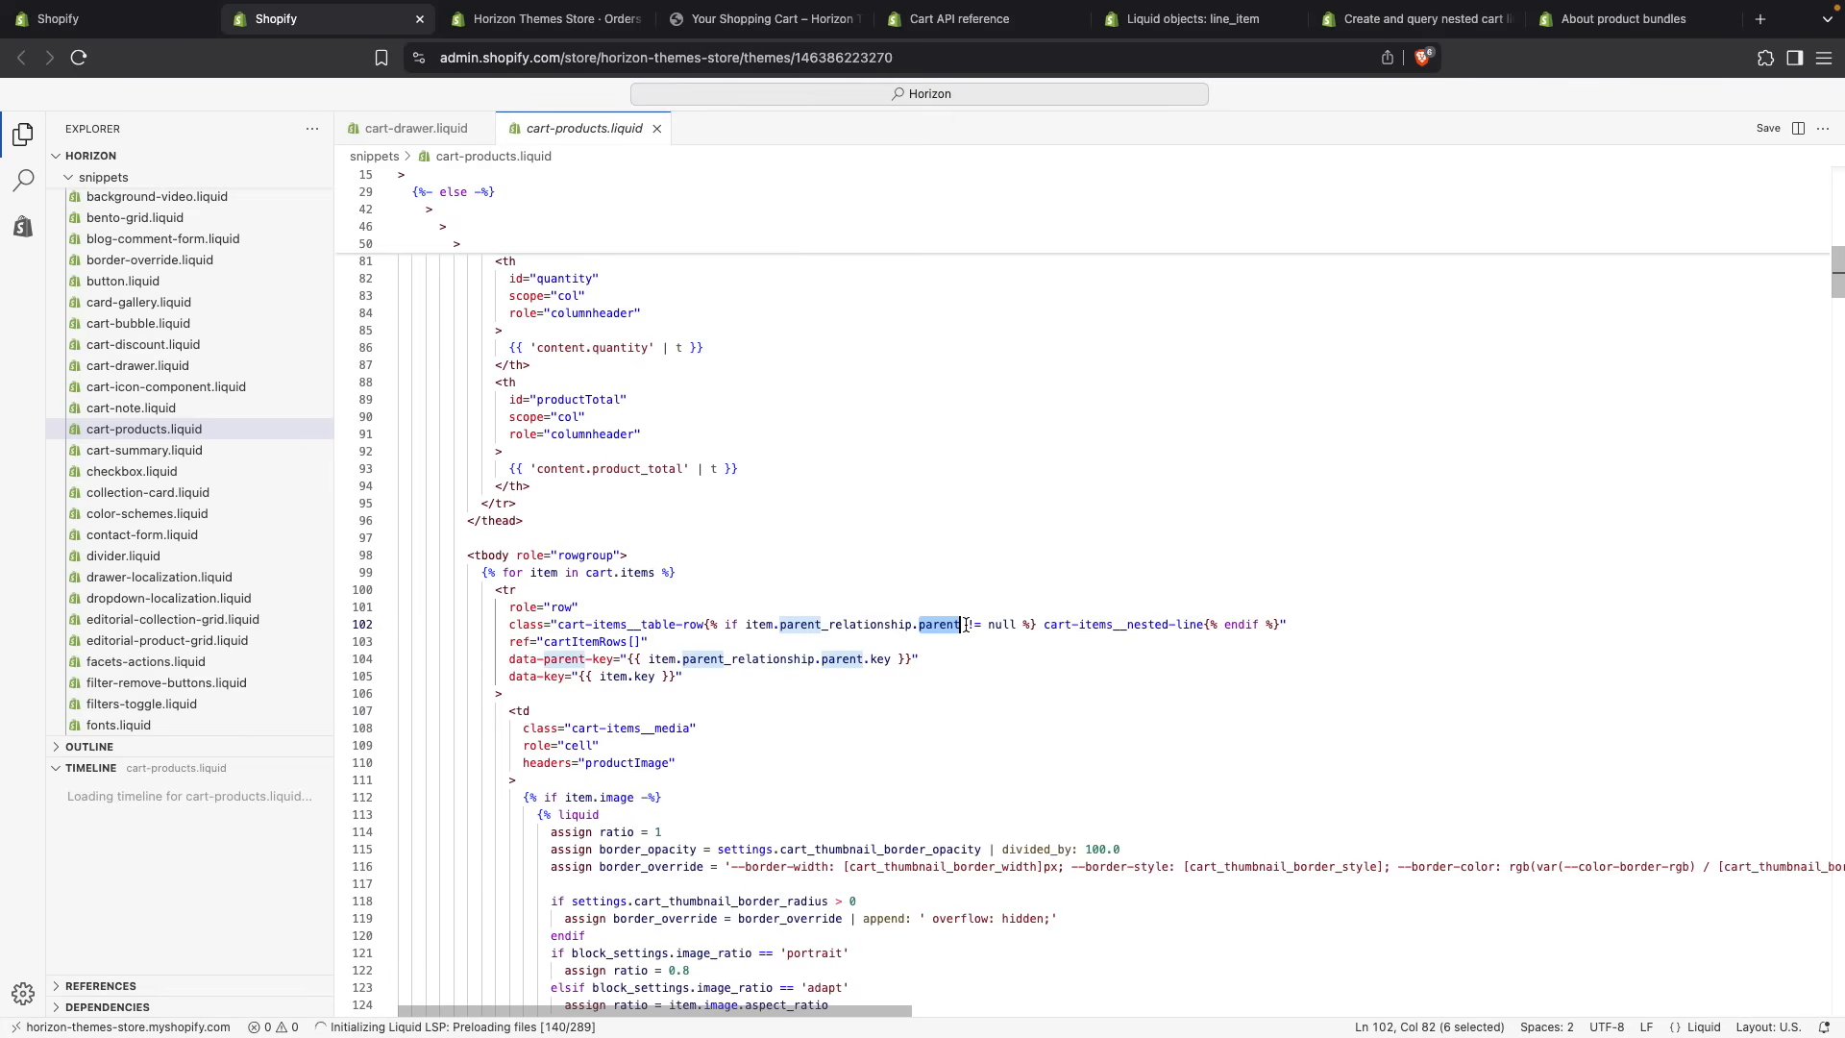
mouse_move(1040, 625)
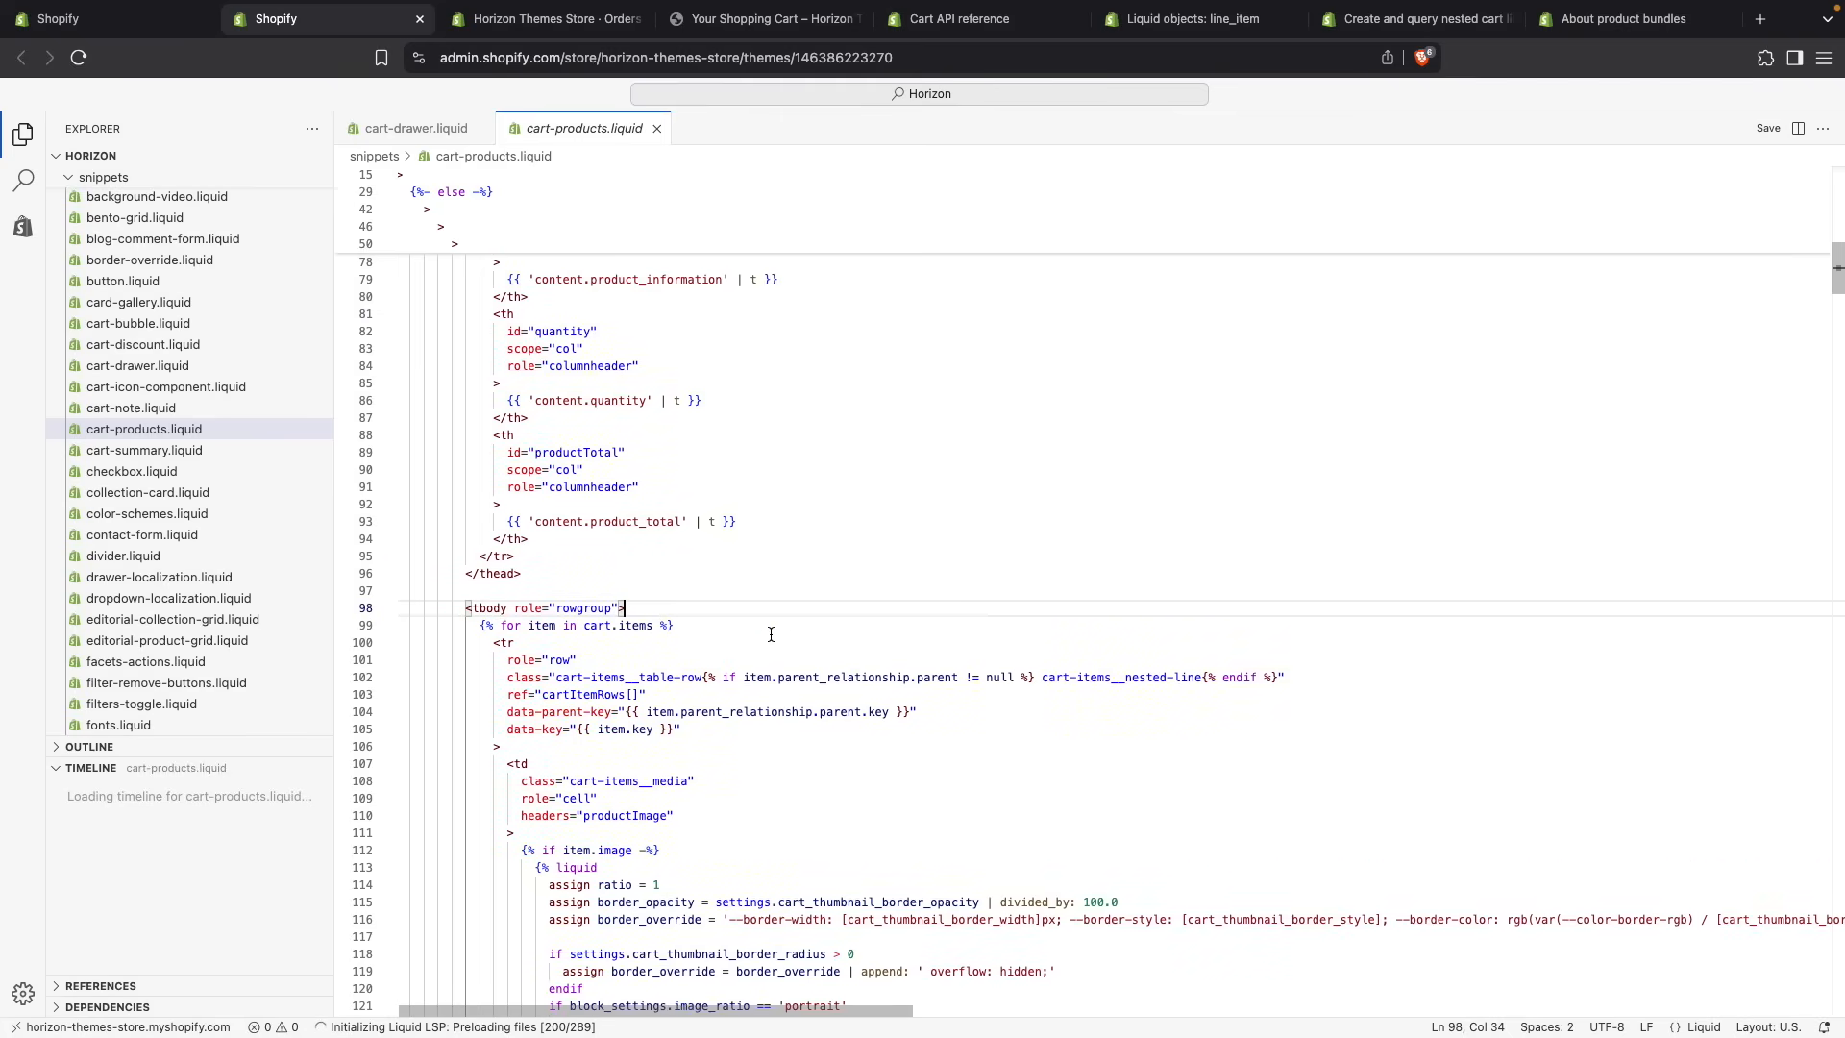
double_click(757, 676)
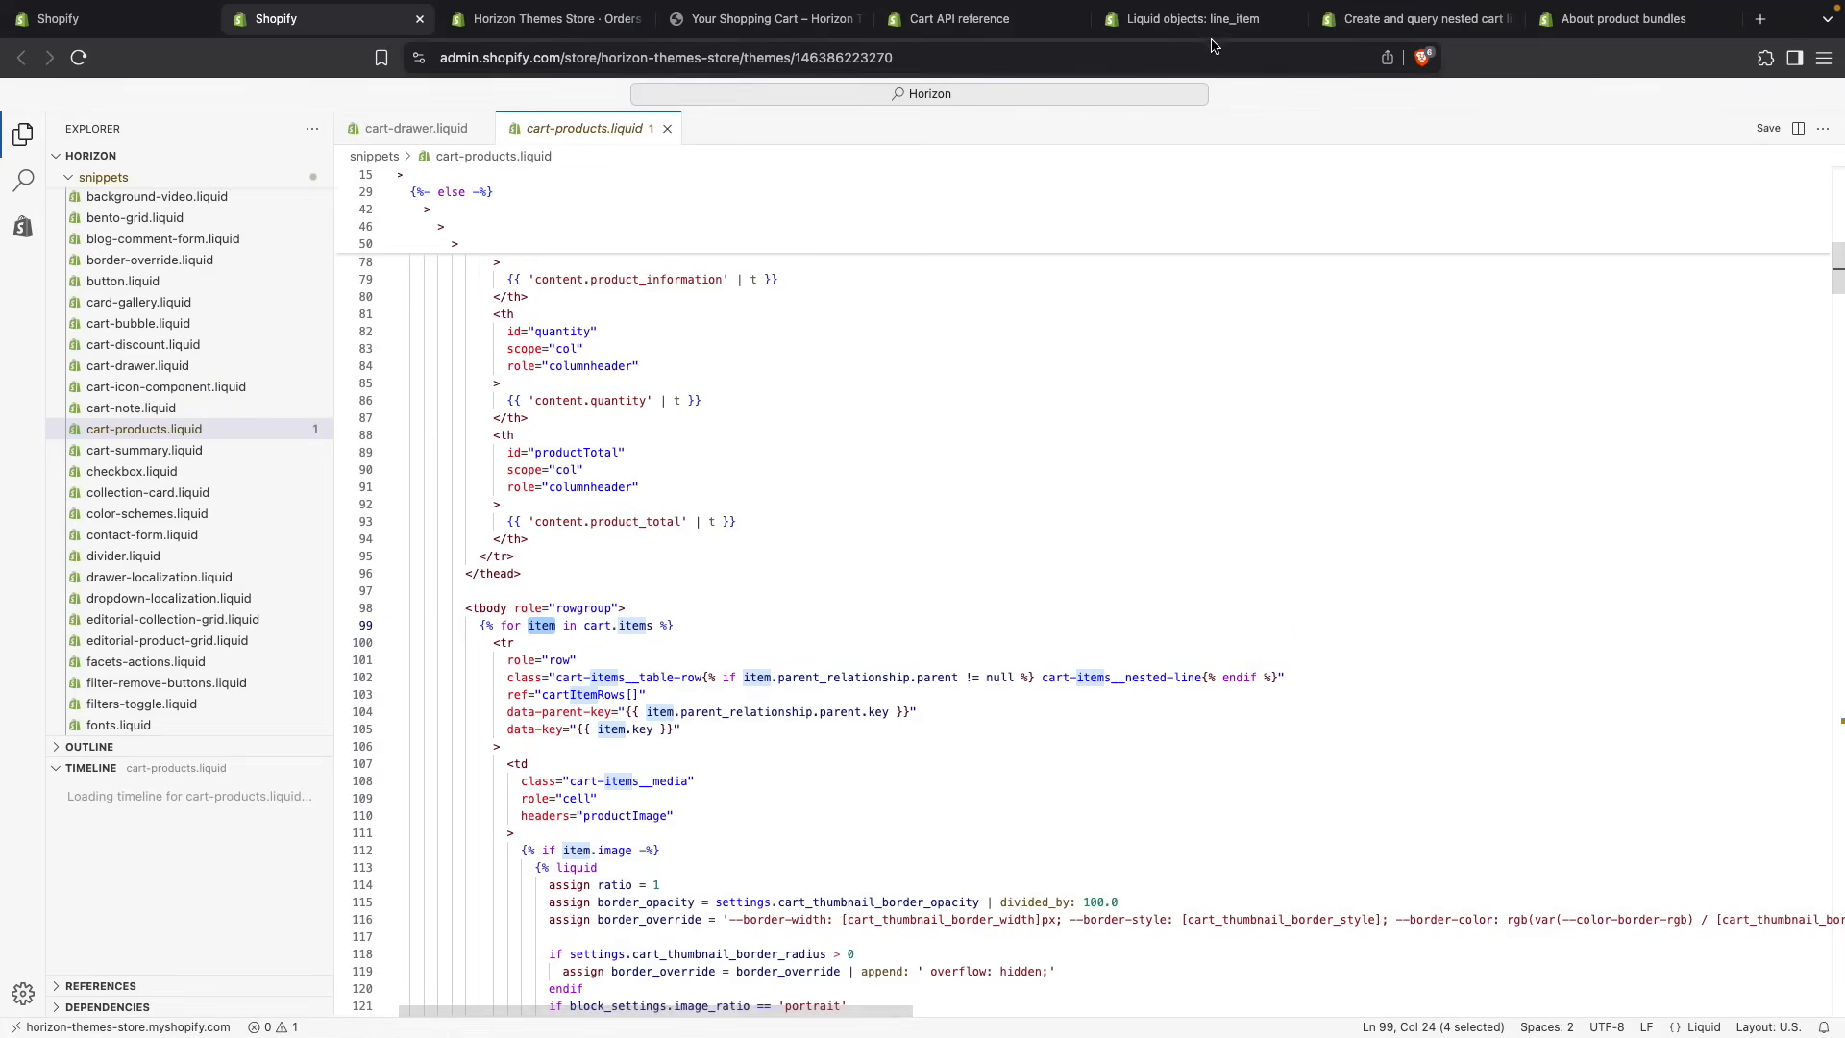
click(1185, 19)
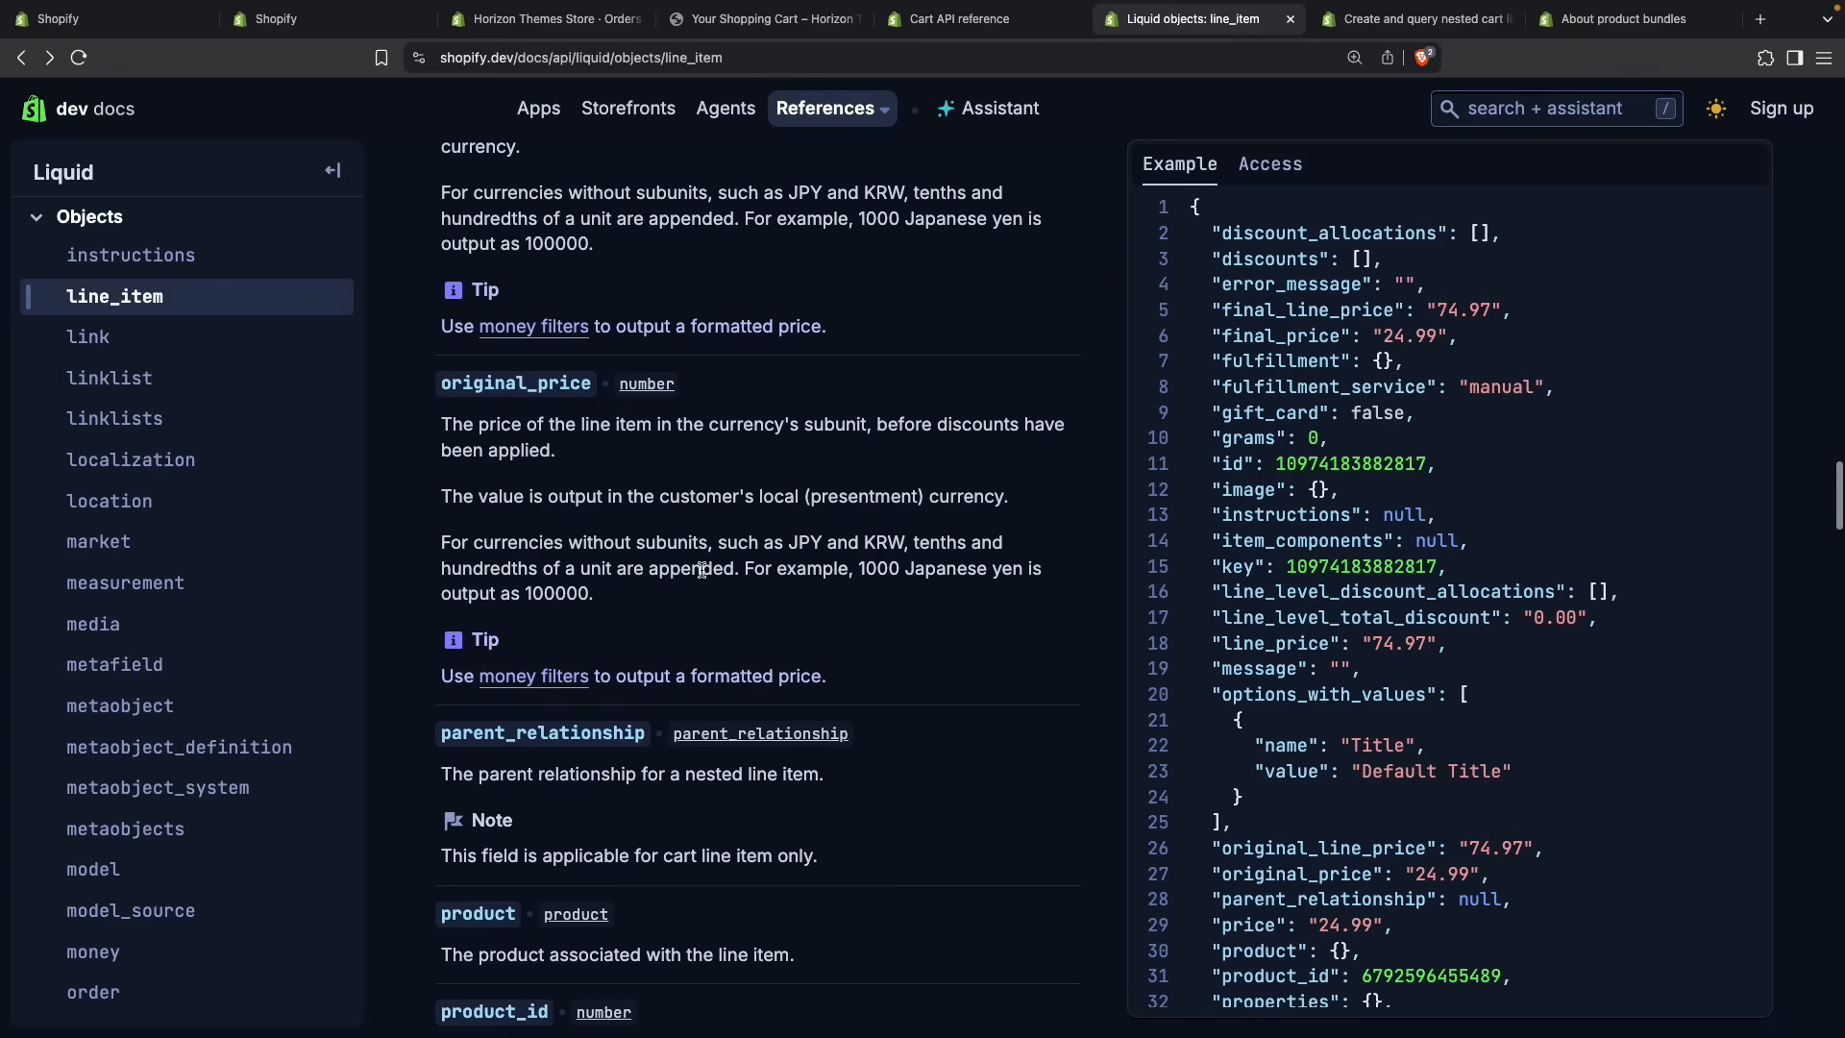
- View the parent_relationship property in the line_item docs, then return to the storefront cart
scroll(down, 3)
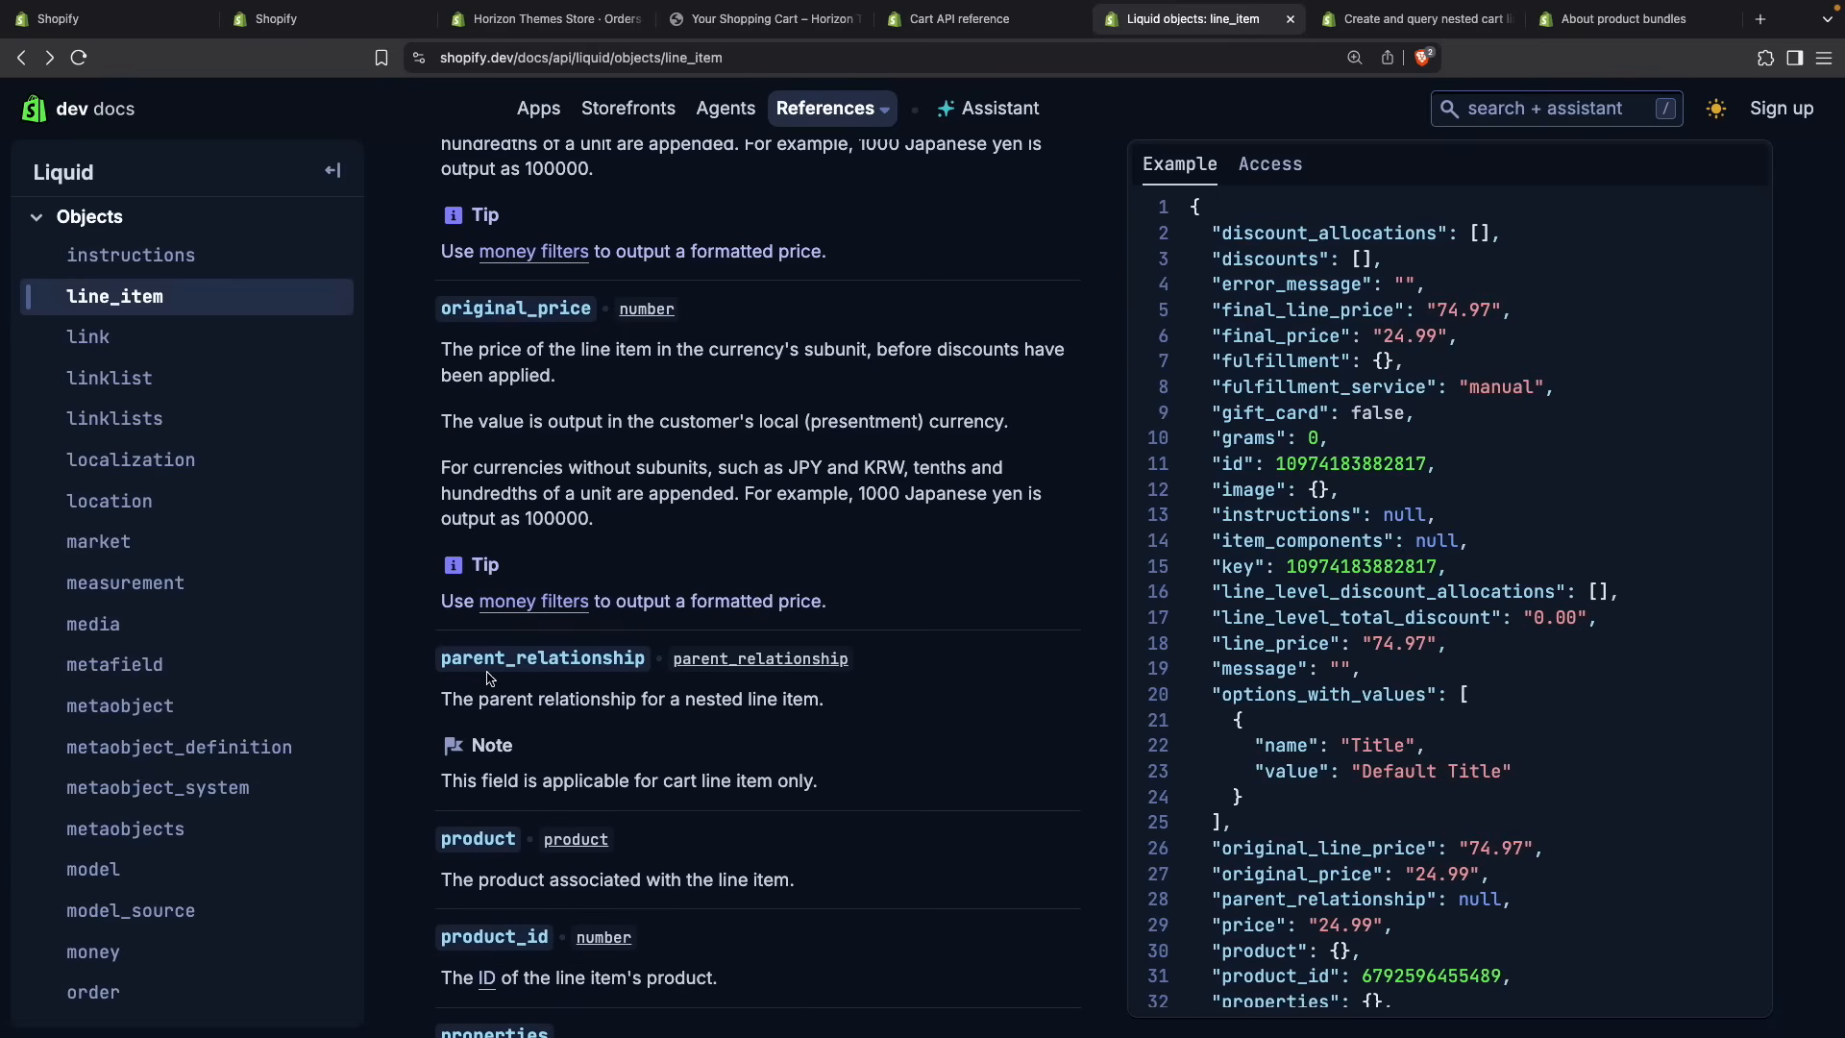
mouse_move(759, 657)
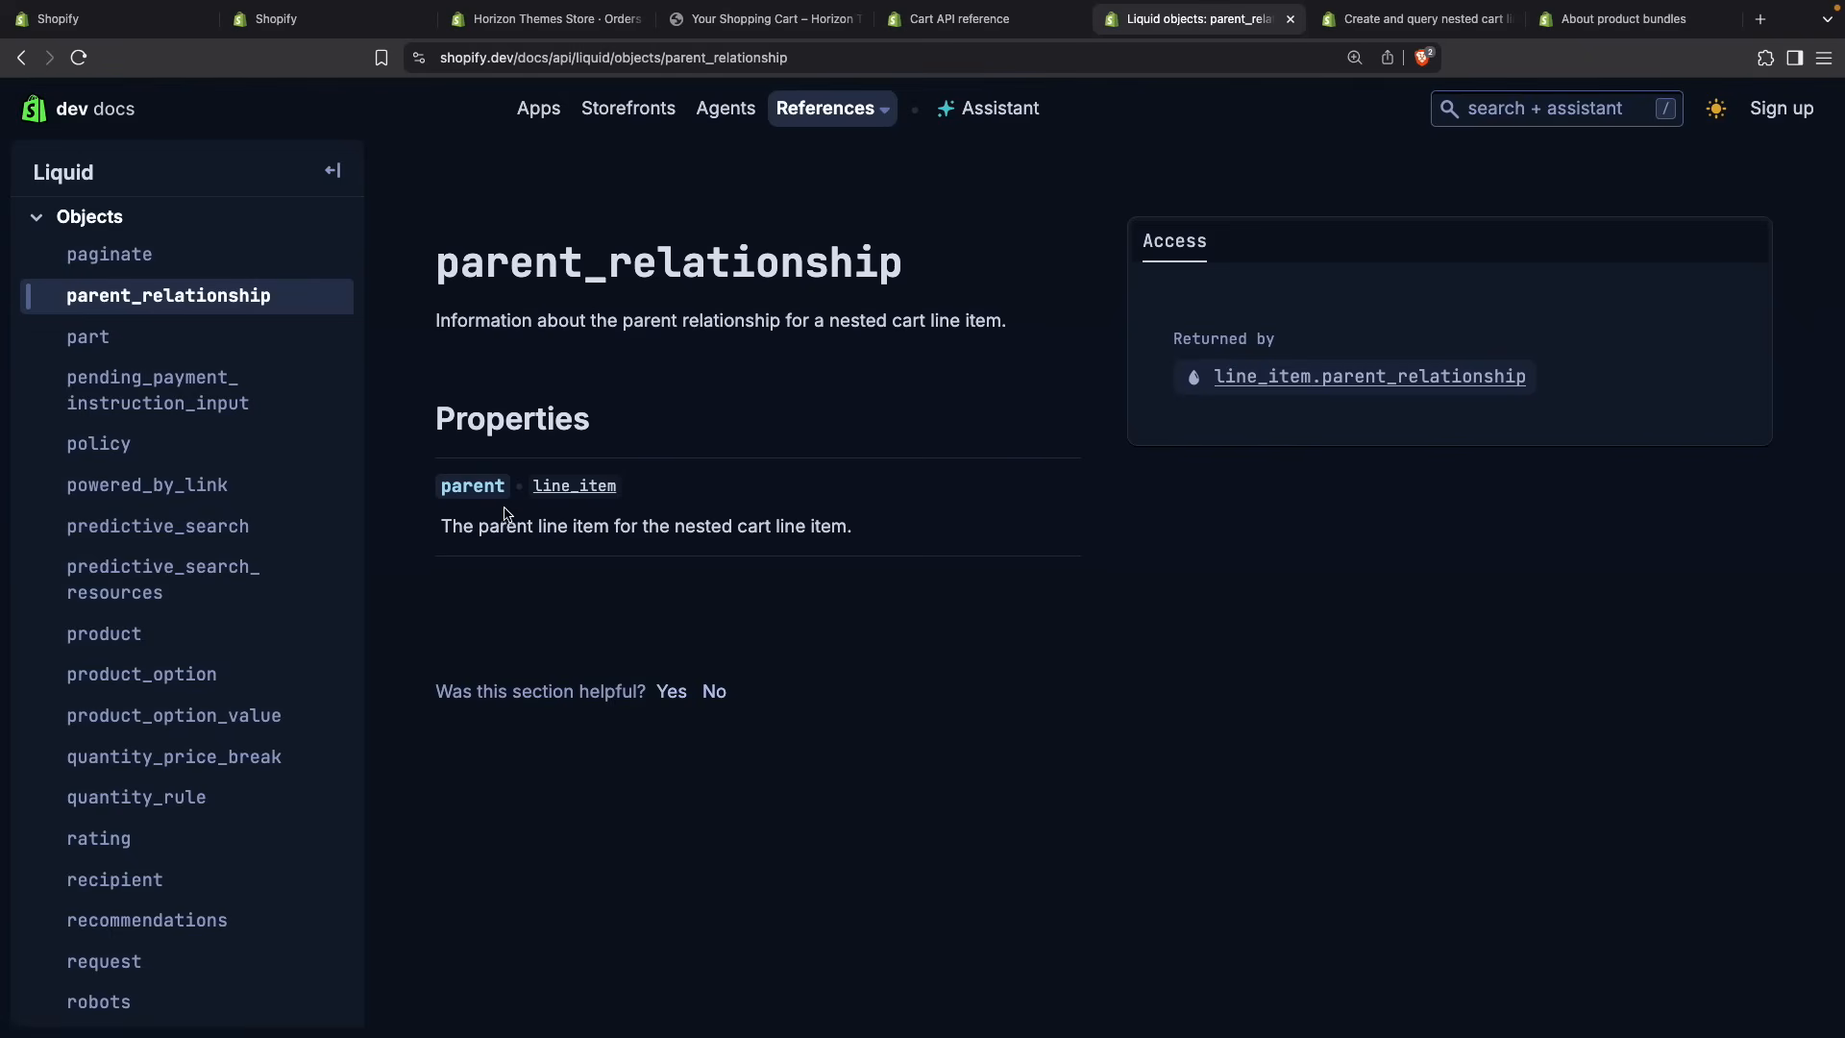
mouse_move(479, 504)
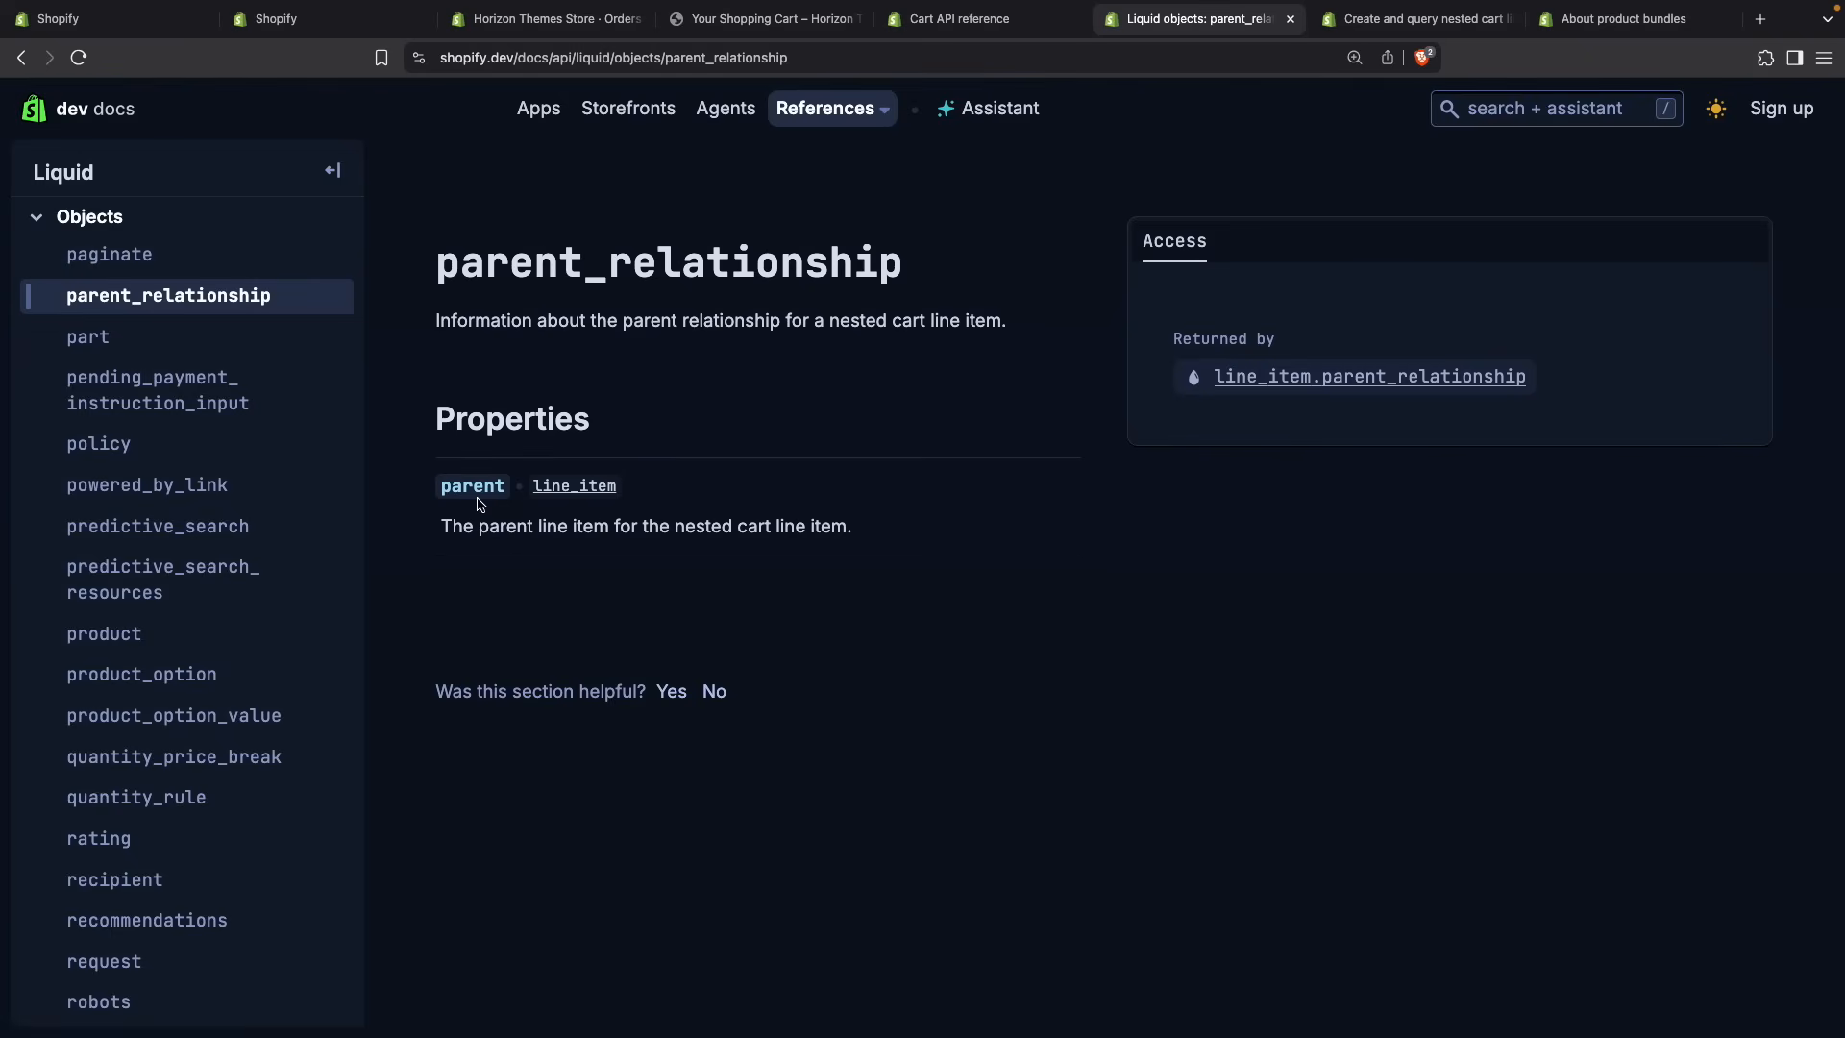
mouse_move(494, 511)
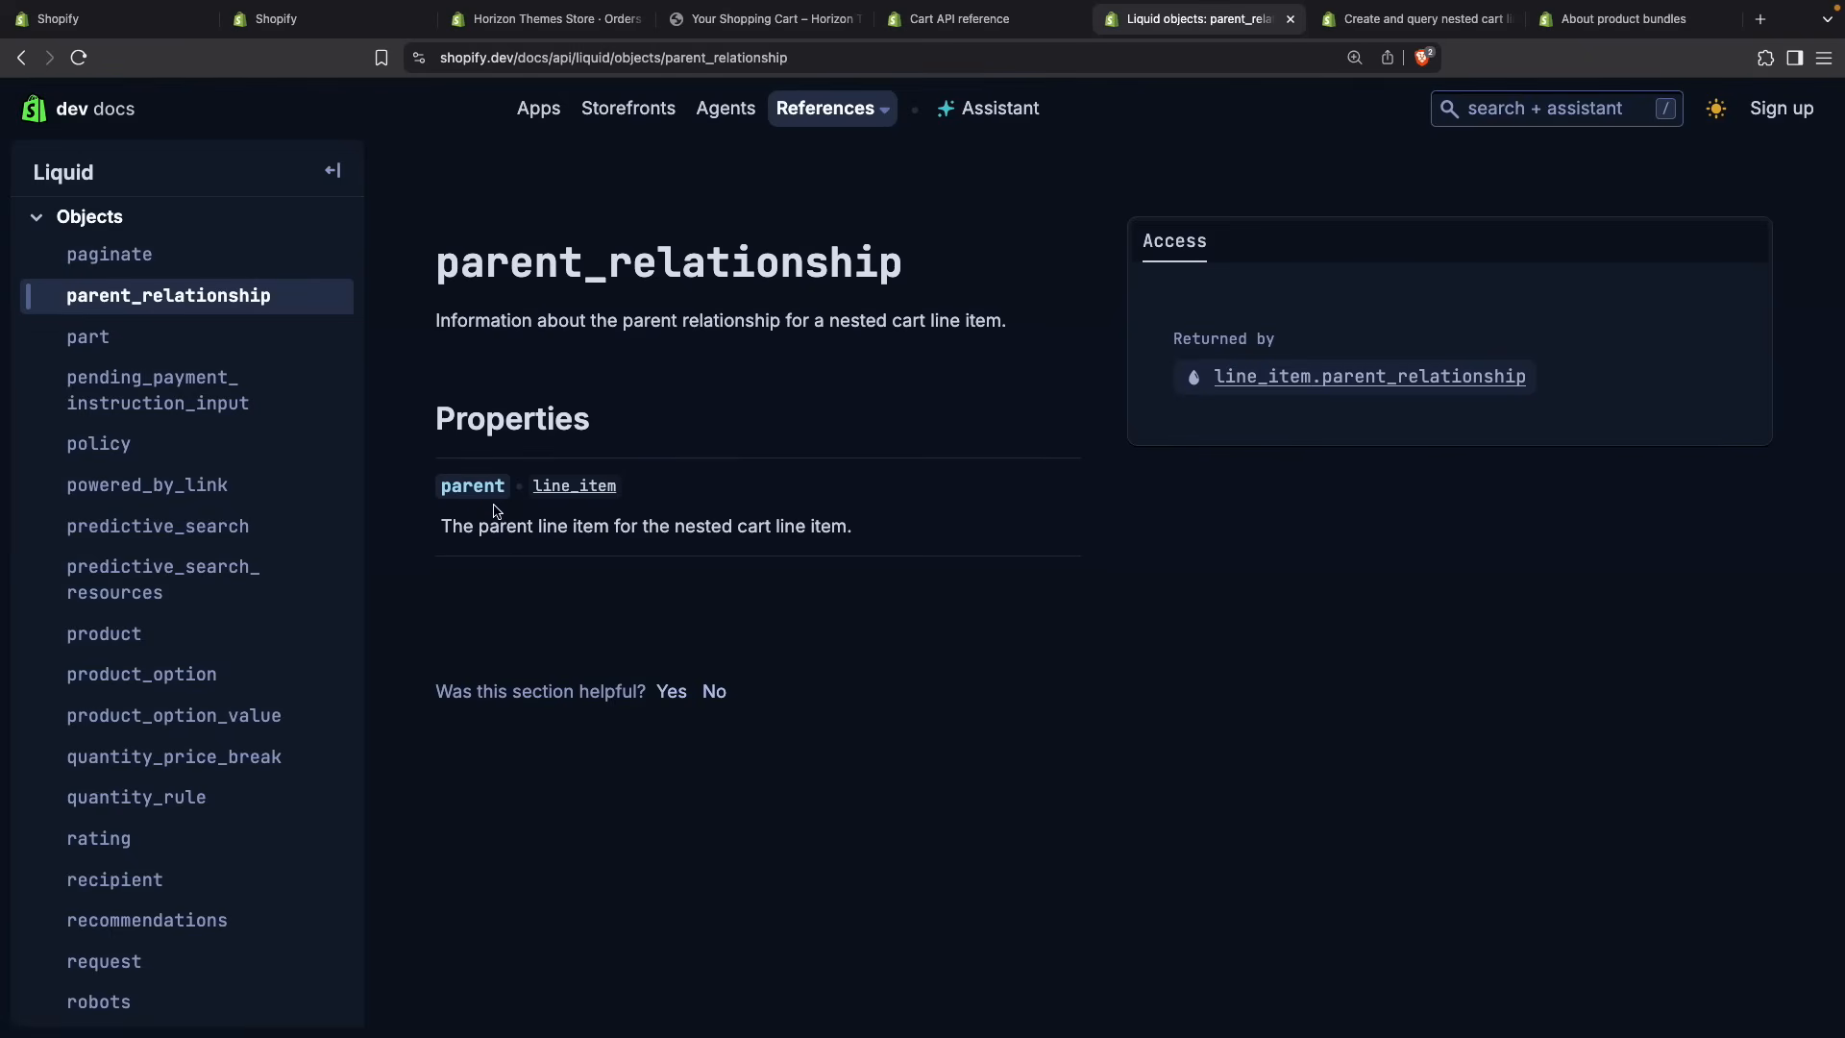
mouse_move(774, 165)
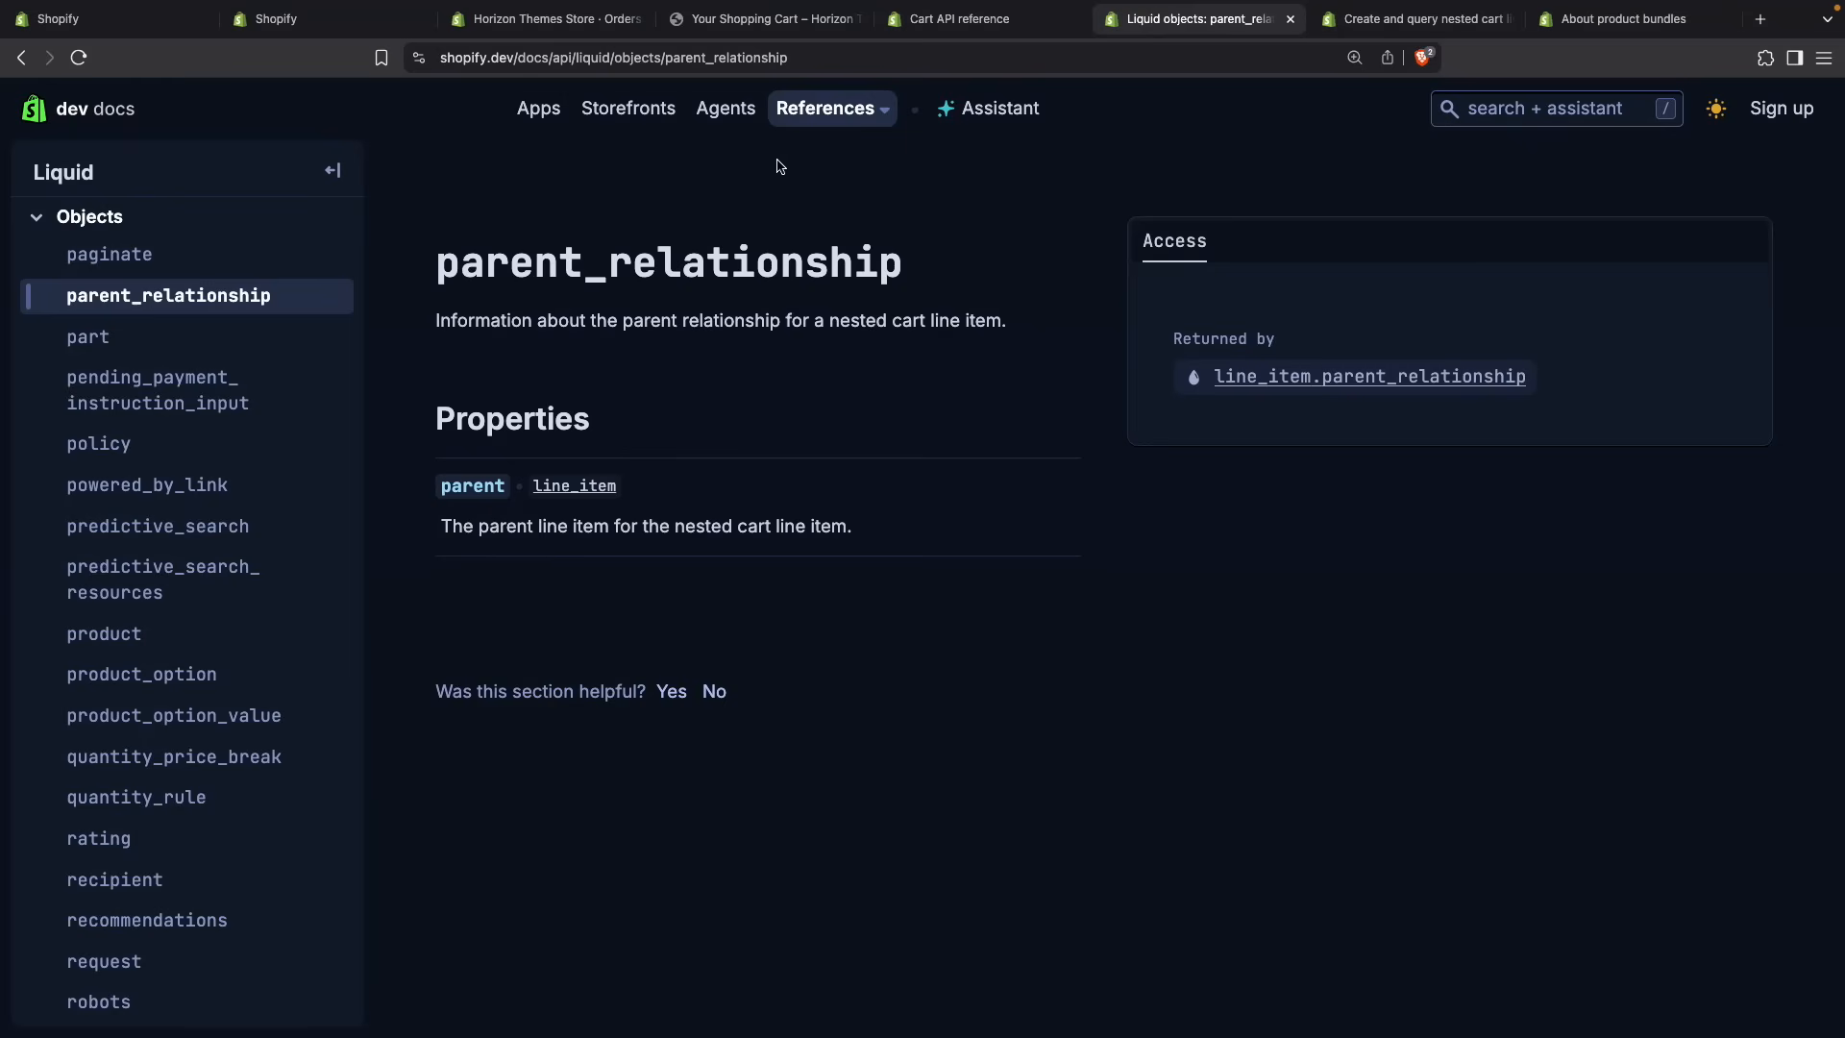
click(763, 19)
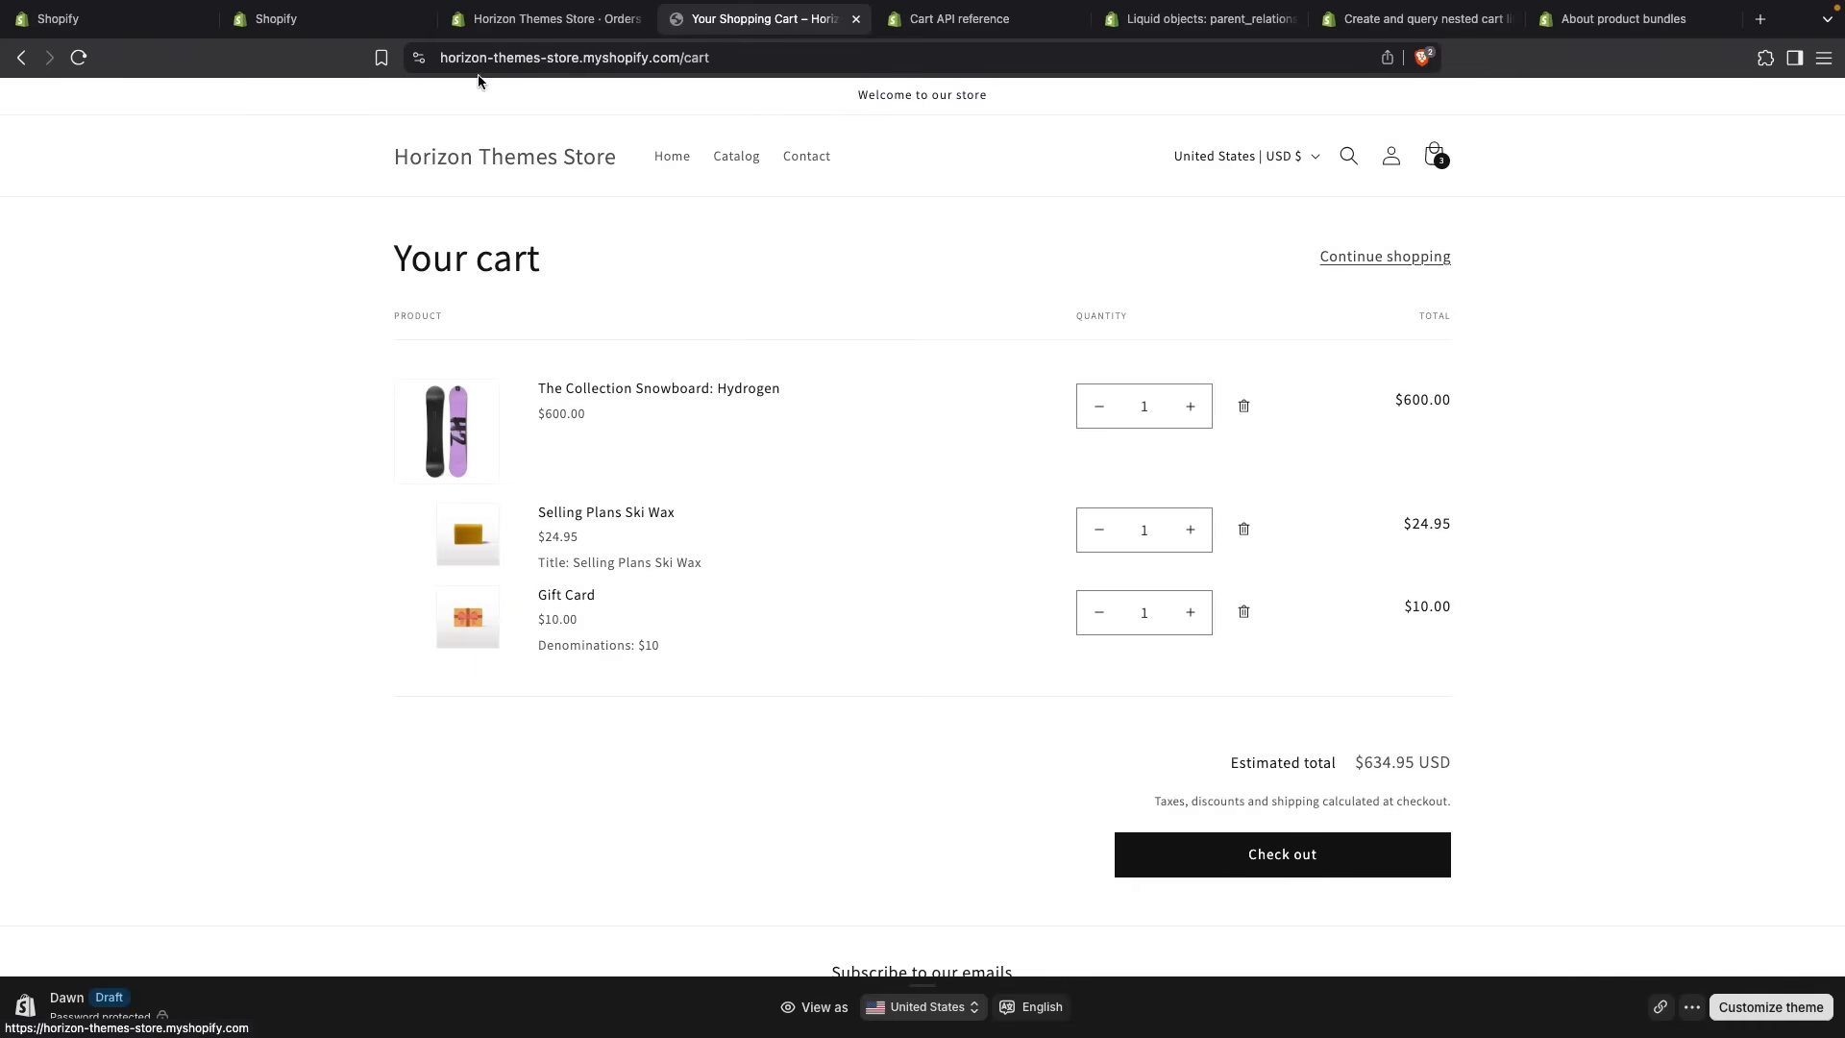
- Revisit cart-products.liquid and mark the cart-items__nested-line class condition on line 102
click(544, 20)
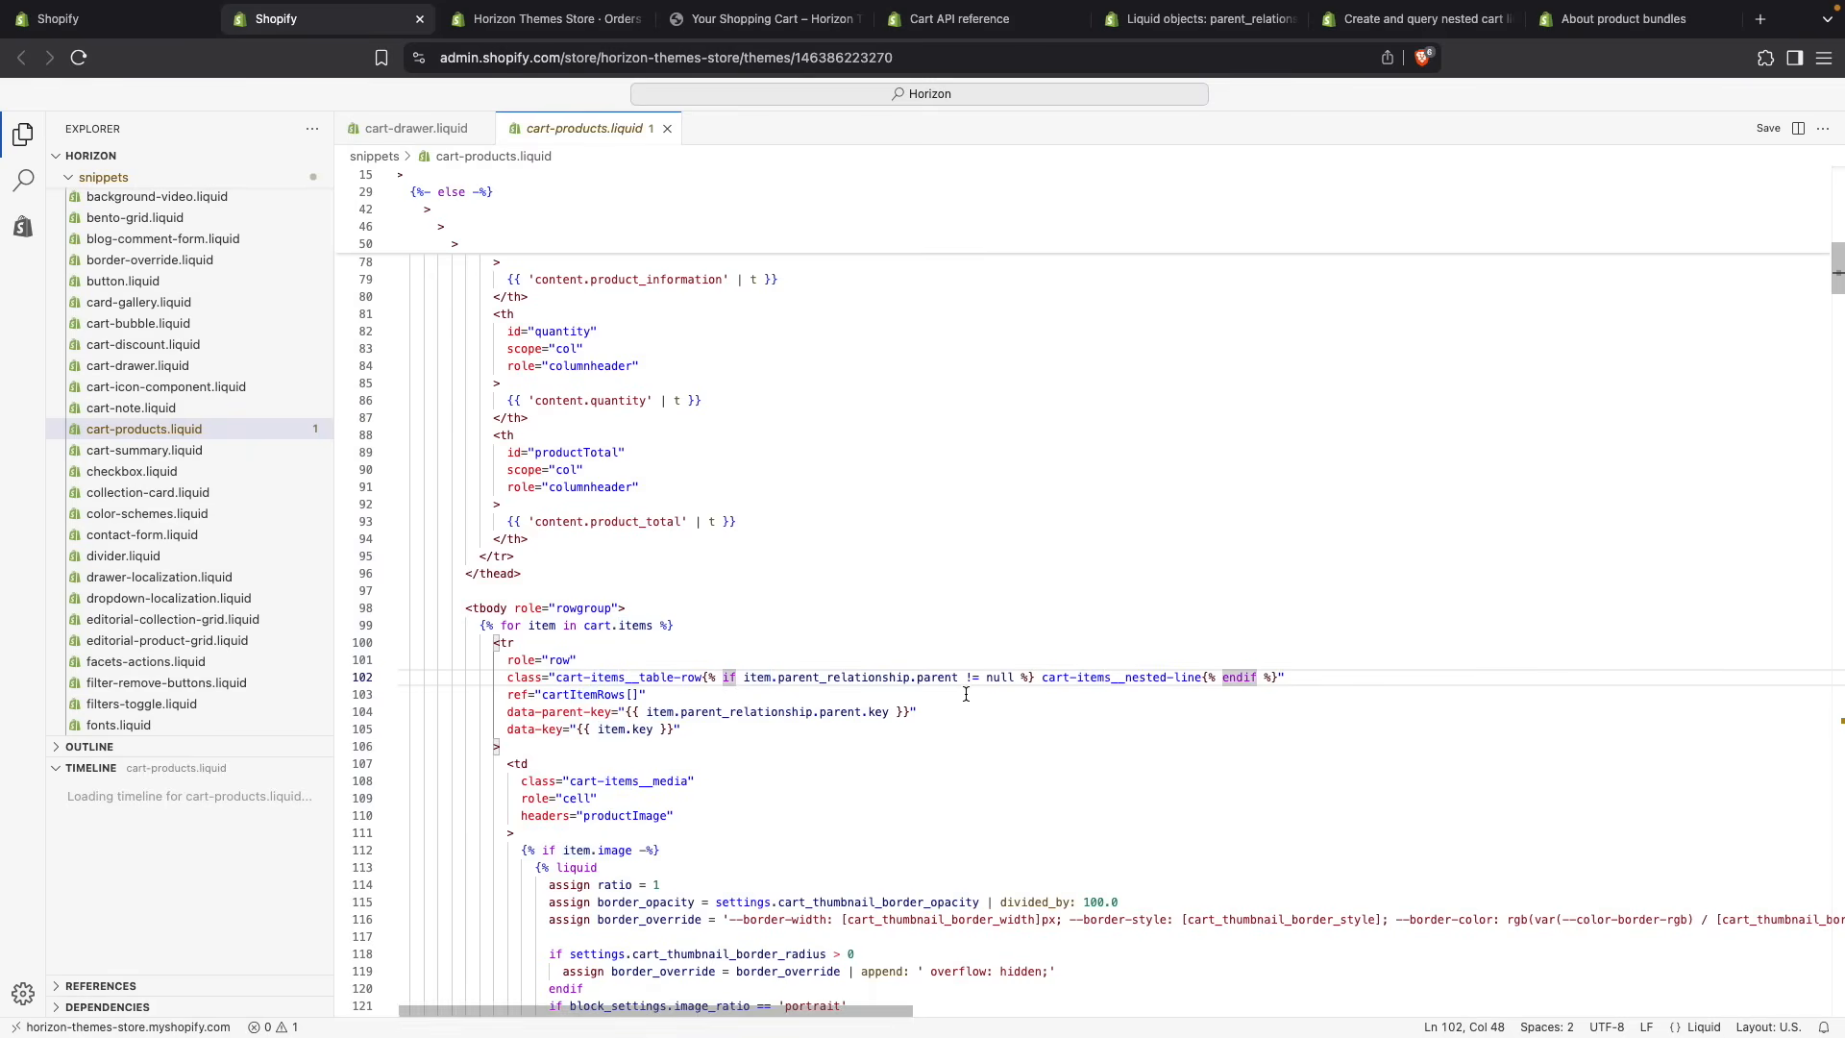
click(941, 677)
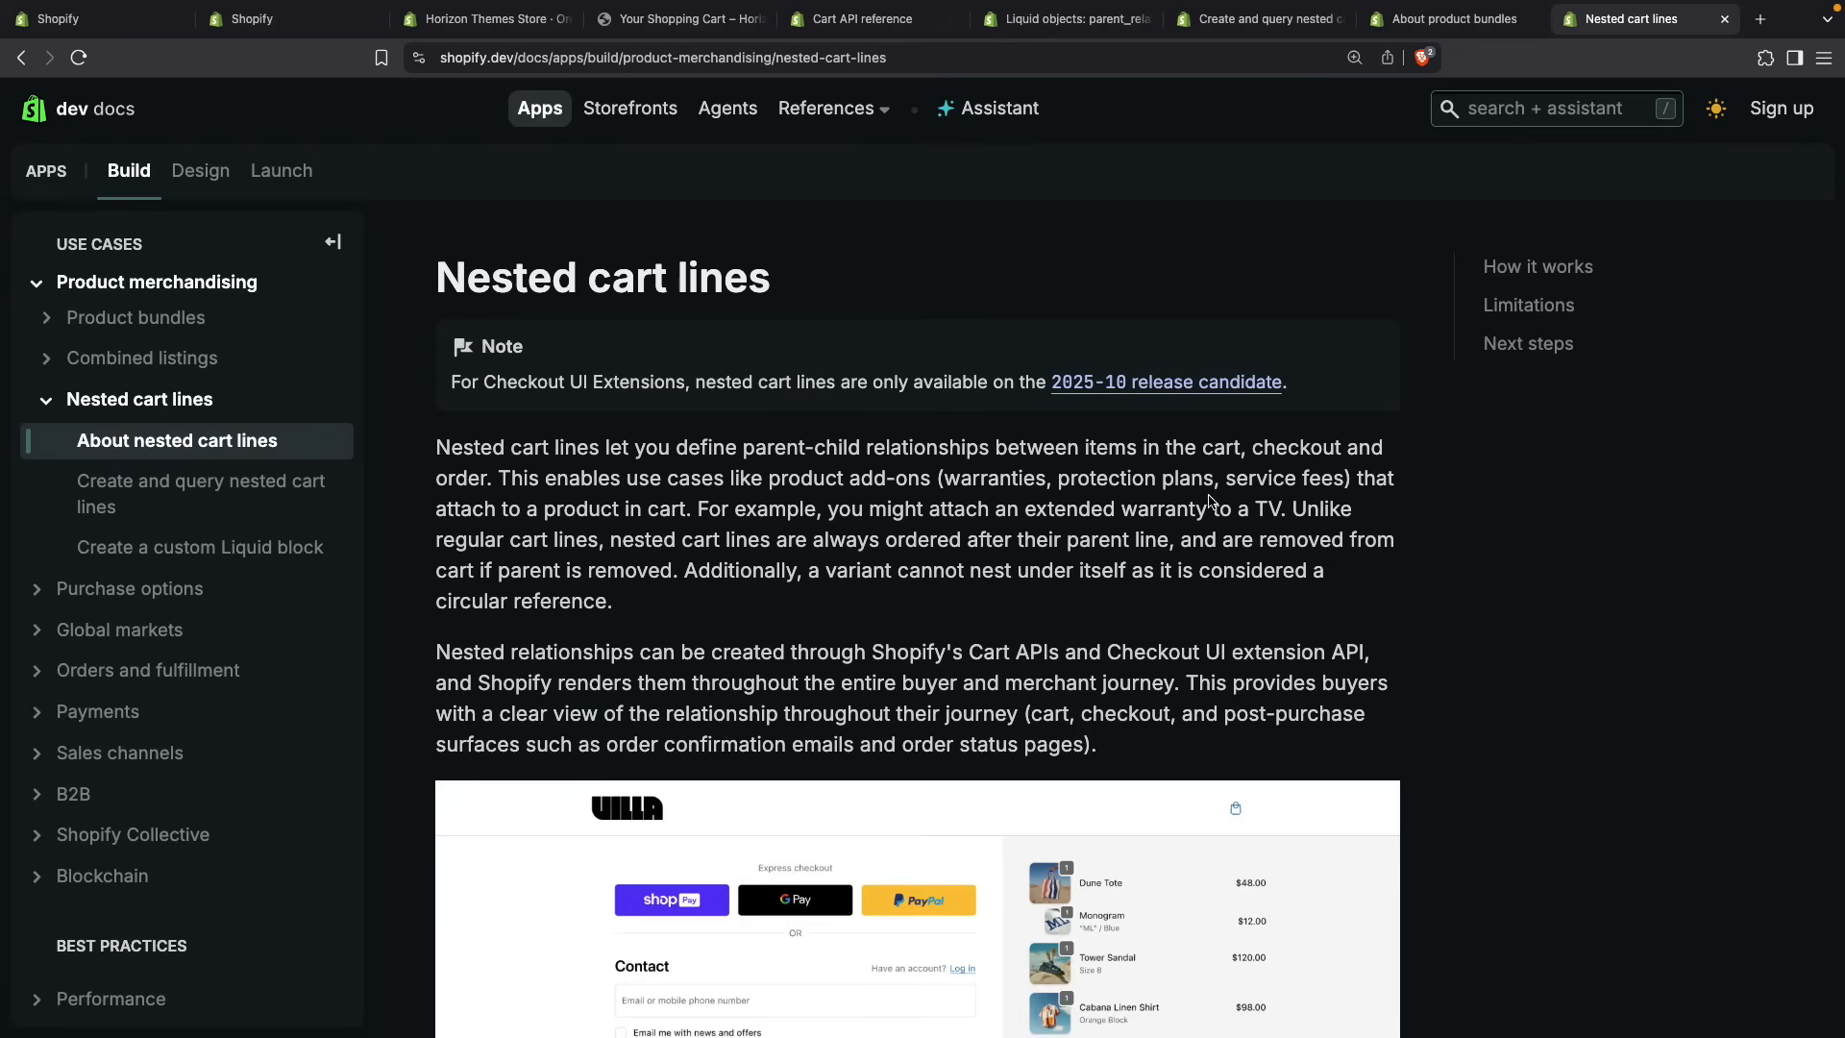
mouse_move(1293, 517)
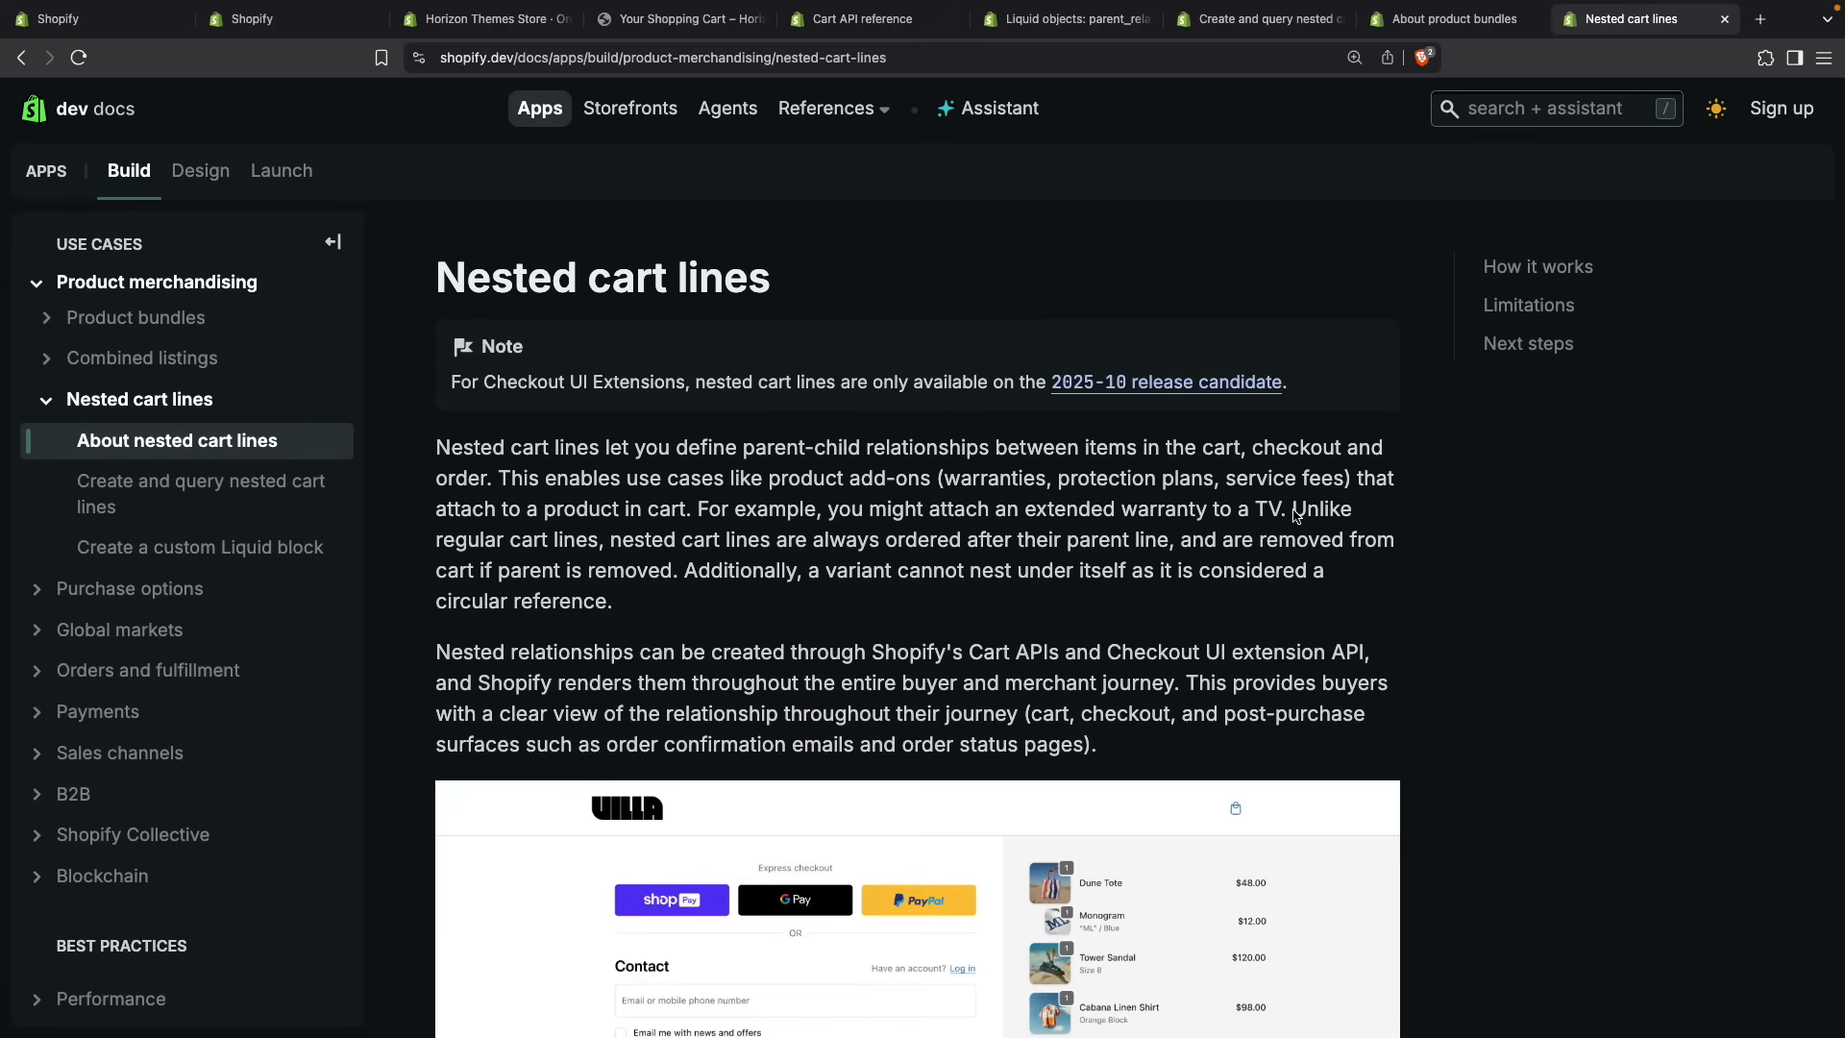
- Highlight the sentence stating nested cart lines are always ordered after their parent line
drag(1292, 508, 584, 600)
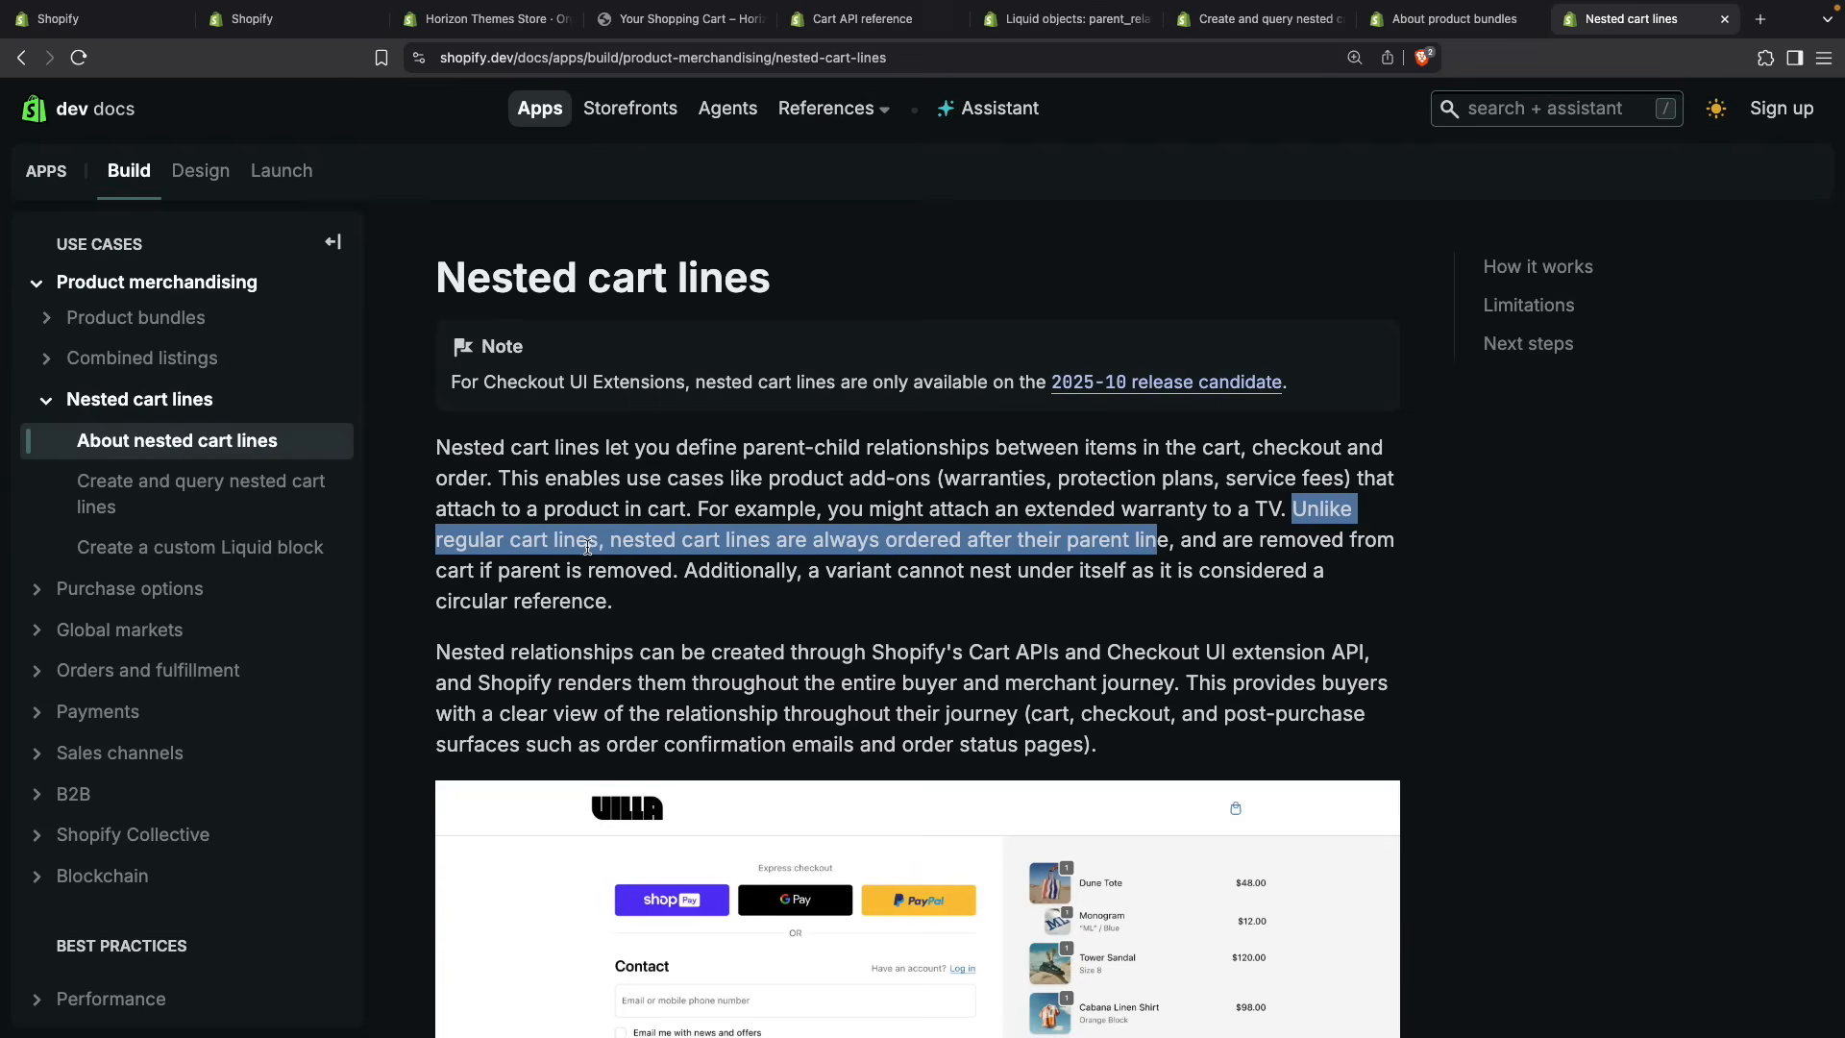
mouse_move(796, 423)
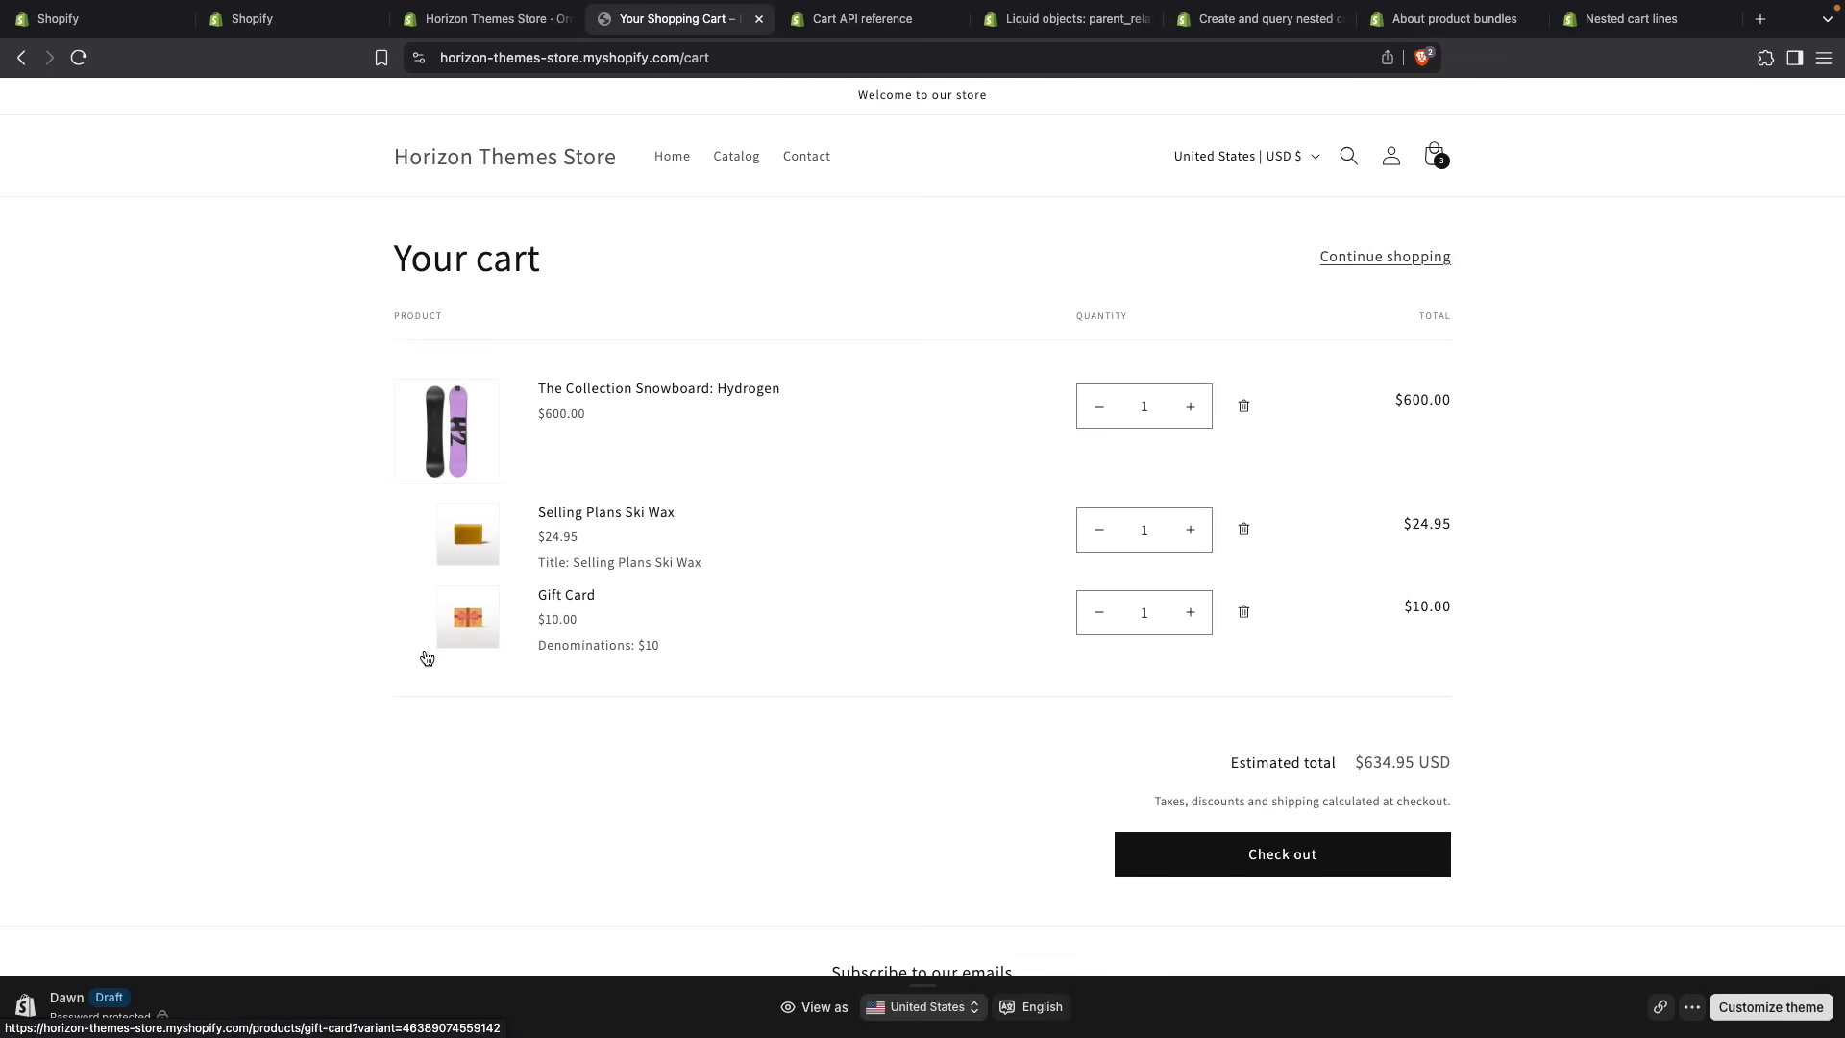
mouse_move(414, 596)
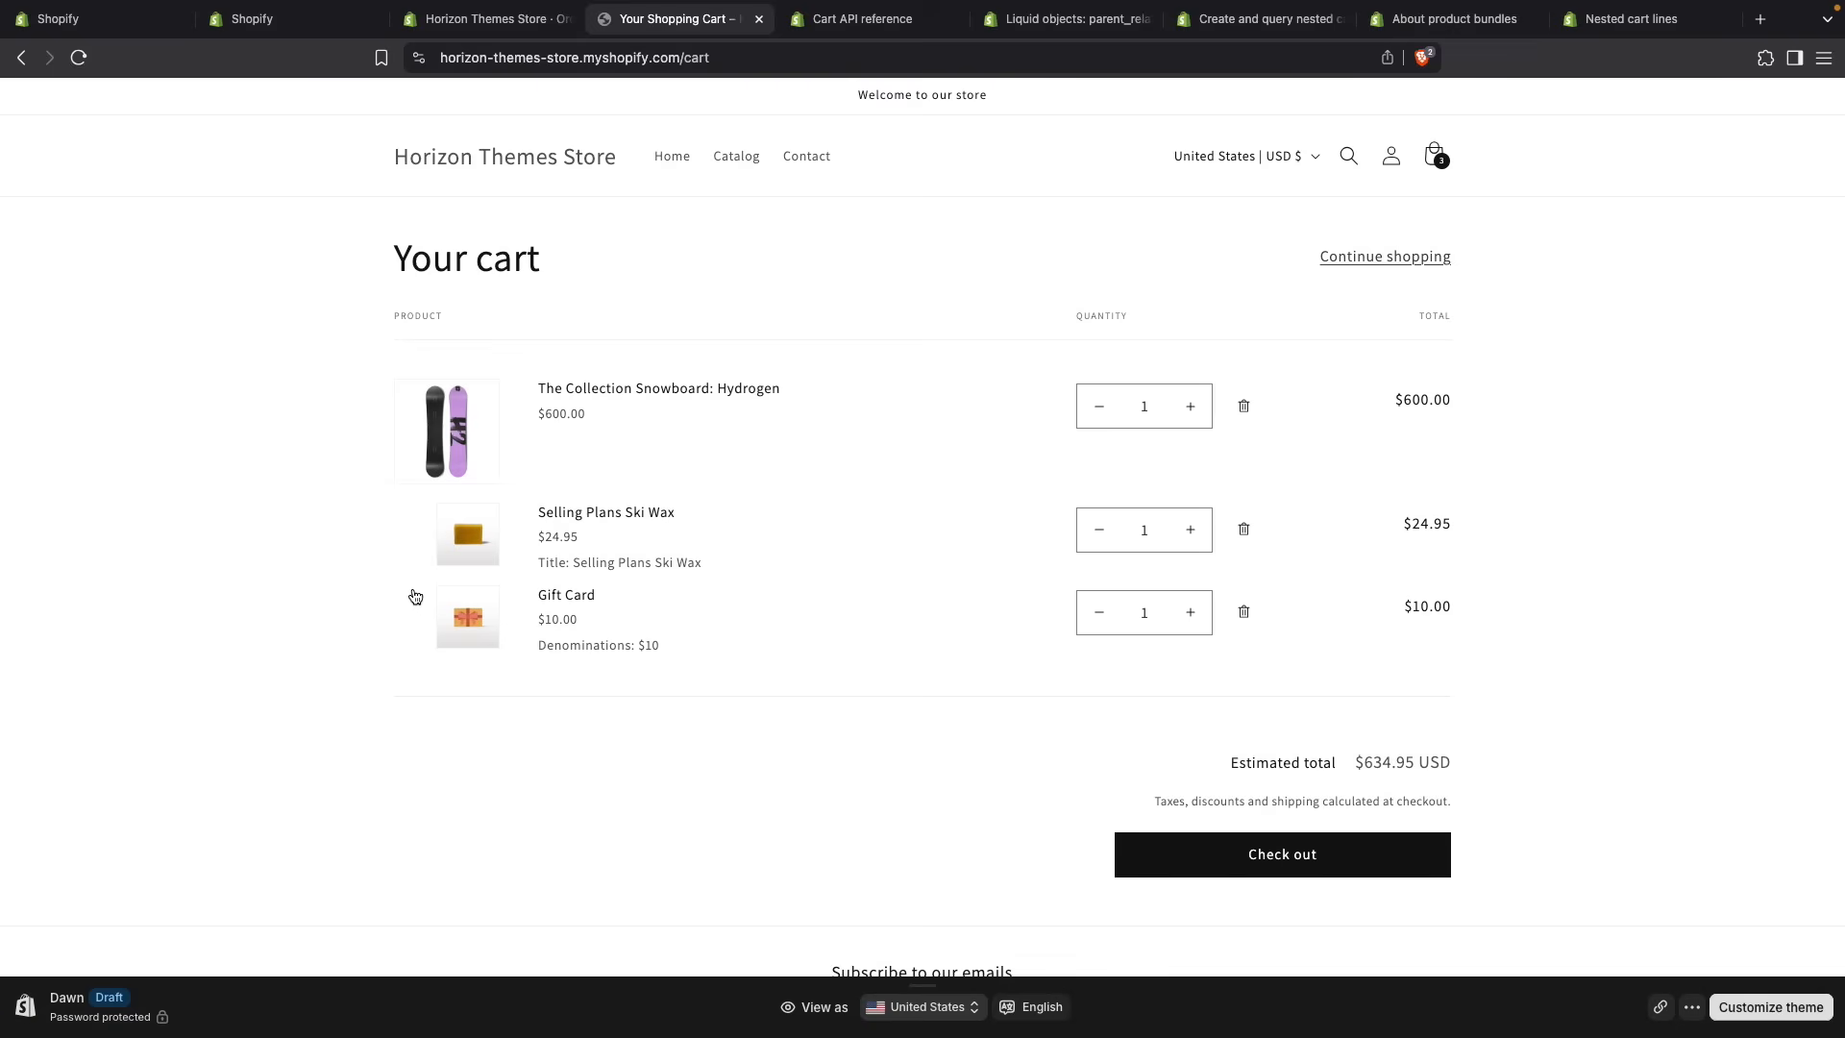
mouse_move(423, 602)
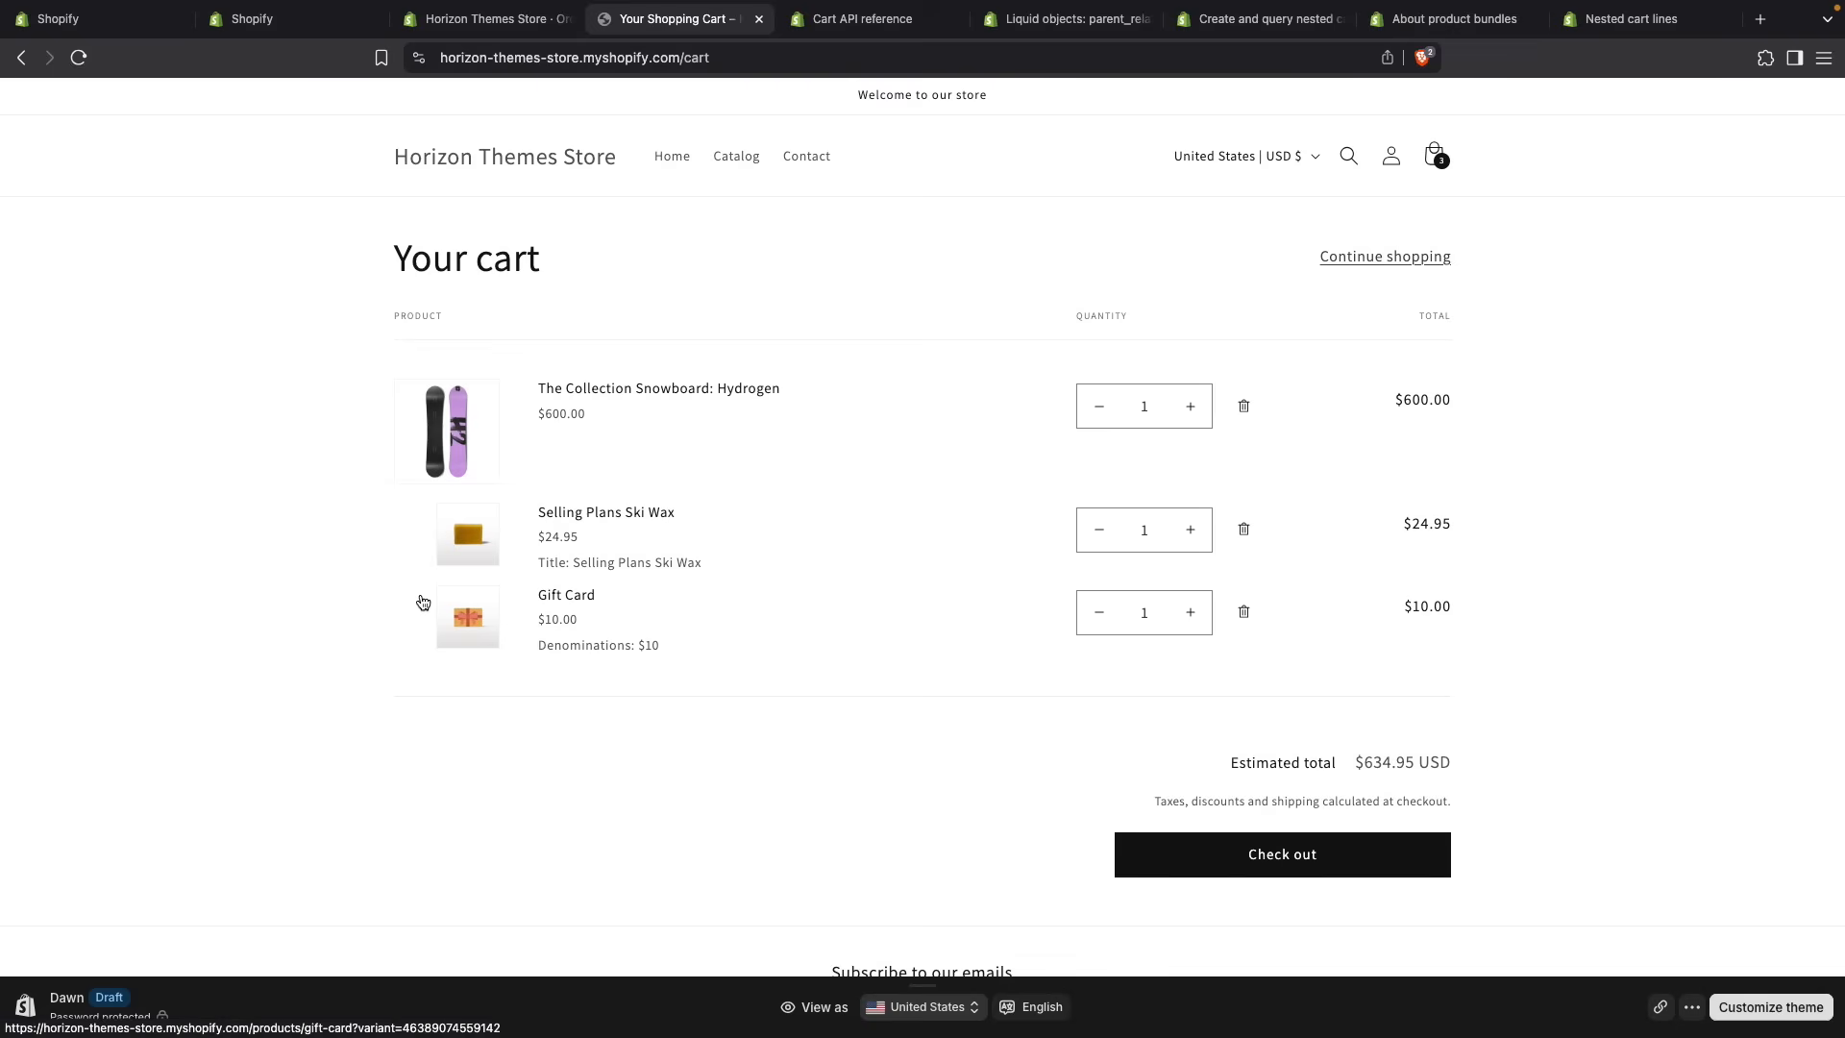
mouse_move(569, 225)
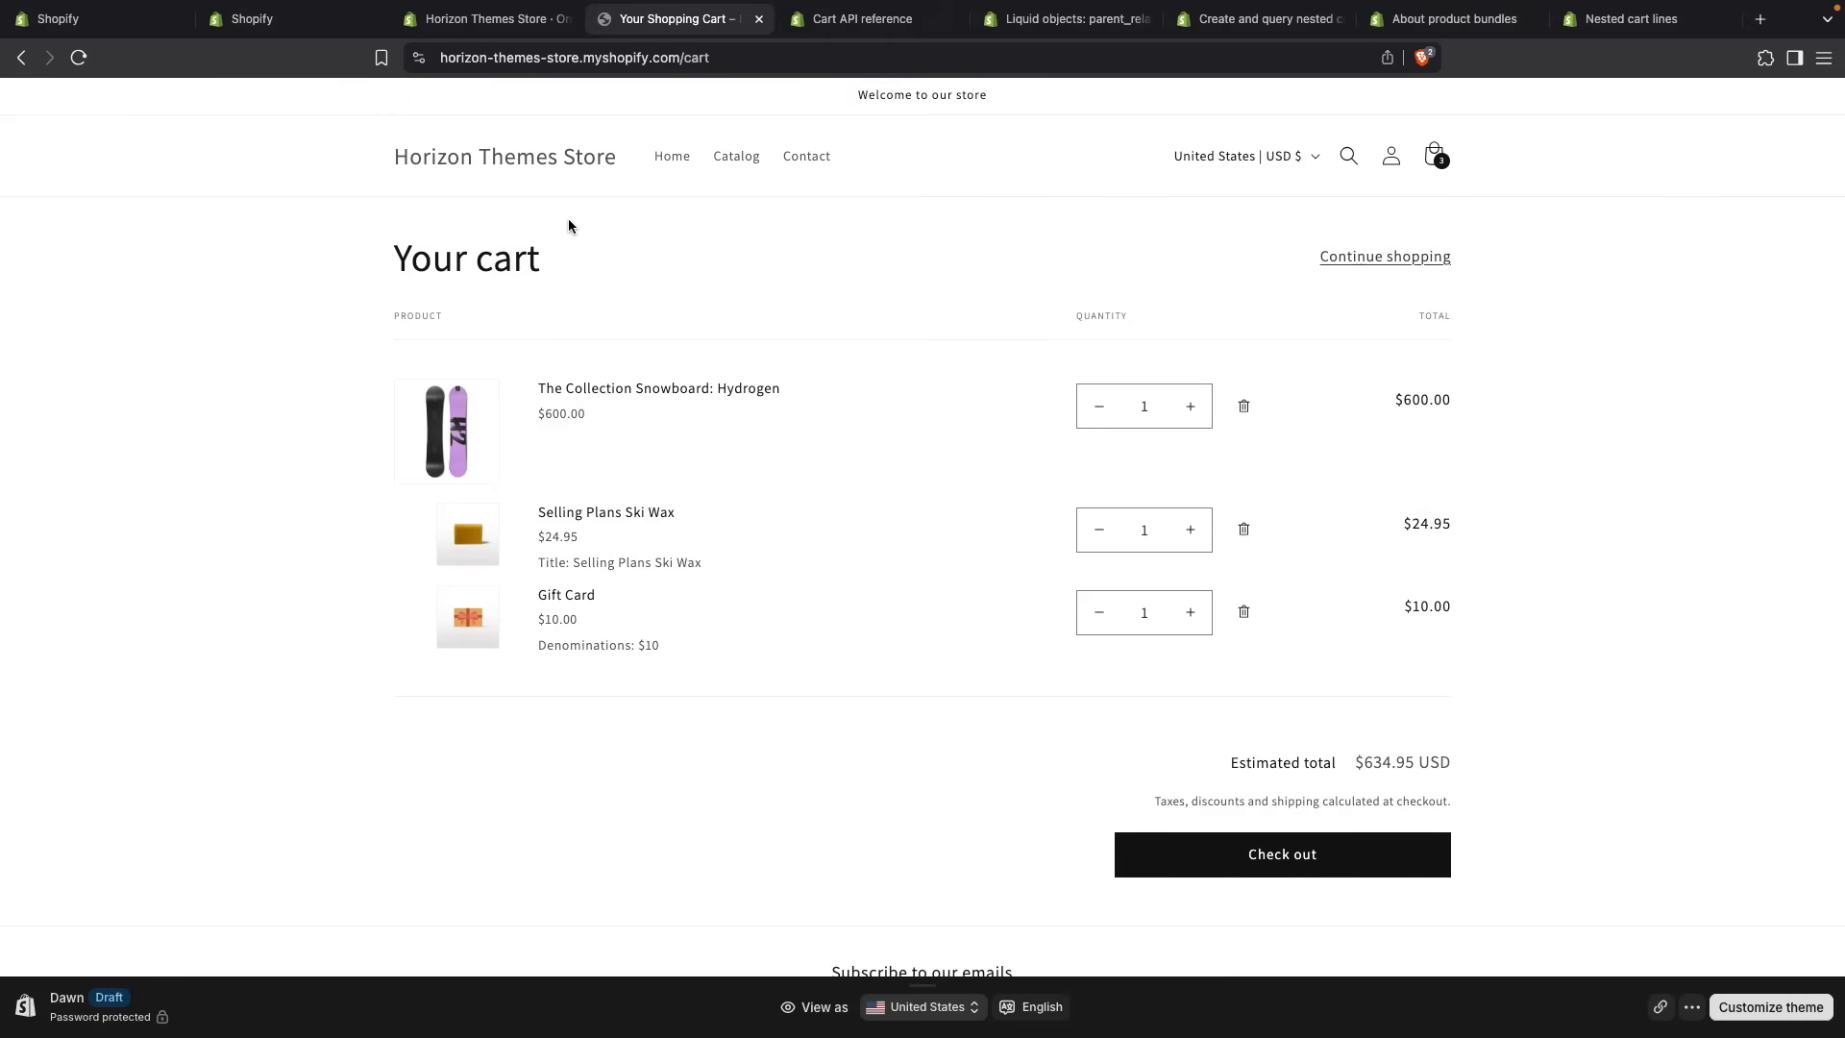
mouse_move(586, 234)
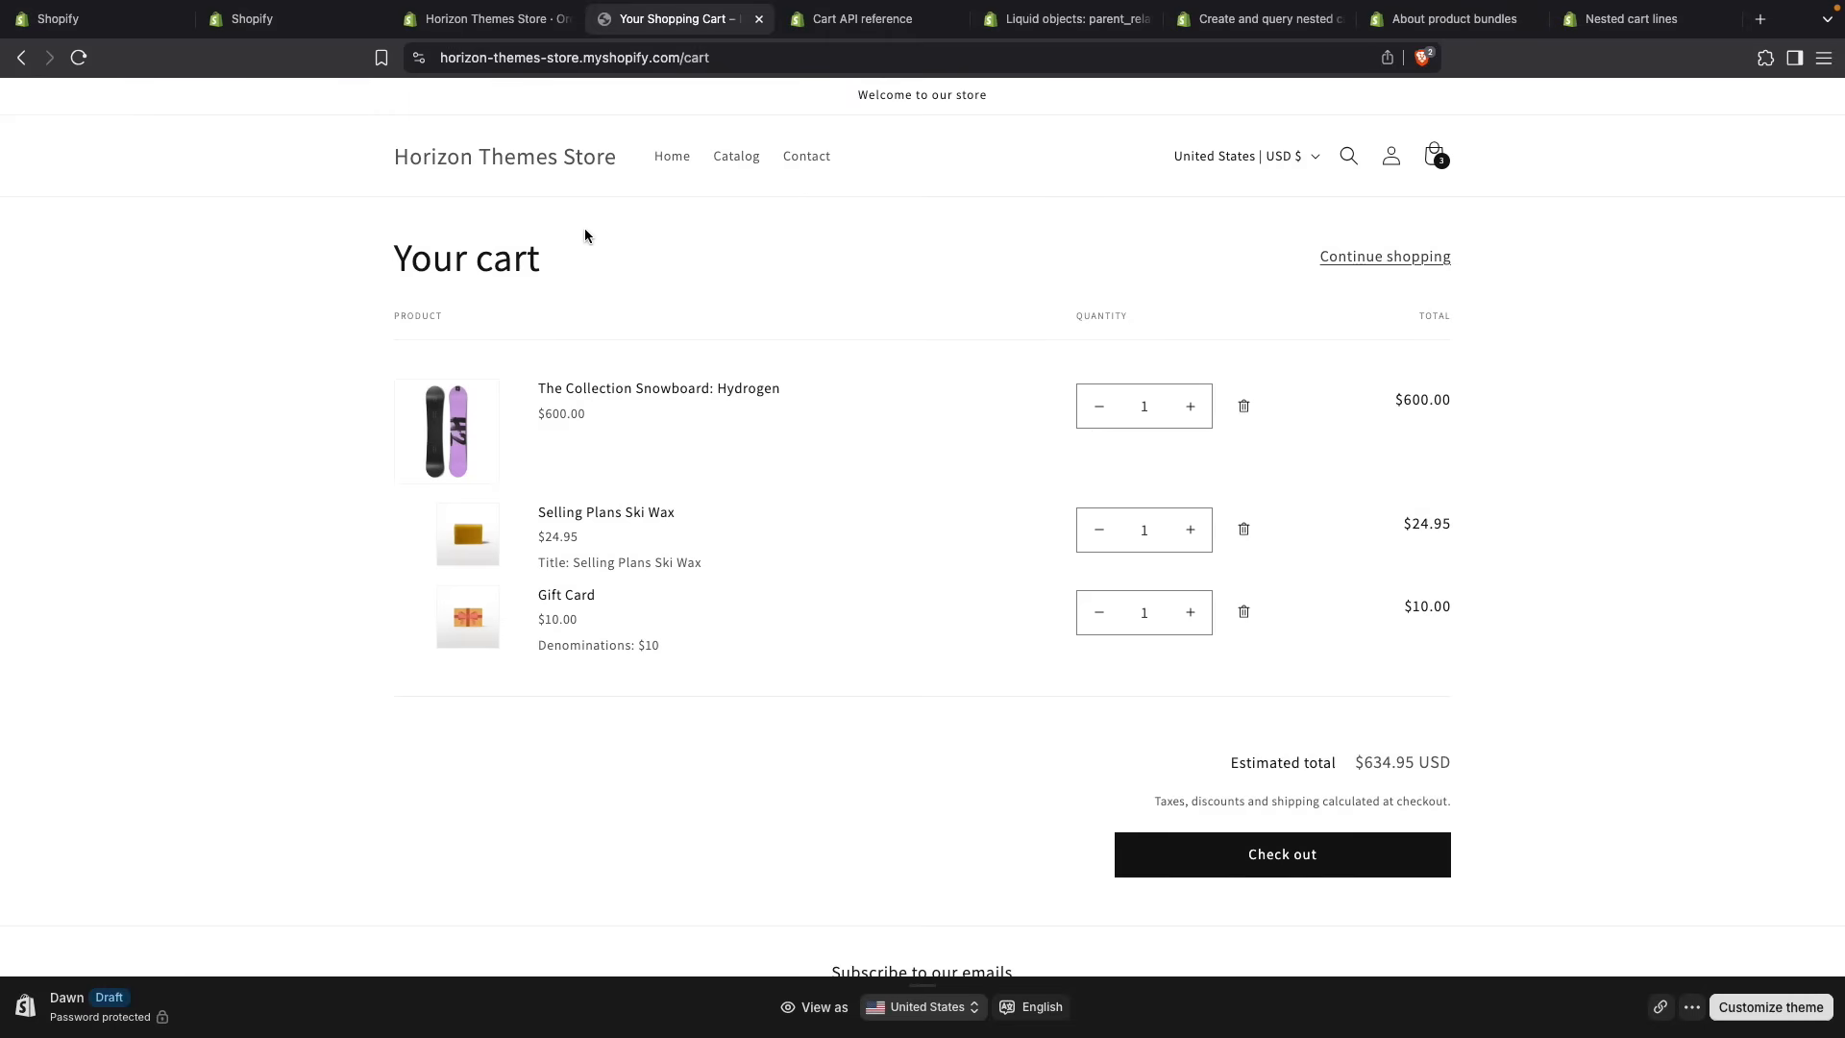
mouse_move(821, 308)
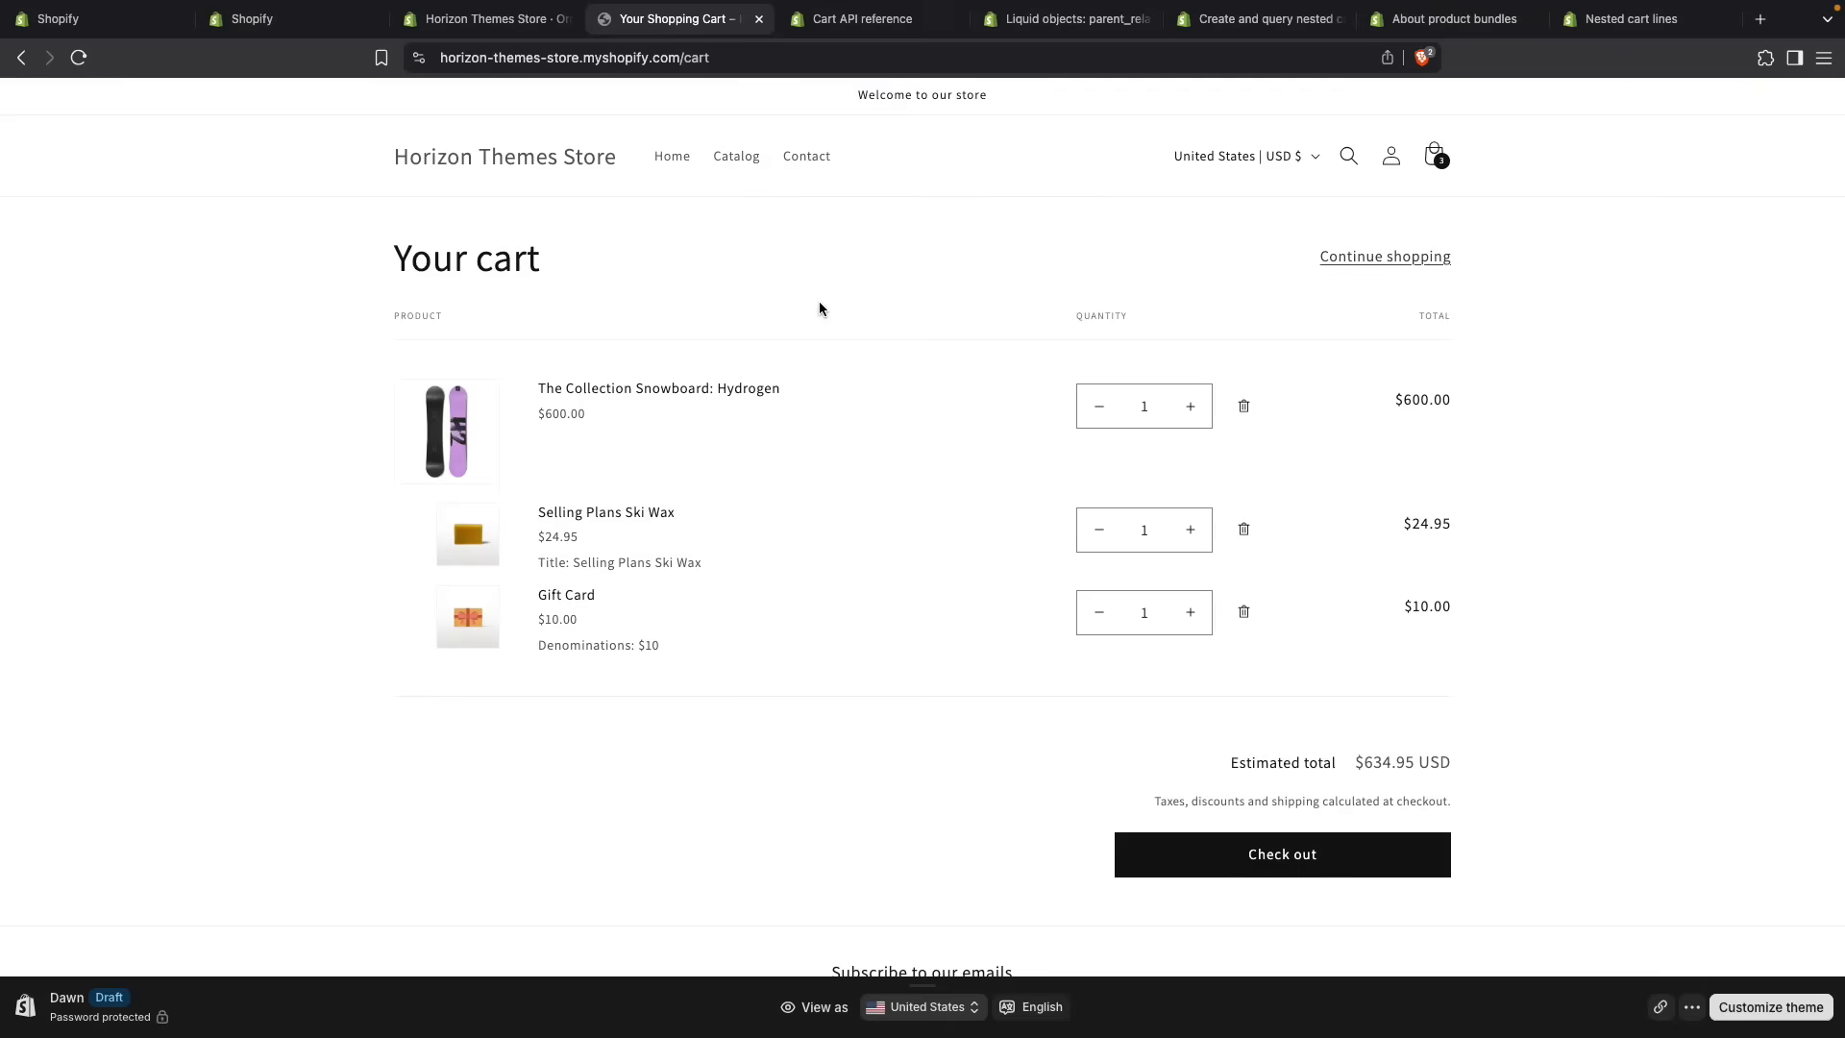